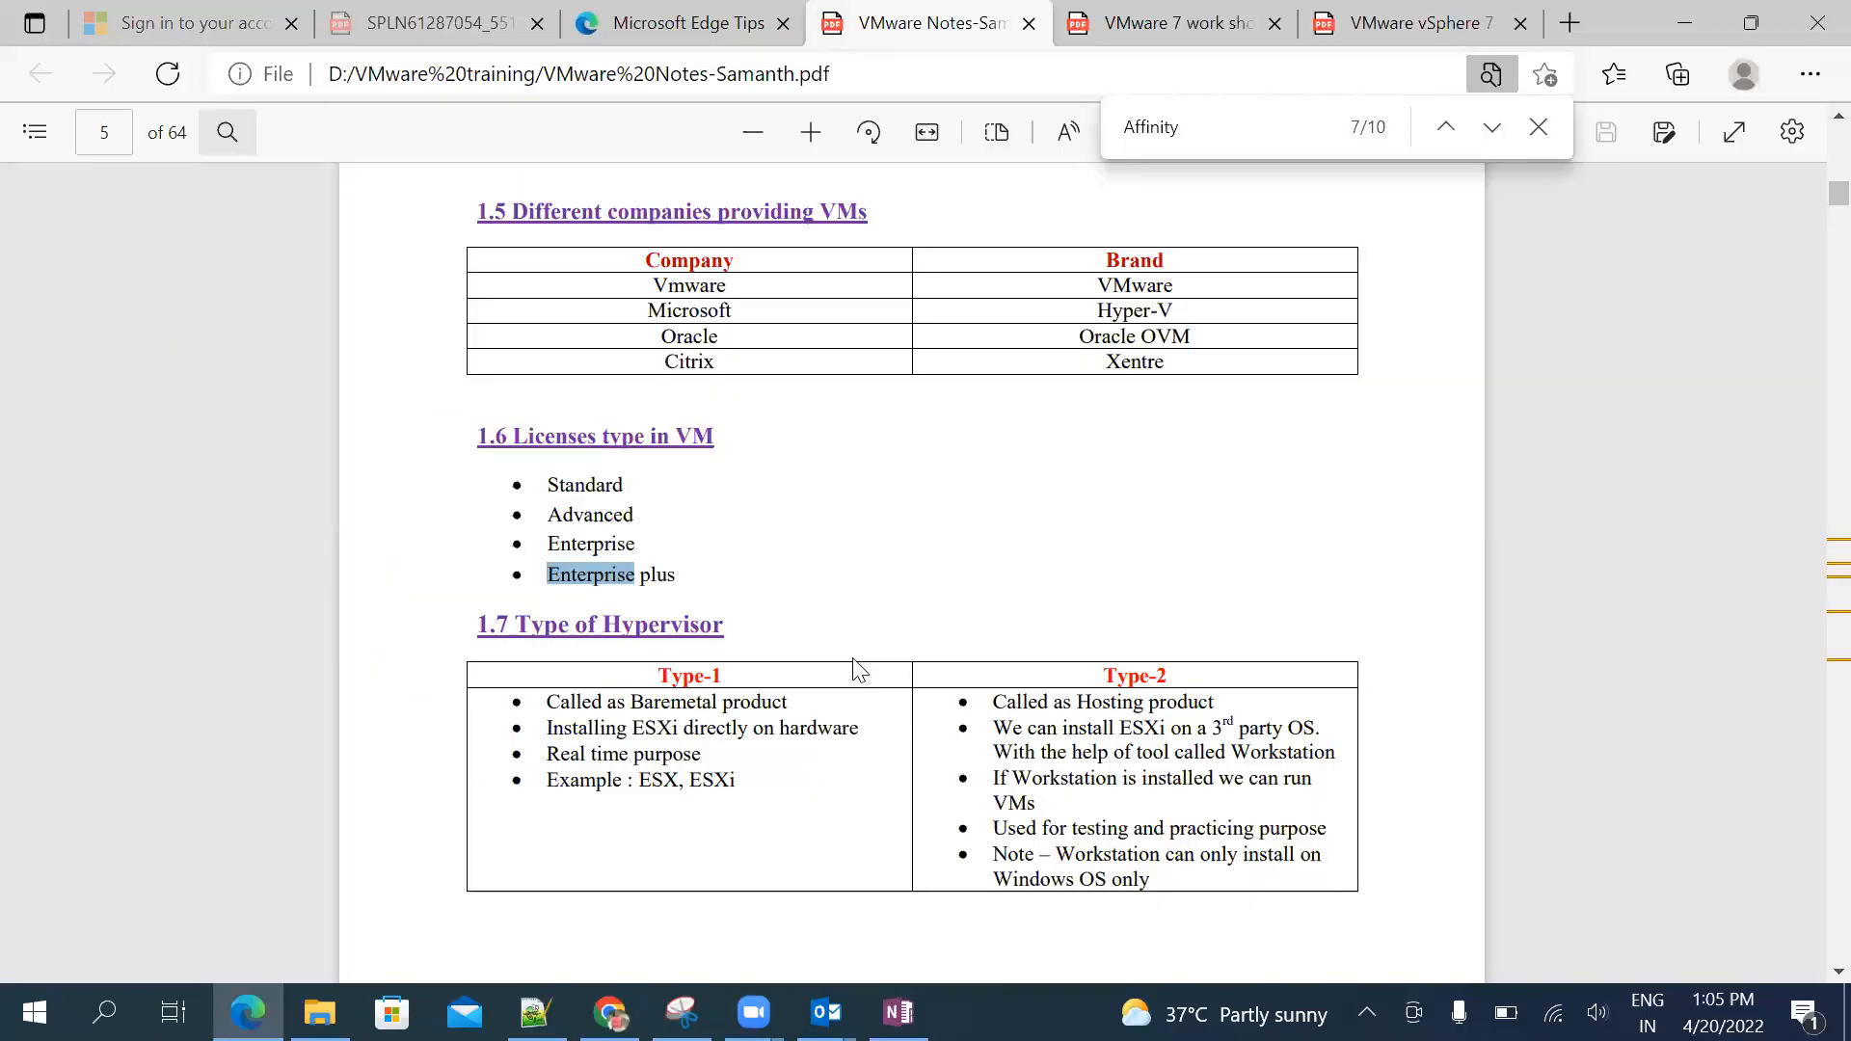
mouse_move(873, 594)
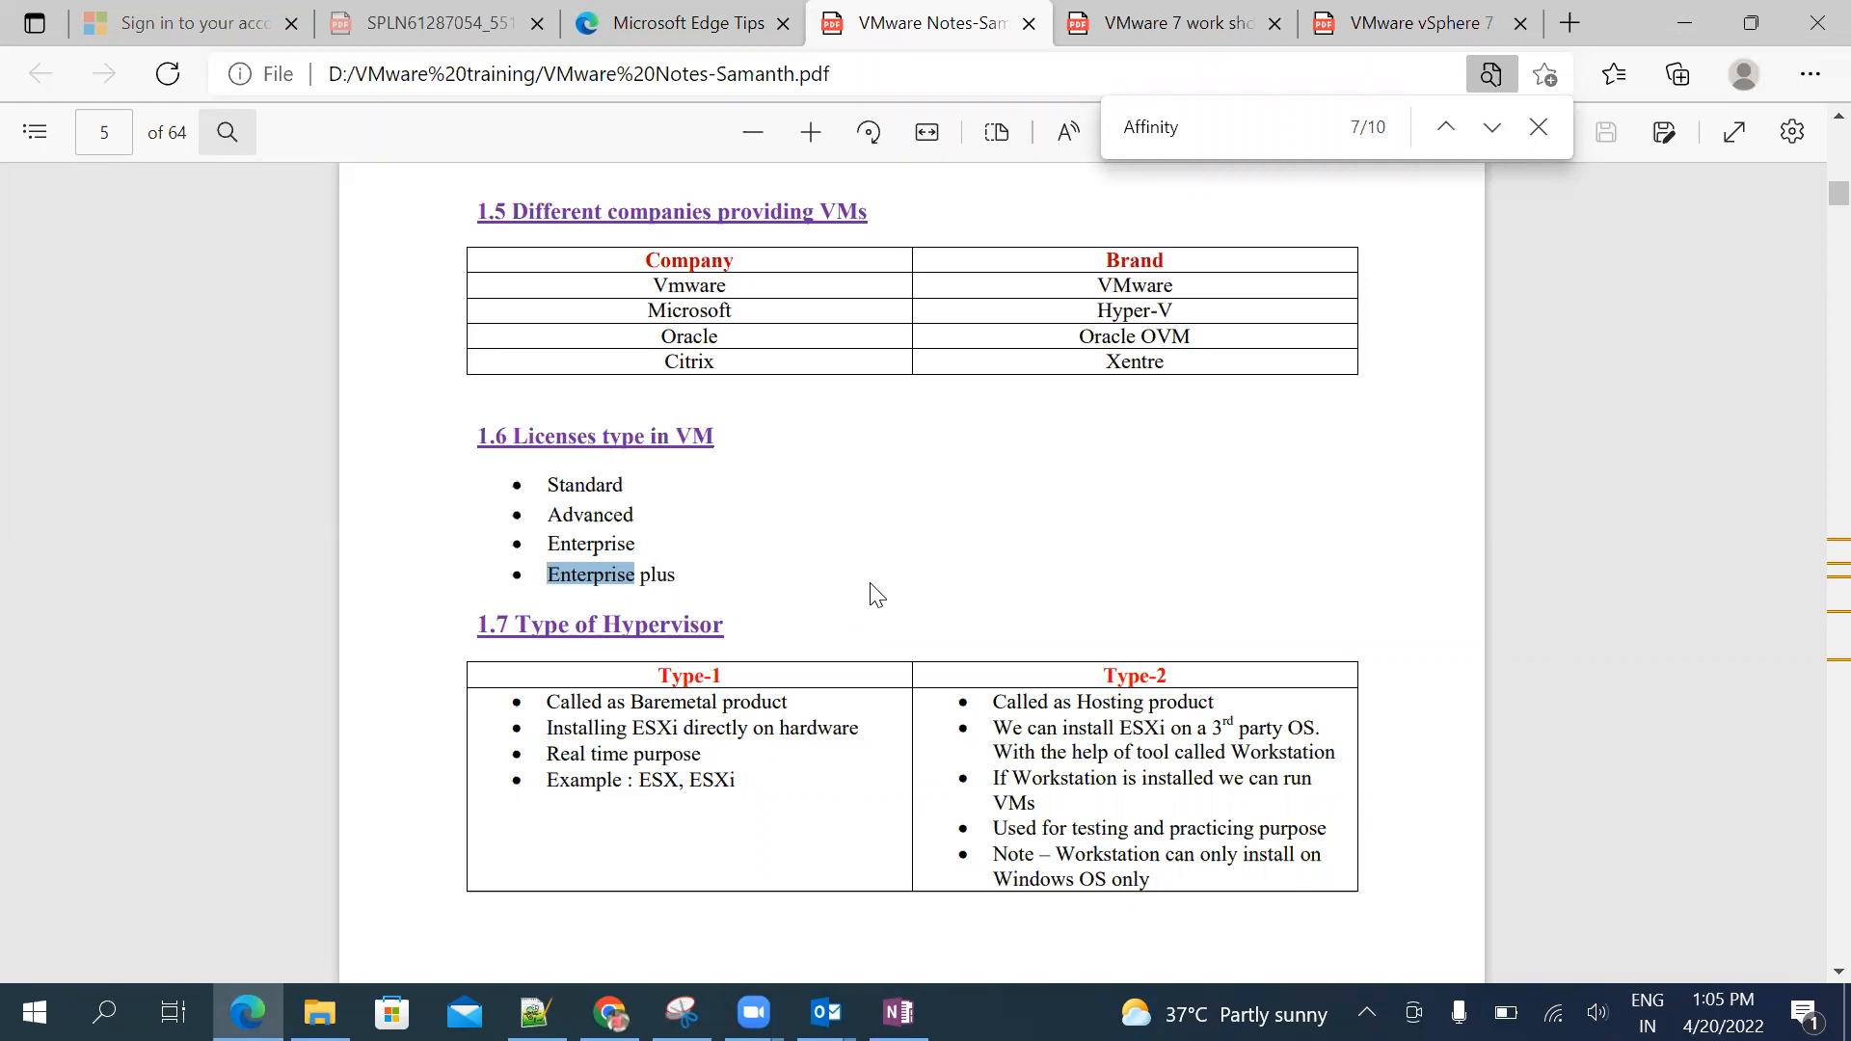
mouse_move(854, 575)
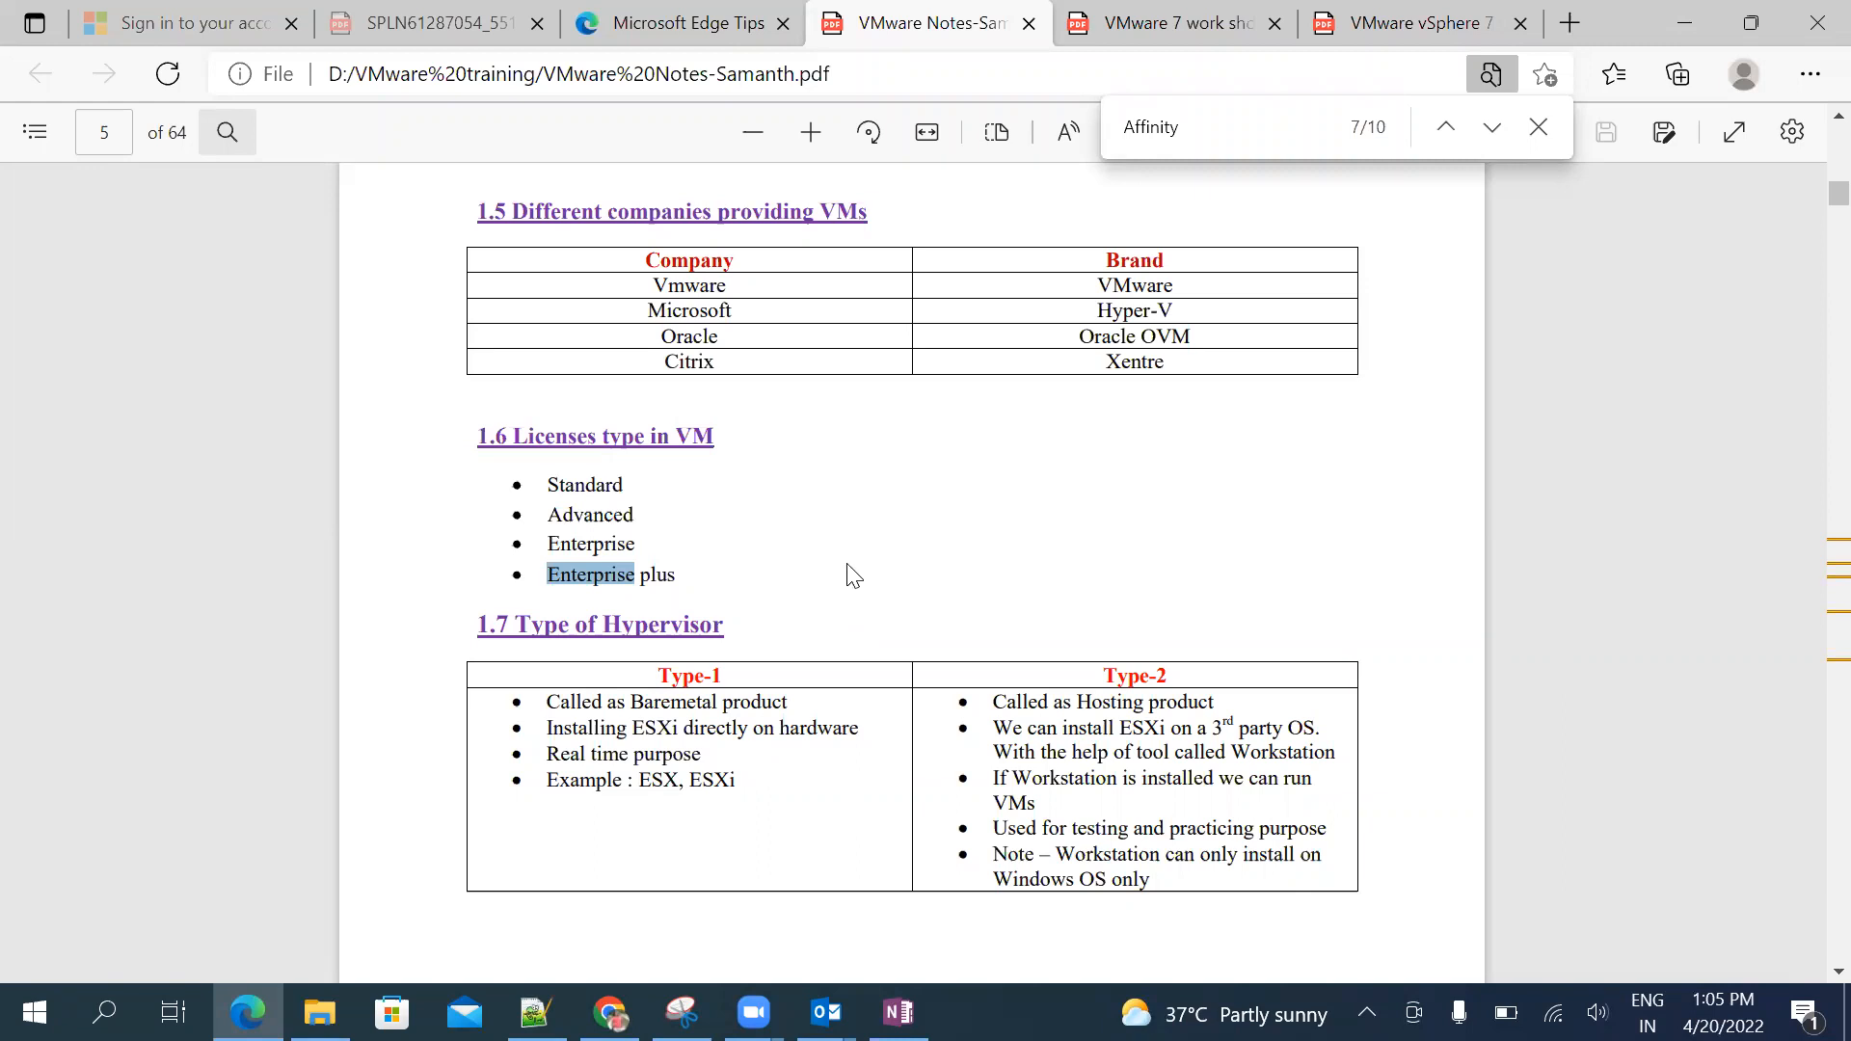
mouse_move(525, 432)
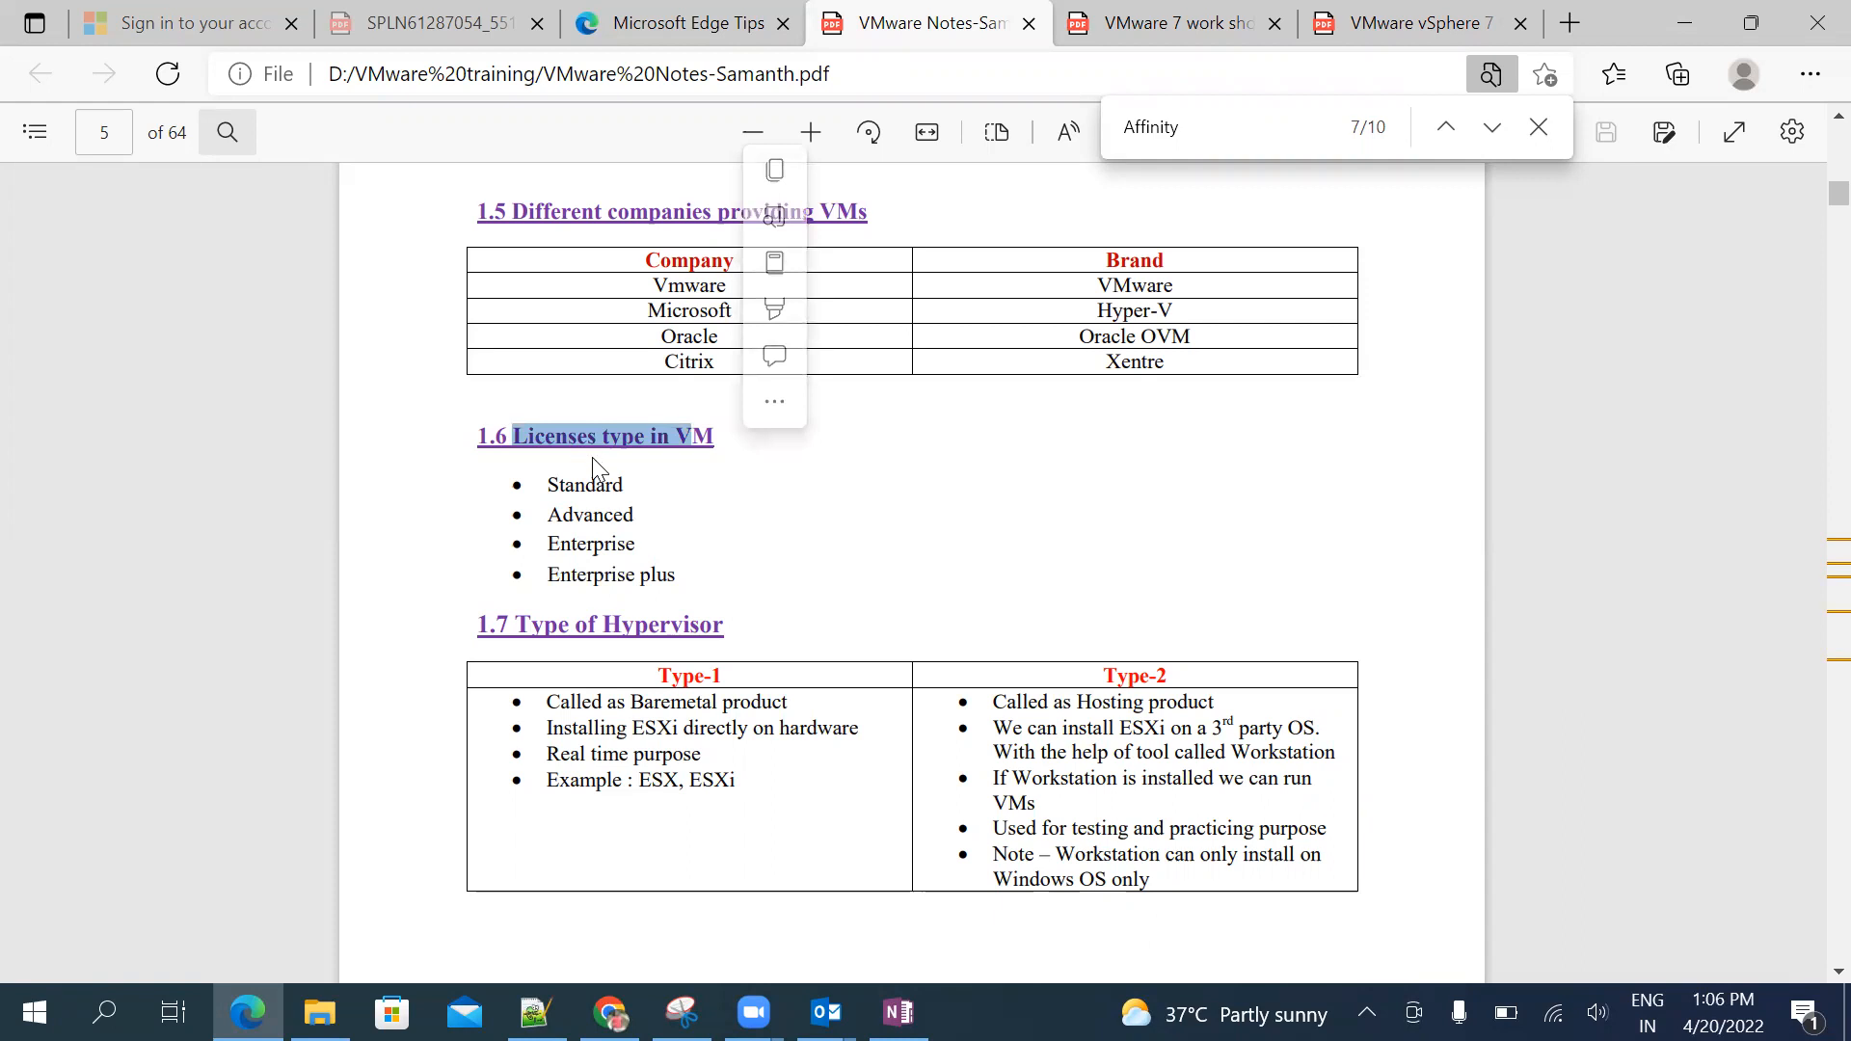
mouse_move(567, 492)
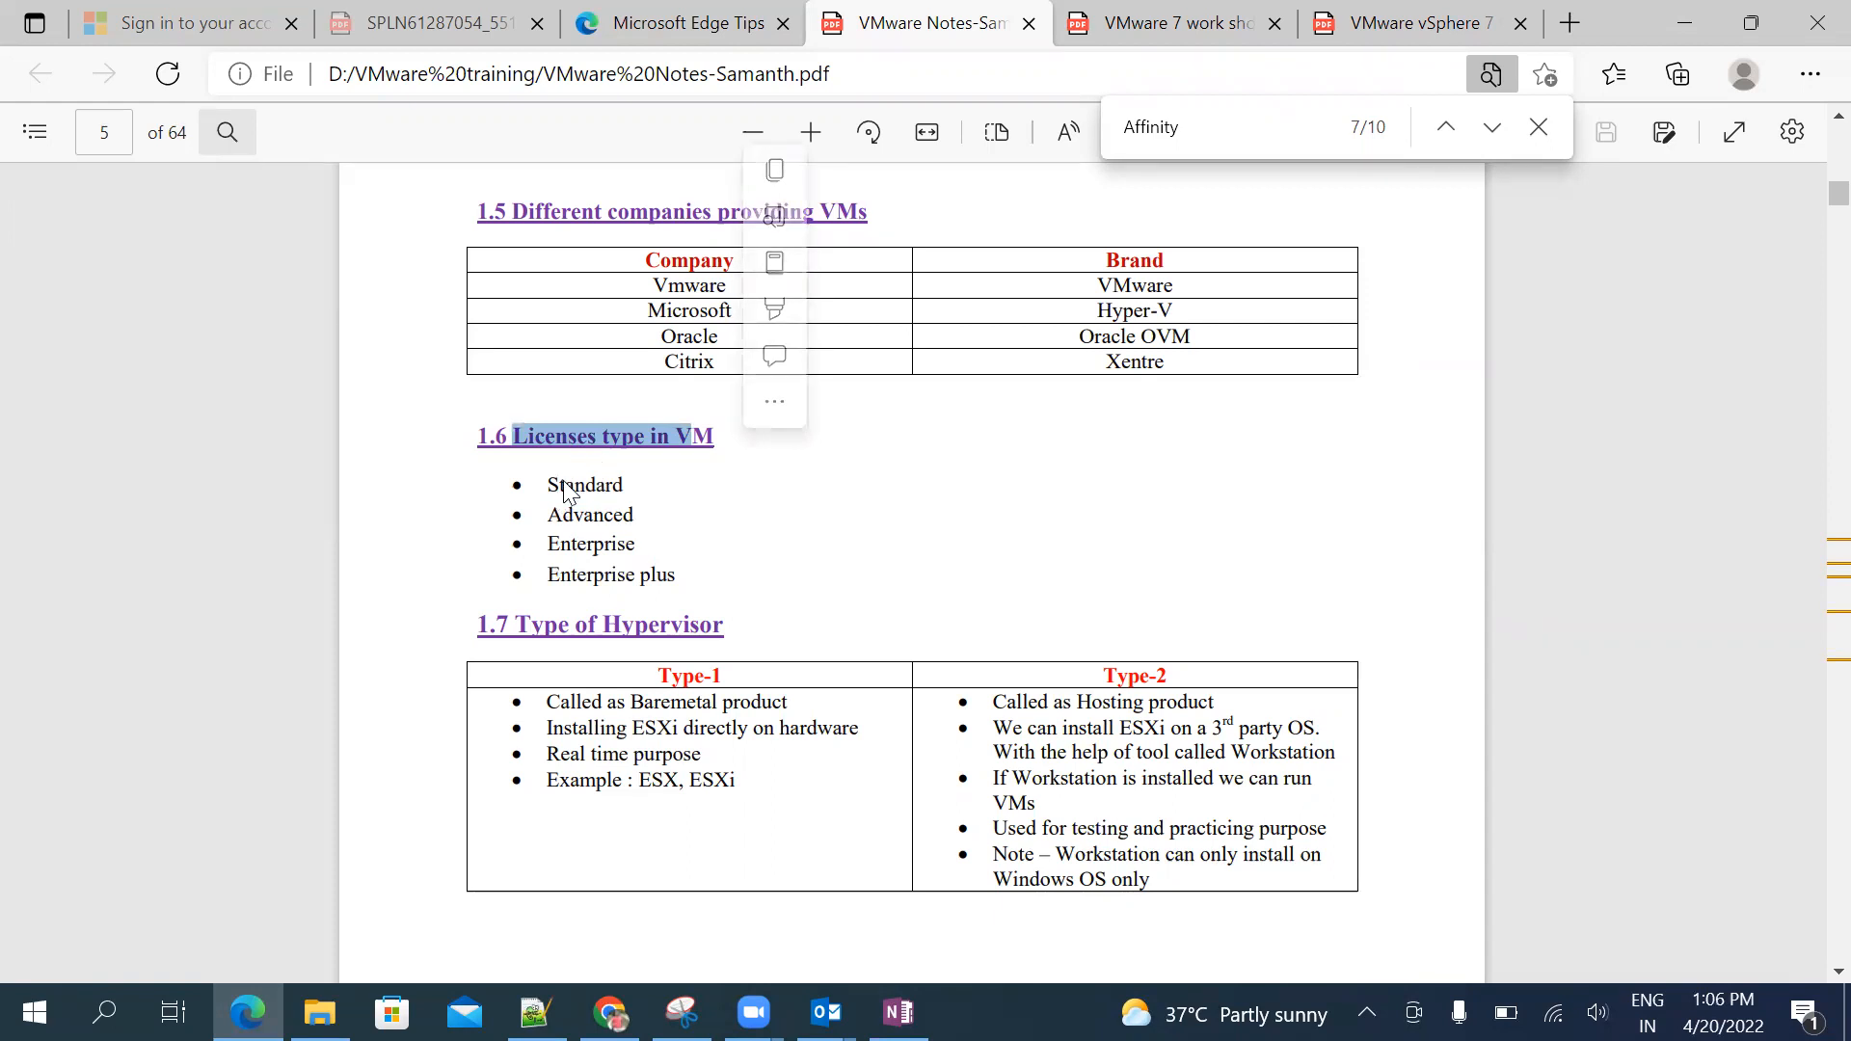
mouse_move(575, 488)
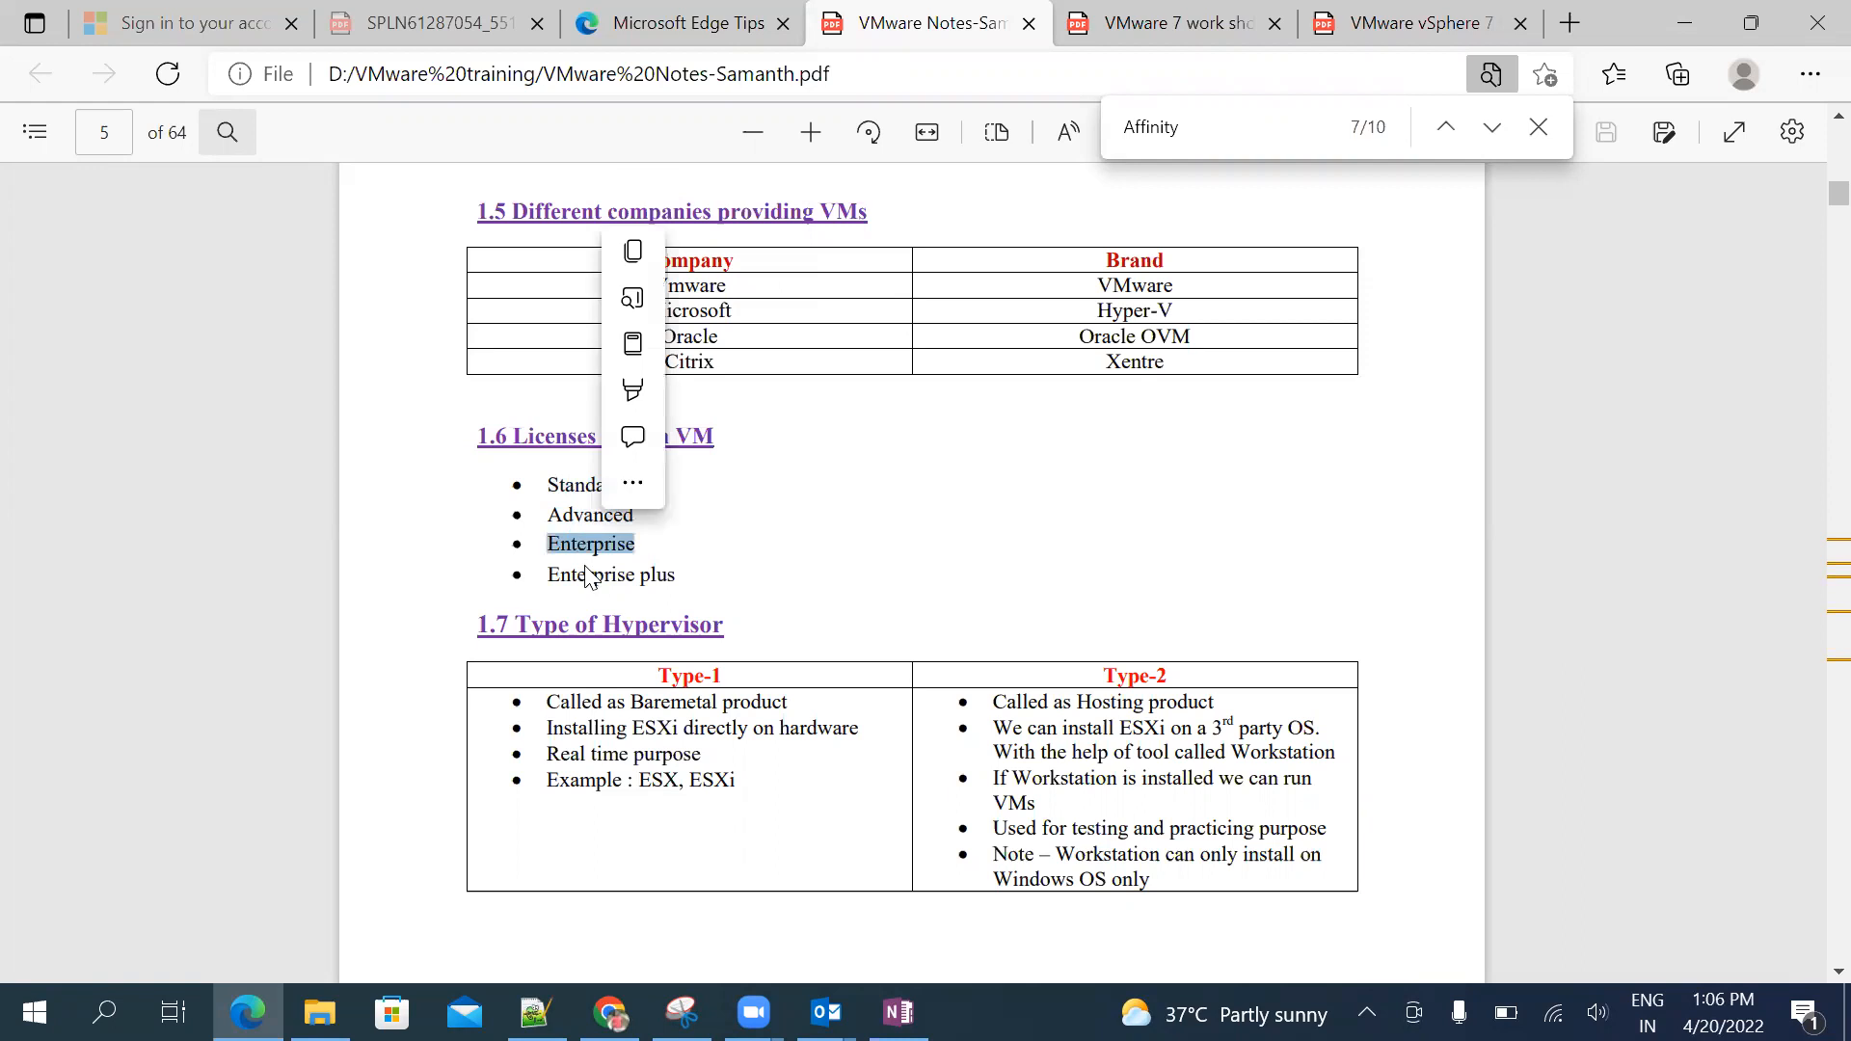
Step: Return to the vSphere lab console, dismiss the network warning and land on Administration > Licensing > Licenses
left_click(758, 577)
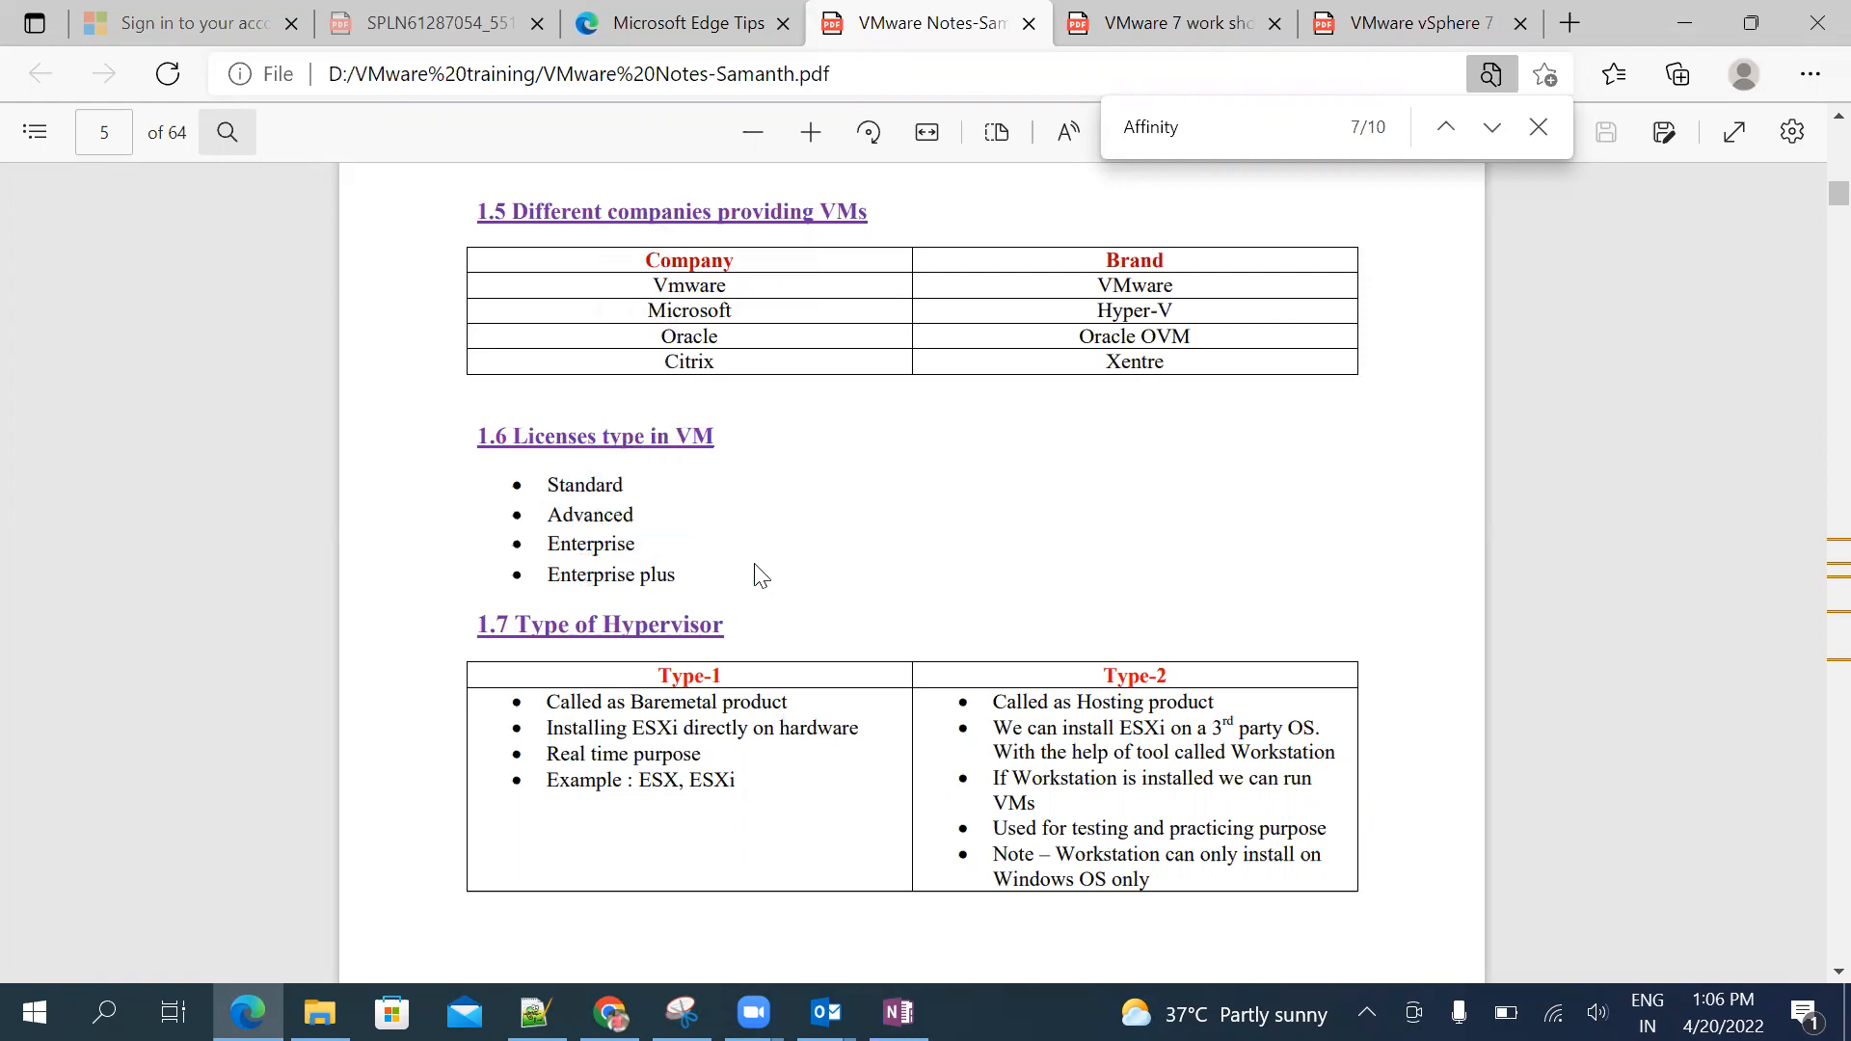
mouse_move(756, 561)
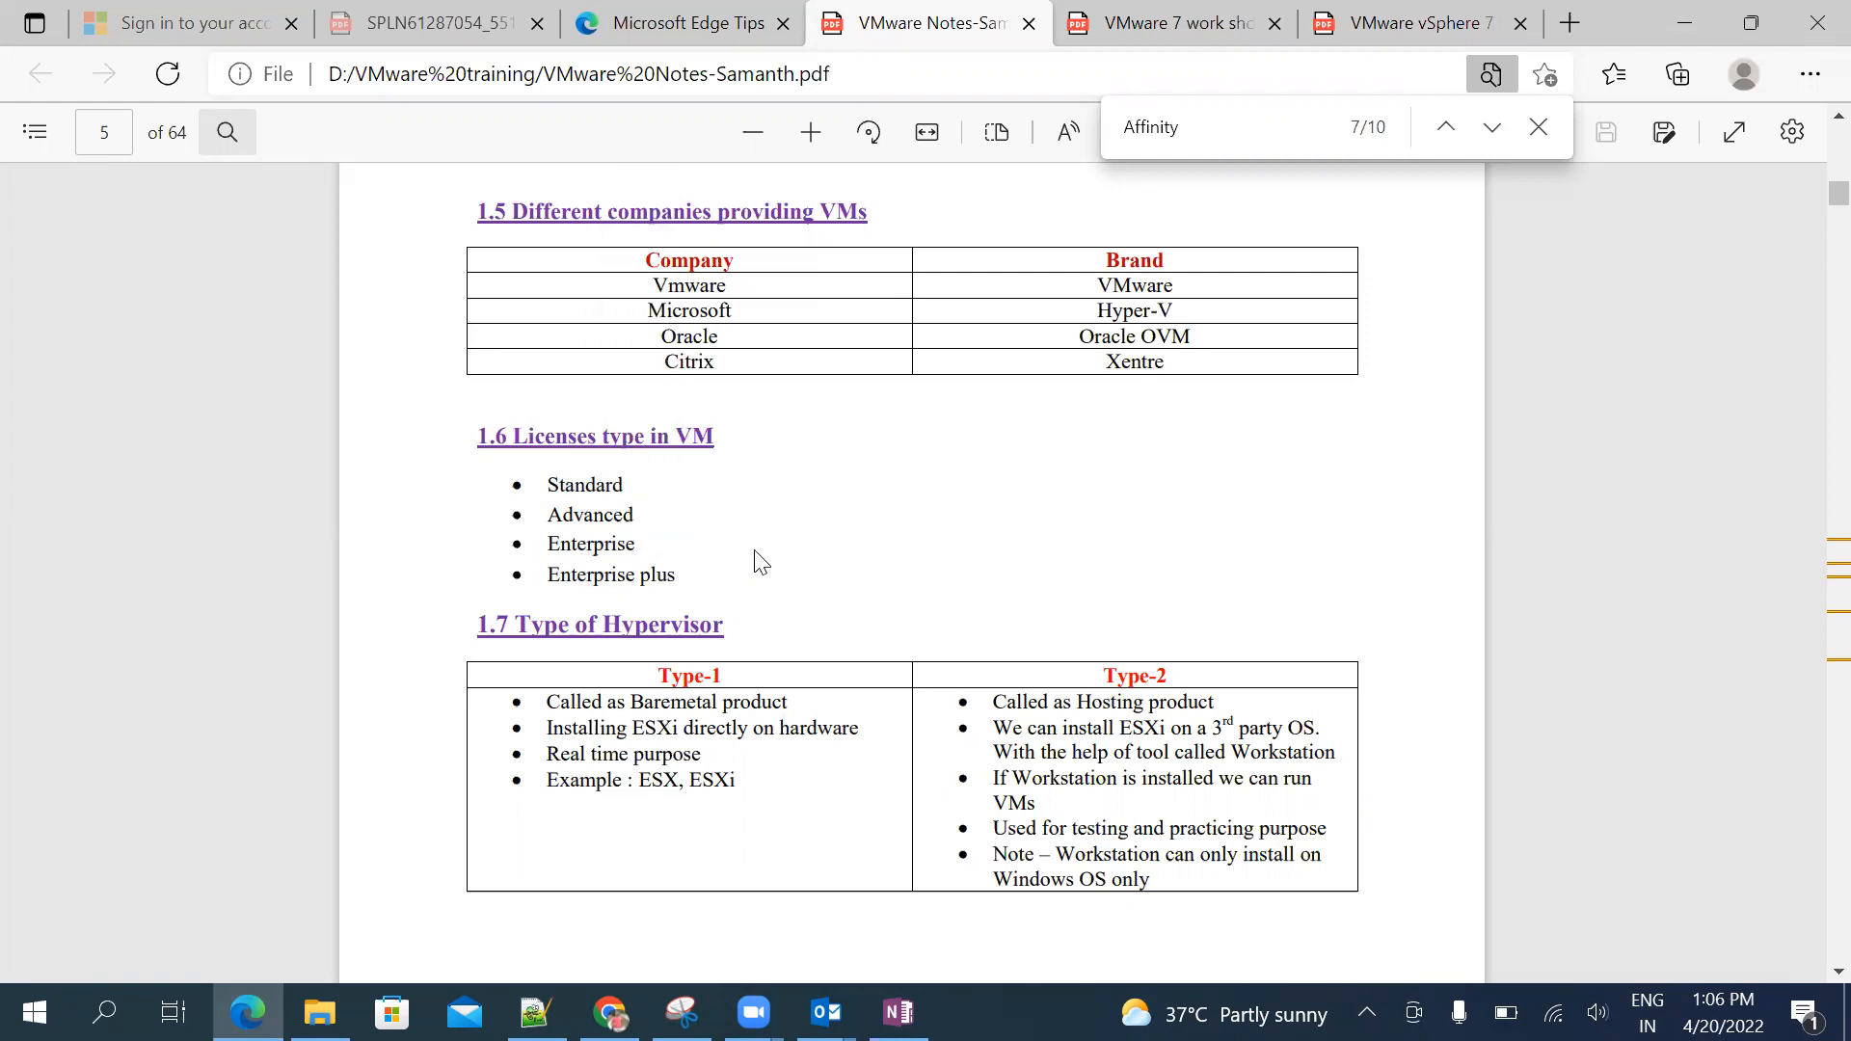
mouse_move(740, 567)
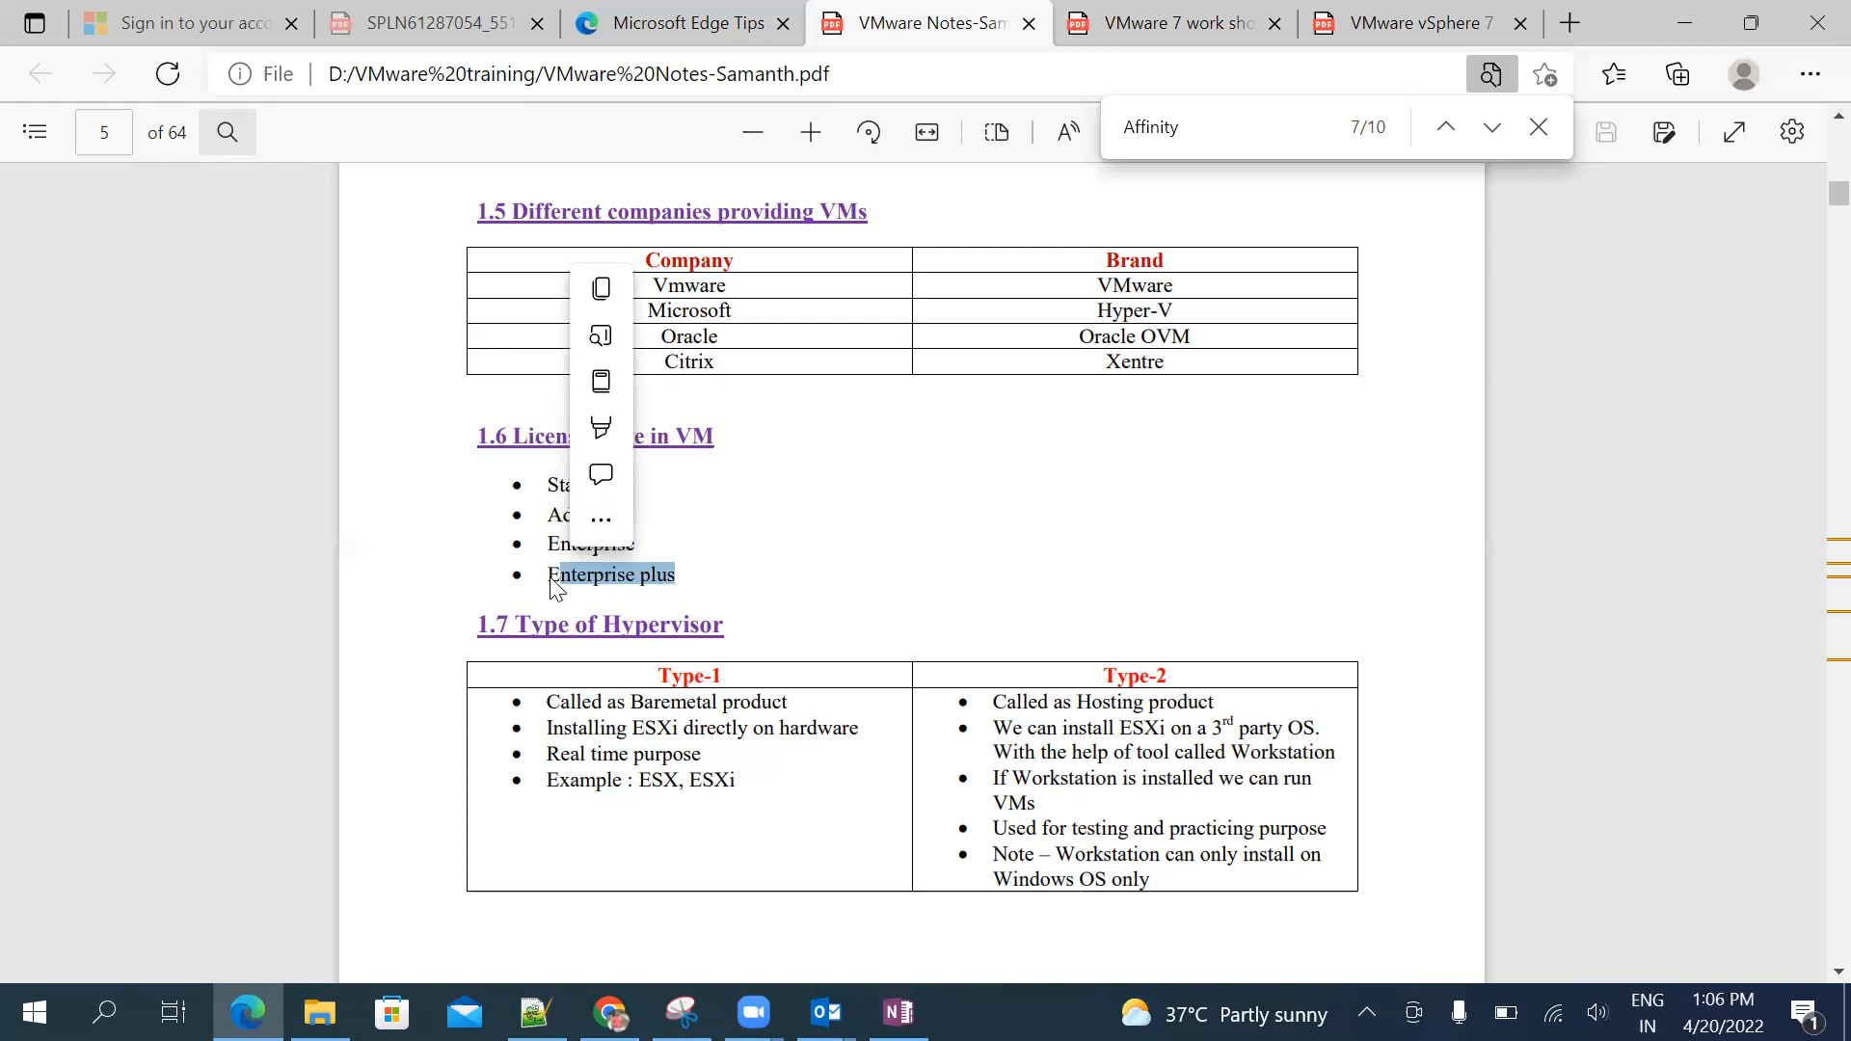
mouse_move(690, 596)
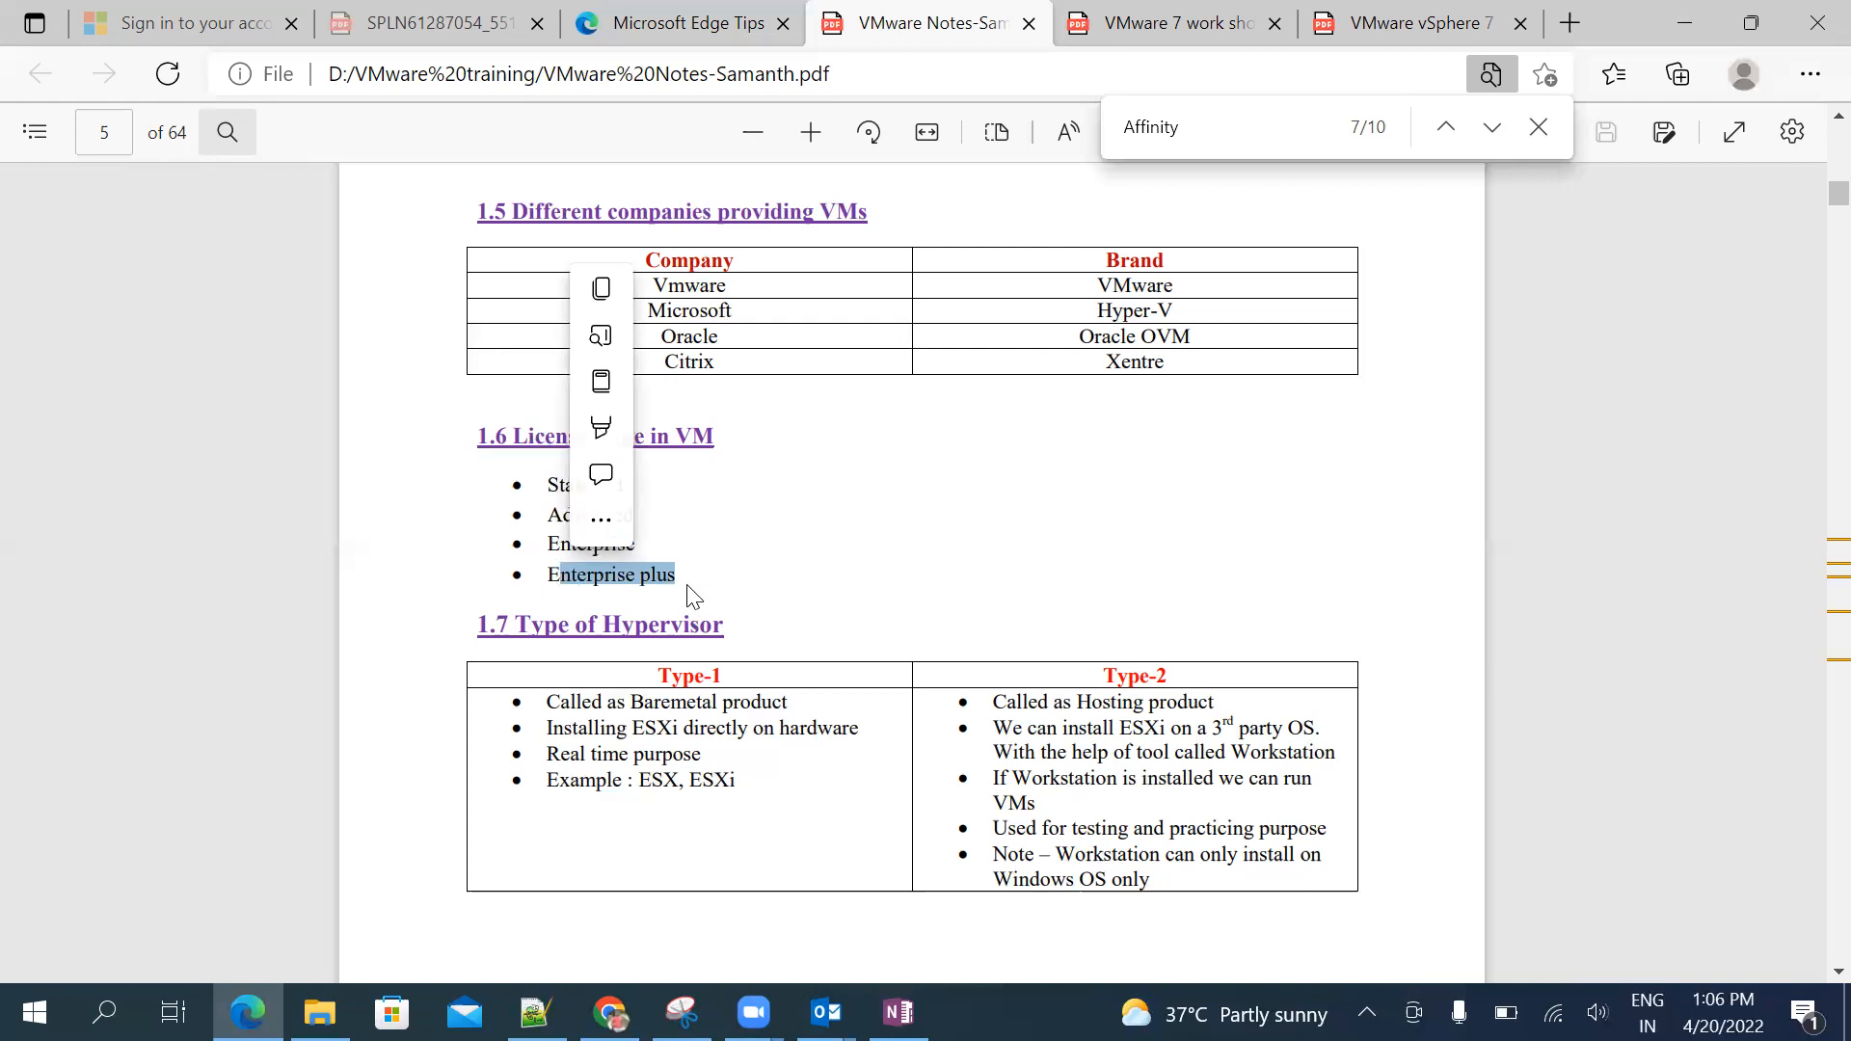
mouse_move(687, 602)
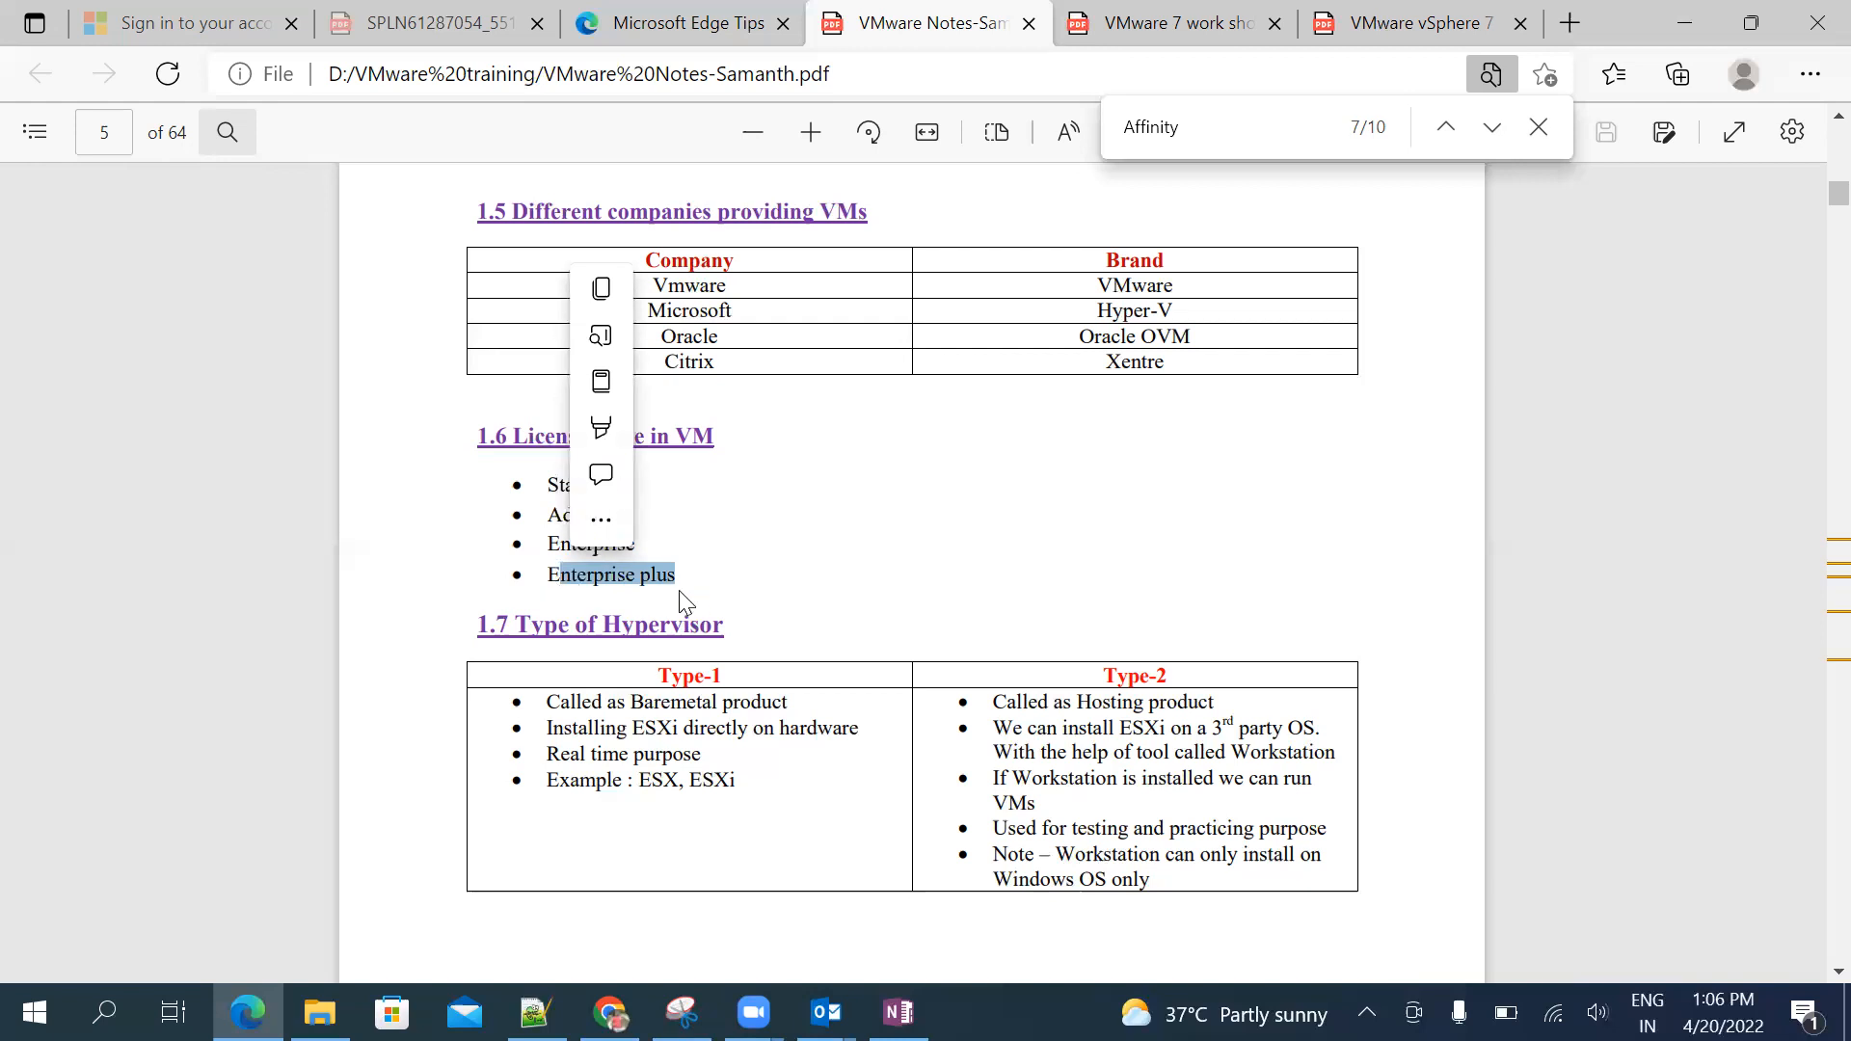
mouse_move(667, 602)
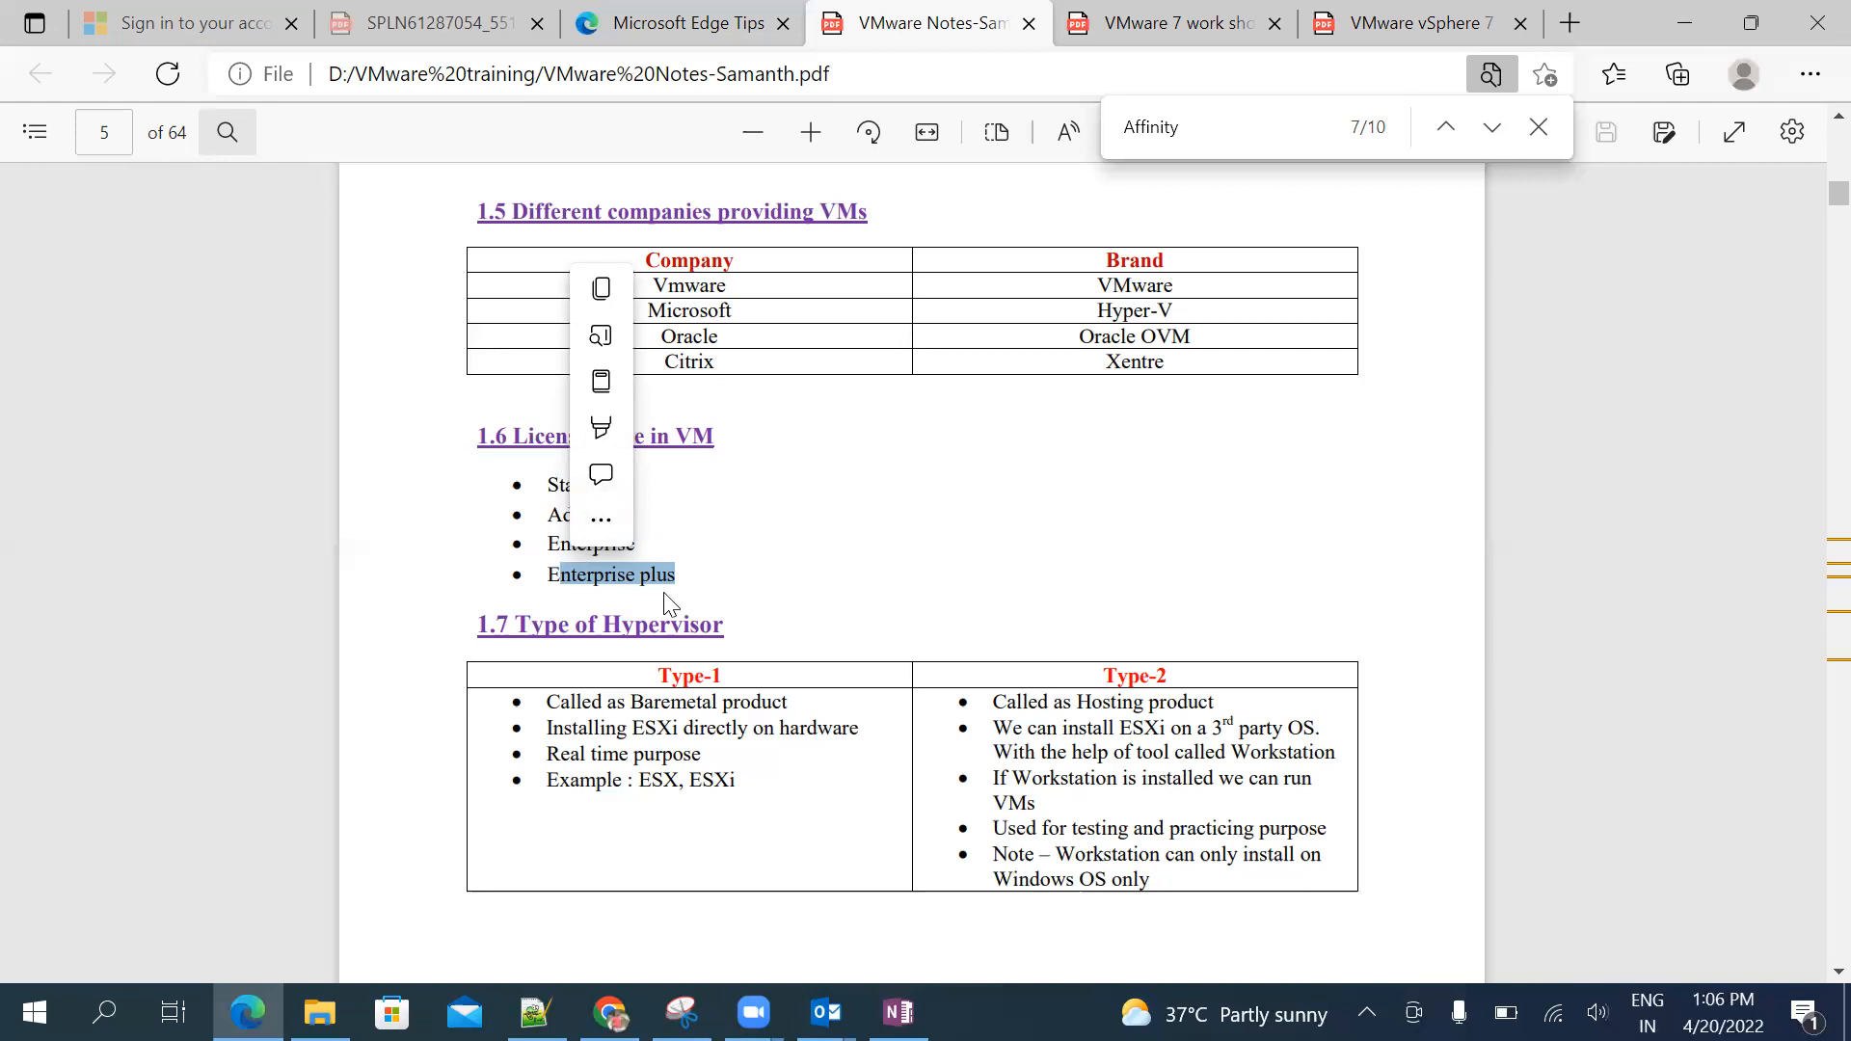
mouse_move(677, 538)
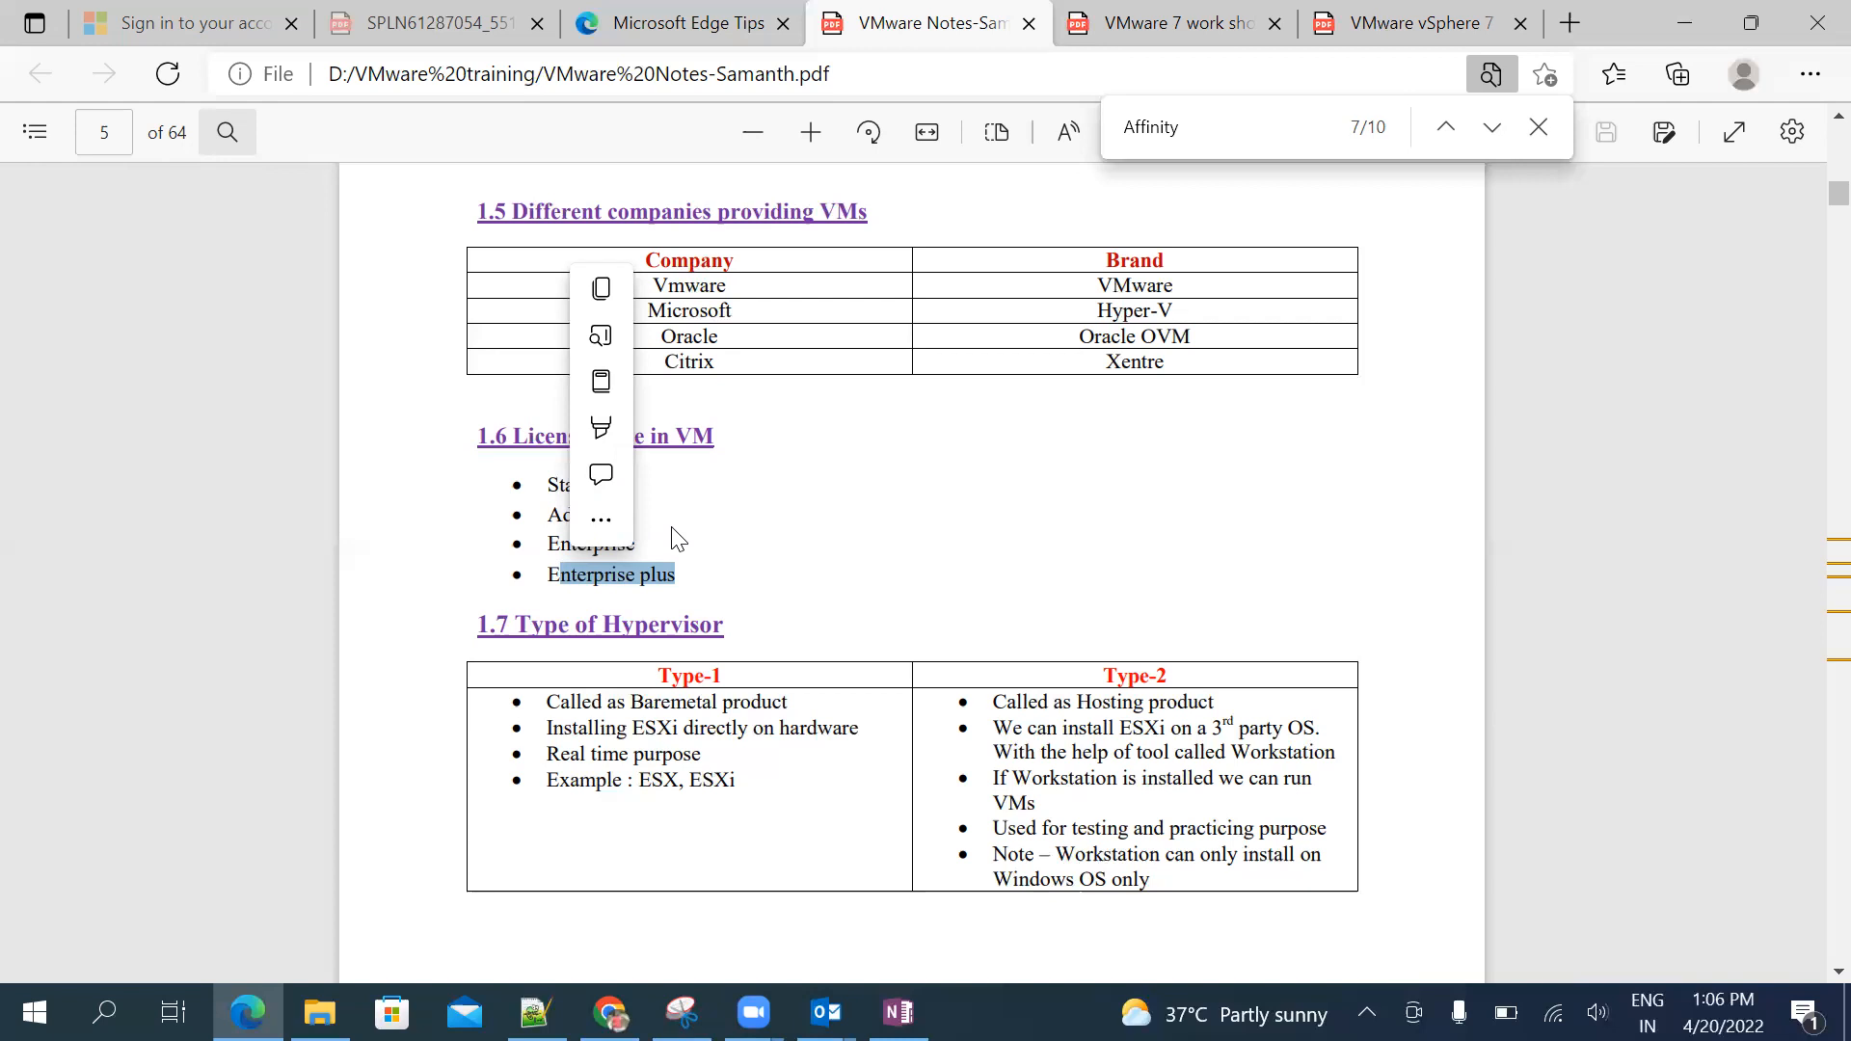
left_click(677, 538)
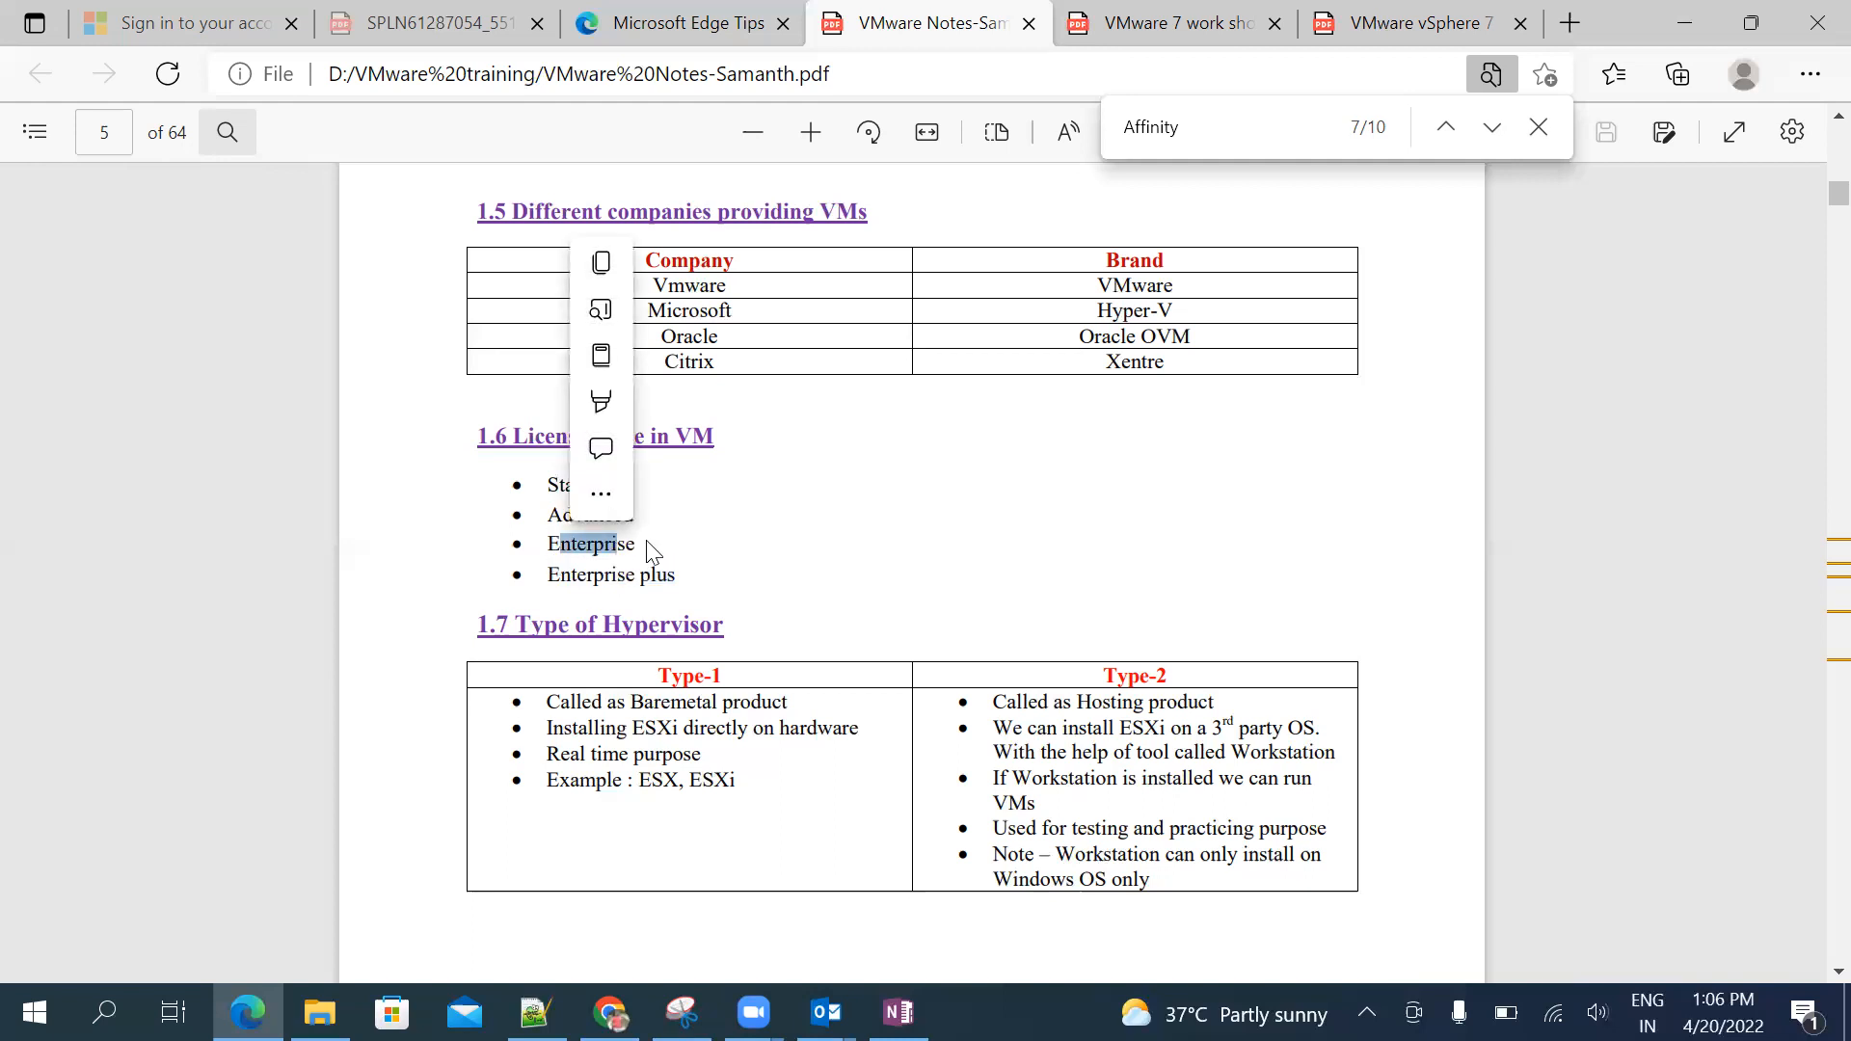
mouse_move(646, 555)
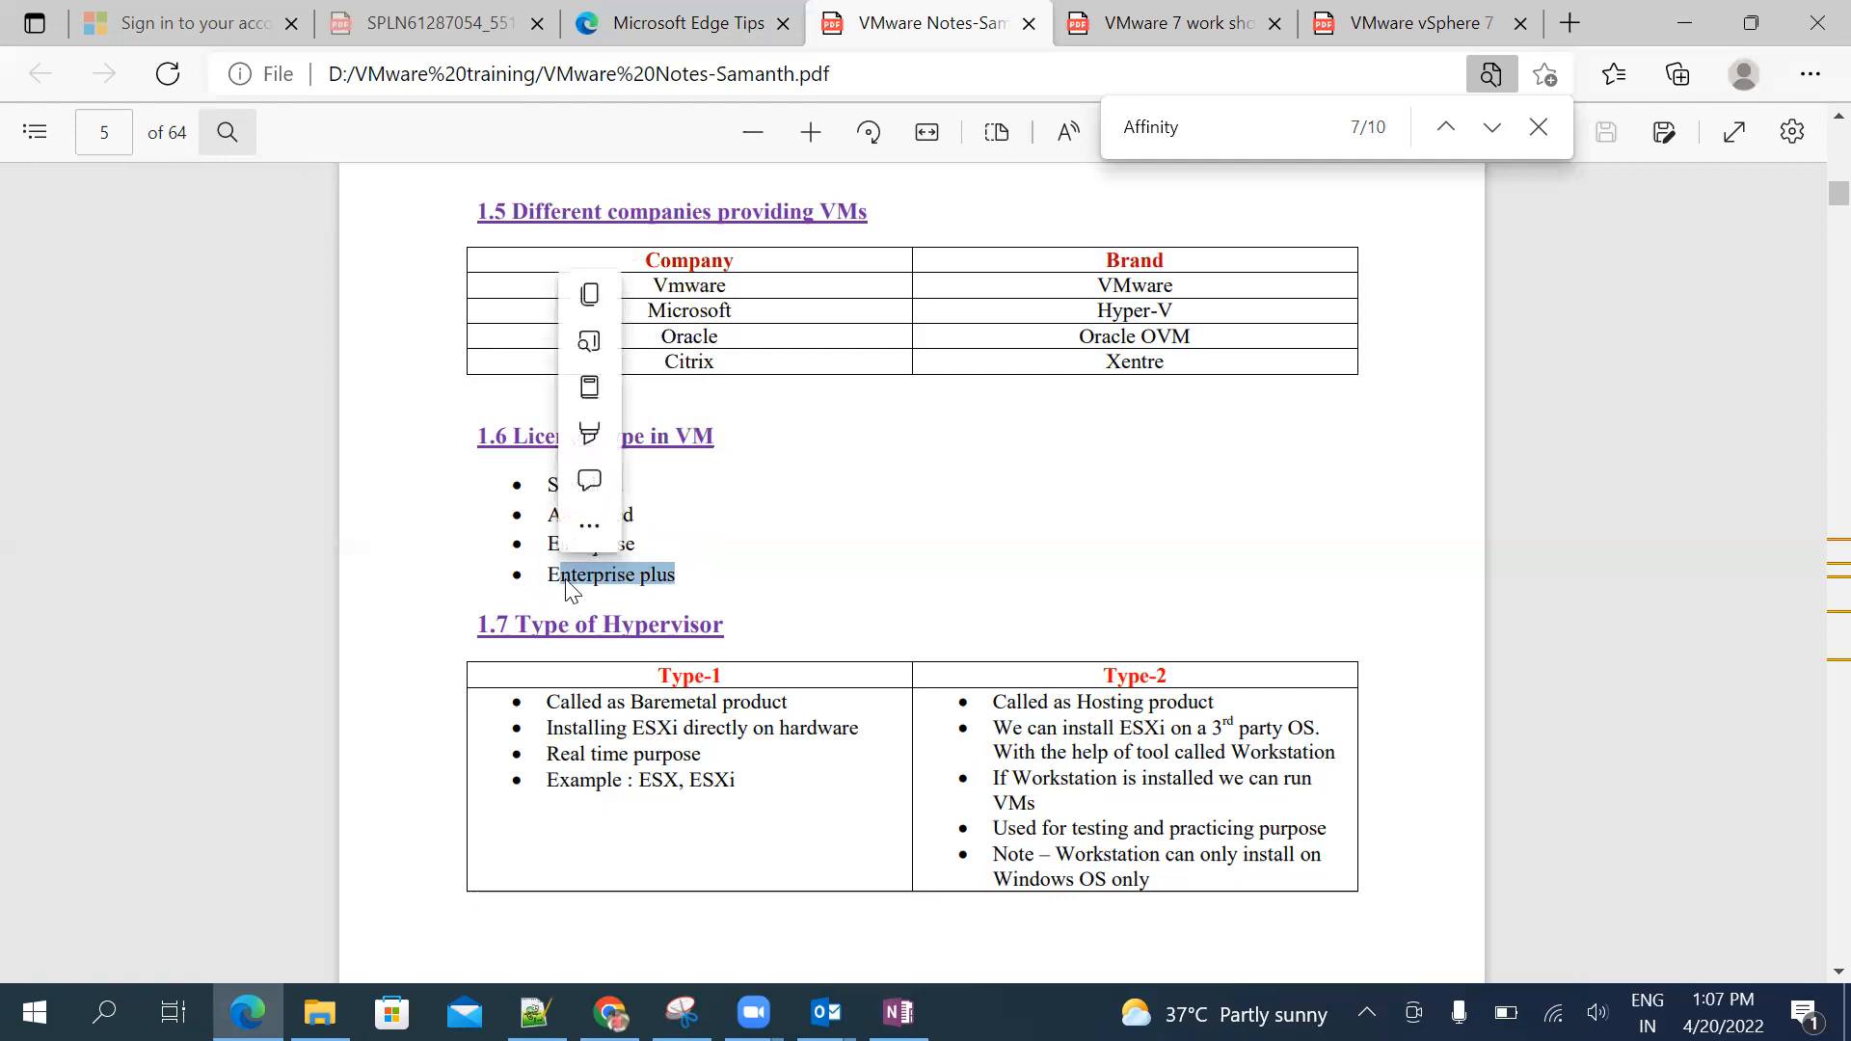
mouse_move(571, 600)
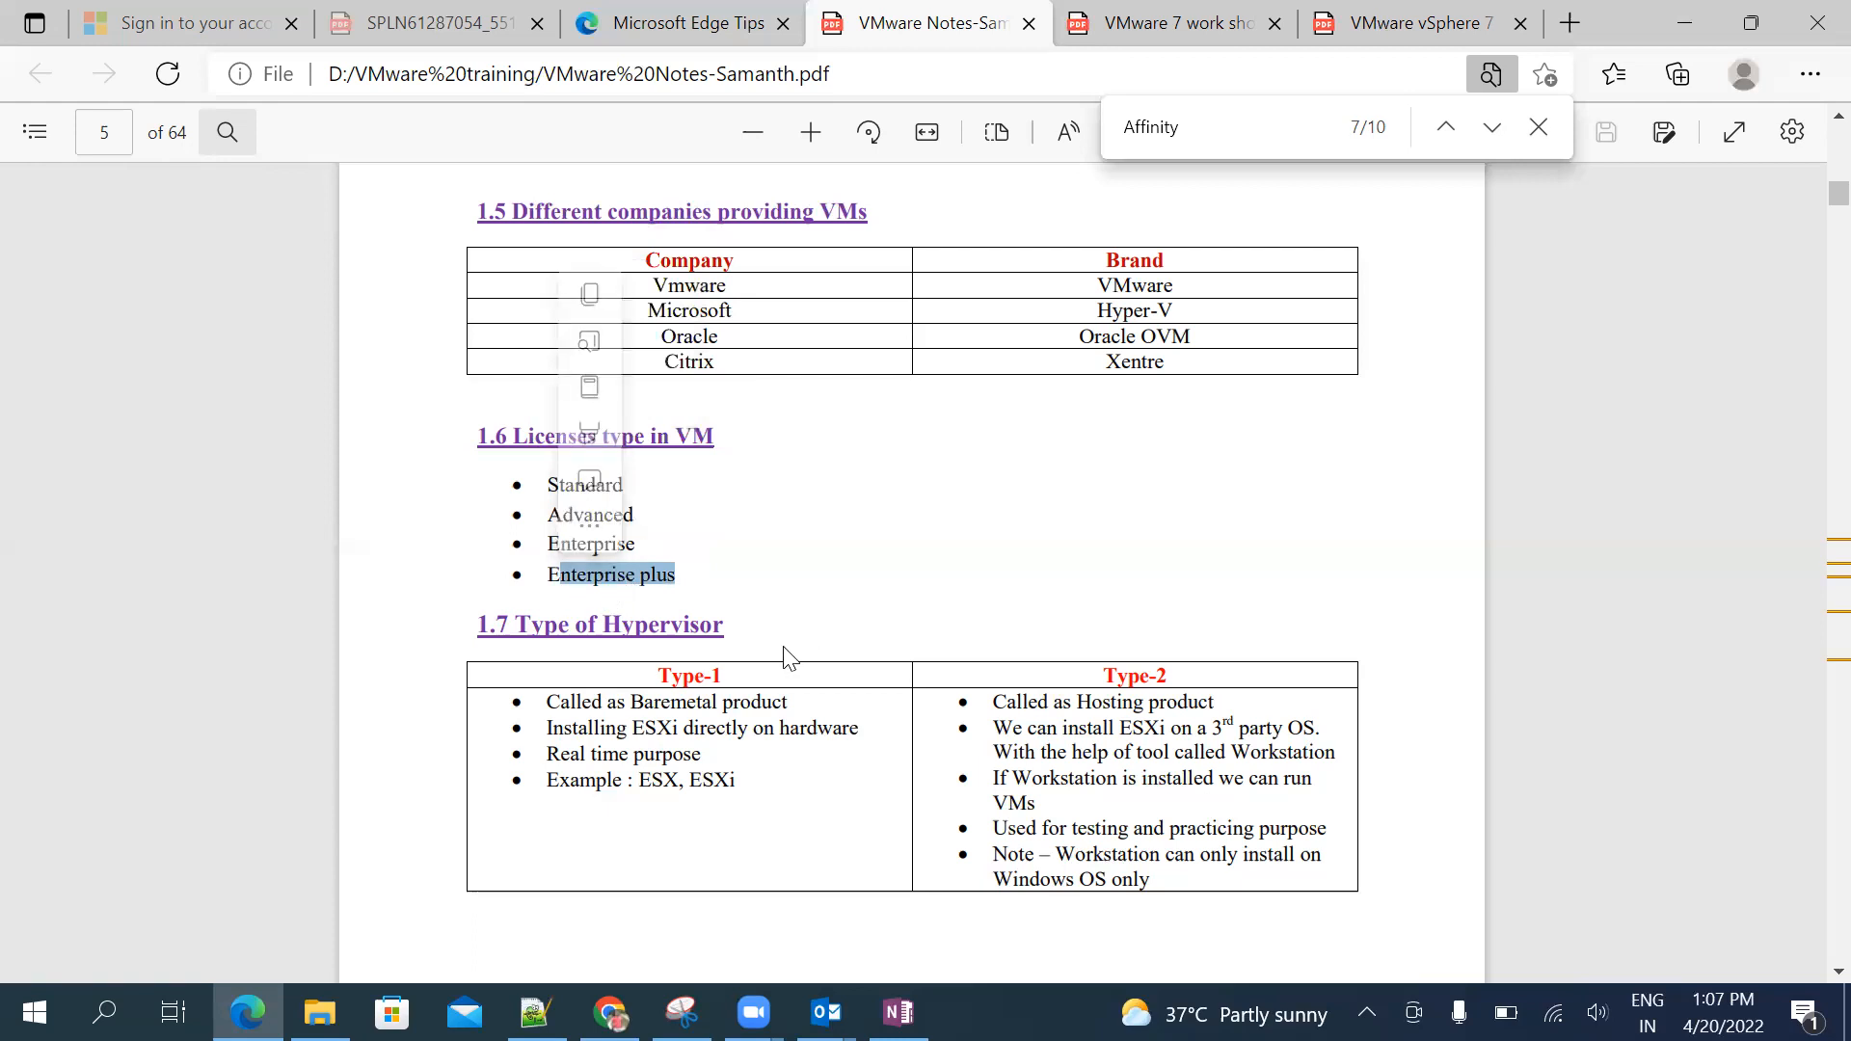
mouse_move(644, 492)
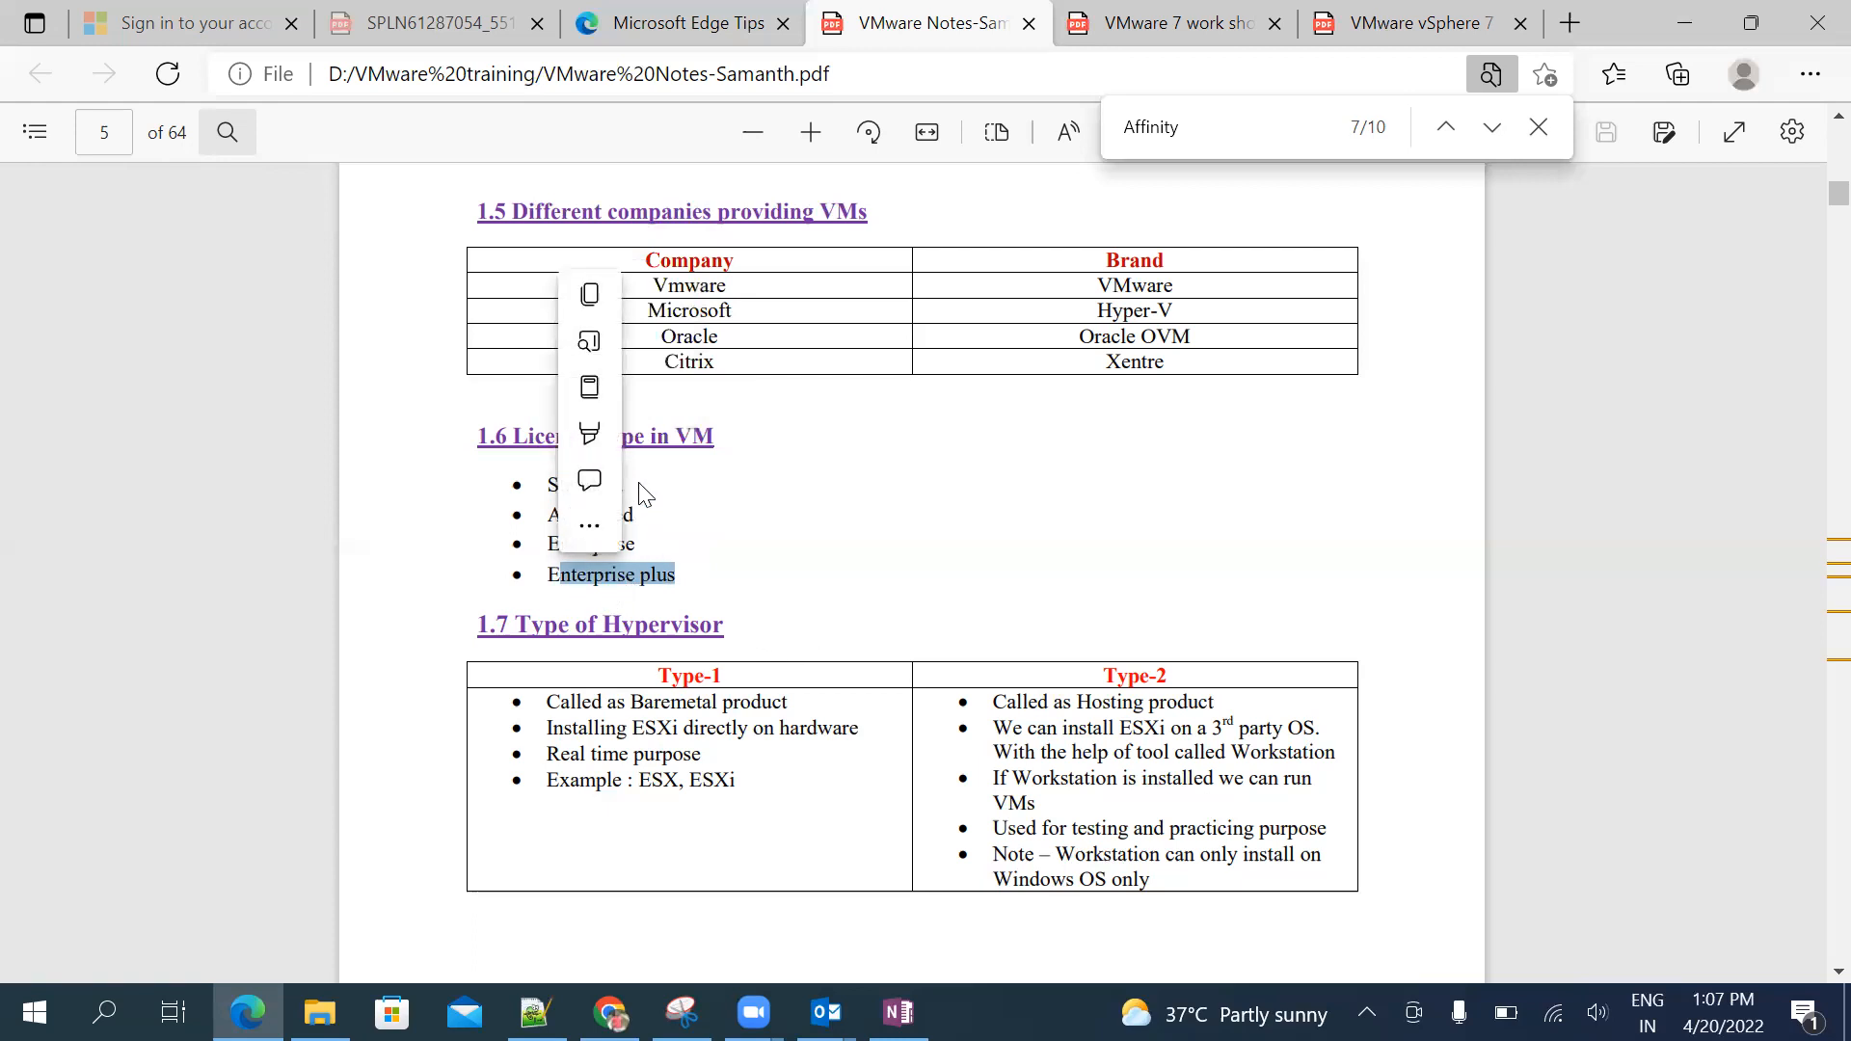
mouse_move(663, 572)
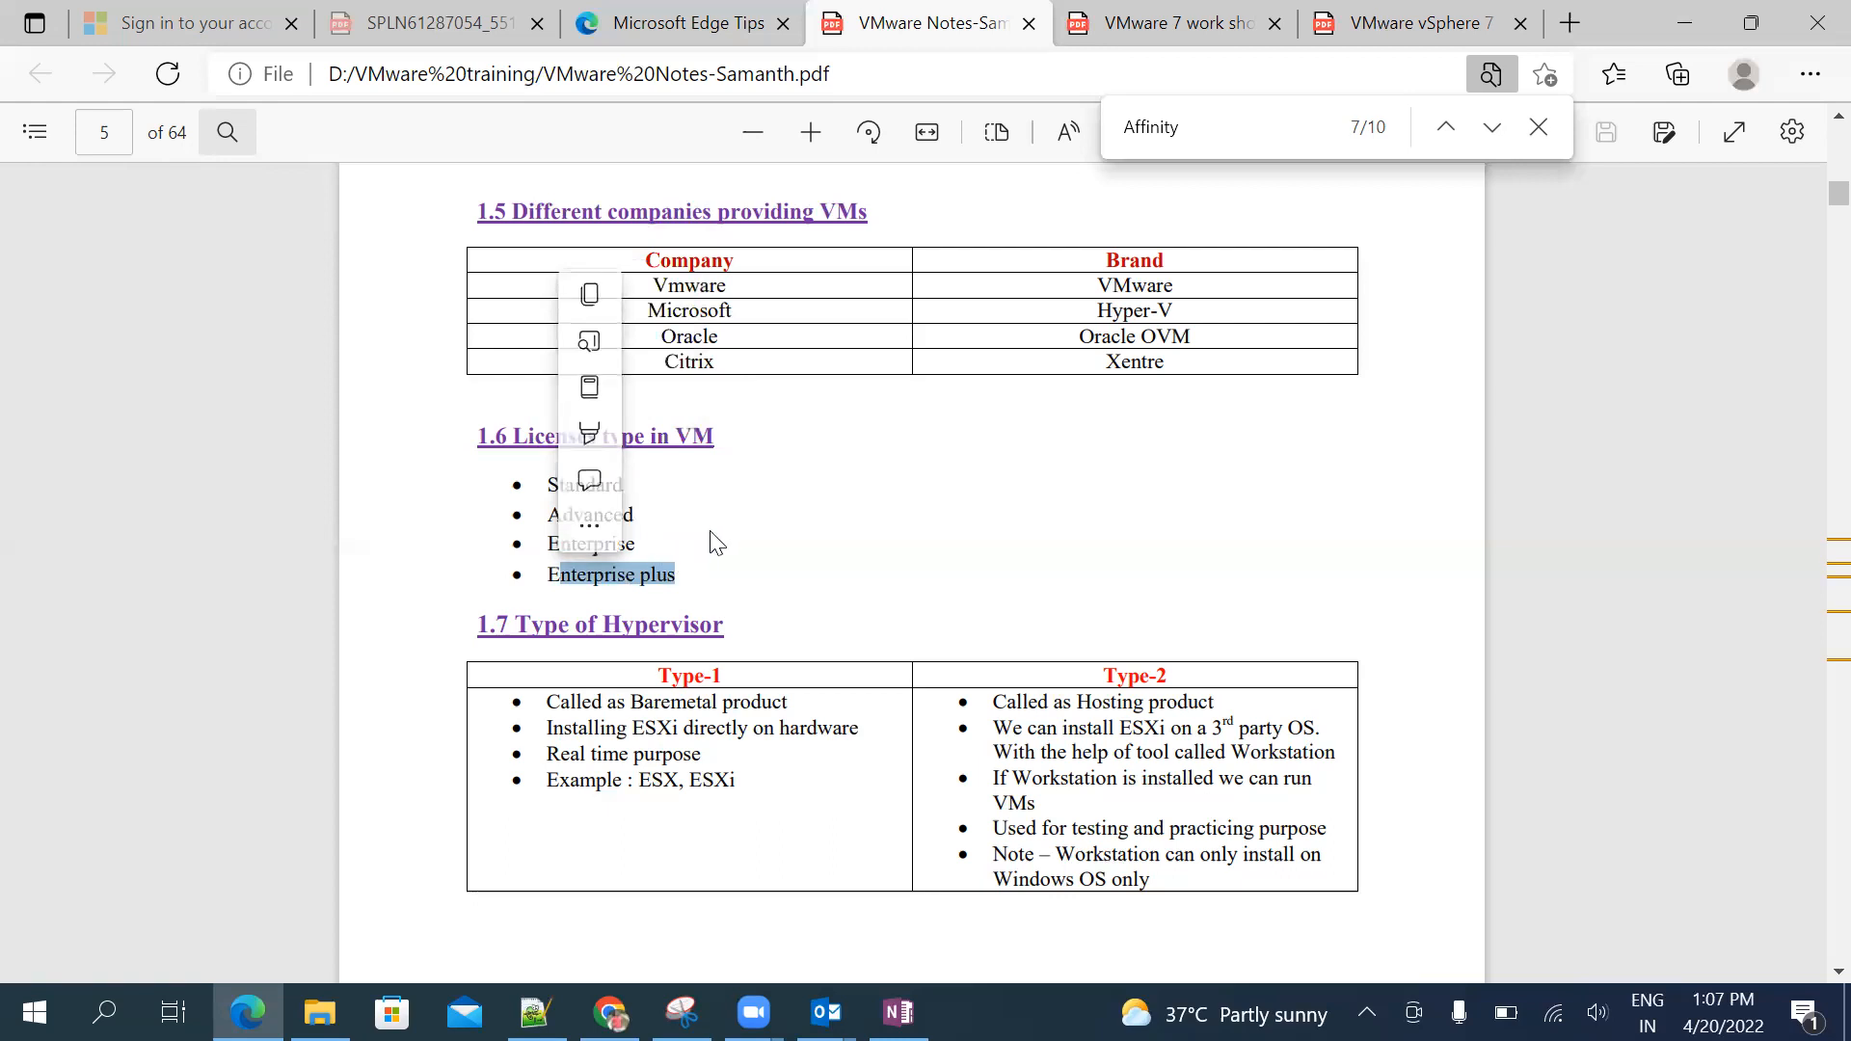
mouse_move(787, 533)
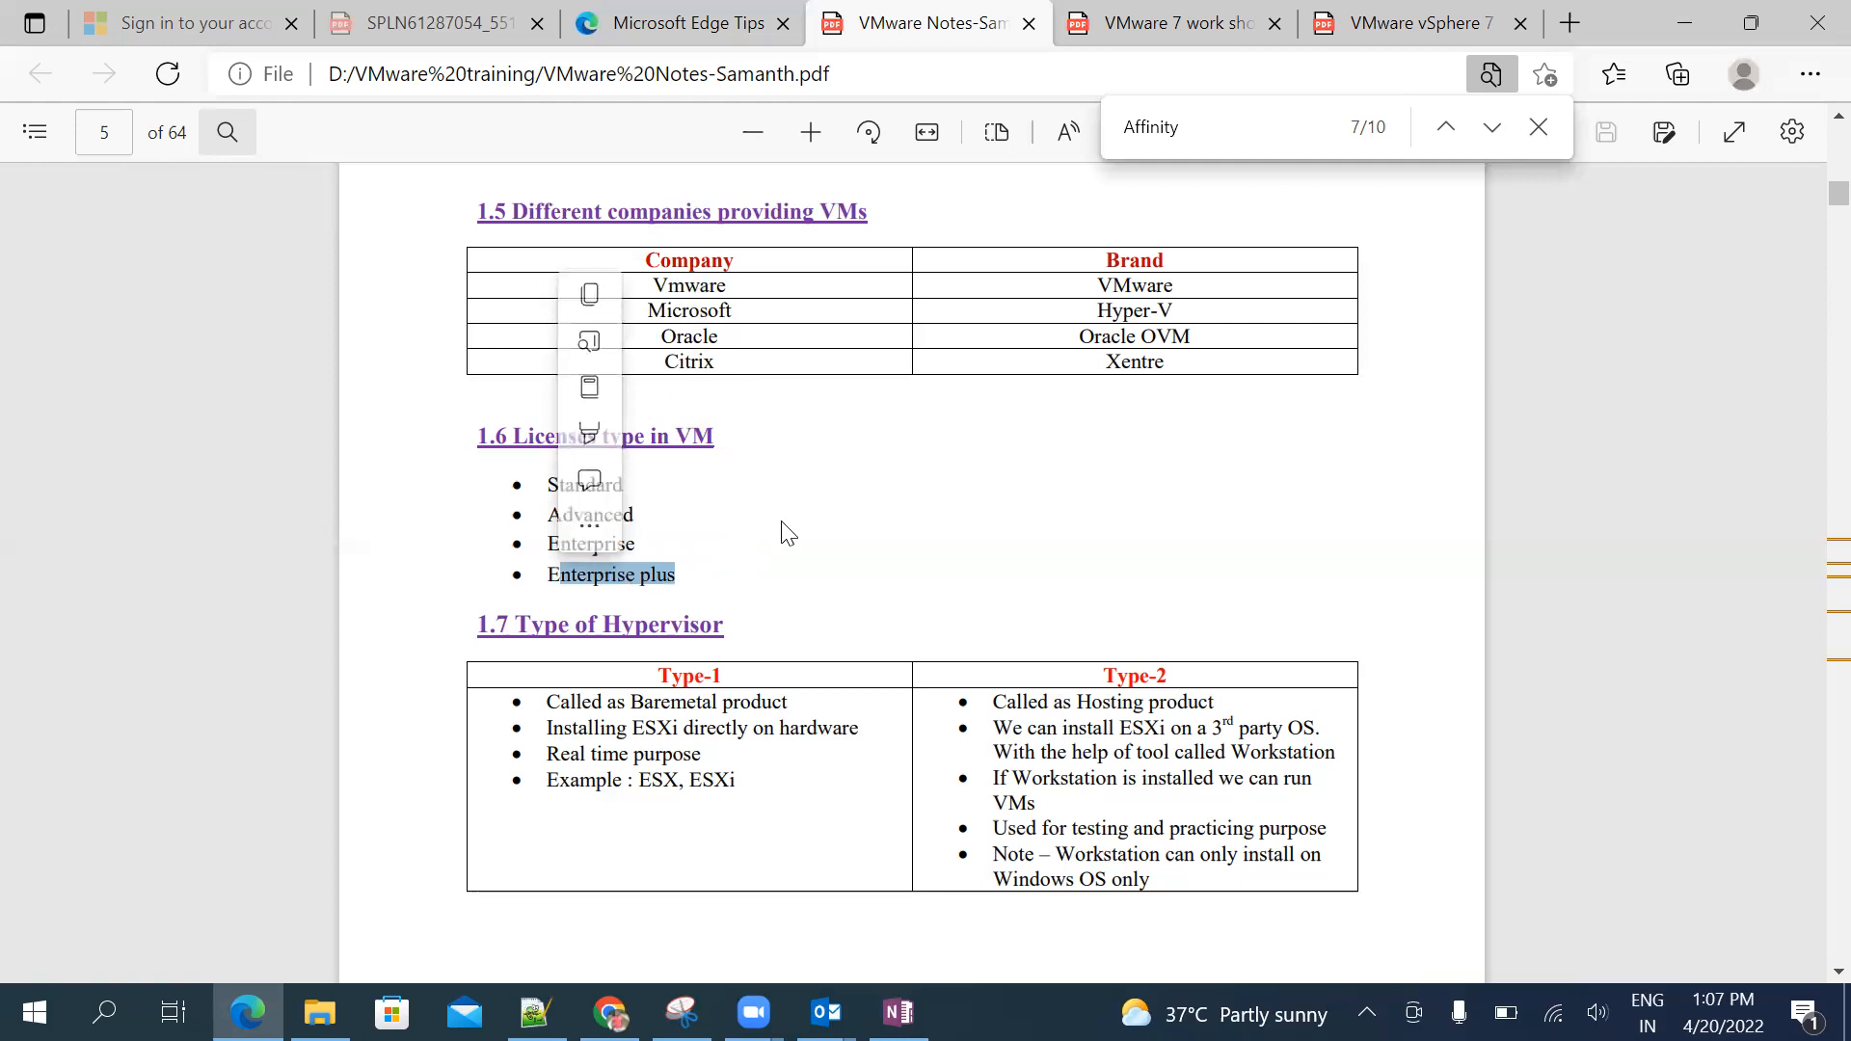
mouse_move(777, 535)
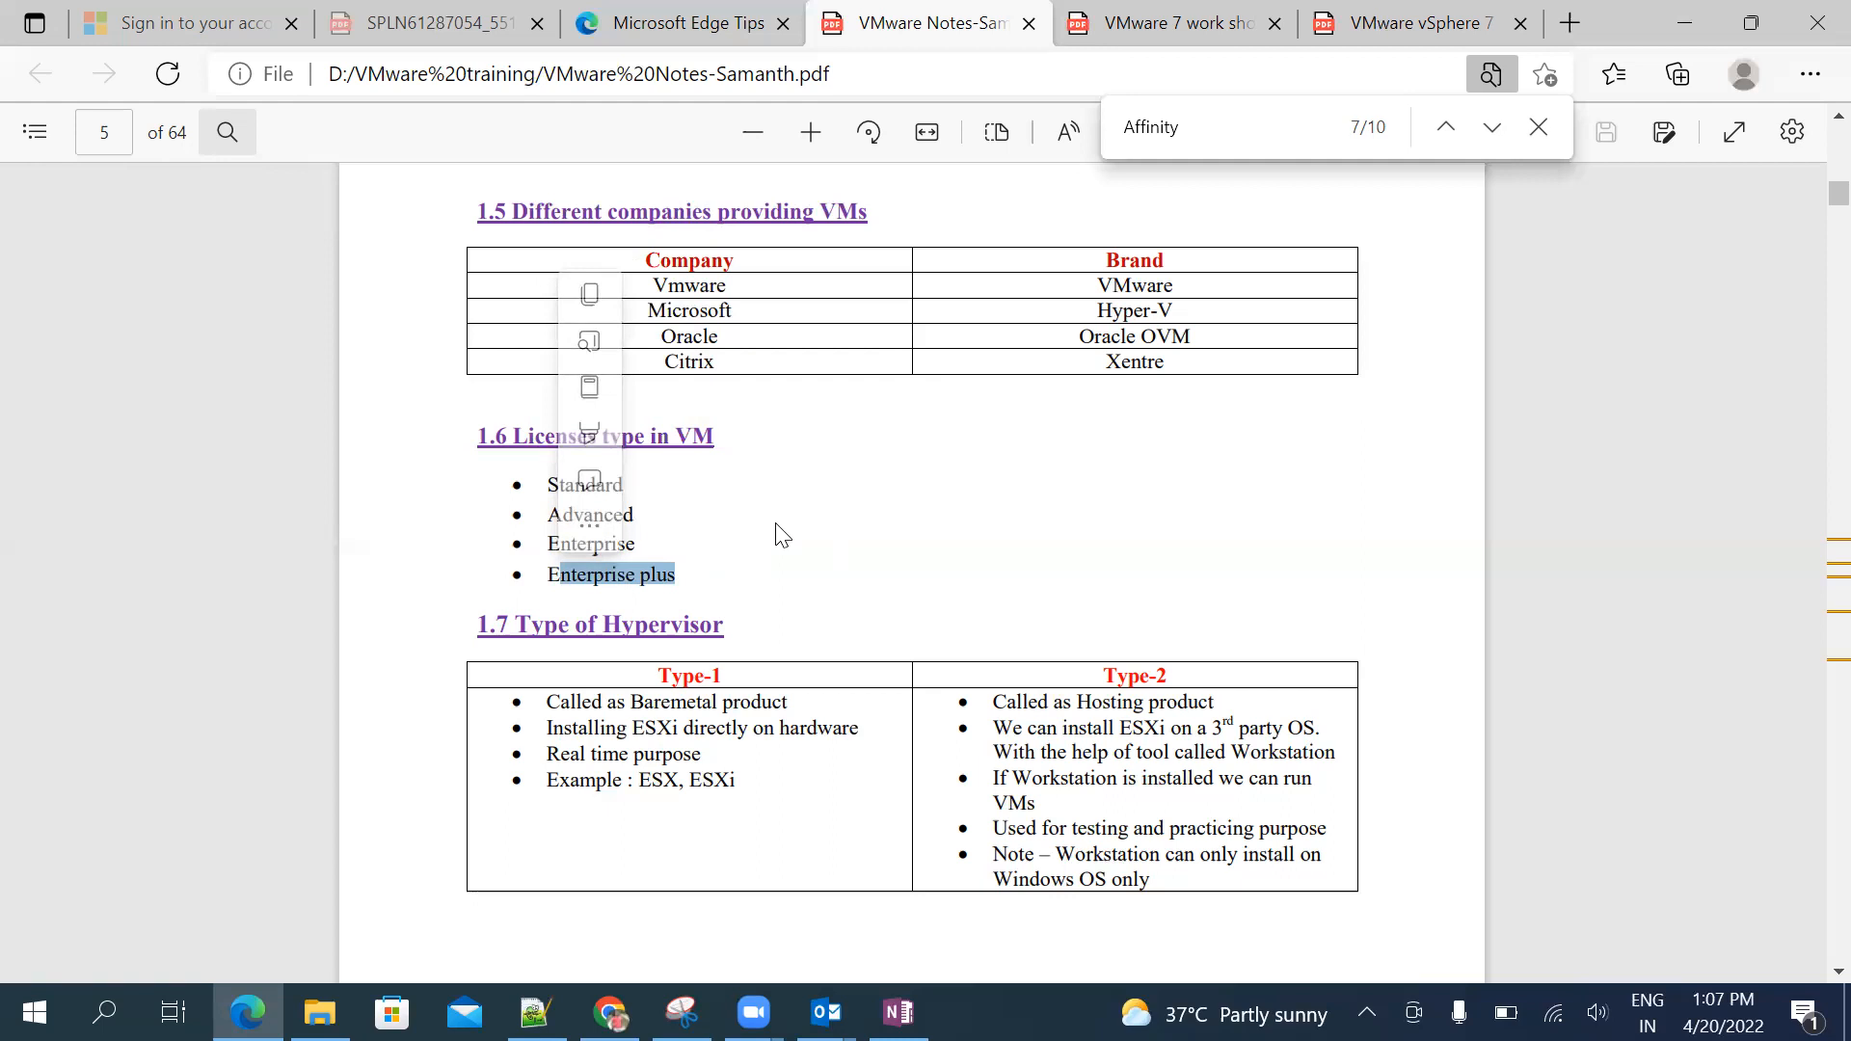
mouse_move(717, 646)
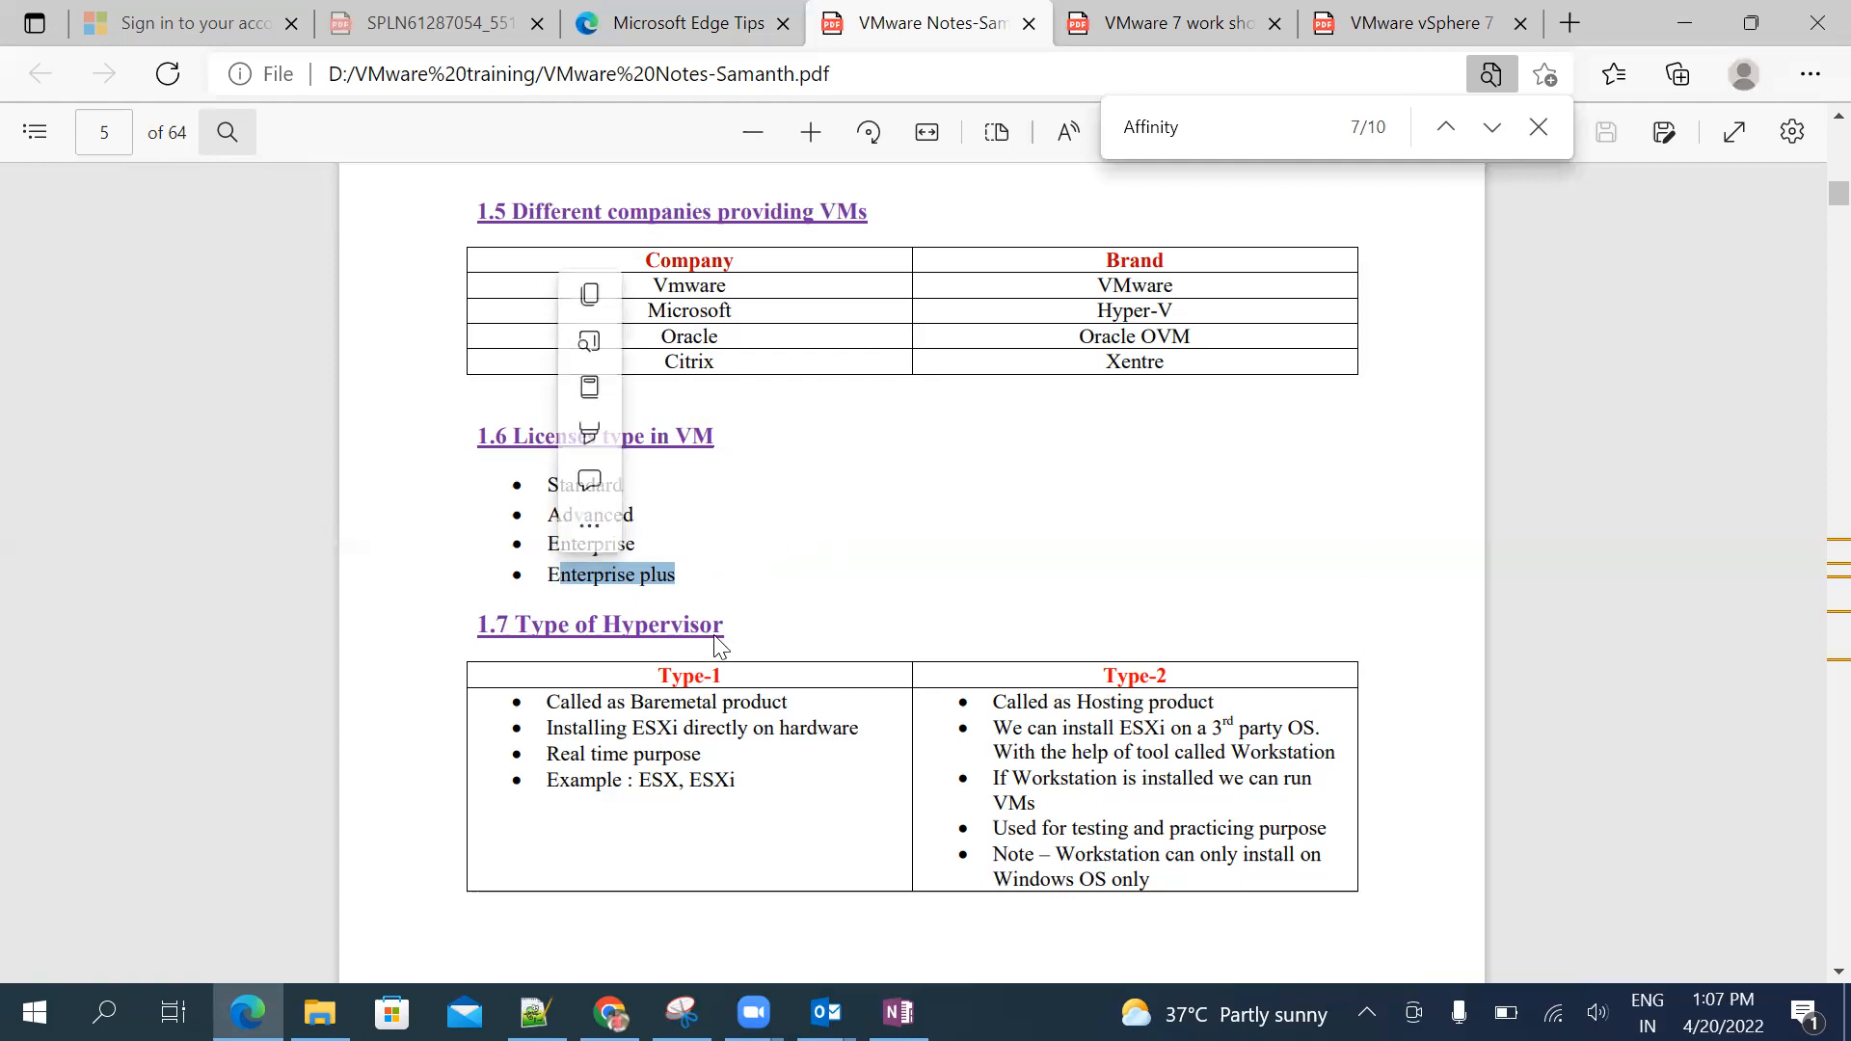
mouse_move(767, 733)
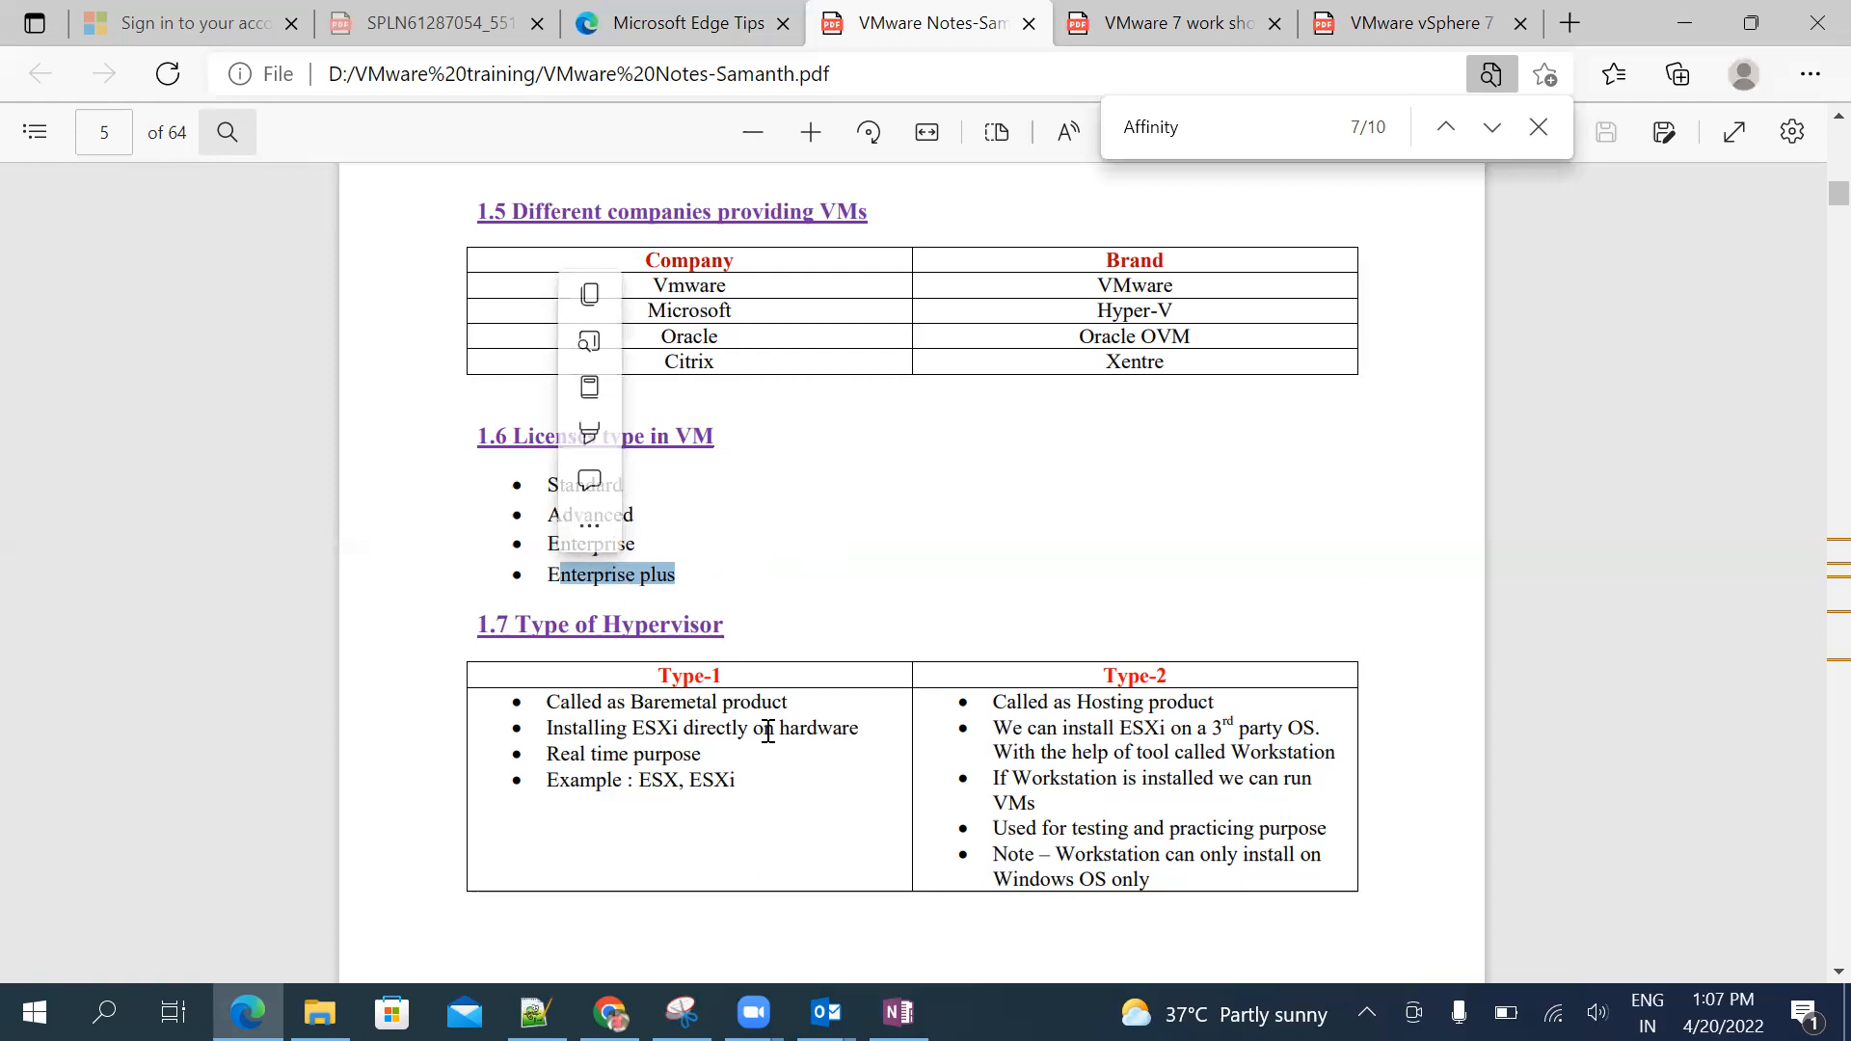
left_click(900, 712)
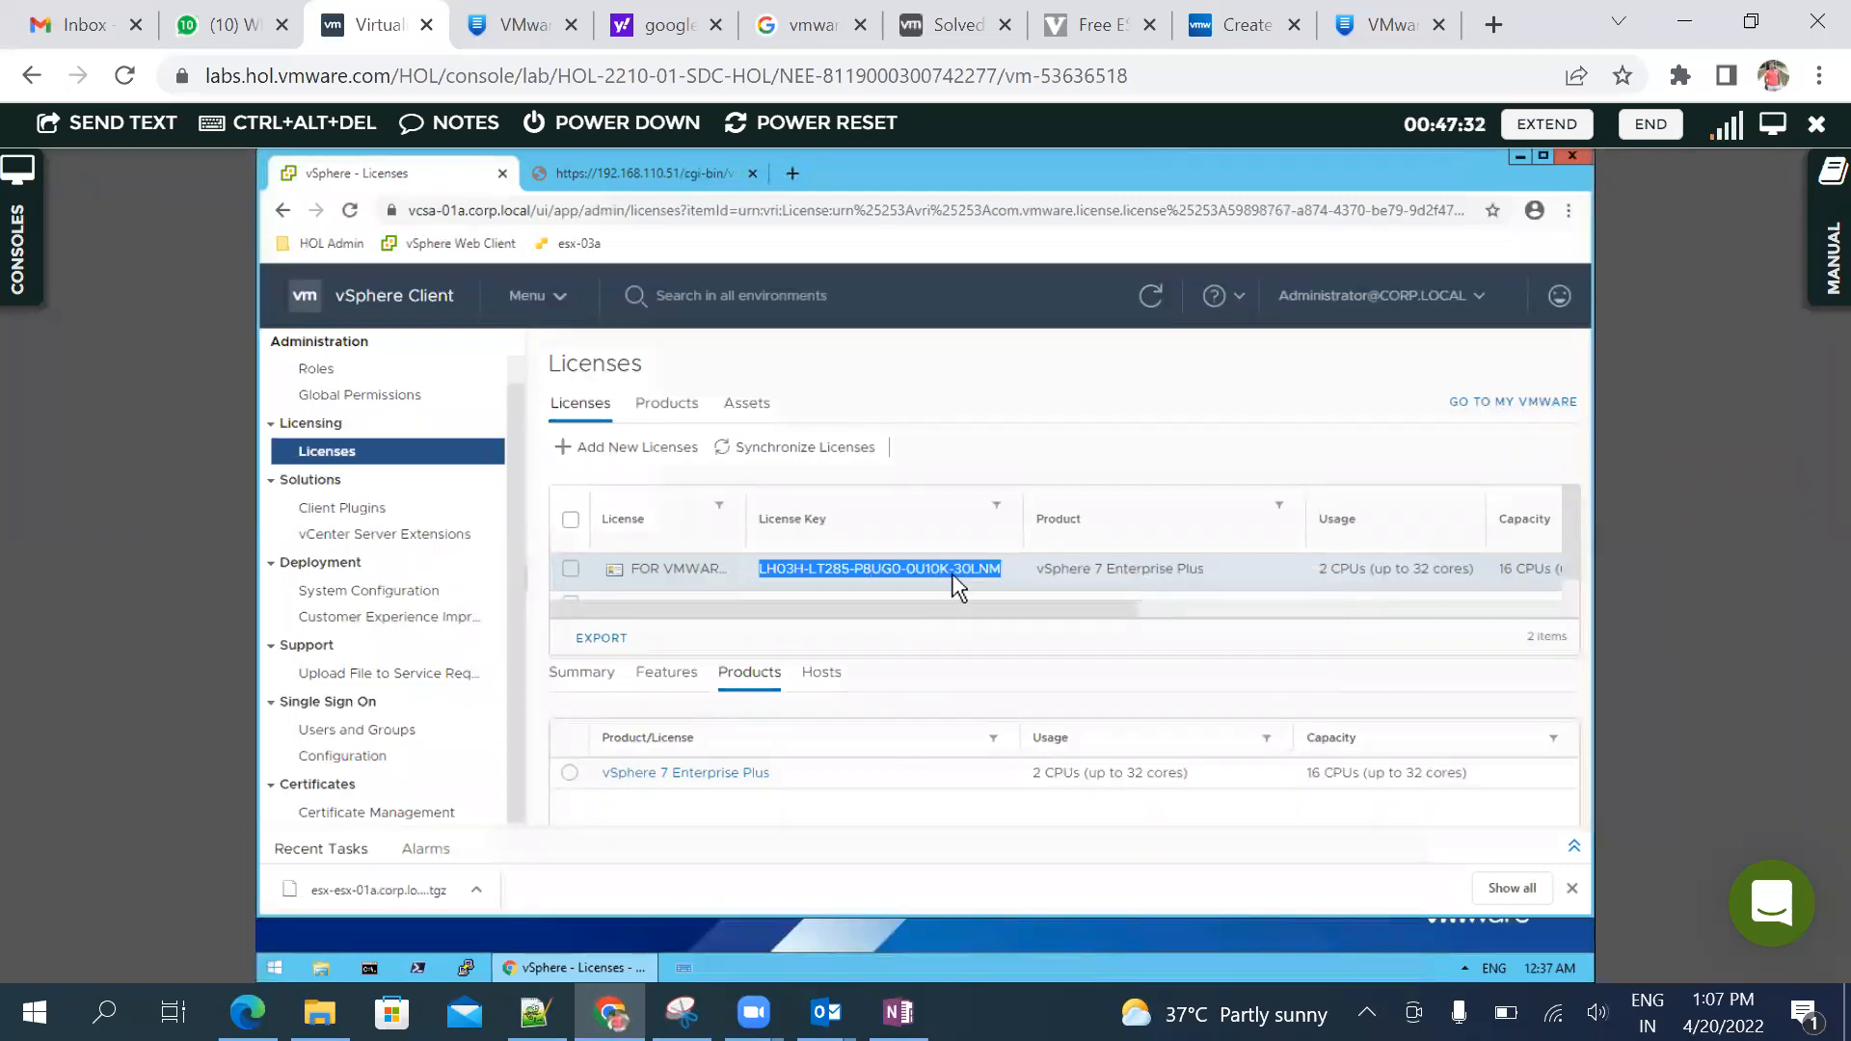
mouse_move(844, 578)
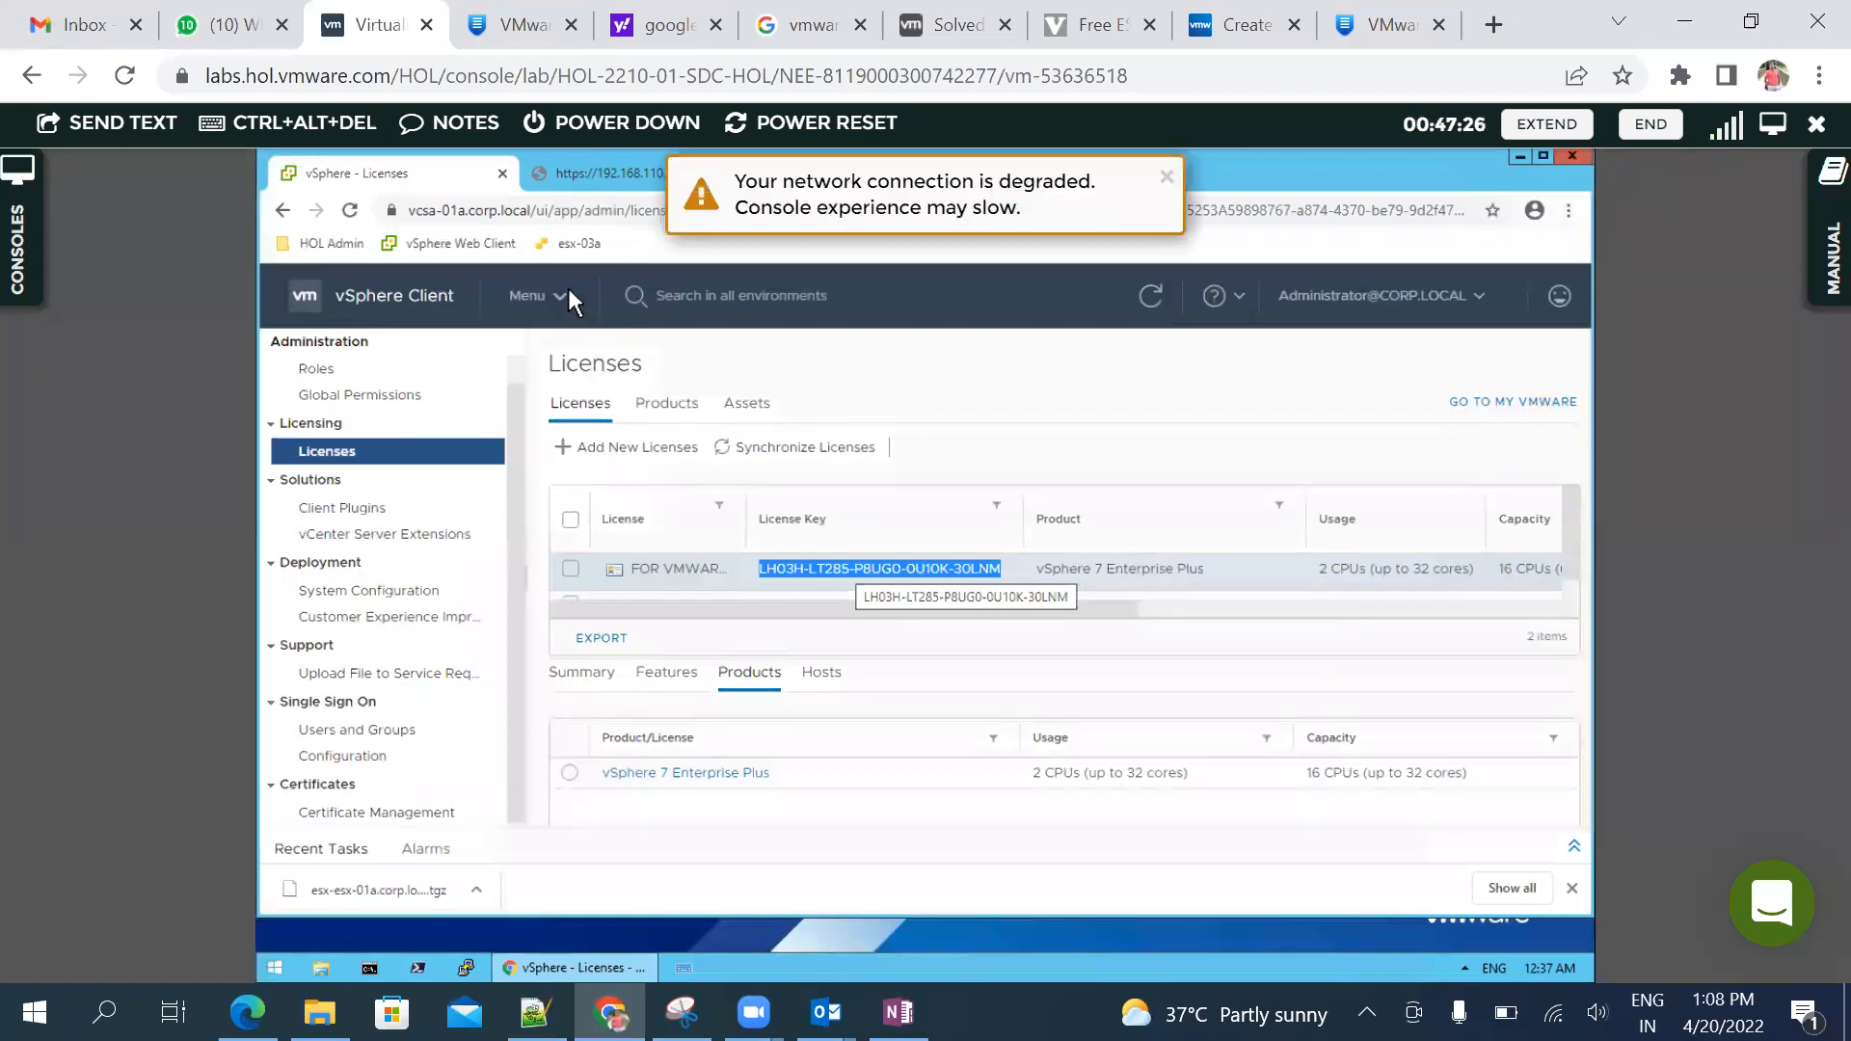
left_click(1166, 175)
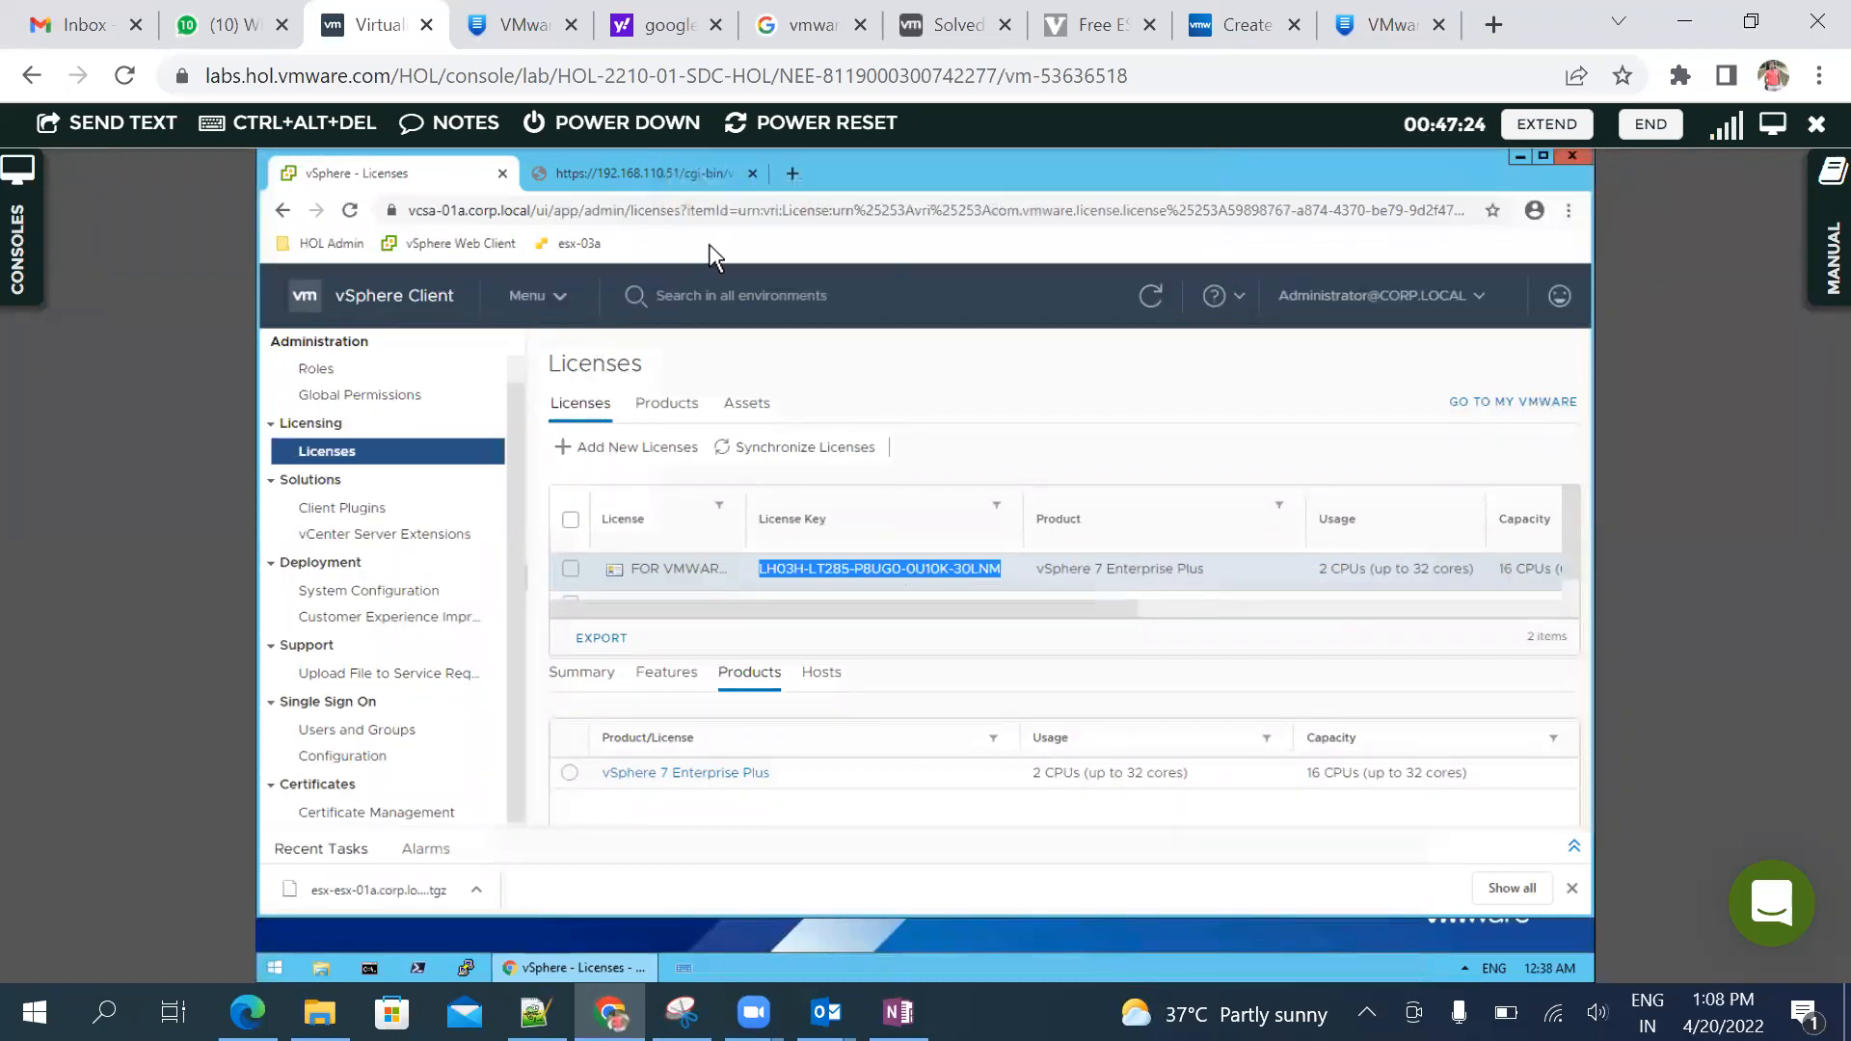
mouse_move(345, 379)
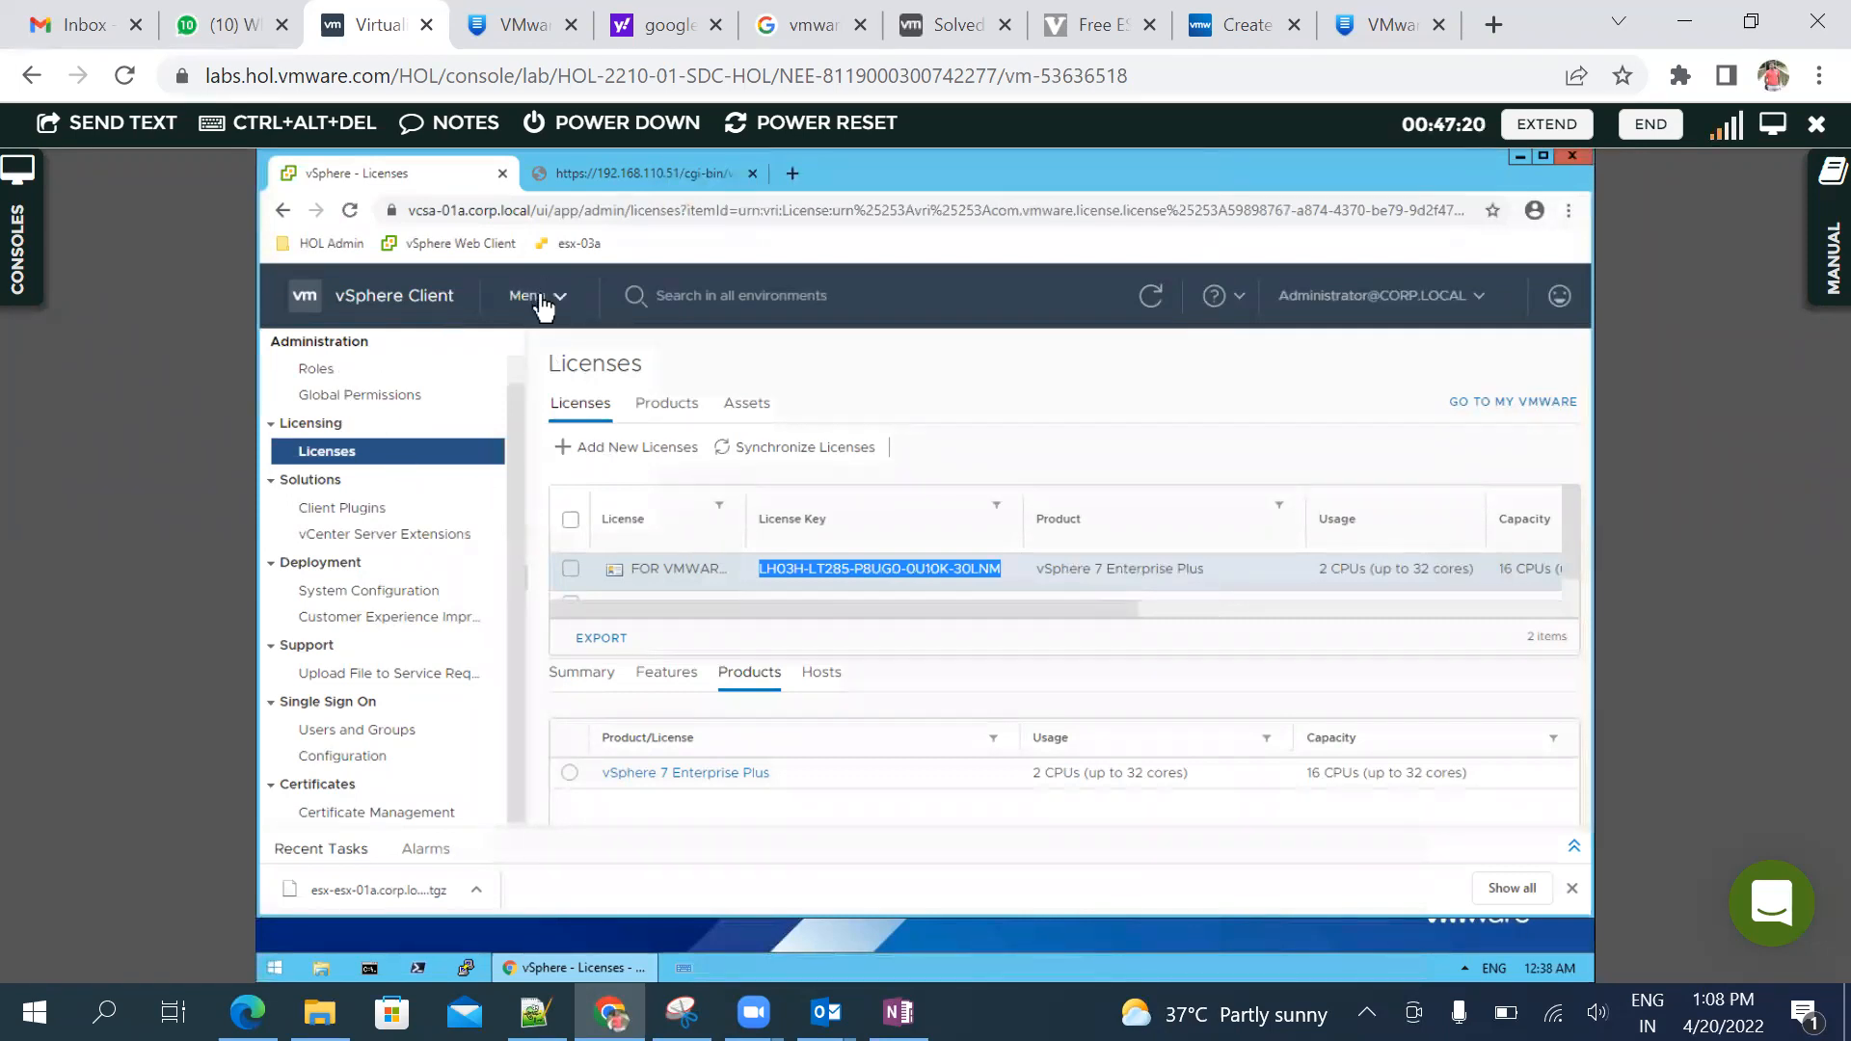
mouse_move(540, 531)
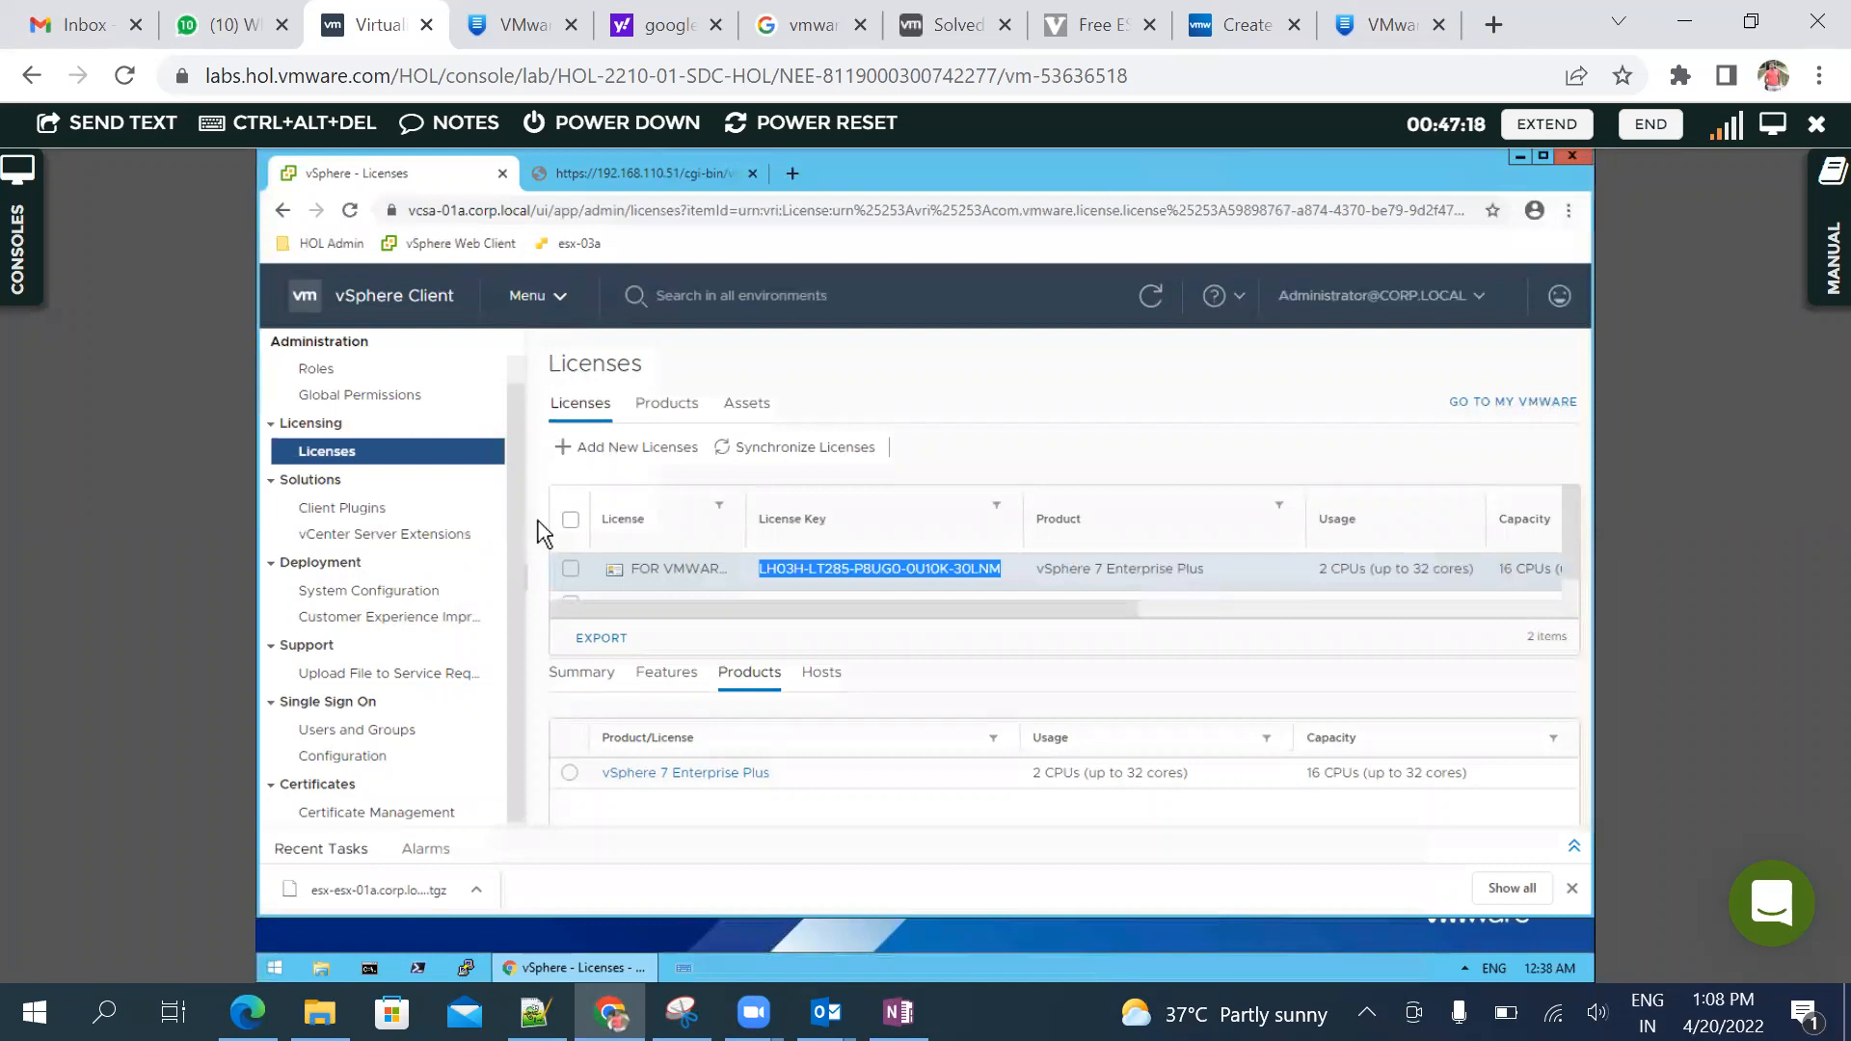
left_click(536, 295)
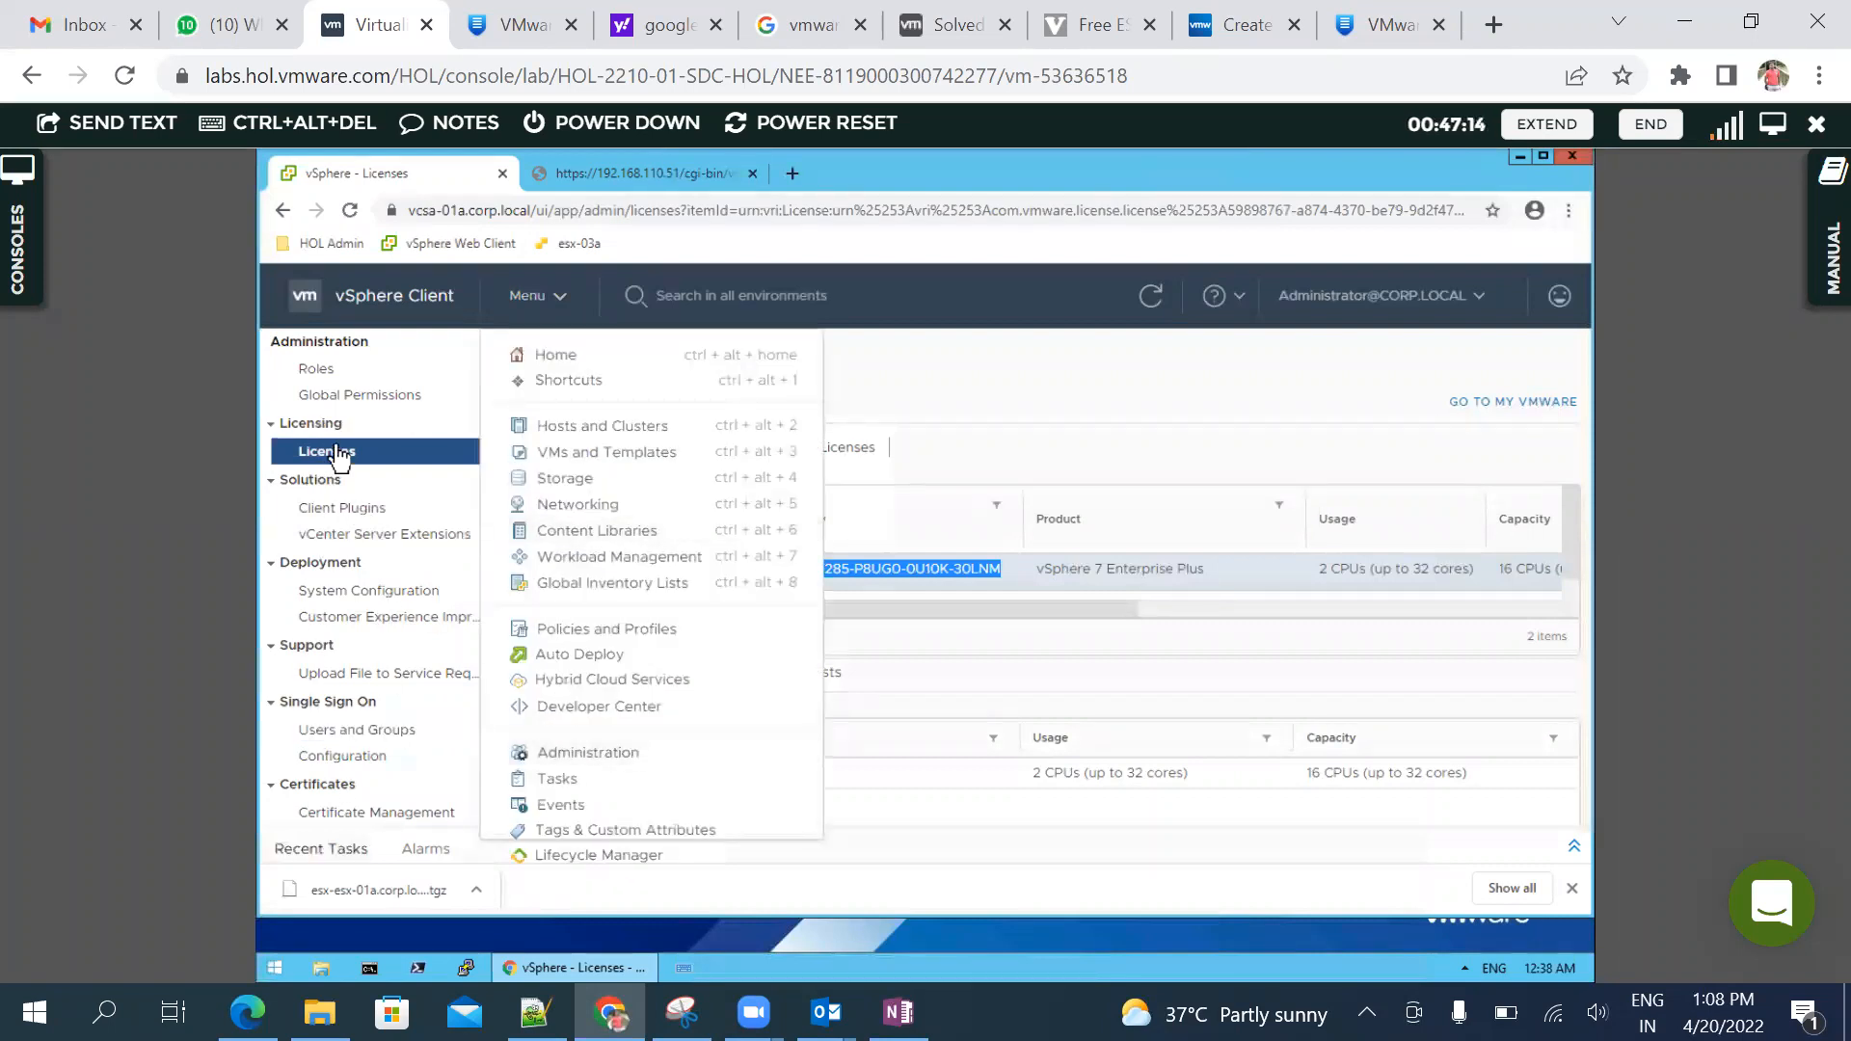
left_click(324, 451)
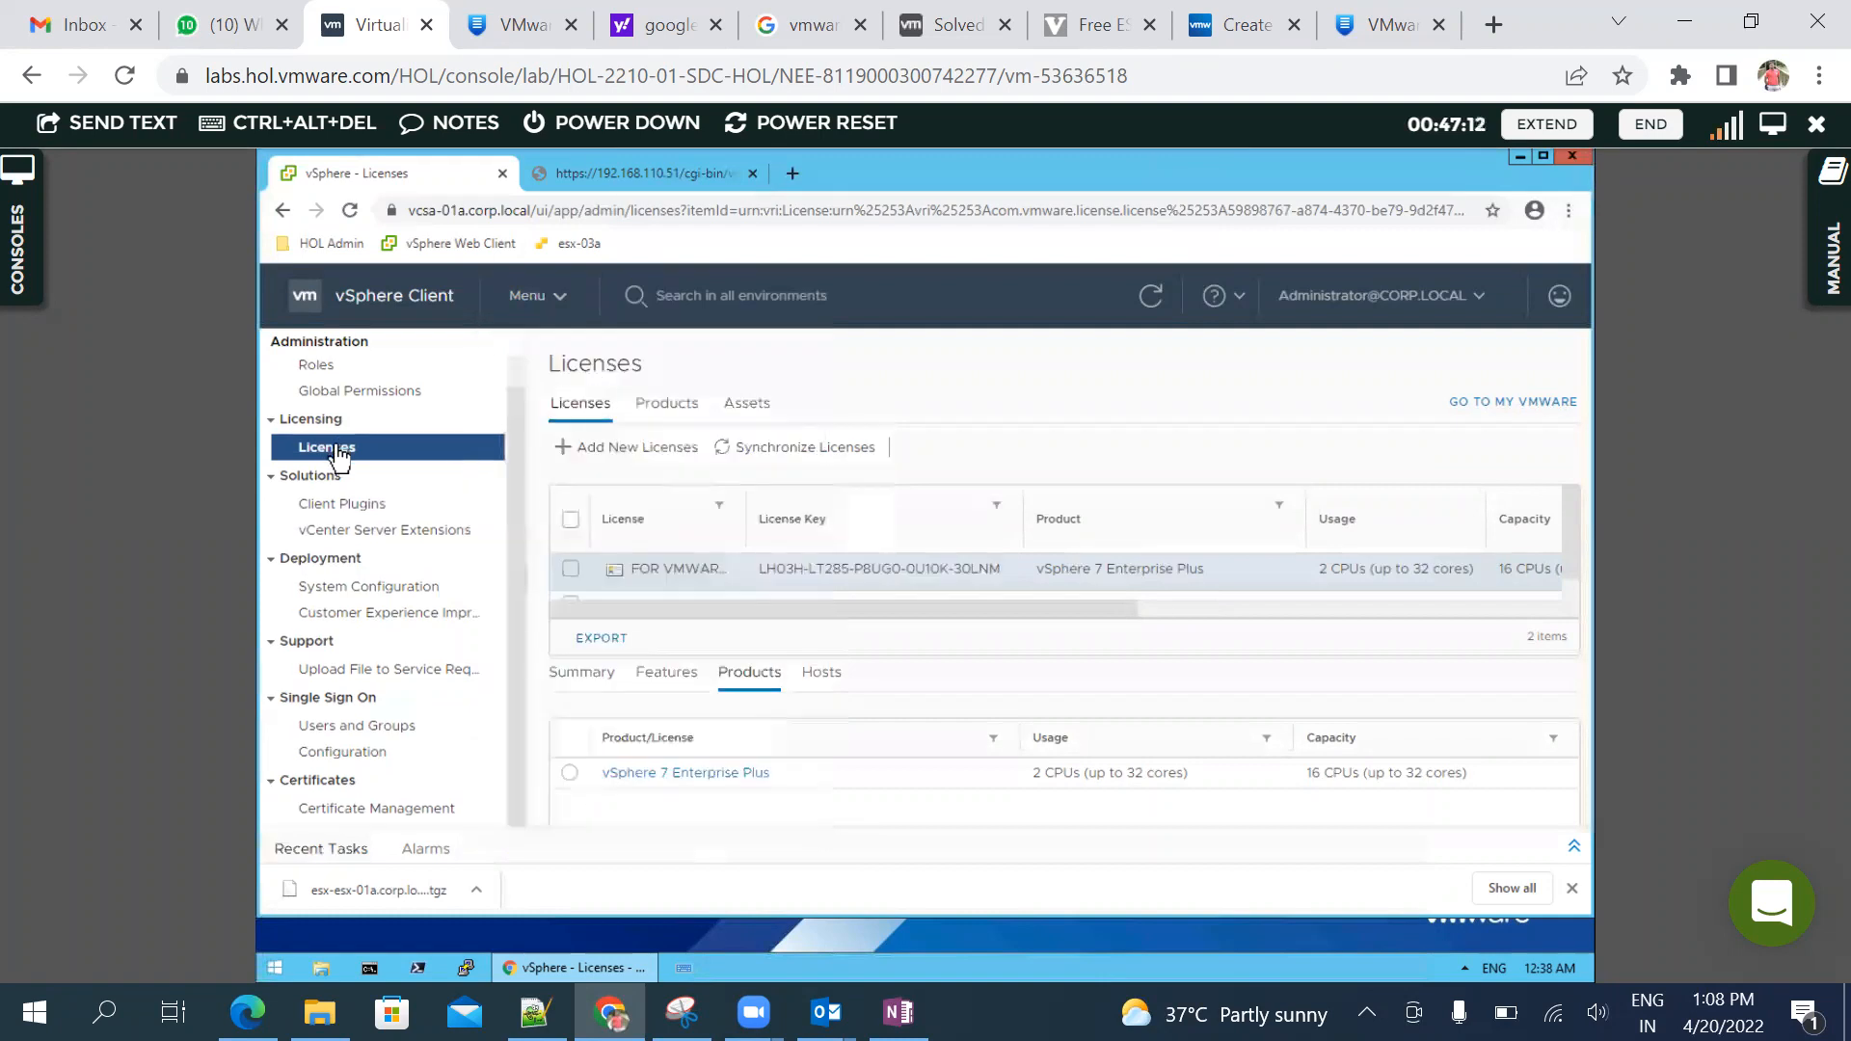
left_click(324, 446)
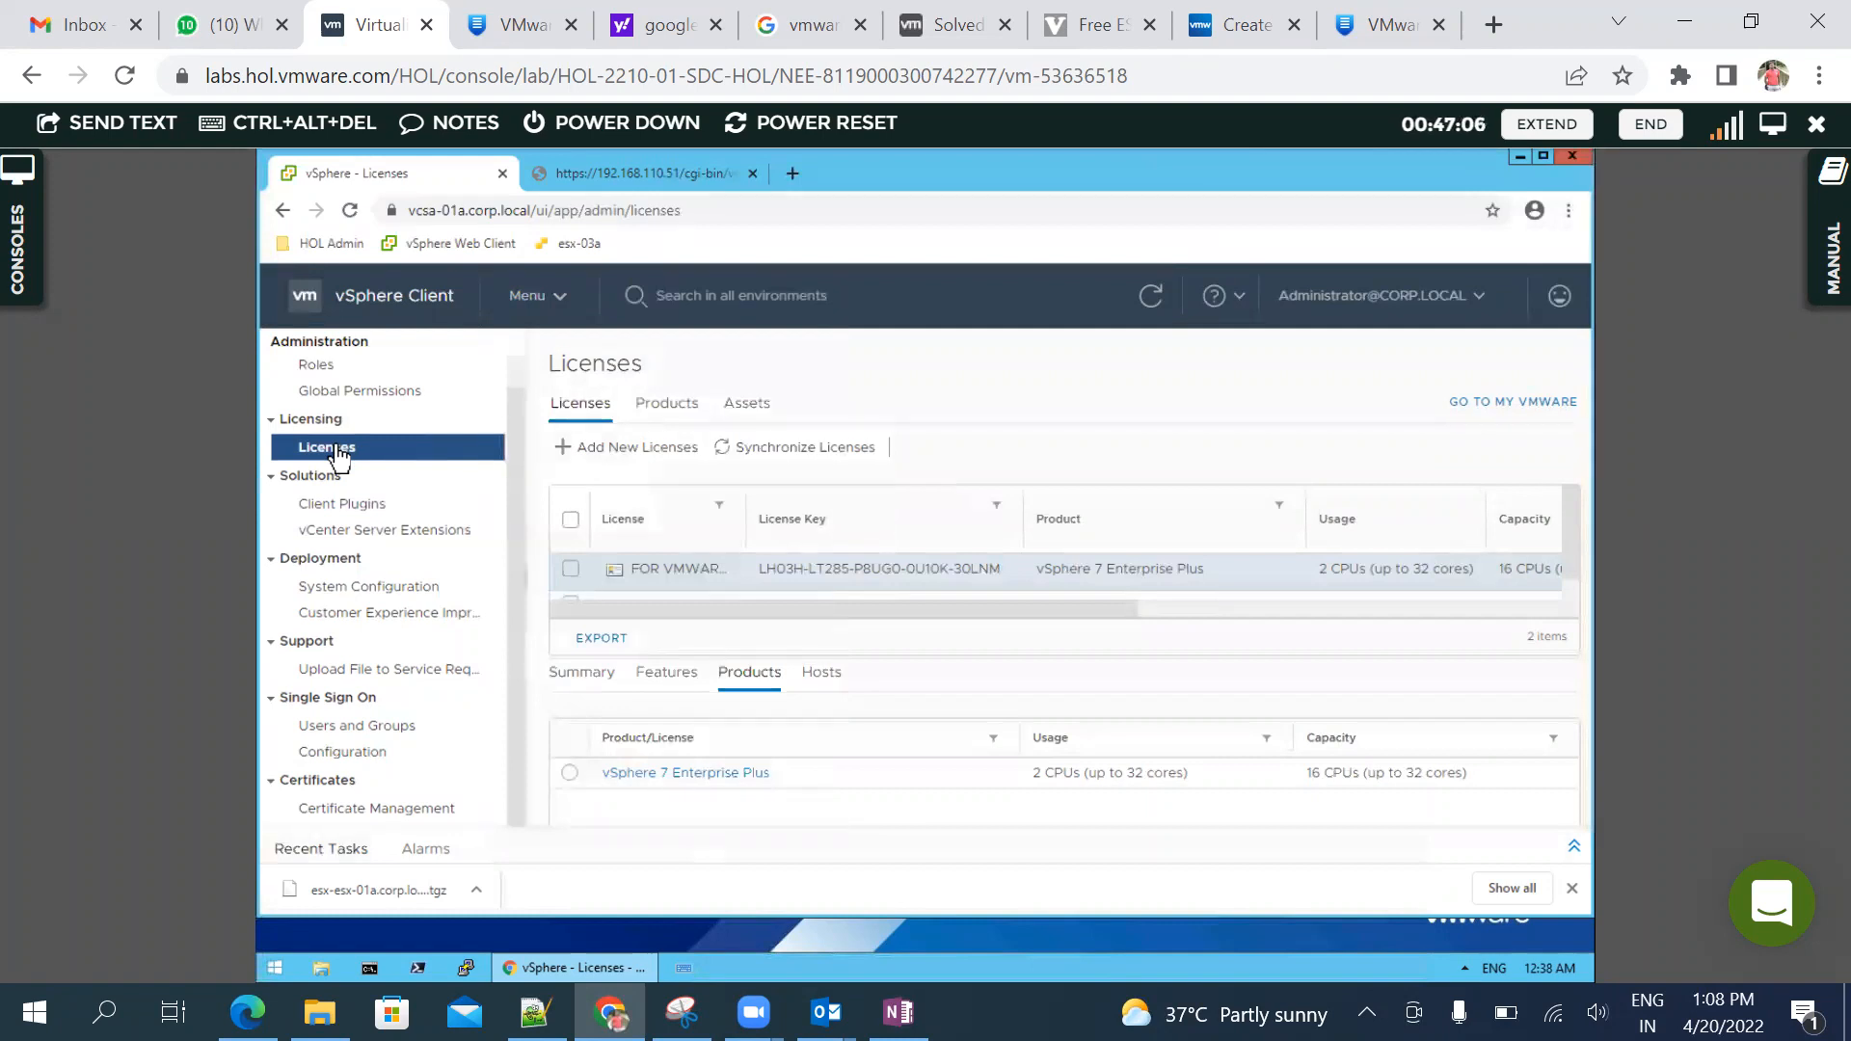
mouse_move(283, 478)
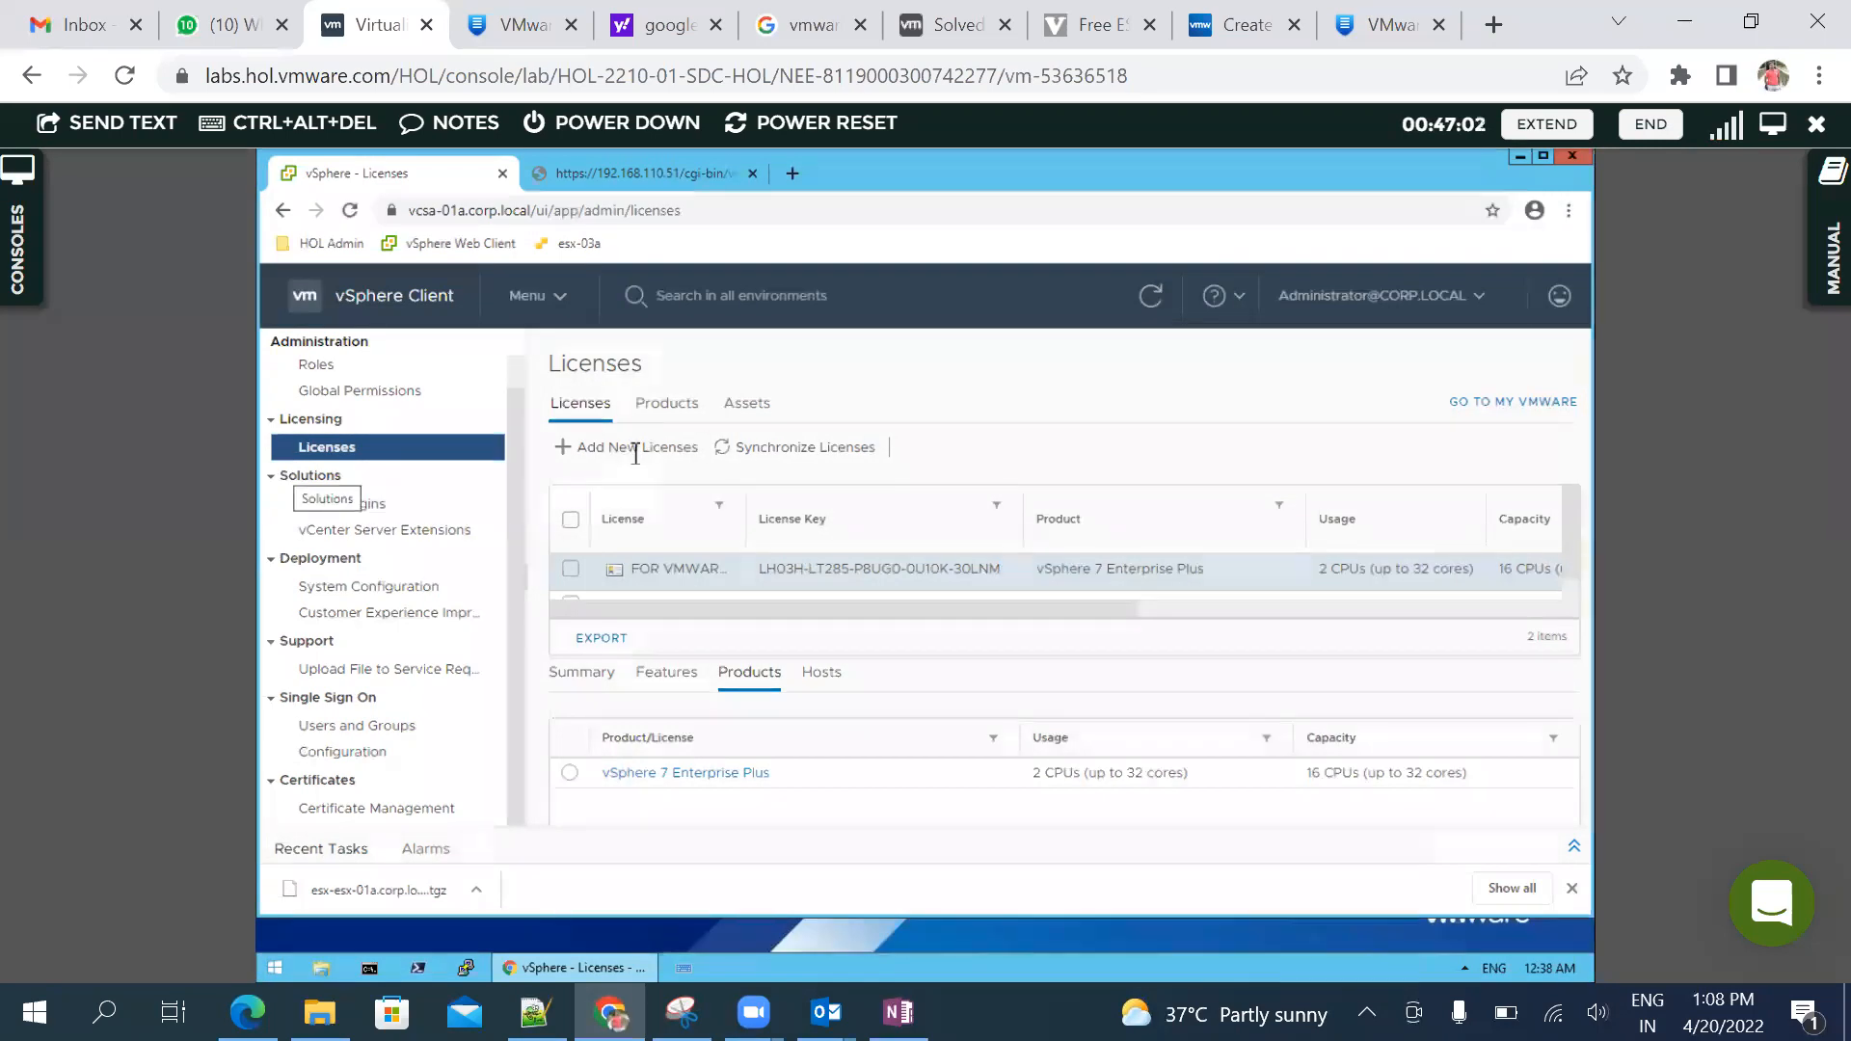
left_click(625, 446)
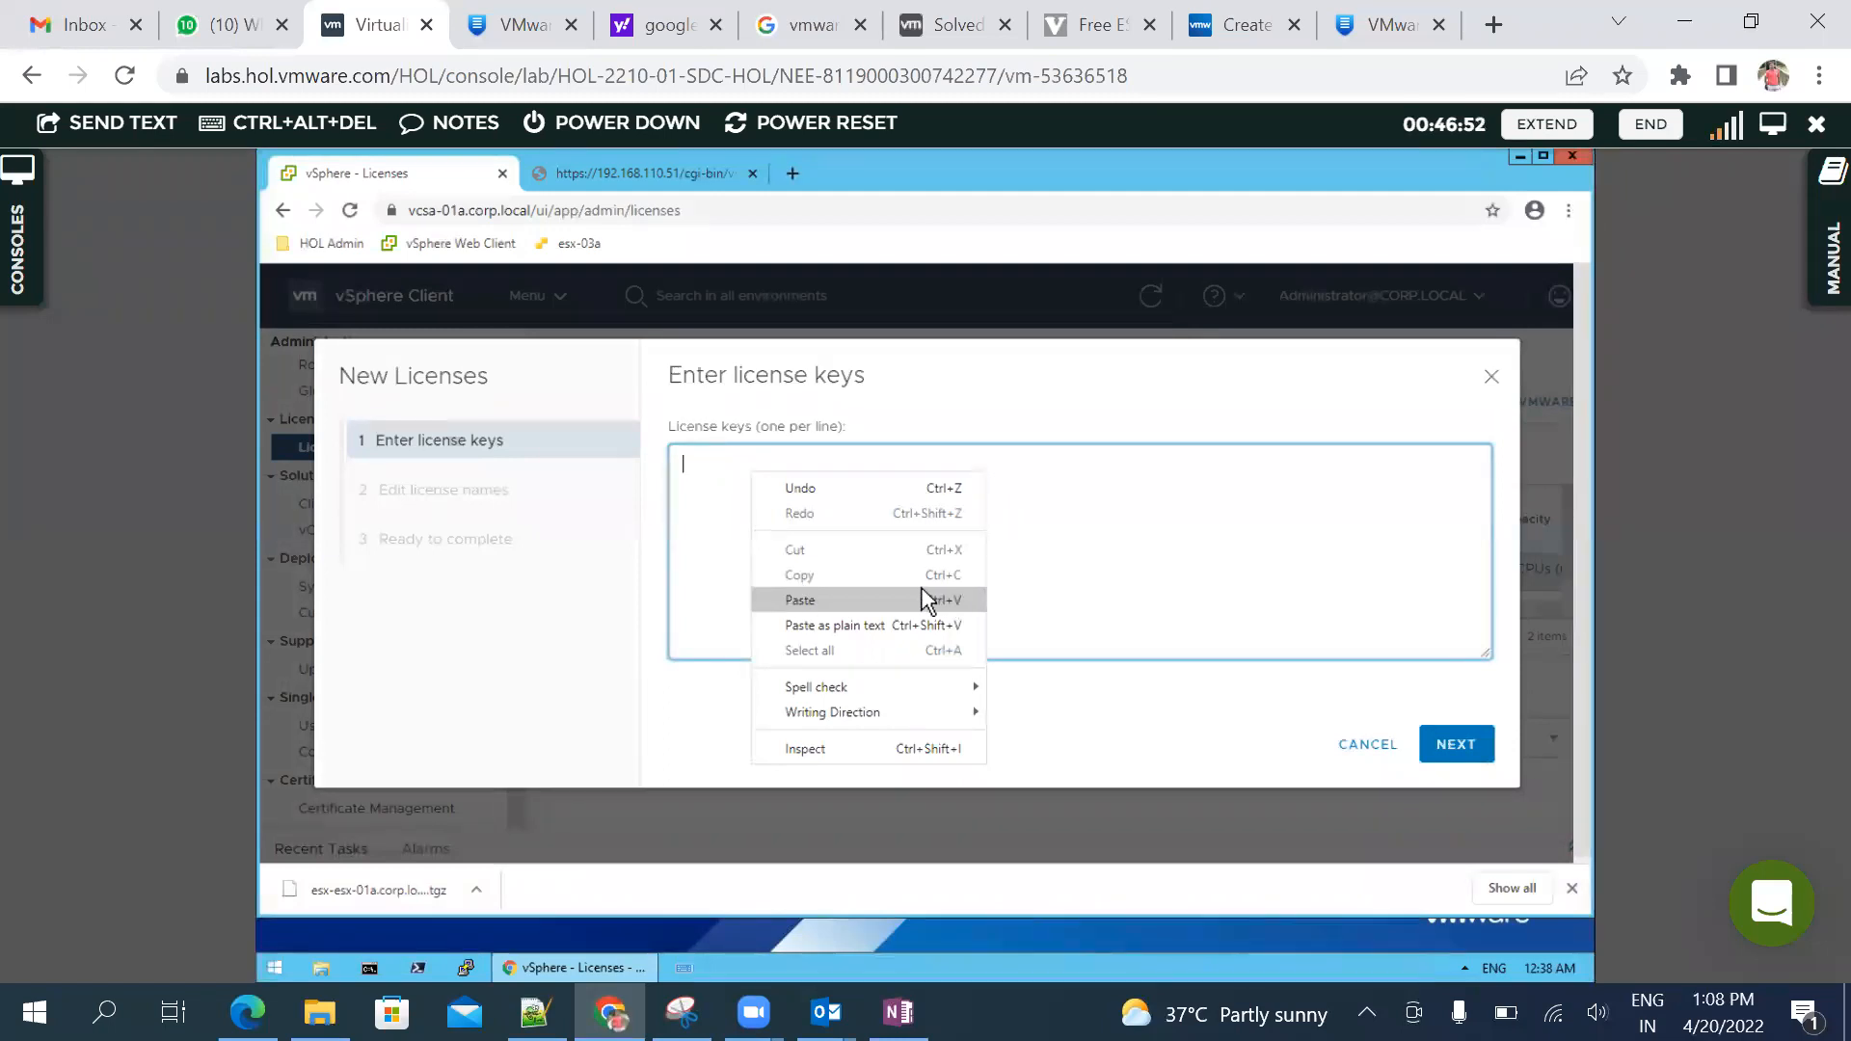
left_click(799, 599)
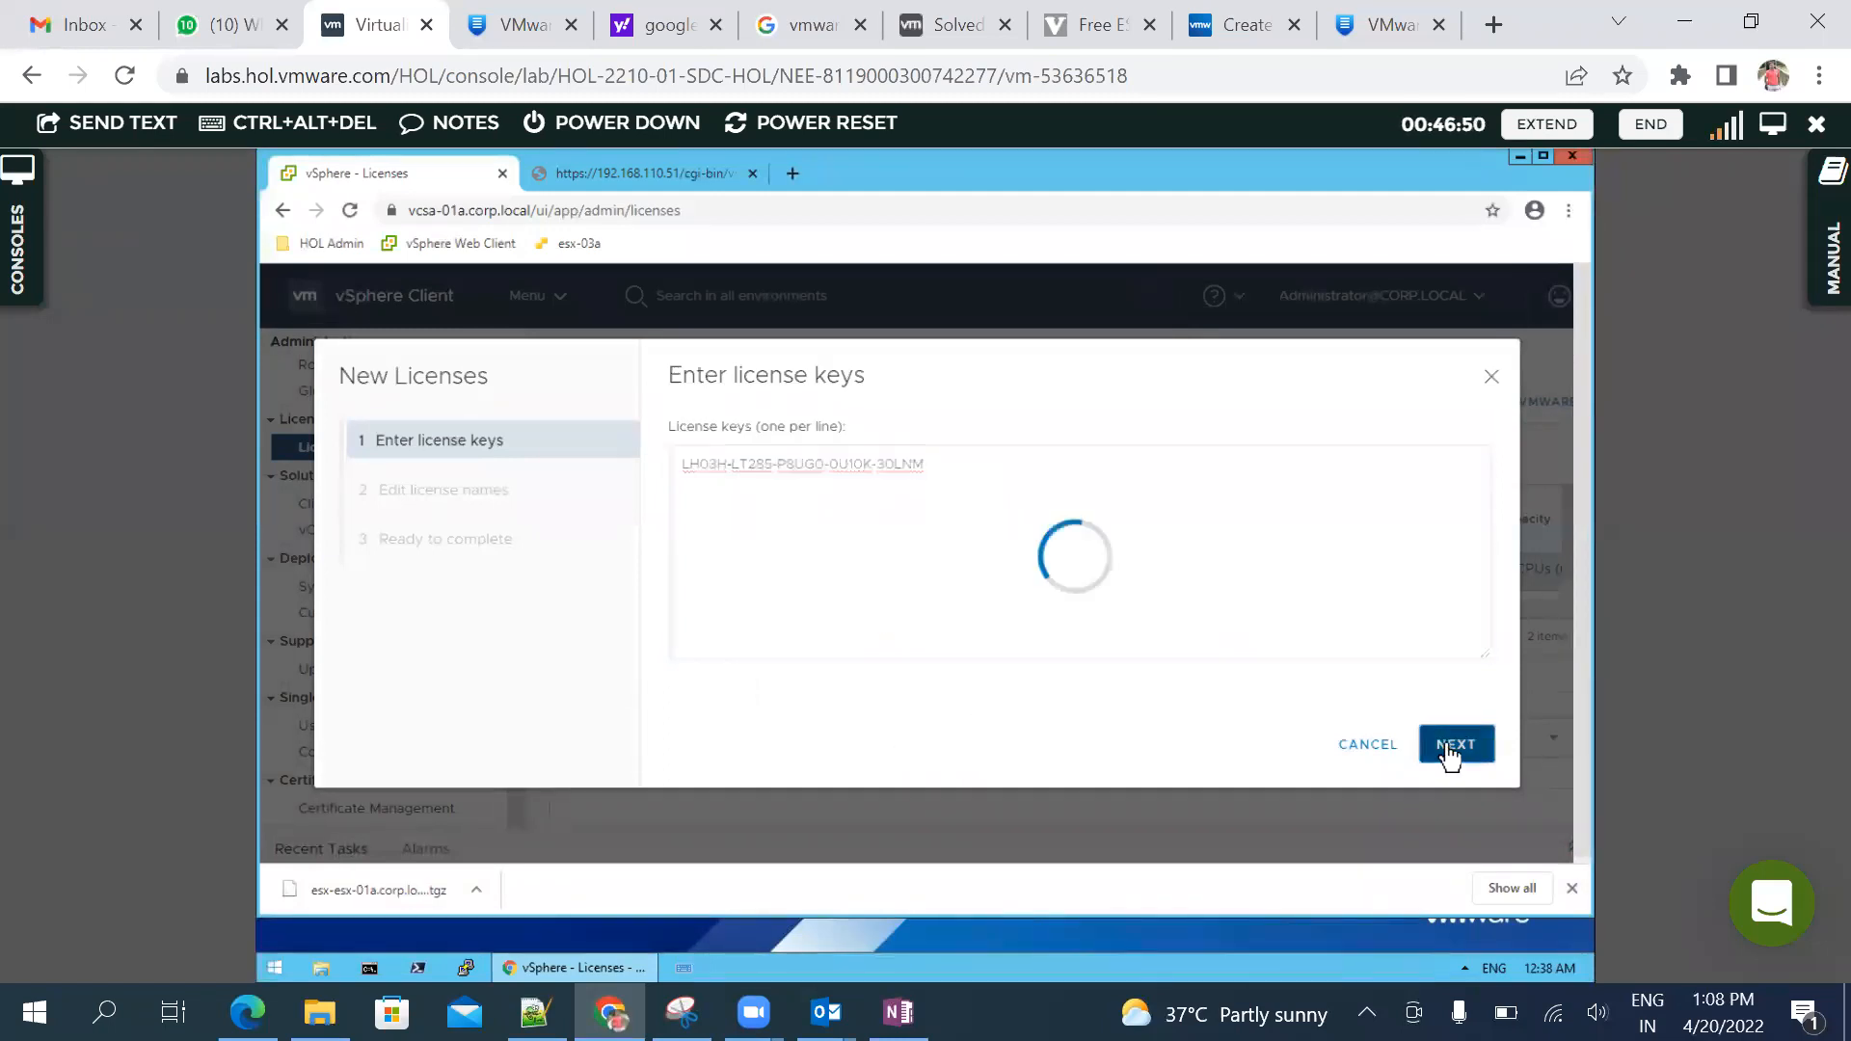
left_click(1454, 745)
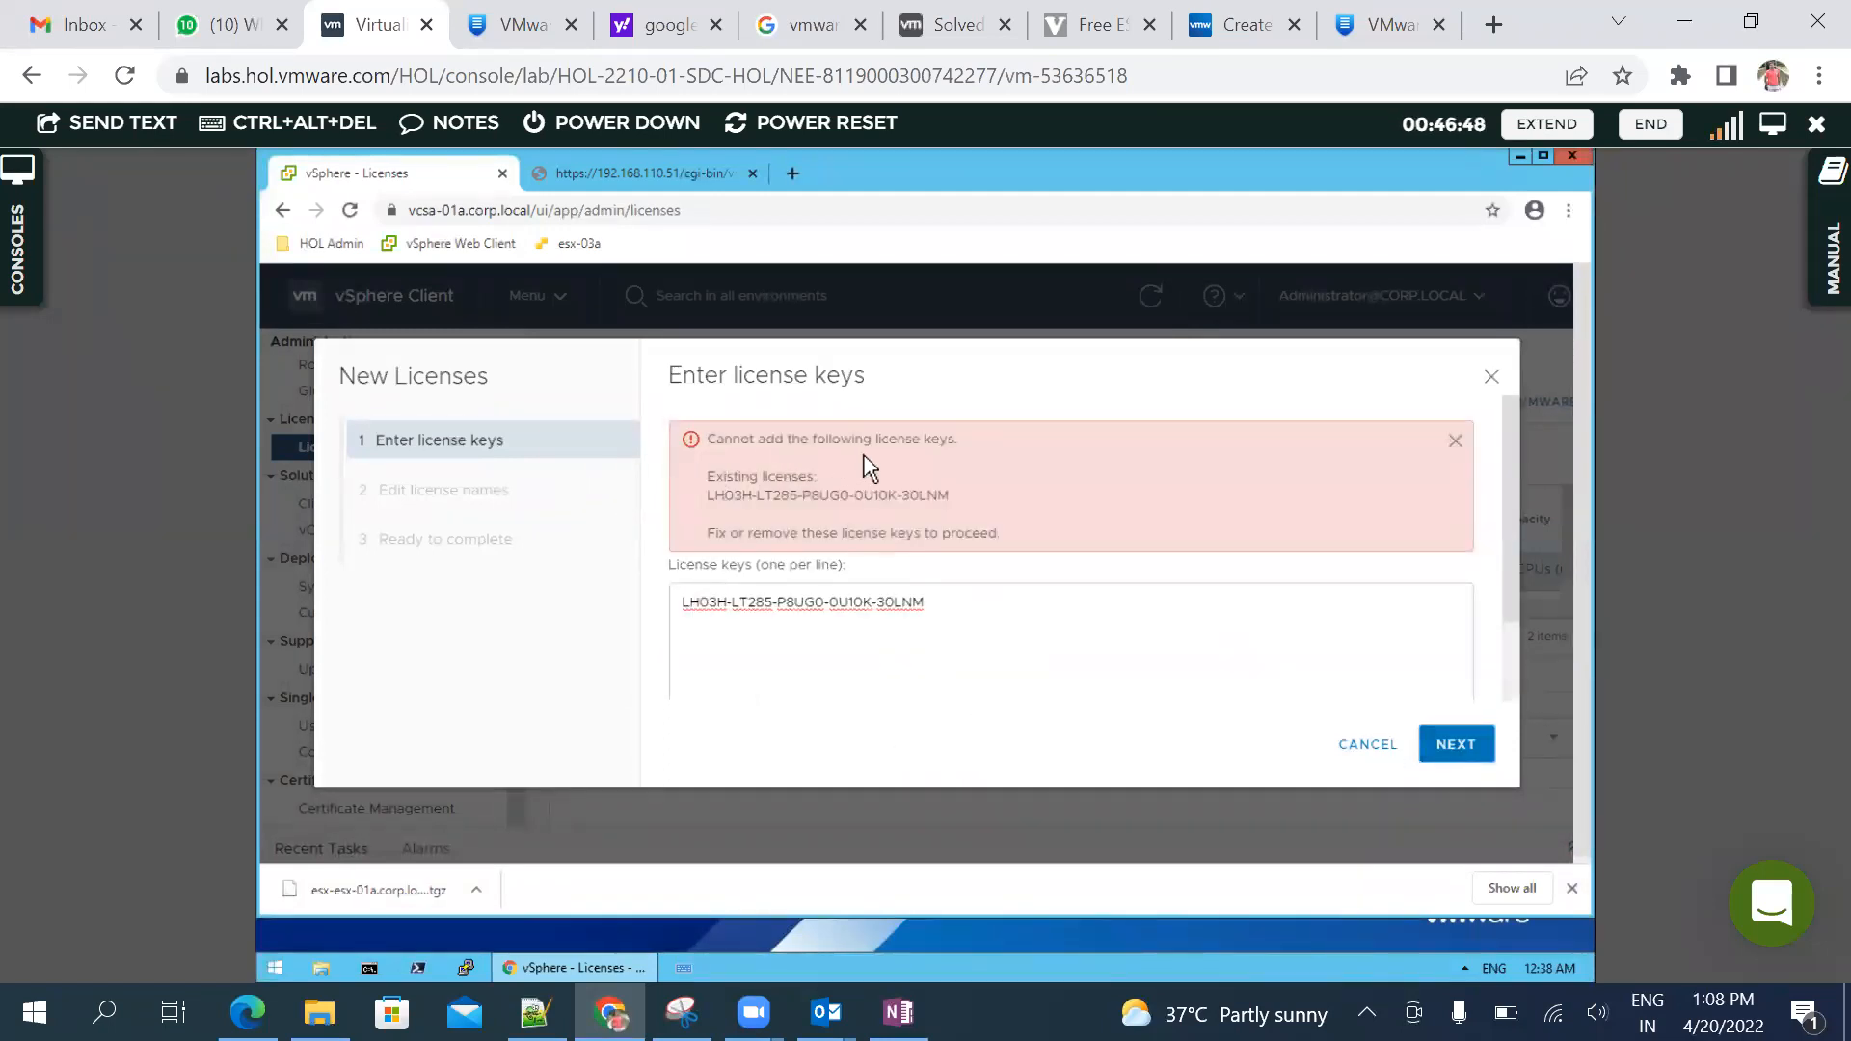
left_click(926, 602)
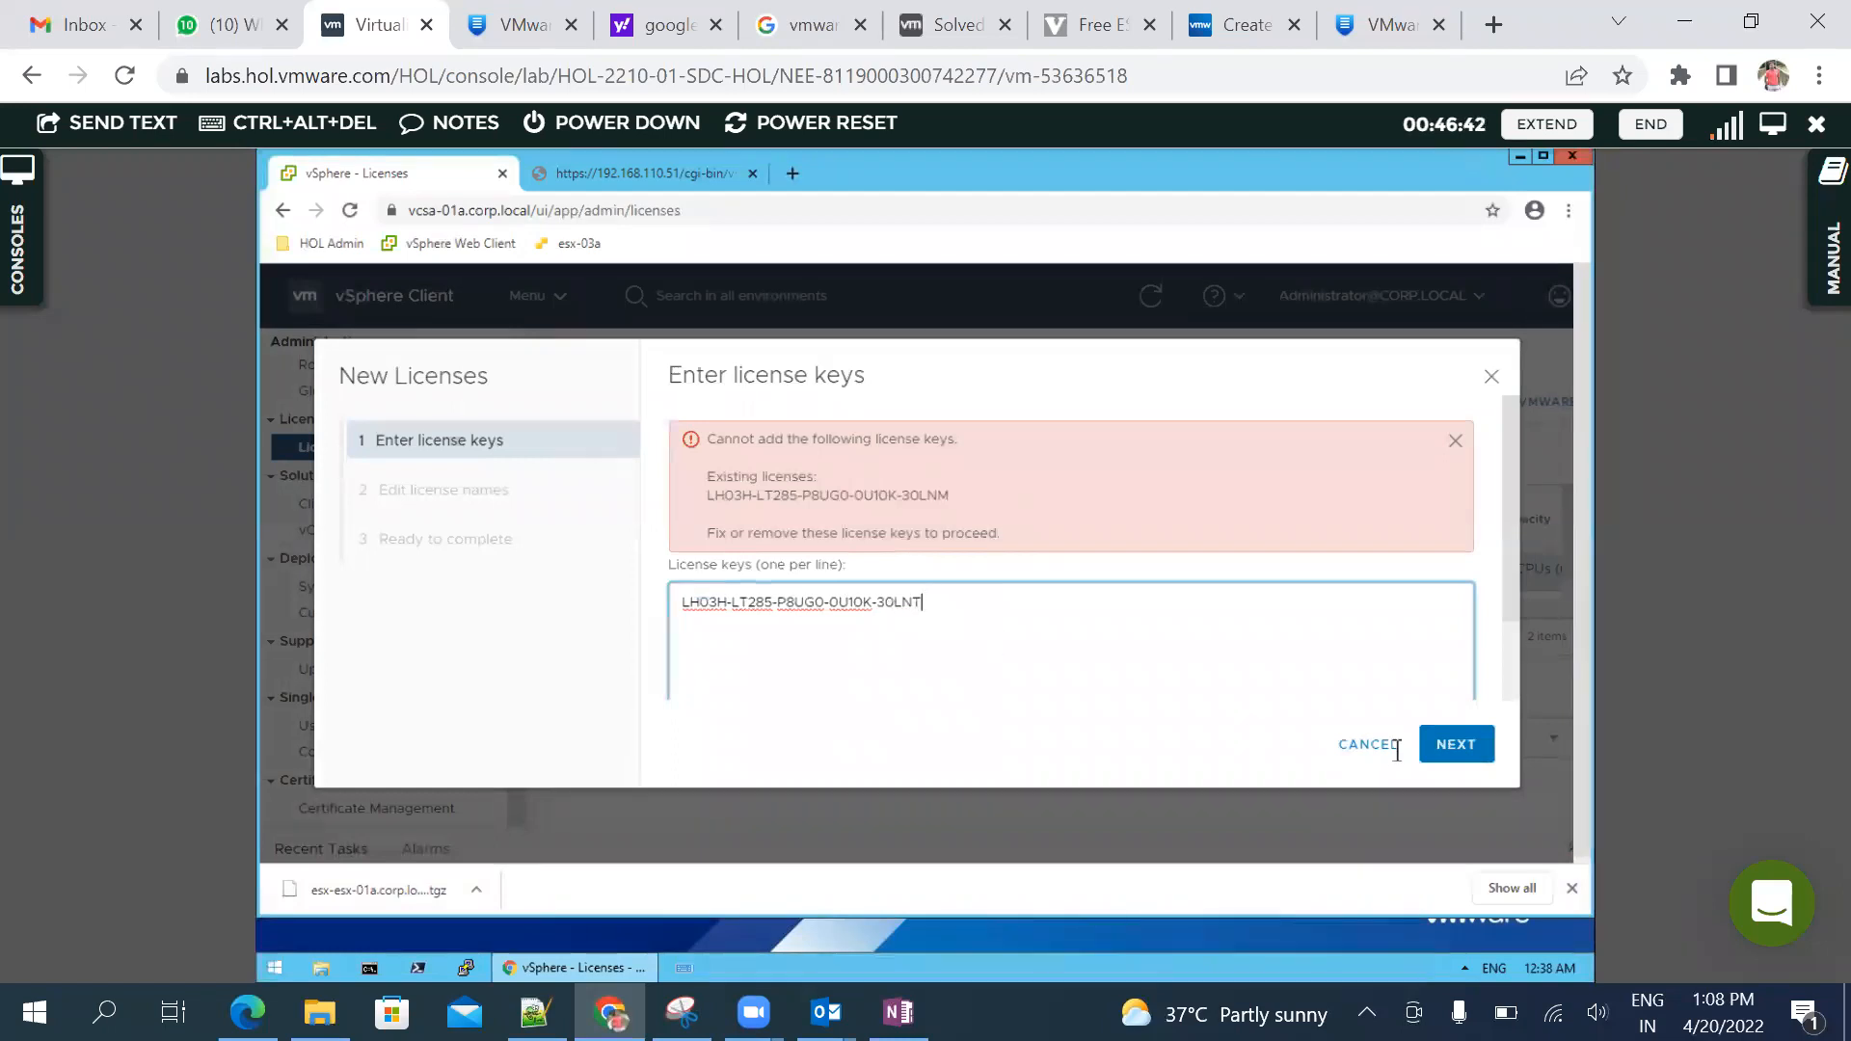
left_click(1456, 745)
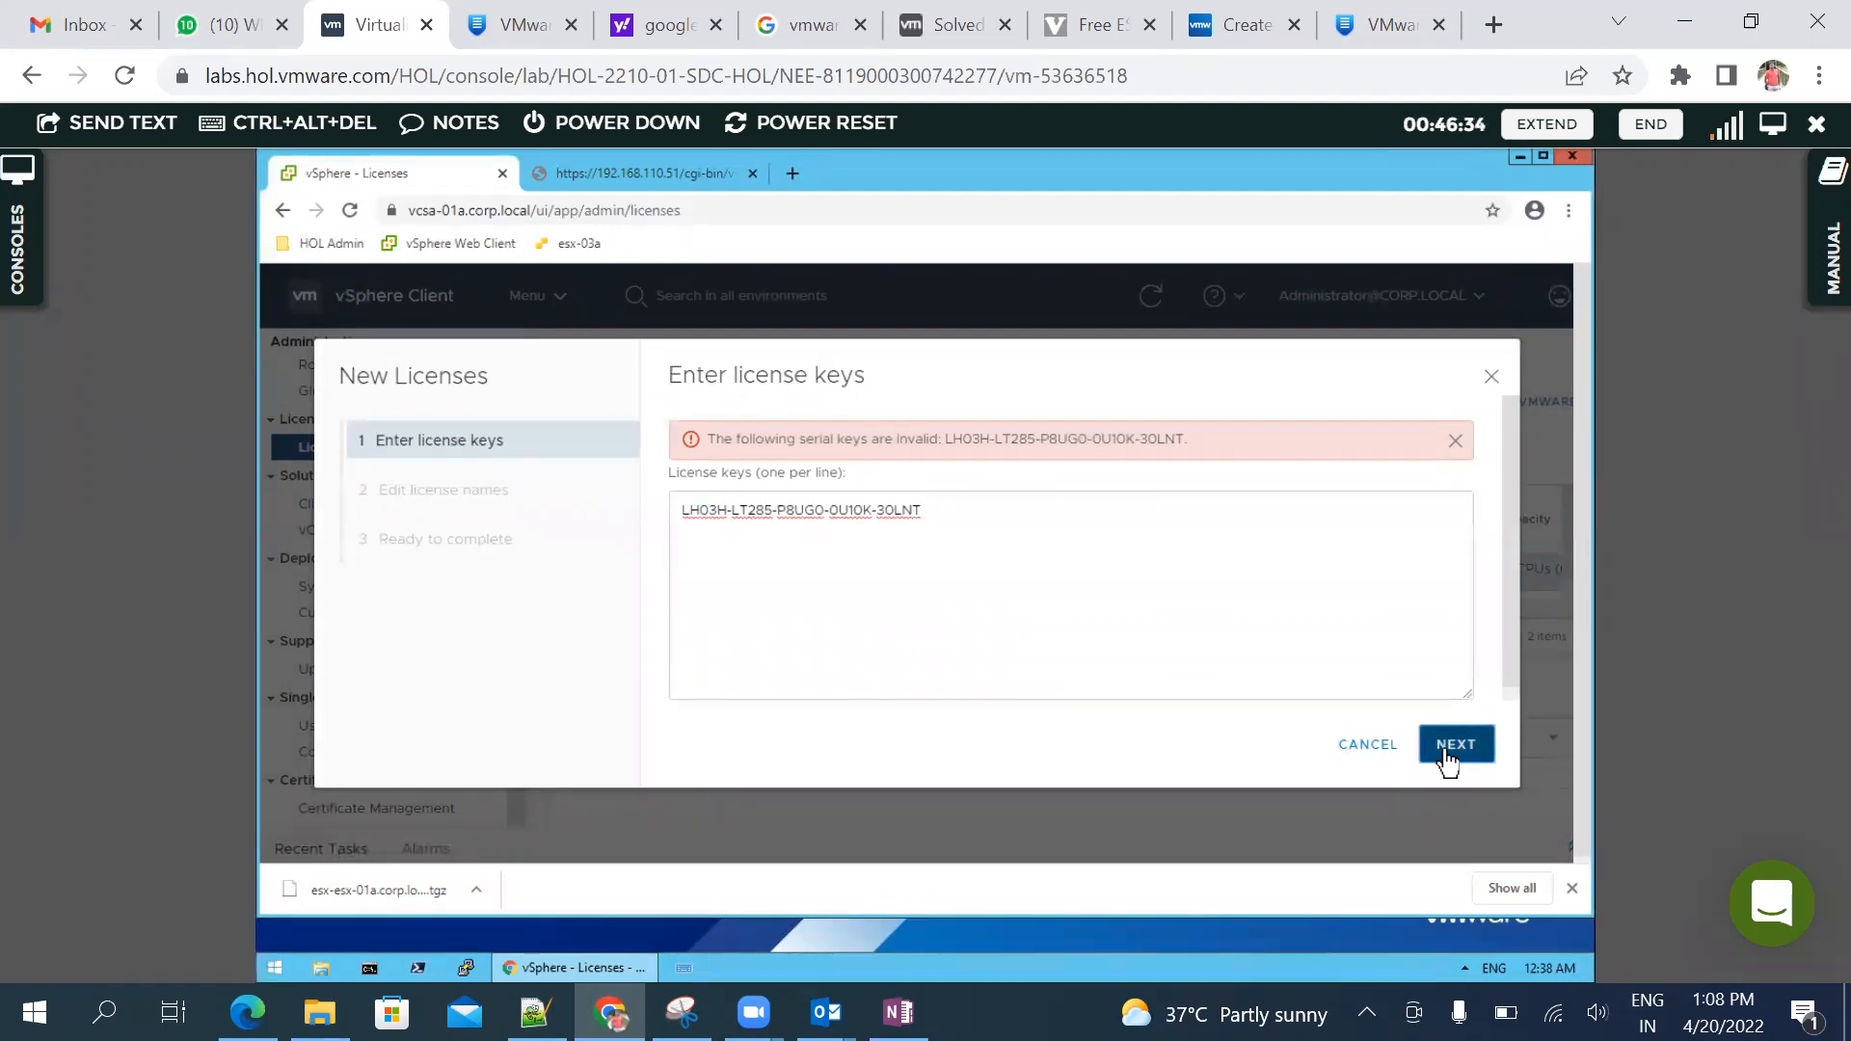
mouse_move(981, 322)
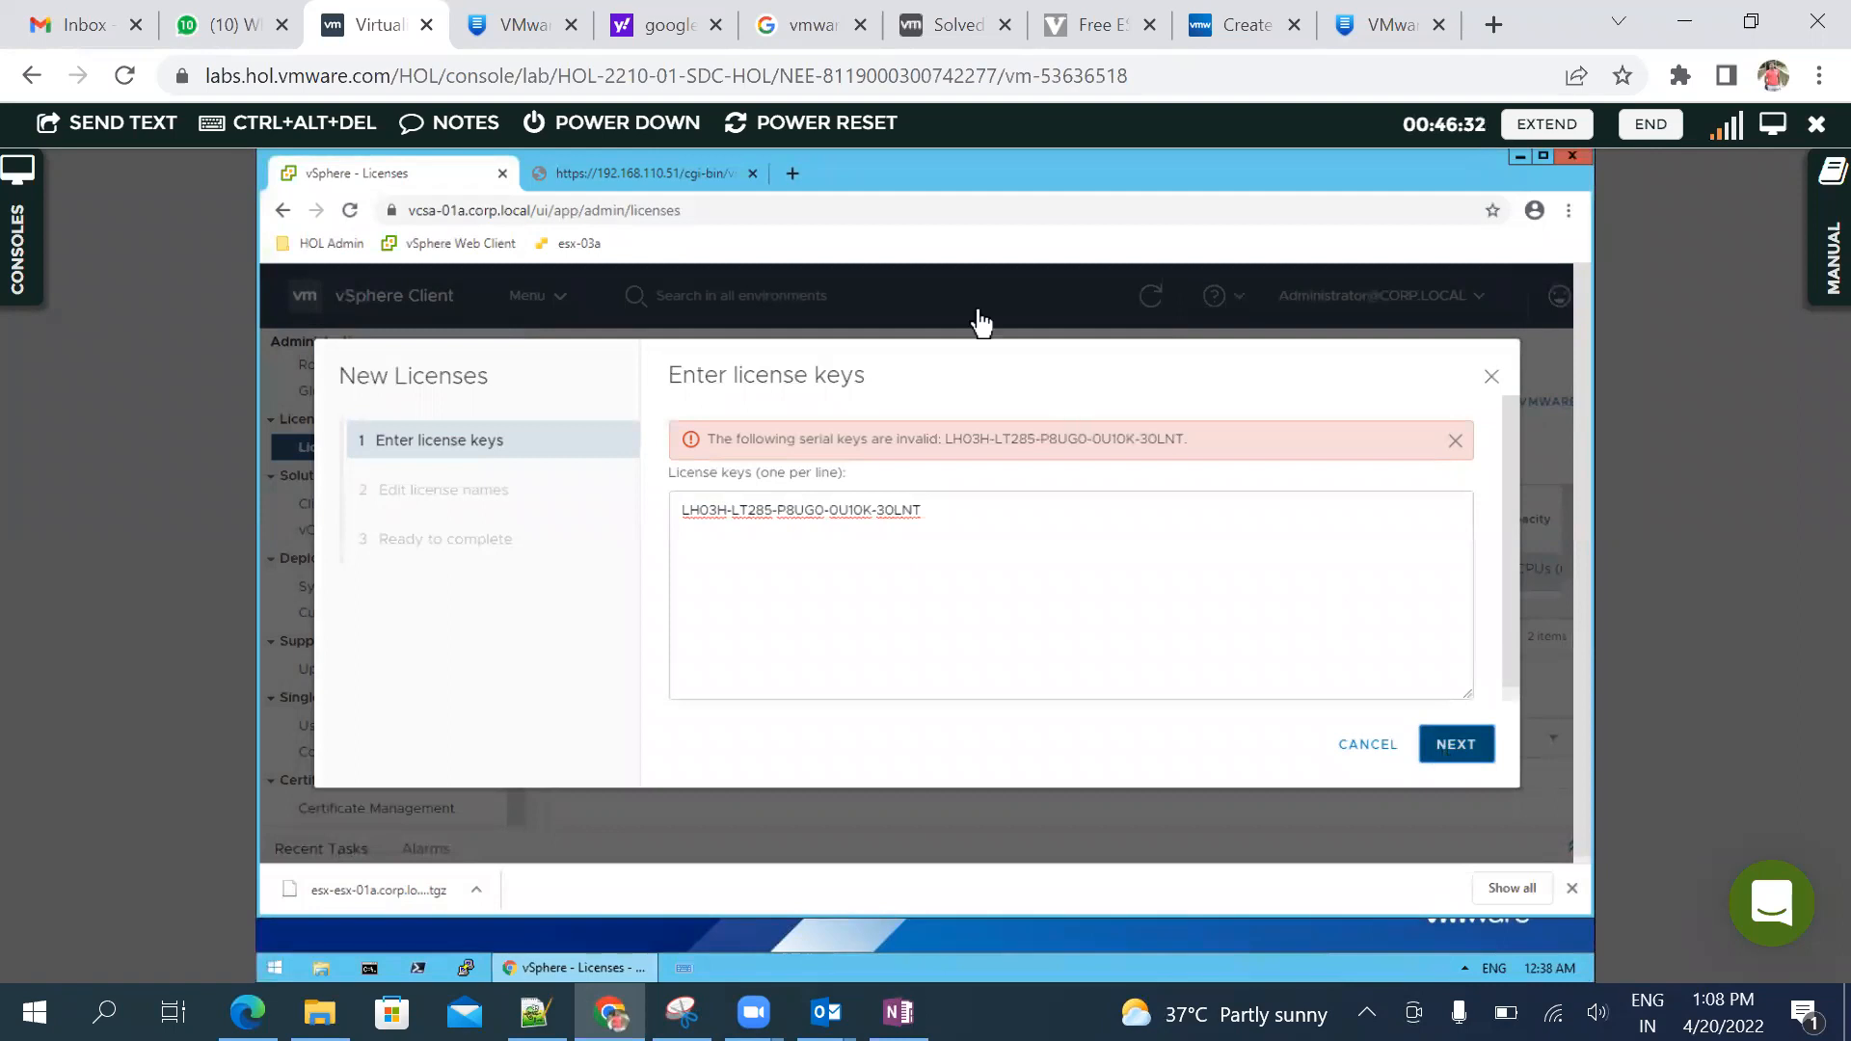
Step: Read the VMware Communities thread on free vSphere Hypervisor 7 keys, then return to the Google search box
left_click(810, 23)
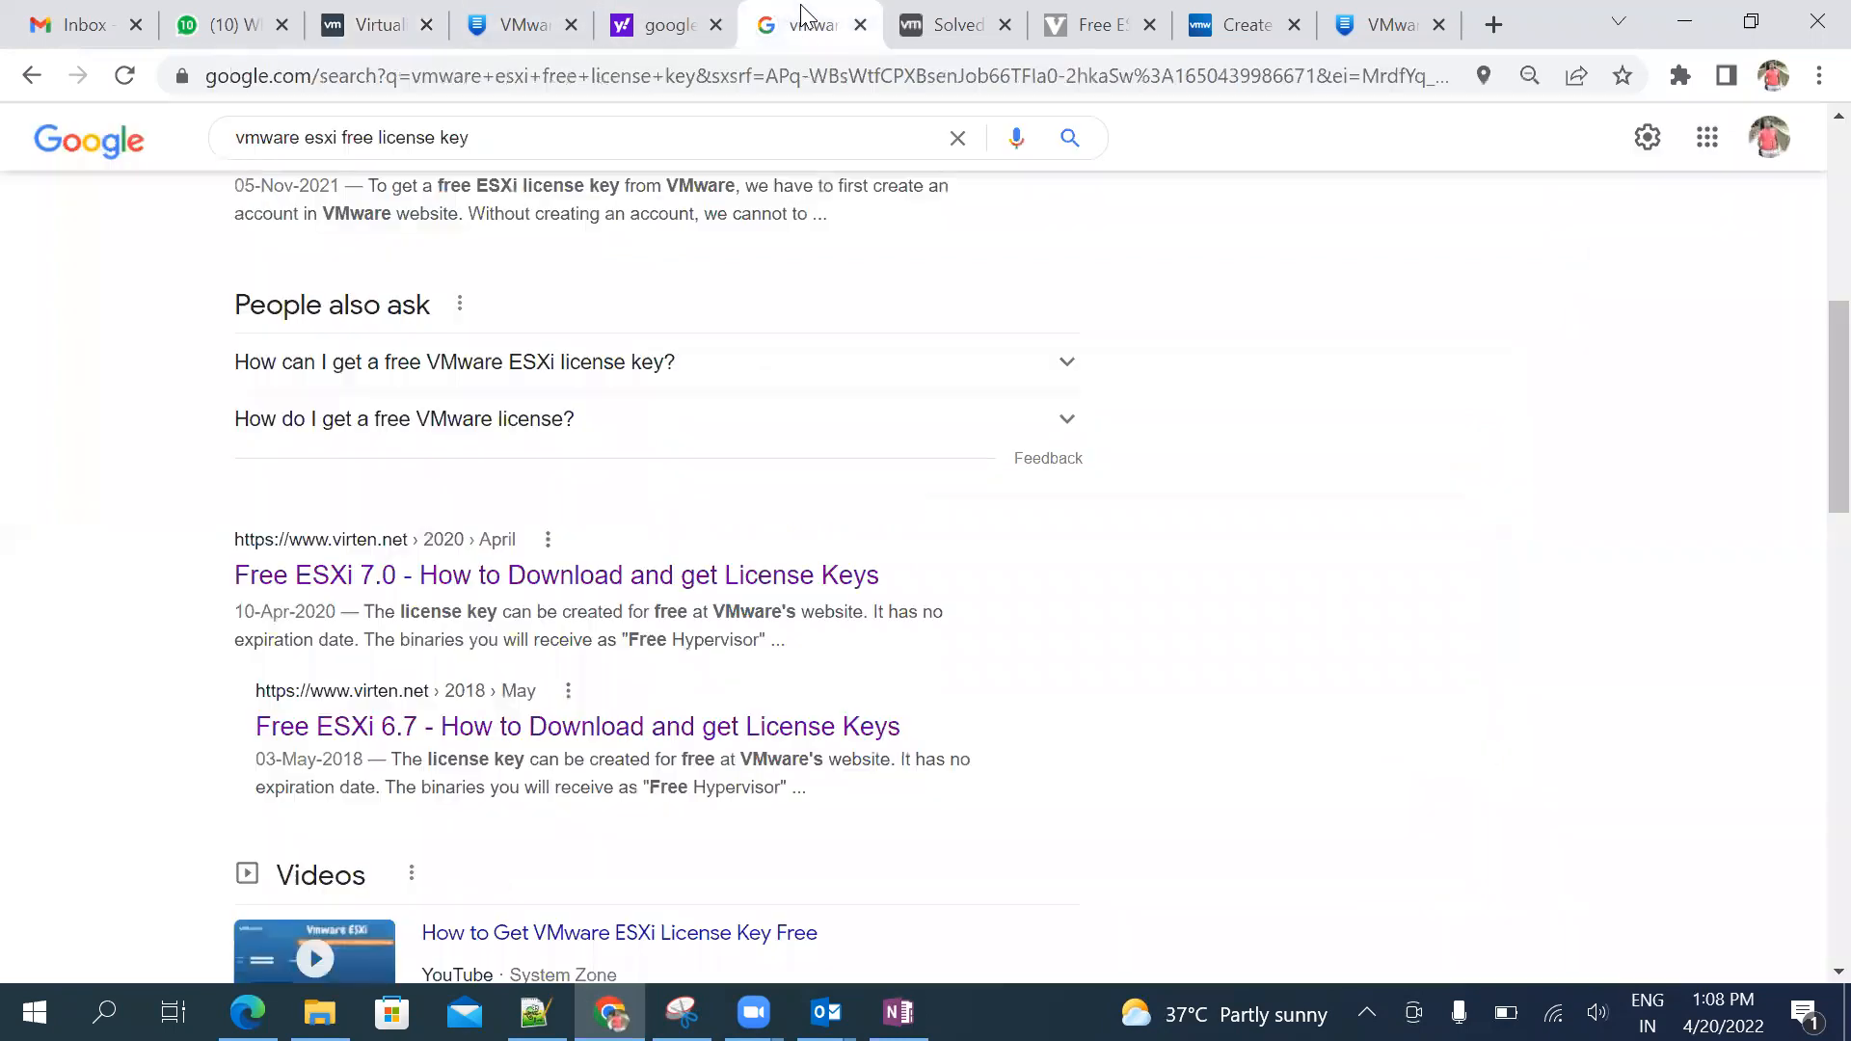
mouse_move(555, 574)
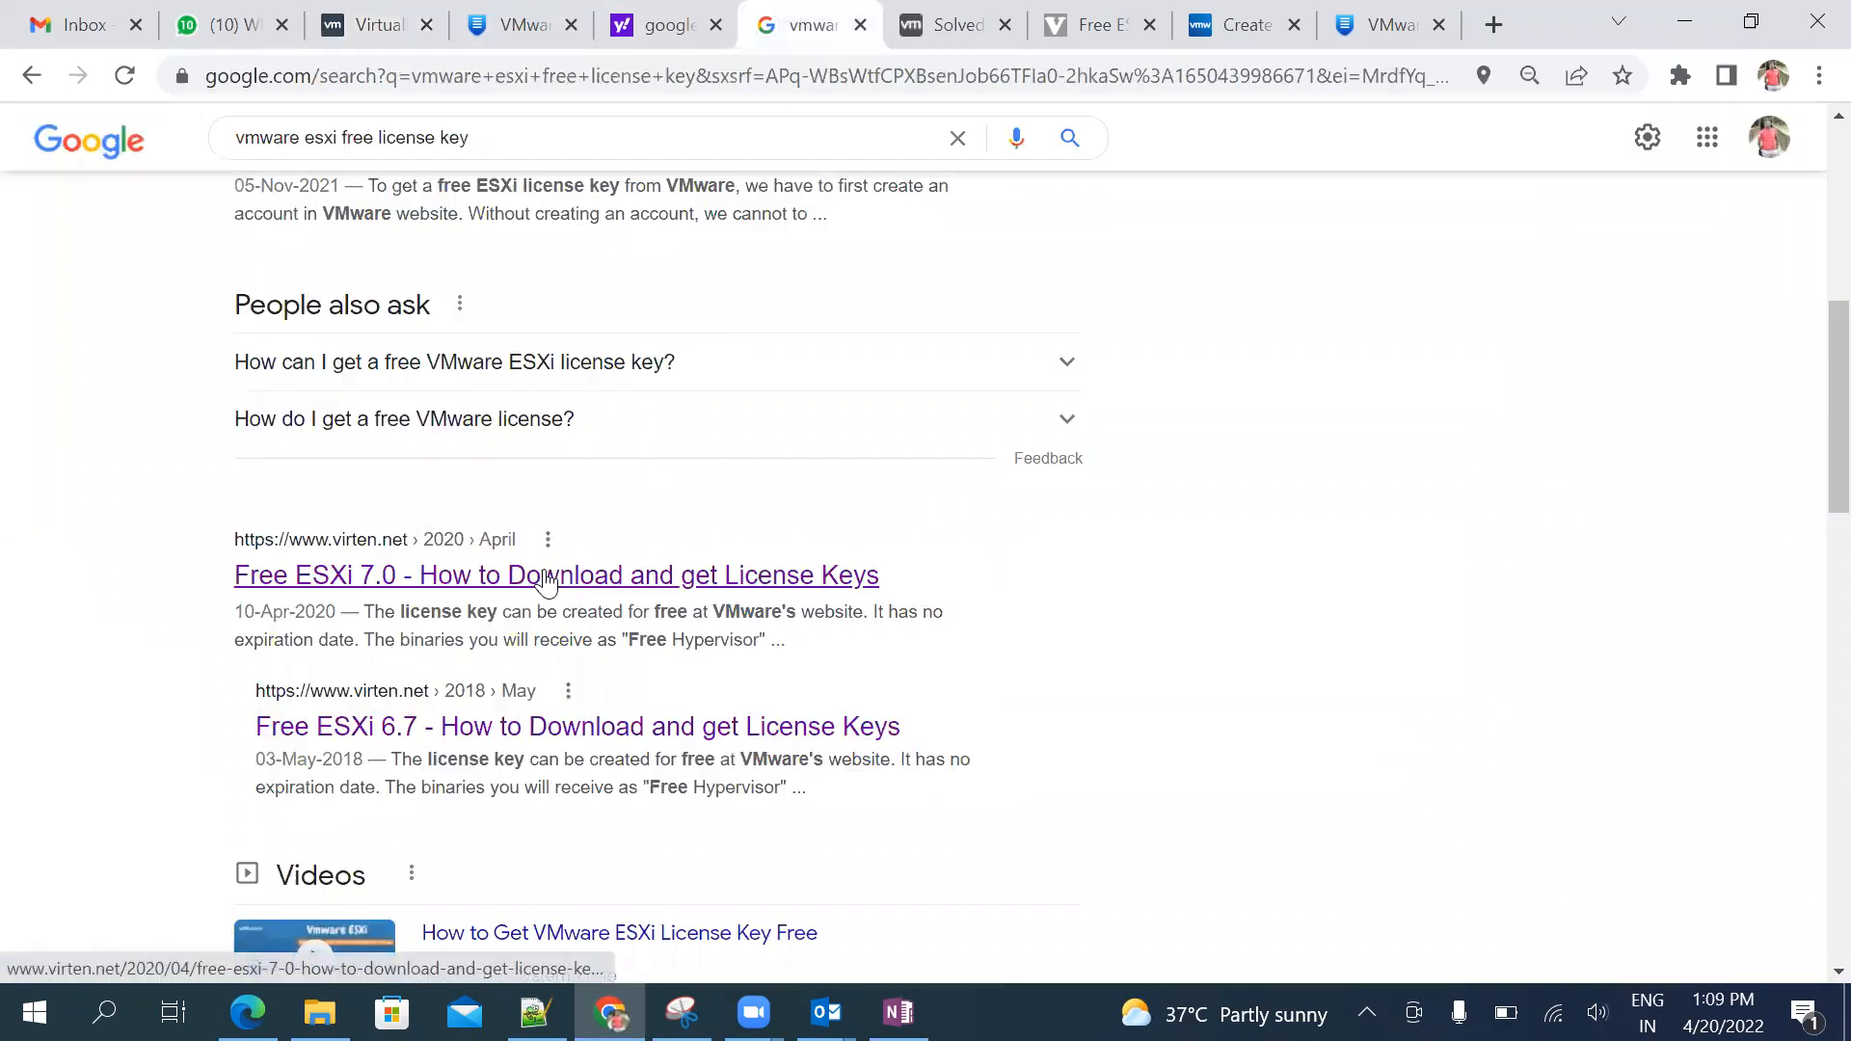
left_click(944, 23)
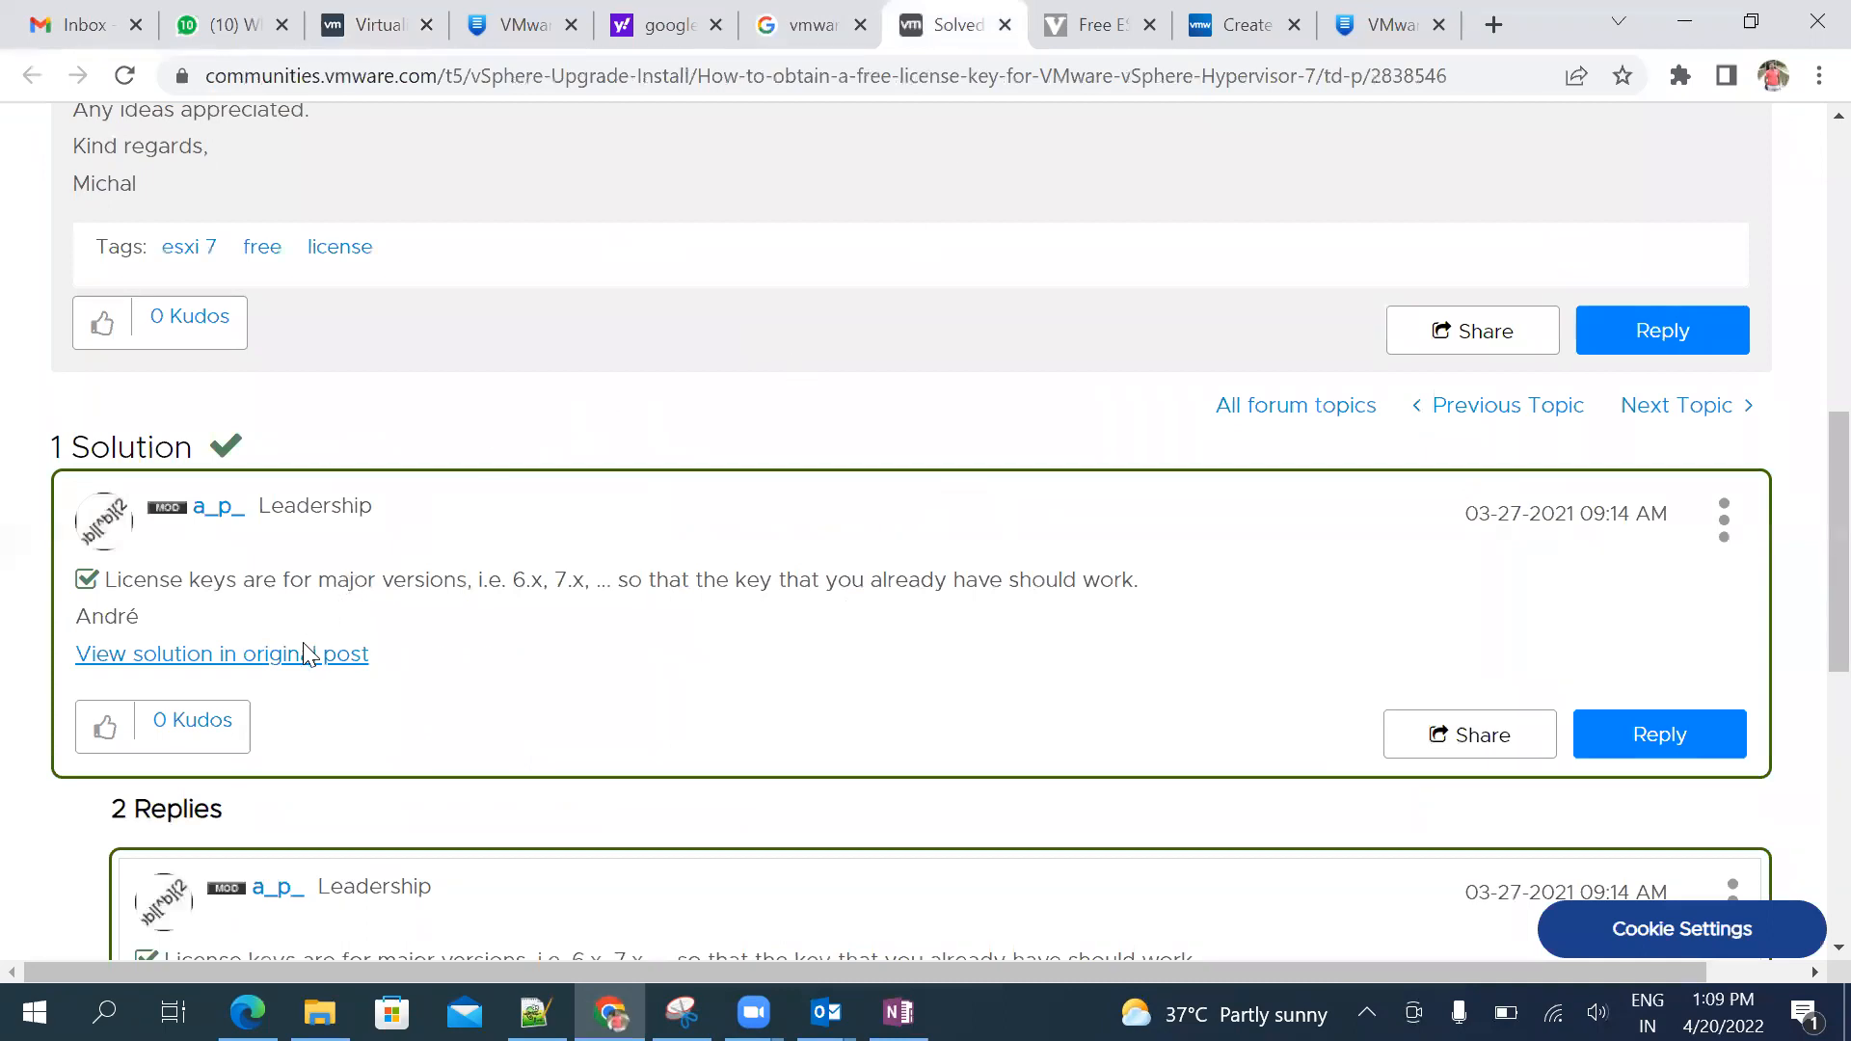
scroll("up", 3)
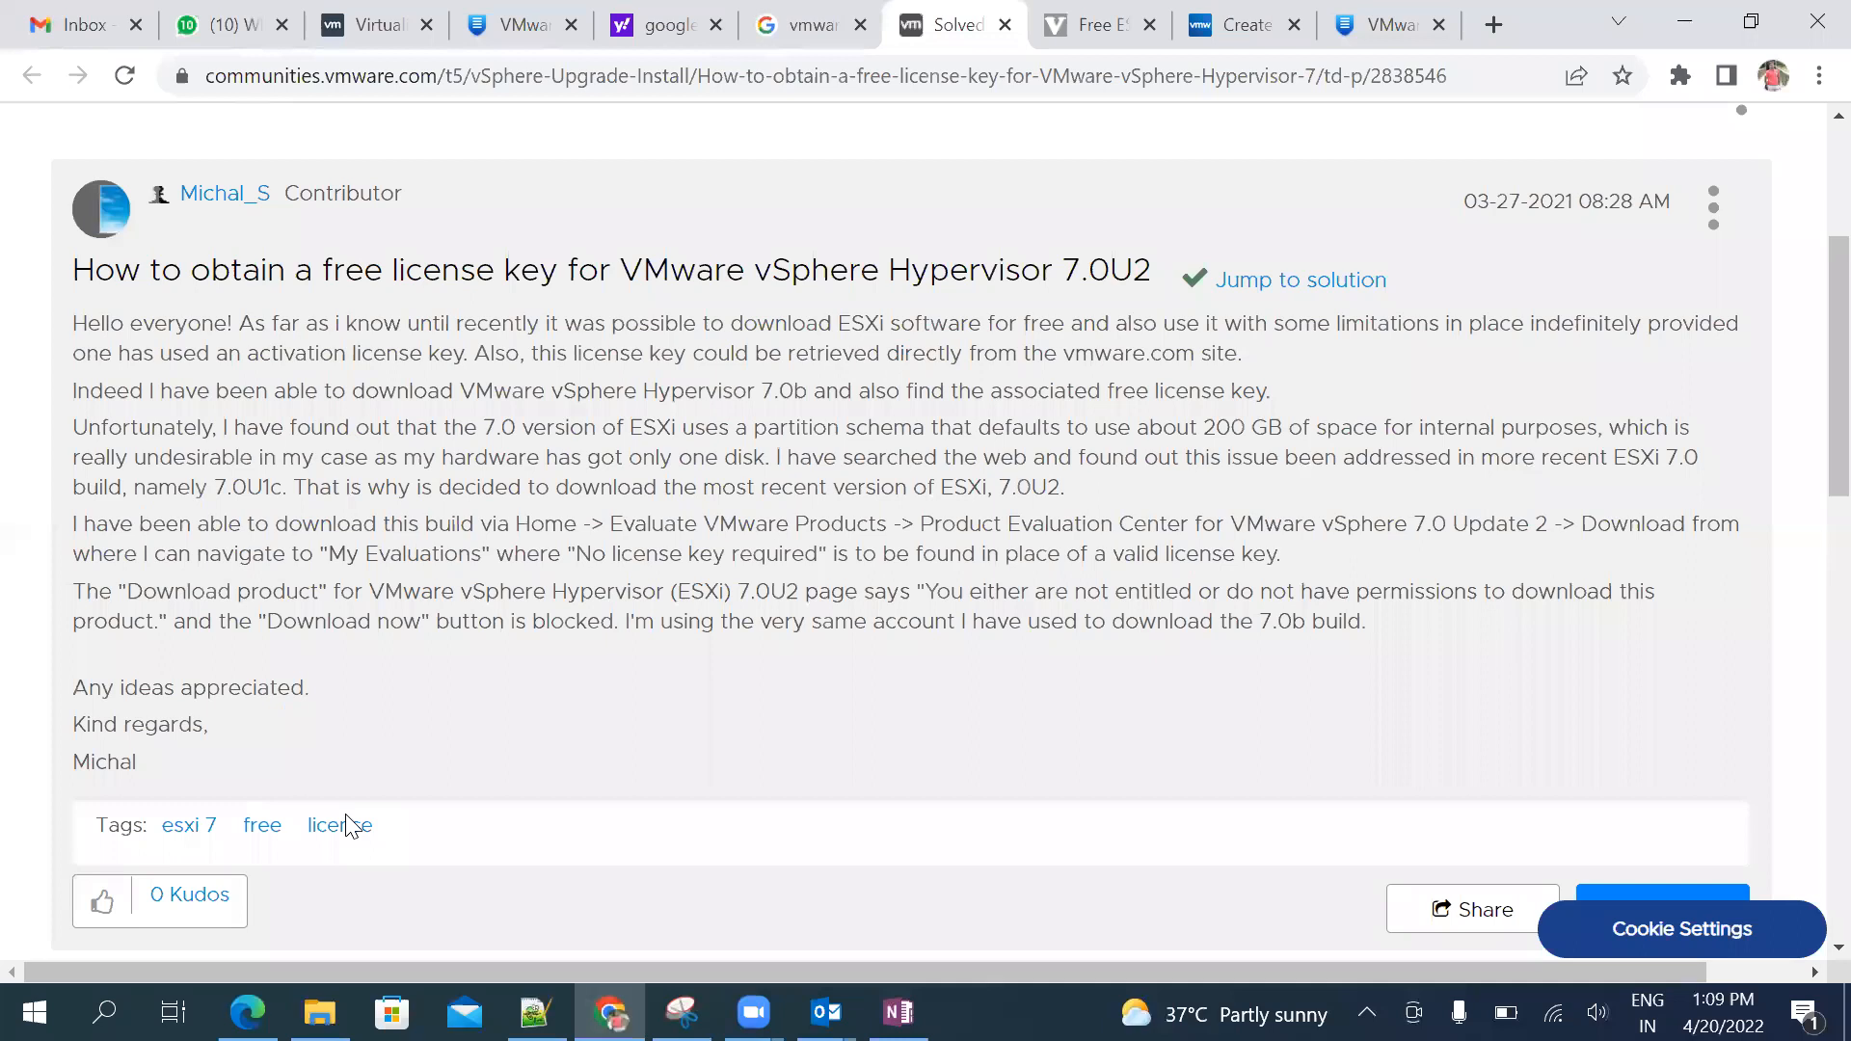
scroll("down", 3)
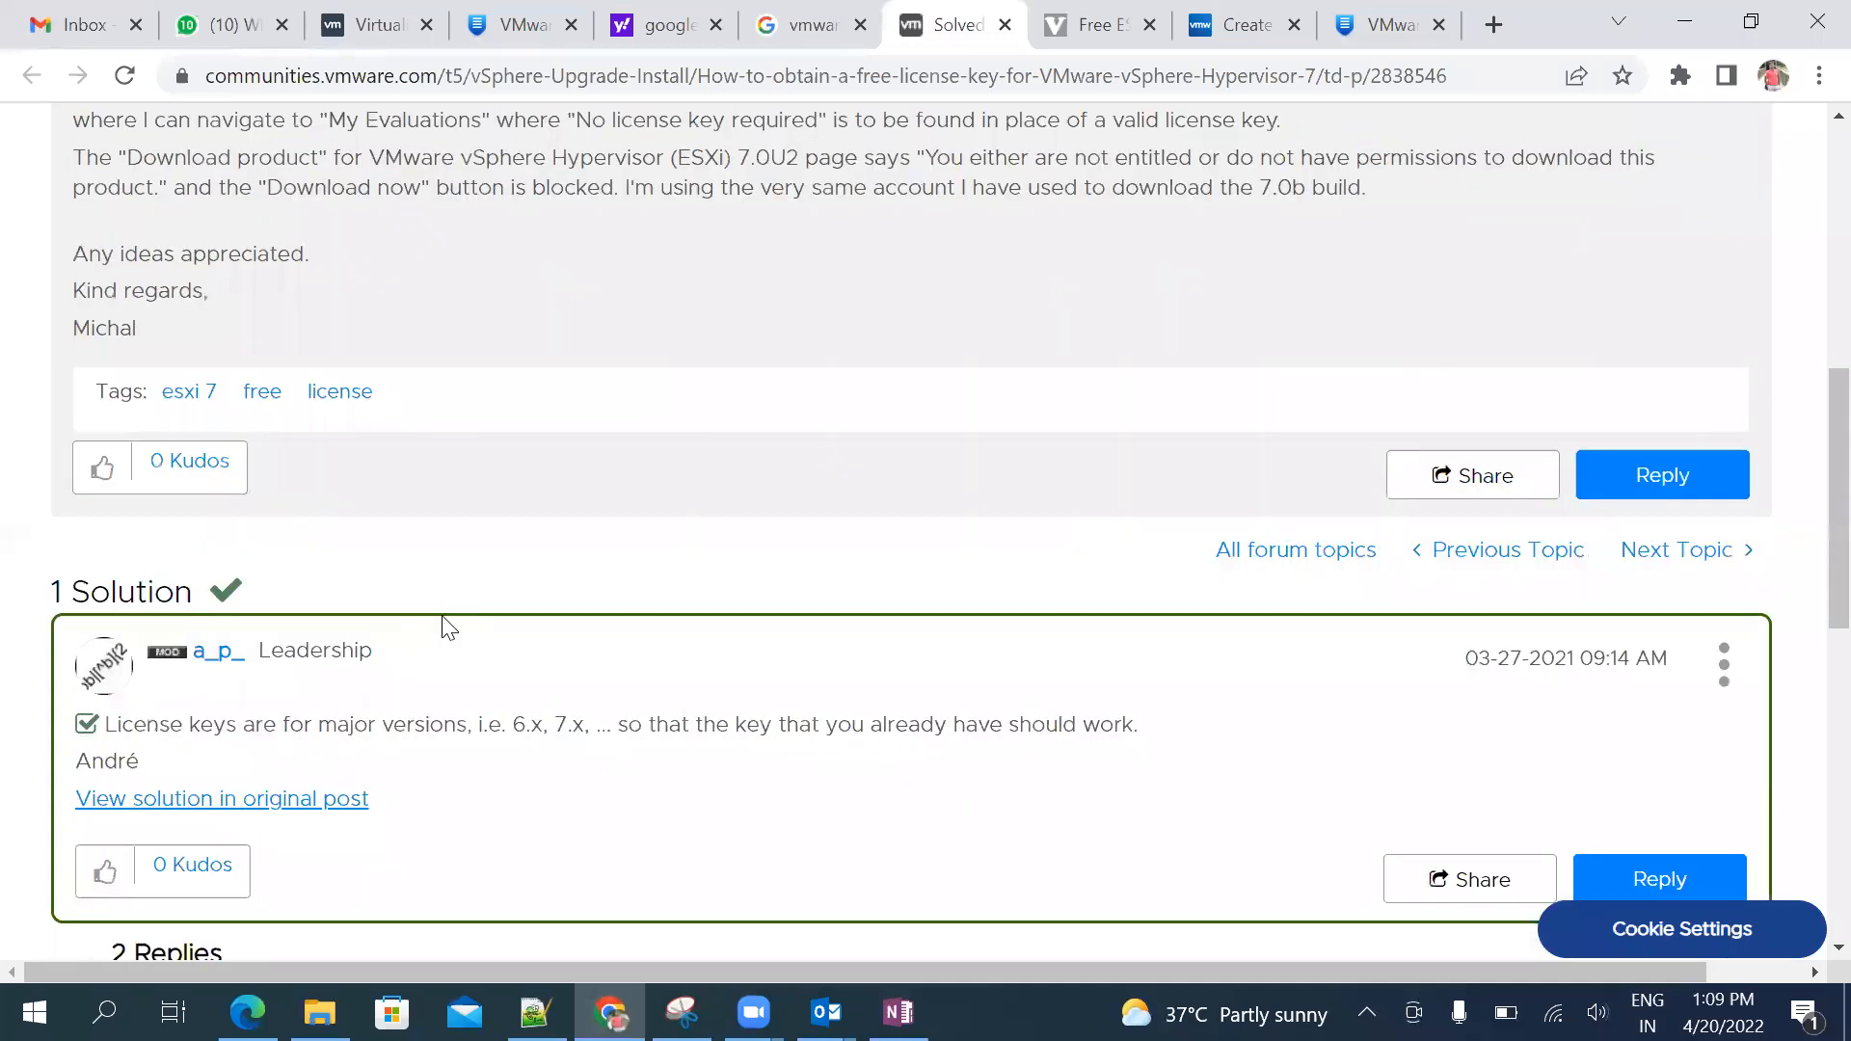
scroll("up", 3)
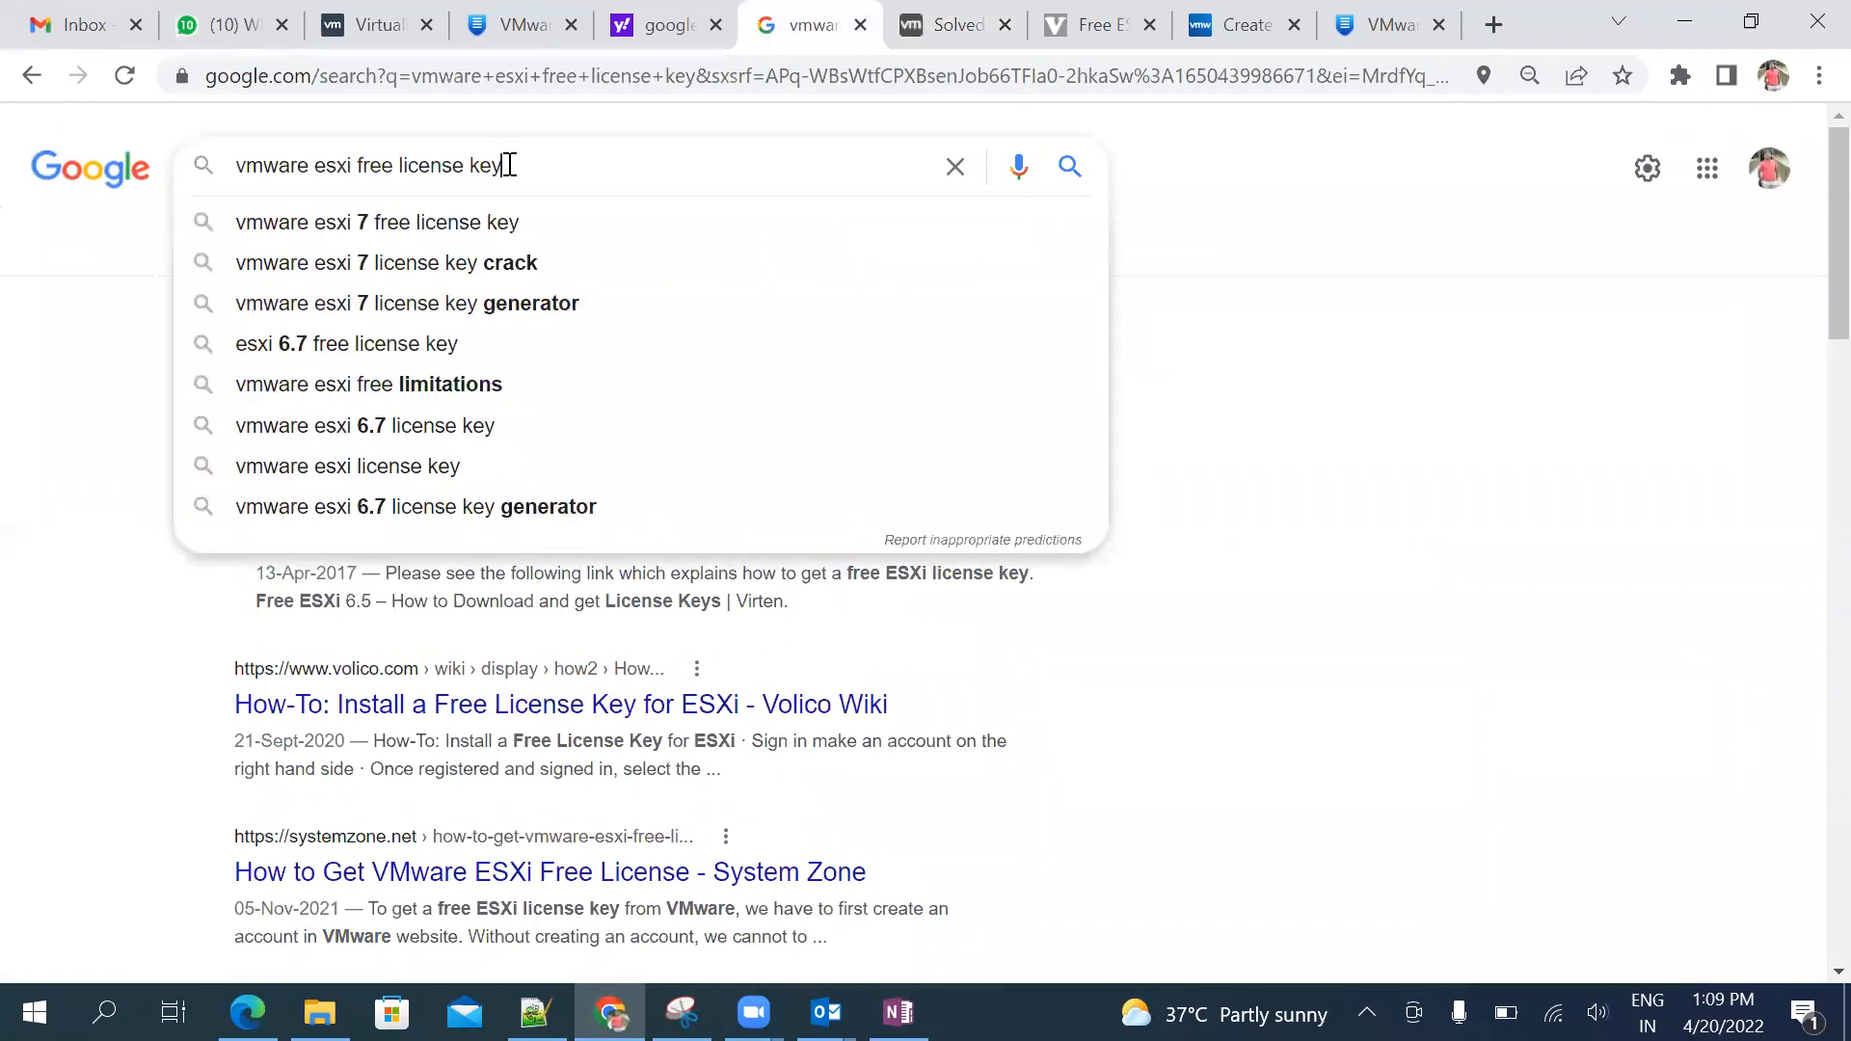
left_click(386, 263)
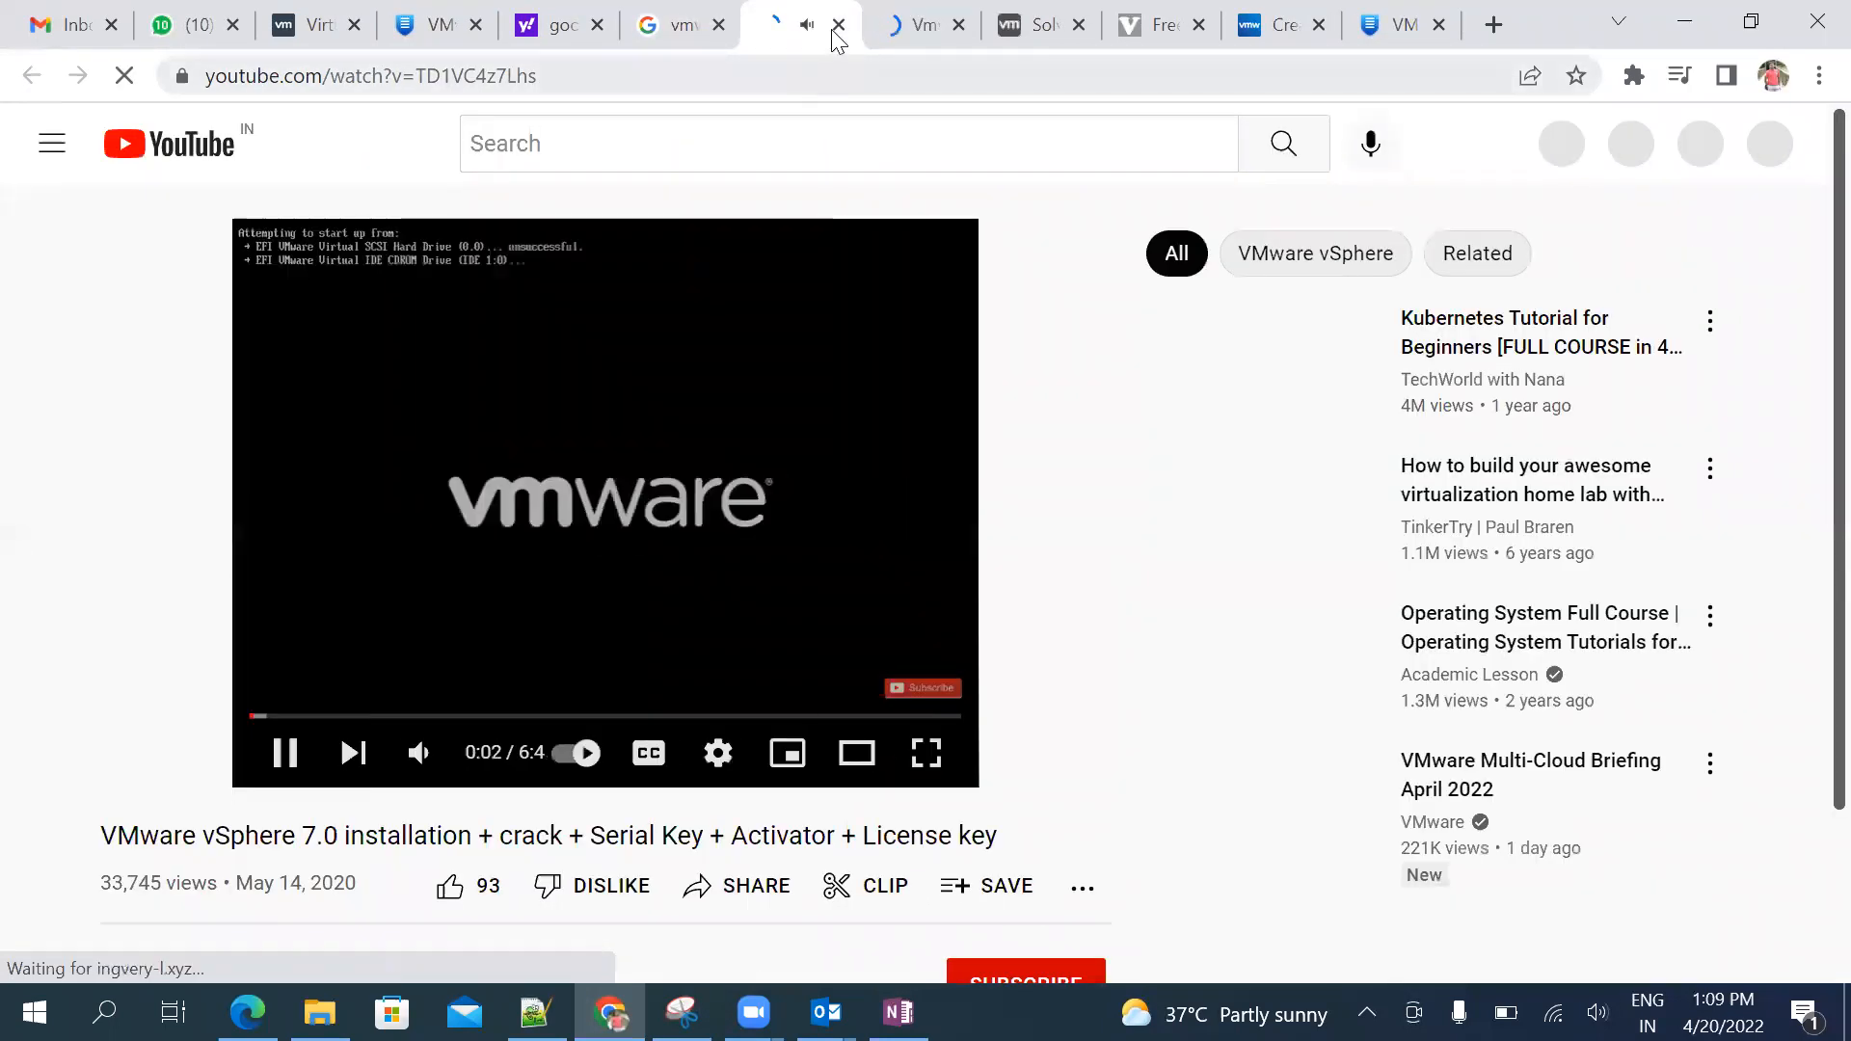
Step: Close the YouTube tab and scroll the softtware.net article to its ESXi 7.0 license key list
left_click(837, 23)
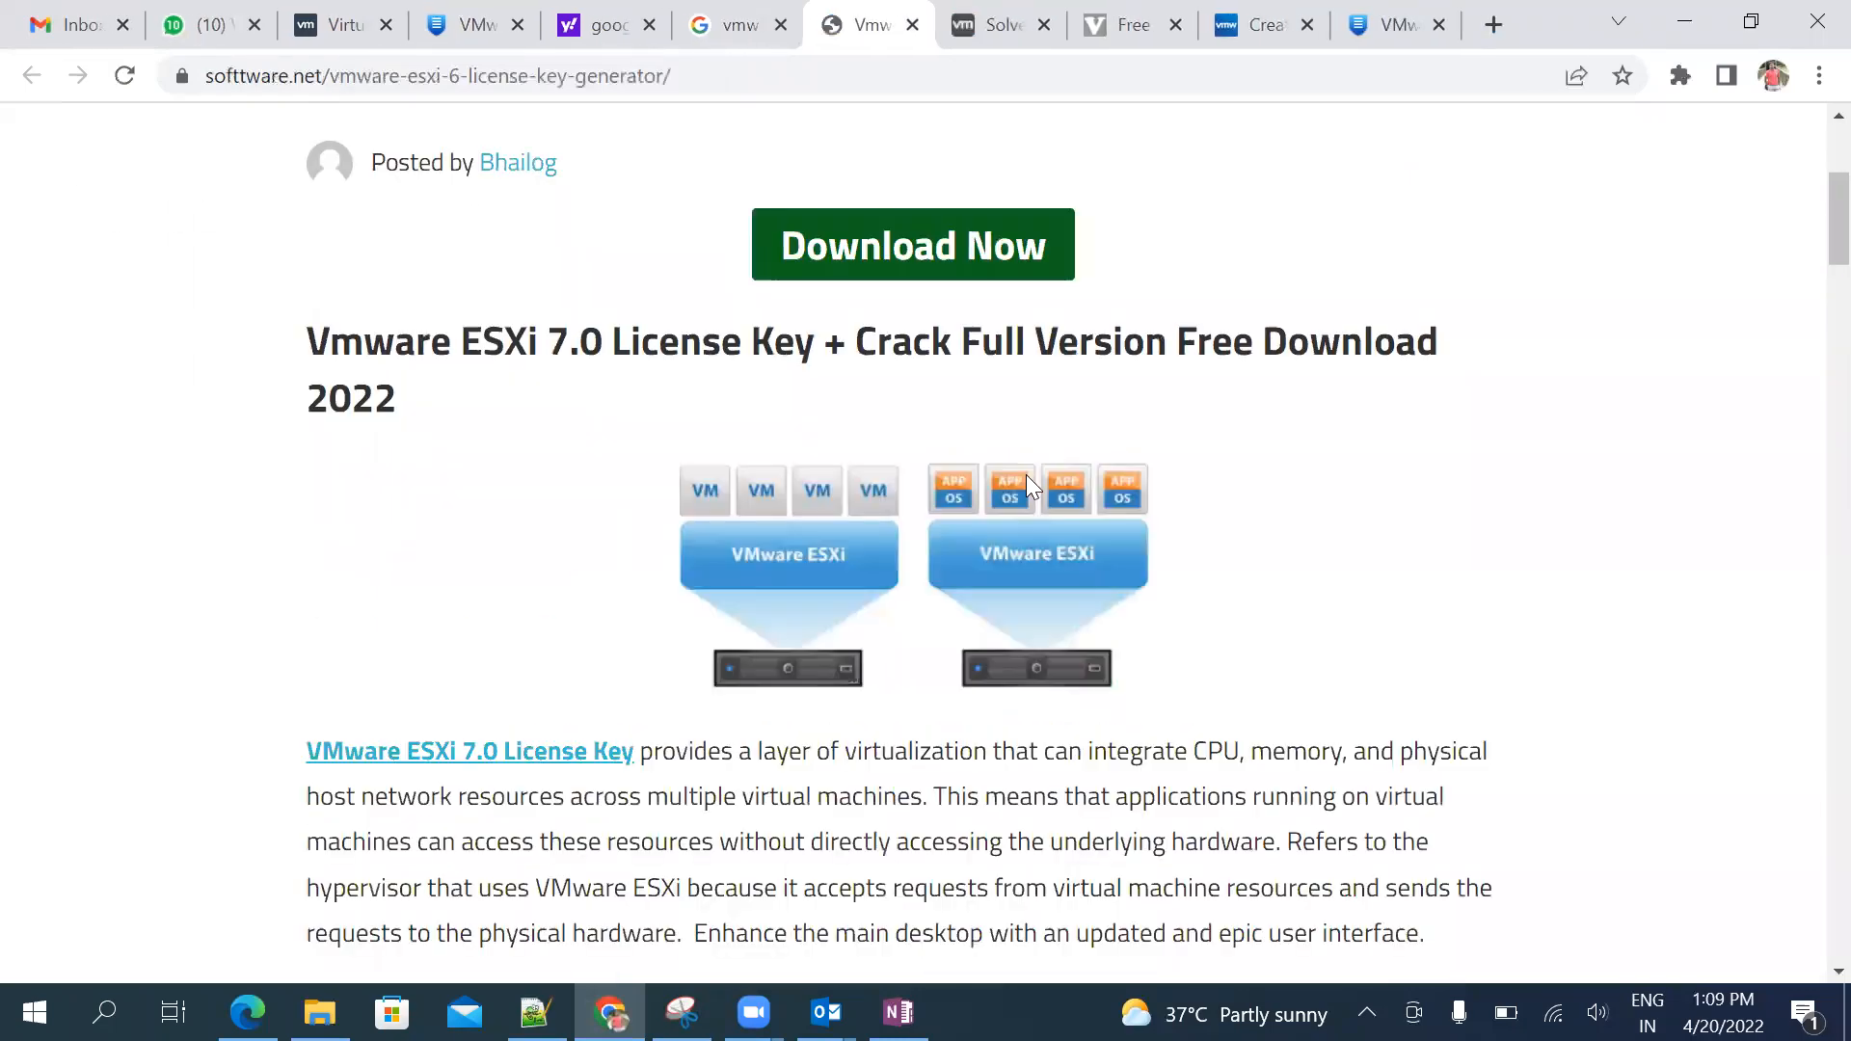
scroll("down", 3)
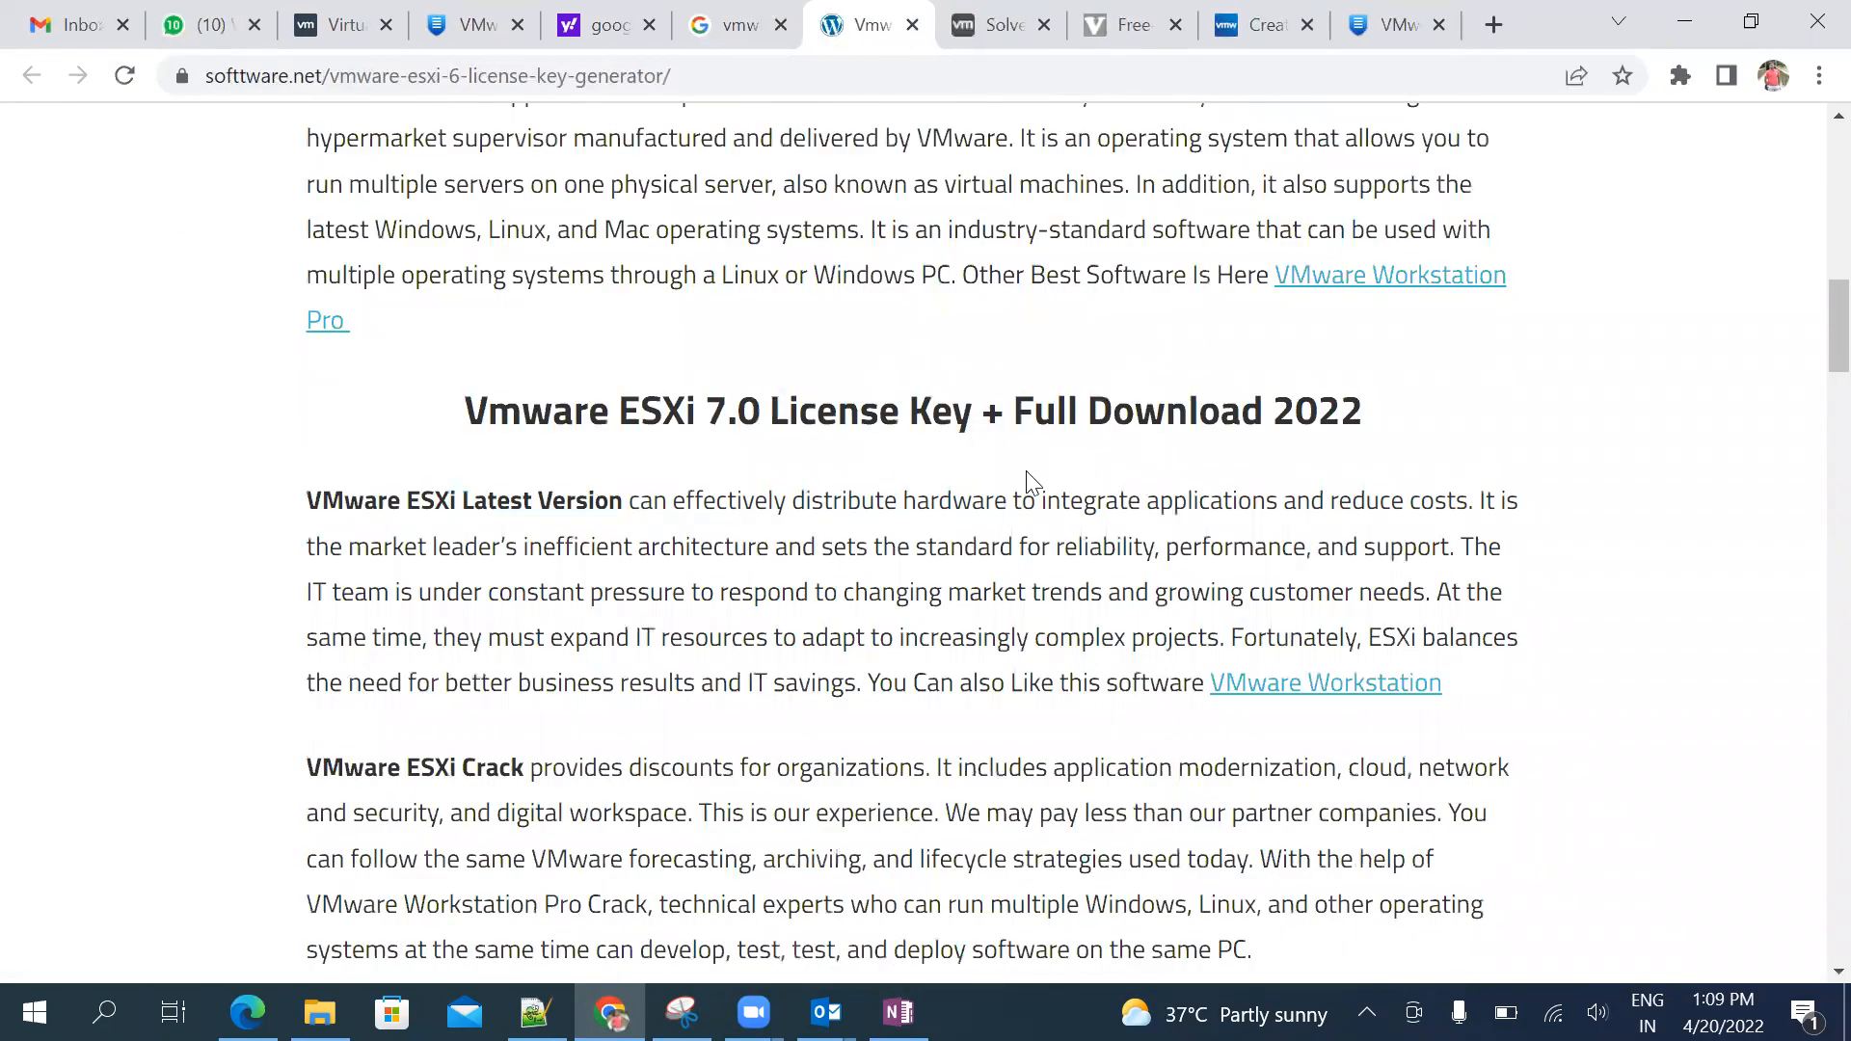
scroll("down", 3)
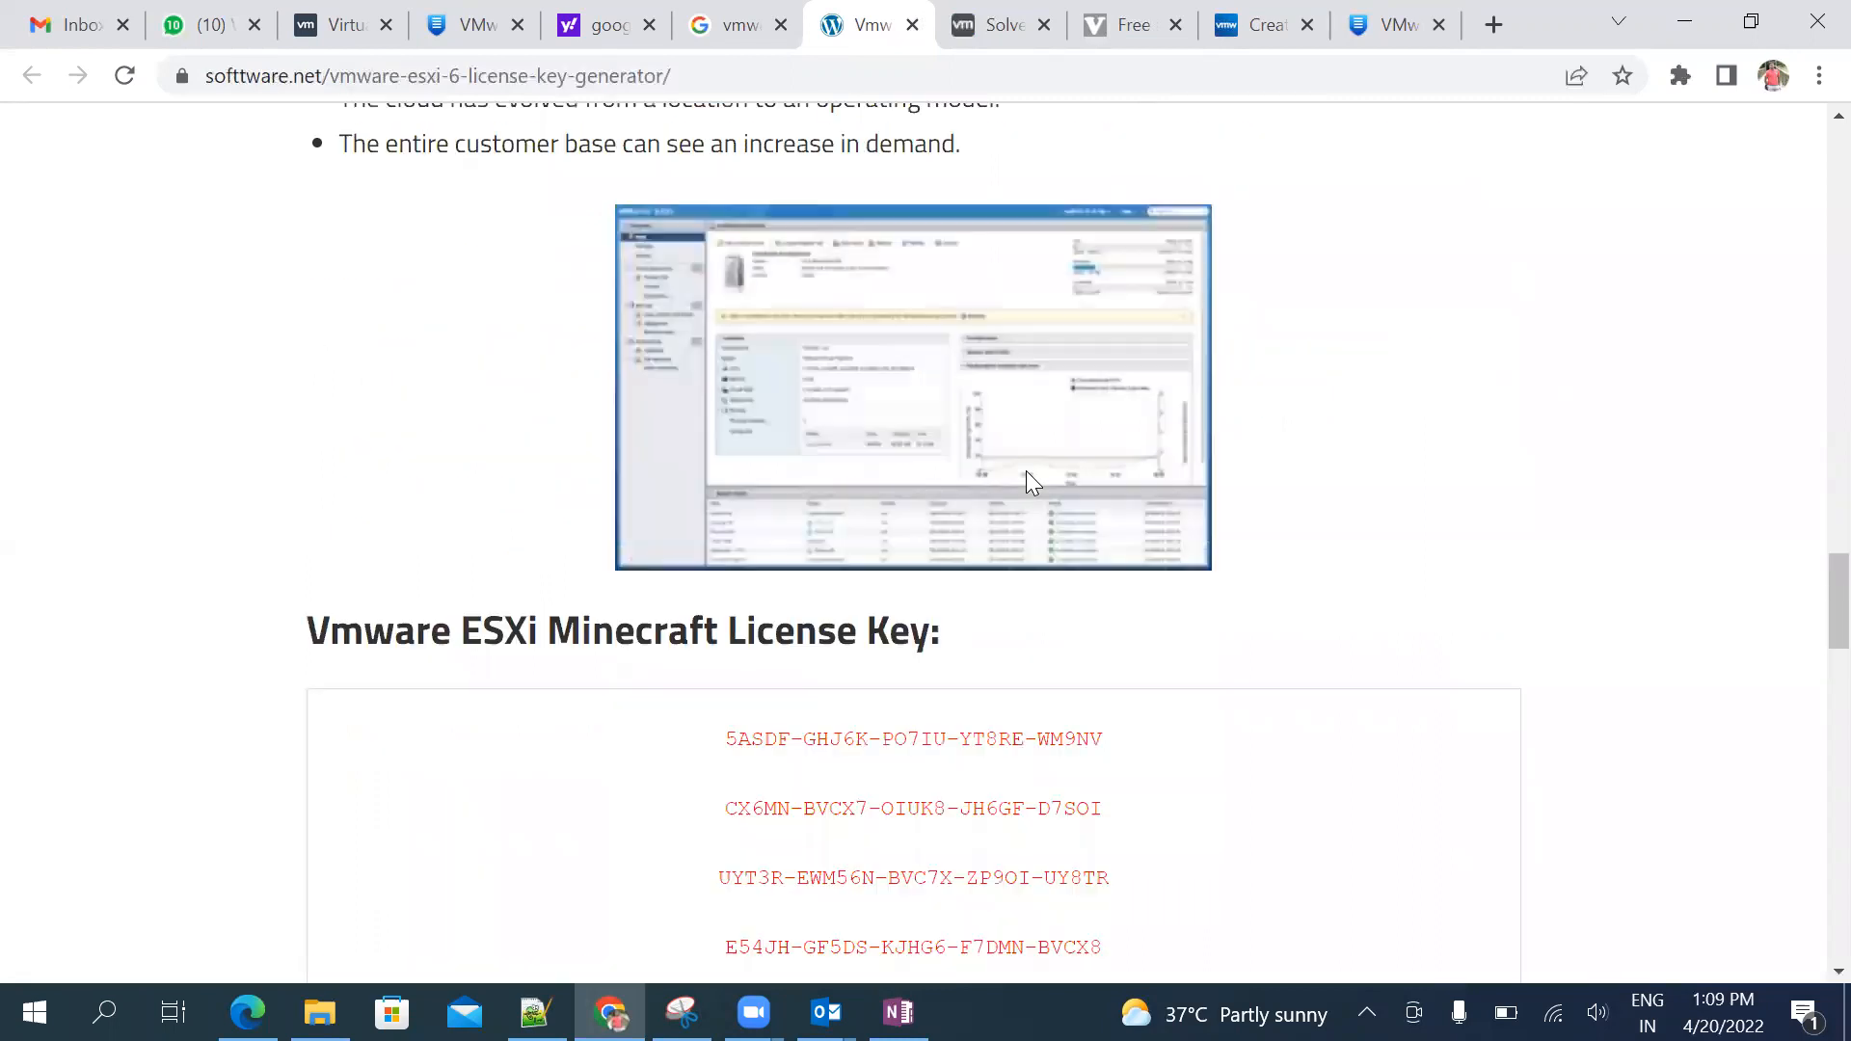
scroll("up", 3)
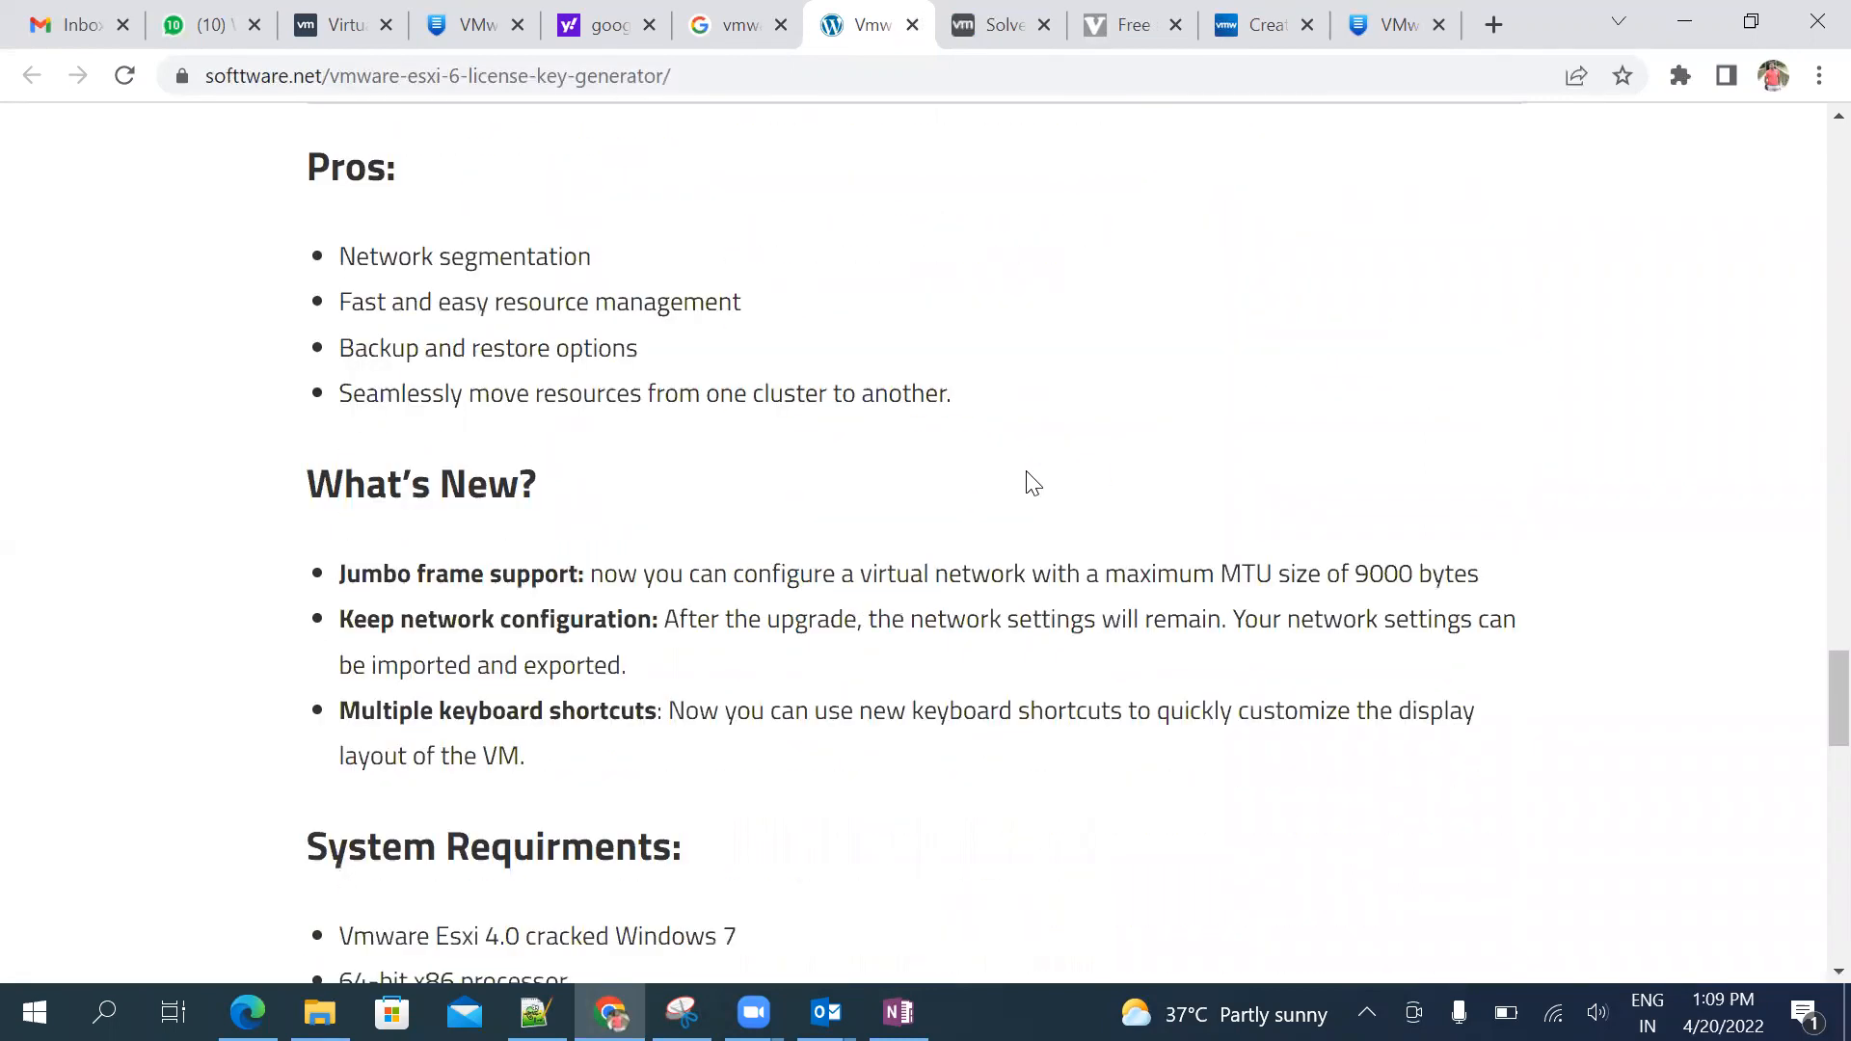
scroll("down", 3)
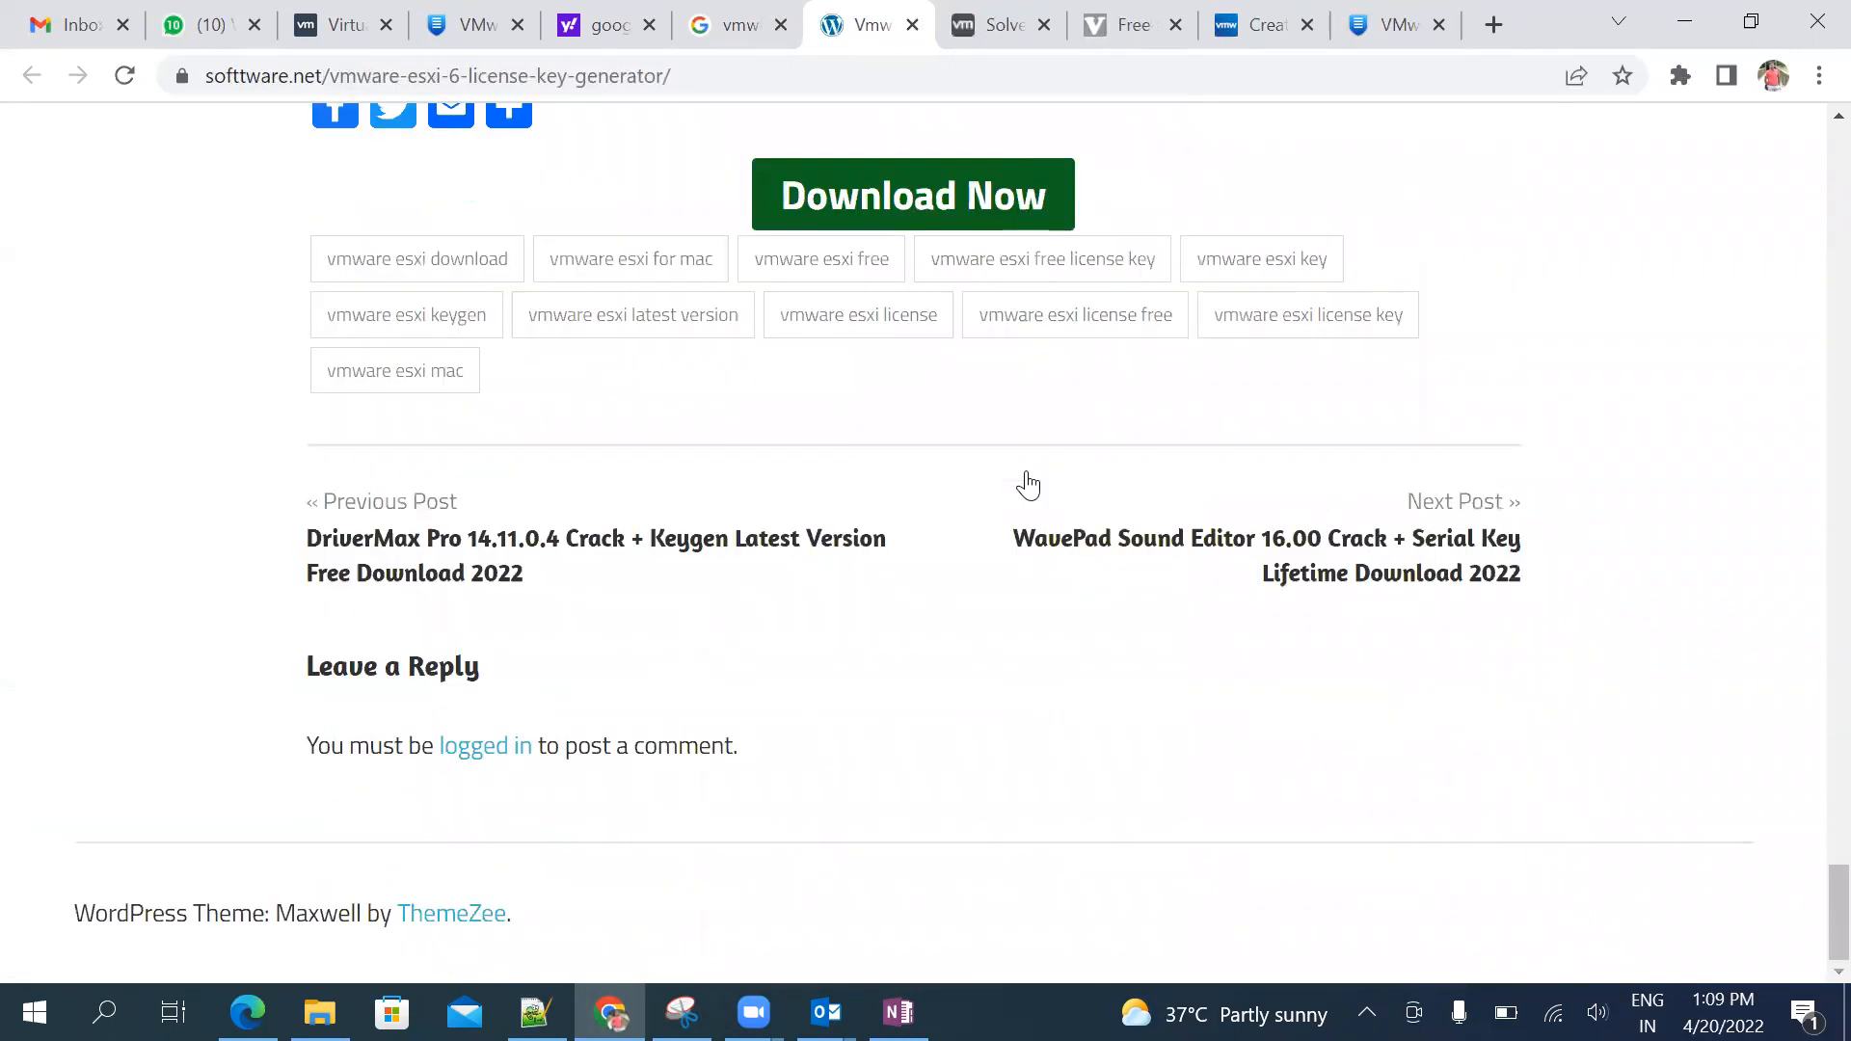
scroll("up", 3)
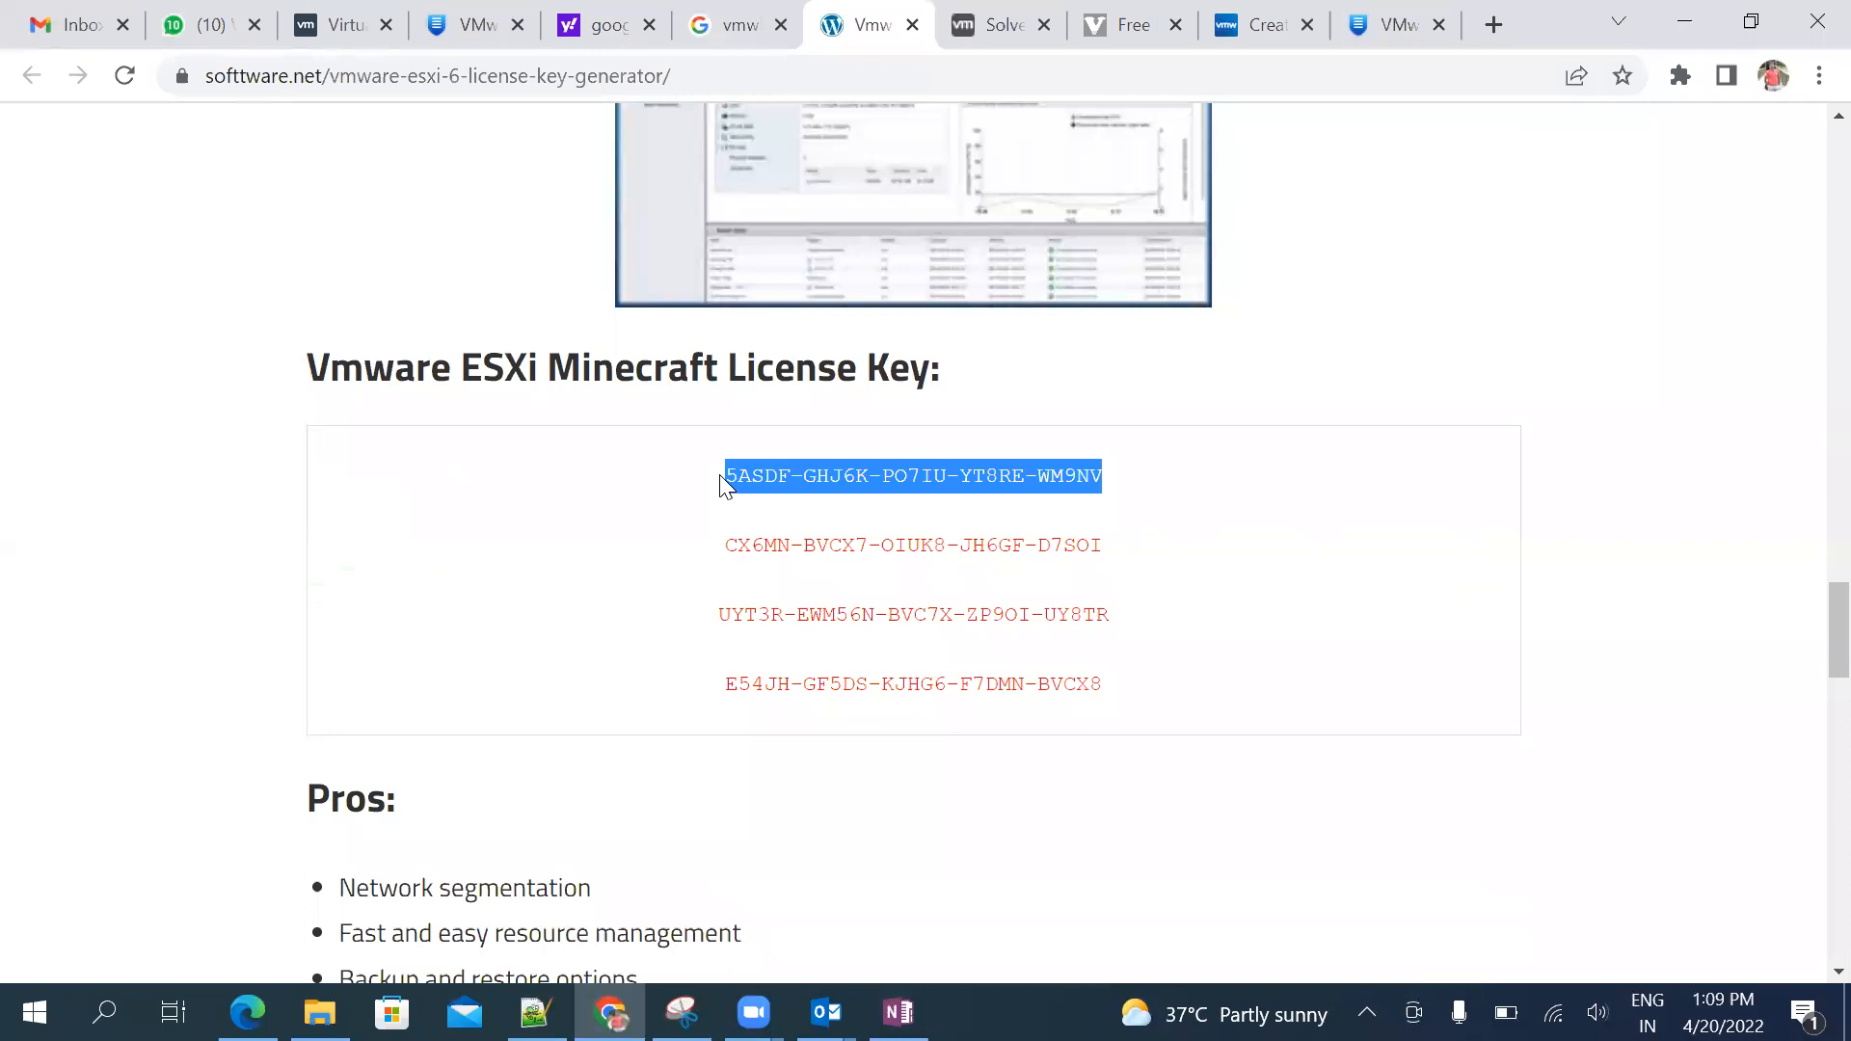
left_click(343, 23)
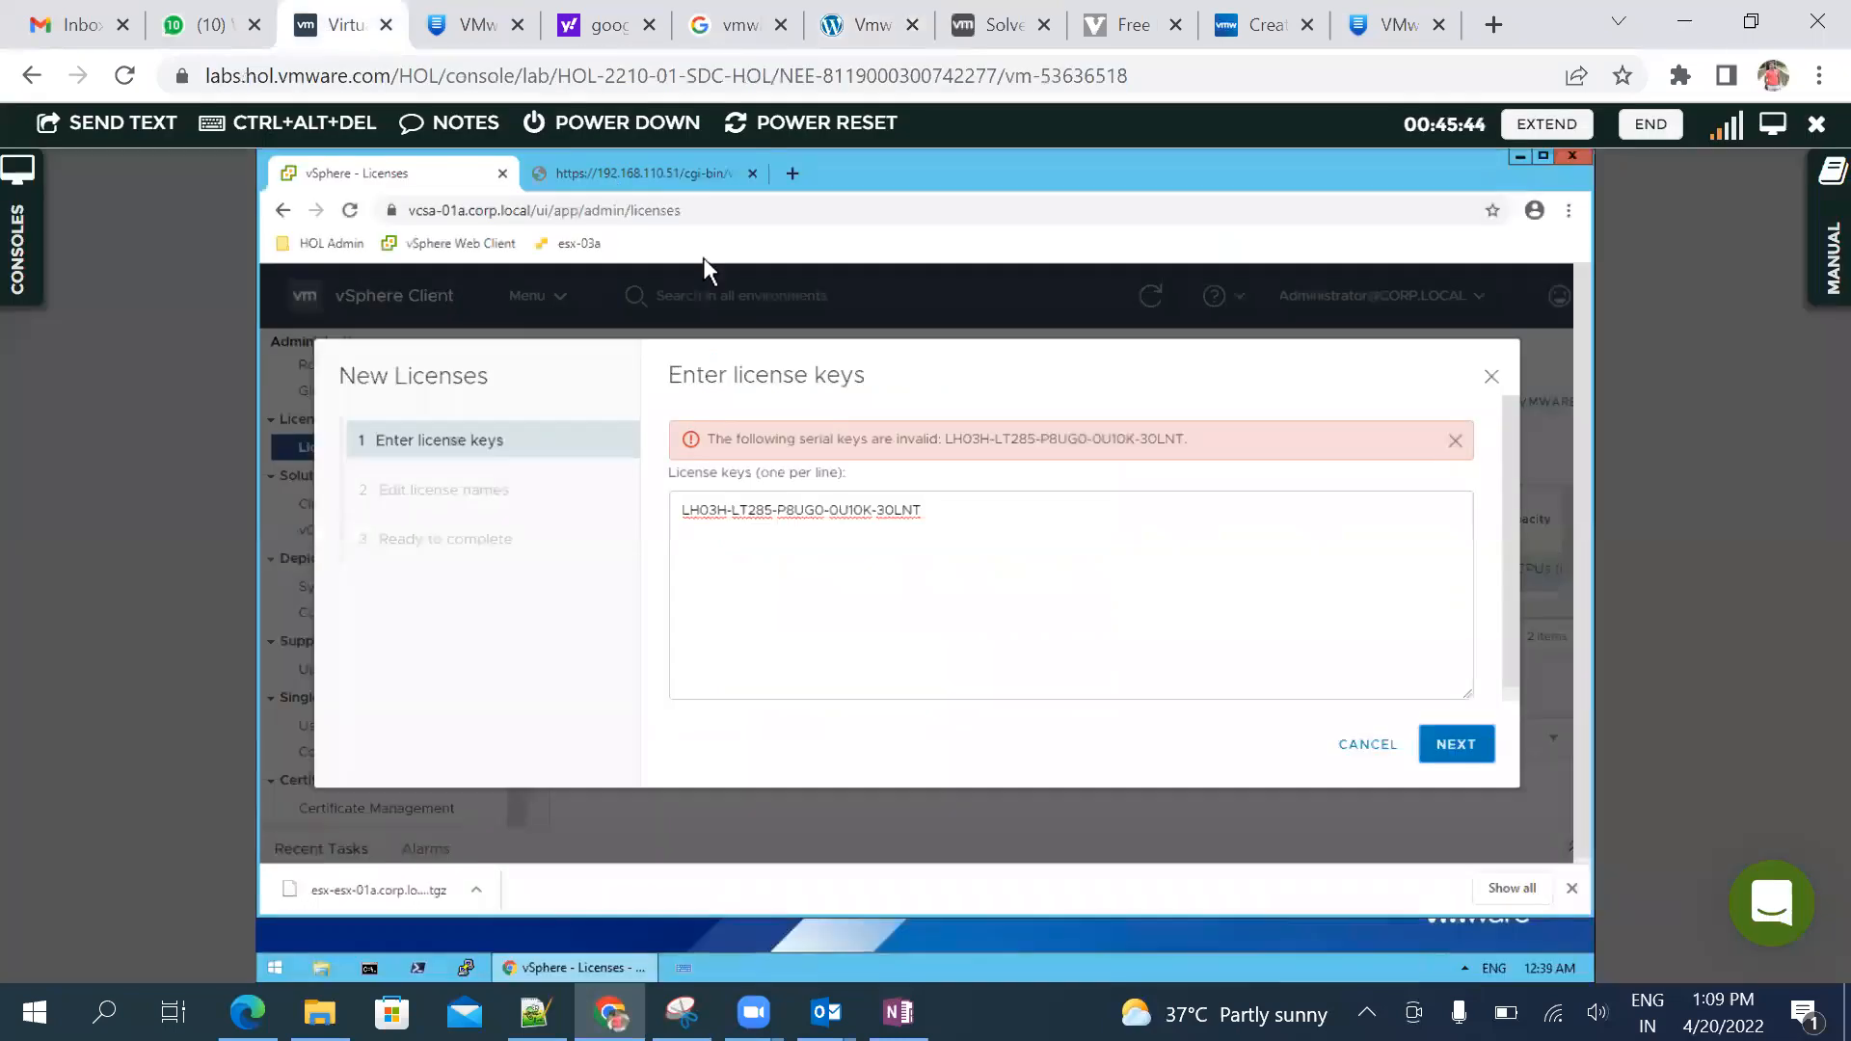
mouse_move(732, 374)
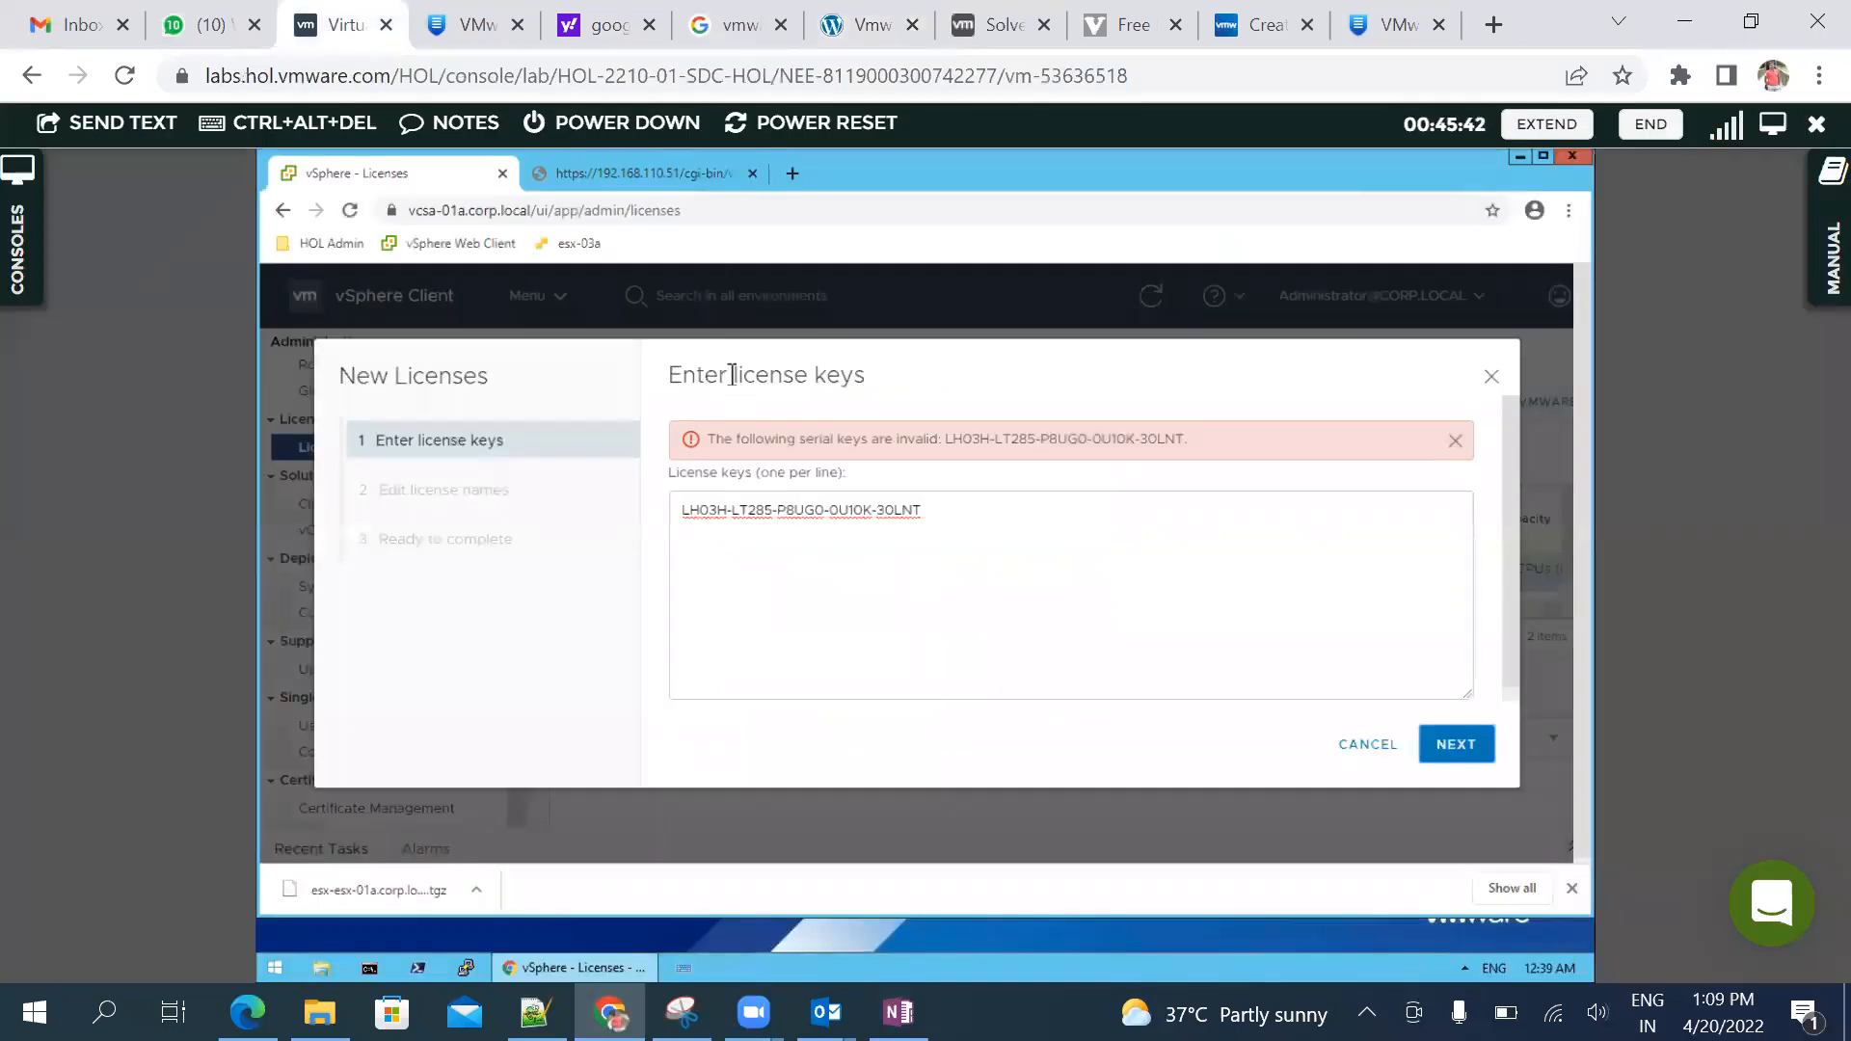
key("ctrl+f")
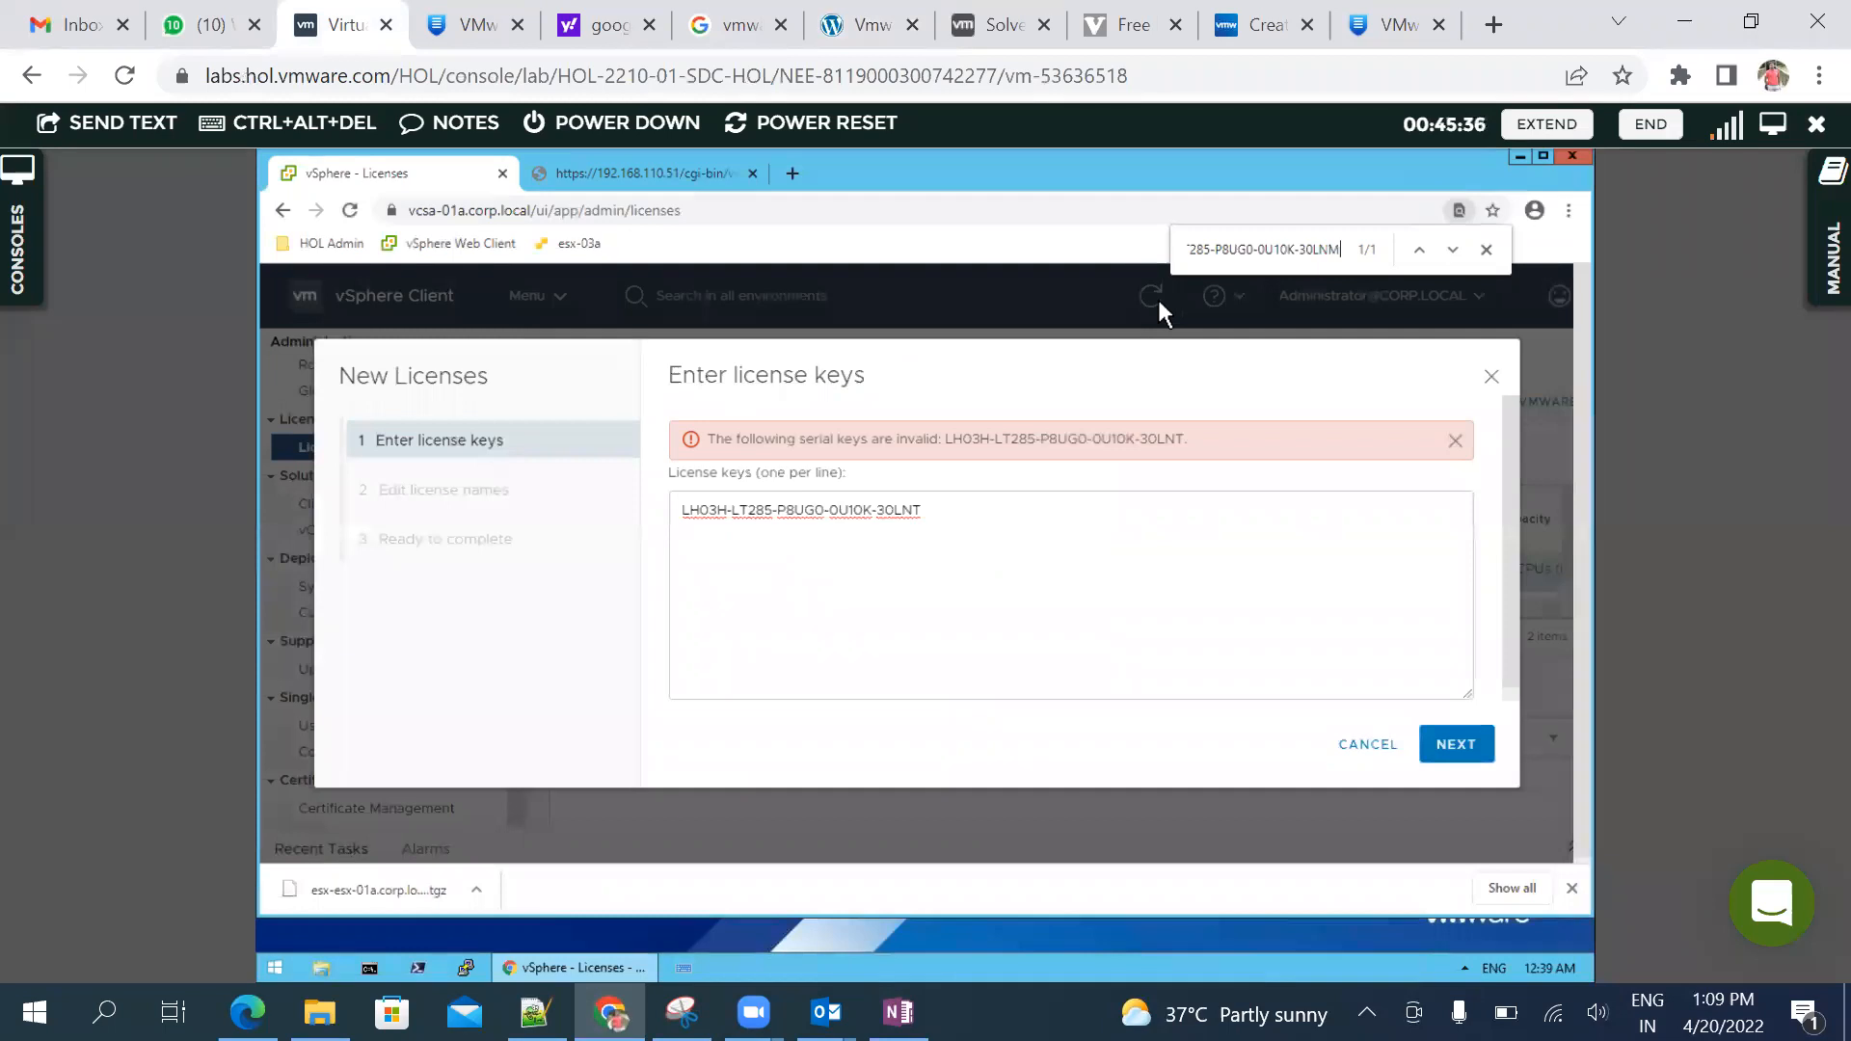
mouse_move(941, 523)
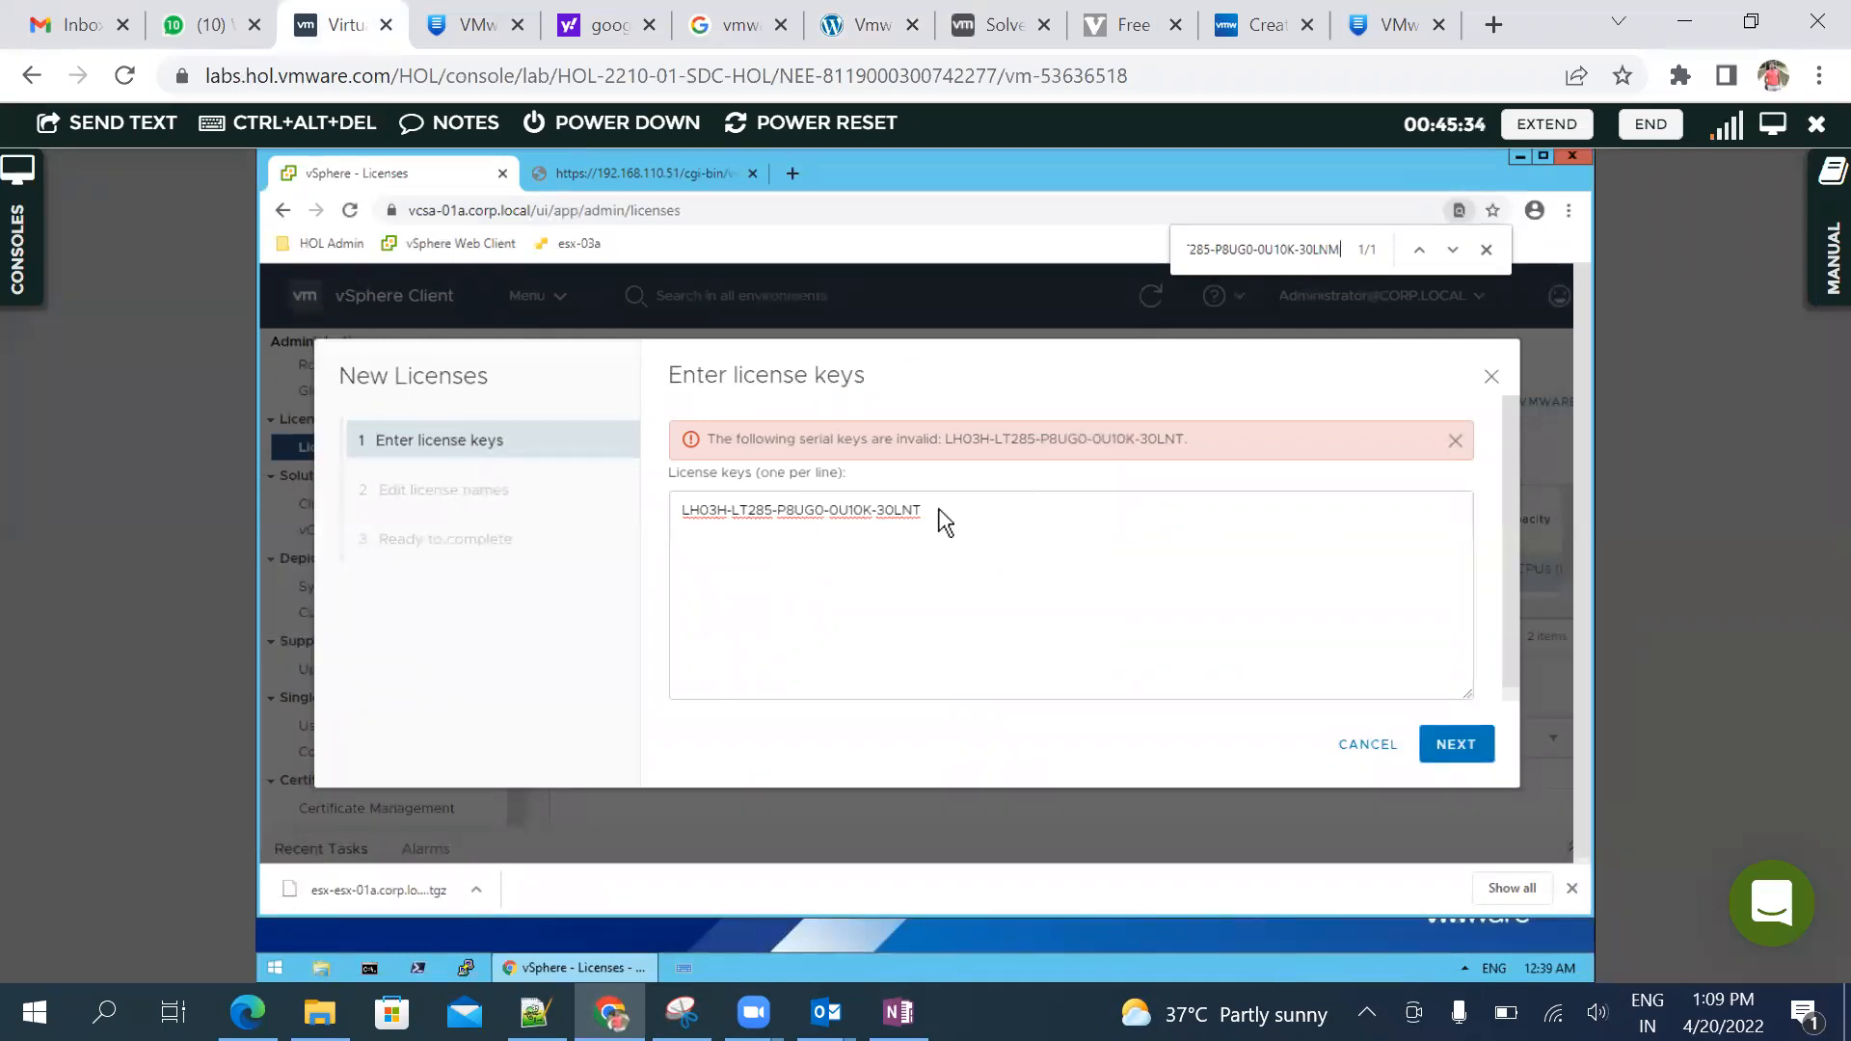
triple_click(800, 509)
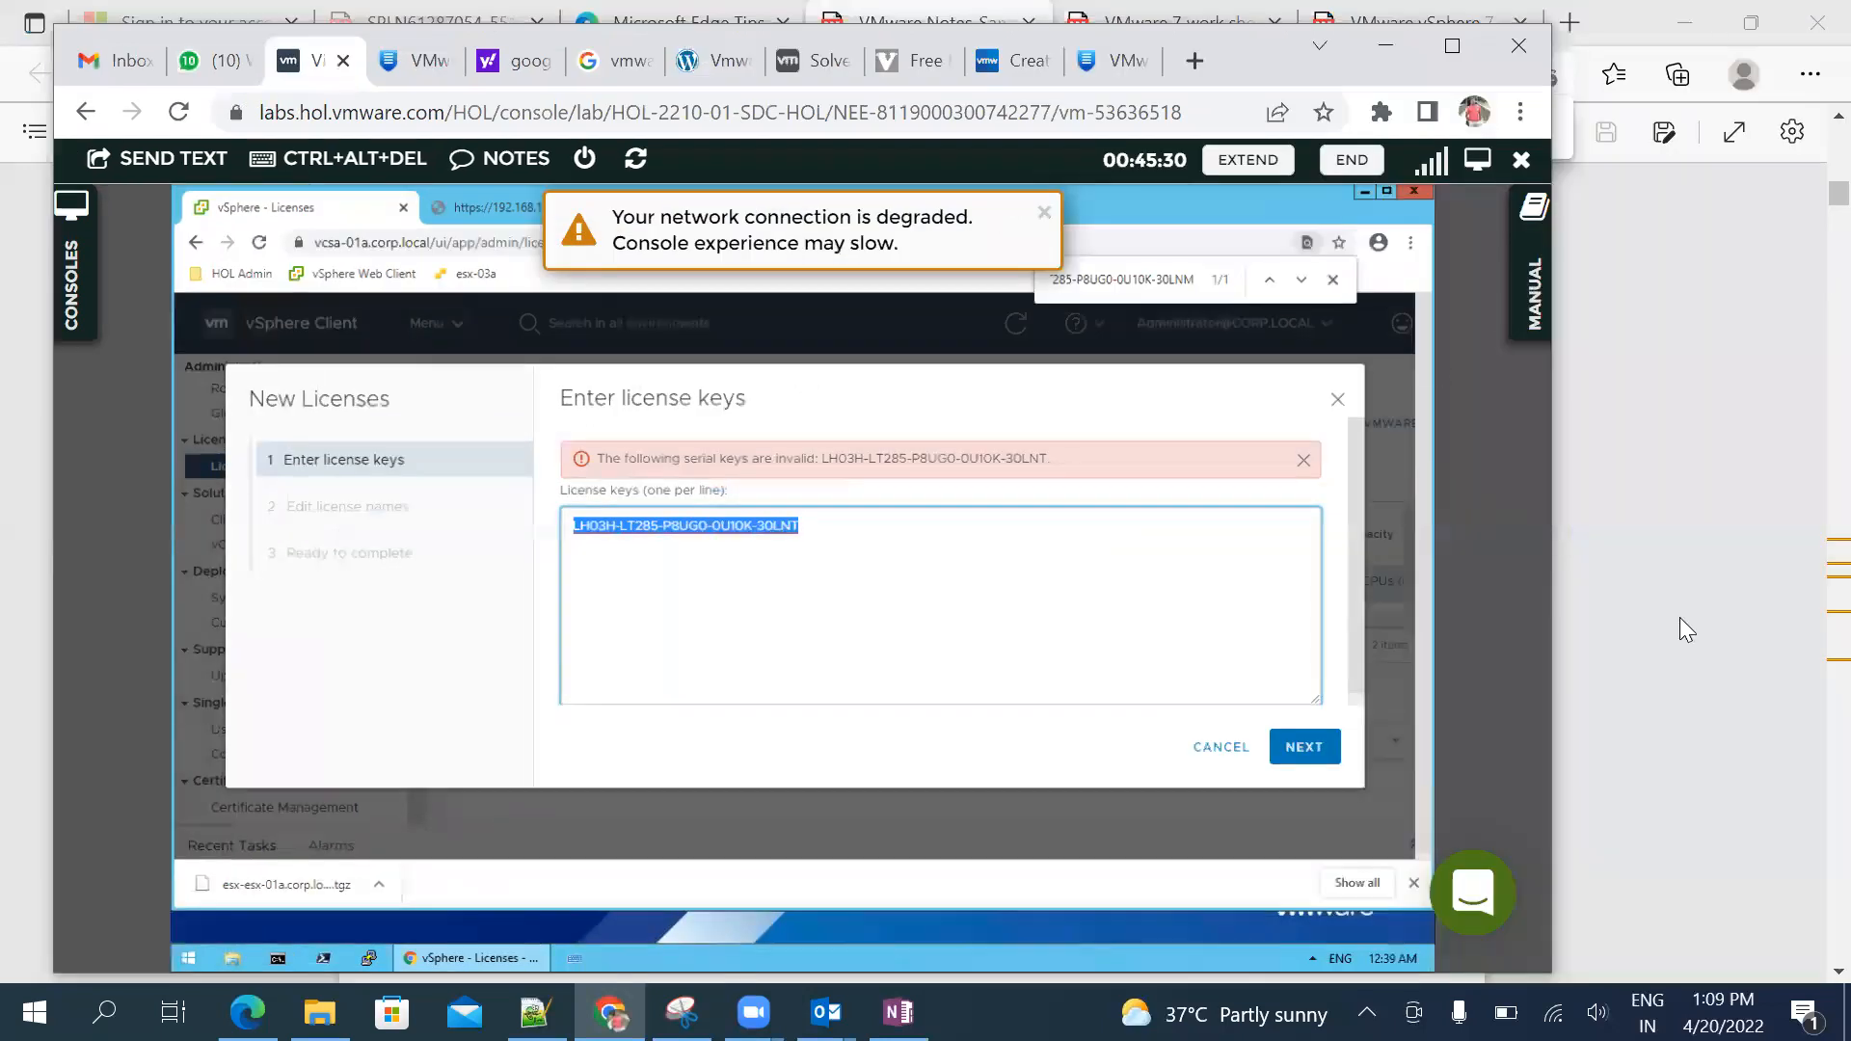
left_click(923, 23)
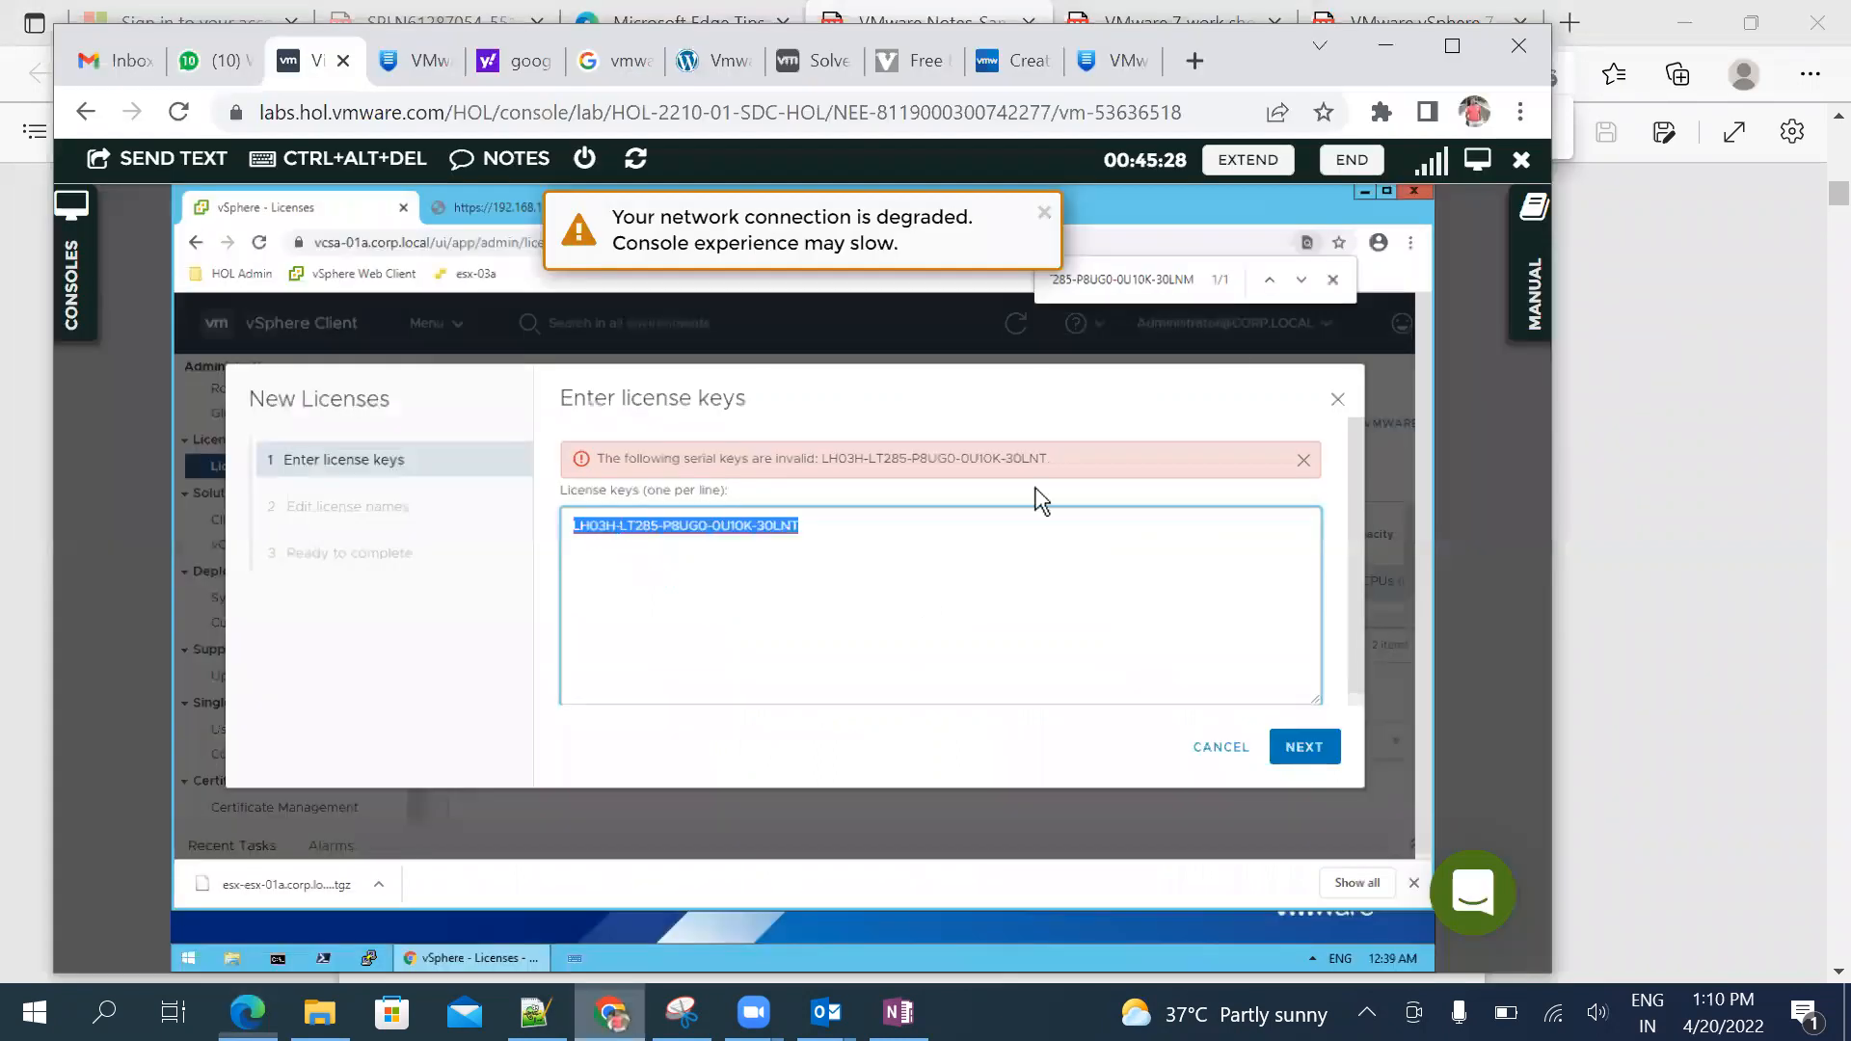
mouse_move(1236, 44)
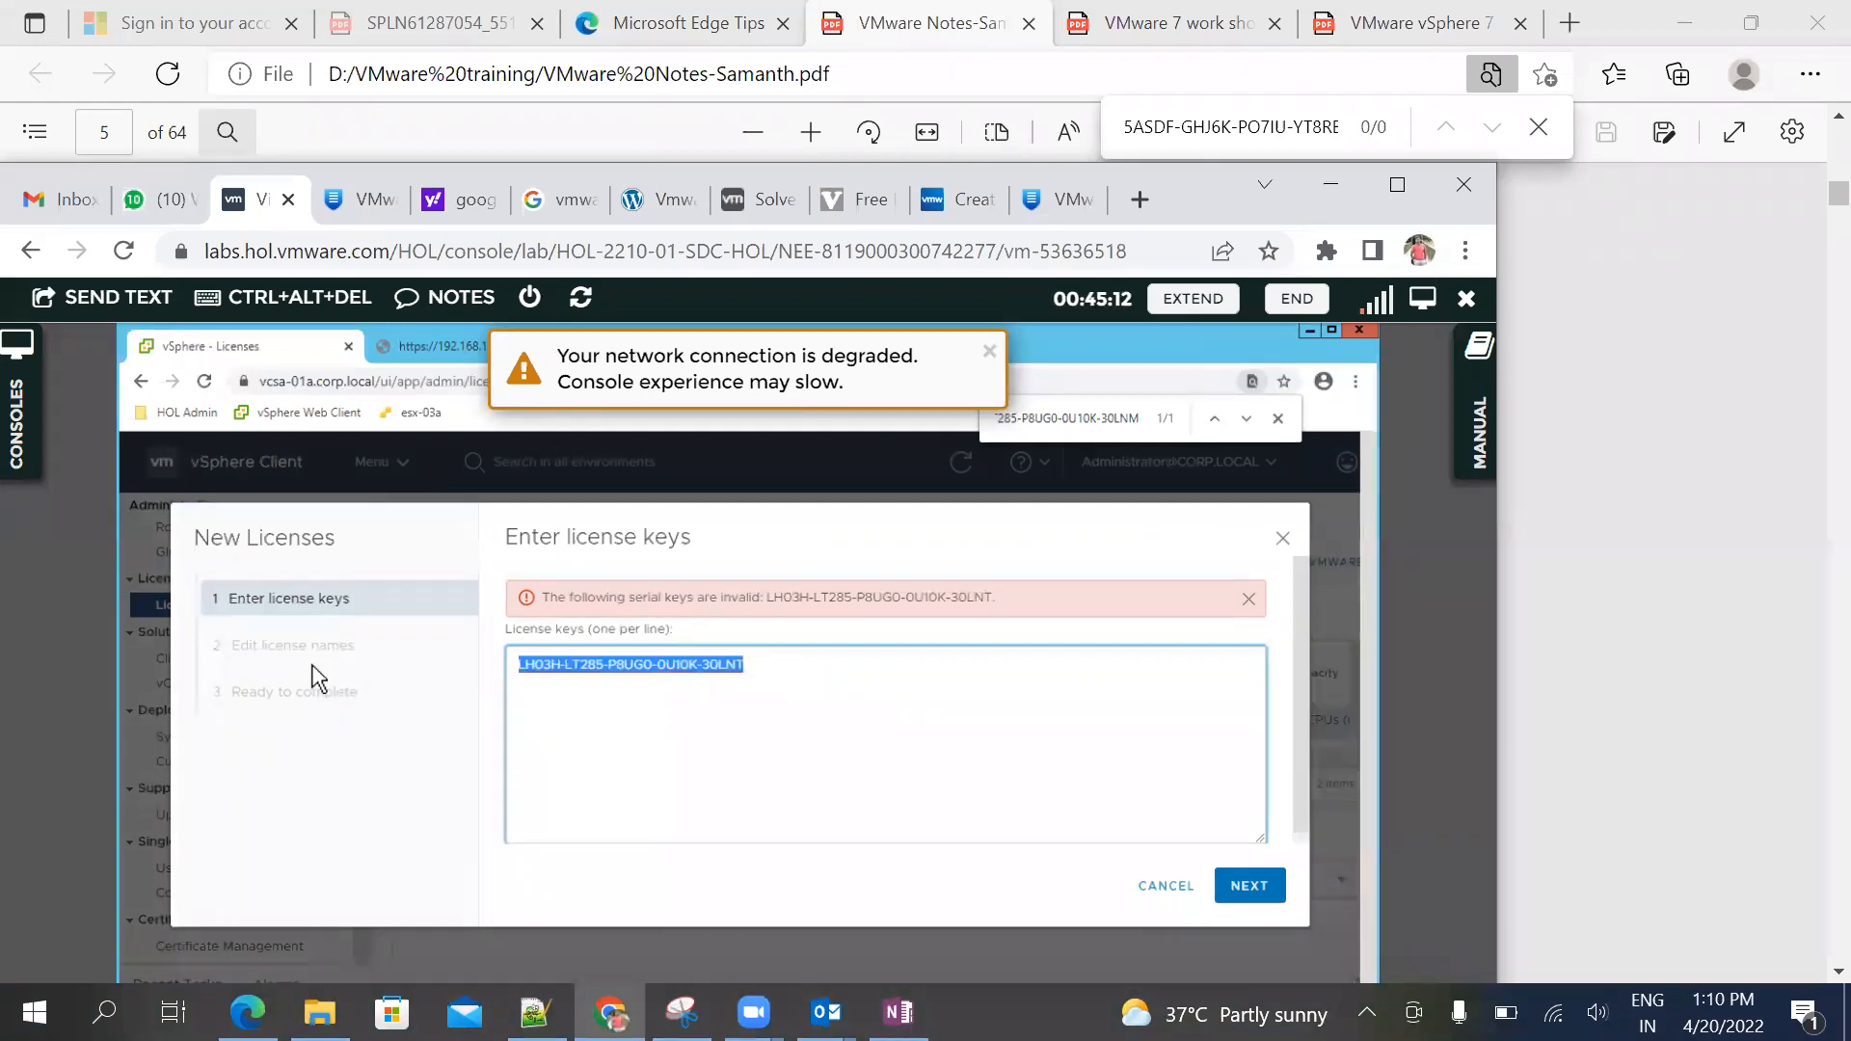
type("5")
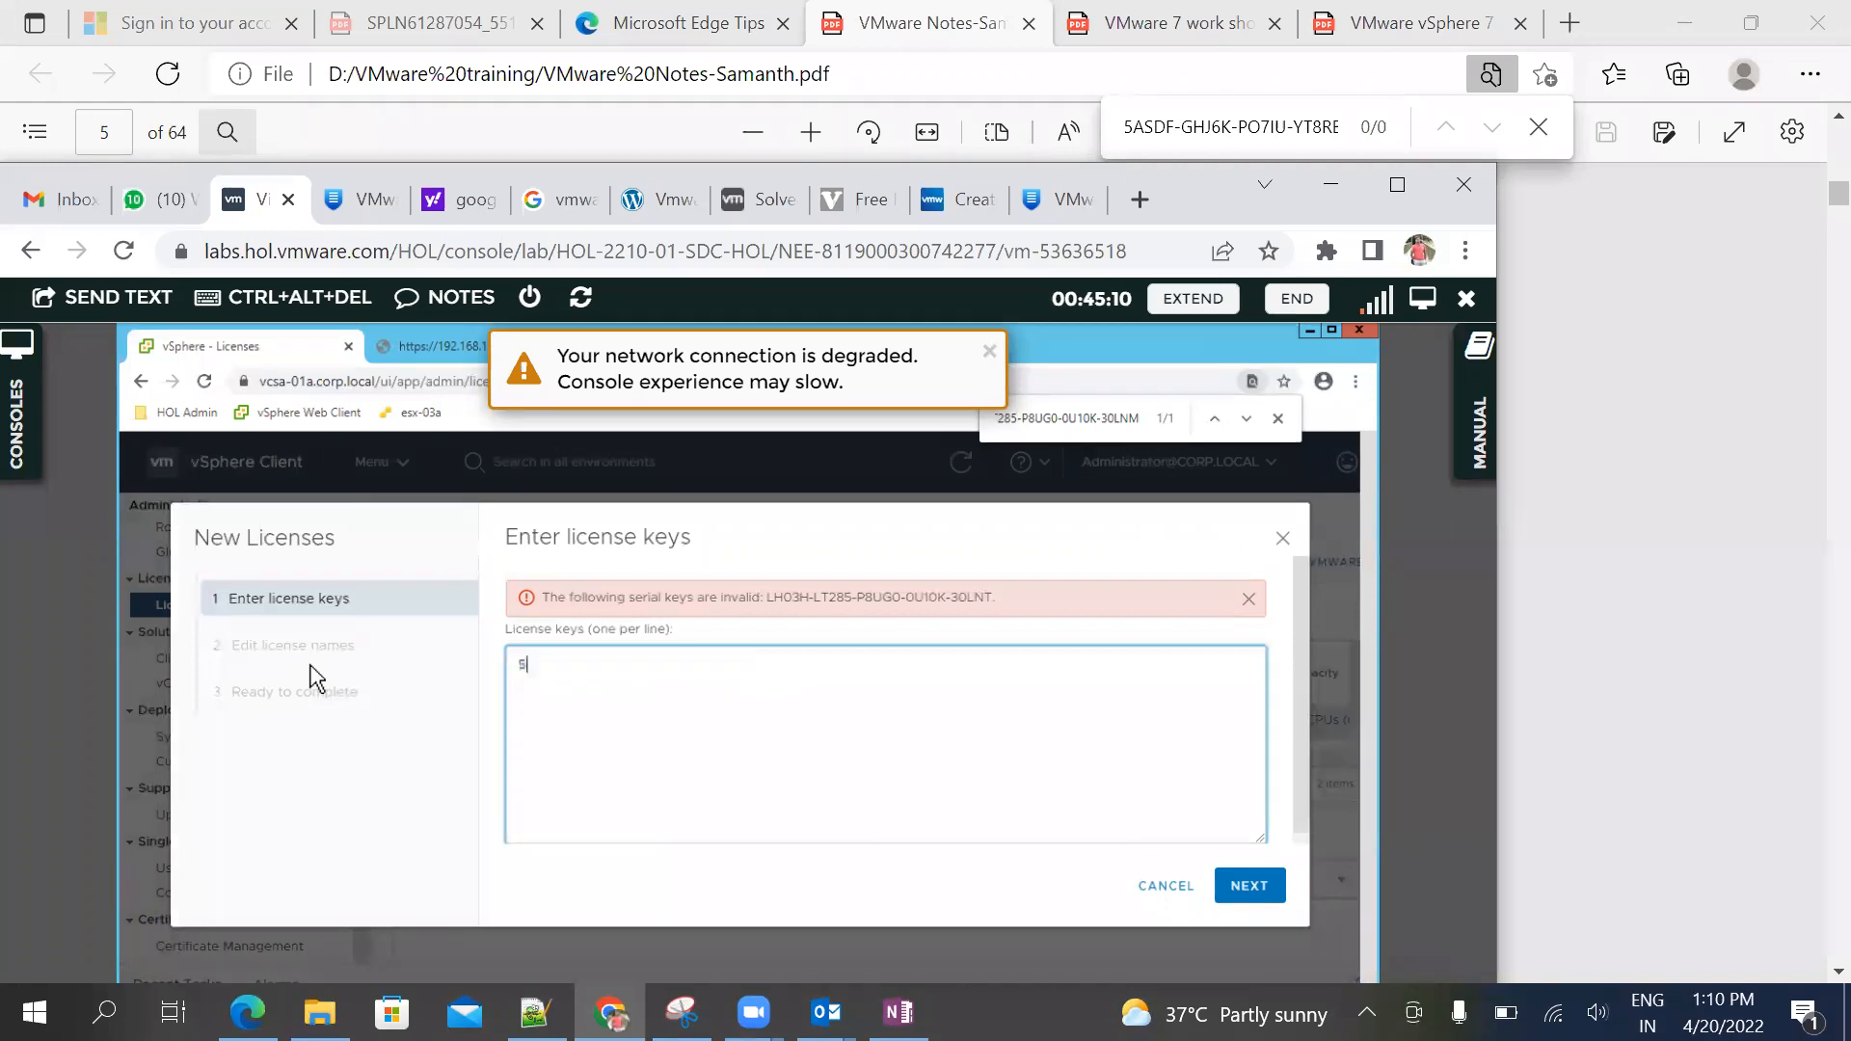
type("A")
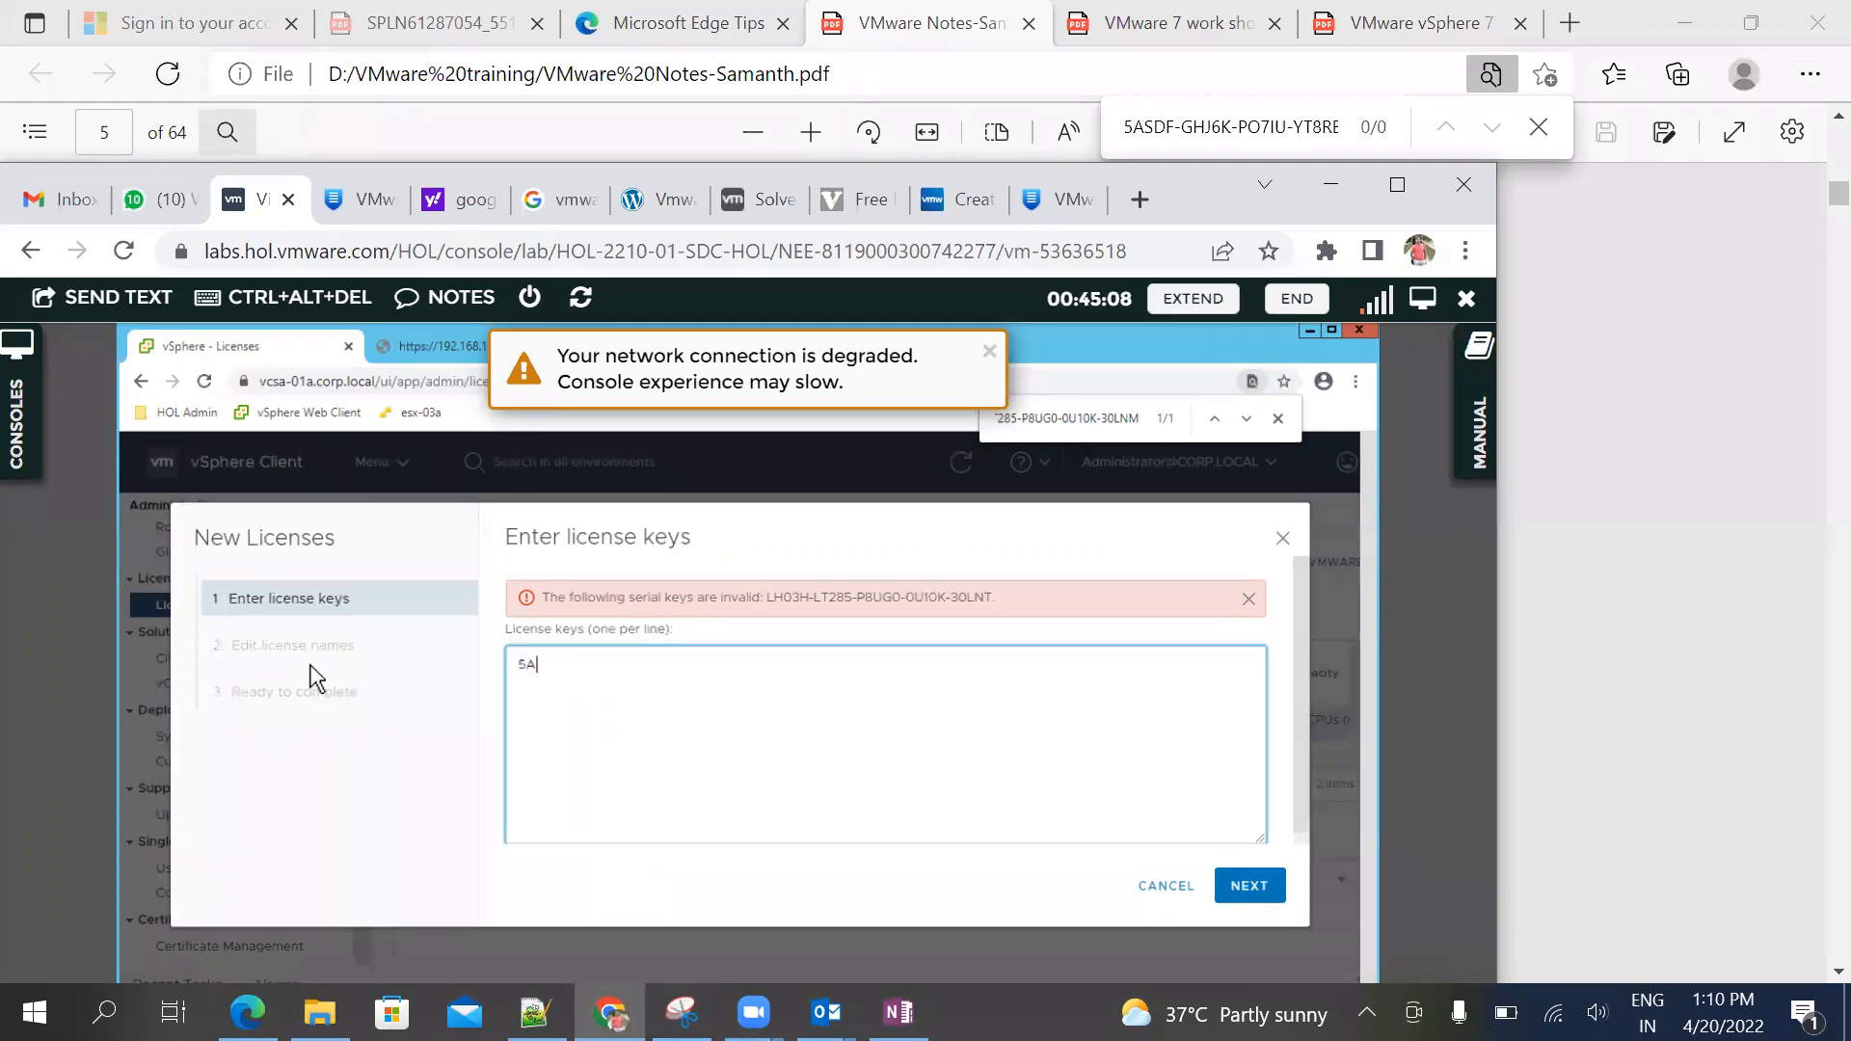
type("SDF")
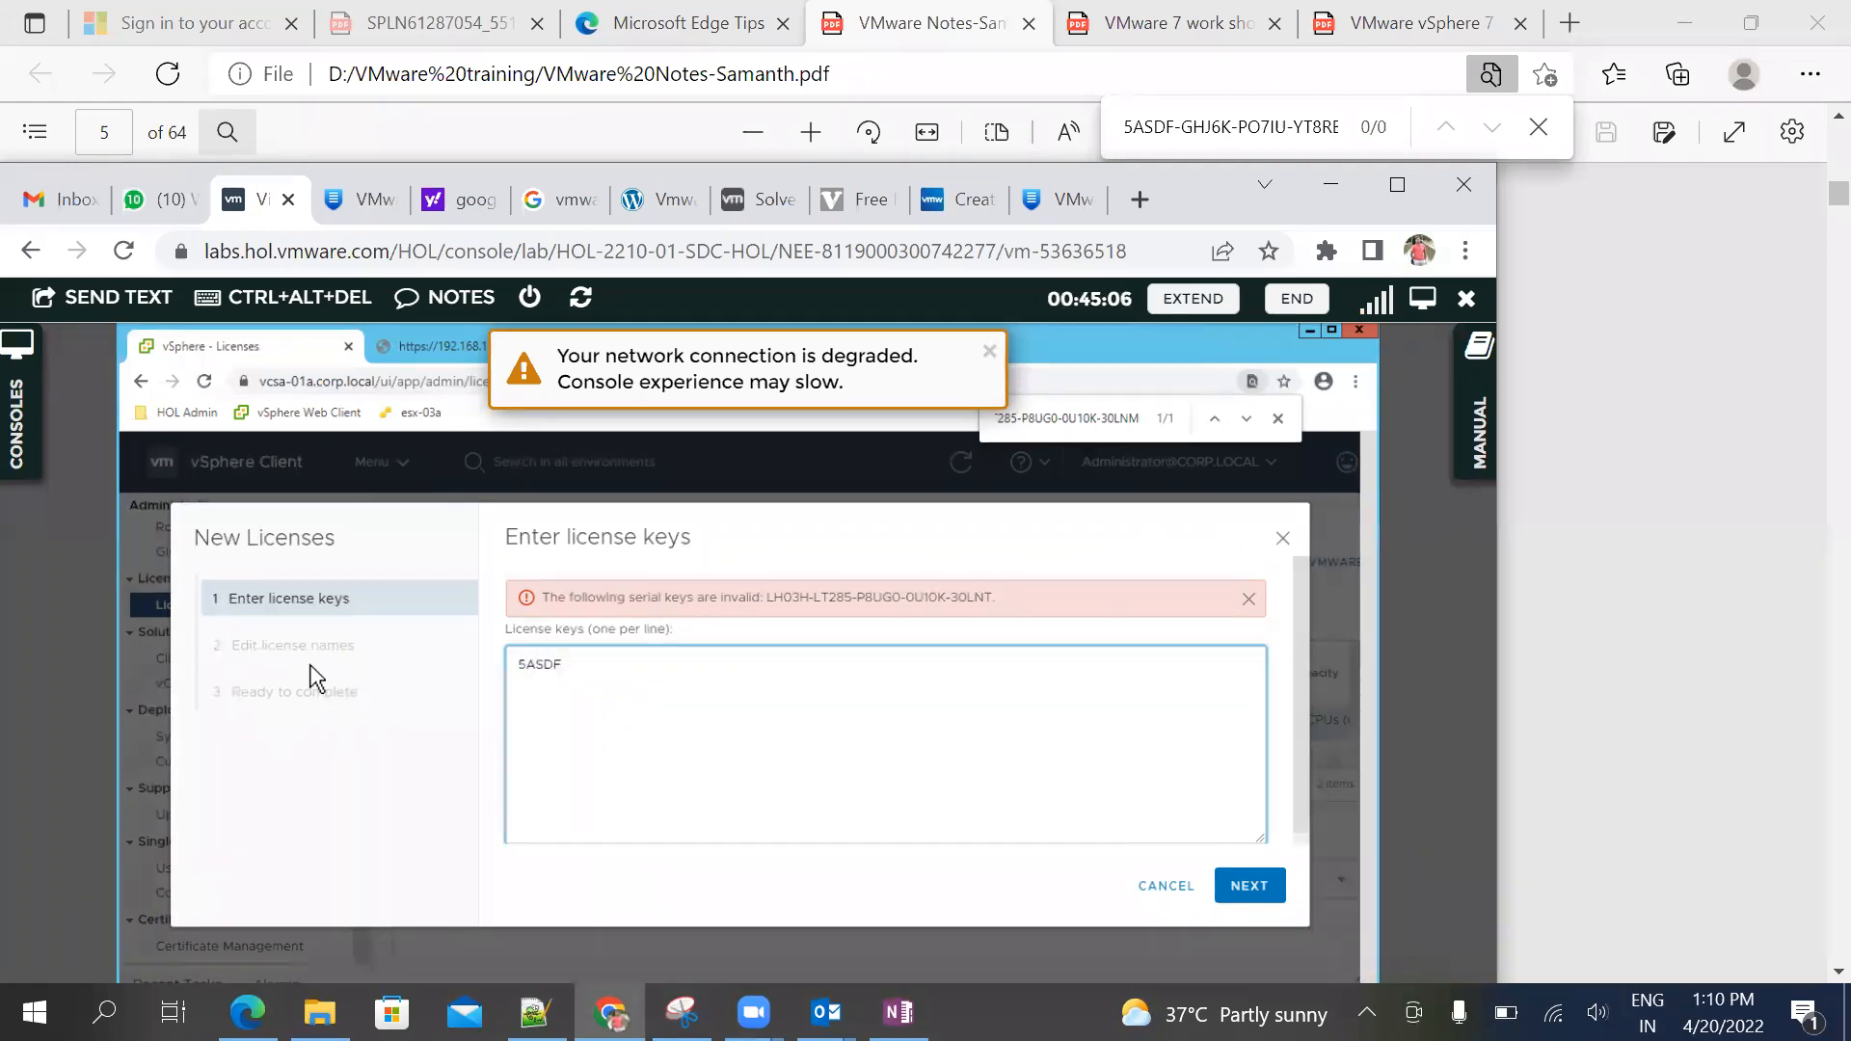
type("-GH")
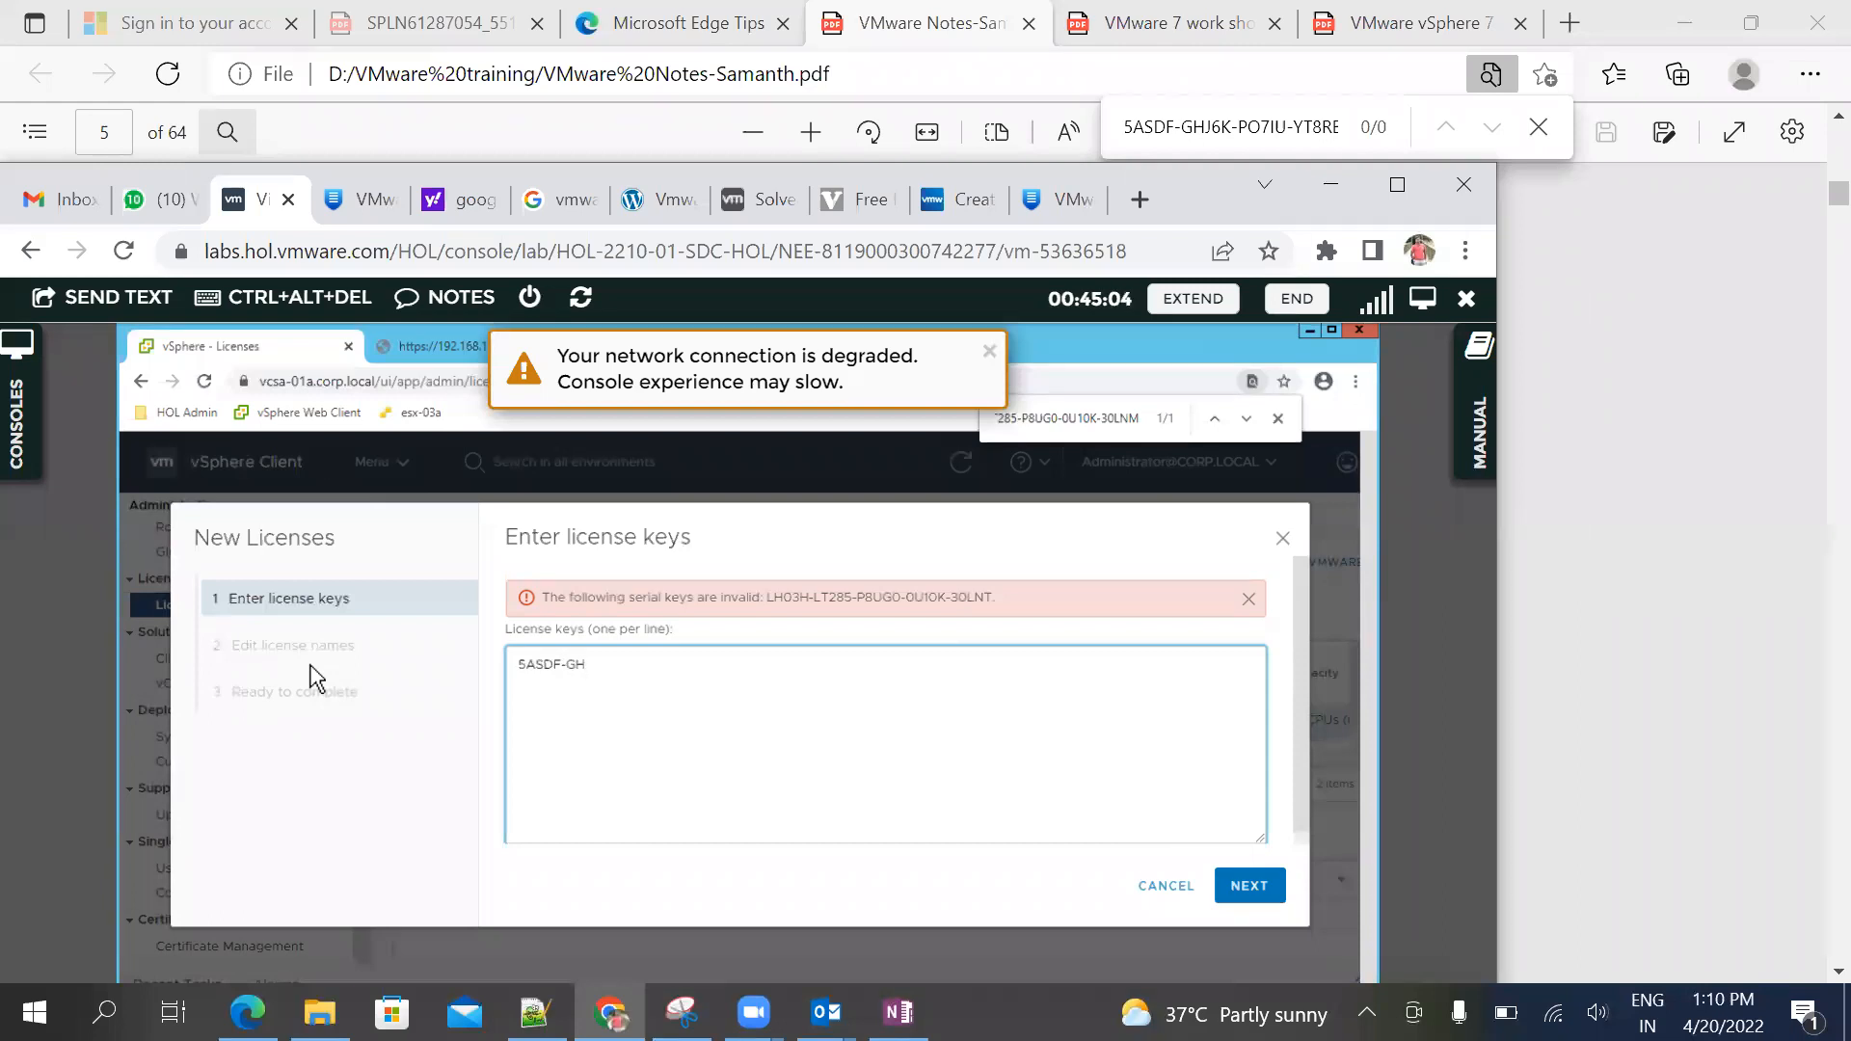
type("J")
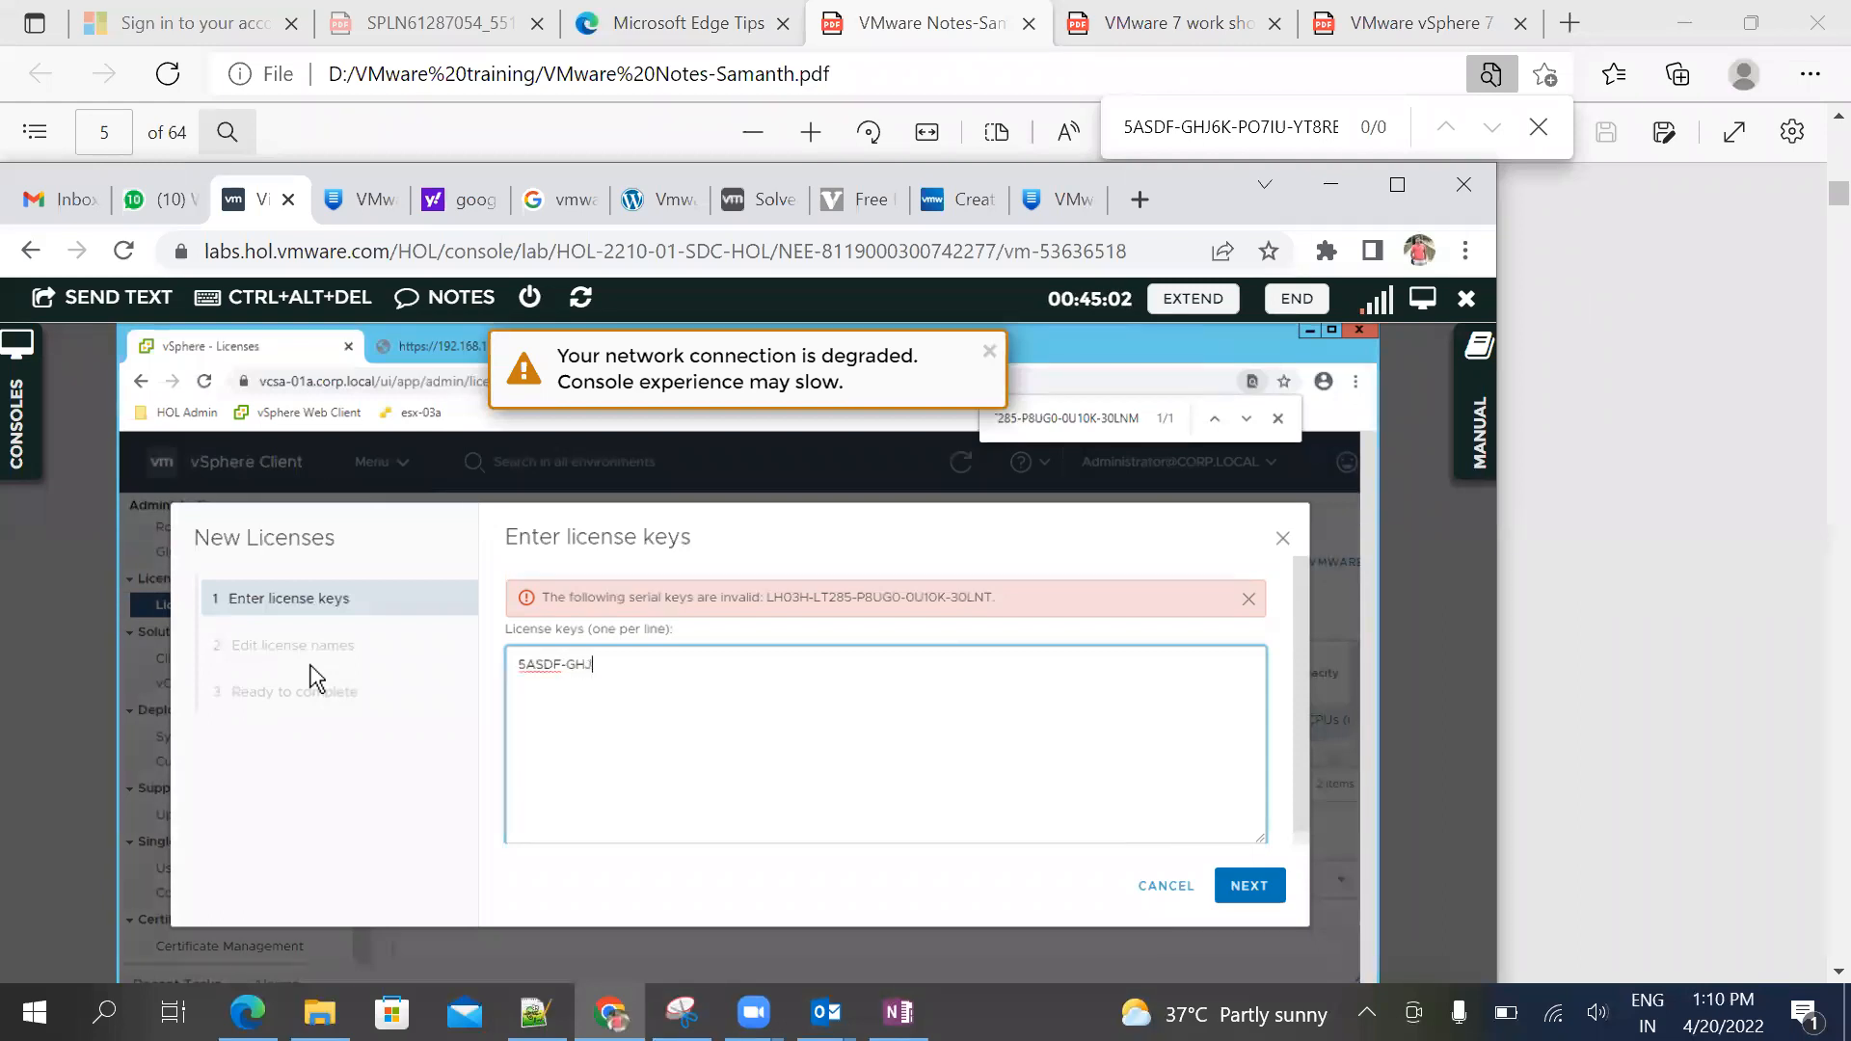
type("6K")
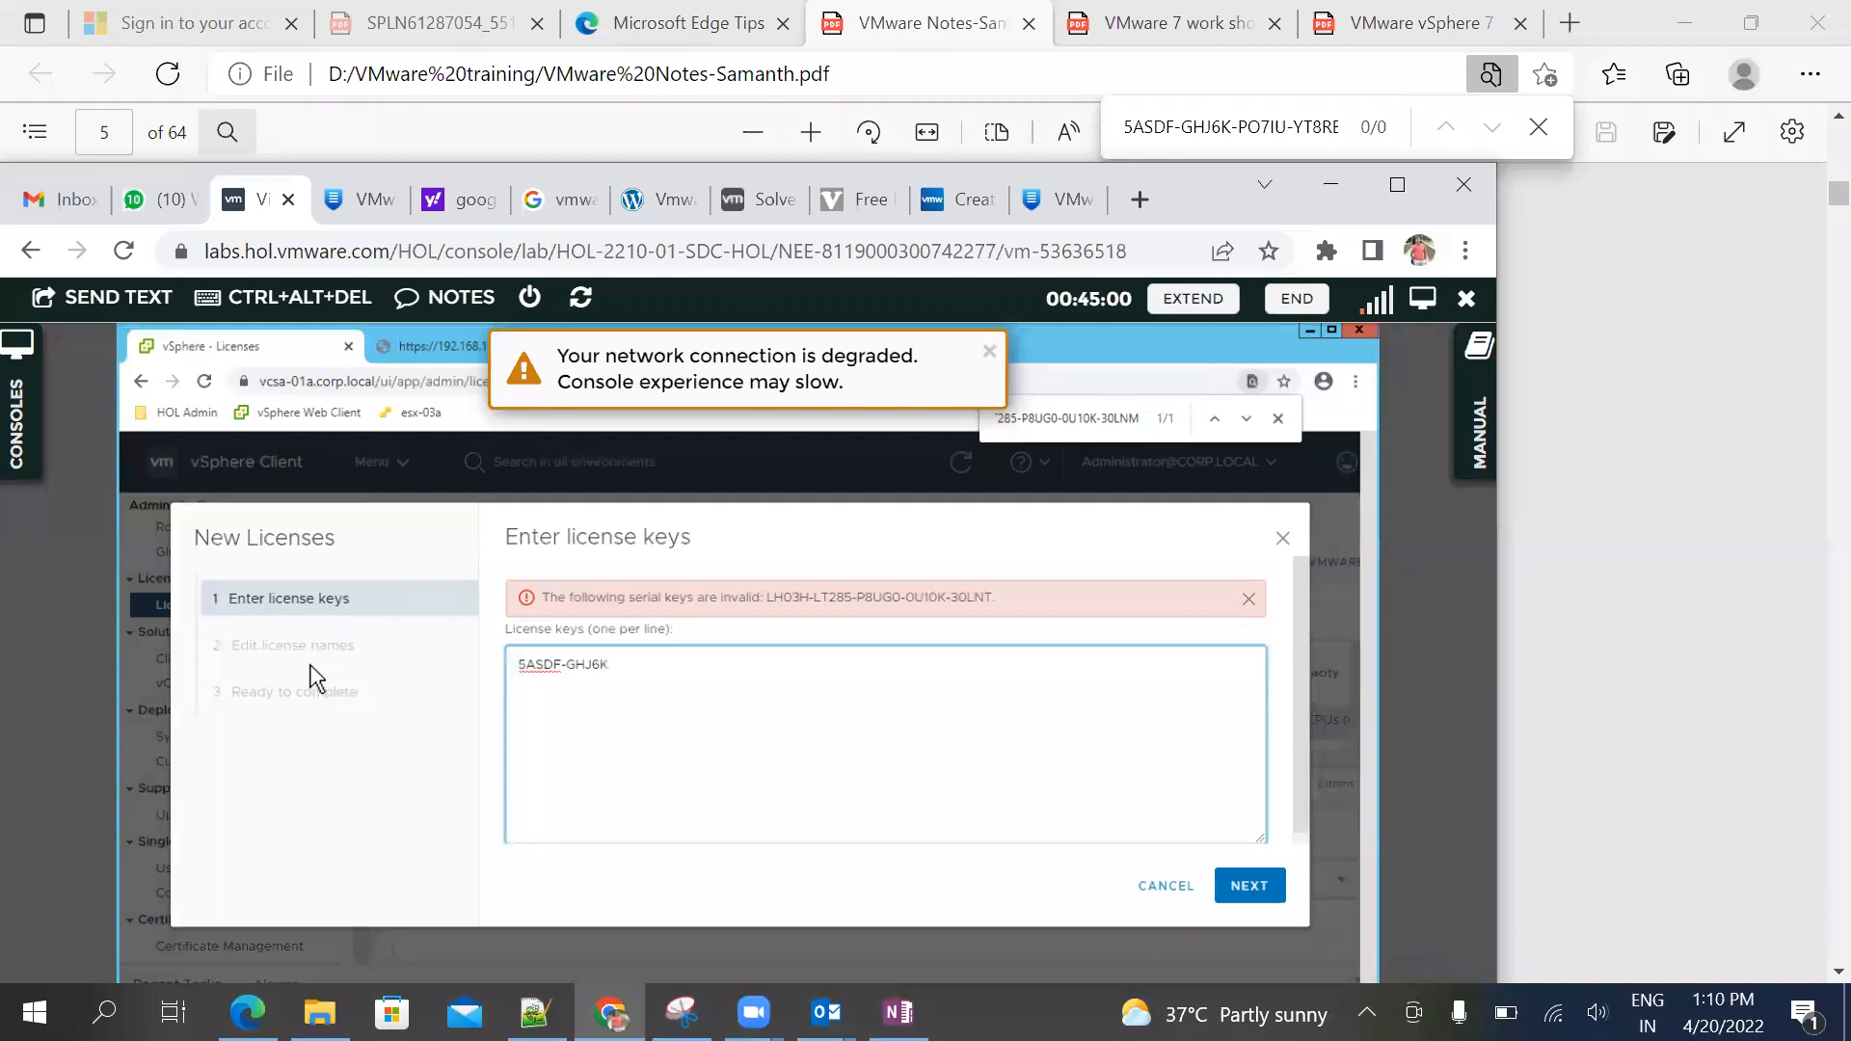
type("-P")
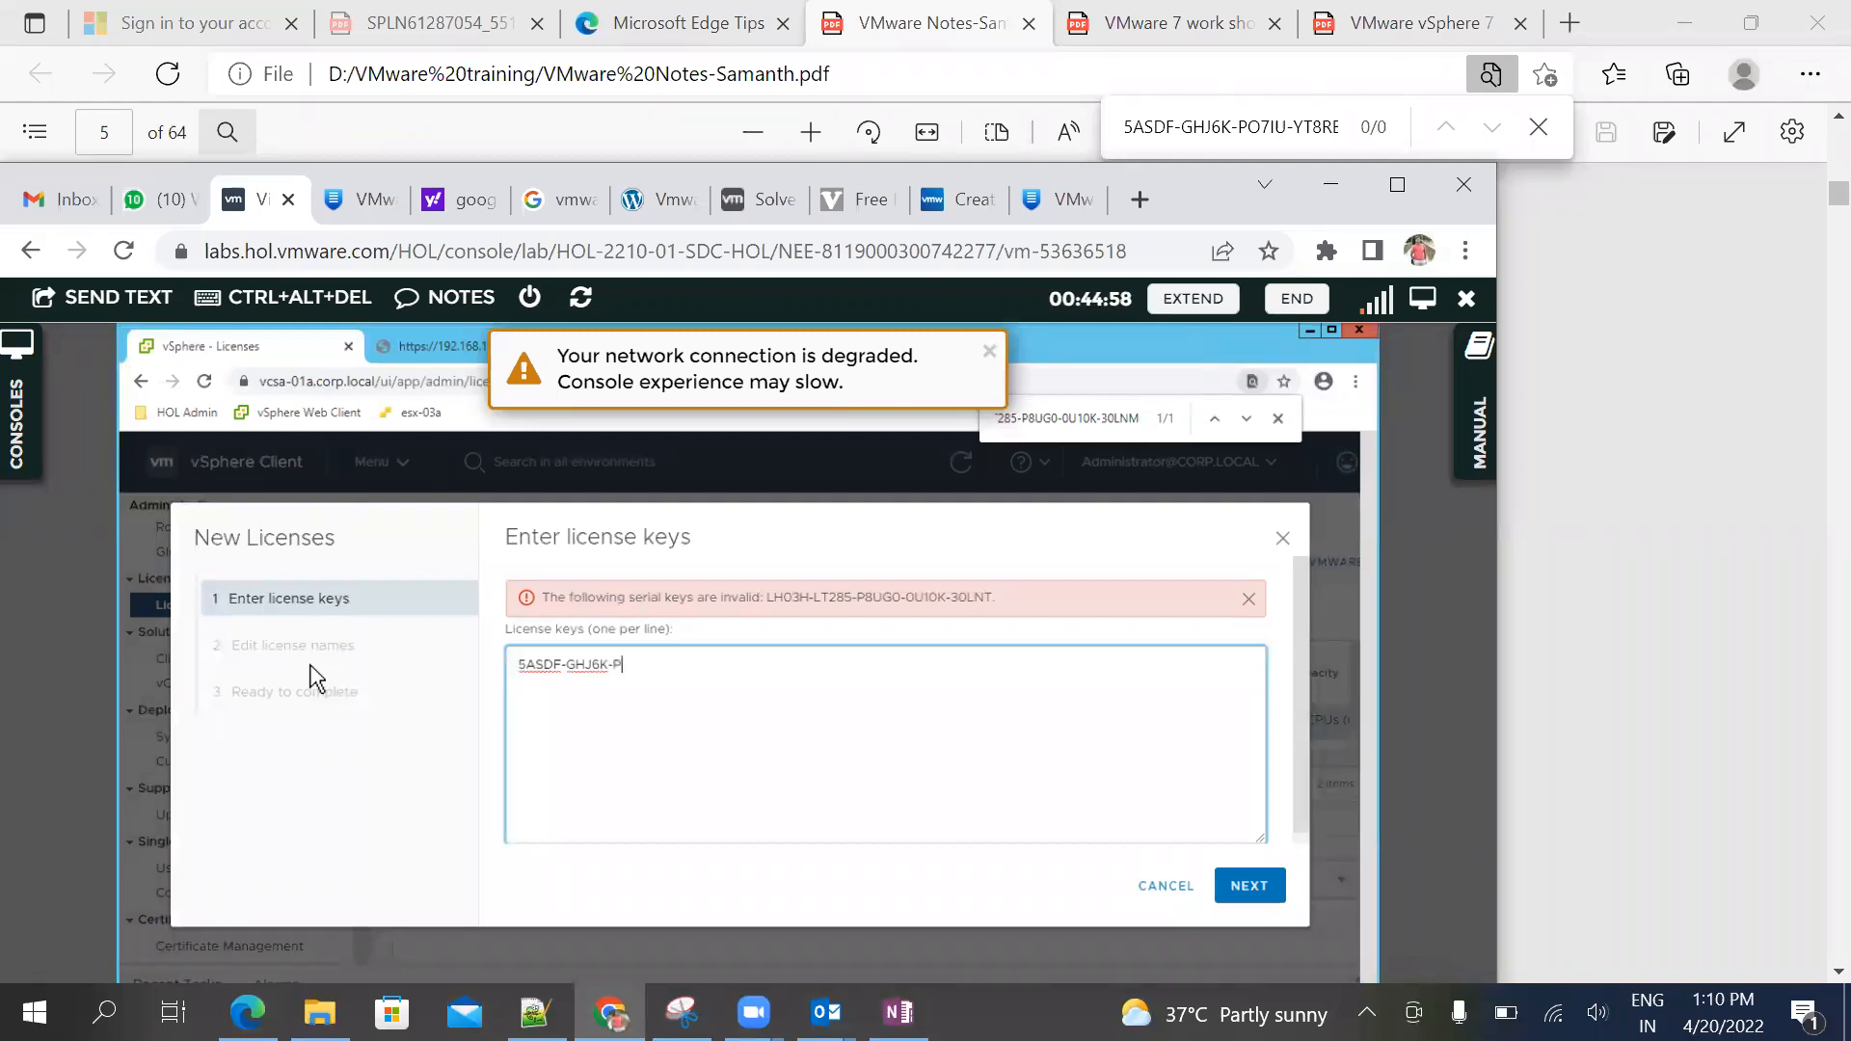
type("O7")
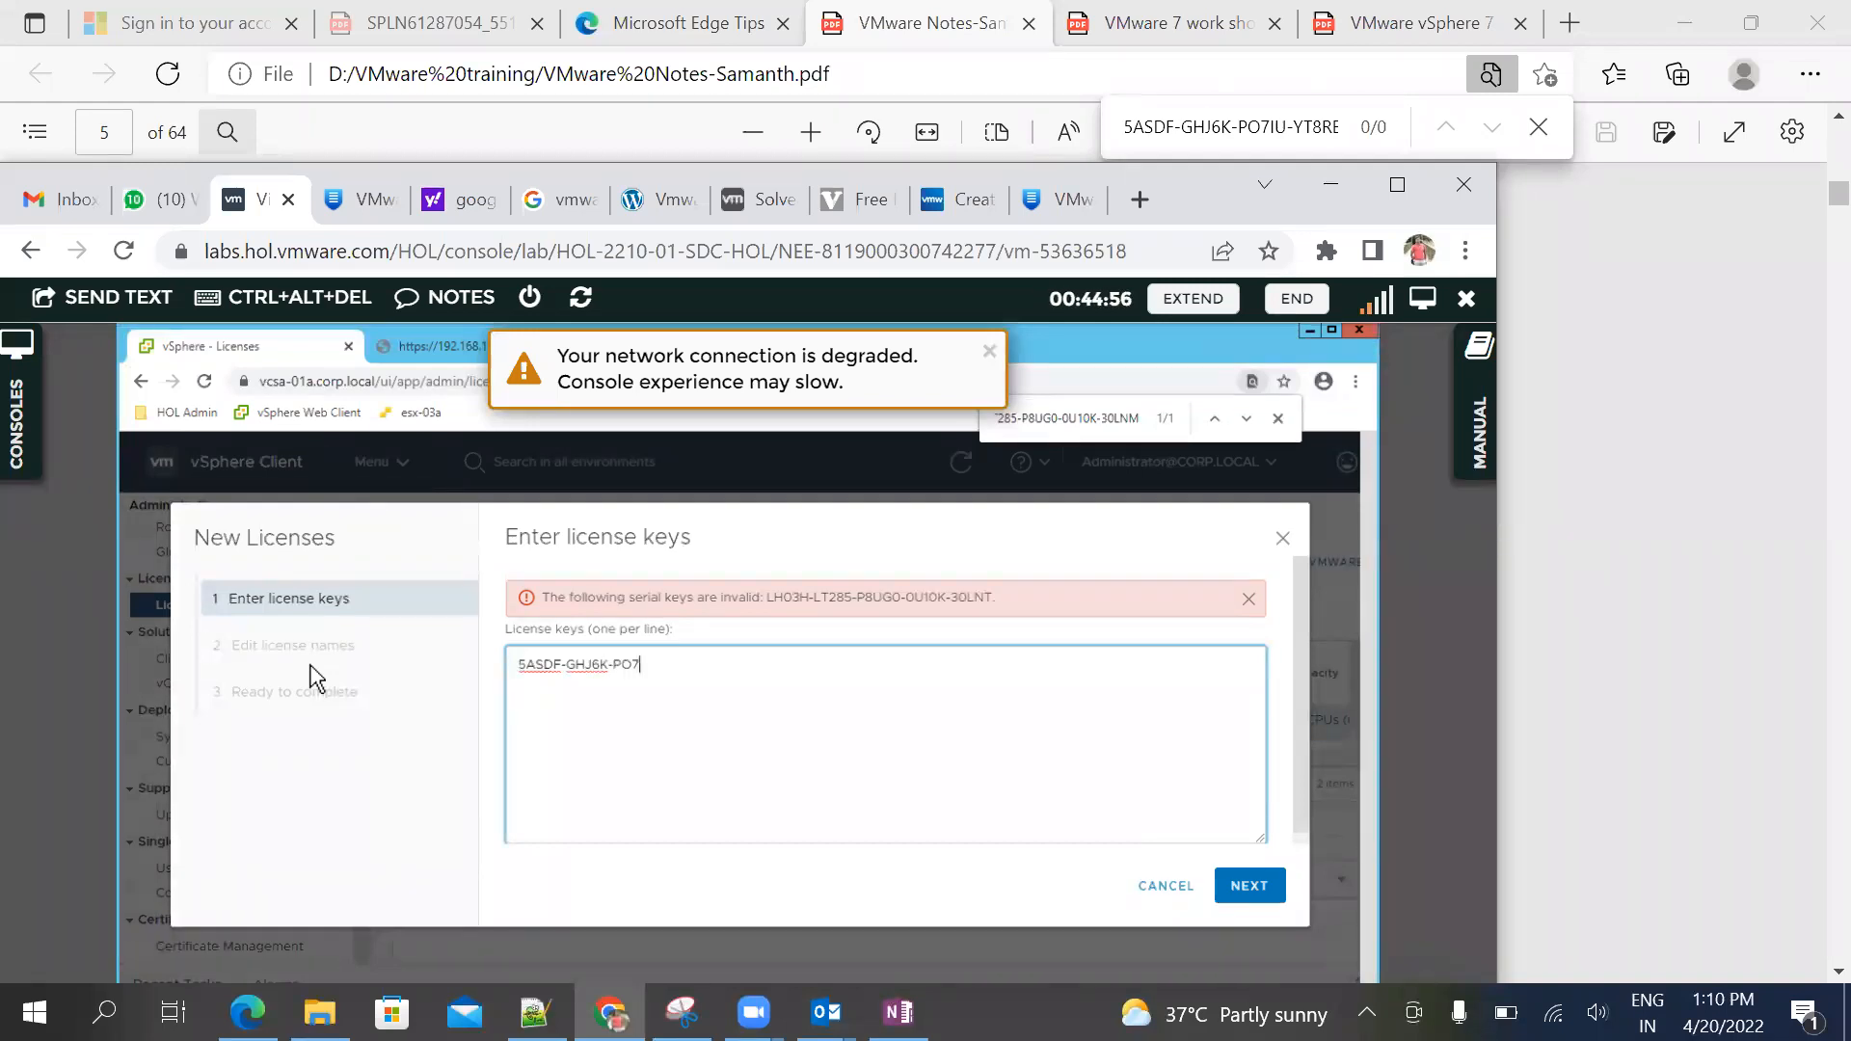
type("I")
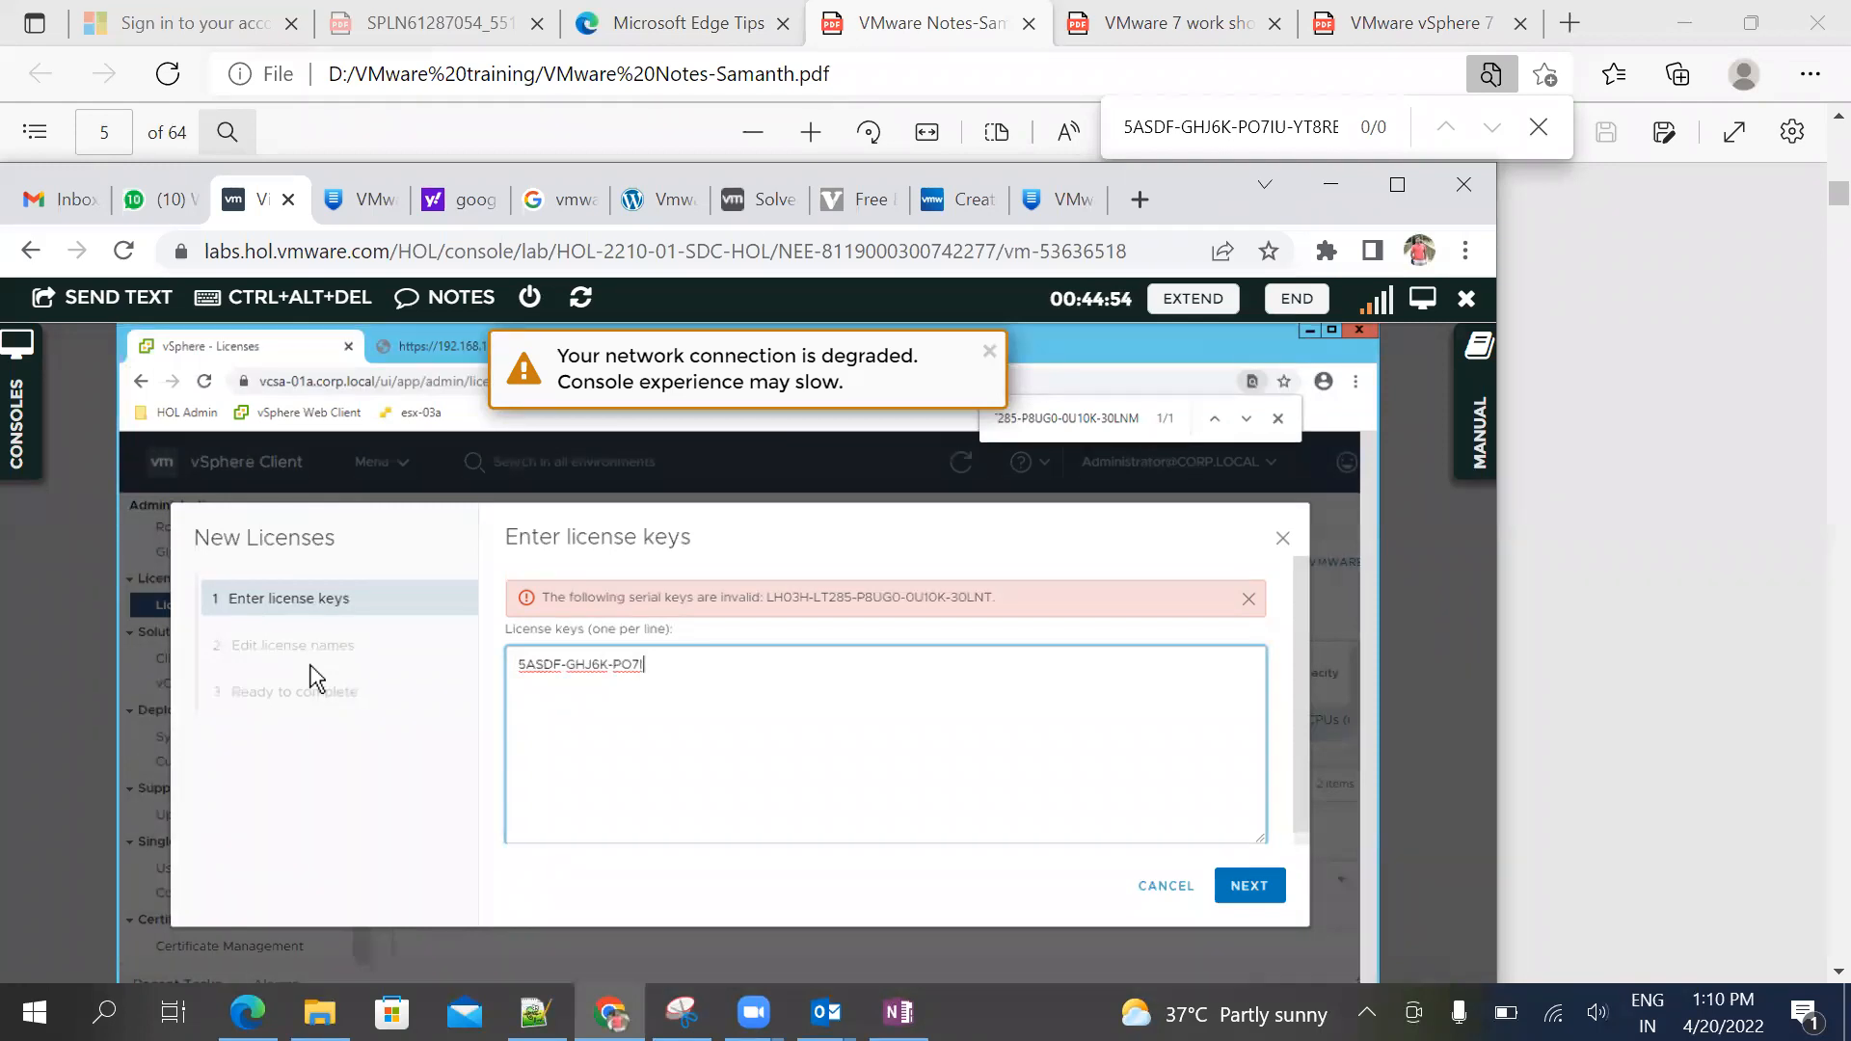
type("U-")
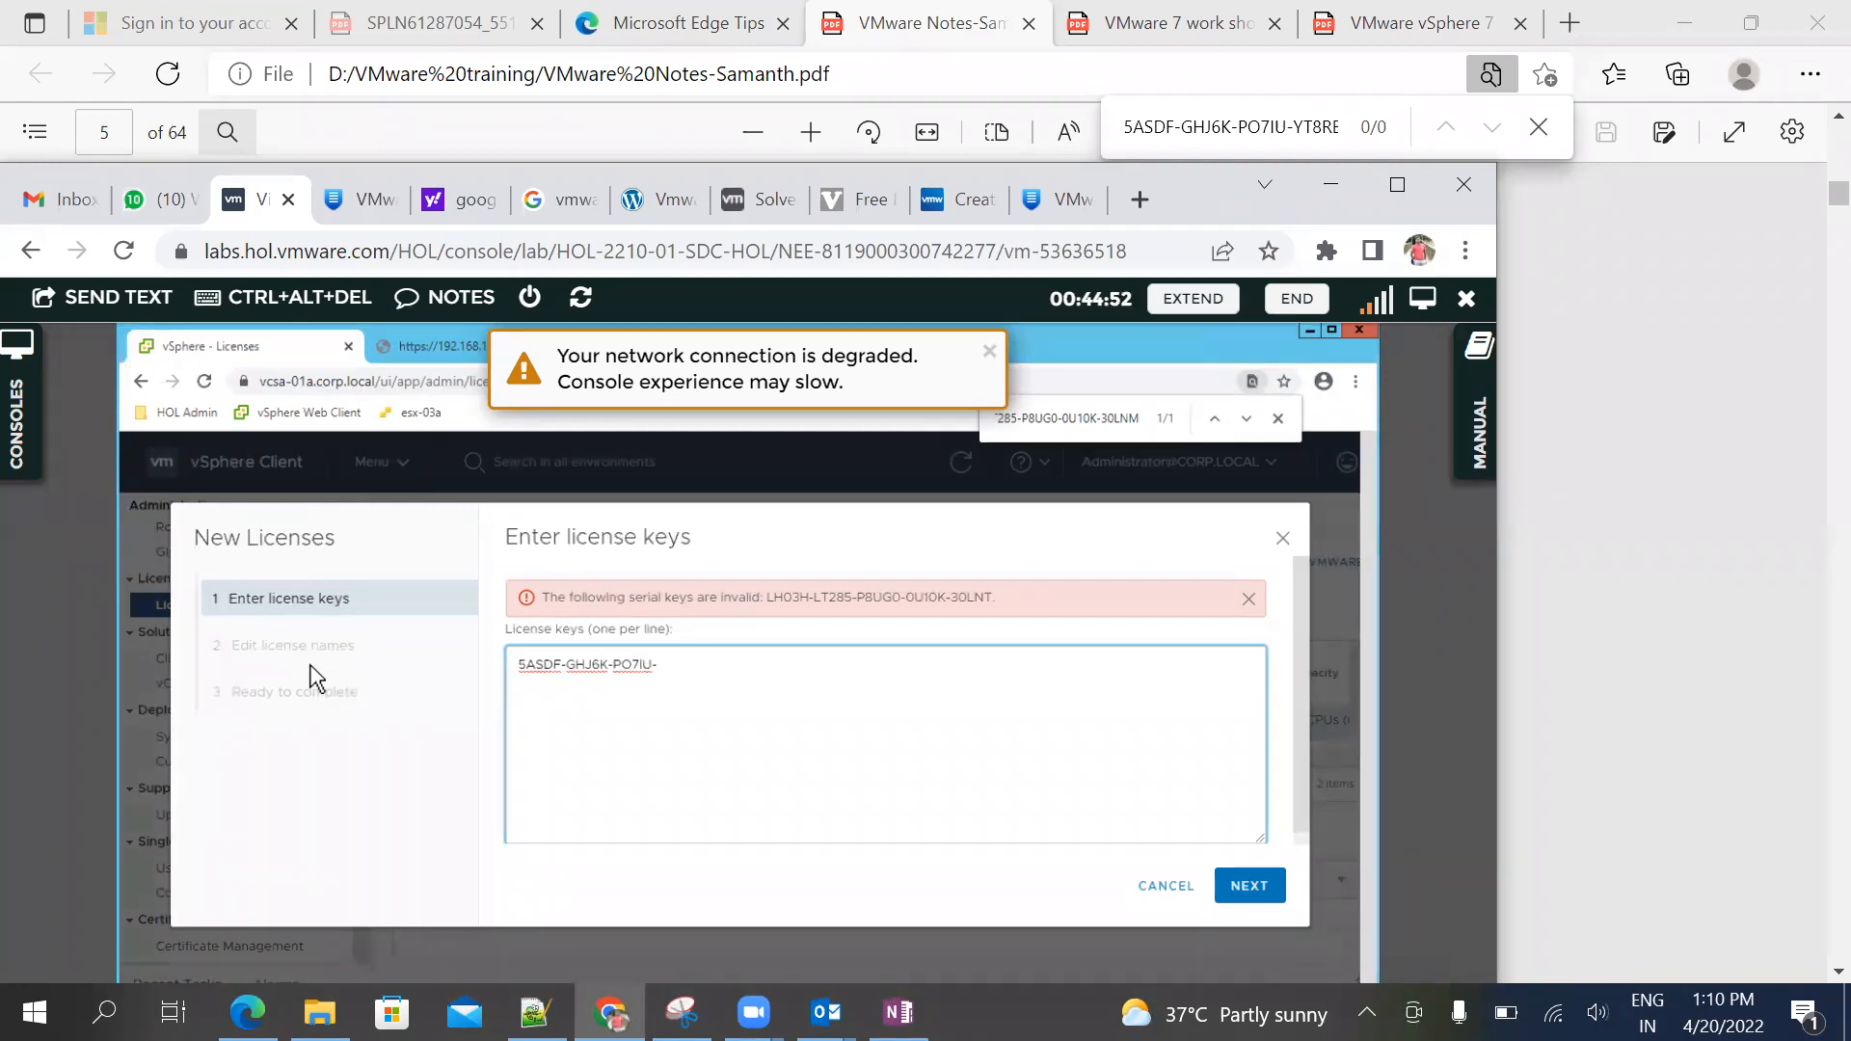
type("YT")
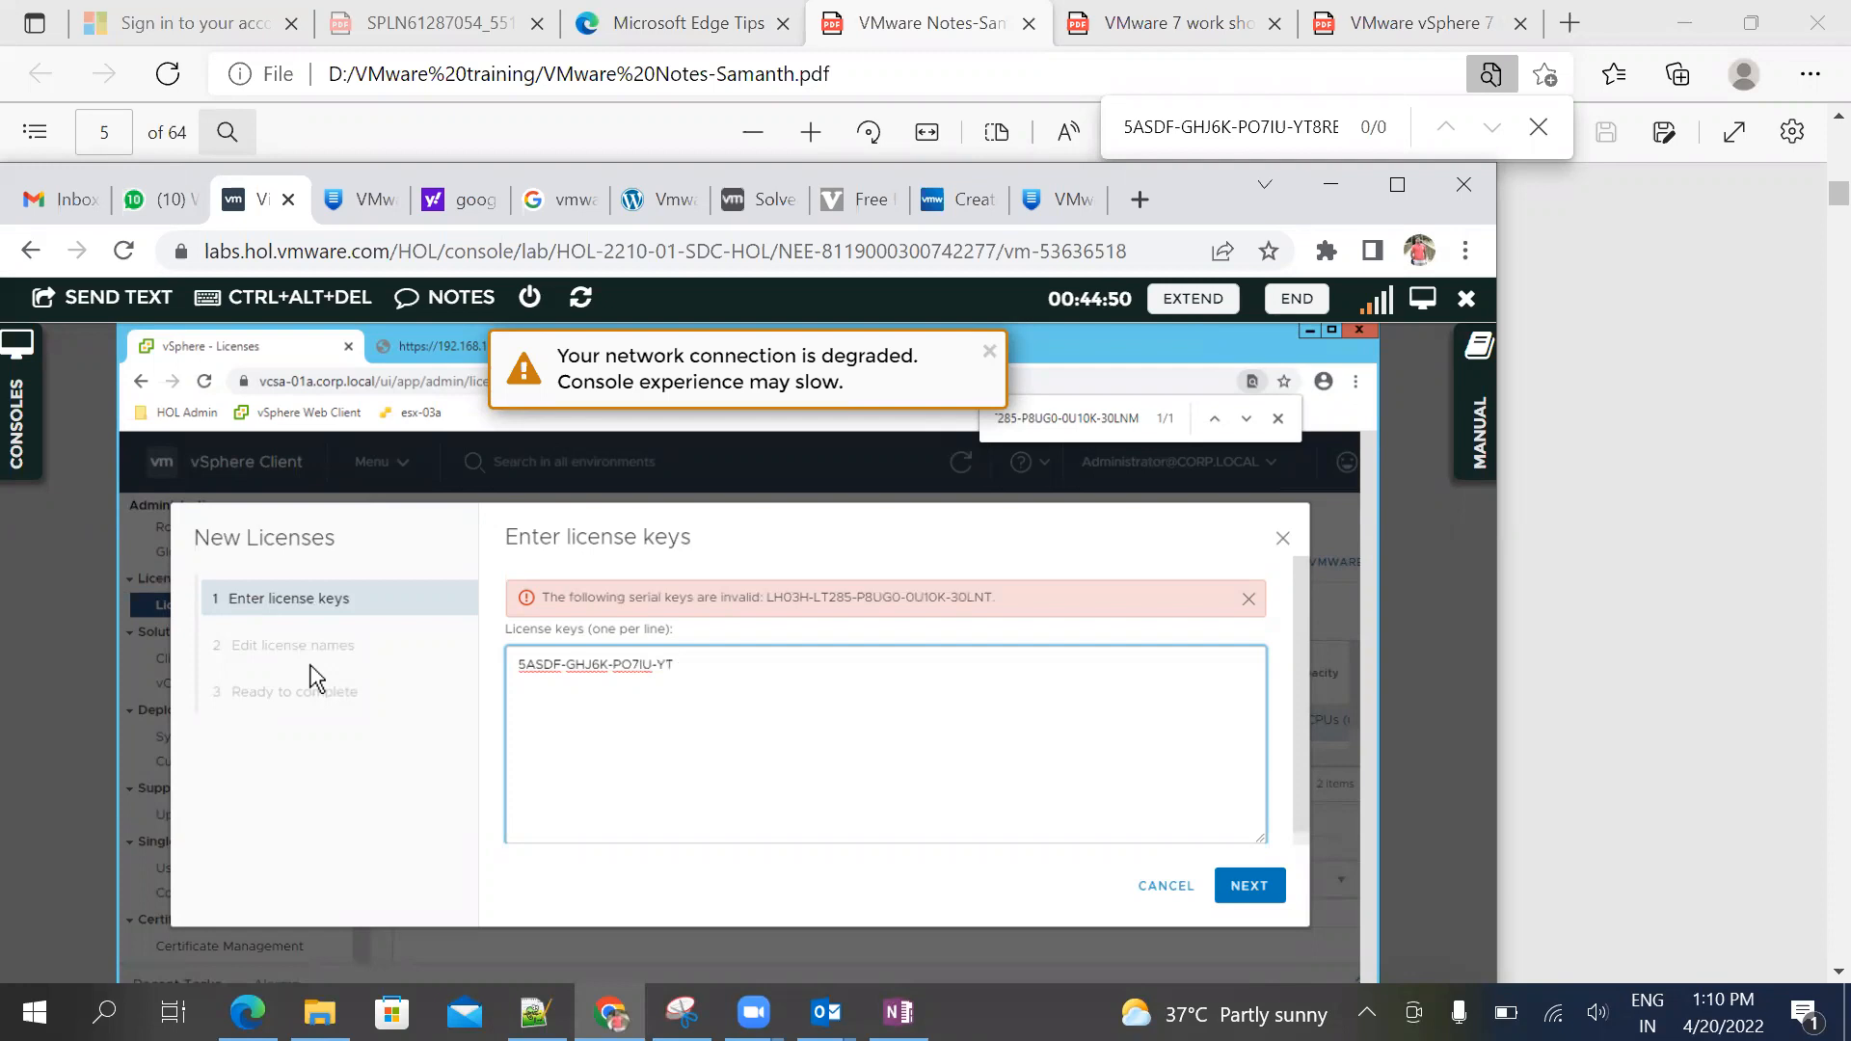
type("RE")
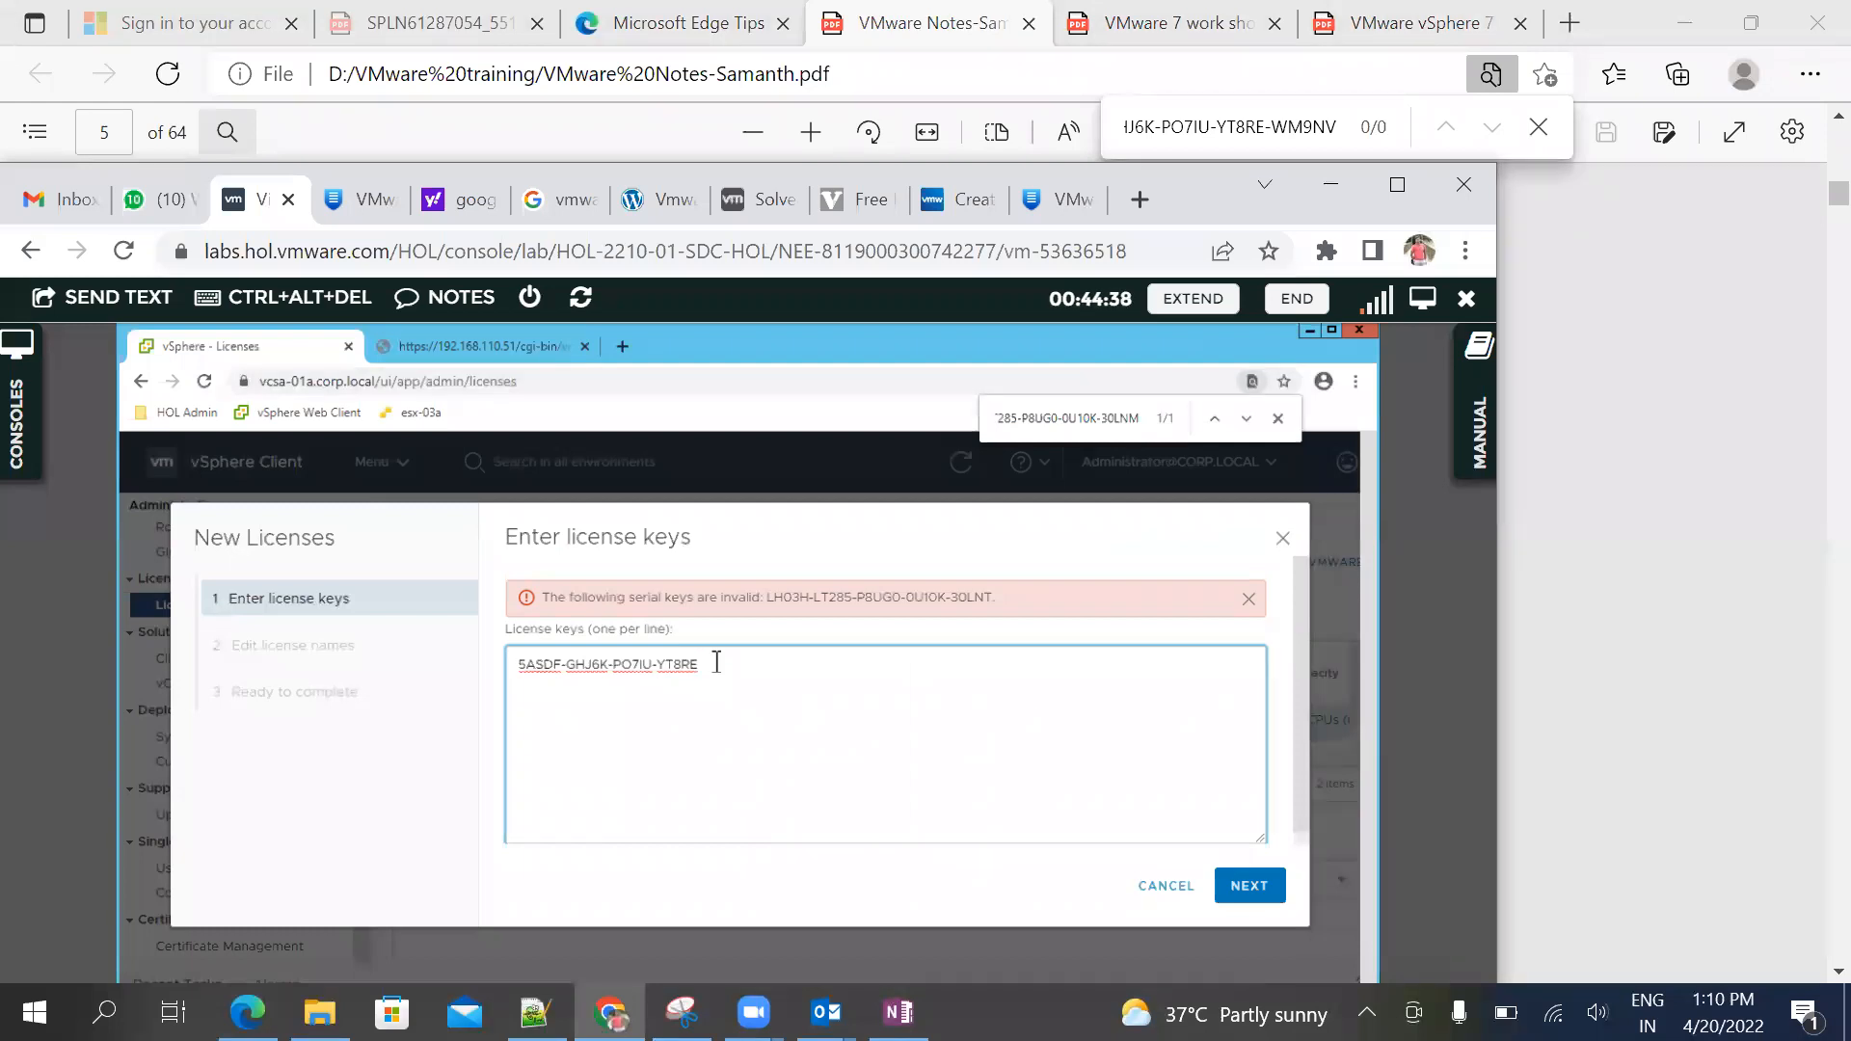
type("-")
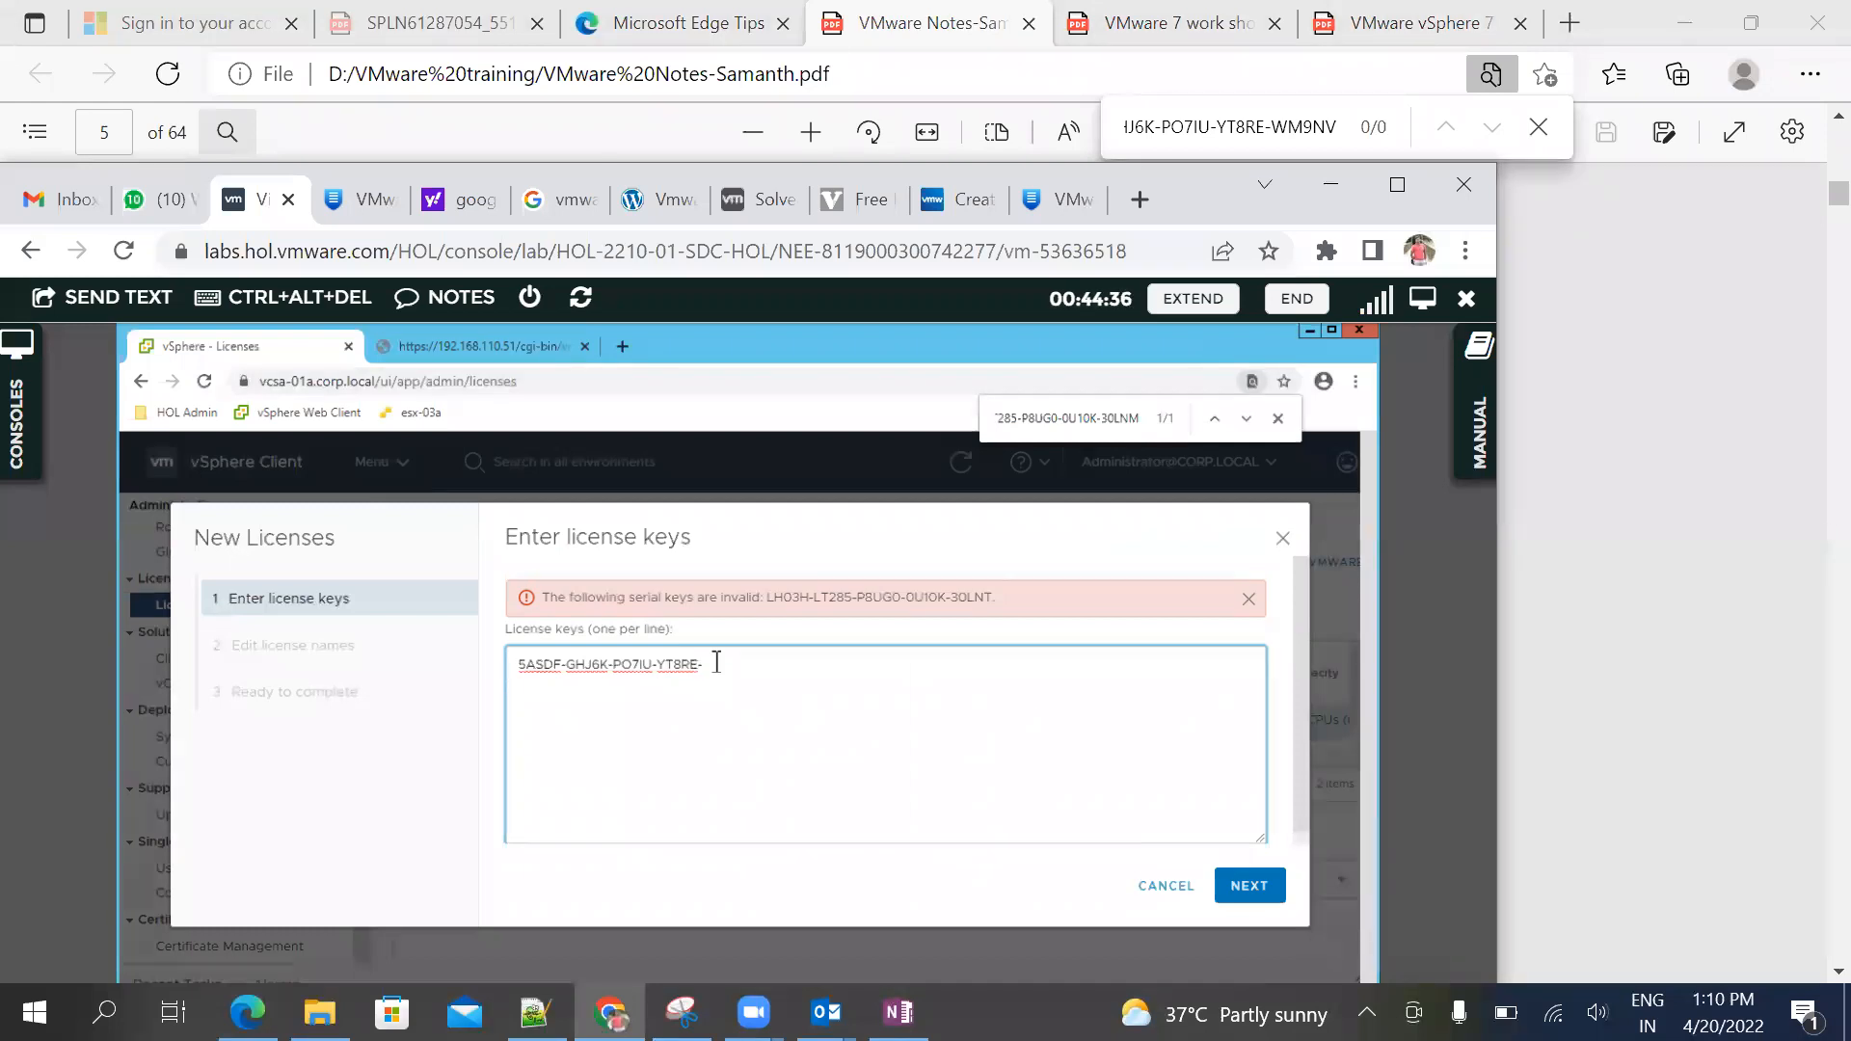
type("WM")
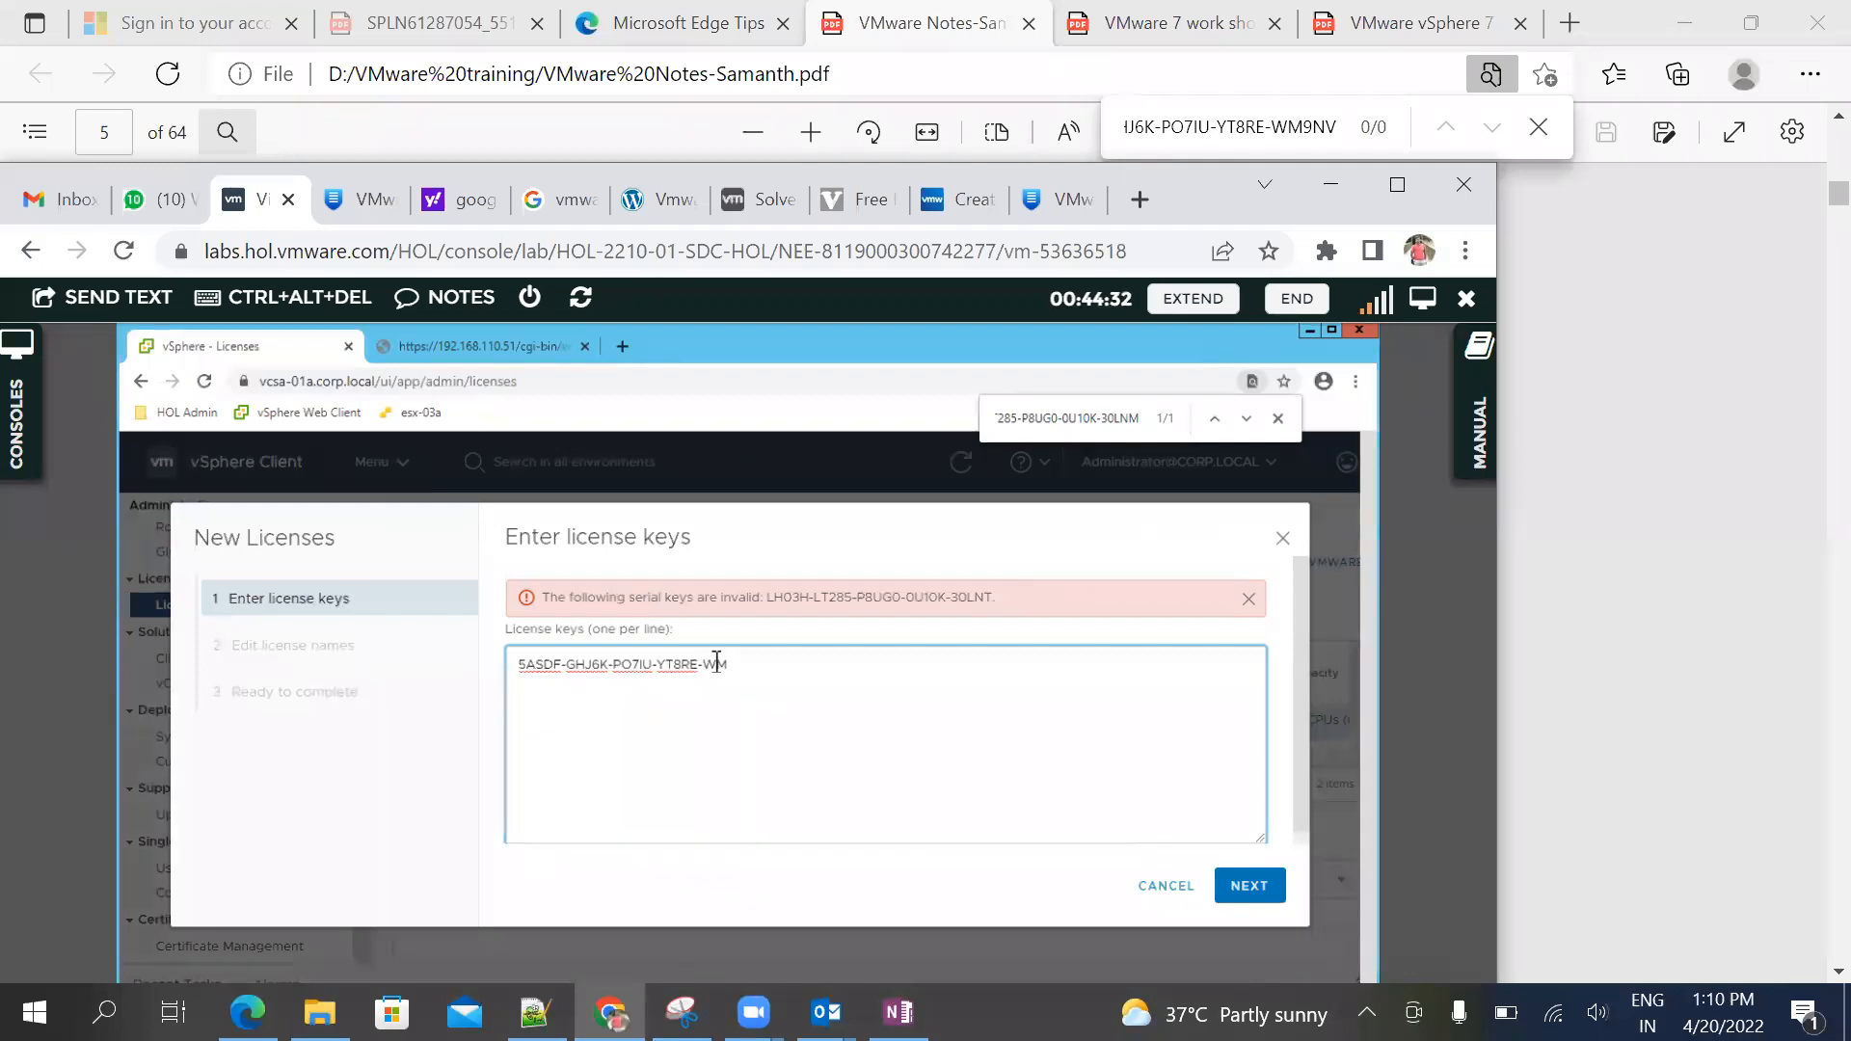
type("9NV")
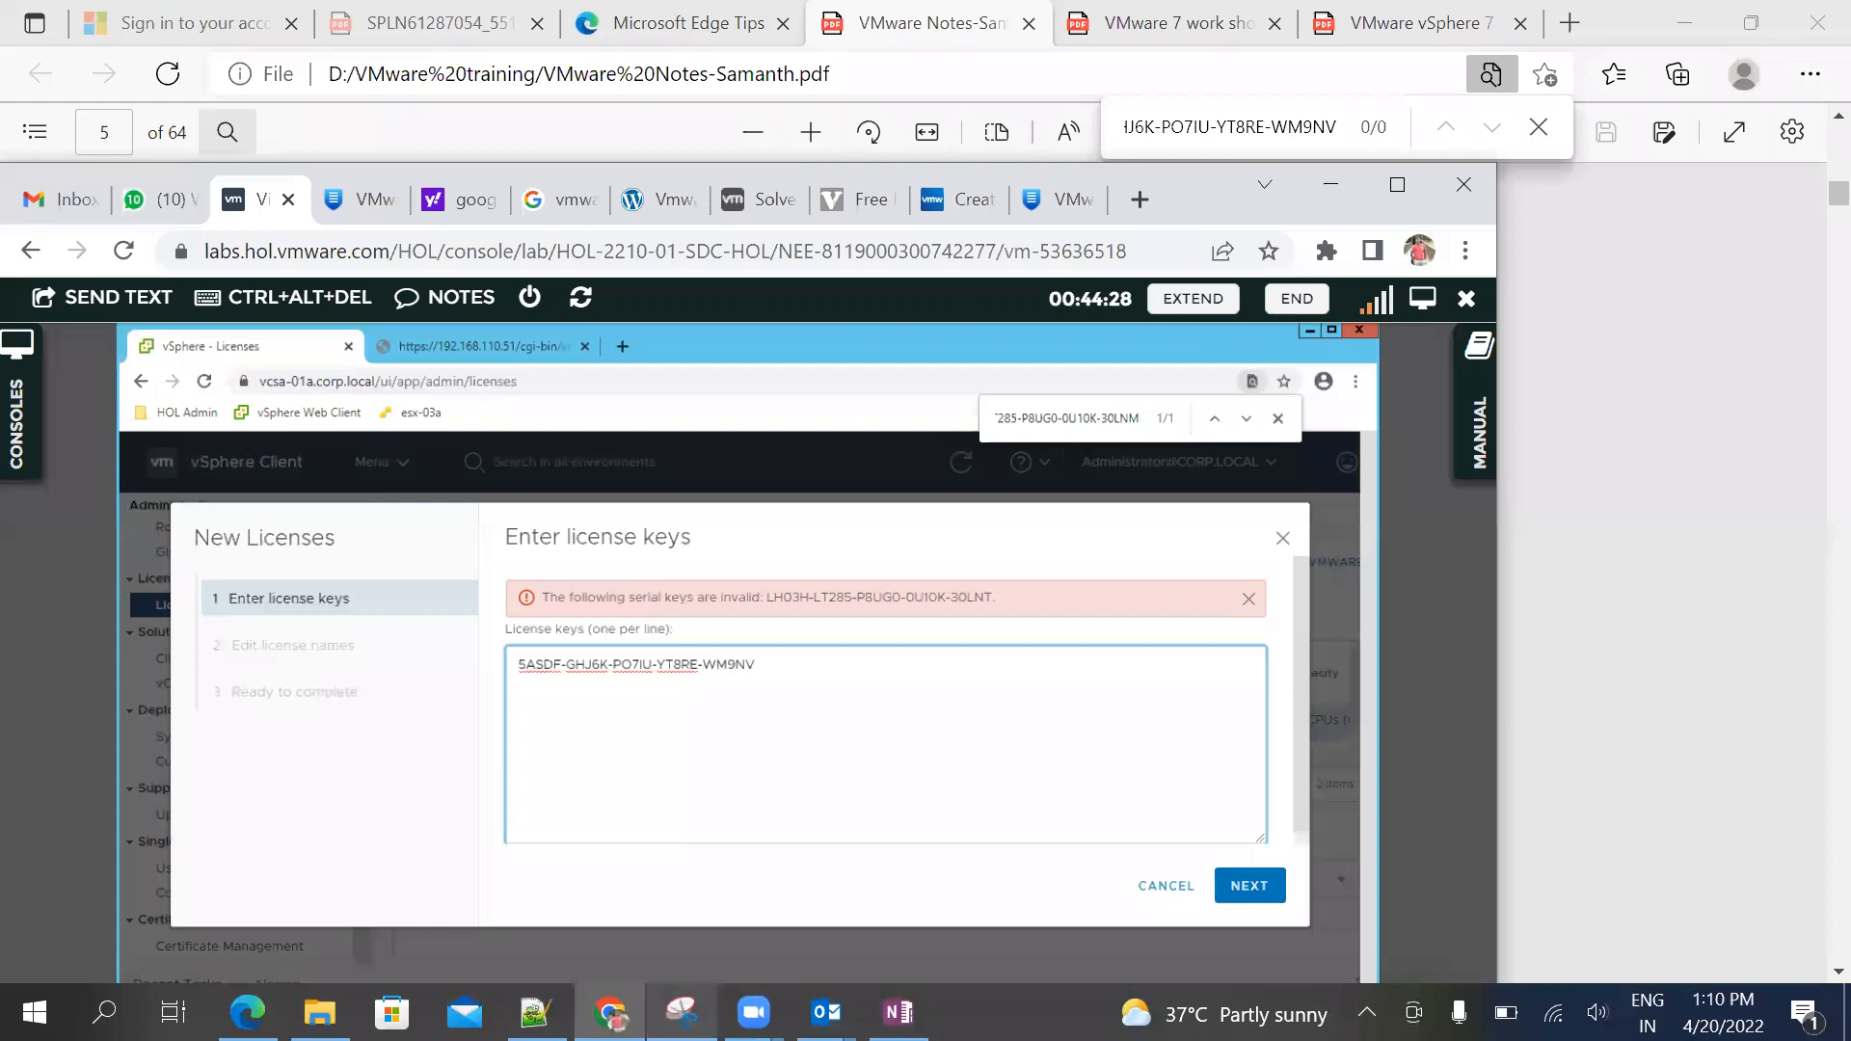
mouse_move(1003, 644)
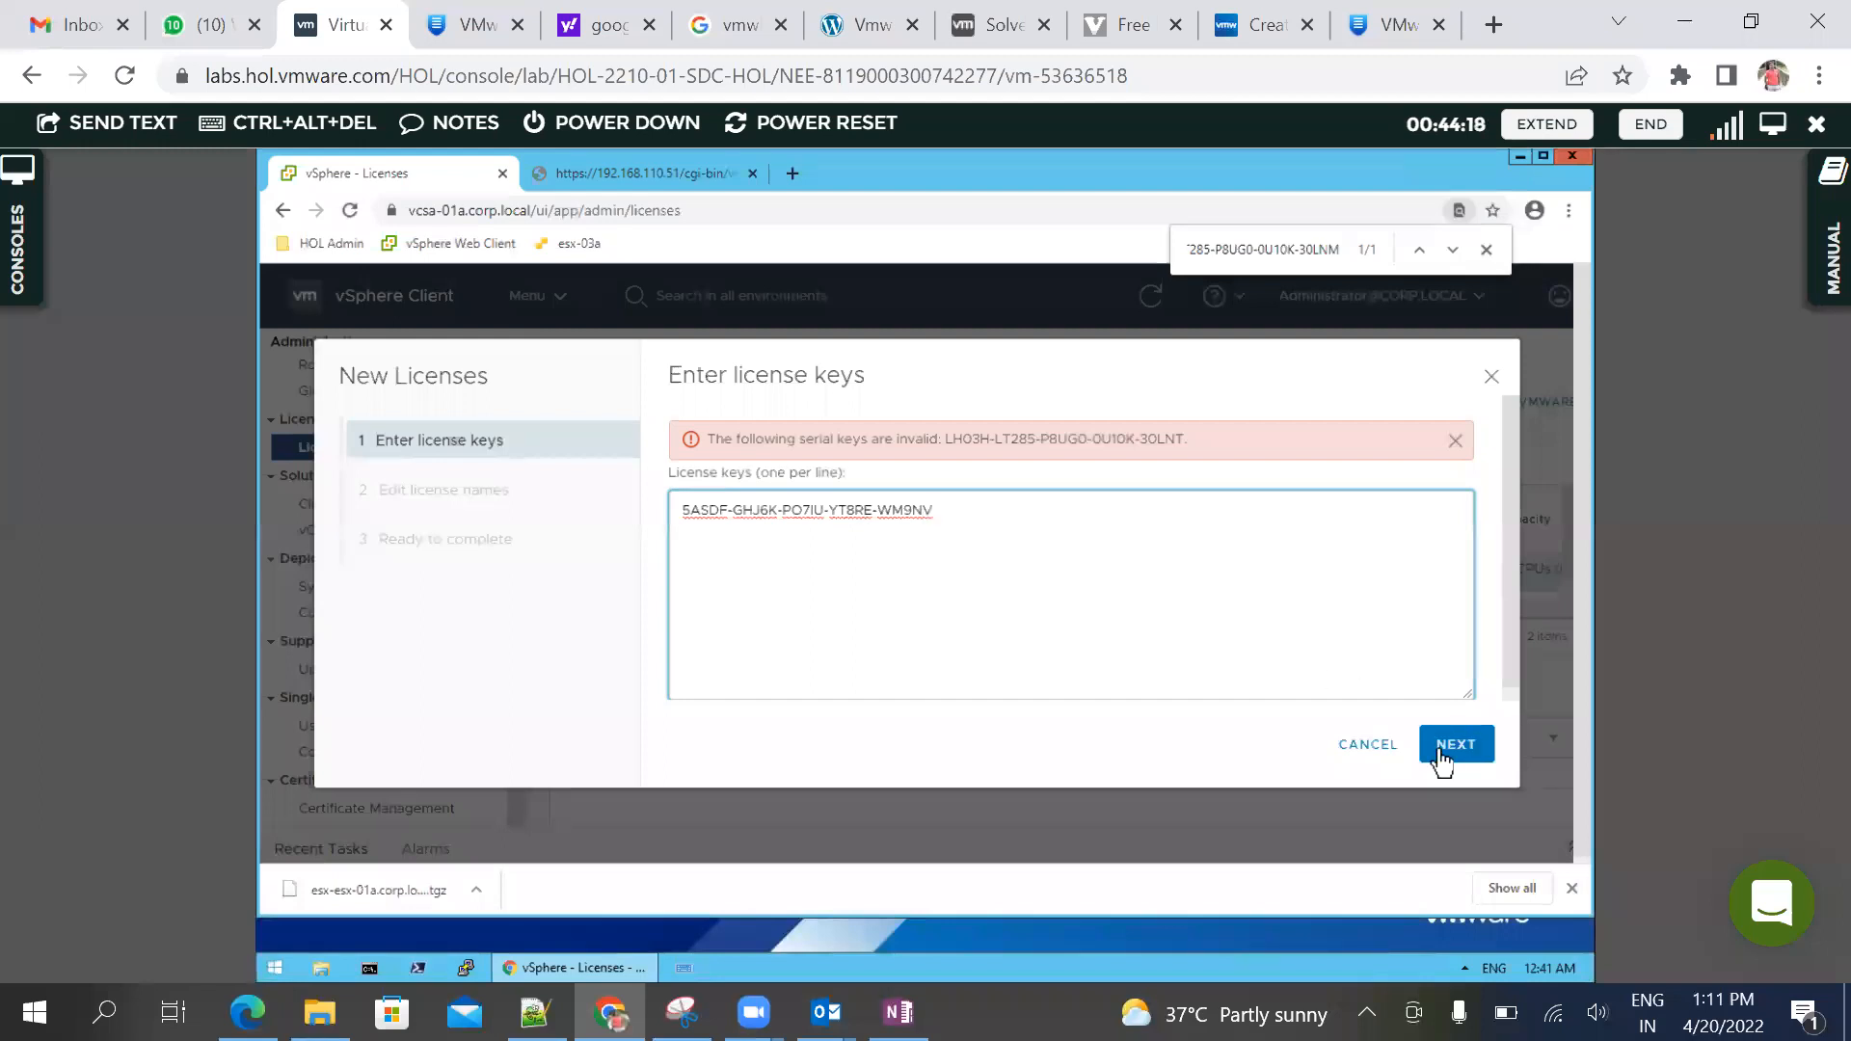
left_click(1454, 745)
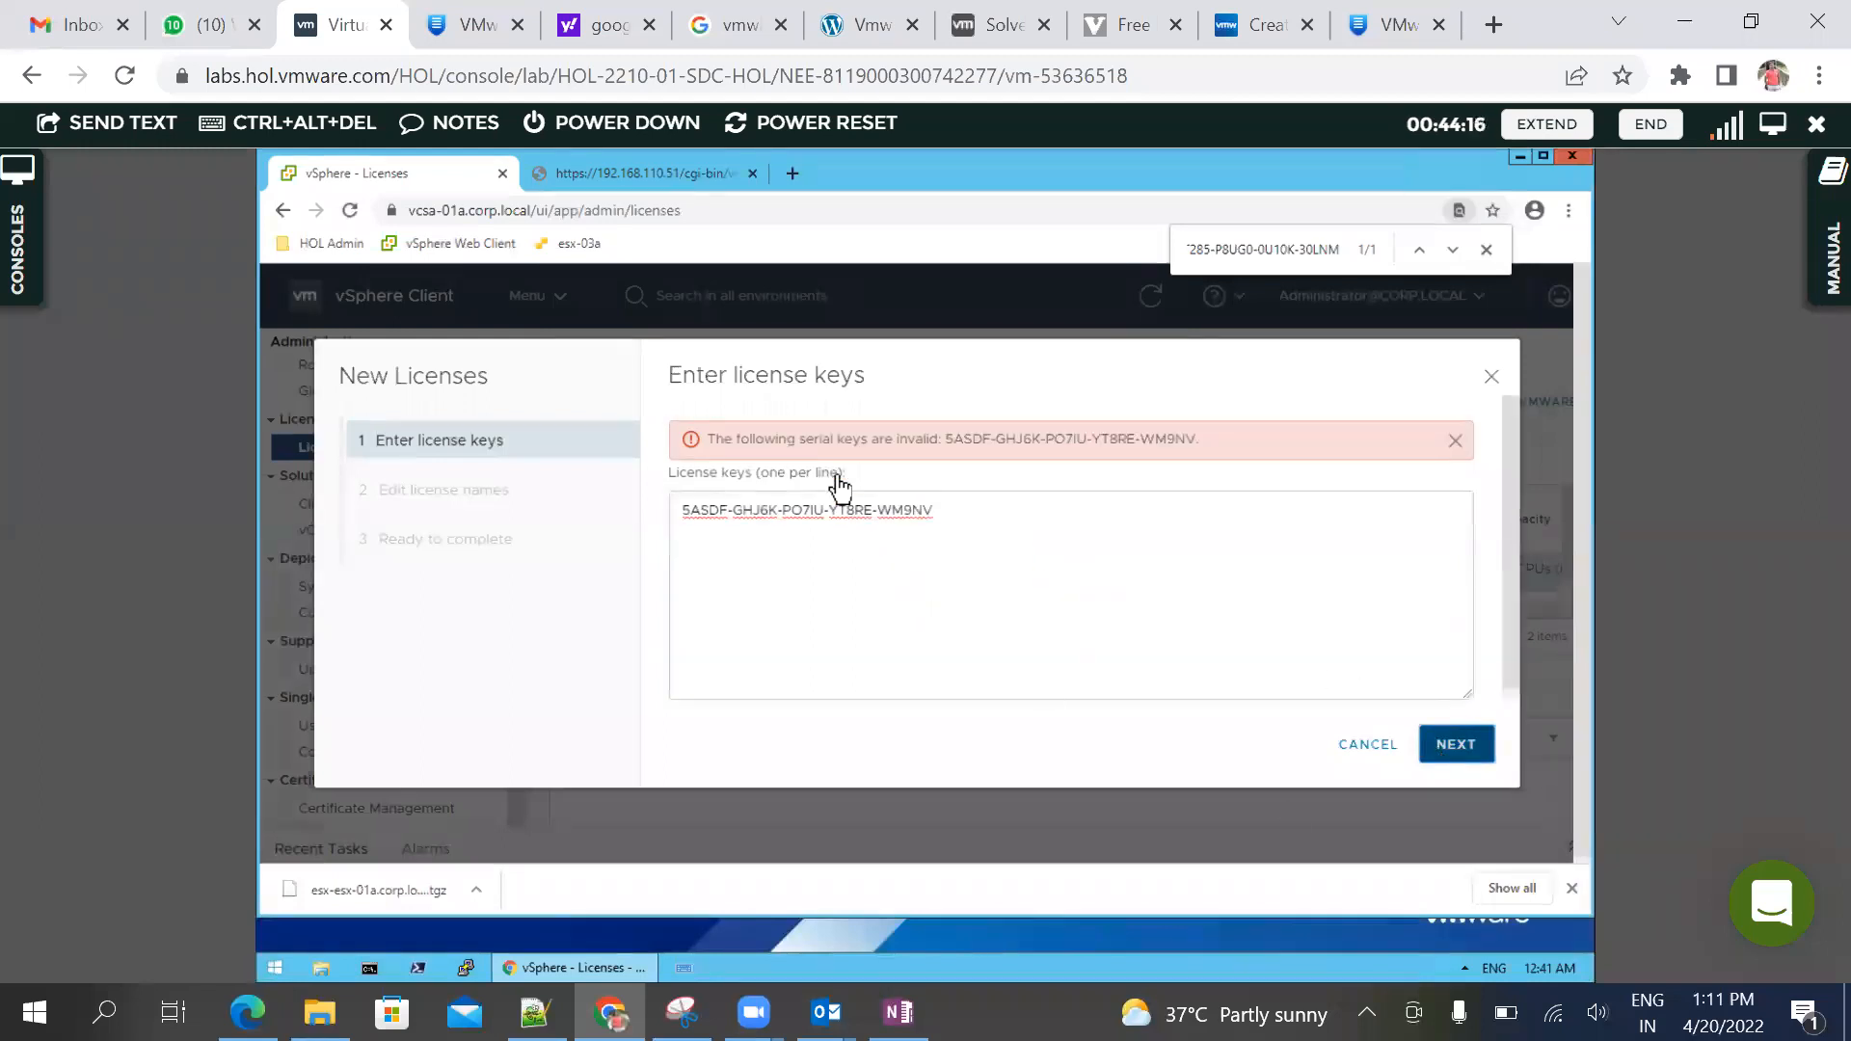
mouse_move(1491, 239)
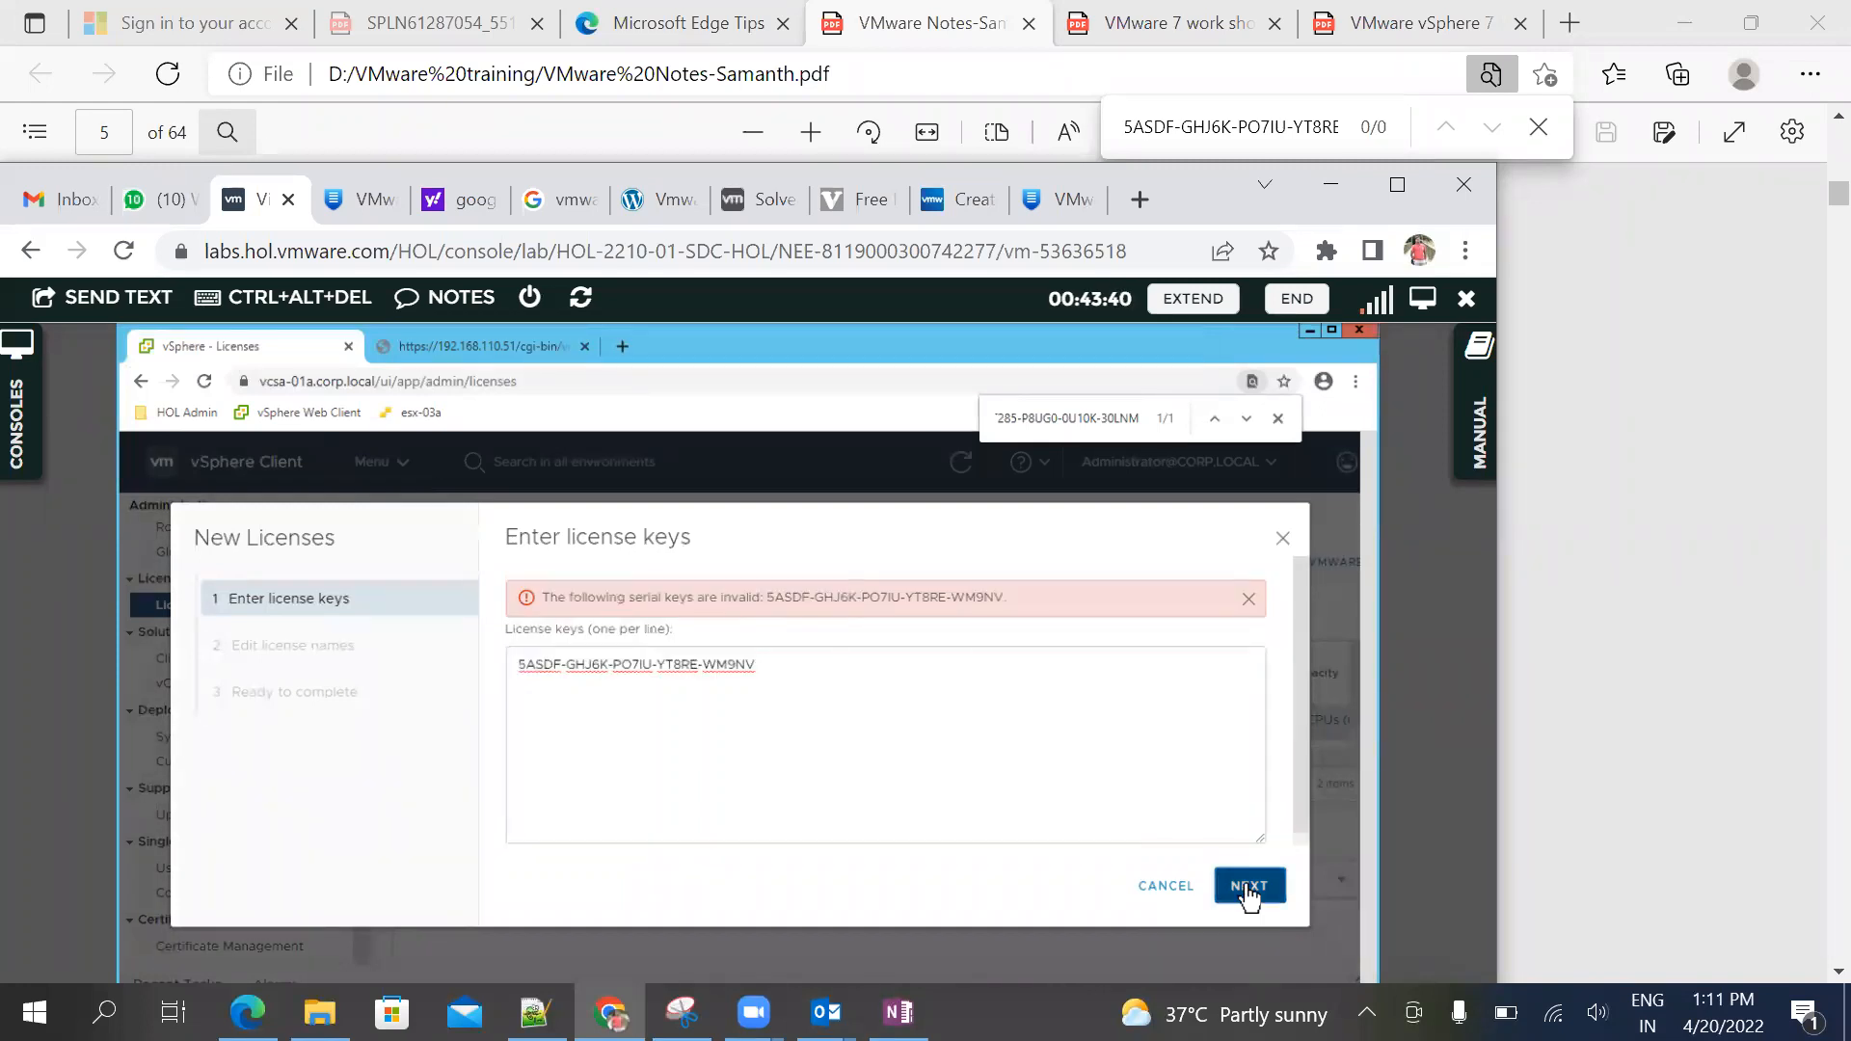
mouse_move(1030, 933)
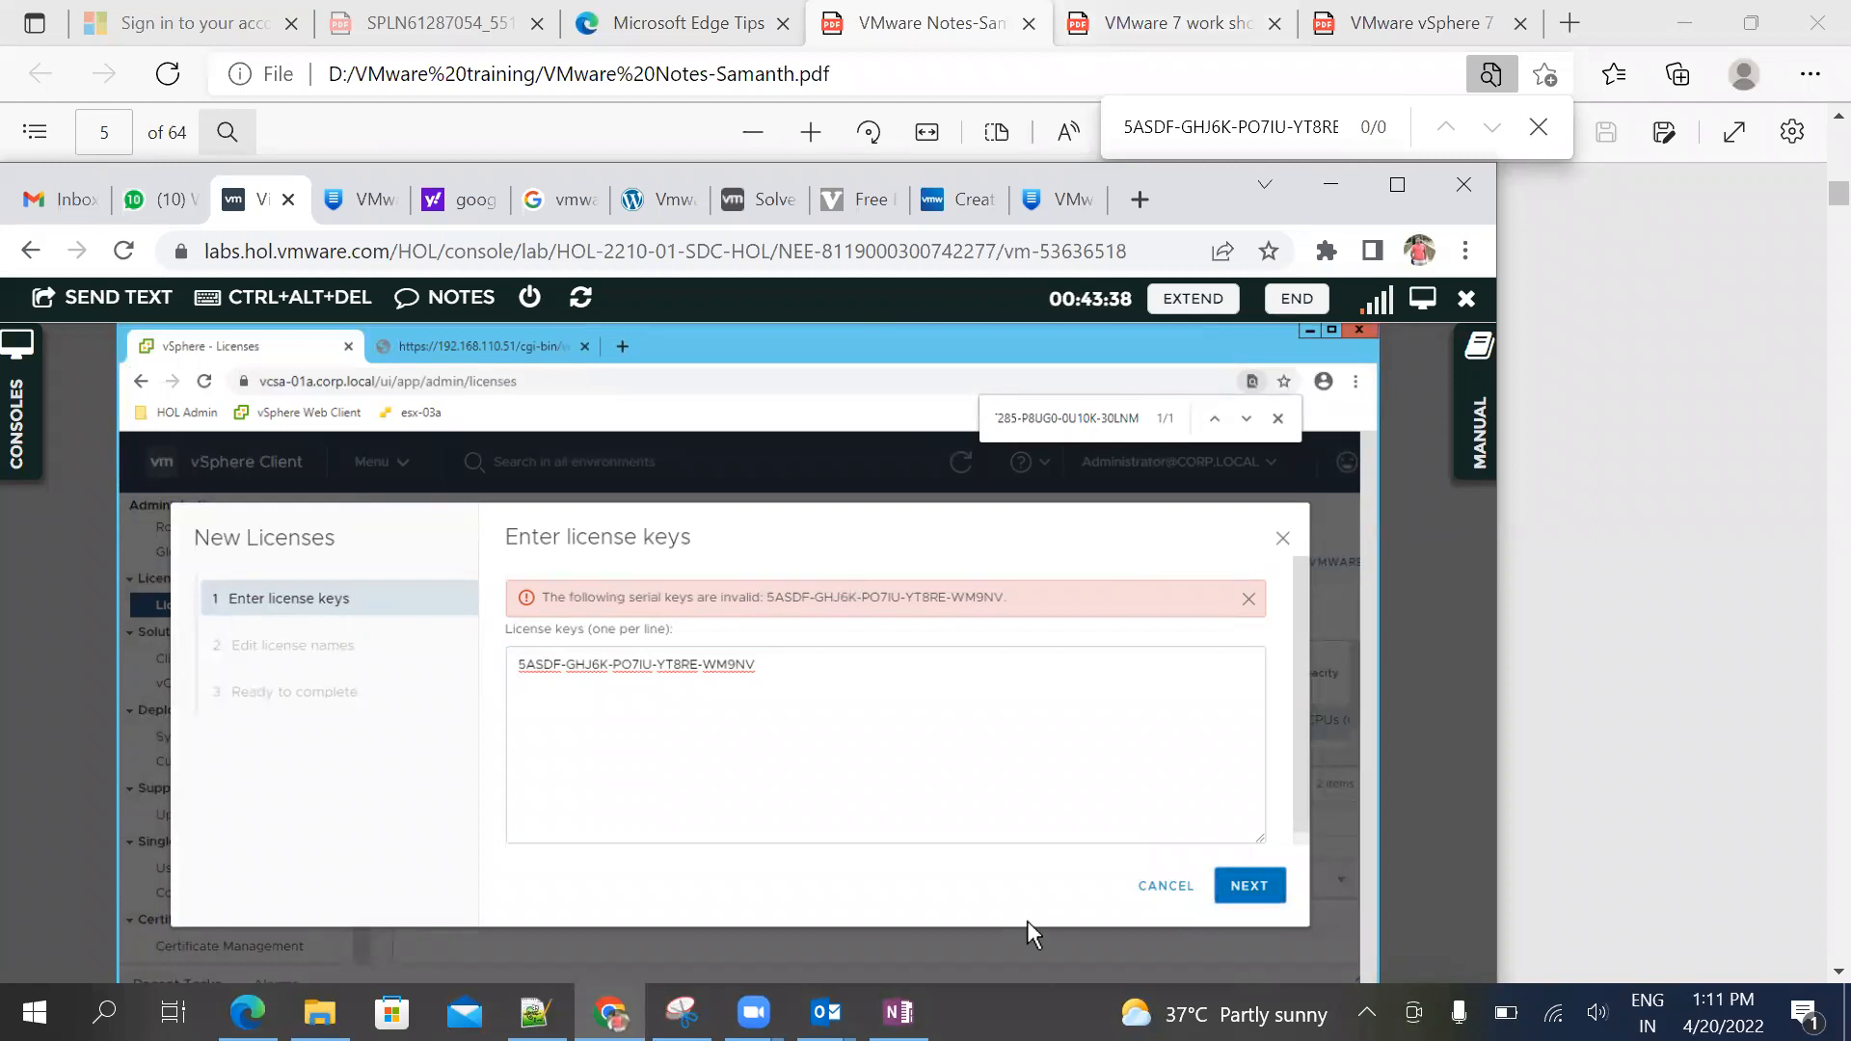
left_click(661, 198)
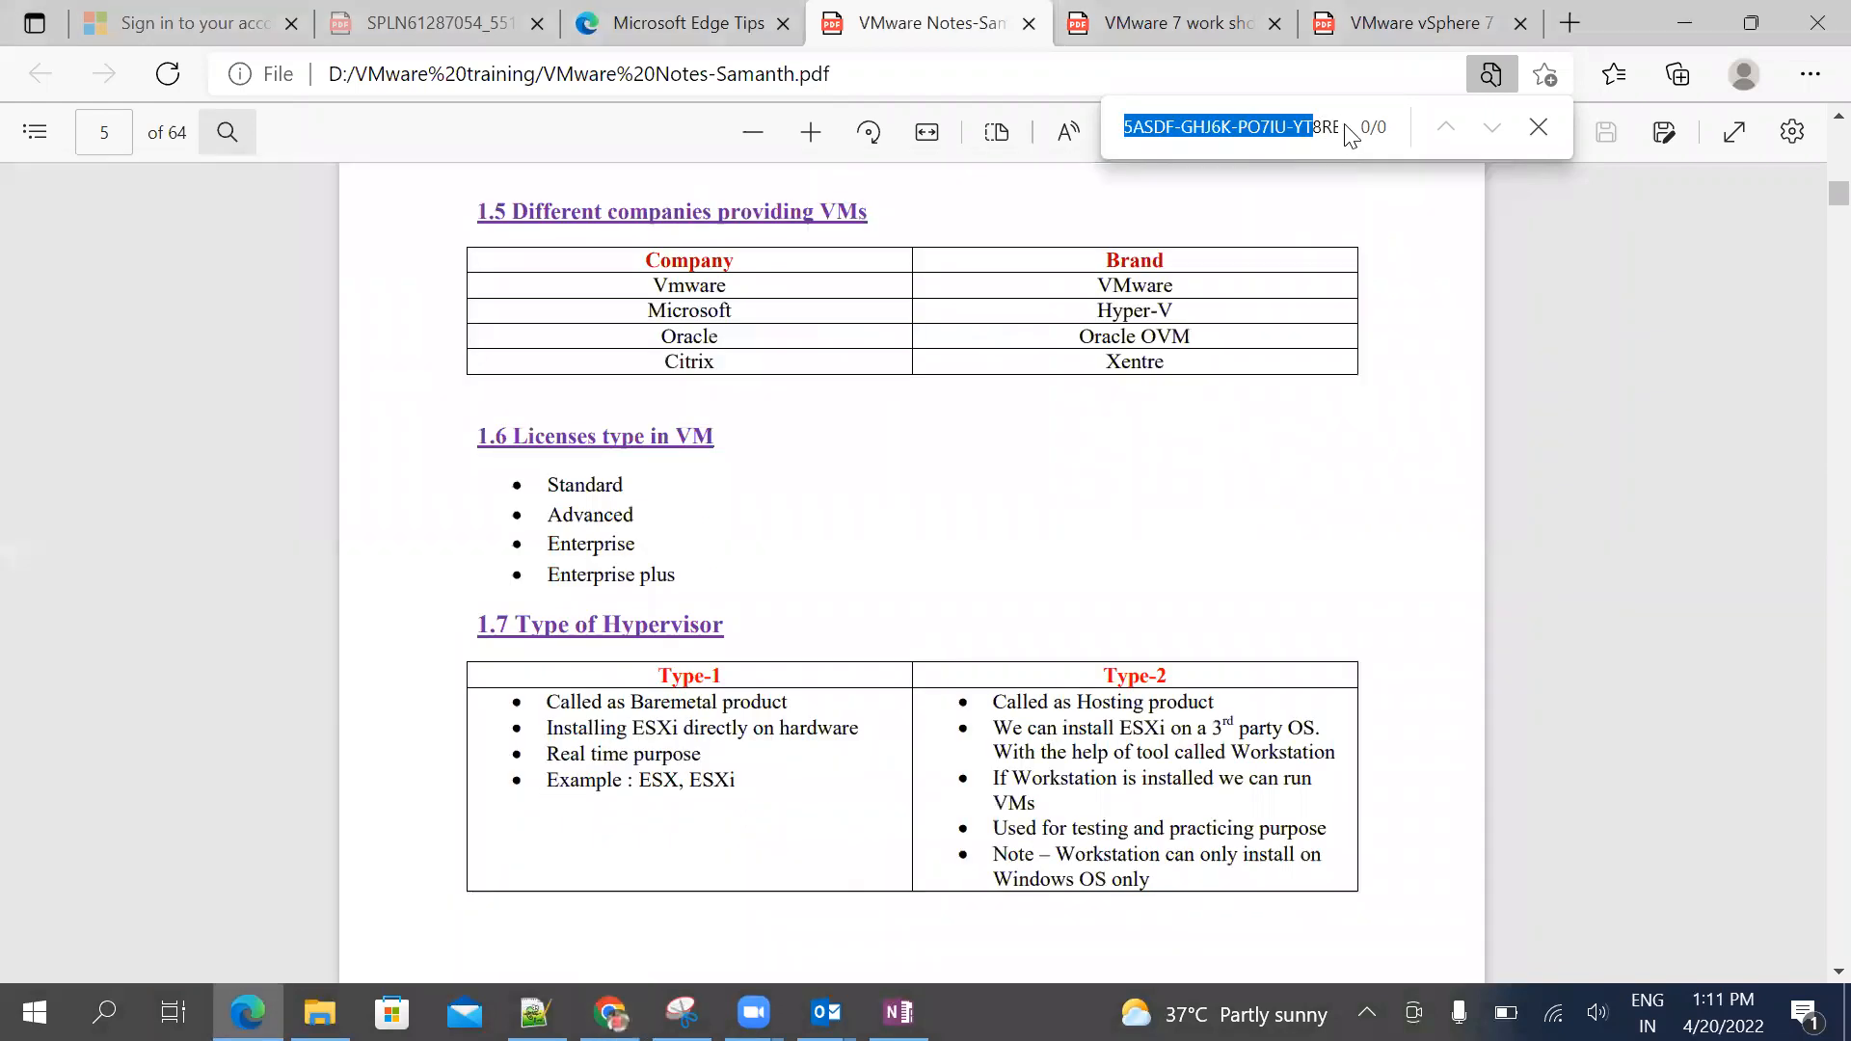
mouse_move(1128, 134)
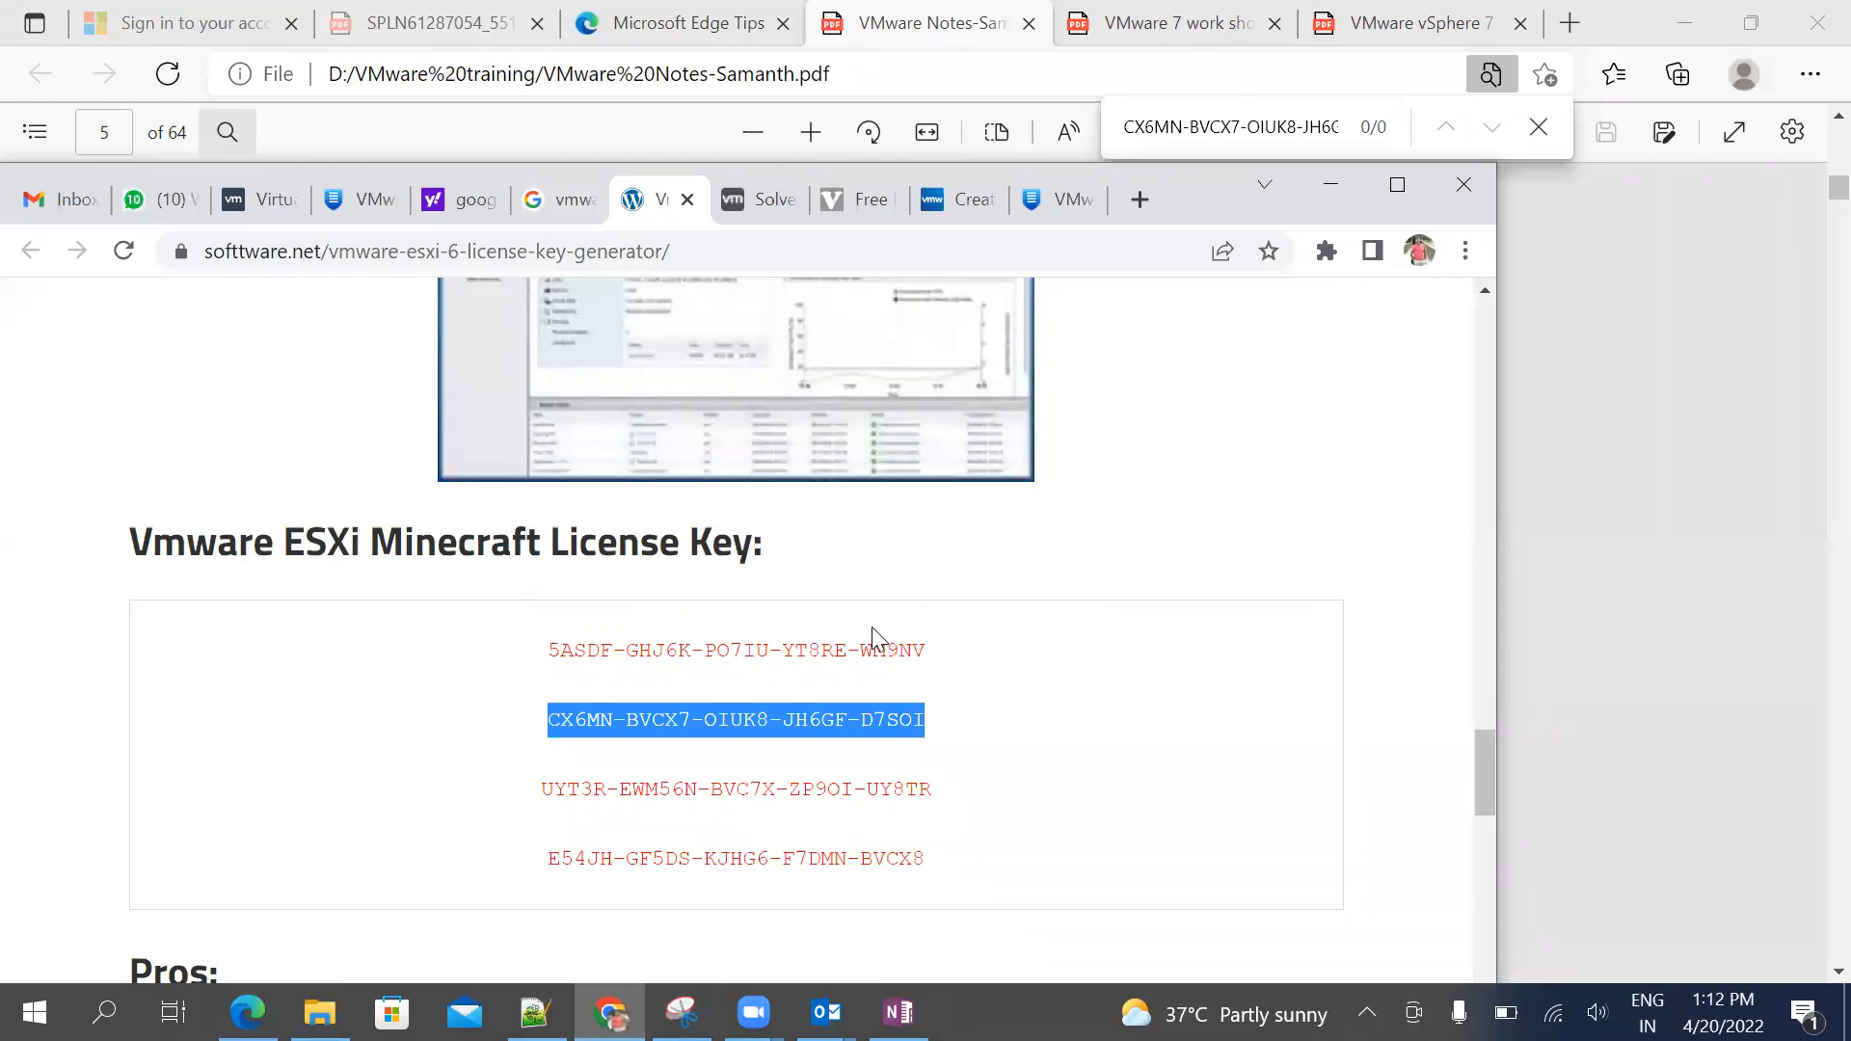
mouse_move(610, 1012)
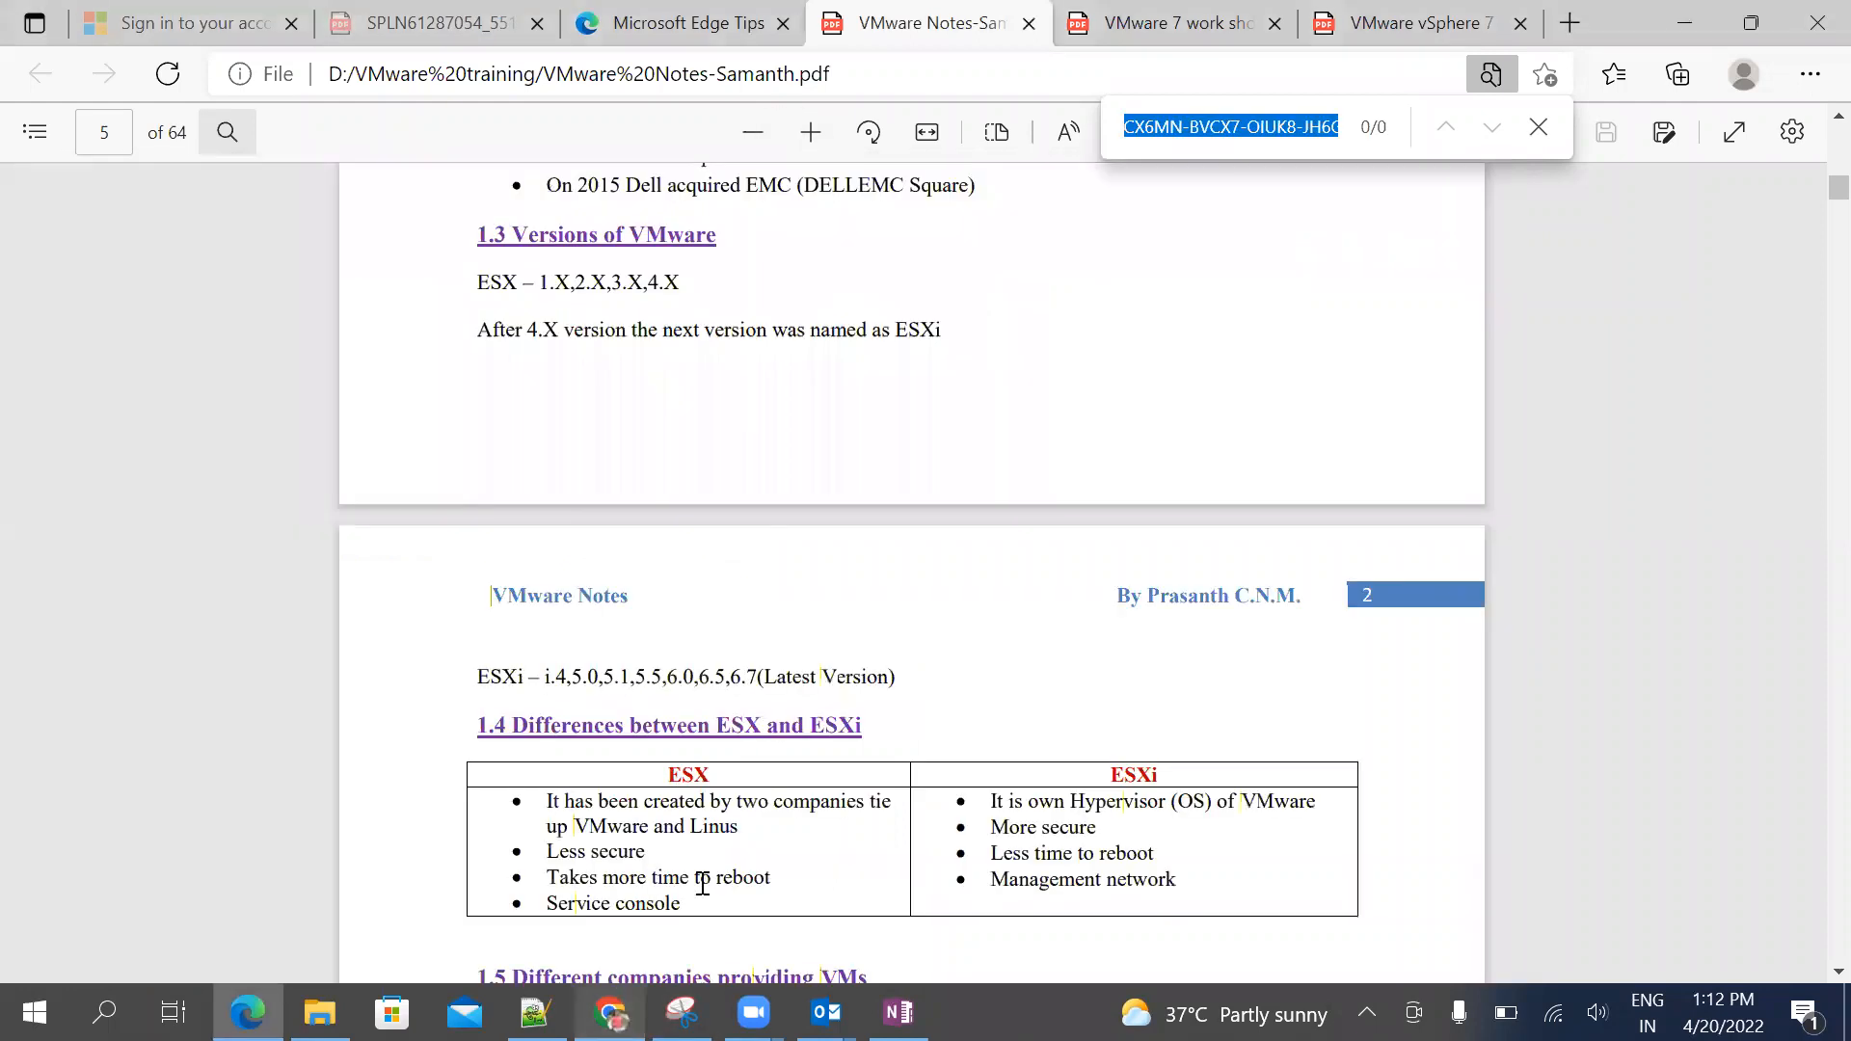
mouse_move(976, 437)
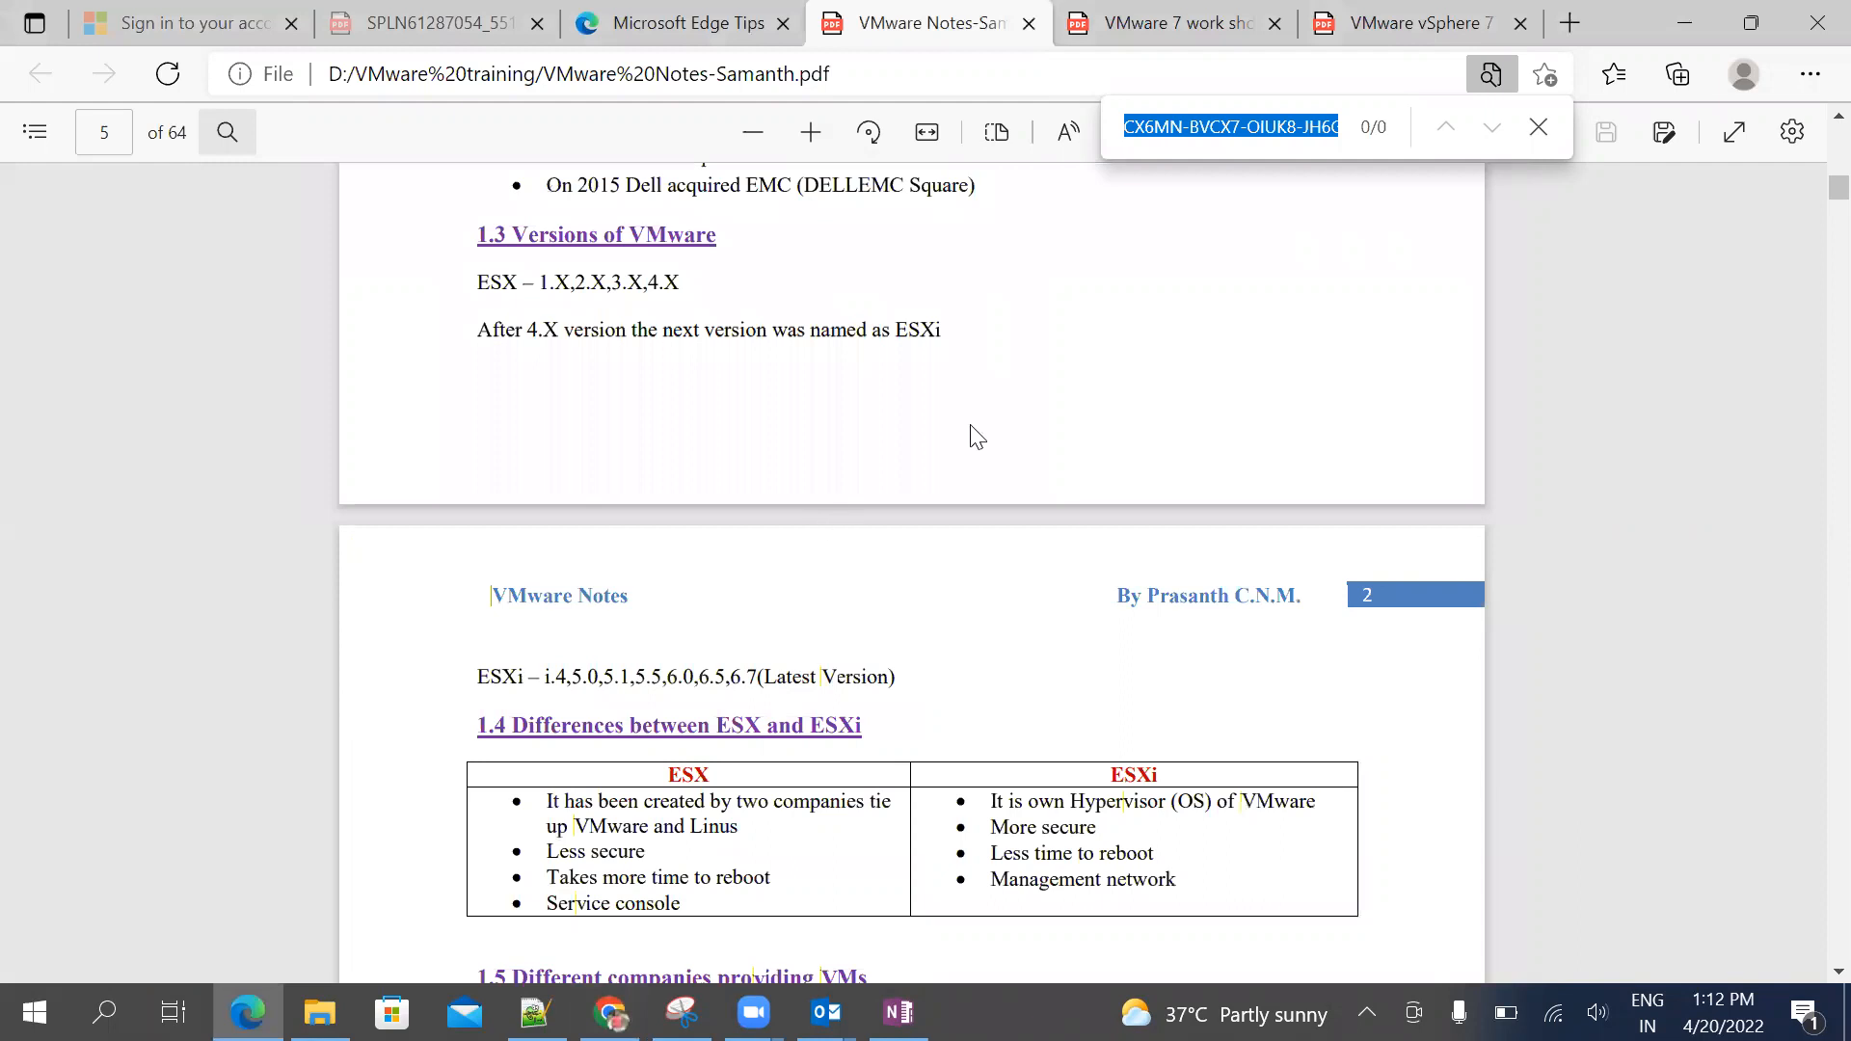
mouse_move(948, 575)
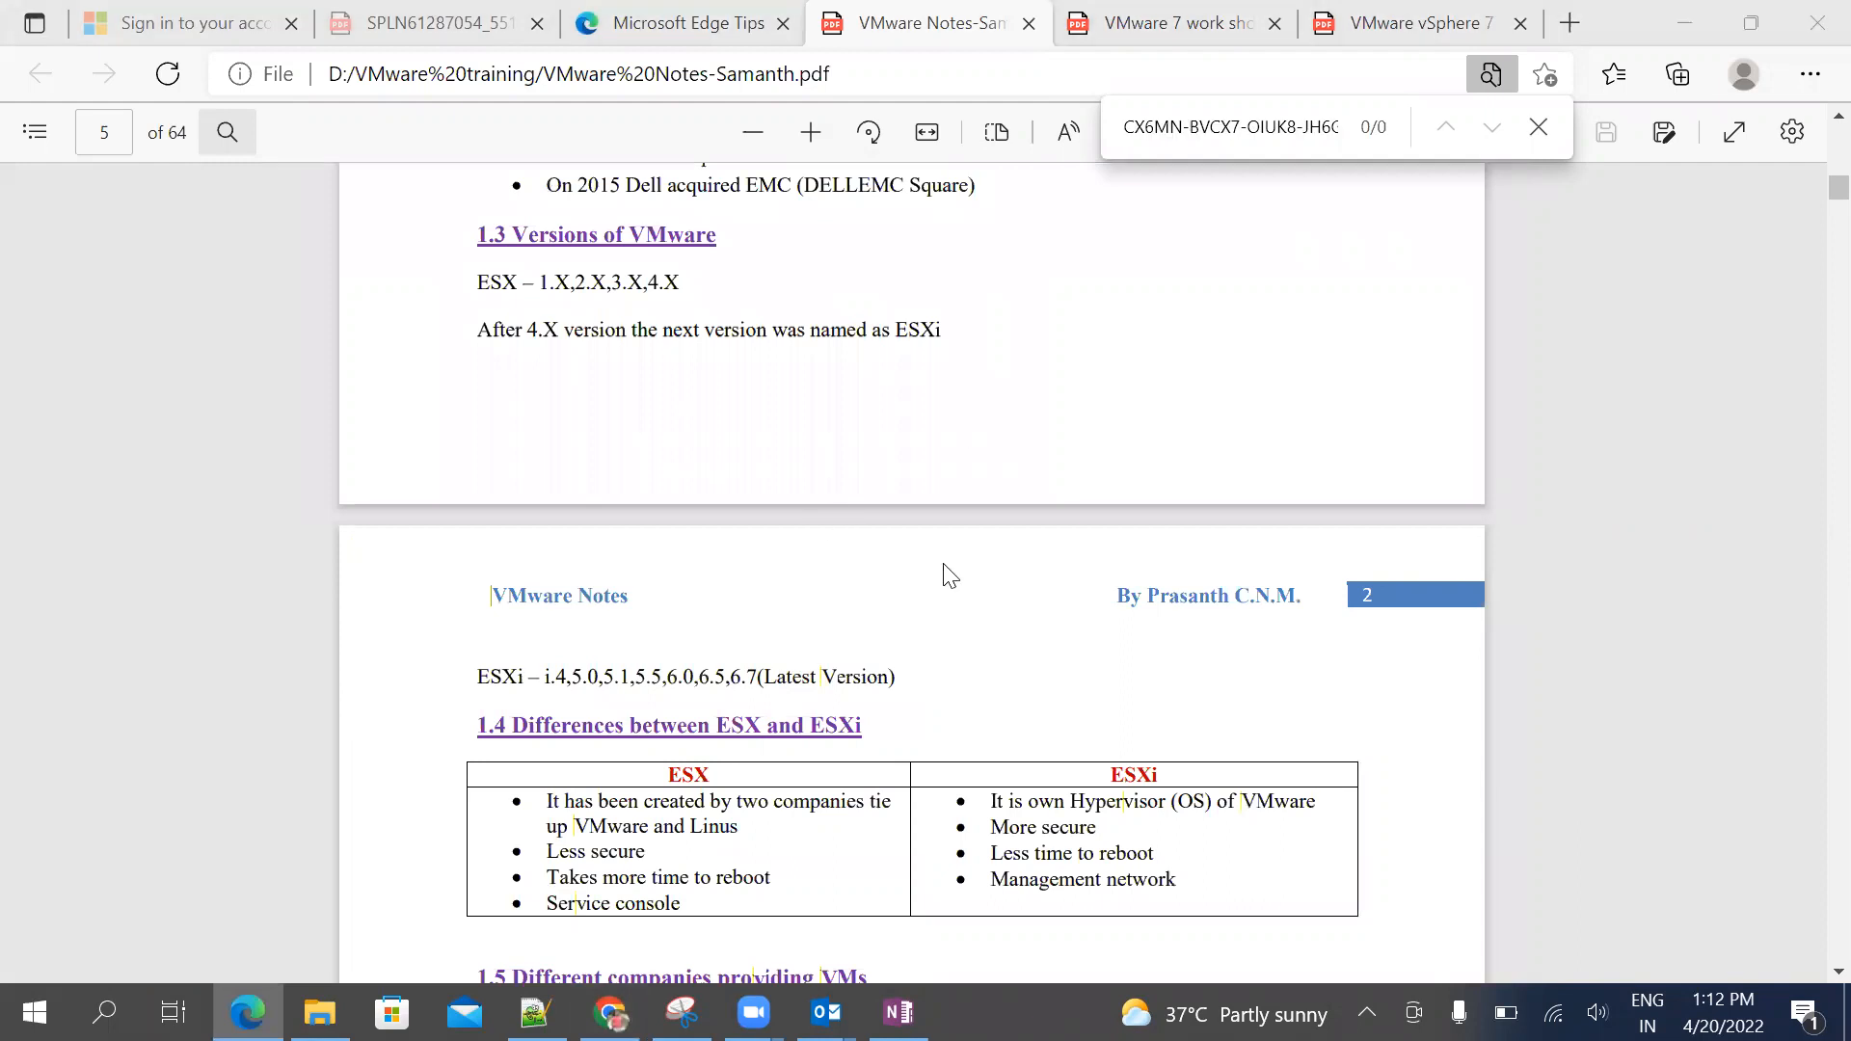
mouse_move(765, 292)
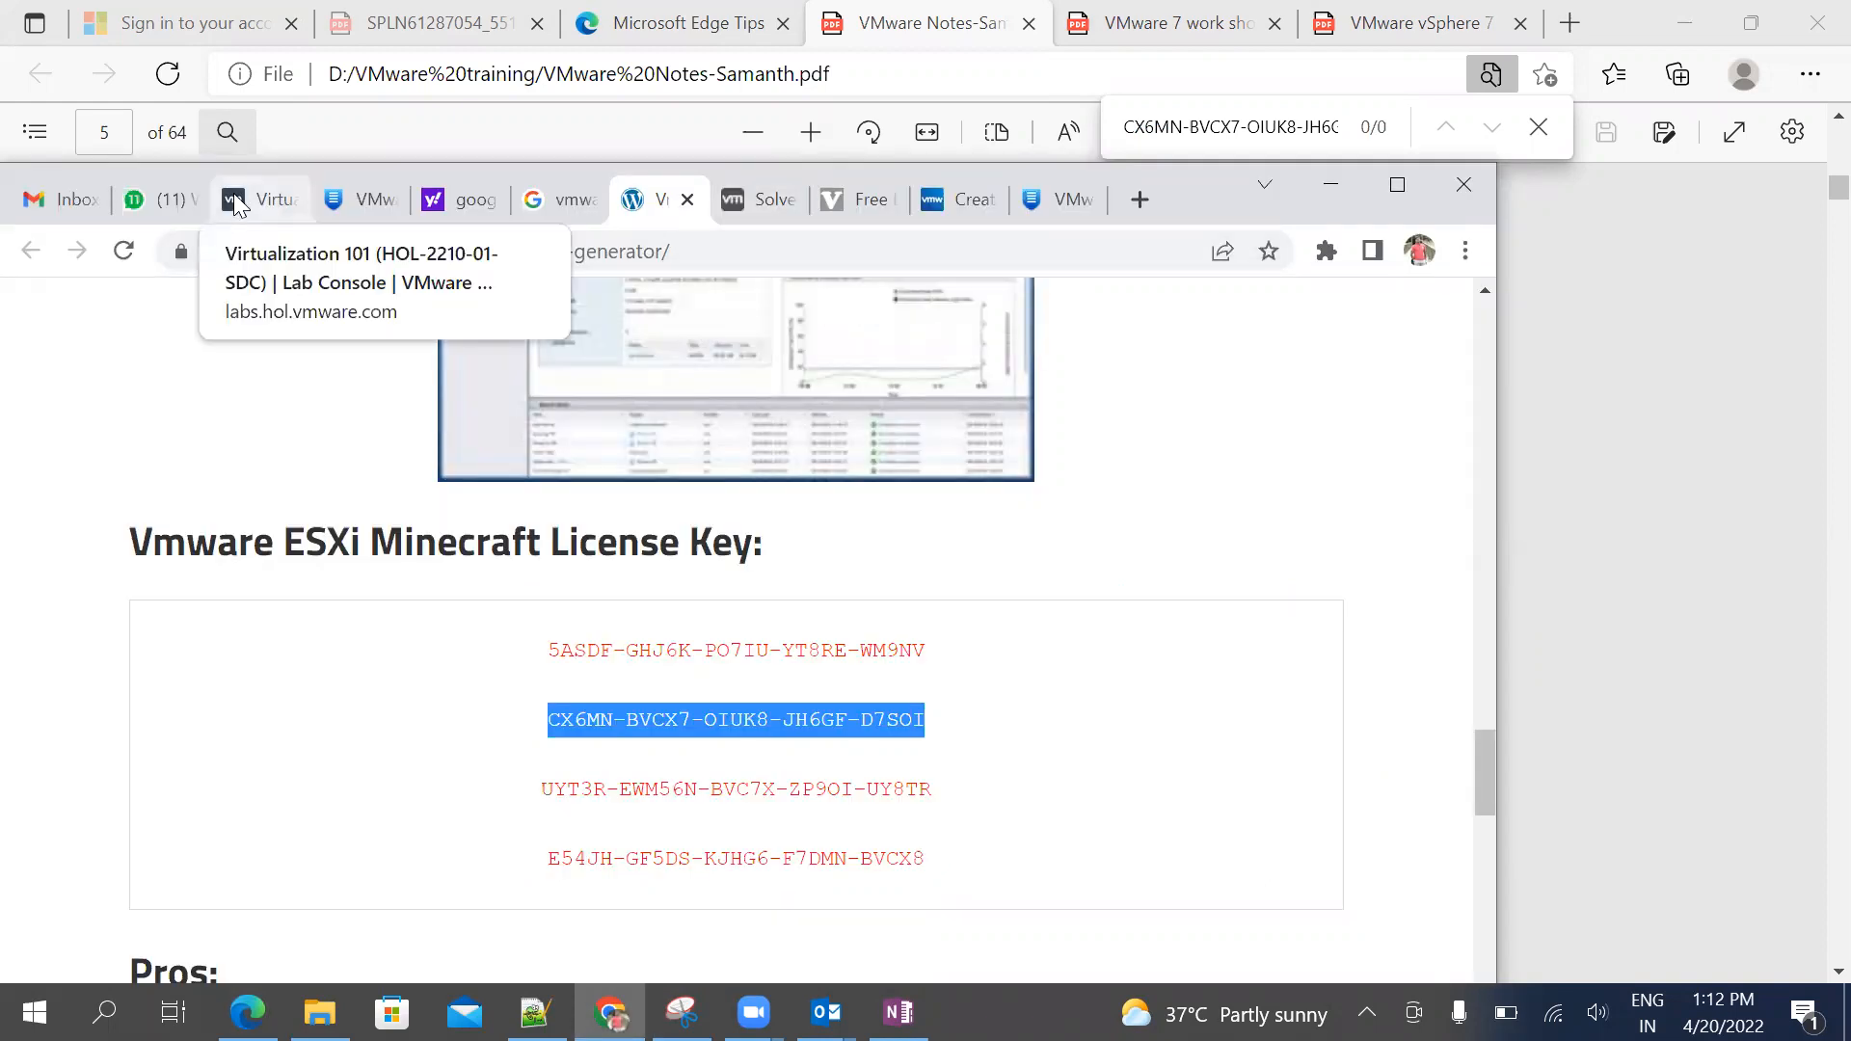
Step: Return to the license dialog and clear the invalid key from the License keys field
left_click(258, 199)
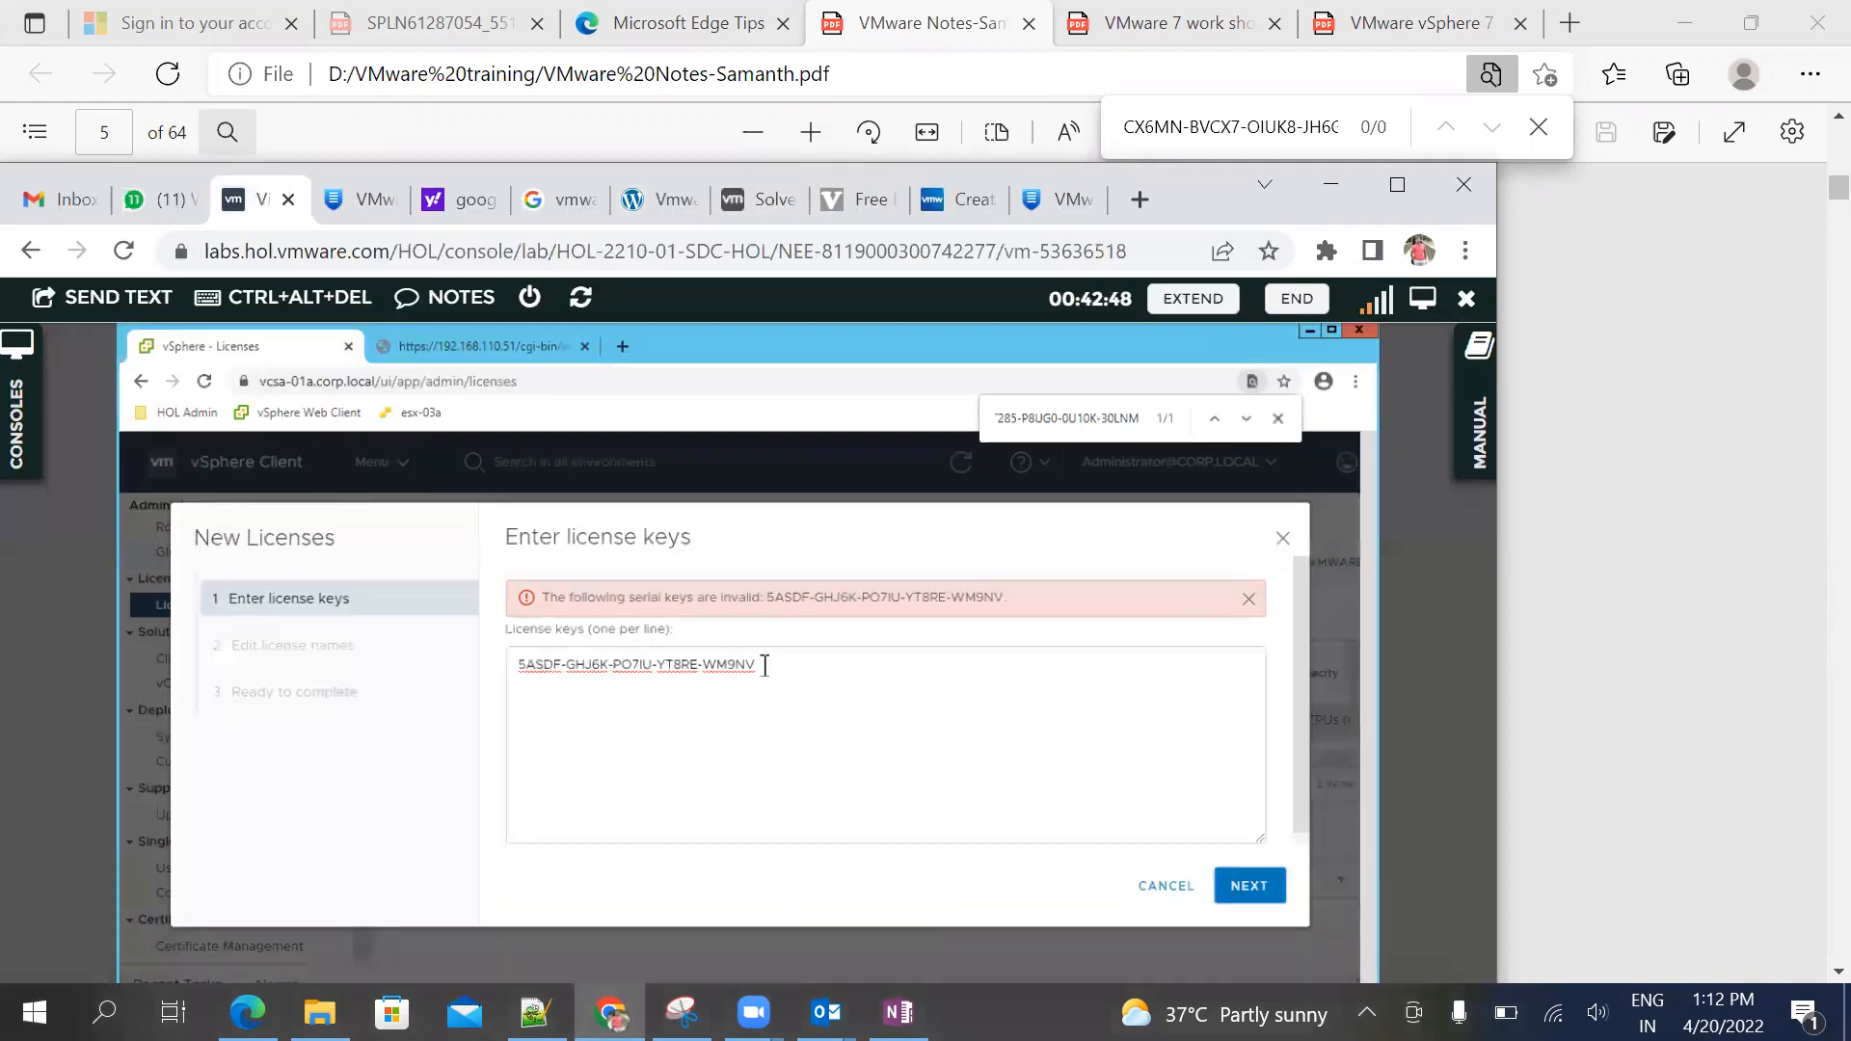
triple_click(639, 665)
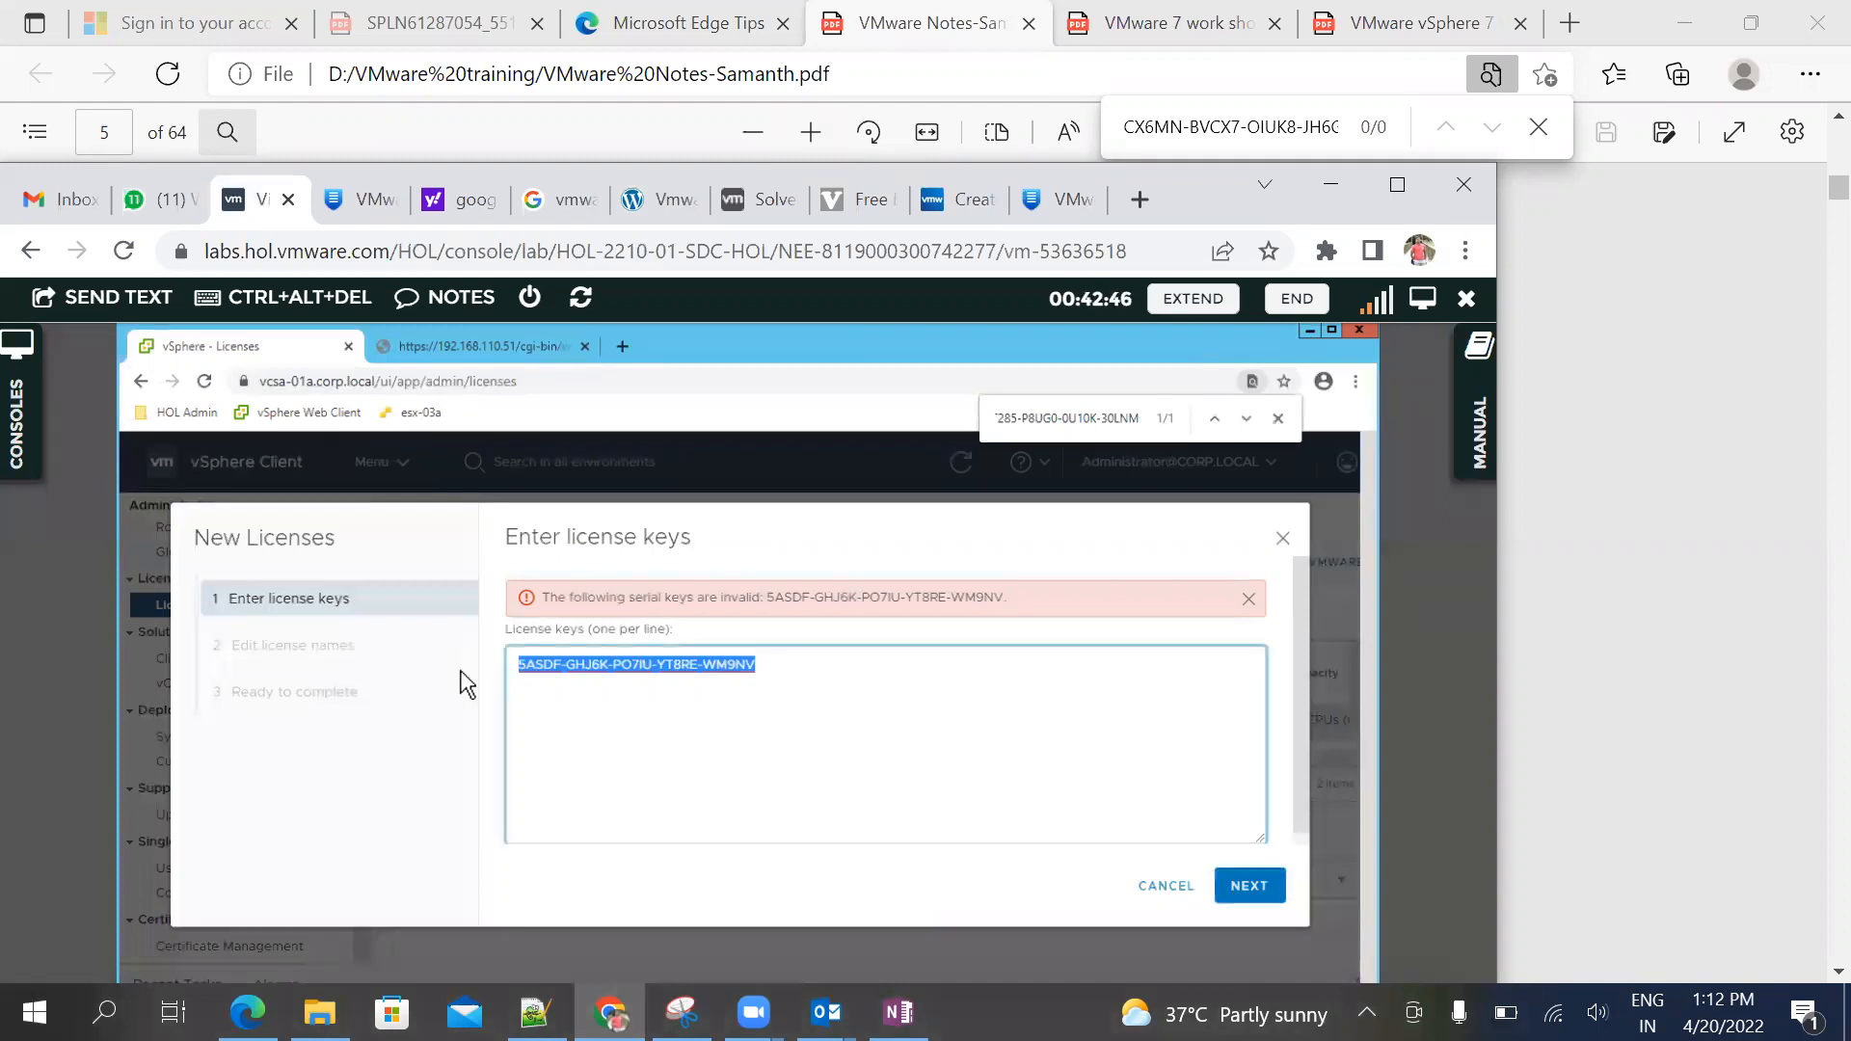
key("Delete")
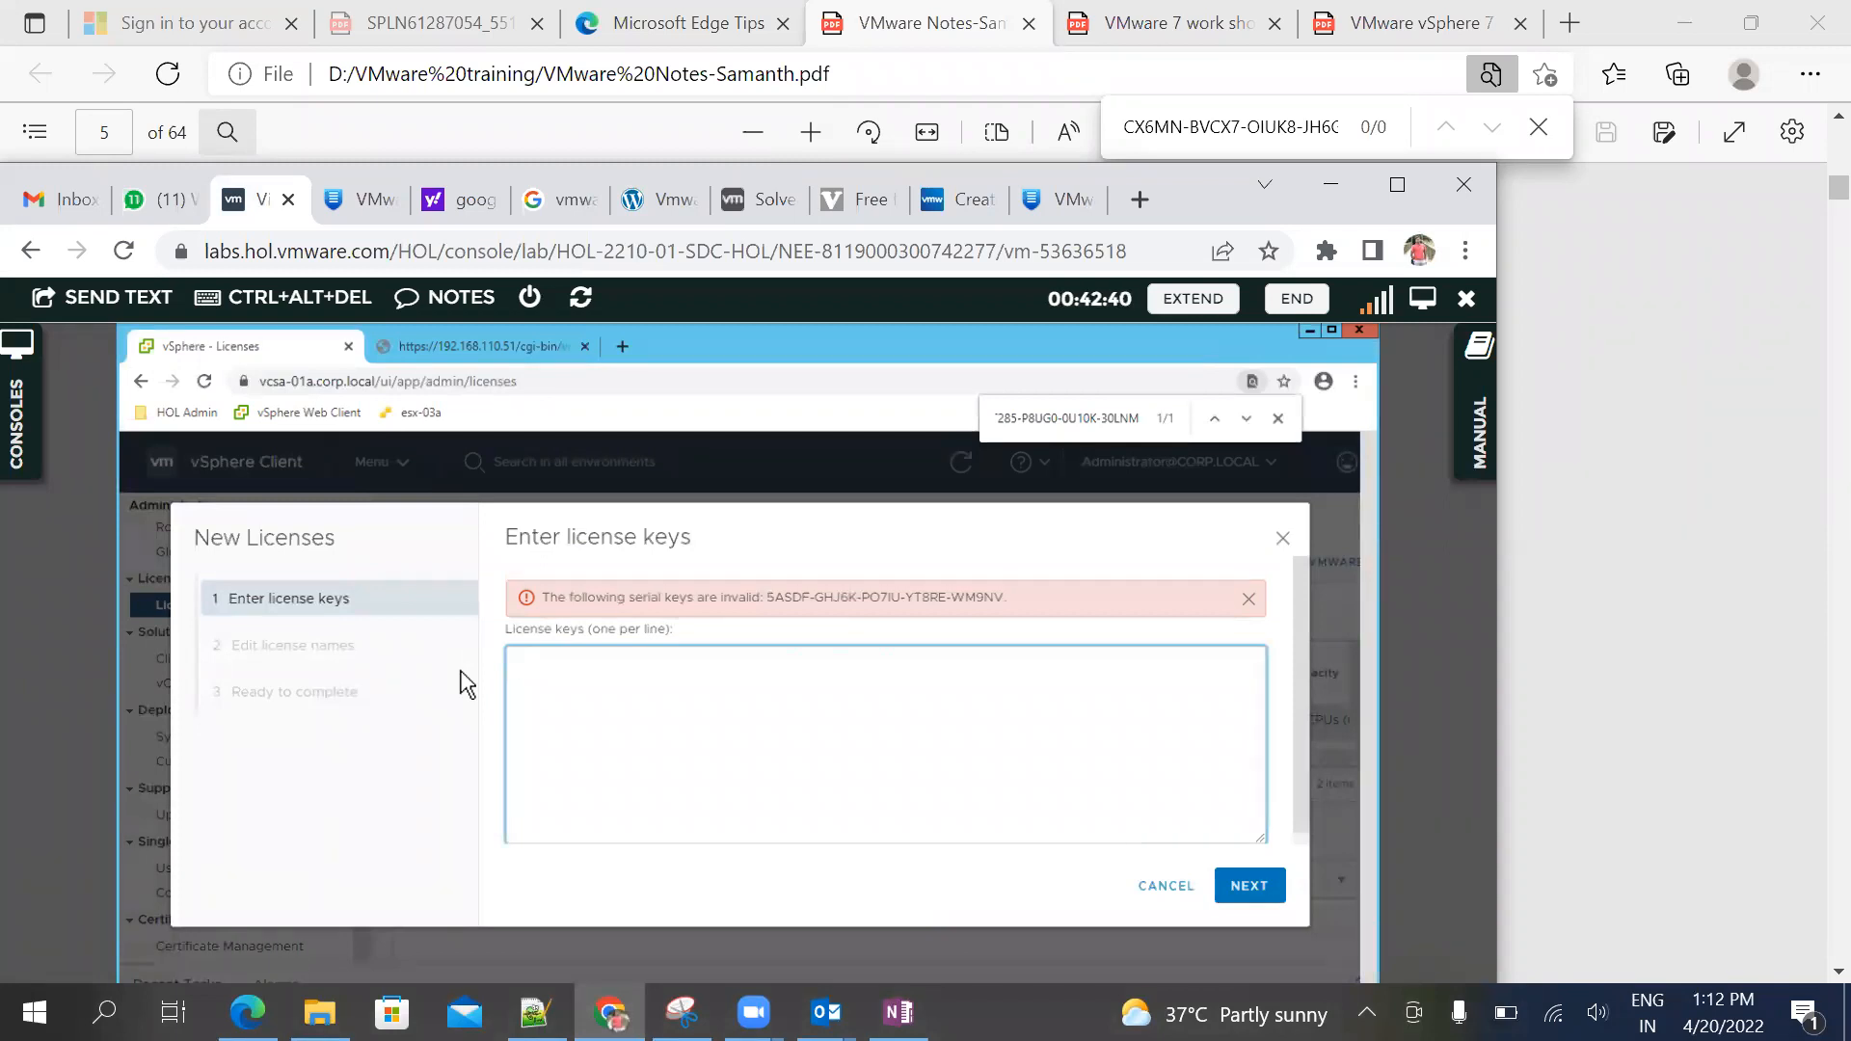
left_click(885, 740)
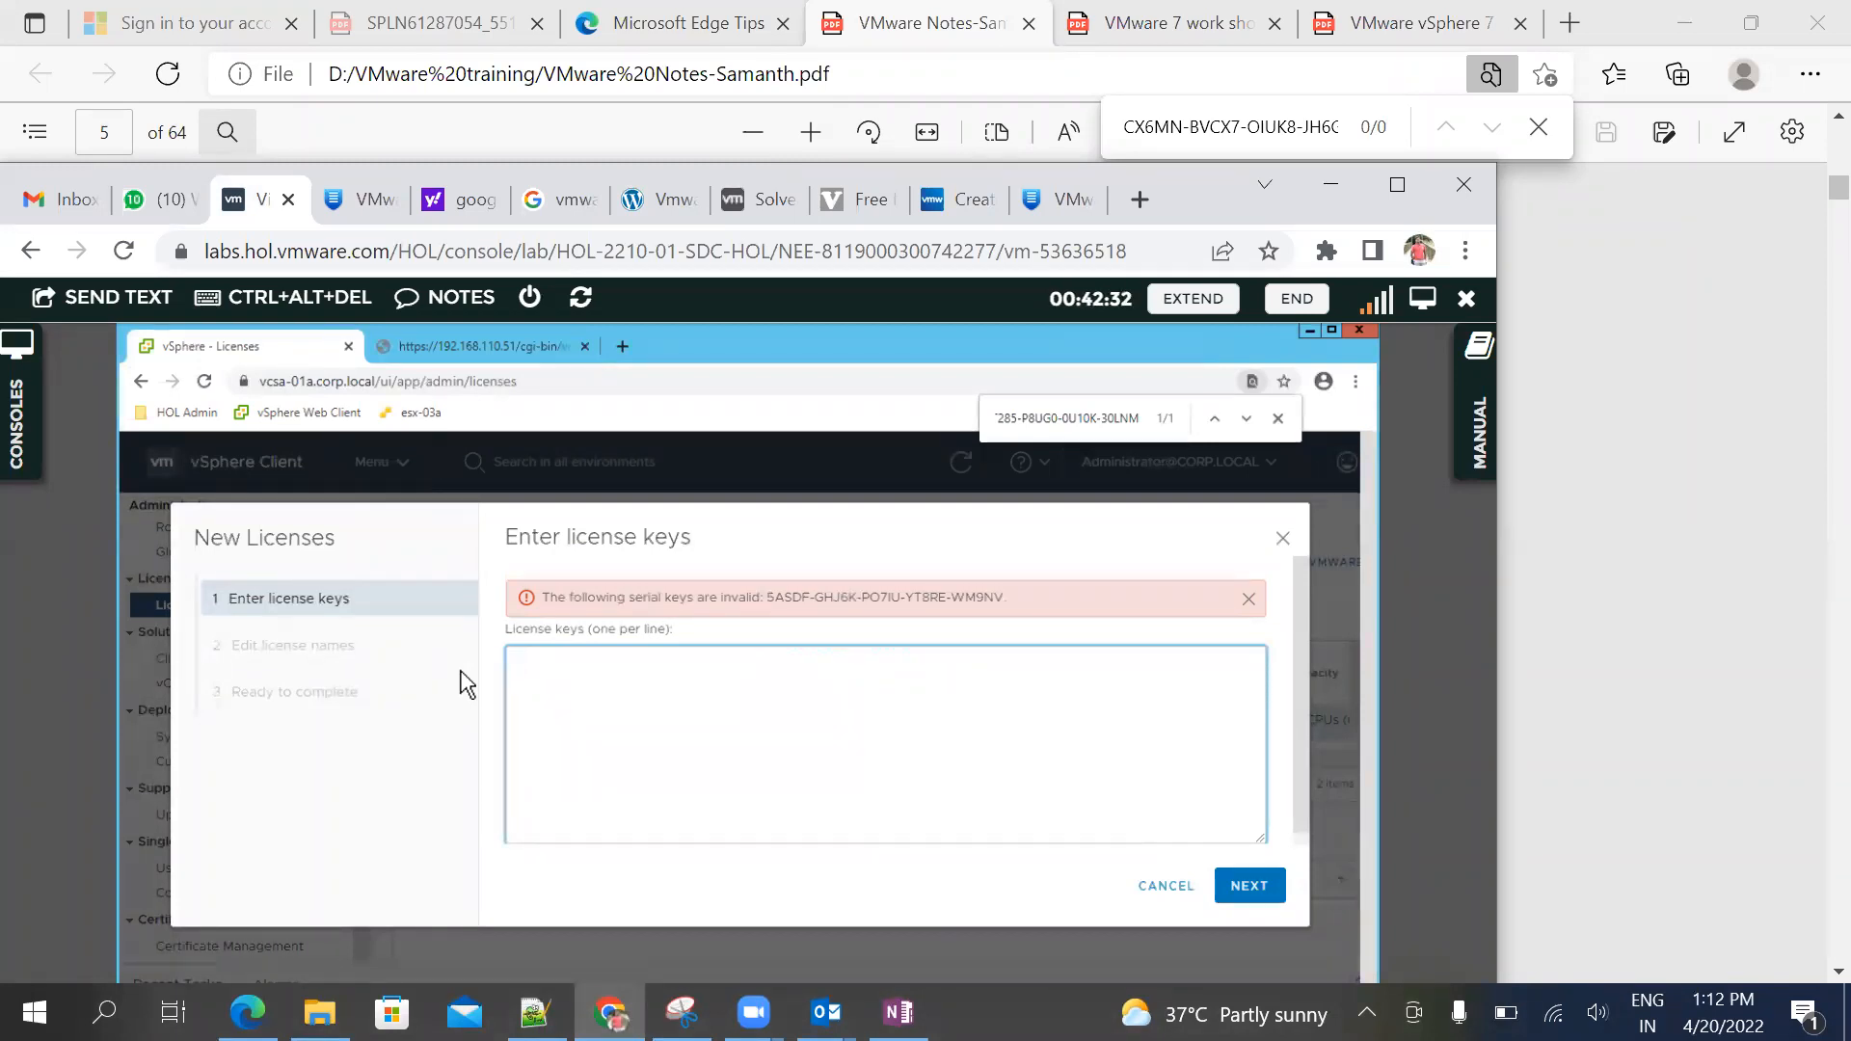
left_click(883, 741)
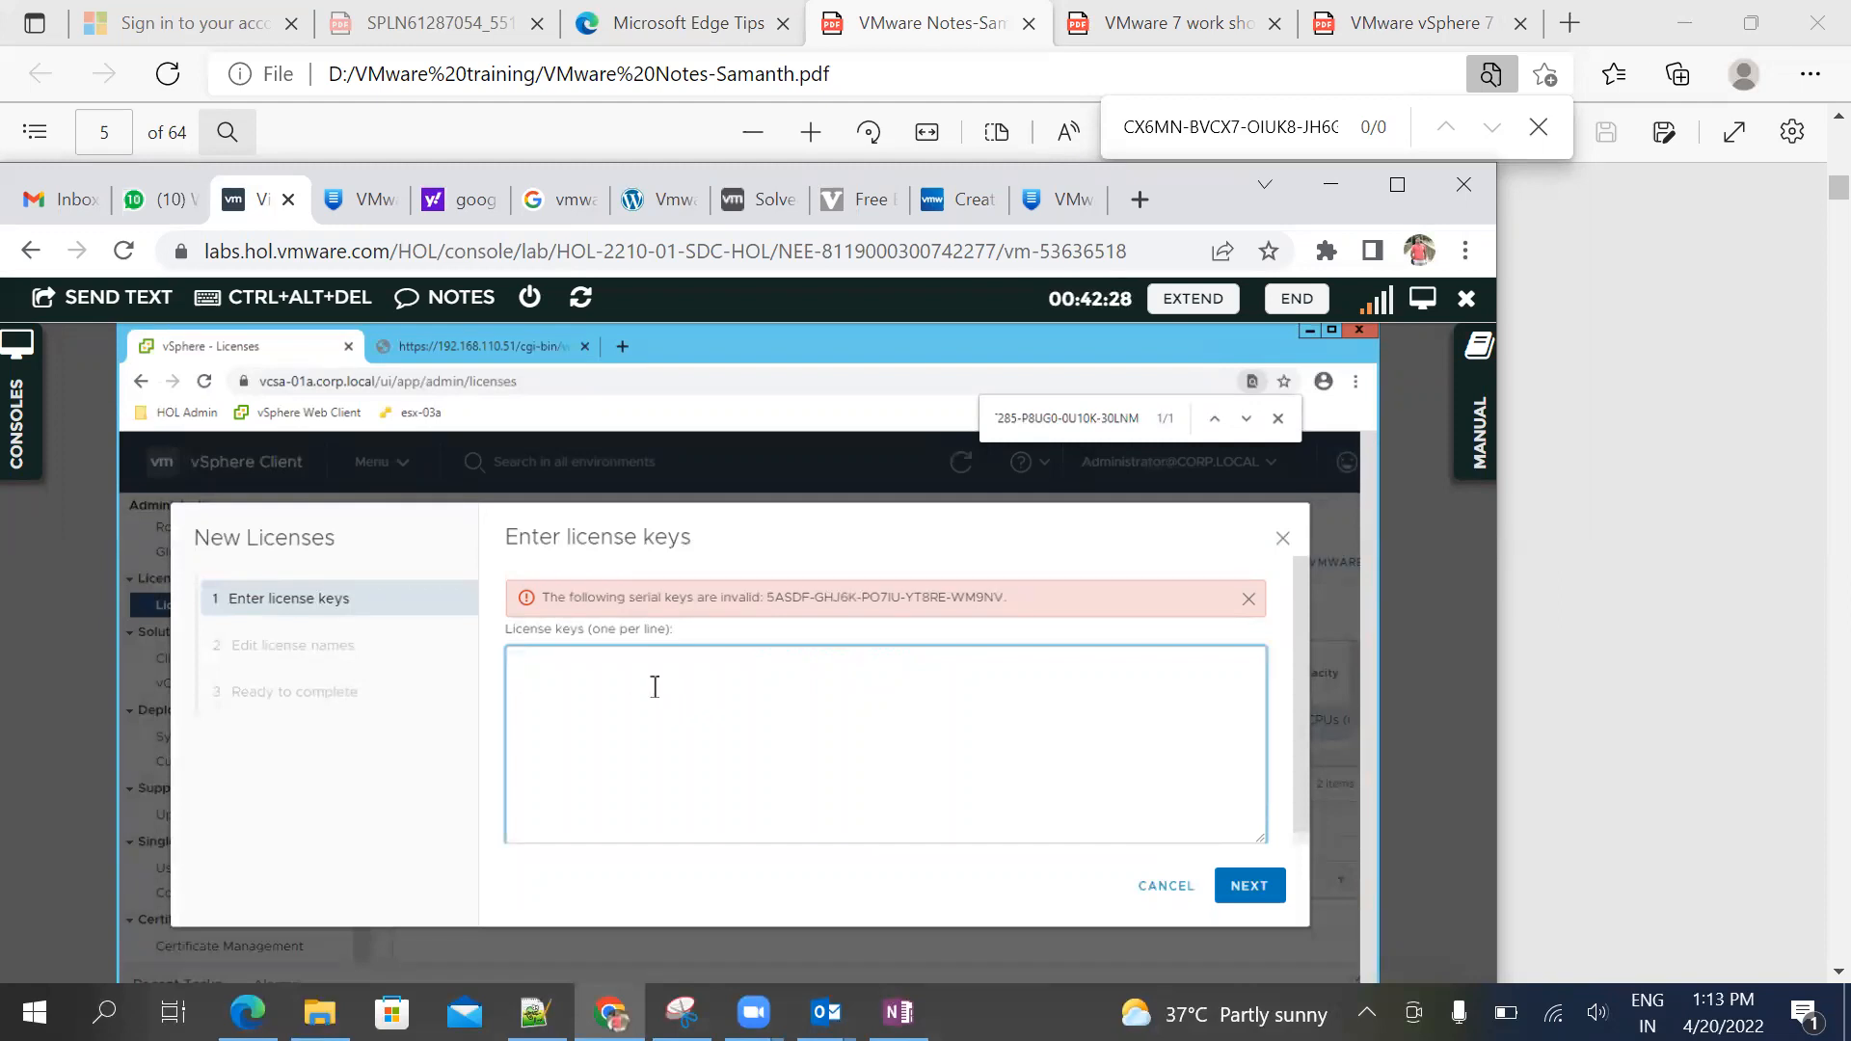
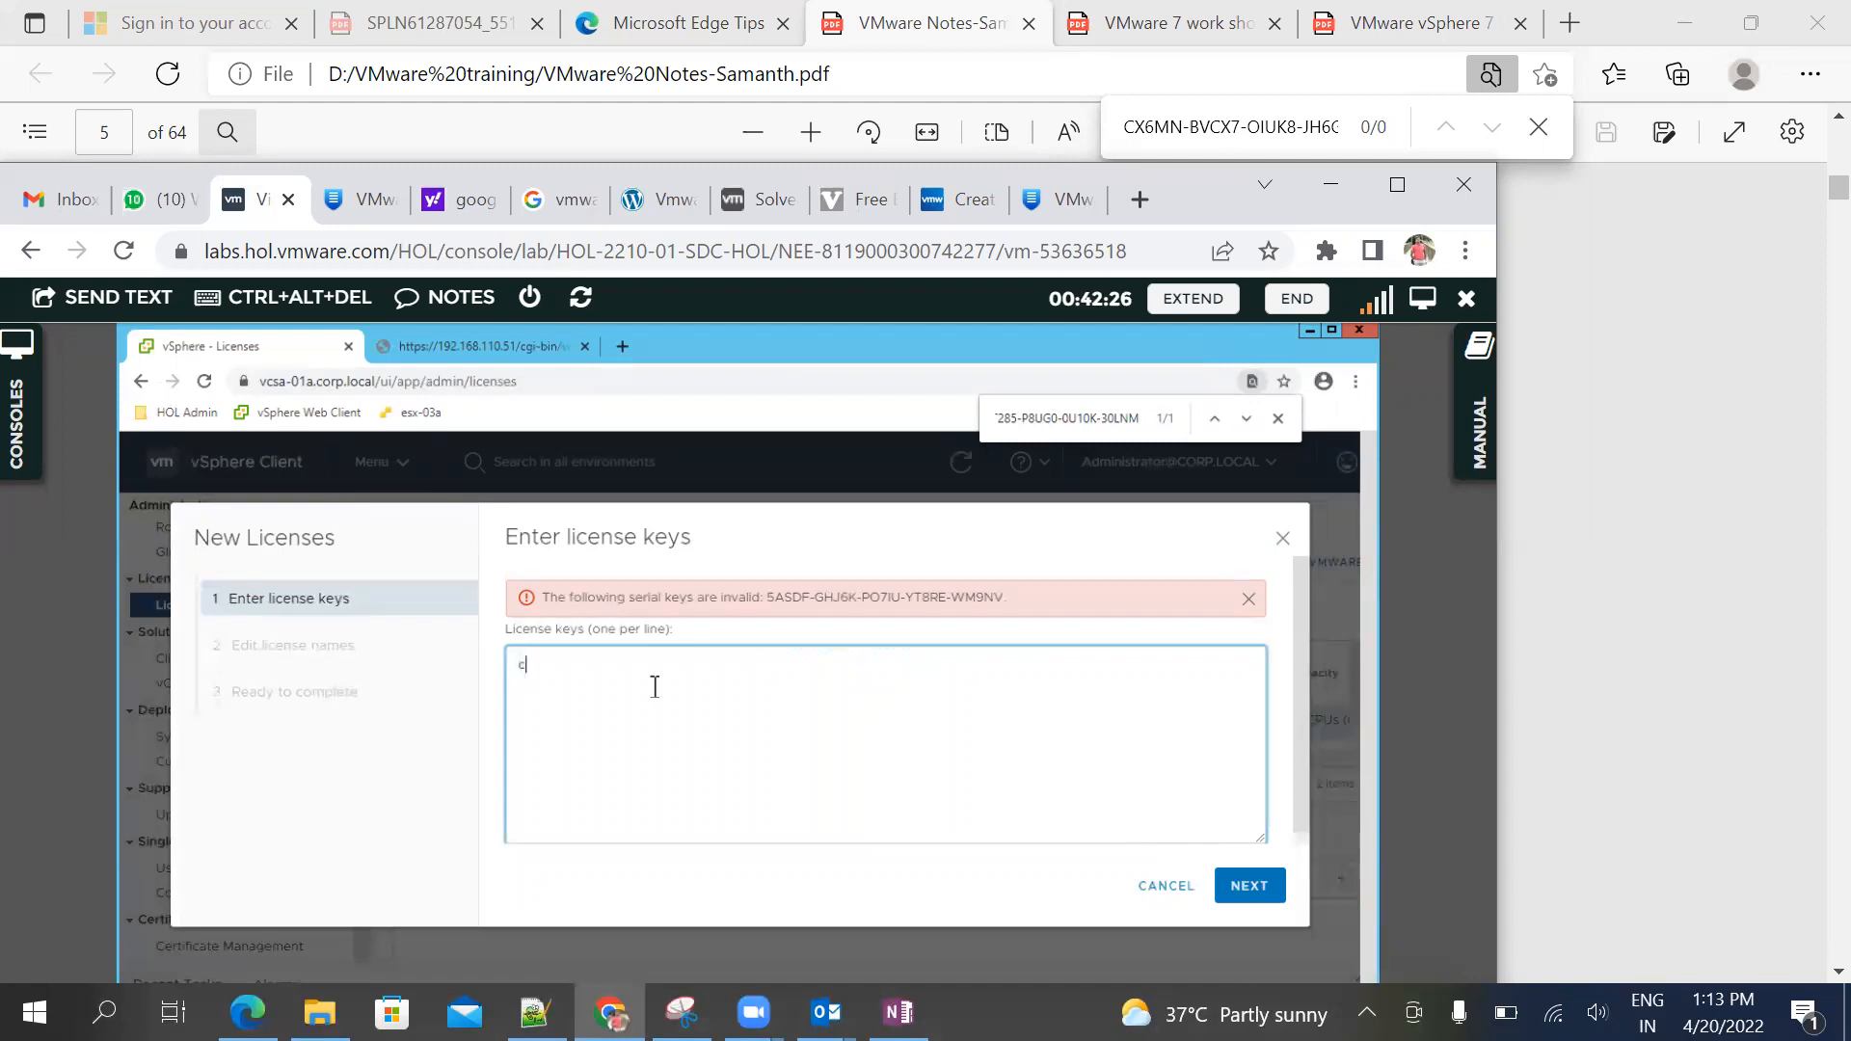
key("Backspace")
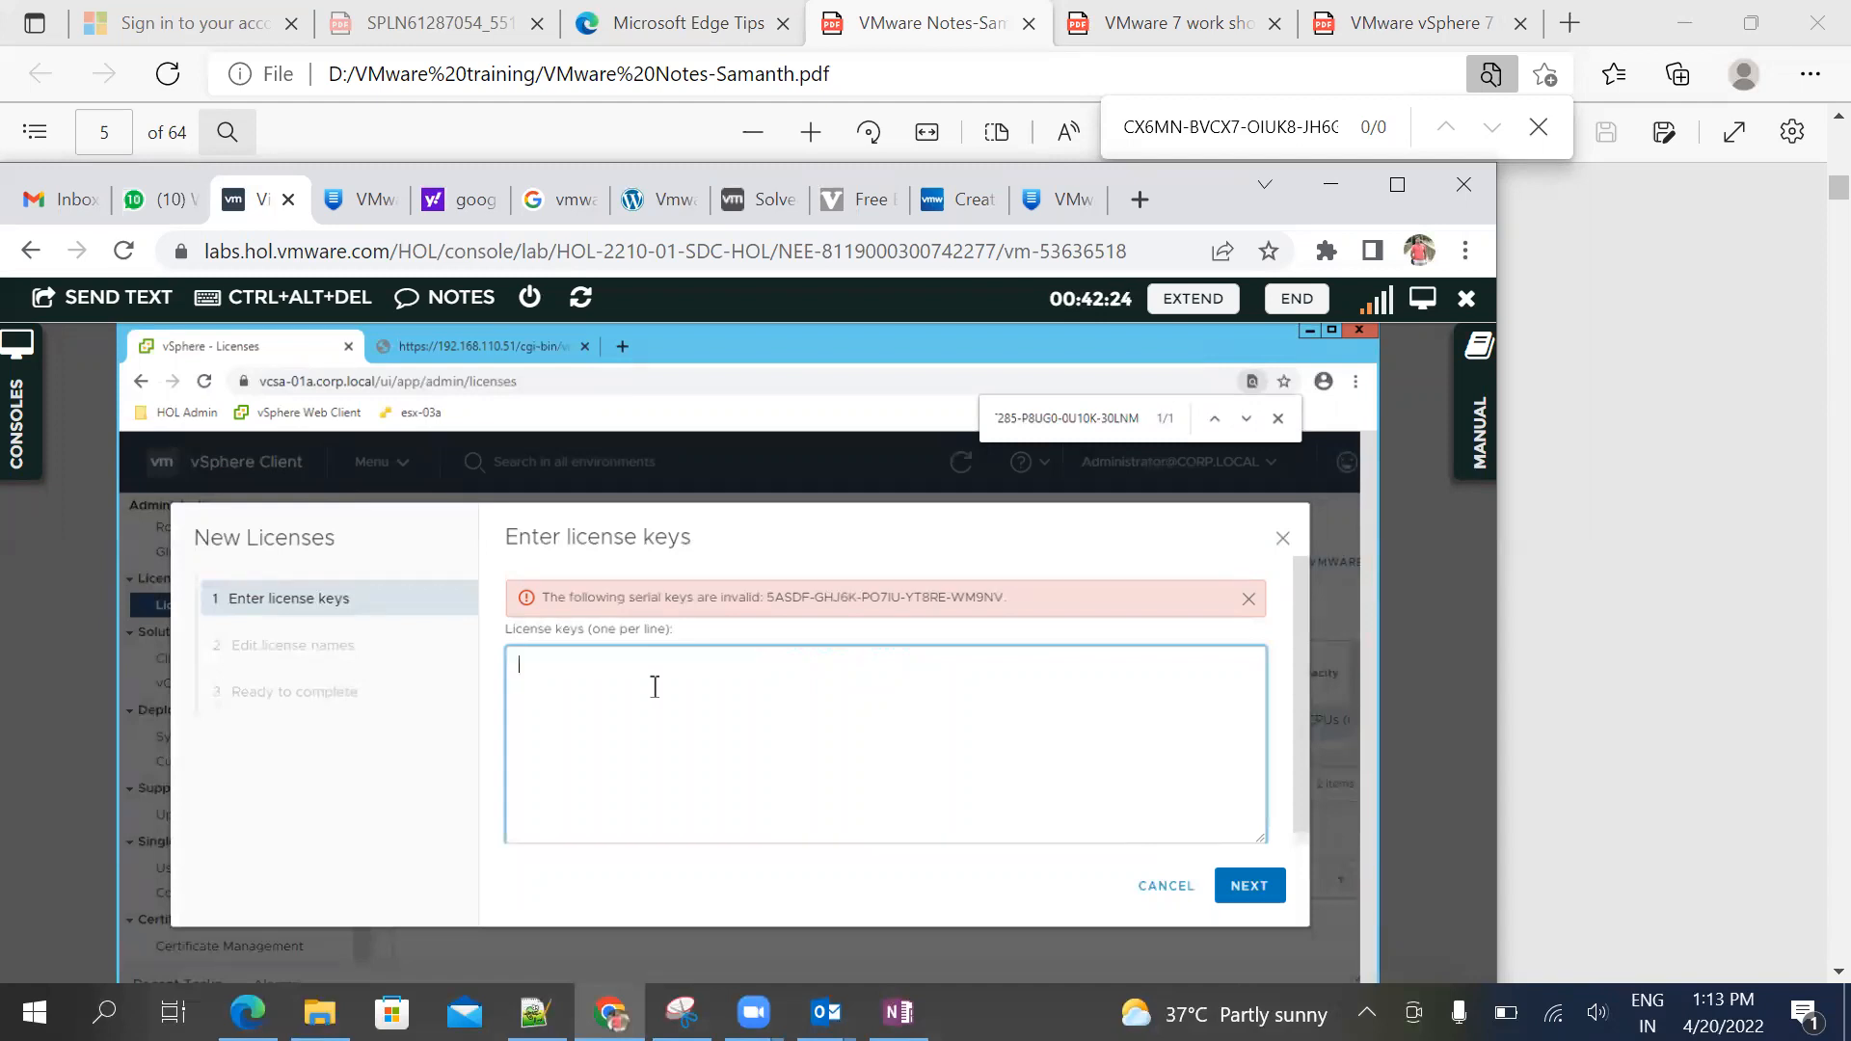
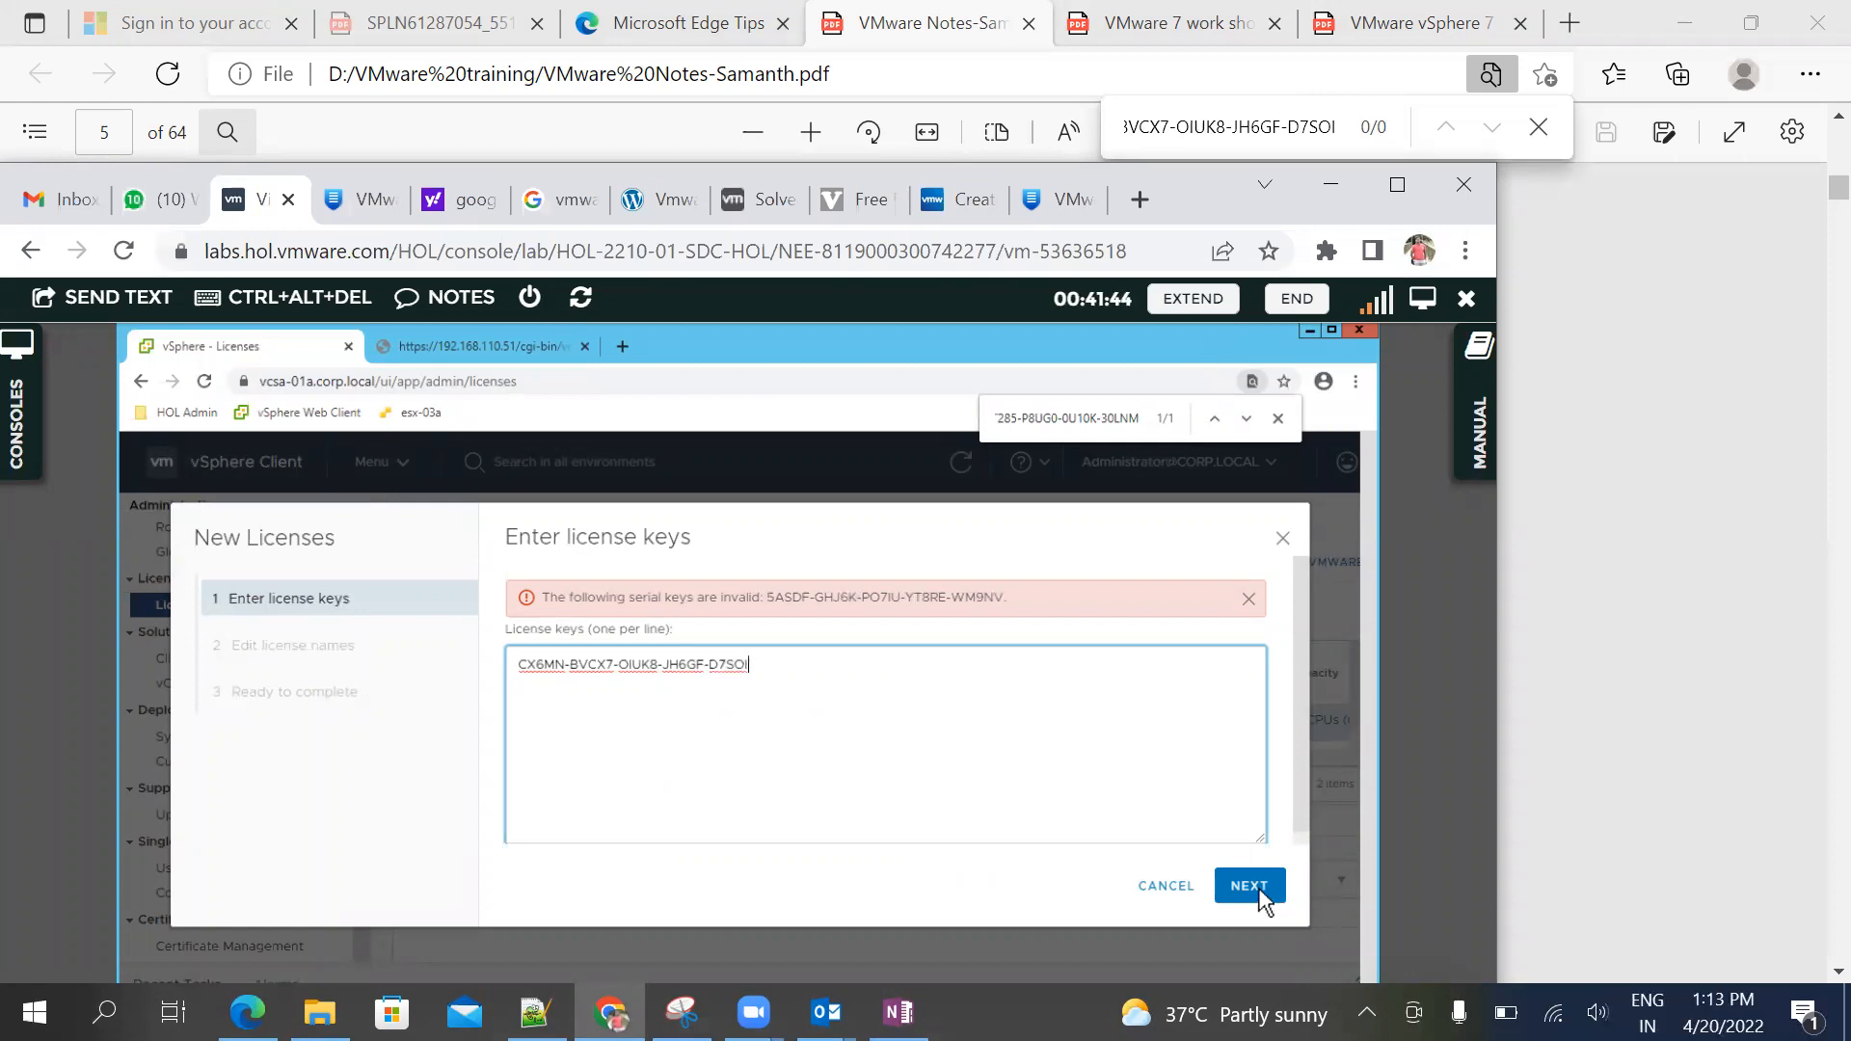
left_click(1248, 885)
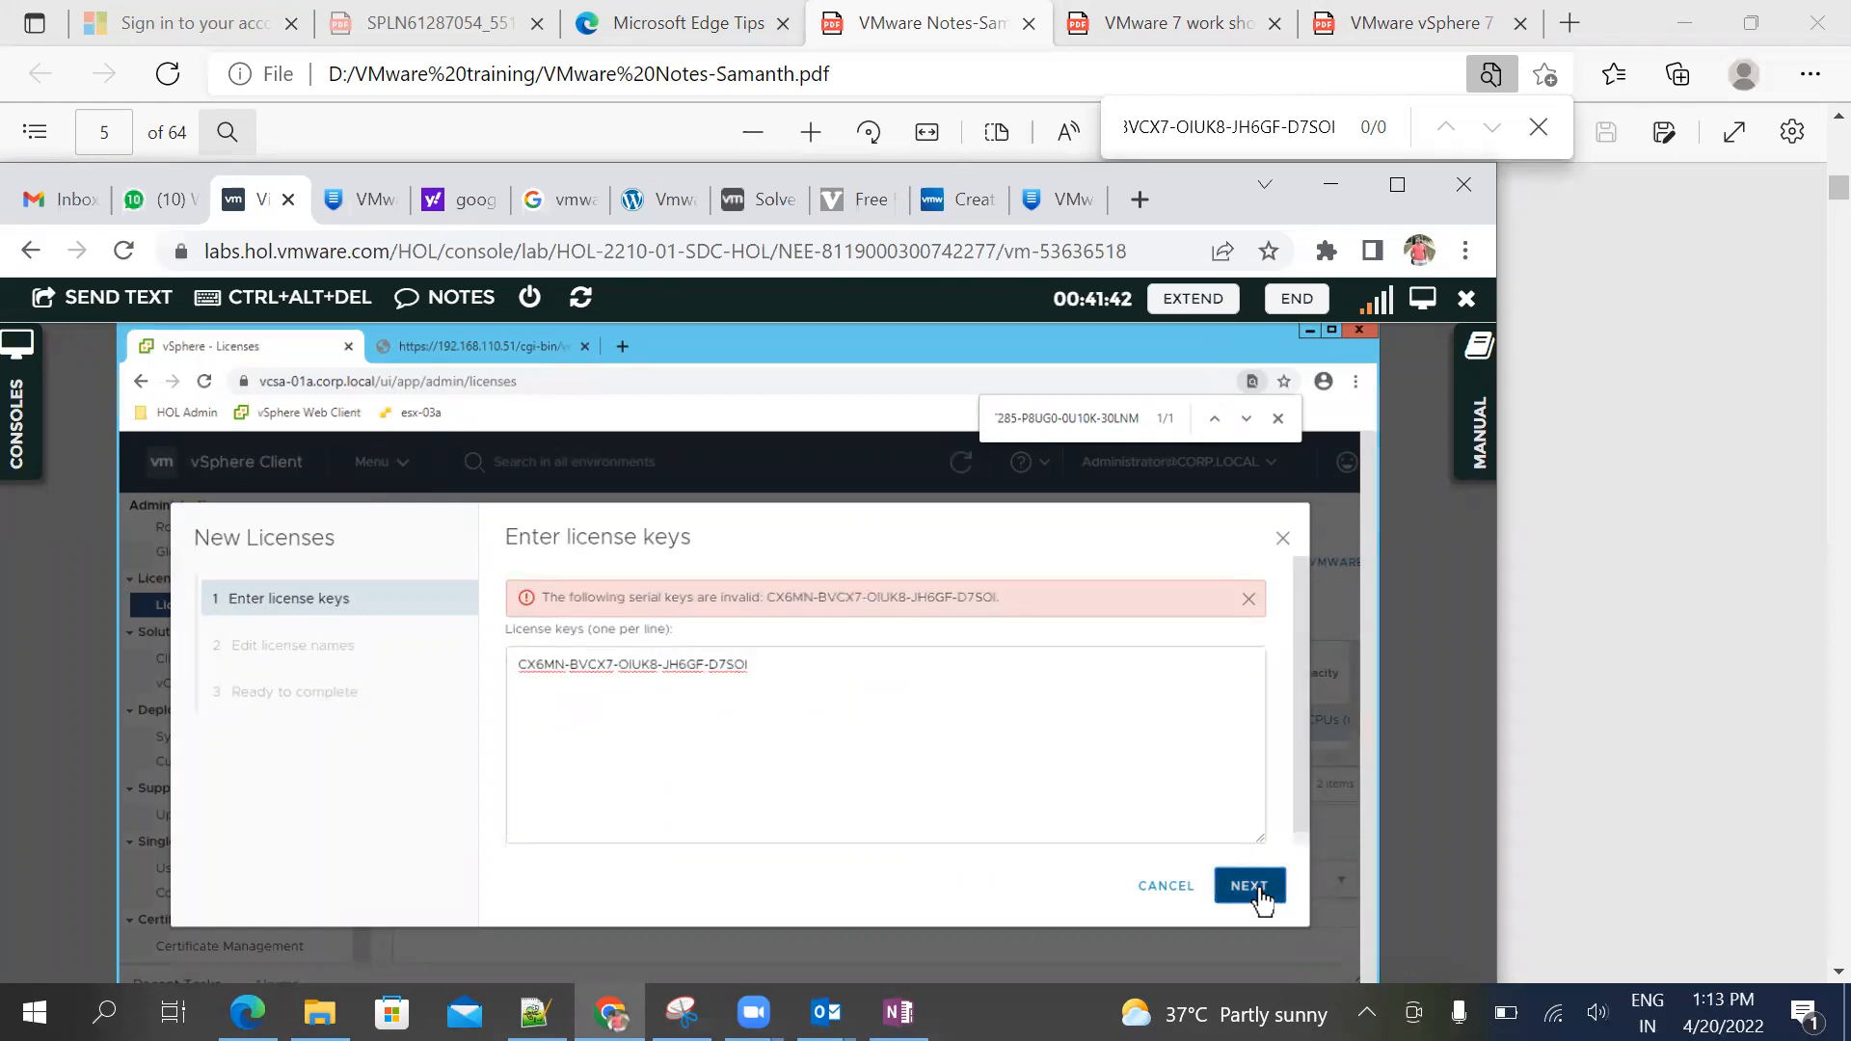
mouse_move(1167, 895)
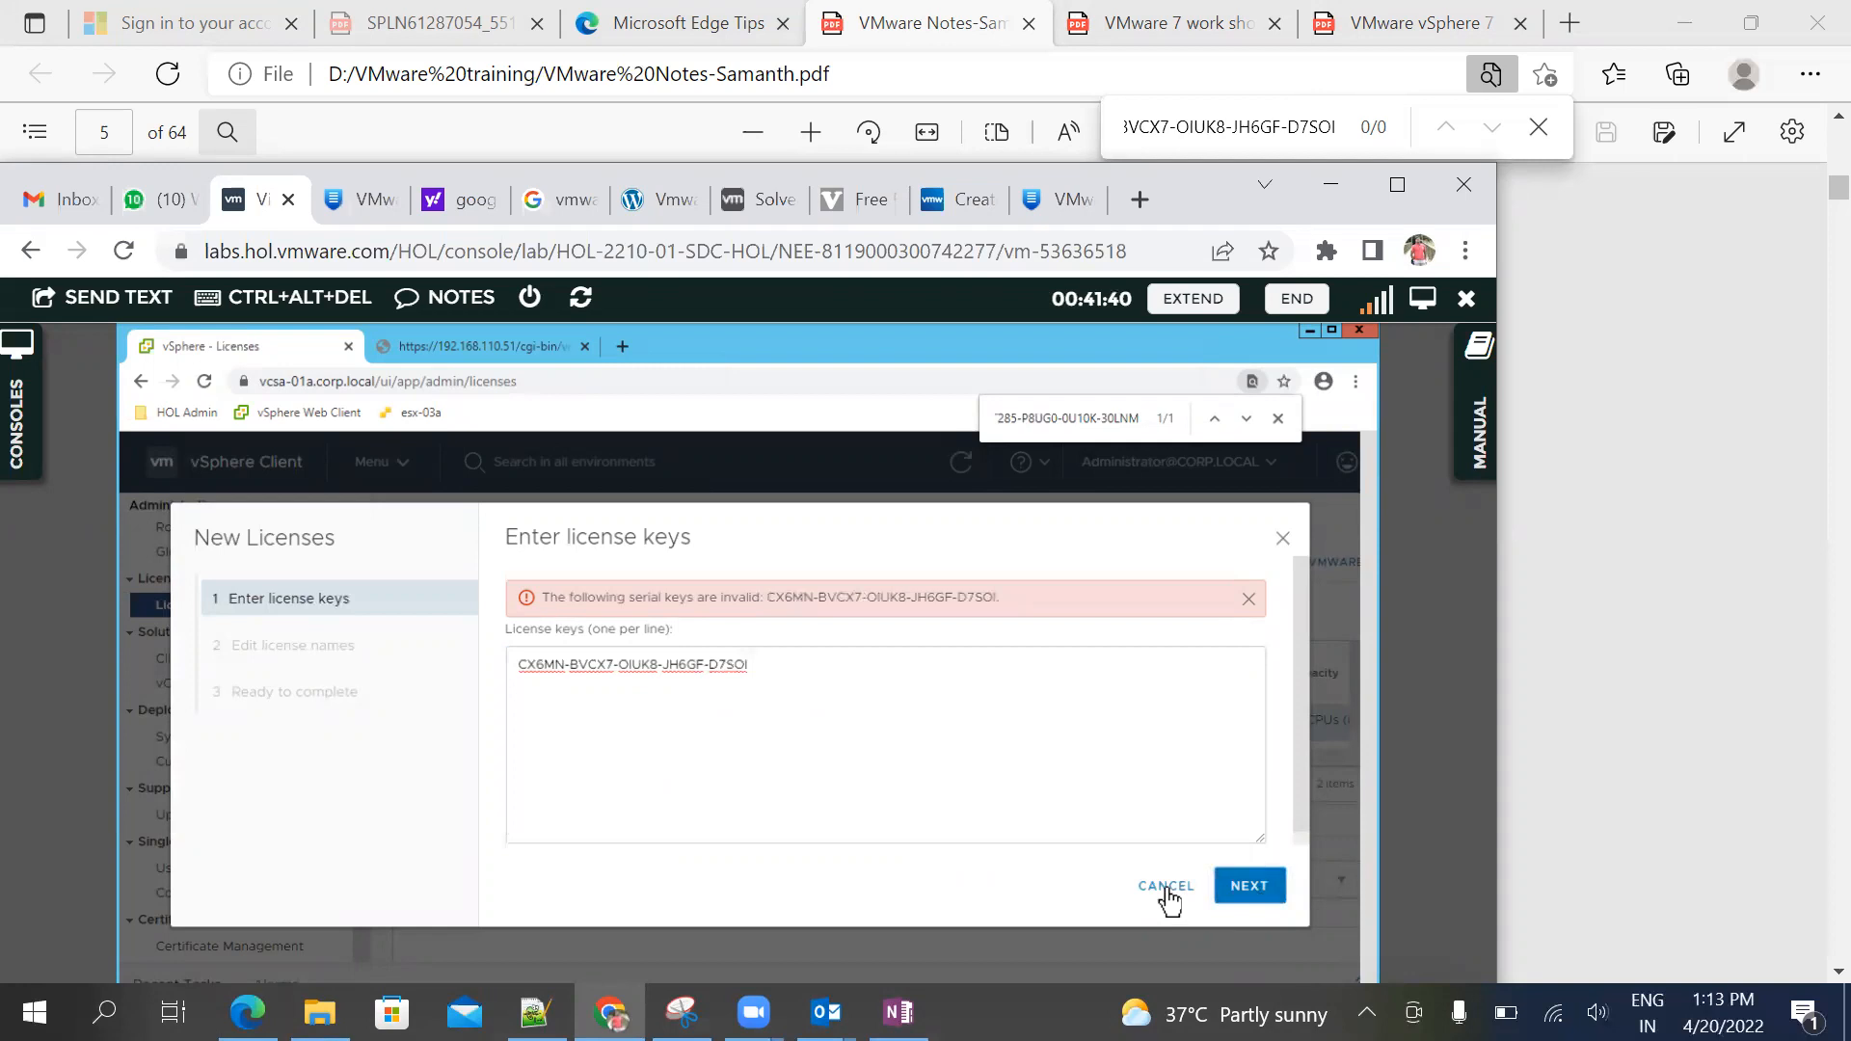
mouse_move(656, 692)
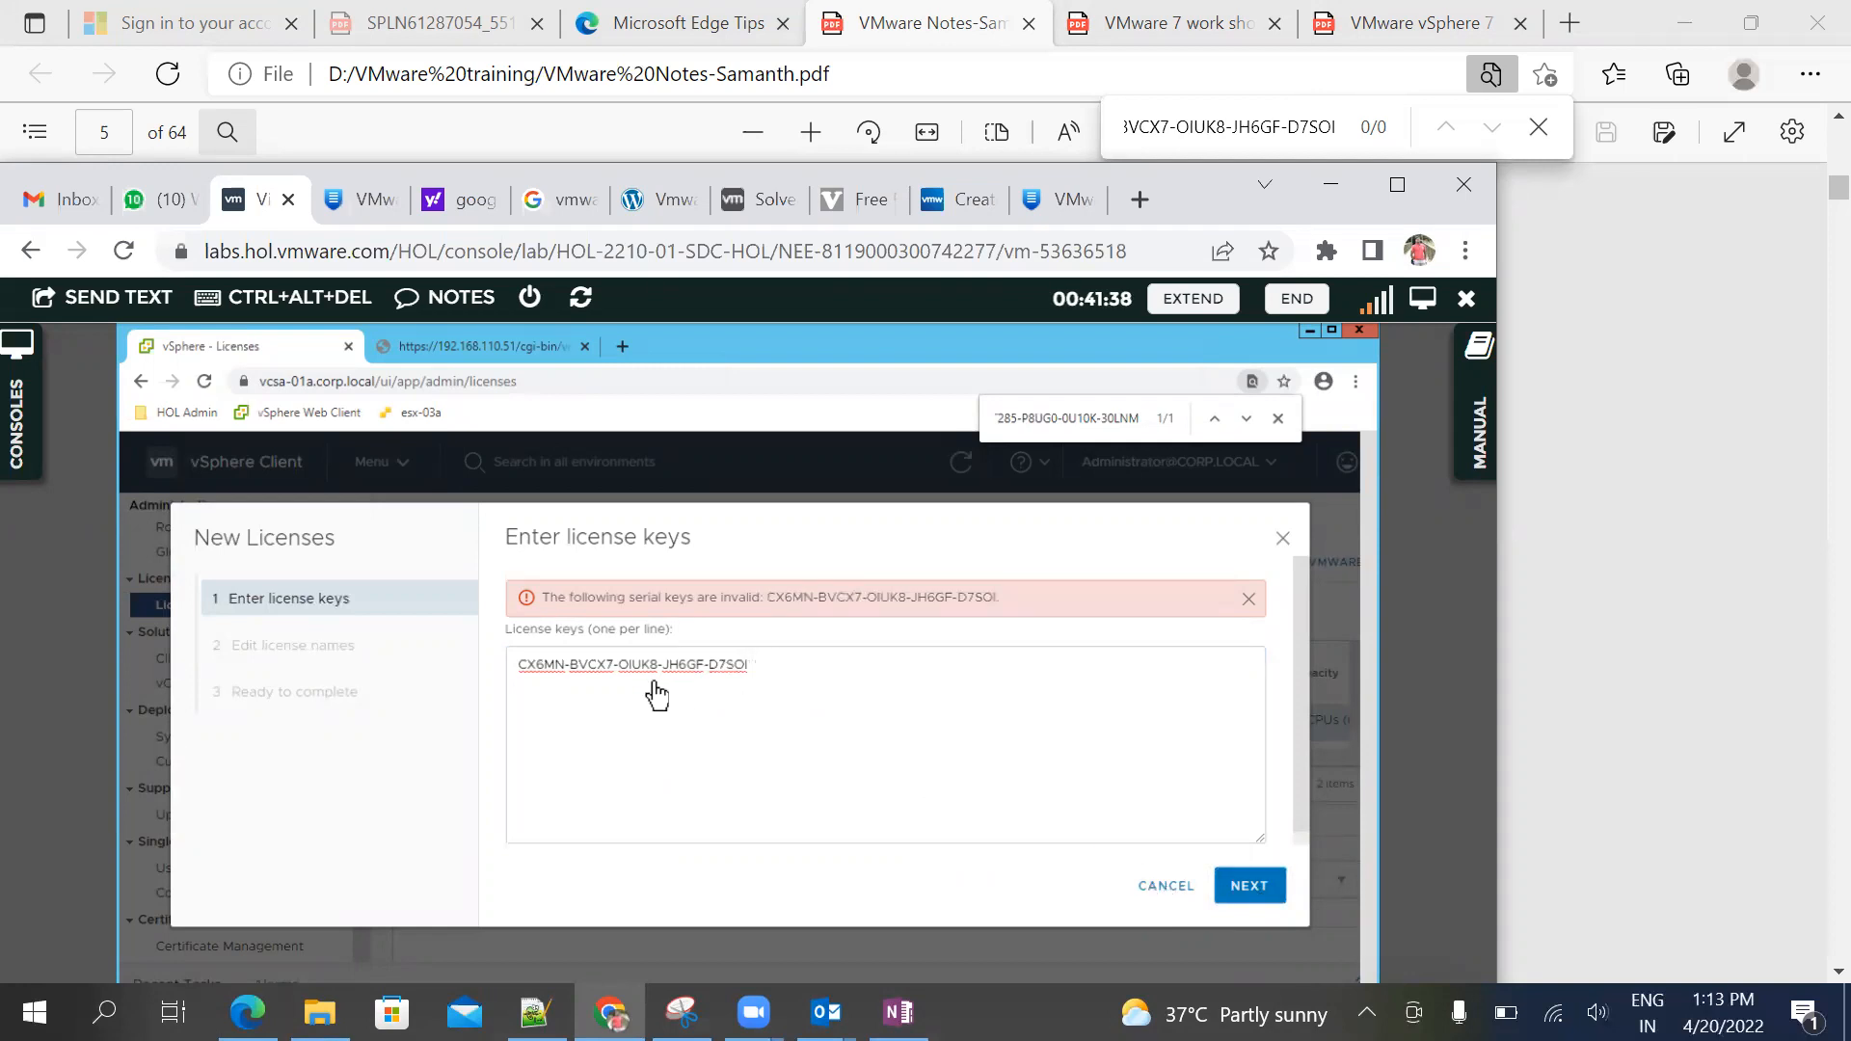
mouse_move(1250, 885)
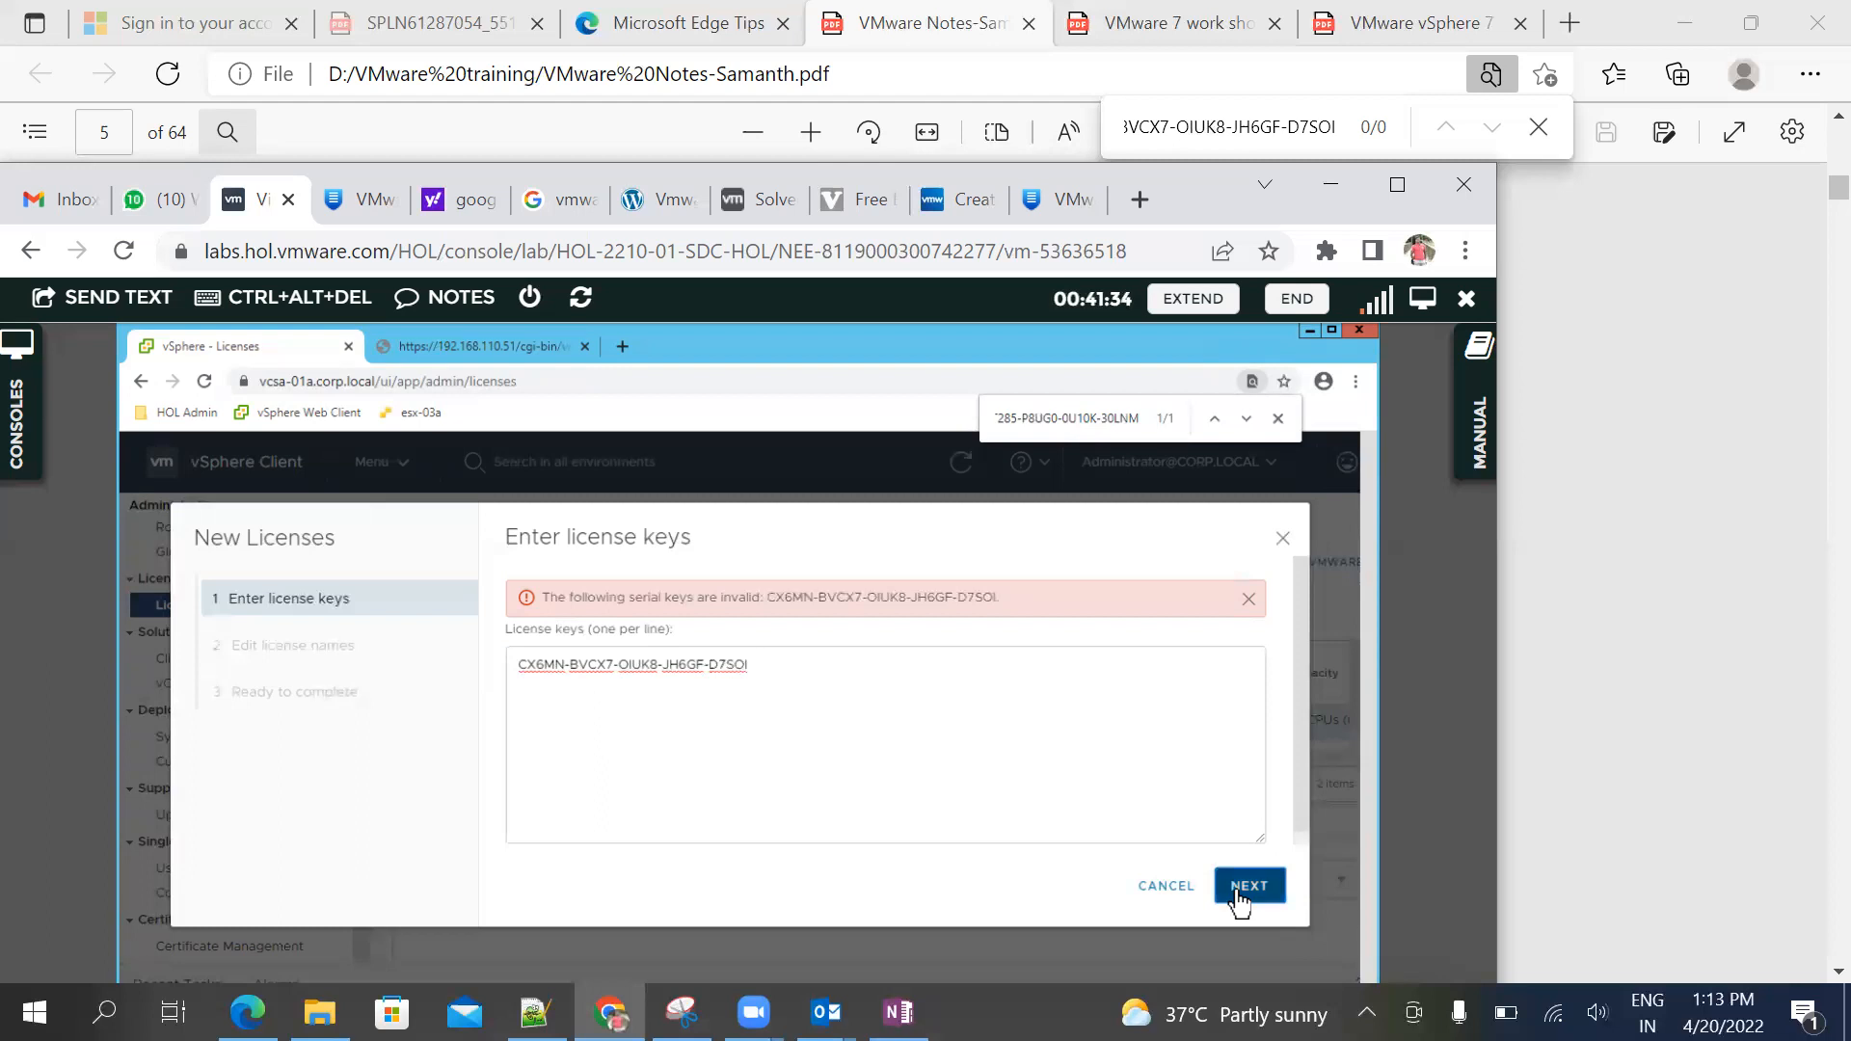
mouse_move(1167, 896)
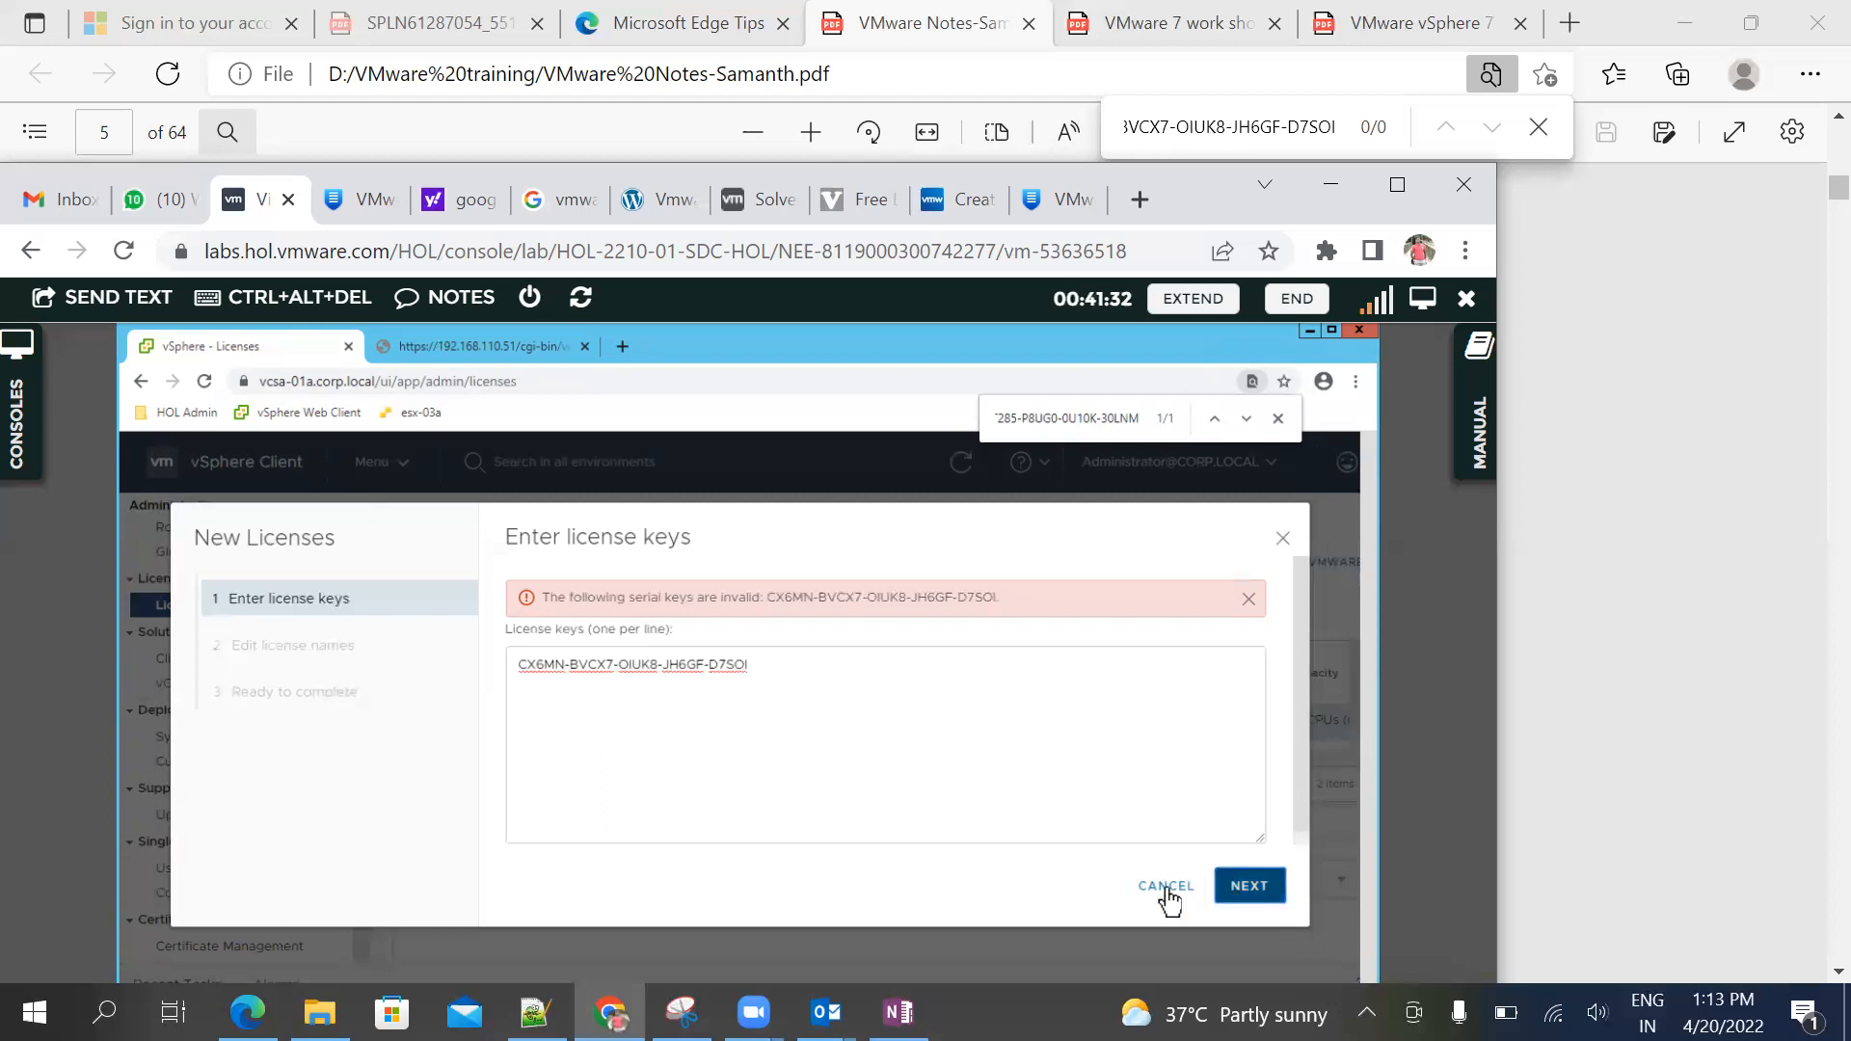
Step: Cancel the New Licenses dialog and select the vCenter Server 7 Standard license in the list
left_click(1162, 885)
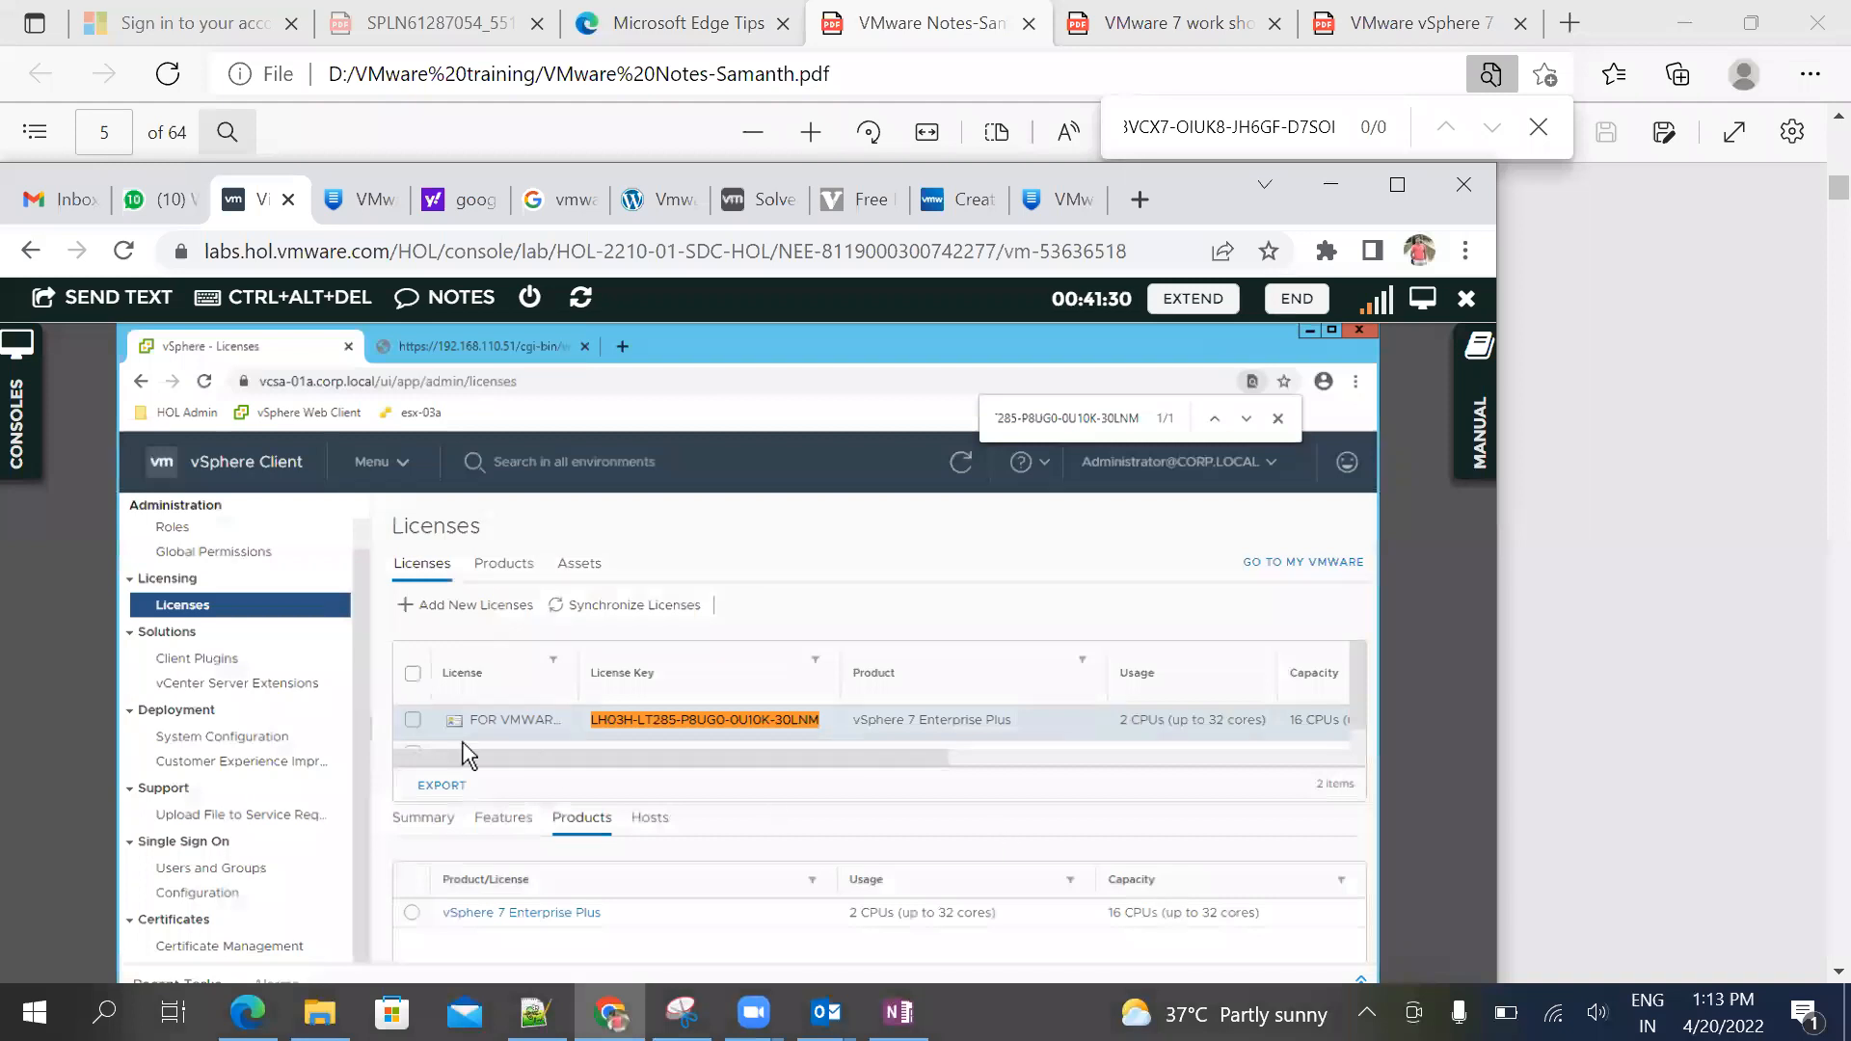
mouse_move(536, 744)
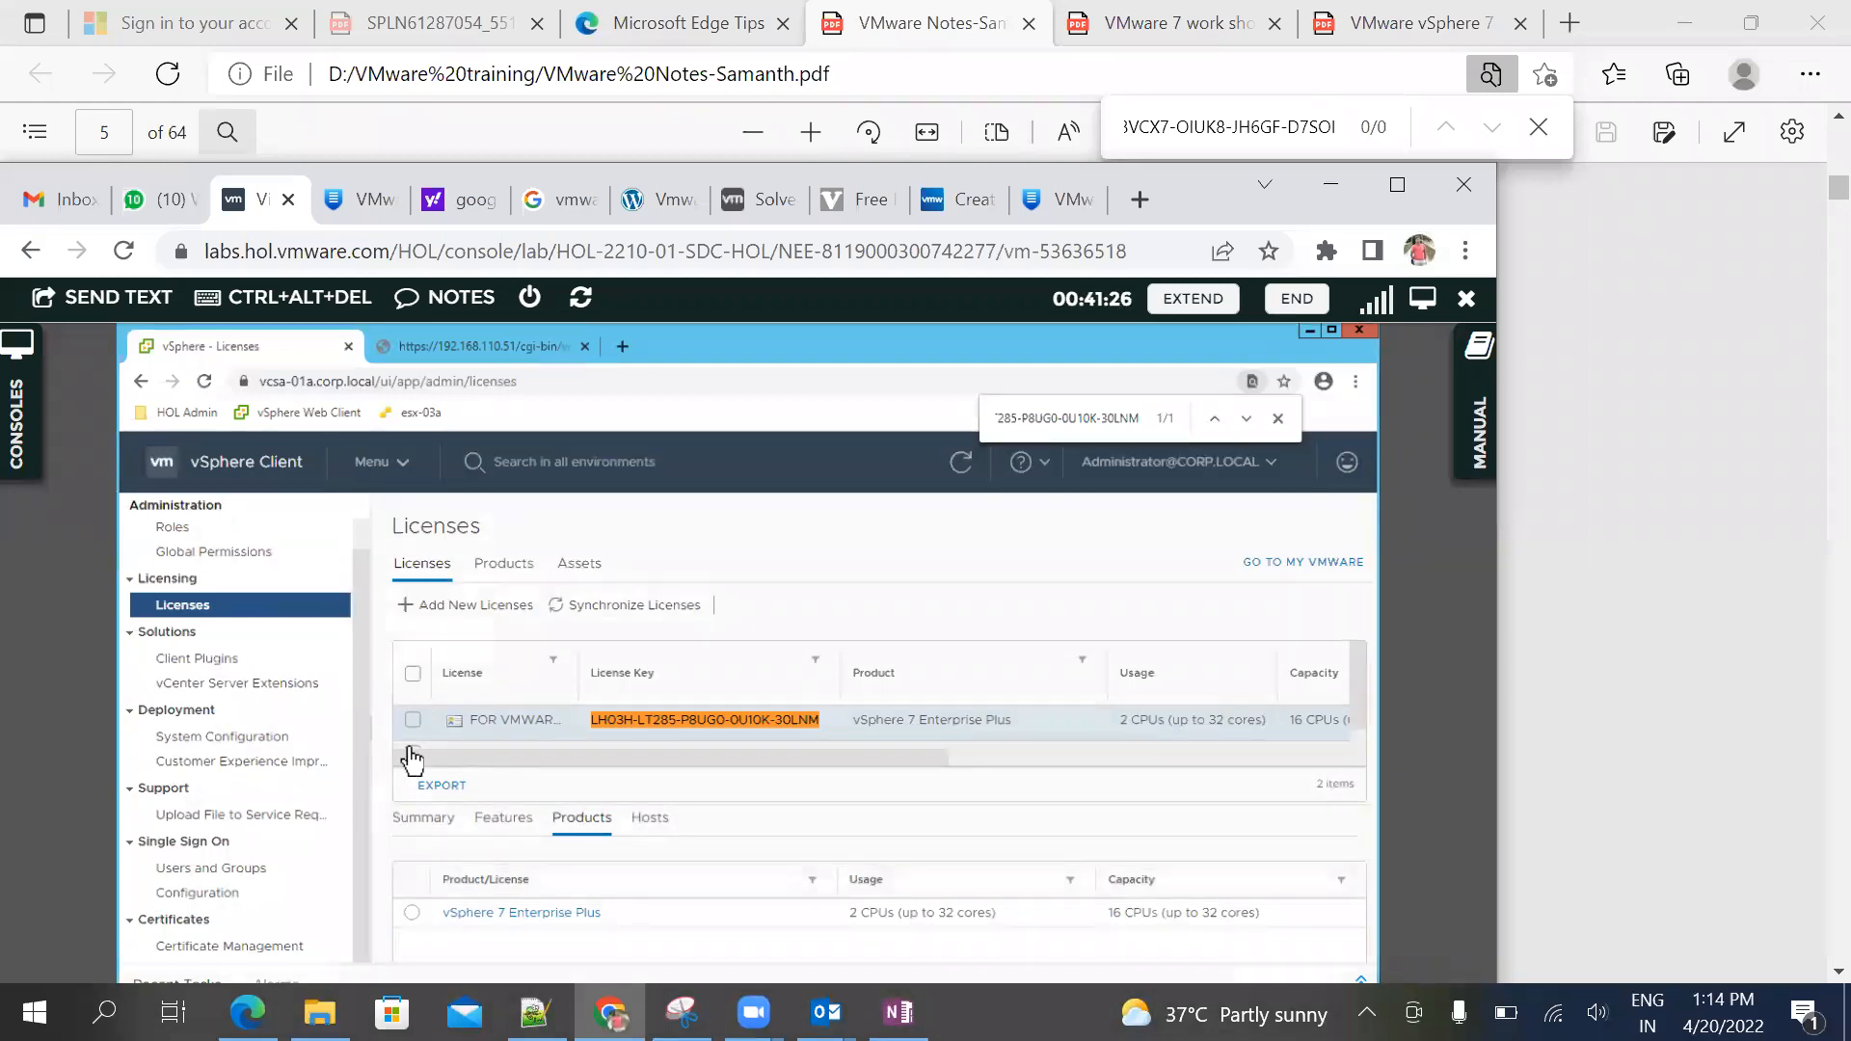
left_click(413, 729)
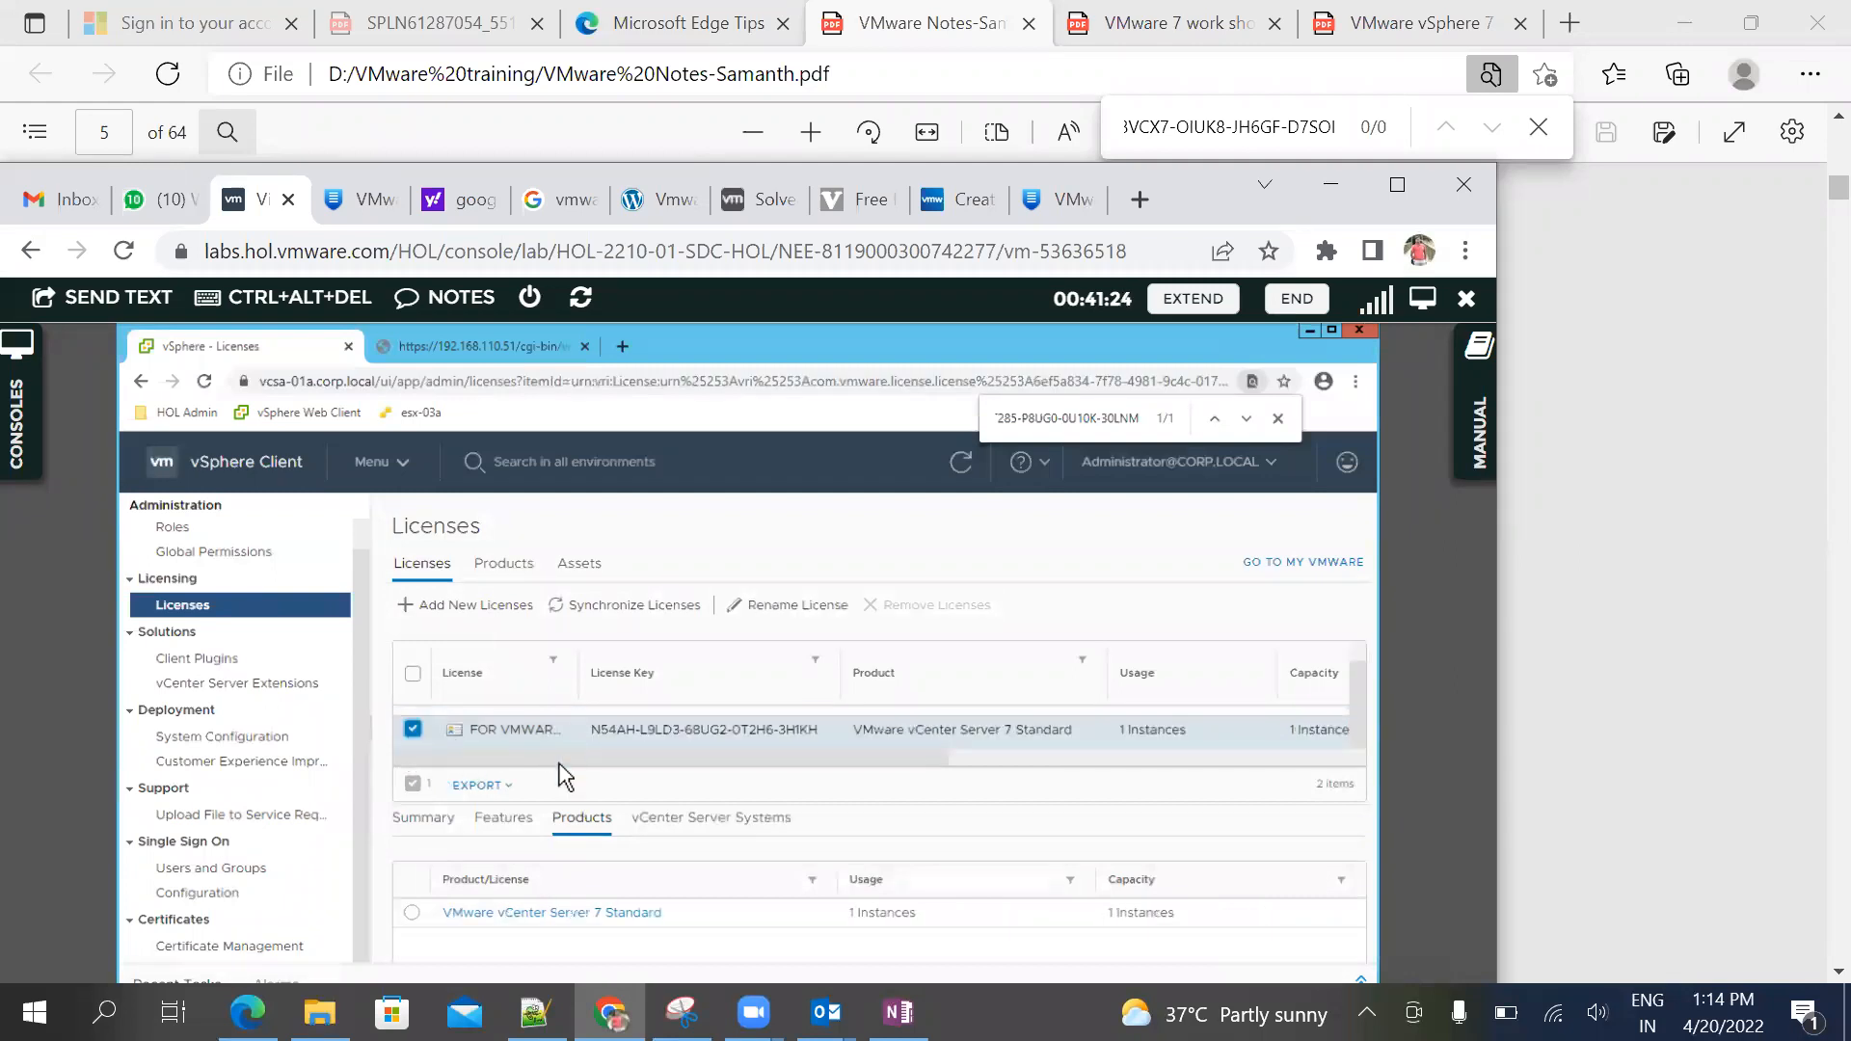
mouse_move(647, 723)
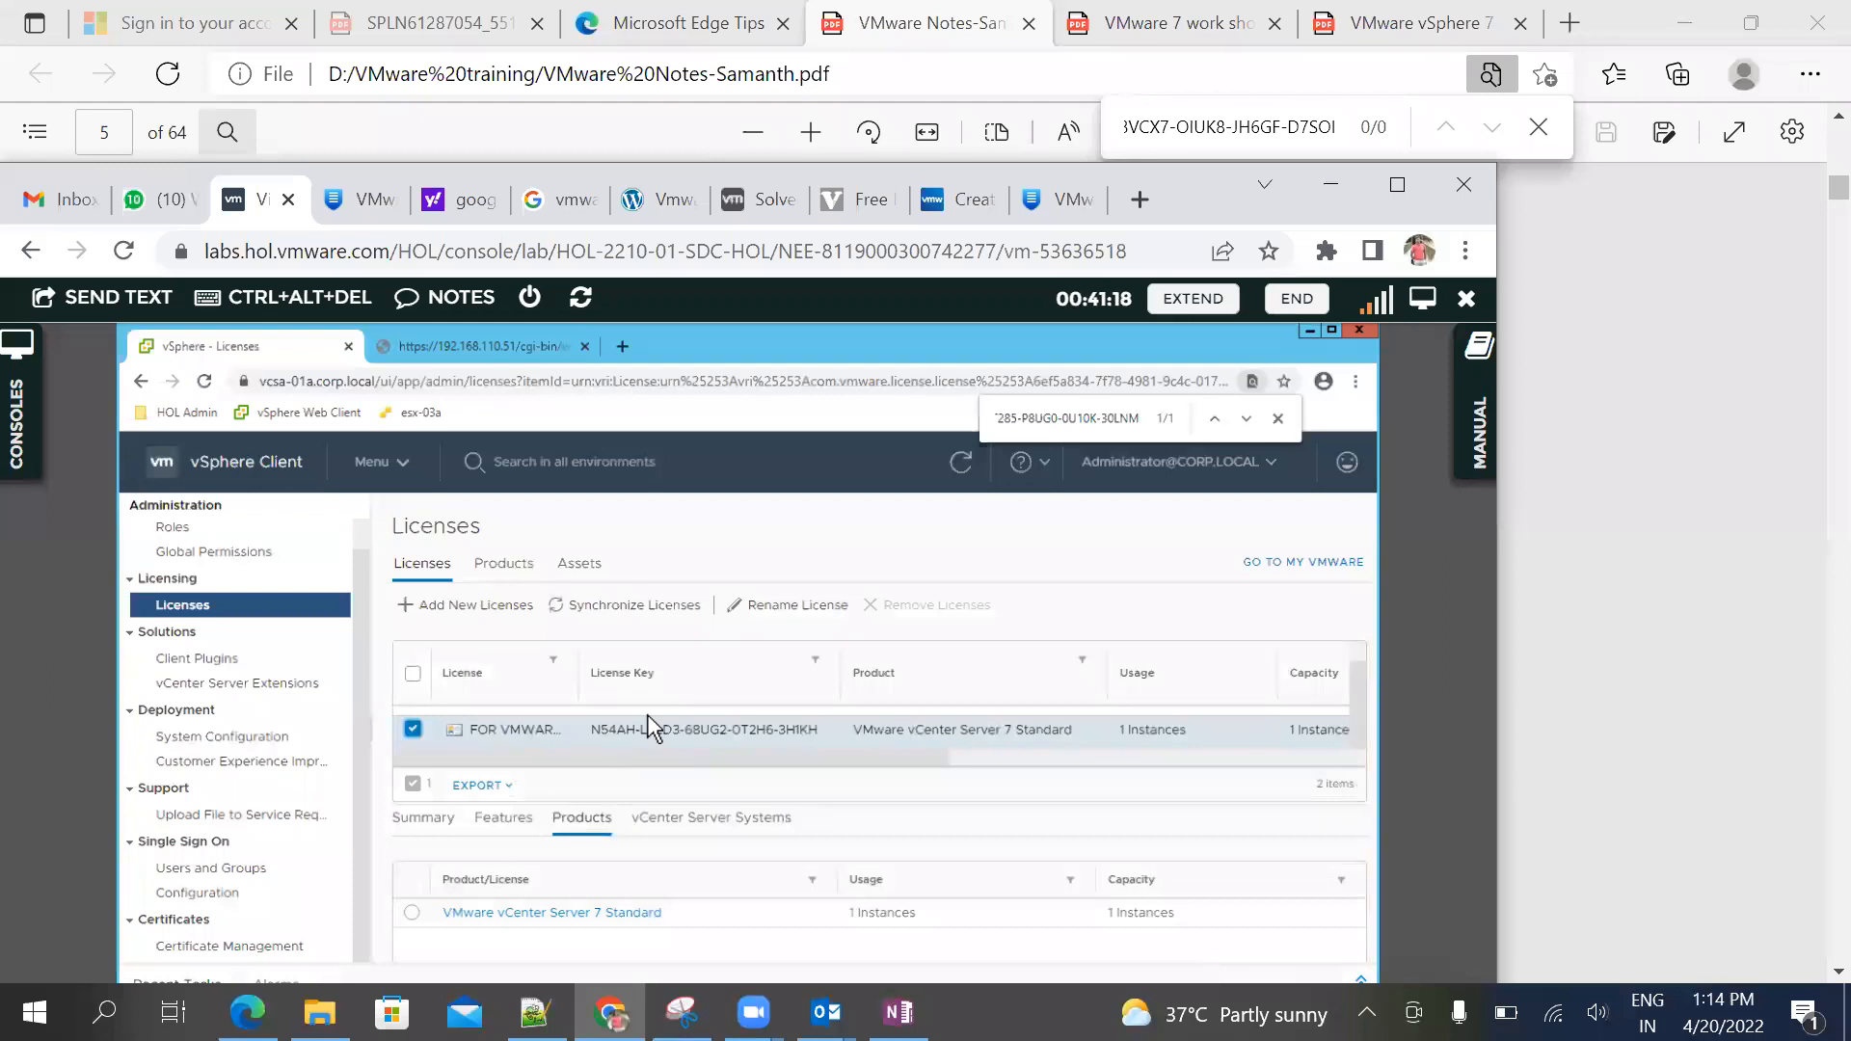
mouse_move(461, 574)
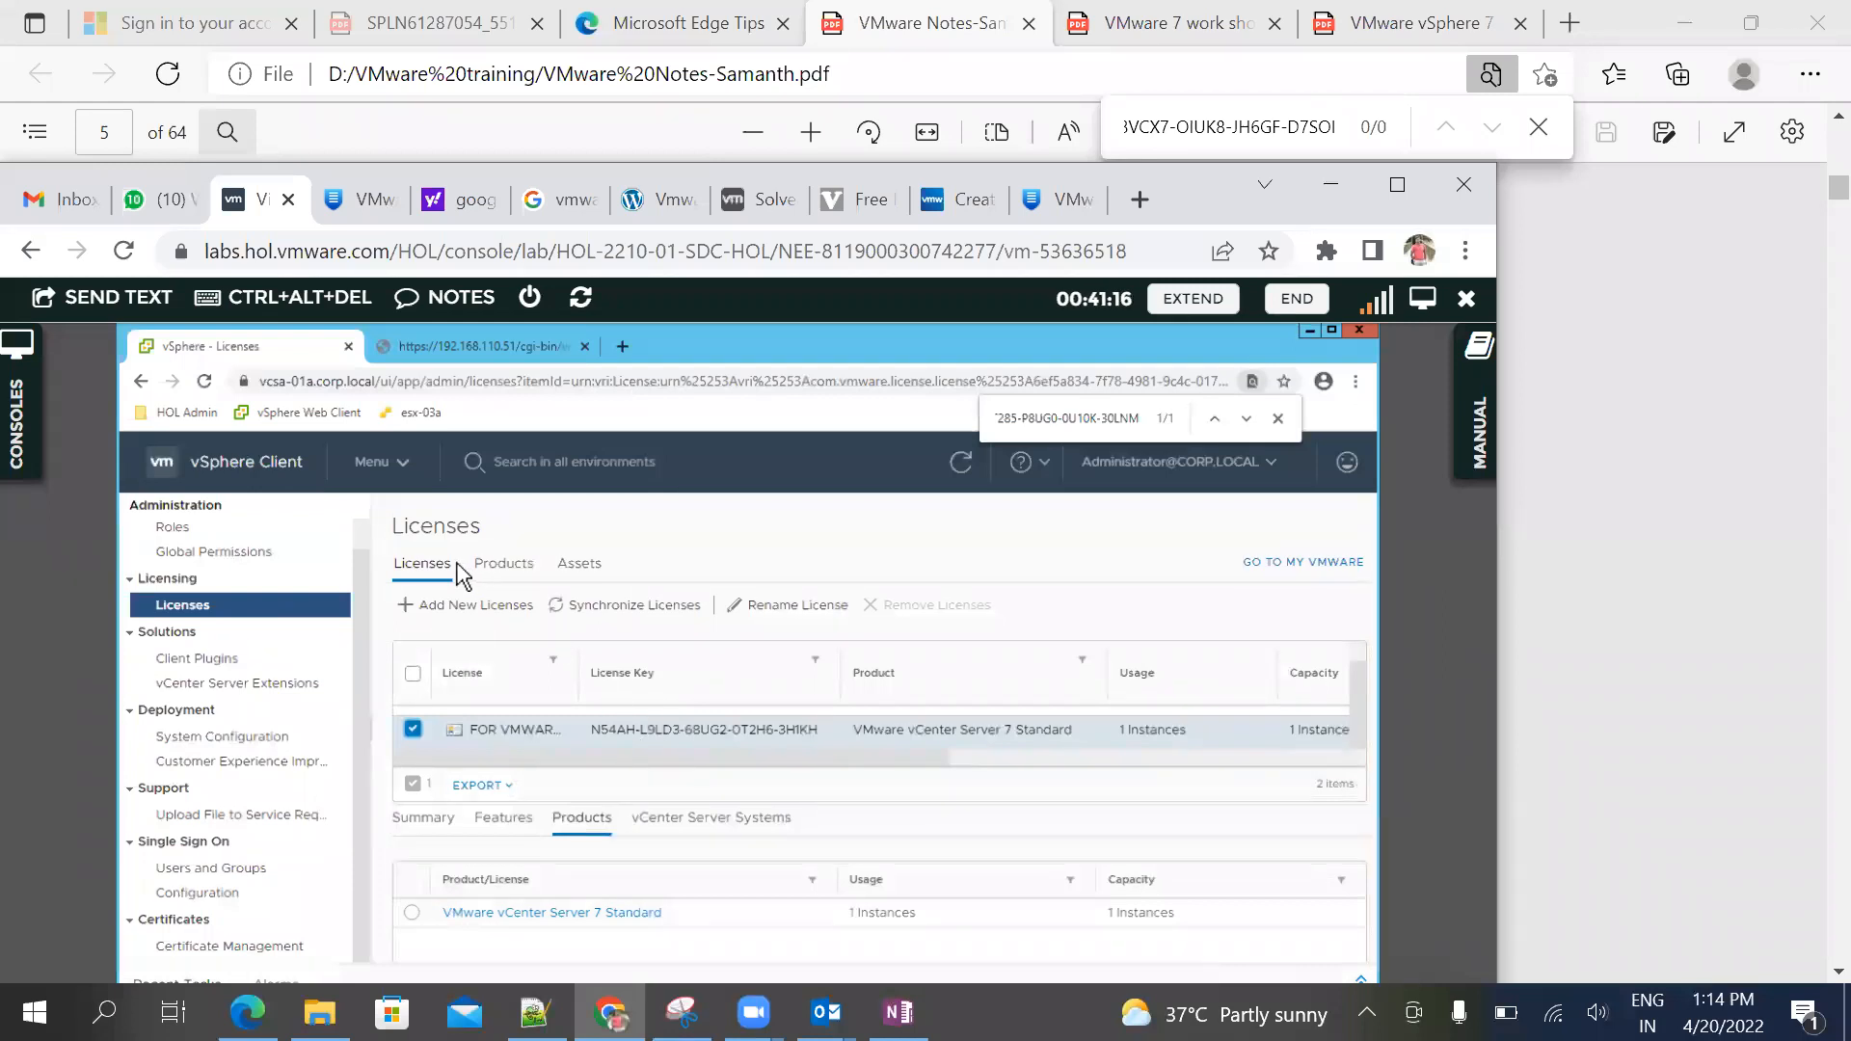
mouse_move(474, 603)
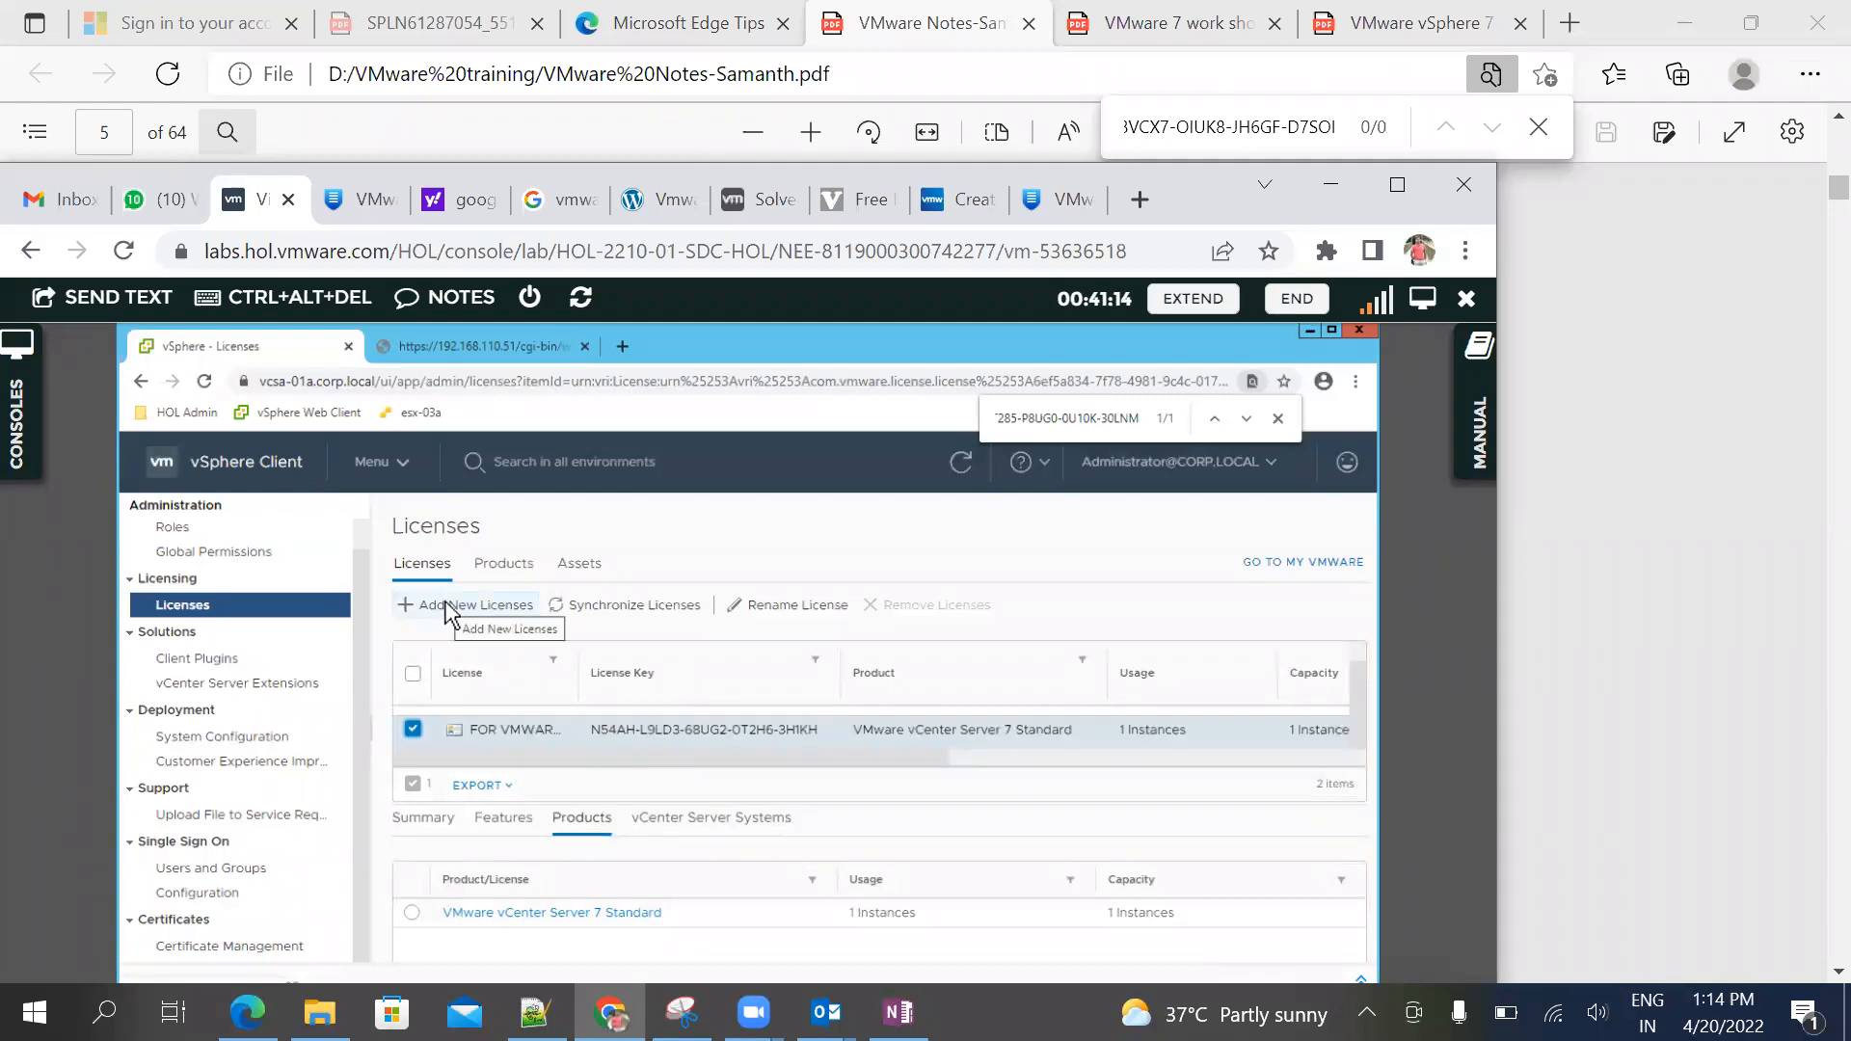
left_click(472, 604)
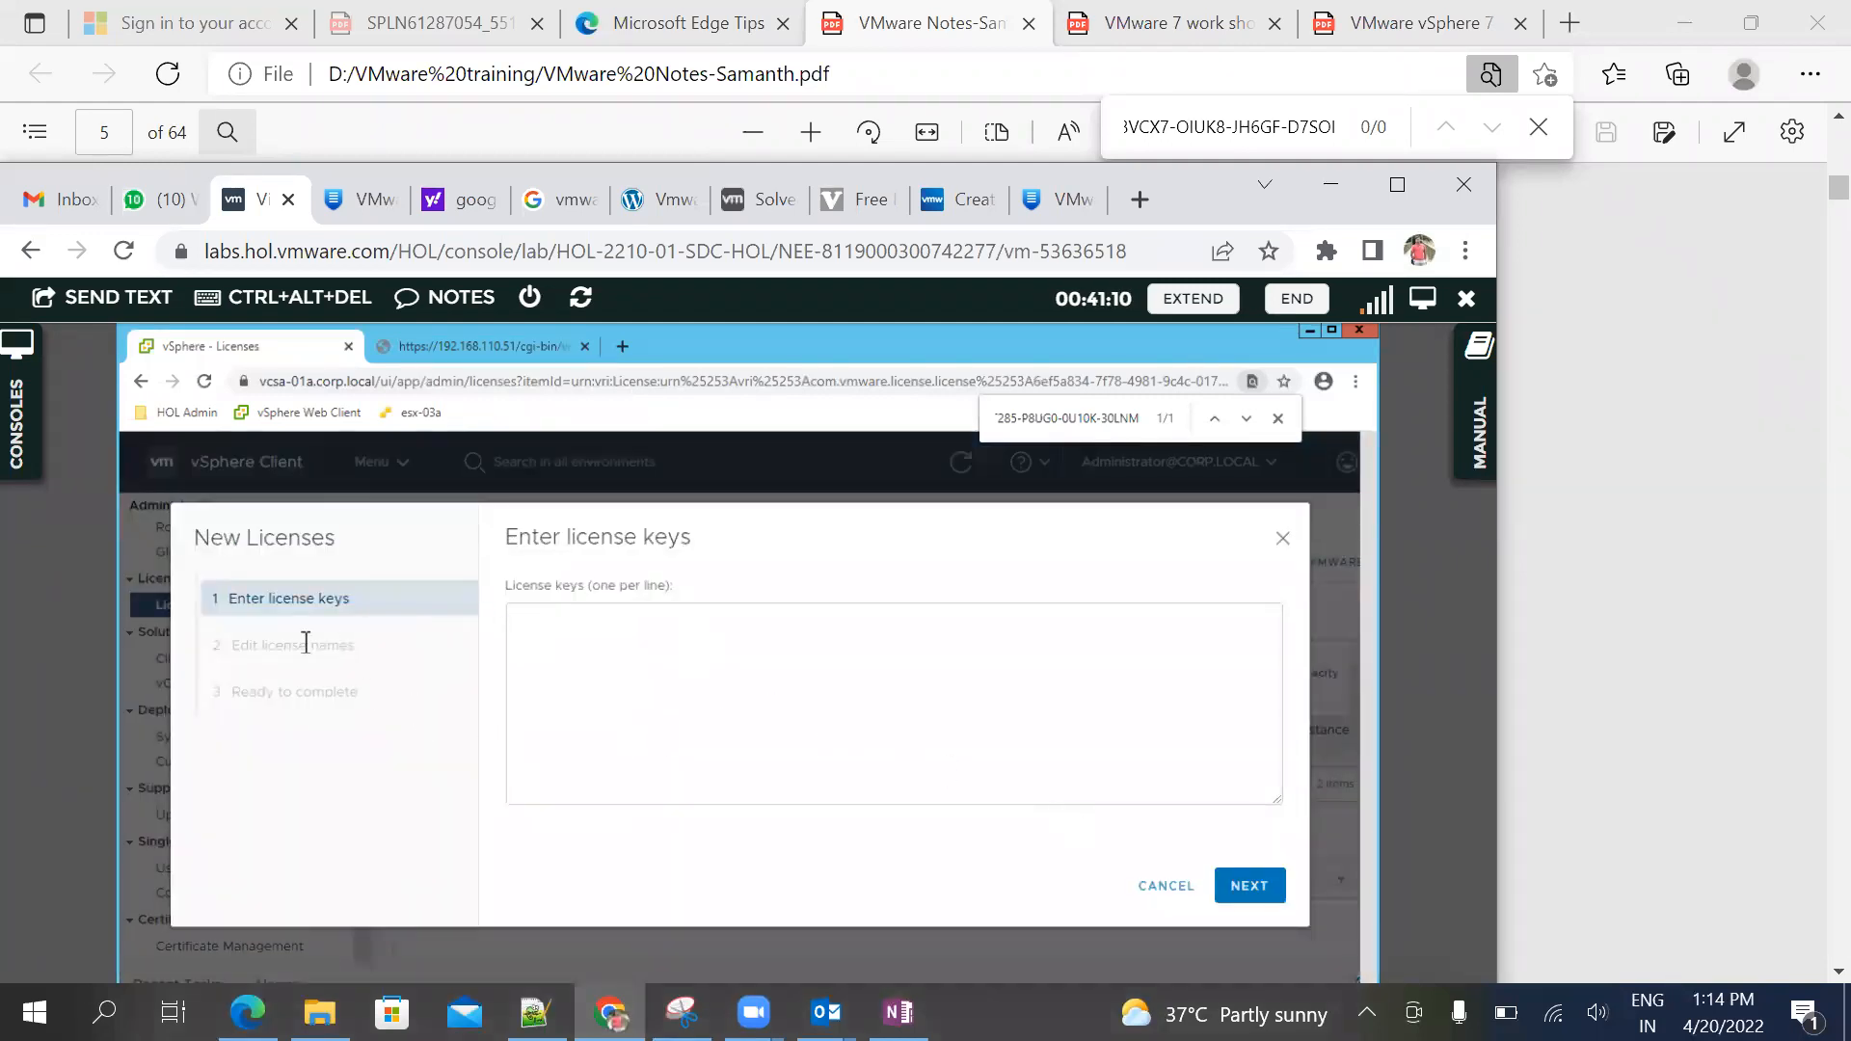
mouse_move(373, 673)
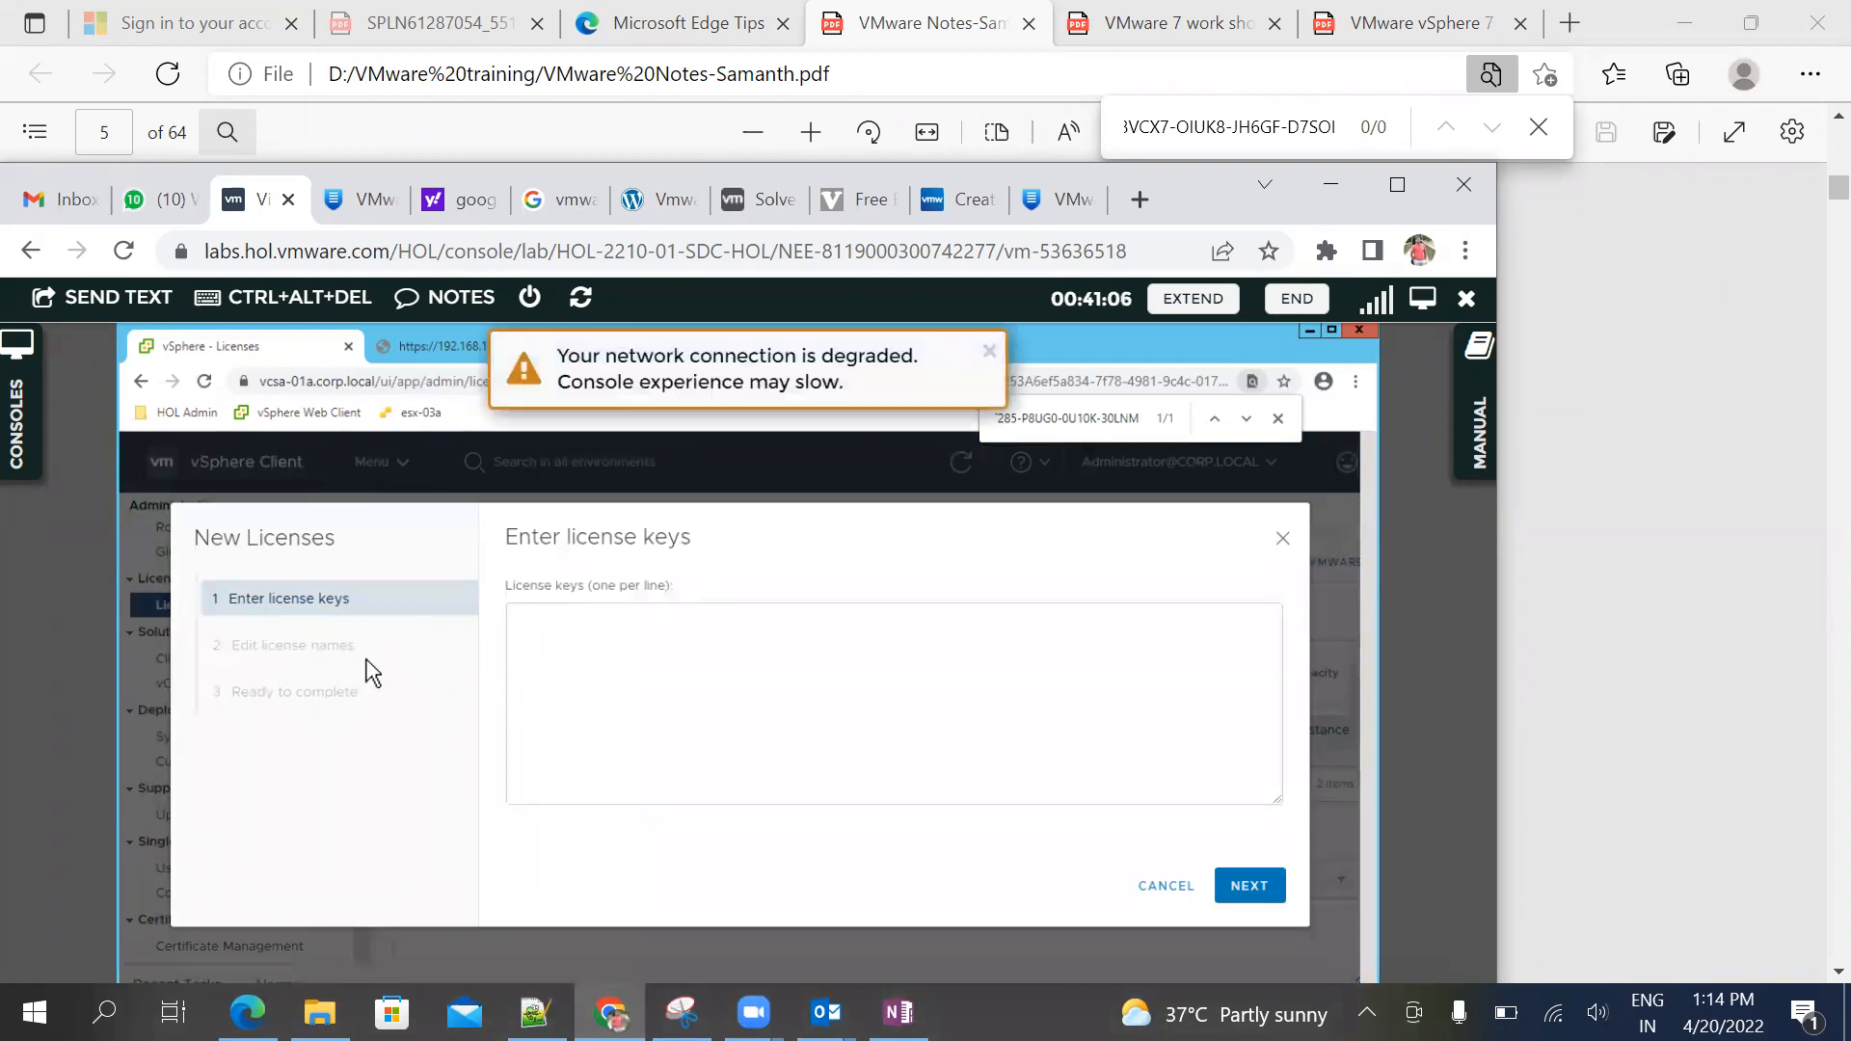
mouse_move(385, 733)
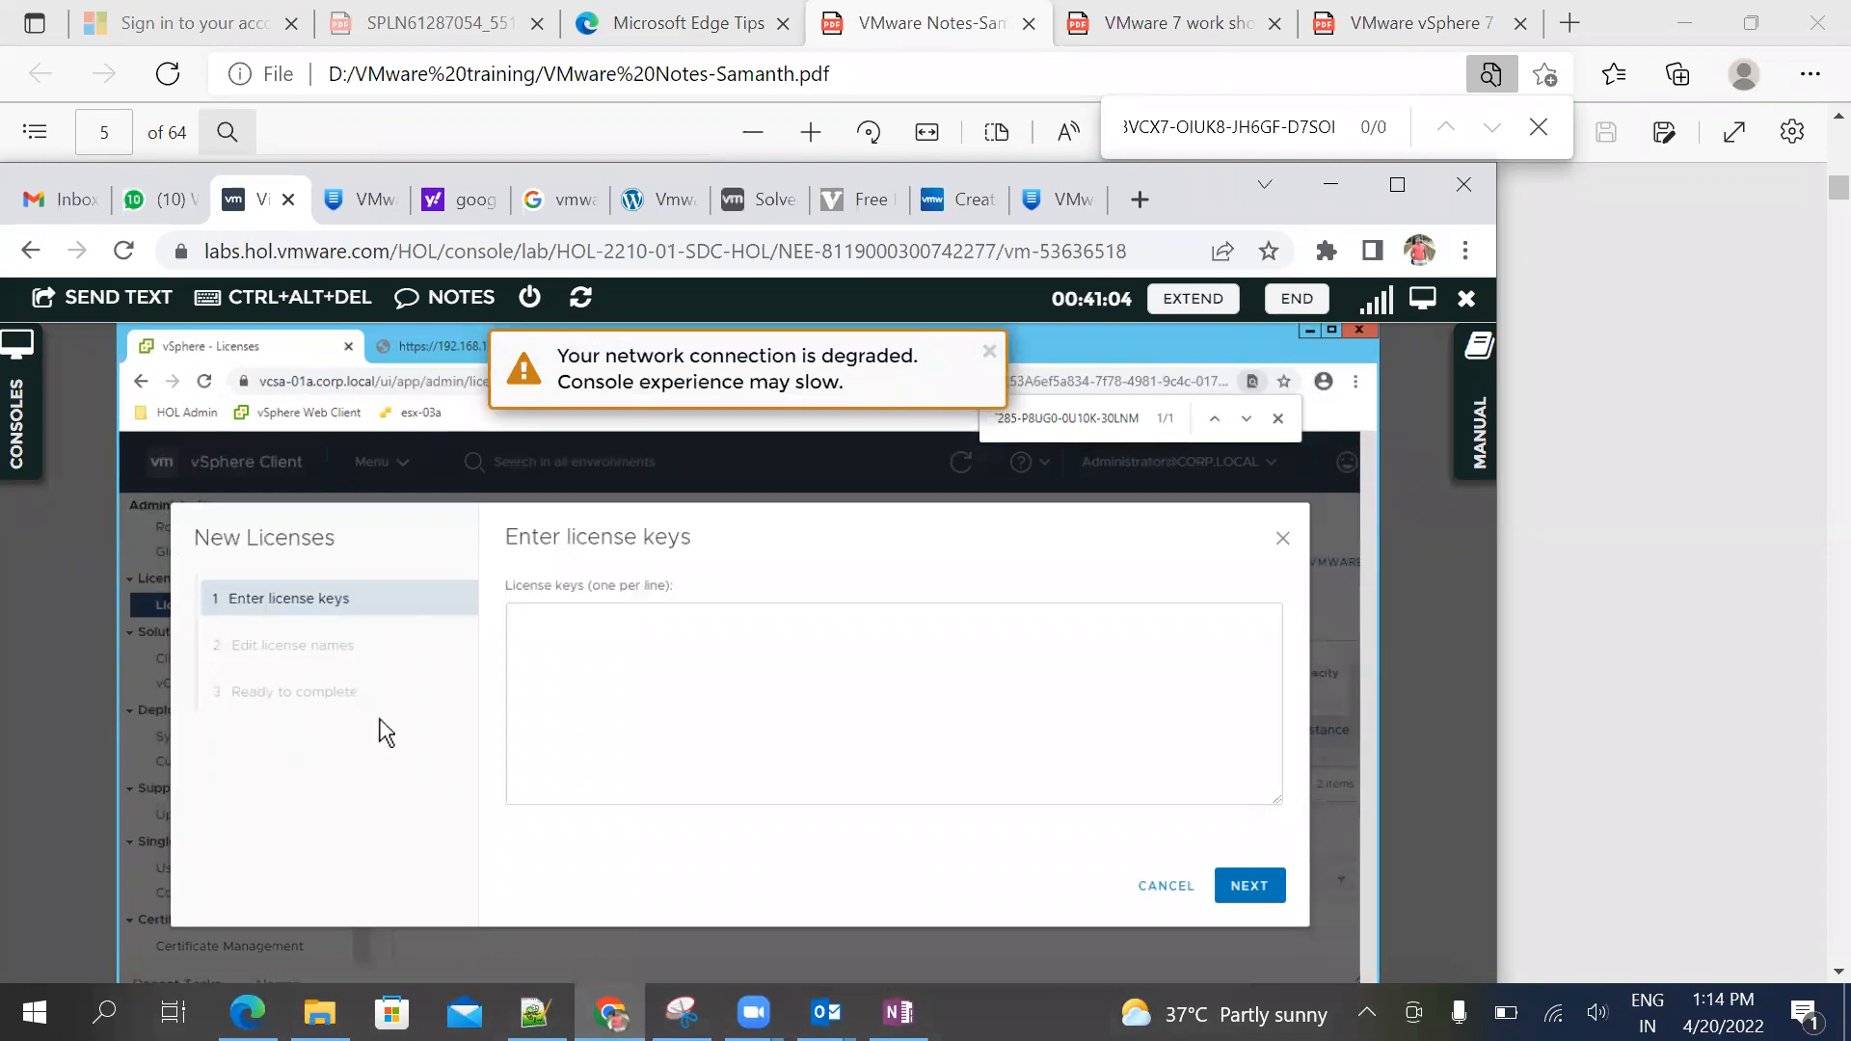
mouse_move(1168, 888)
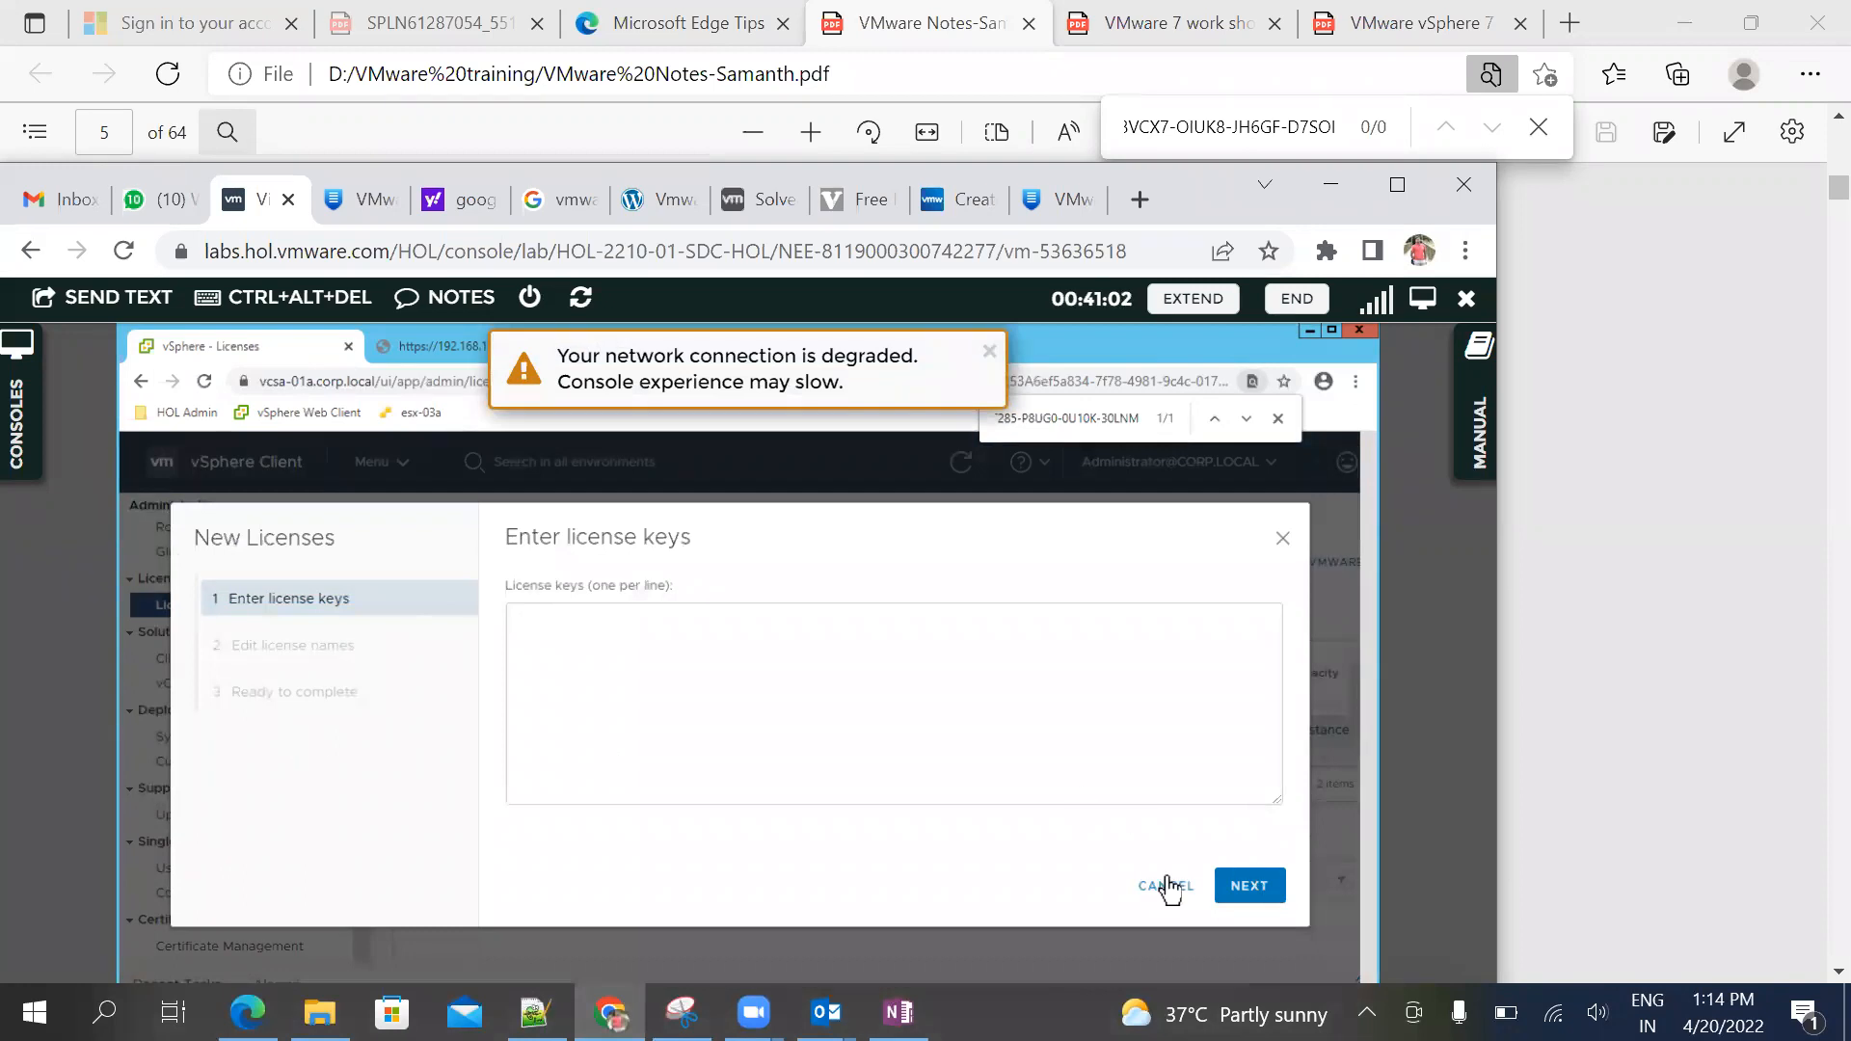
Step: Cancel the New Licenses wizard without adding keys, keeping vCenter Server 7 Standard selected in the list
left_click(1163, 886)
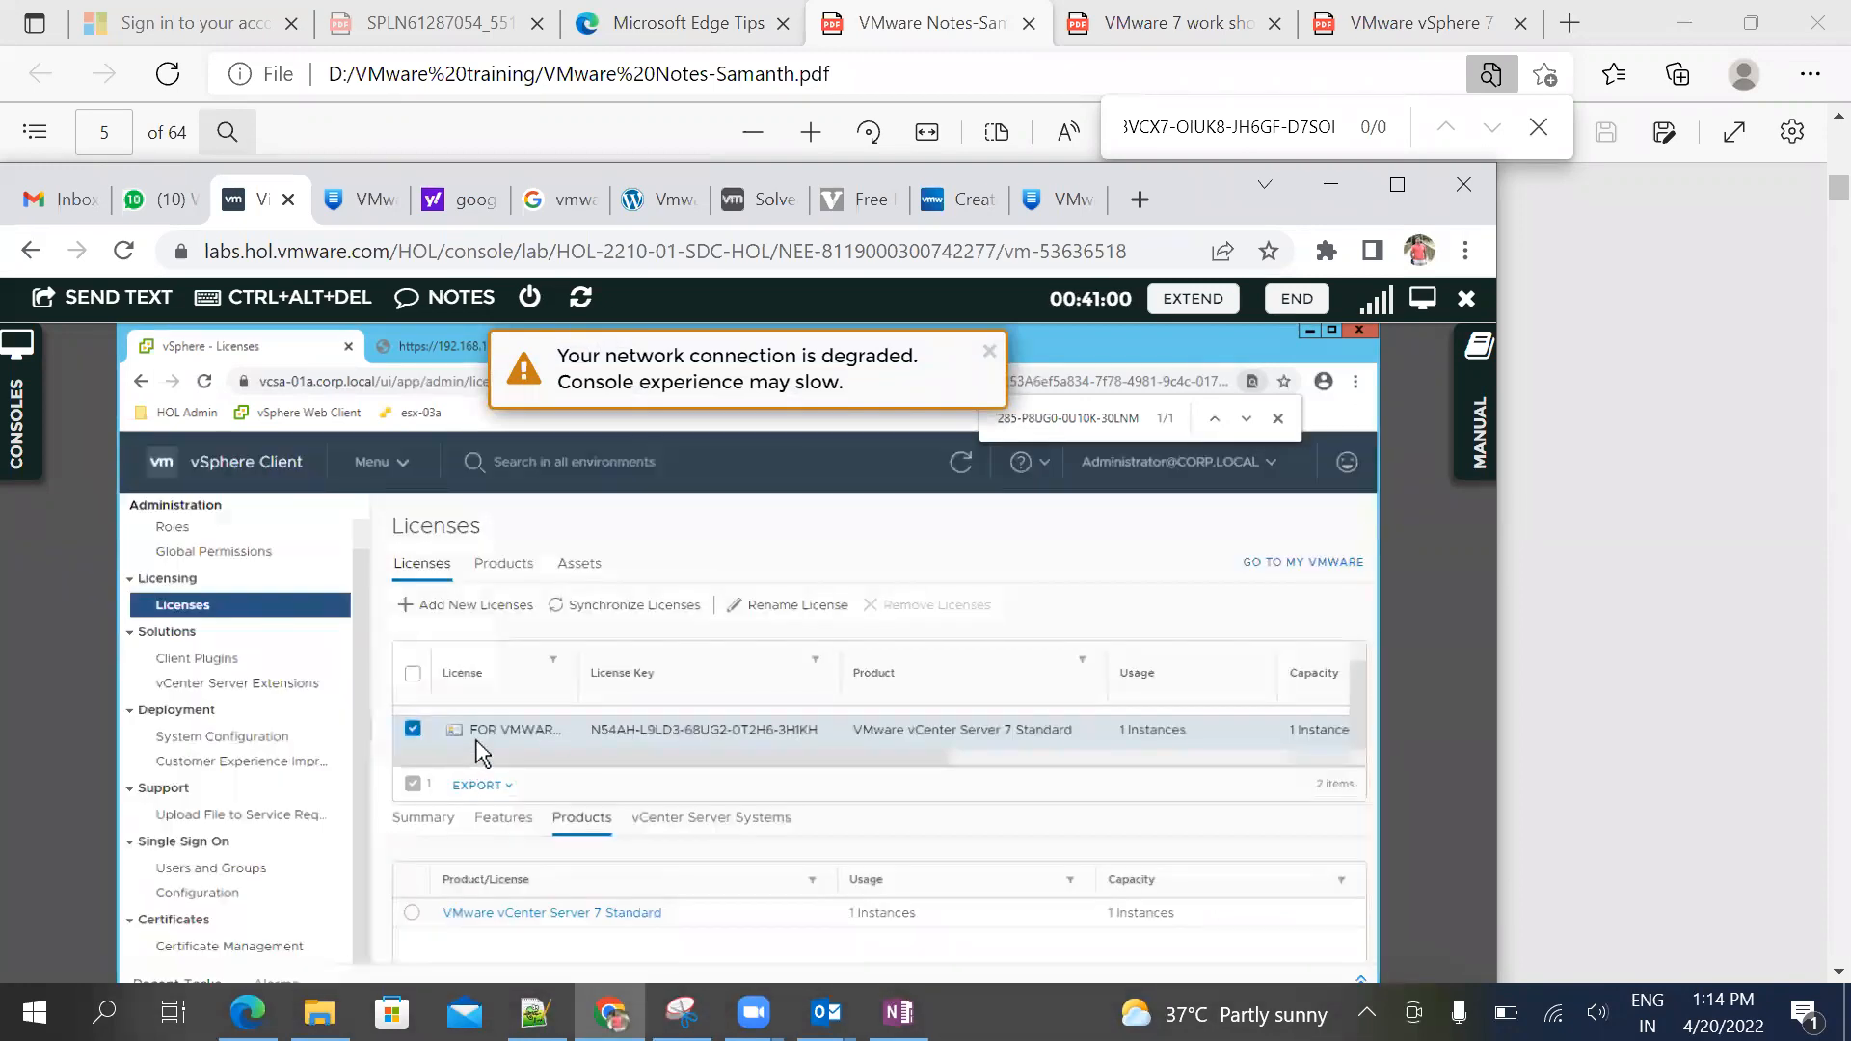
mouse_move(667, 756)
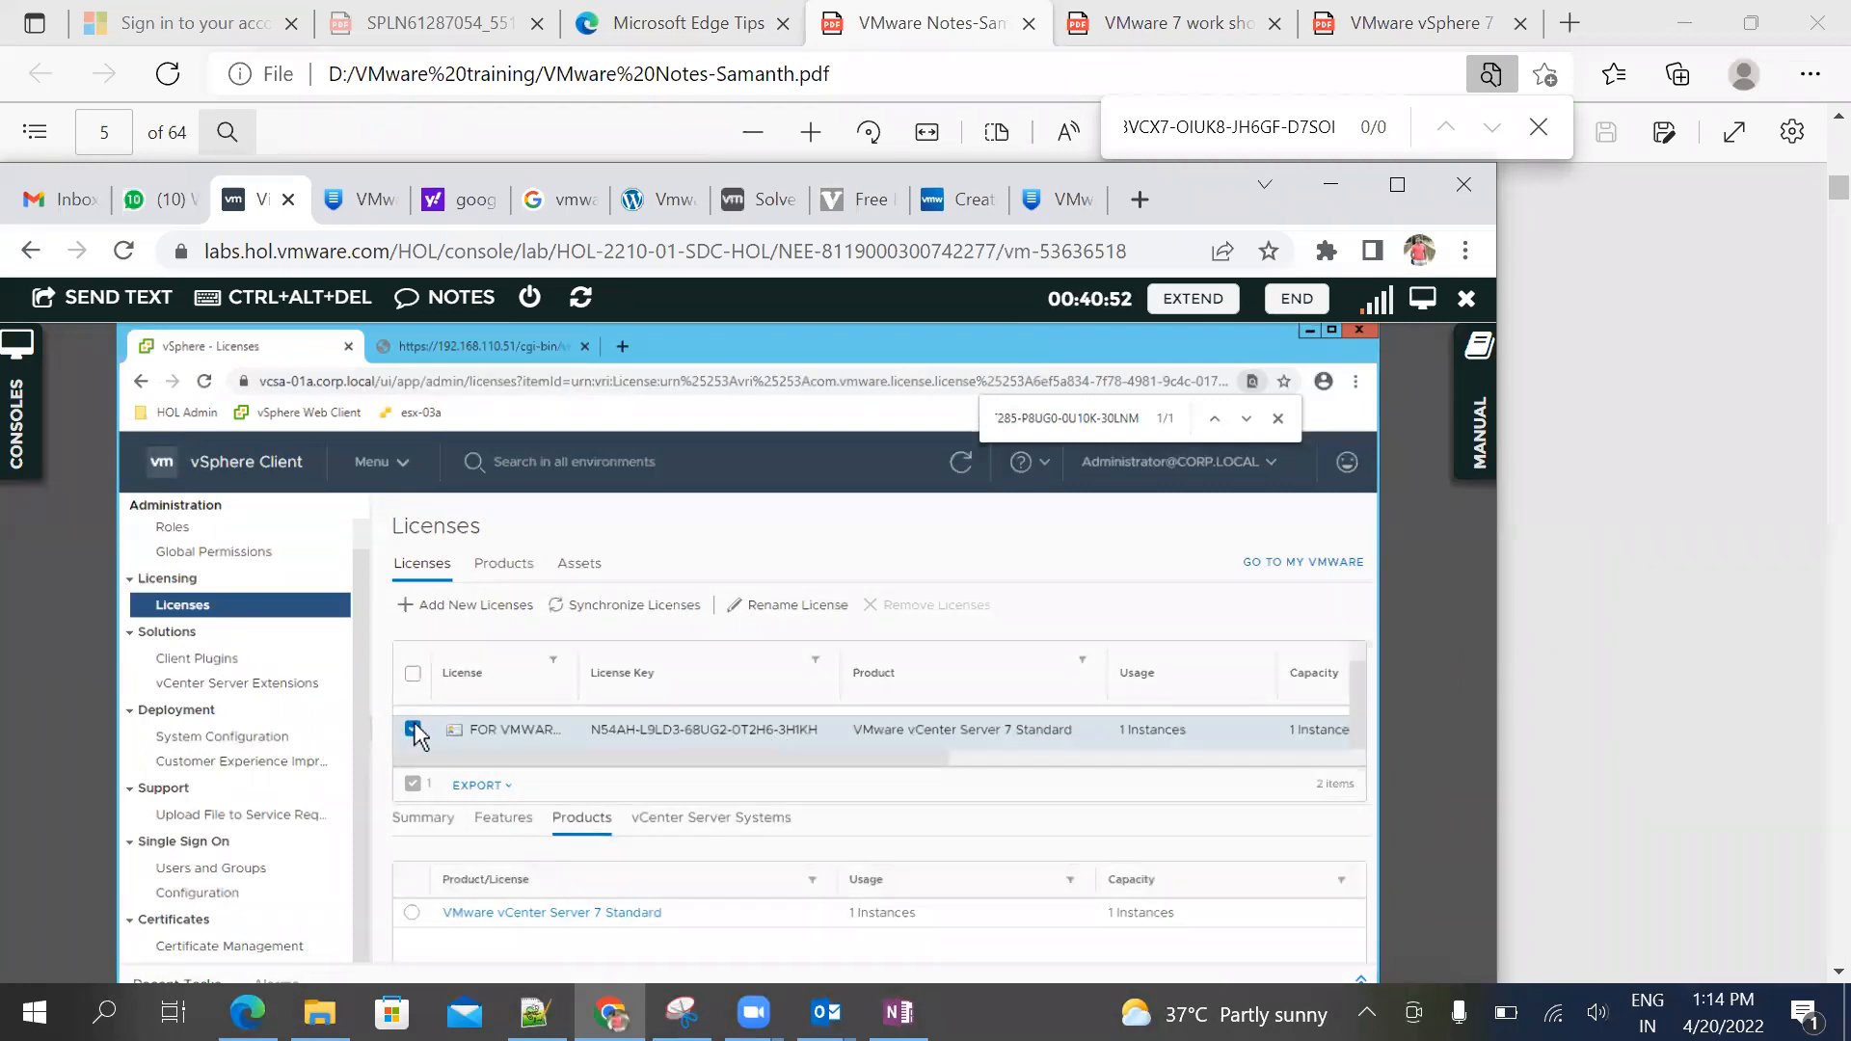
left_click(413, 729)
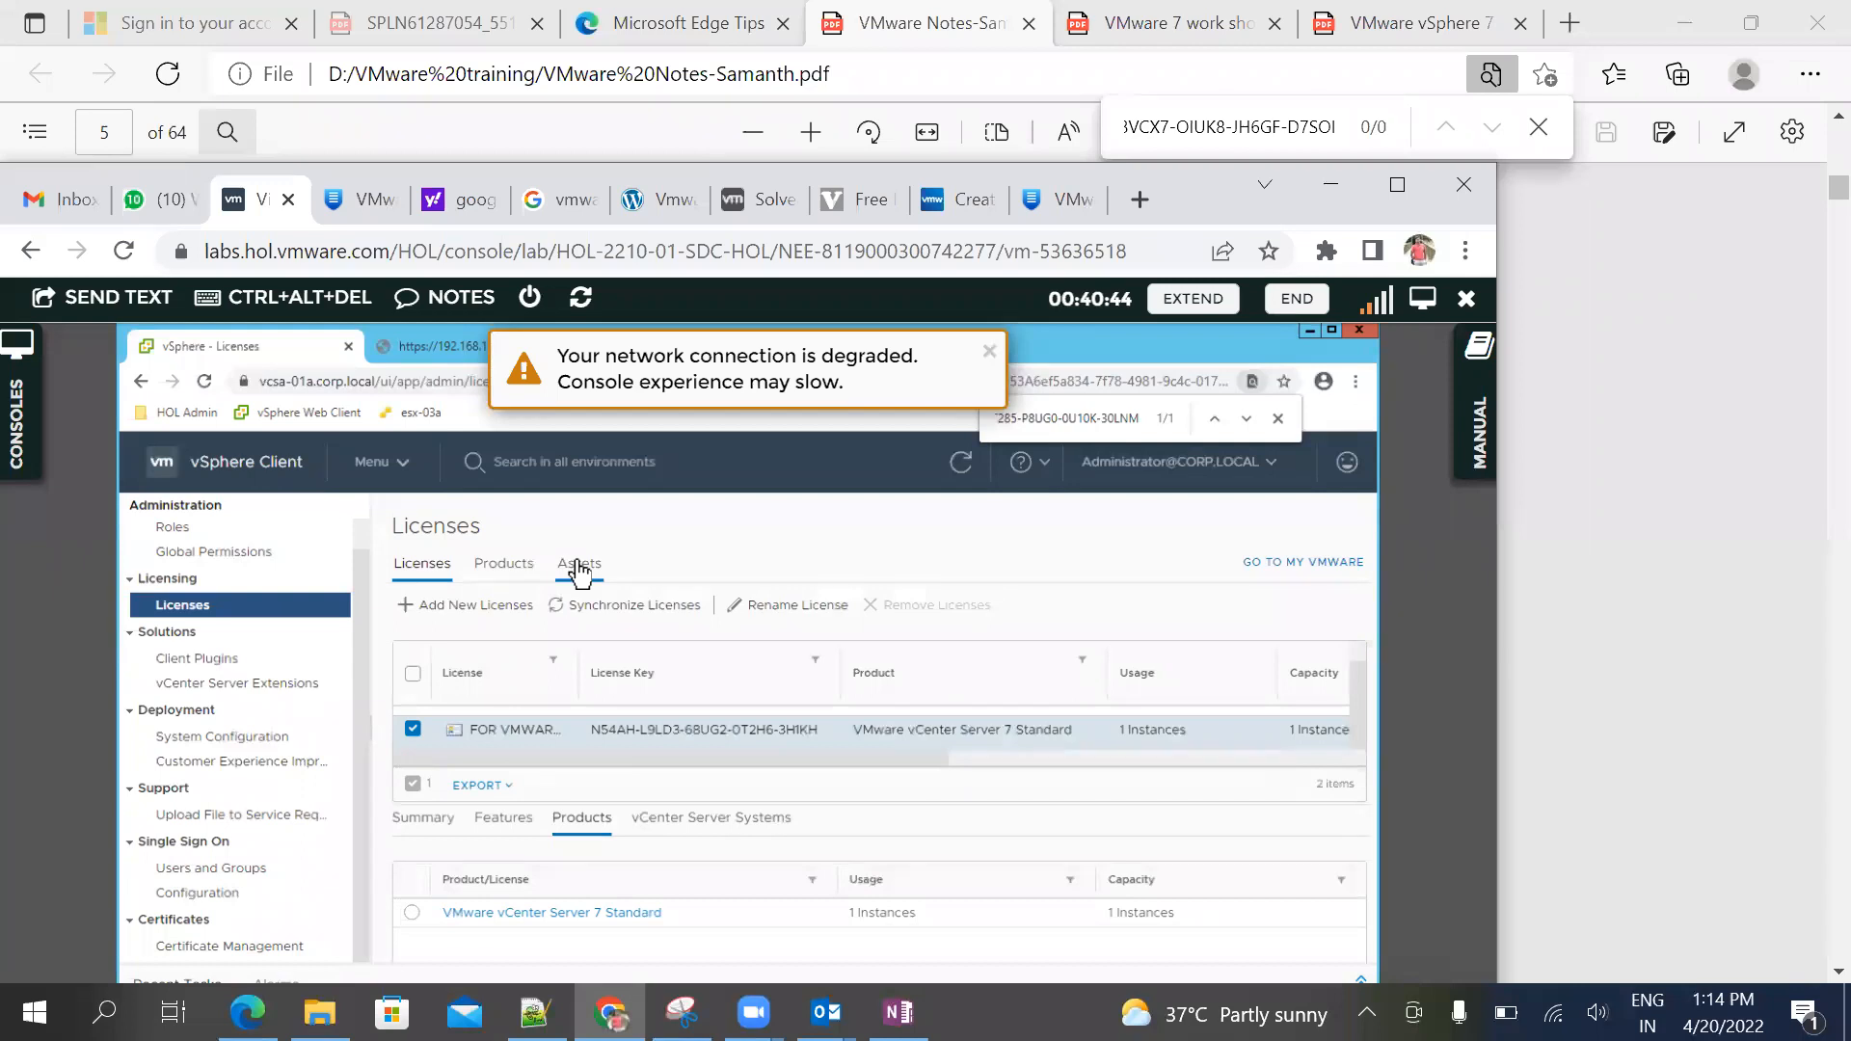
Step: Show the Assets view listing vcsa-01a.corp.local on the hands-on labs license expiring 12/30/2022
left_click(577, 563)
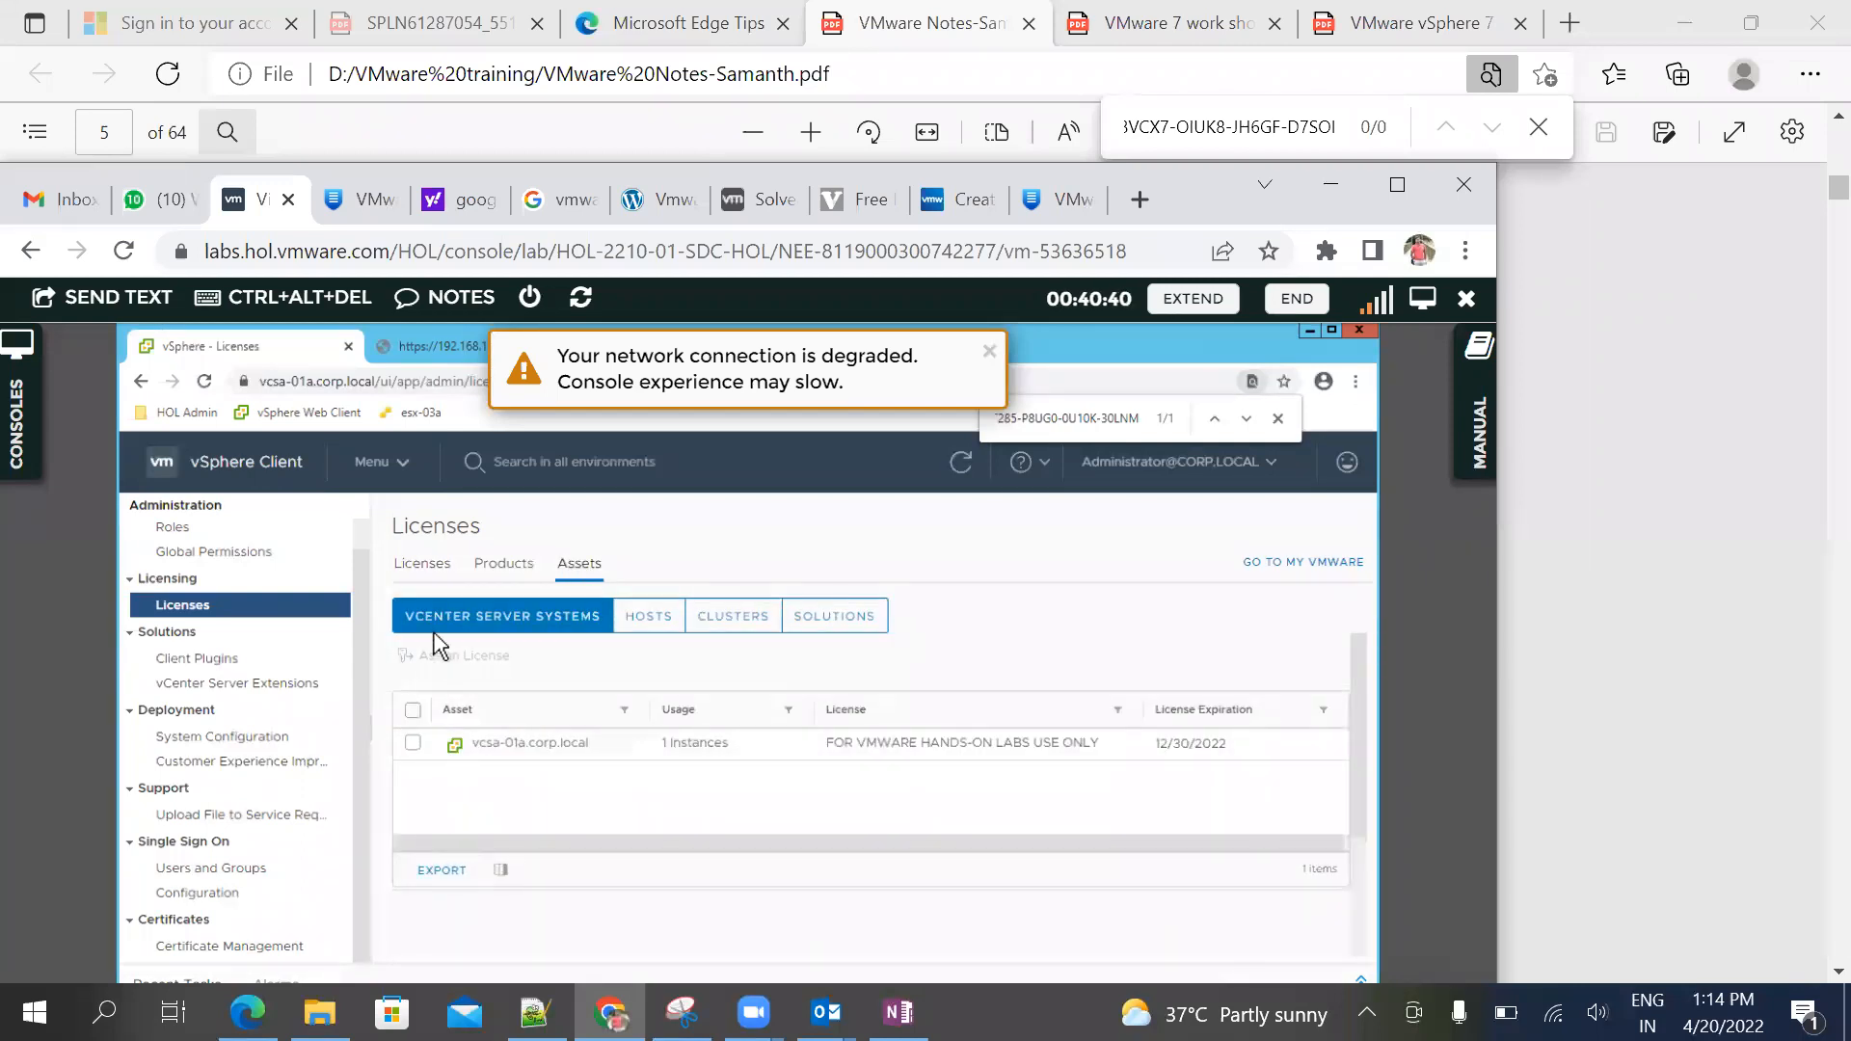
mouse_move(517, 768)
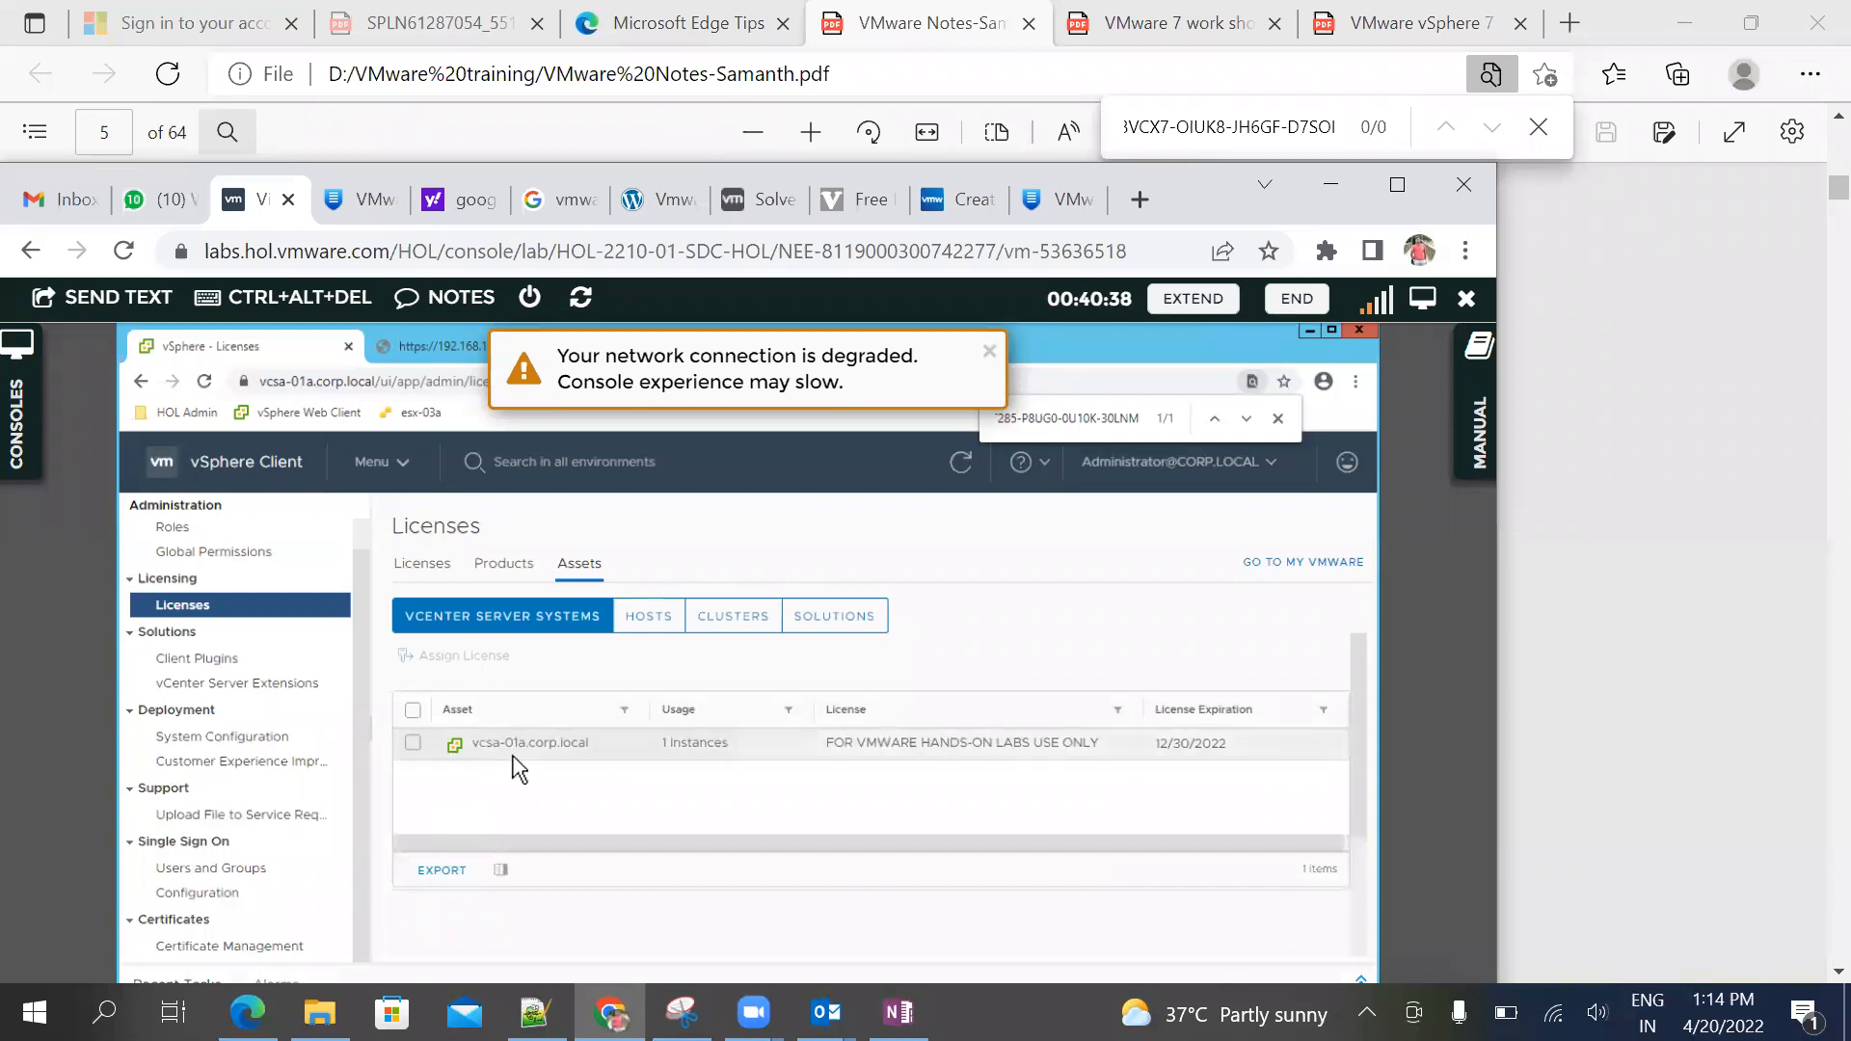
left_click(990, 353)
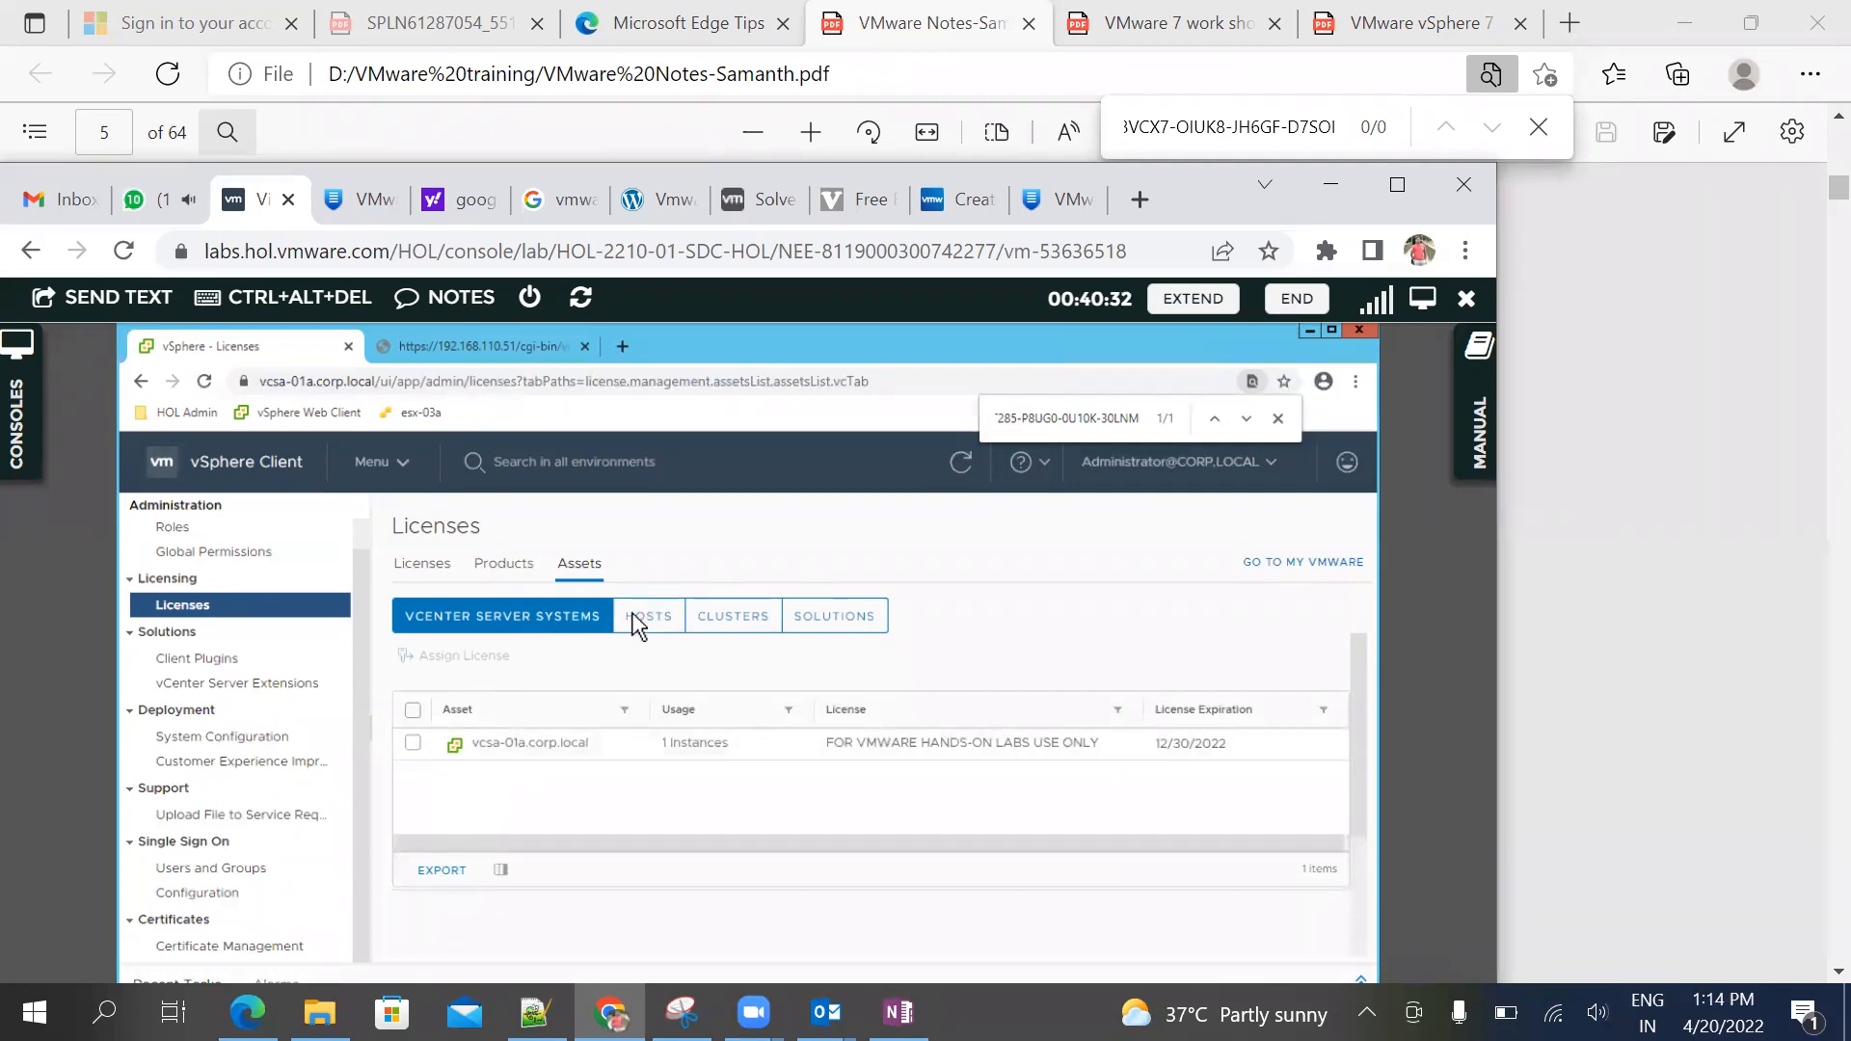
Step: List the licensed hosts esx-01a and esx-02a and select esx-02a.corp.local
left_click(648, 615)
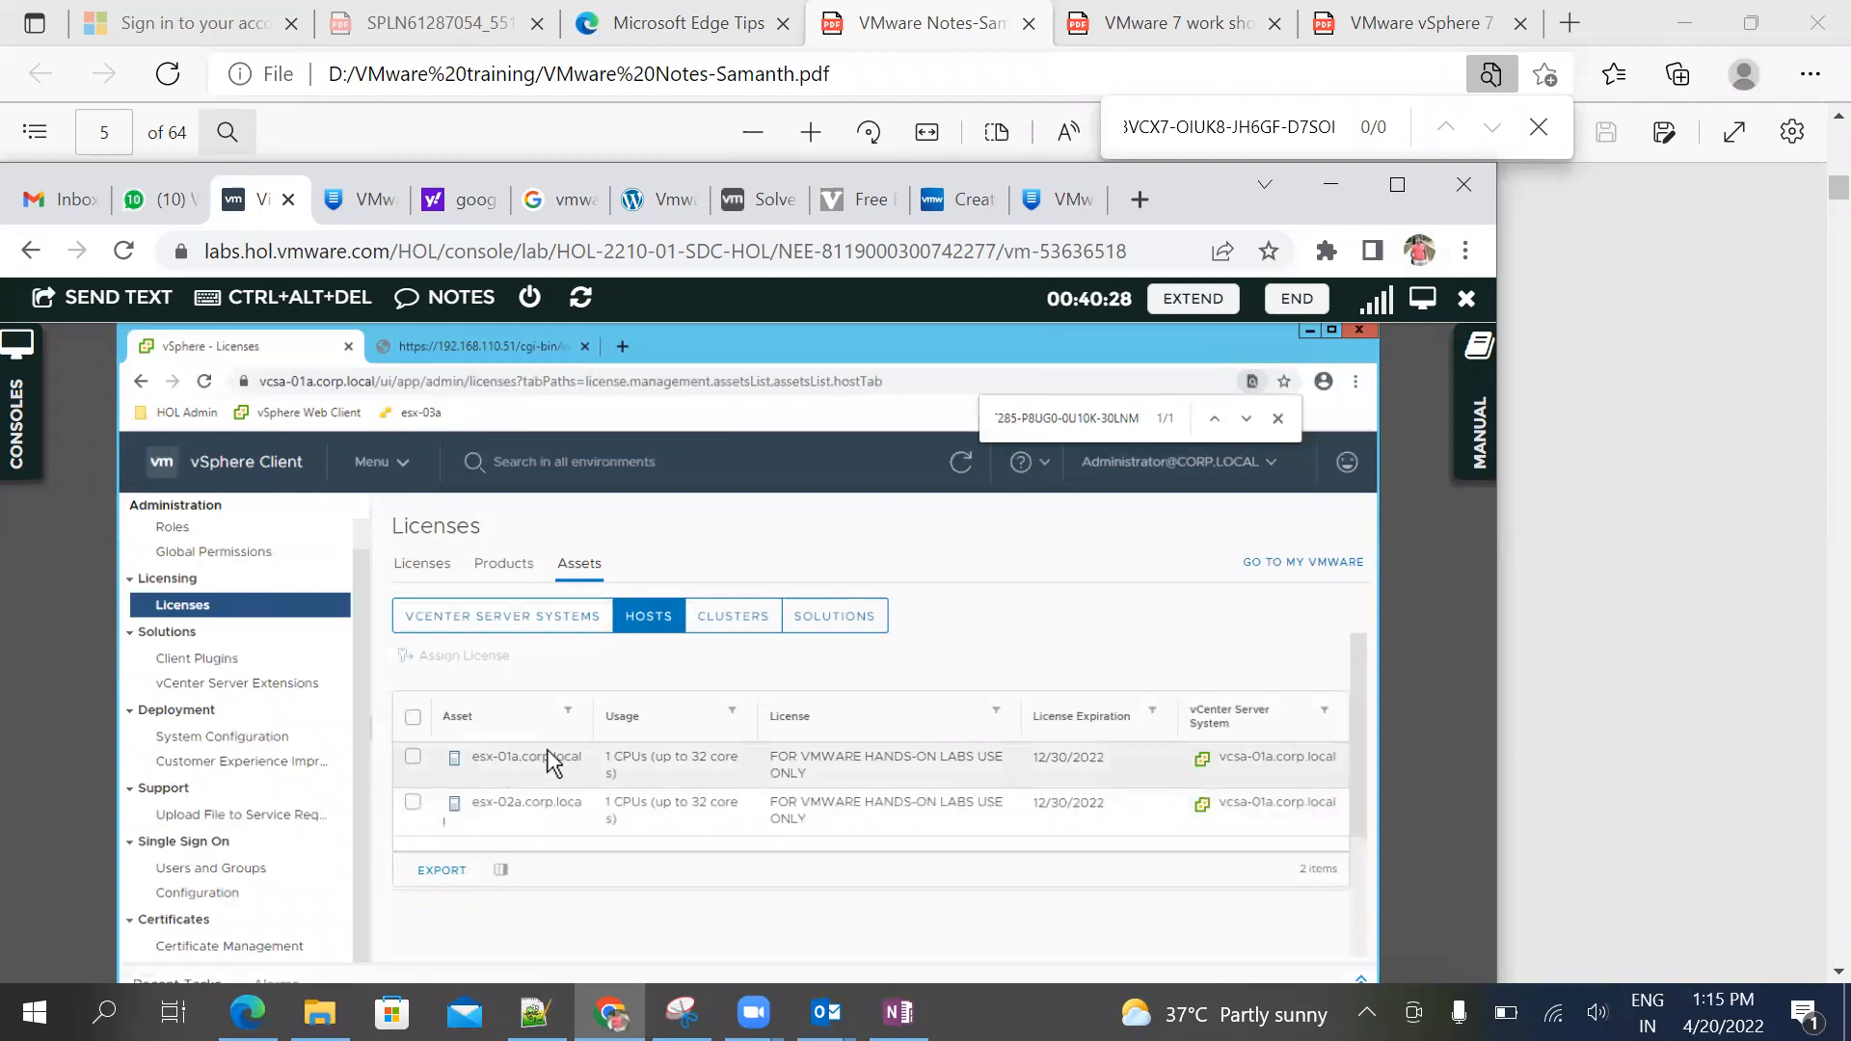
mouse_move(490, 803)
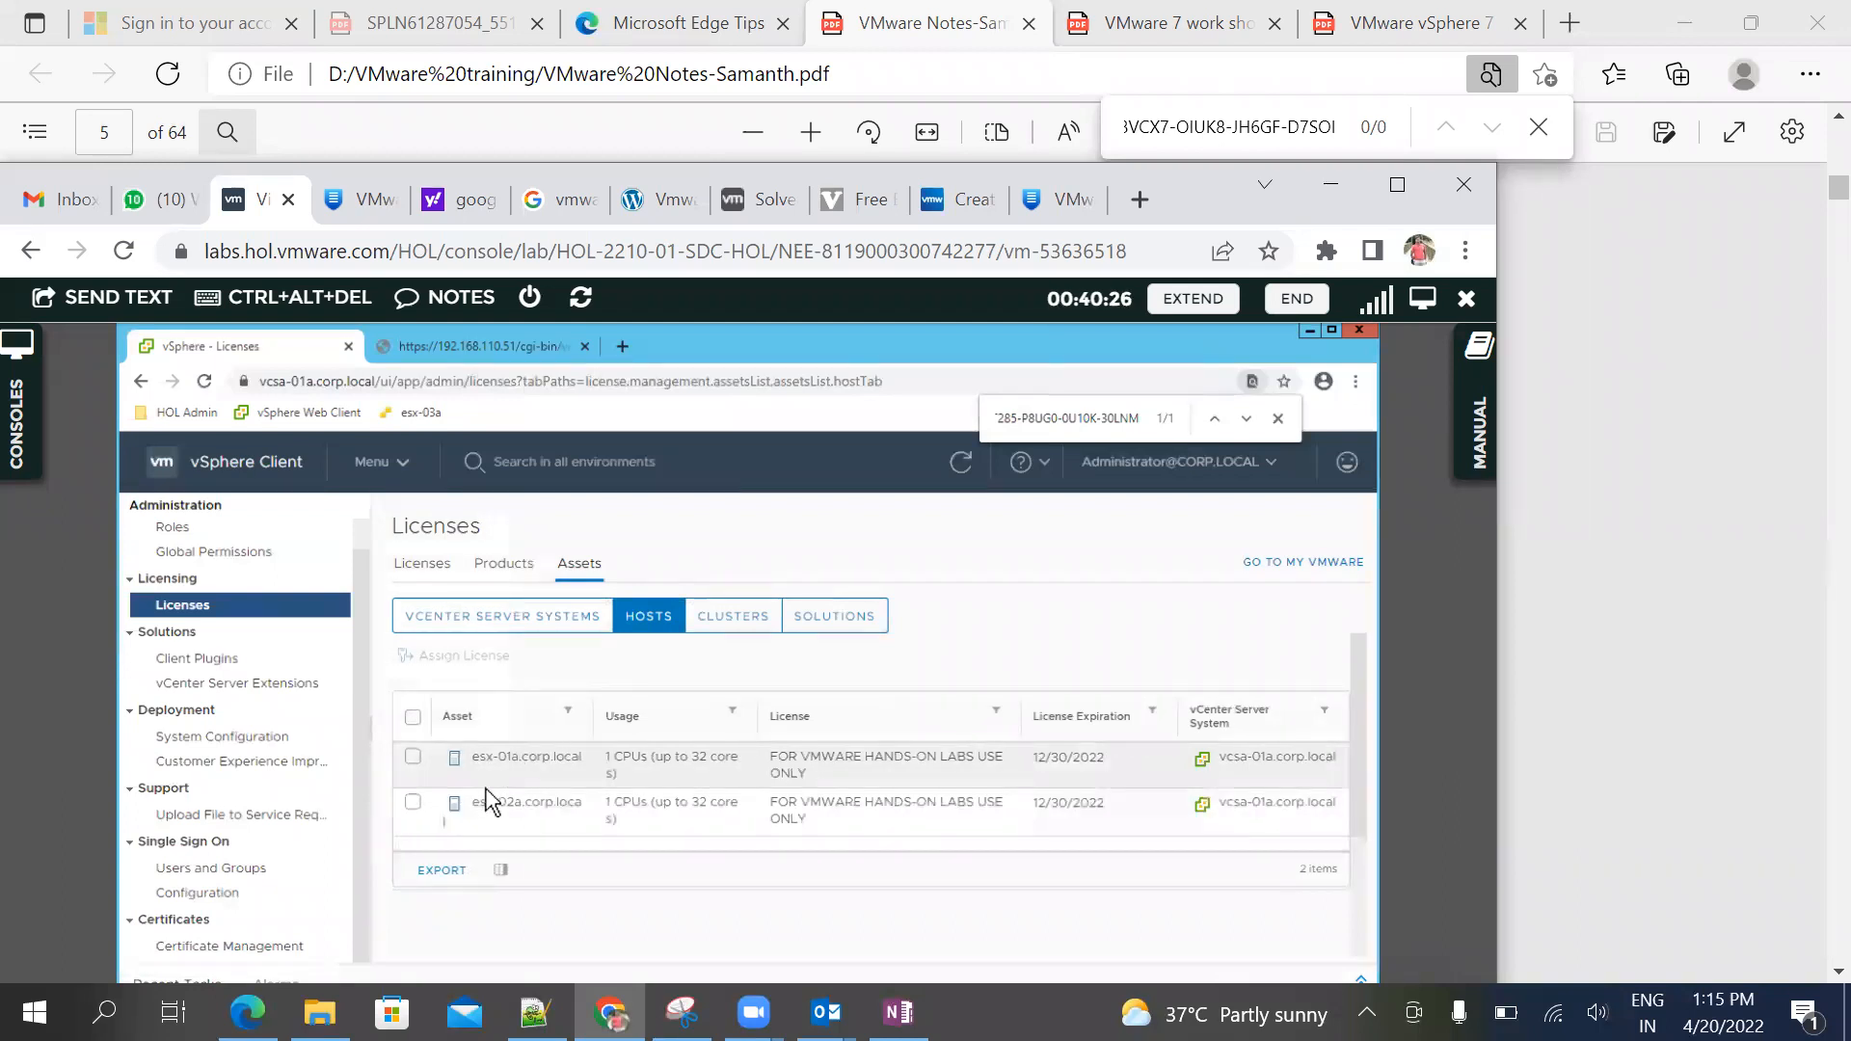
left_click(413, 802)
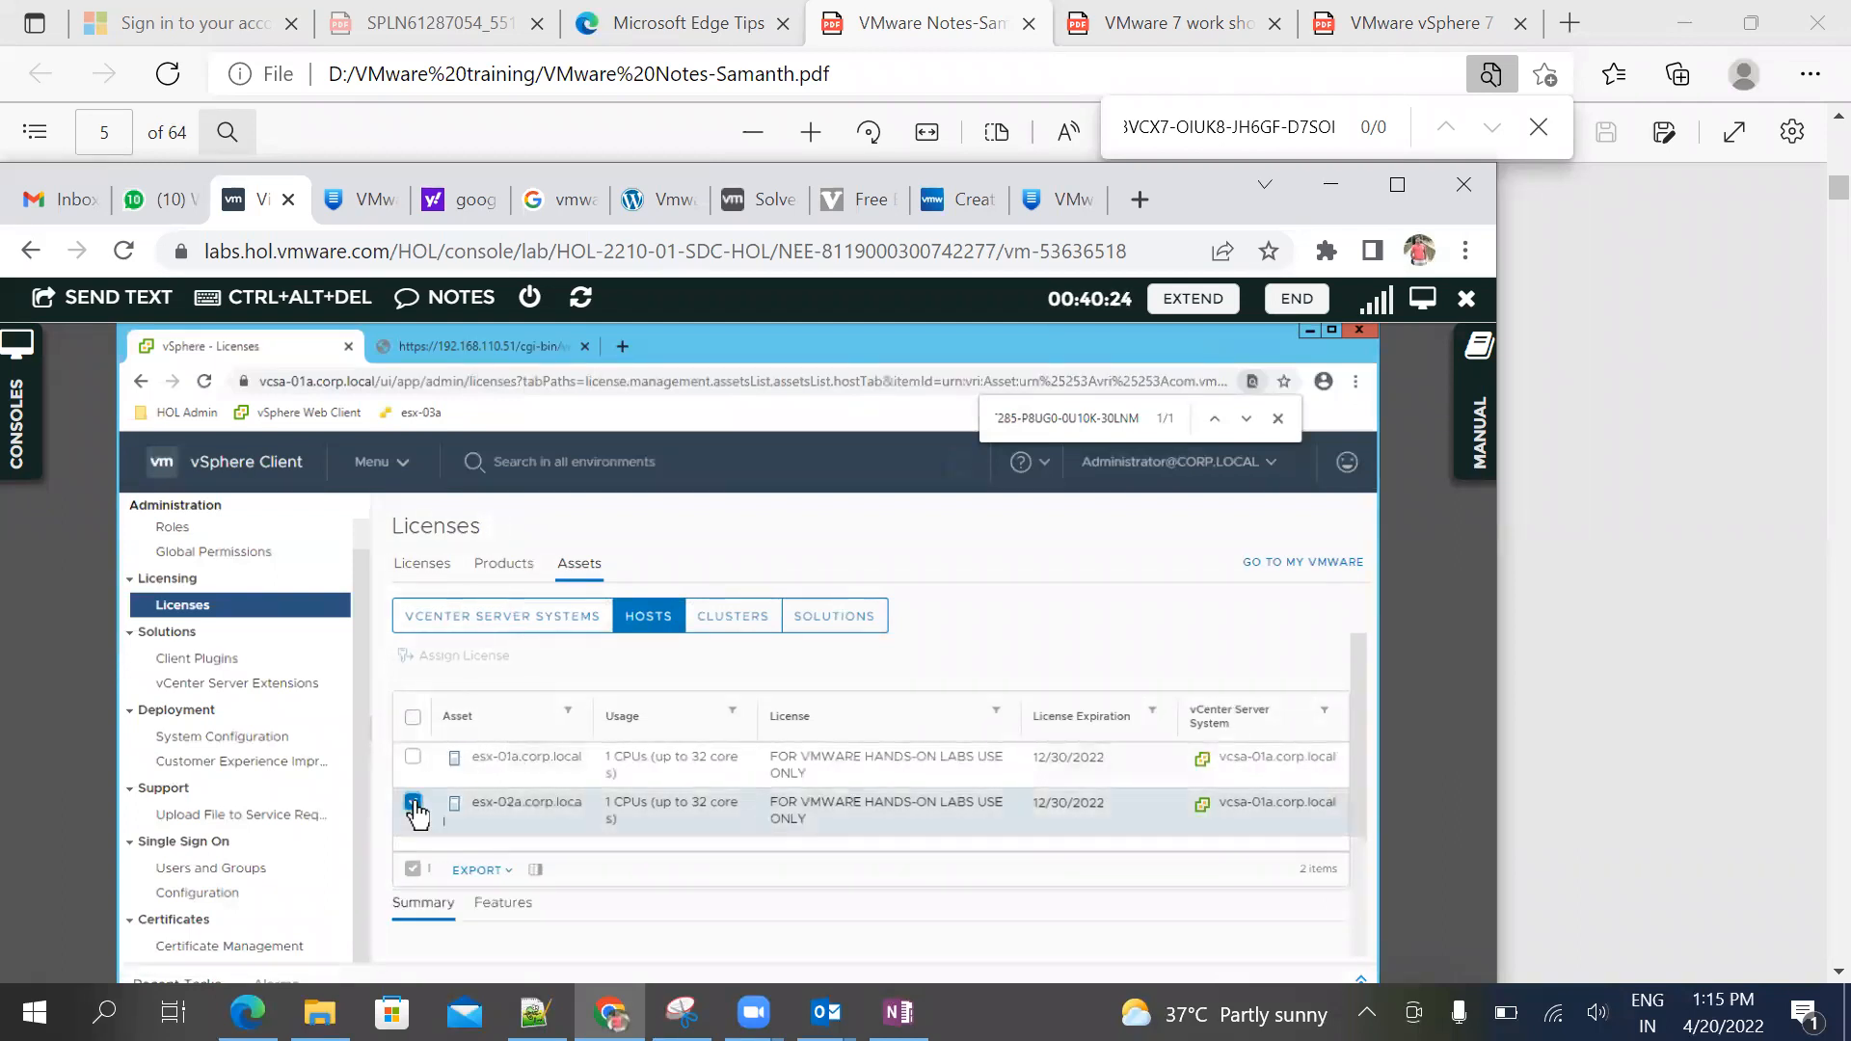
left_click(413, 803)
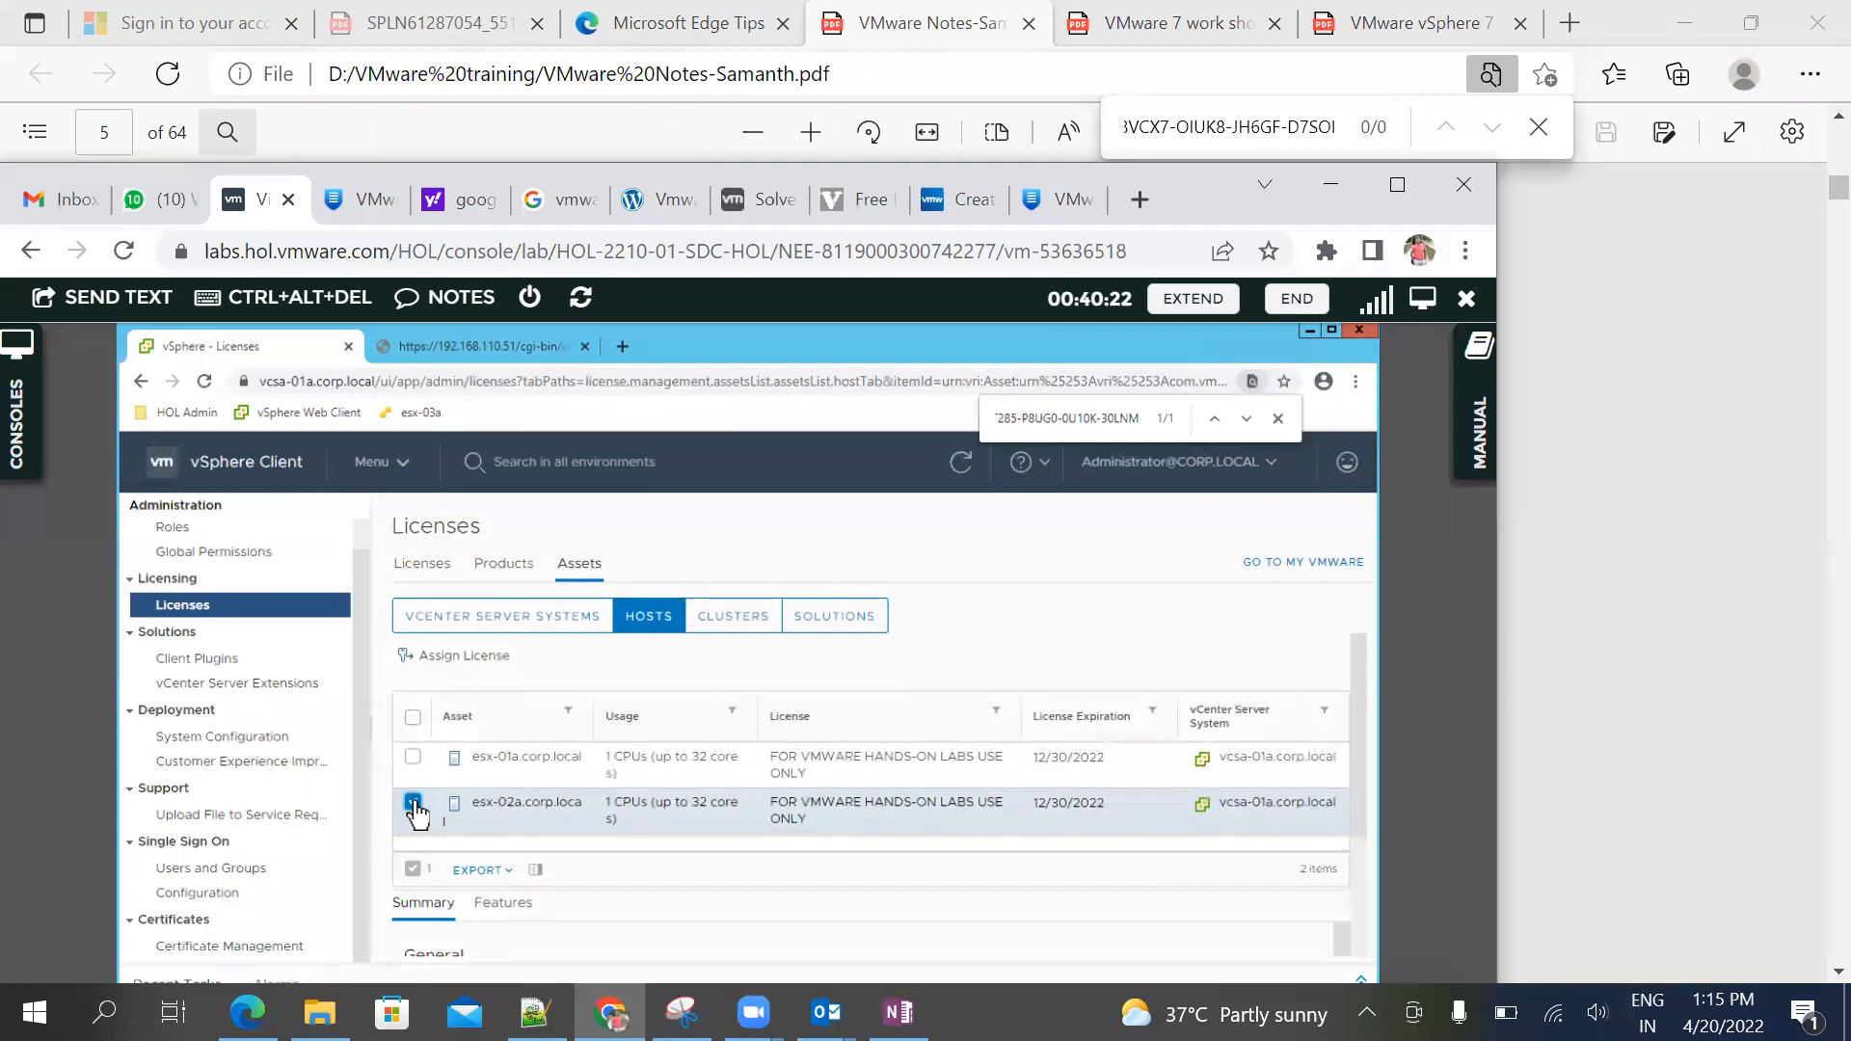
left_click(413, 802)
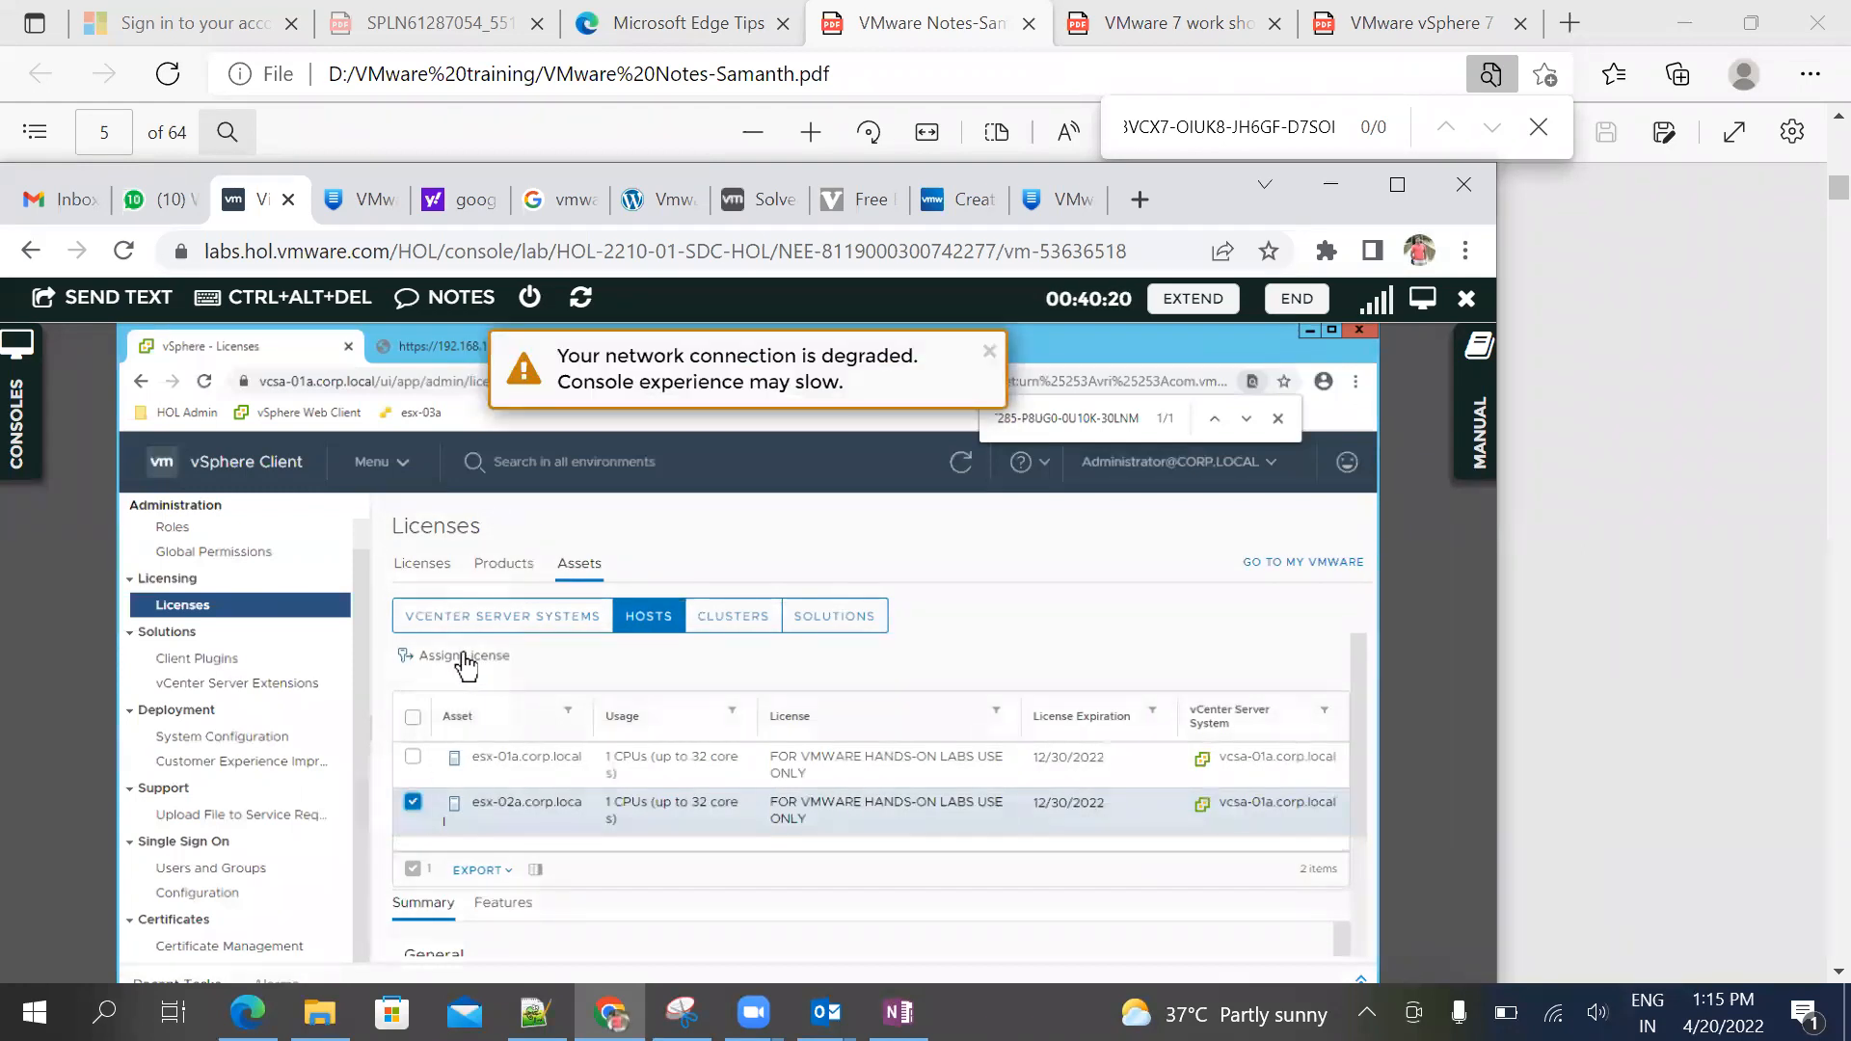
left_click(461, 655)
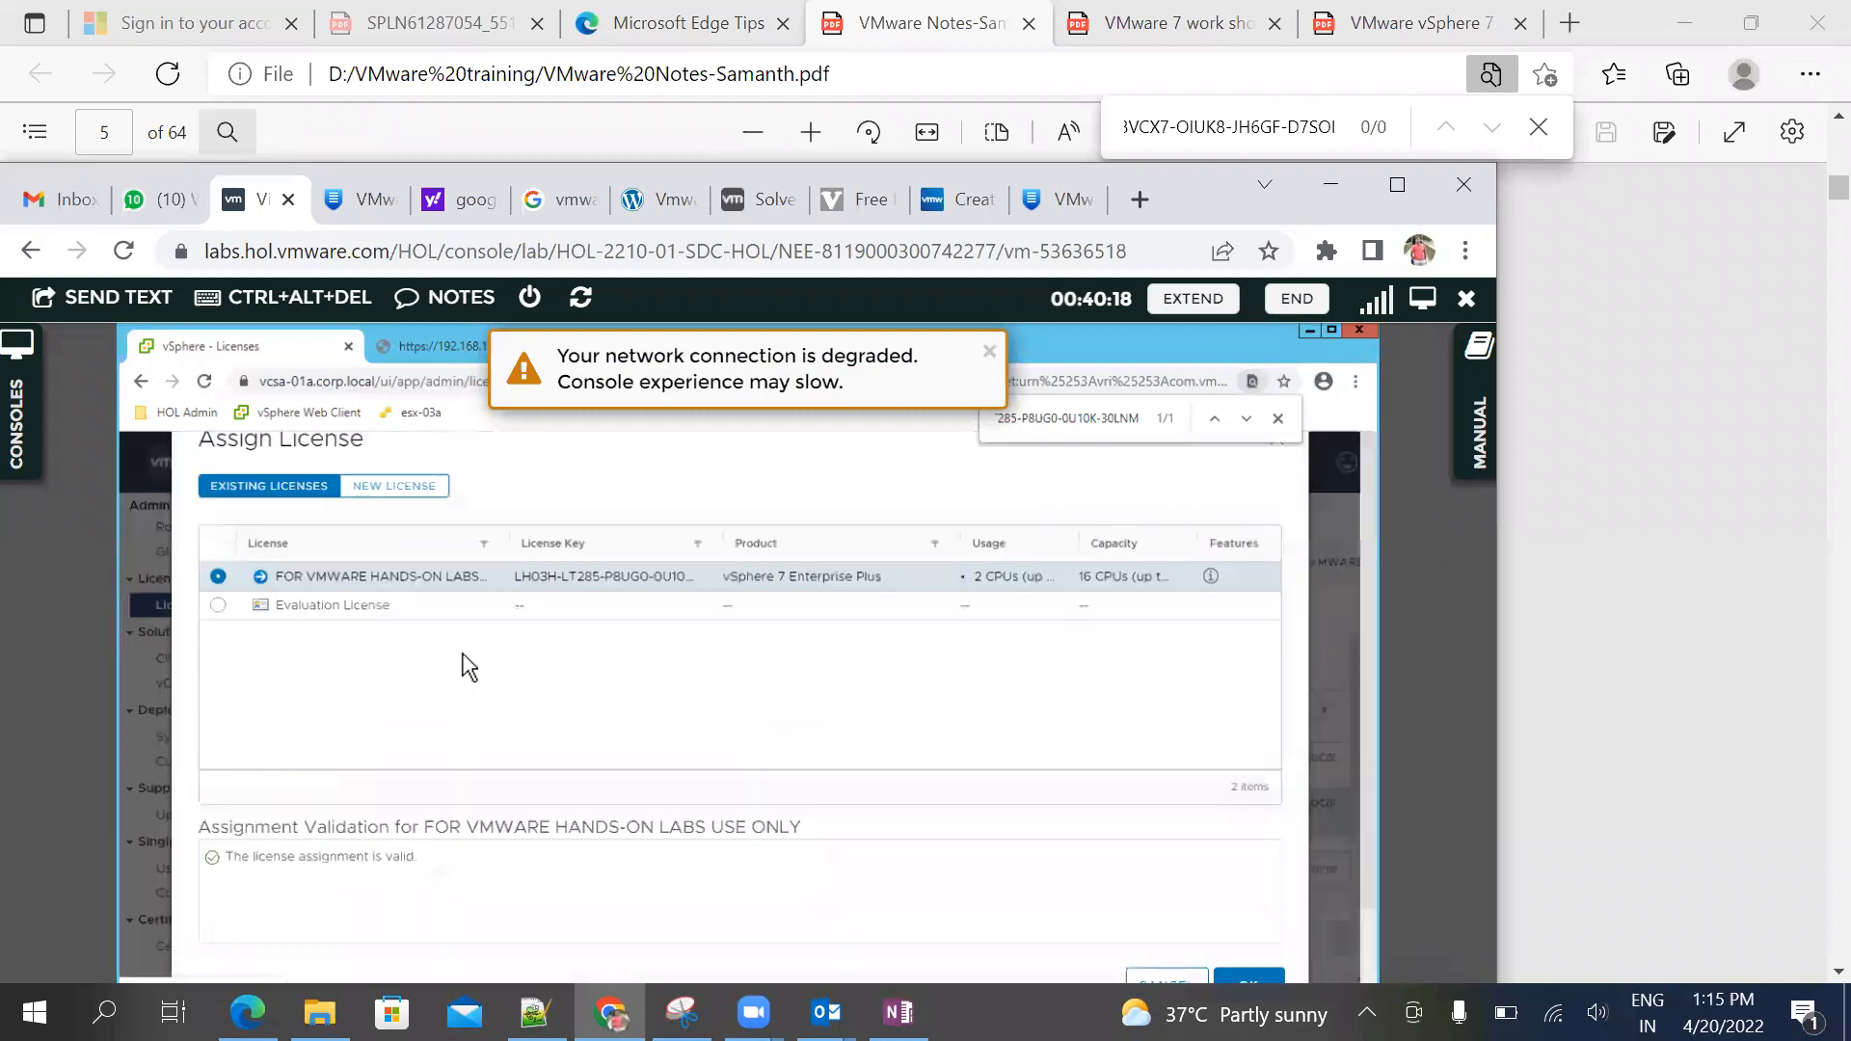
mouse_move(405, 692)
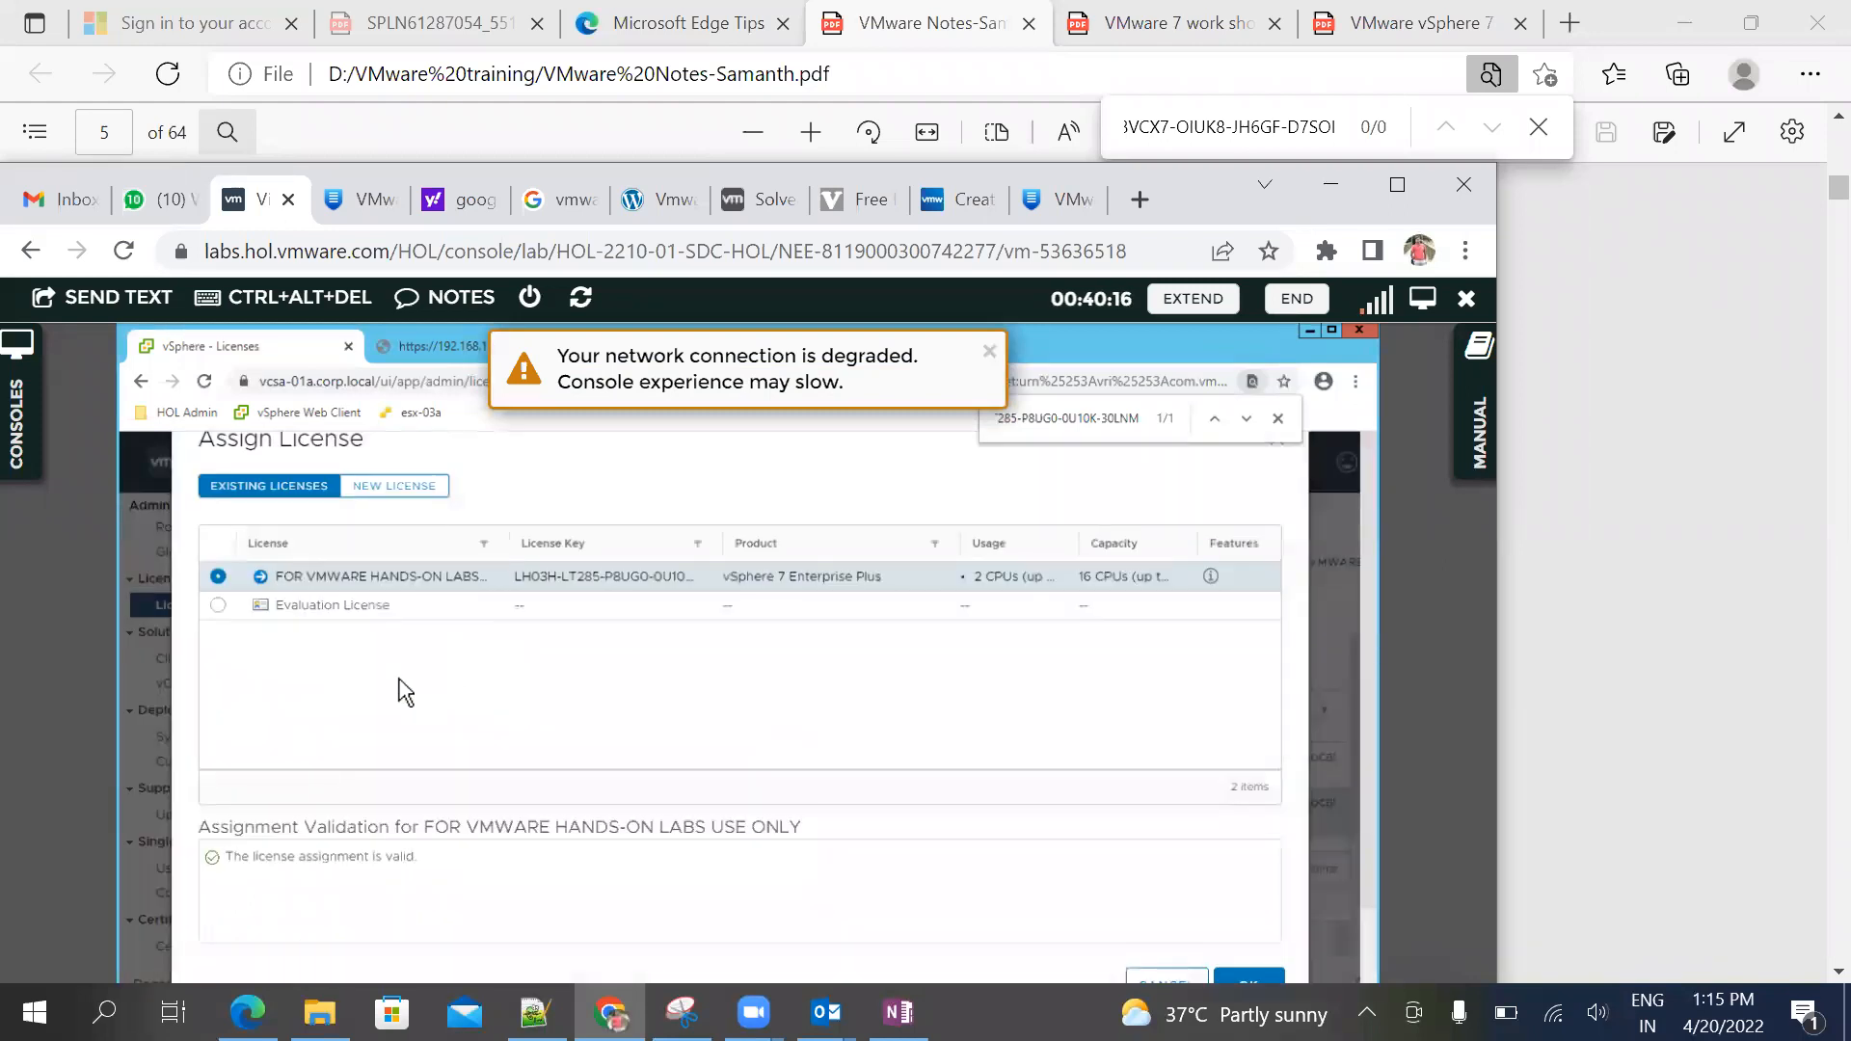
mouse_move(380, 601)
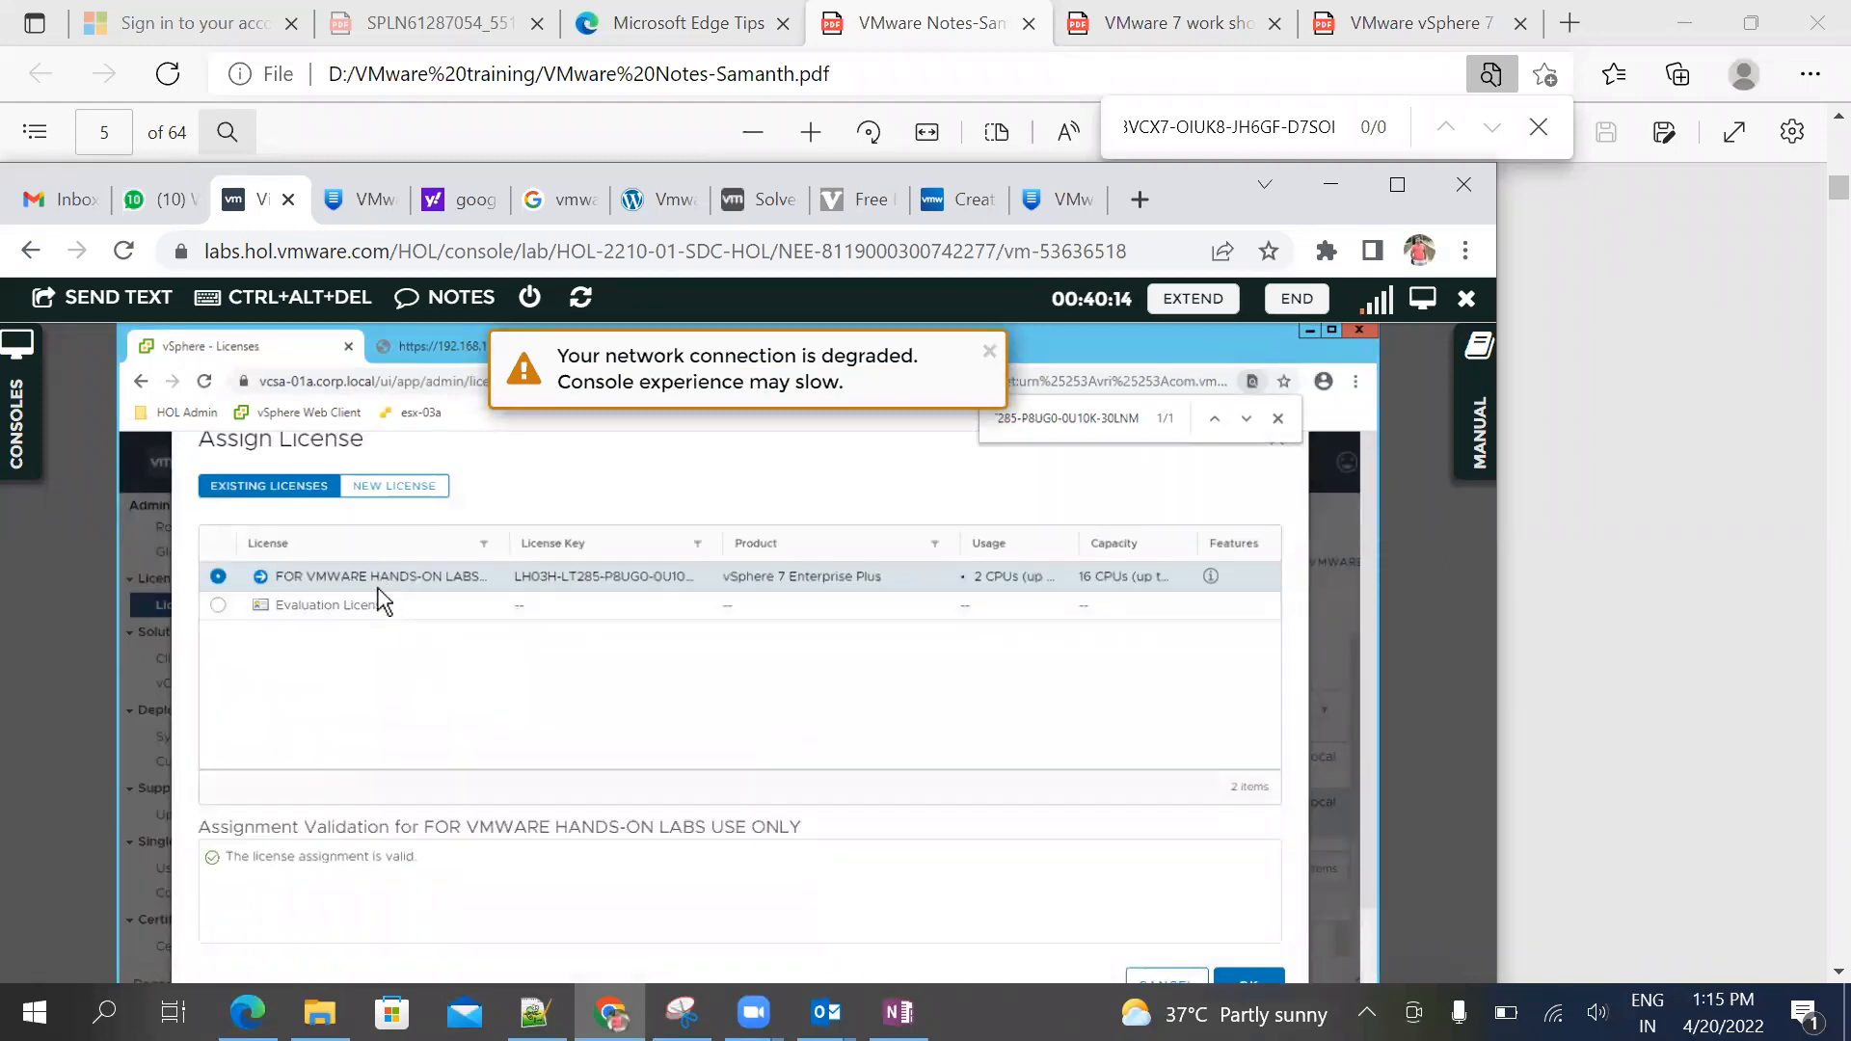
mouse_move(260, 683)
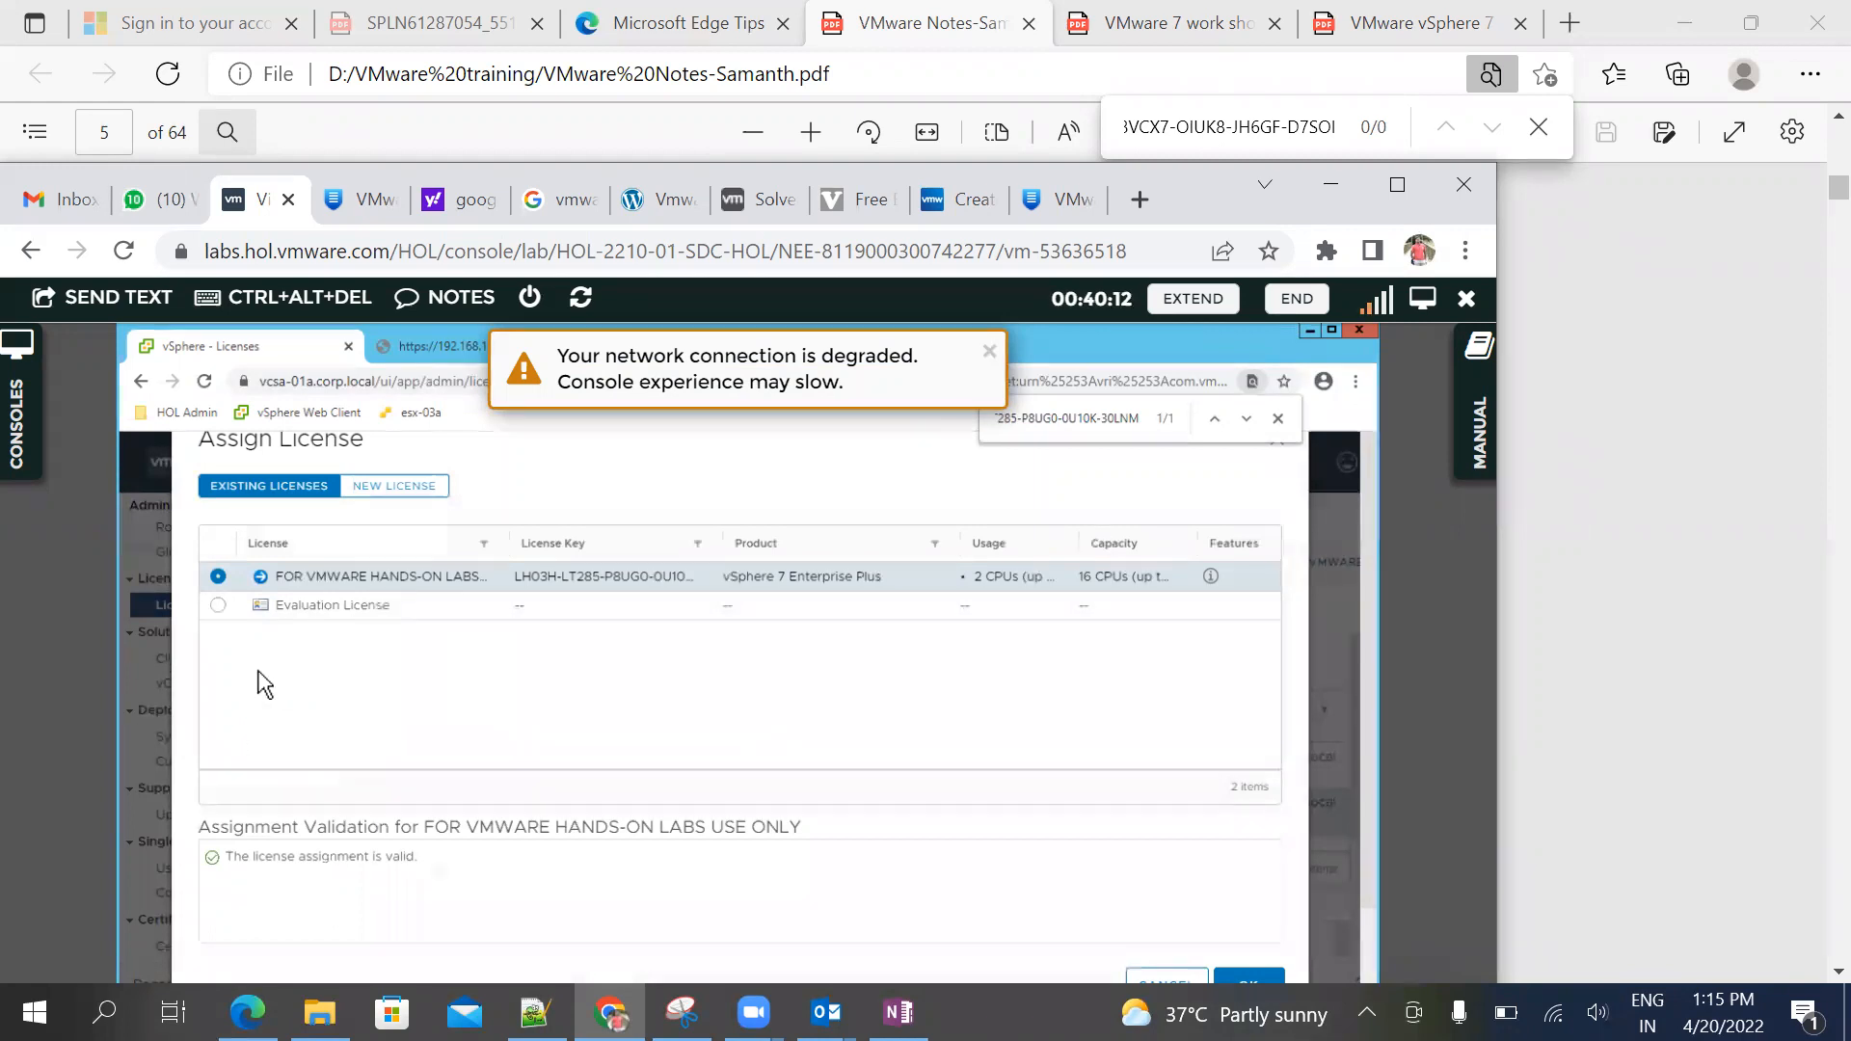
mouse_move(393, 640)
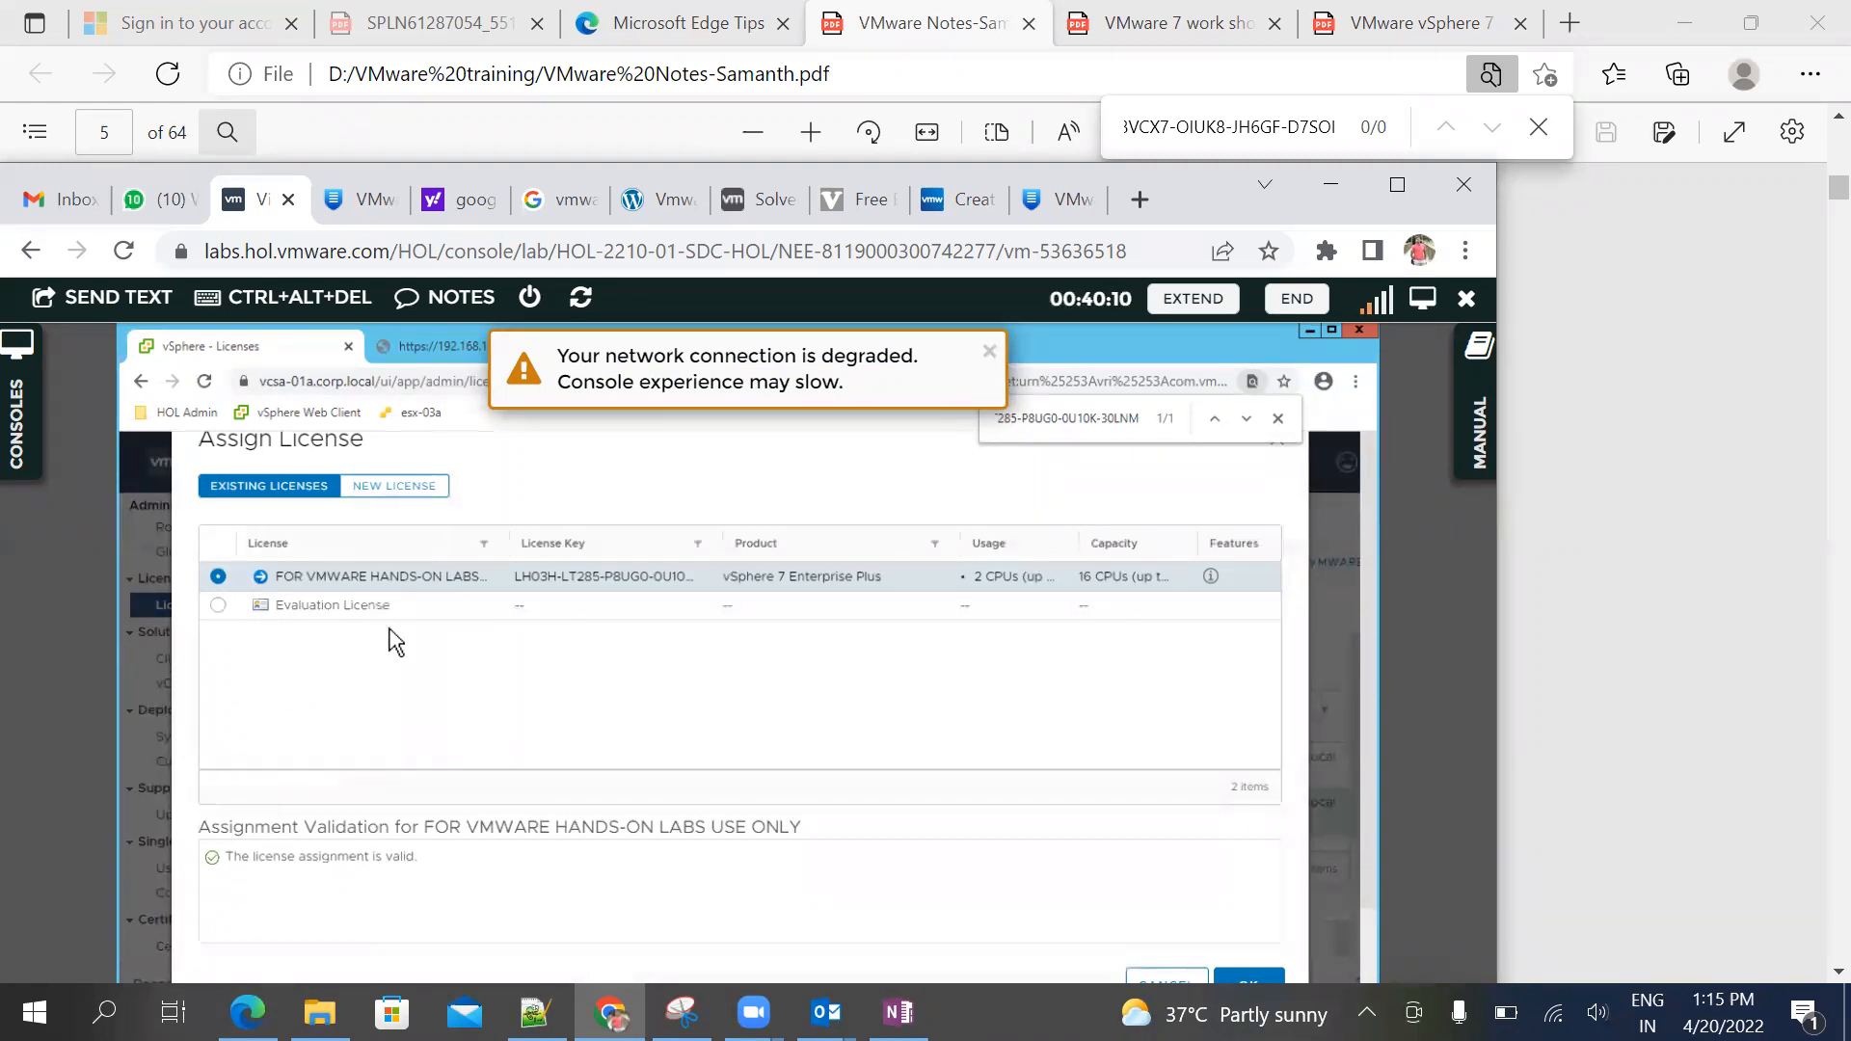
mouse_move(902, 847)
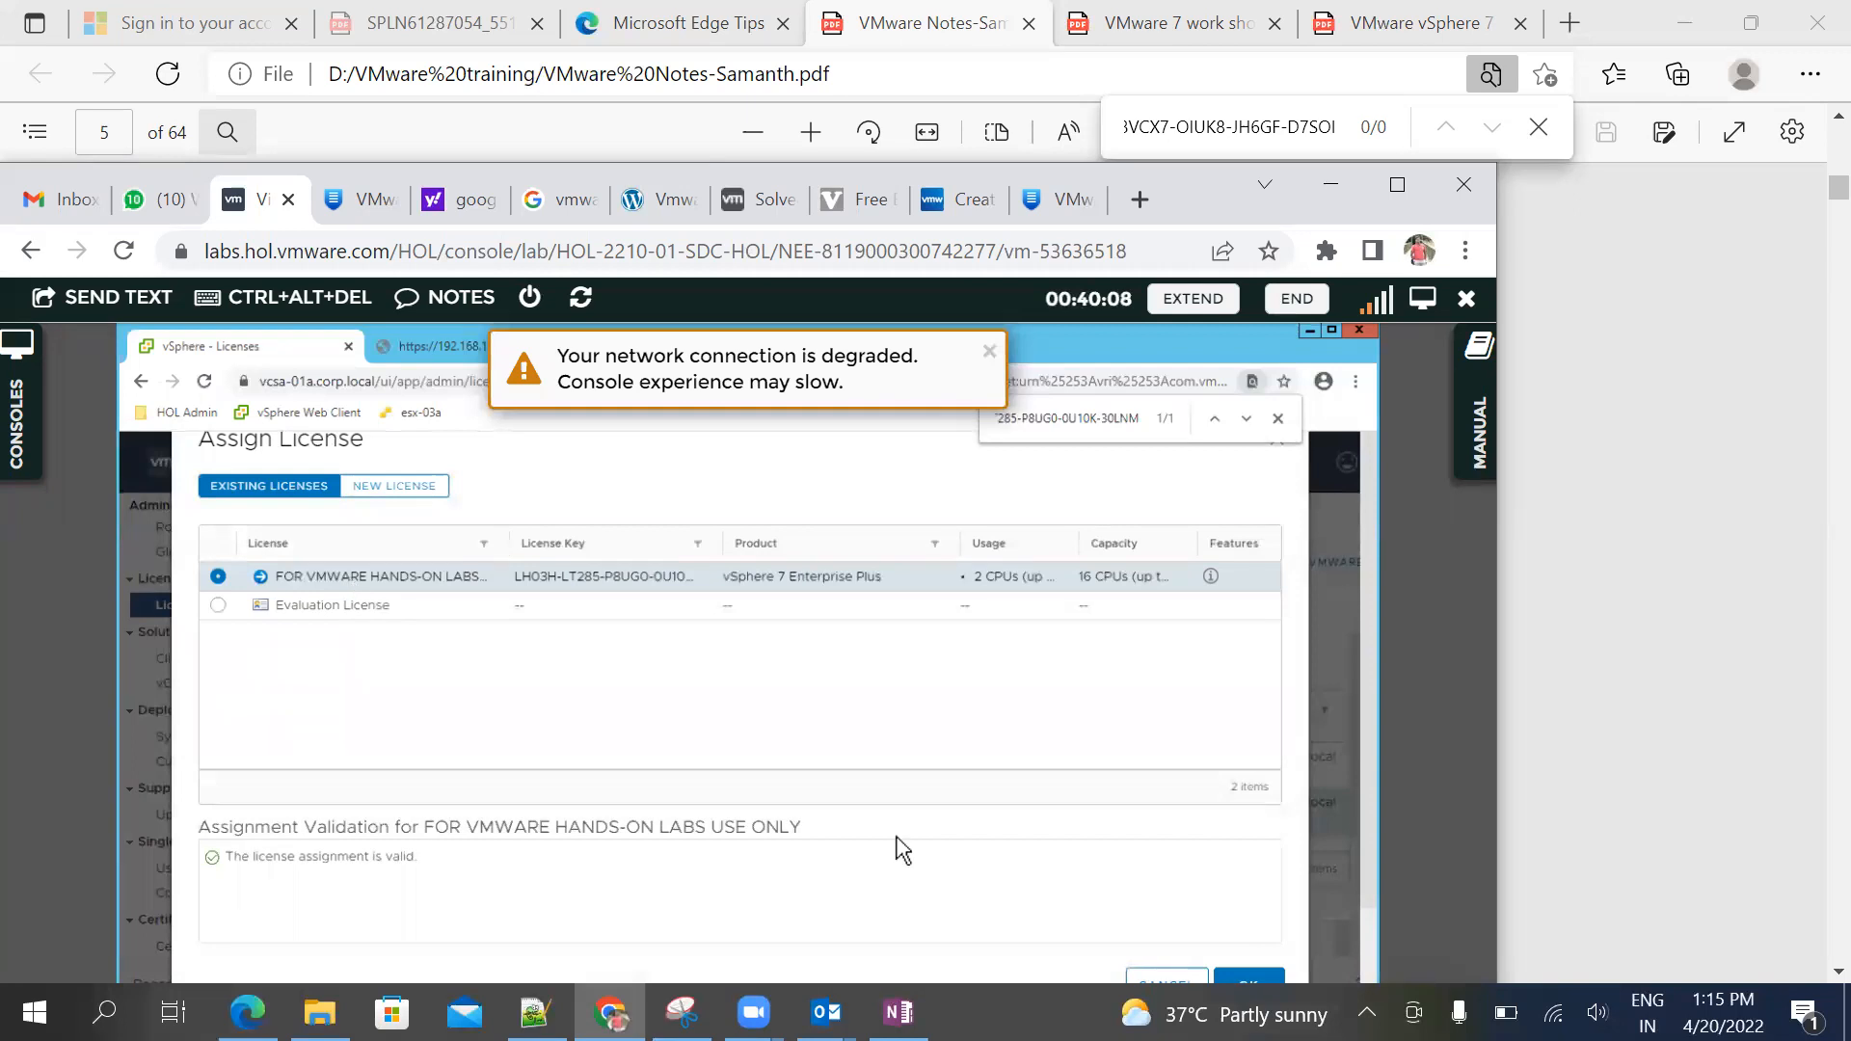
mouse_move(524, 706)
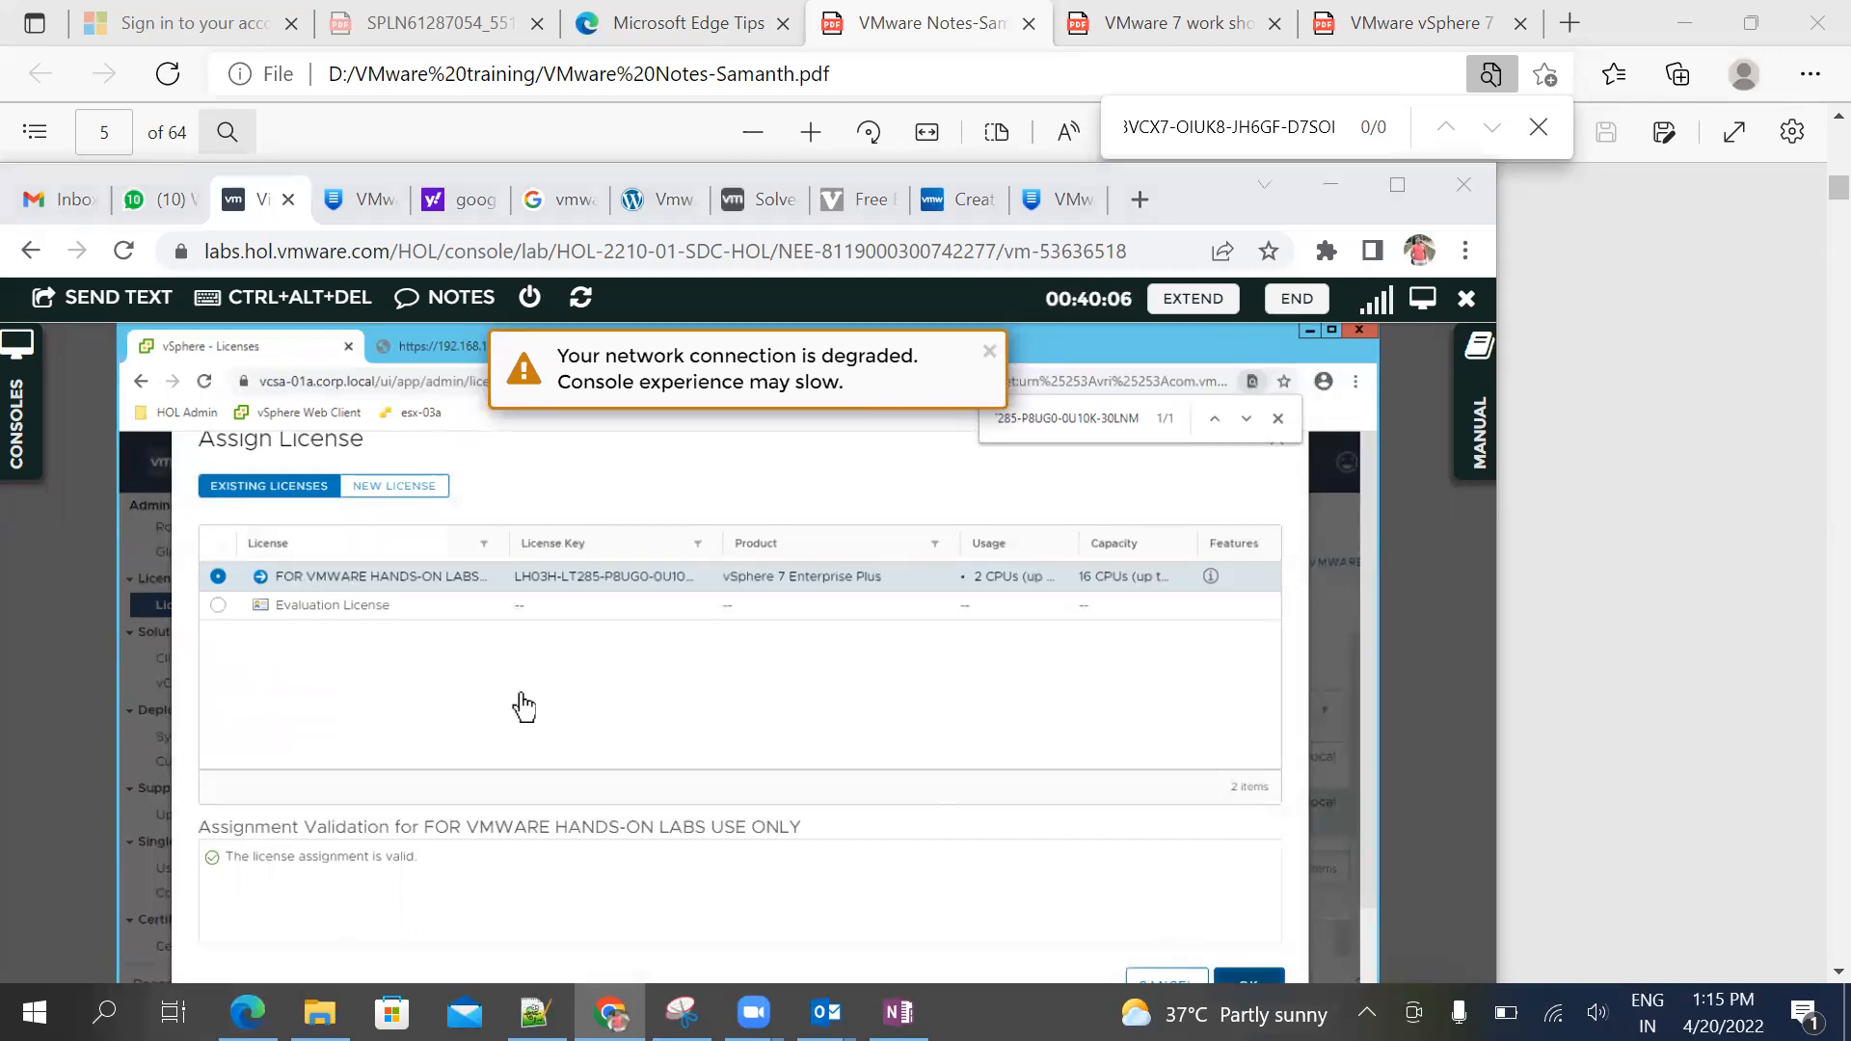
mouse_move(901, 673)
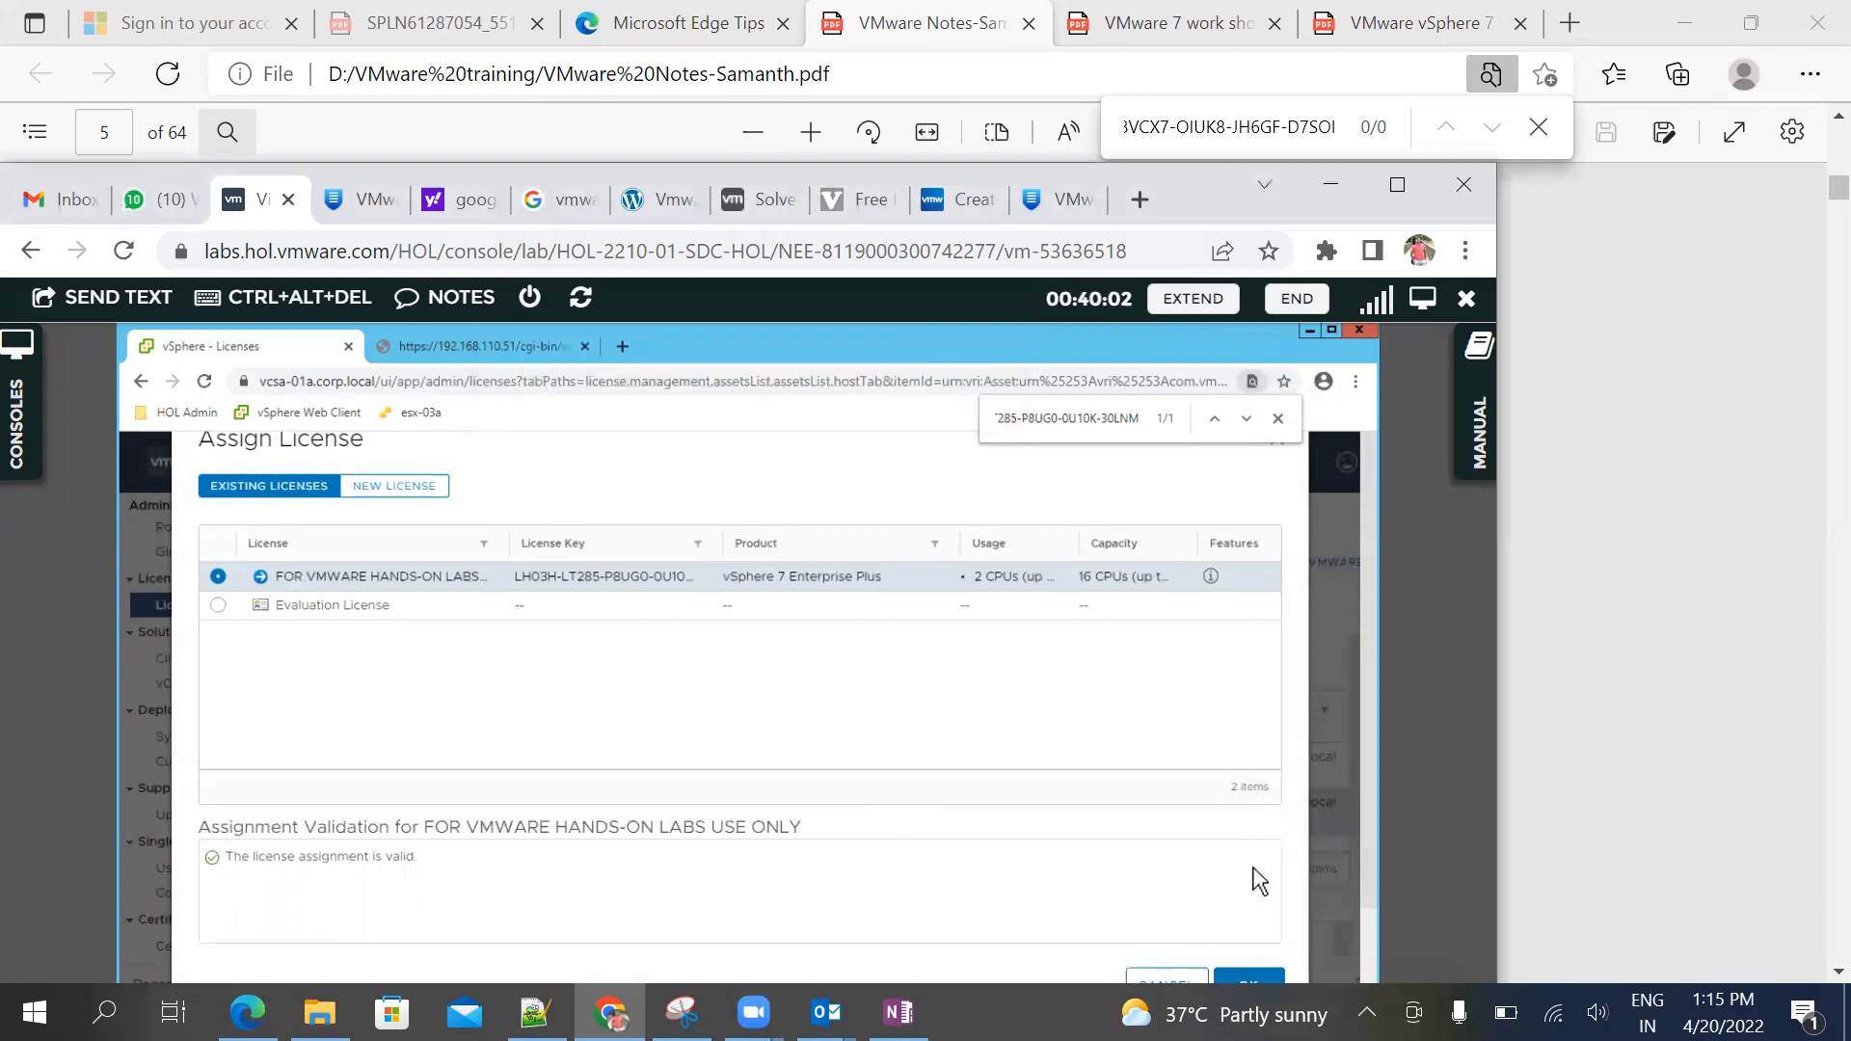
mouse_move(1253, 945)
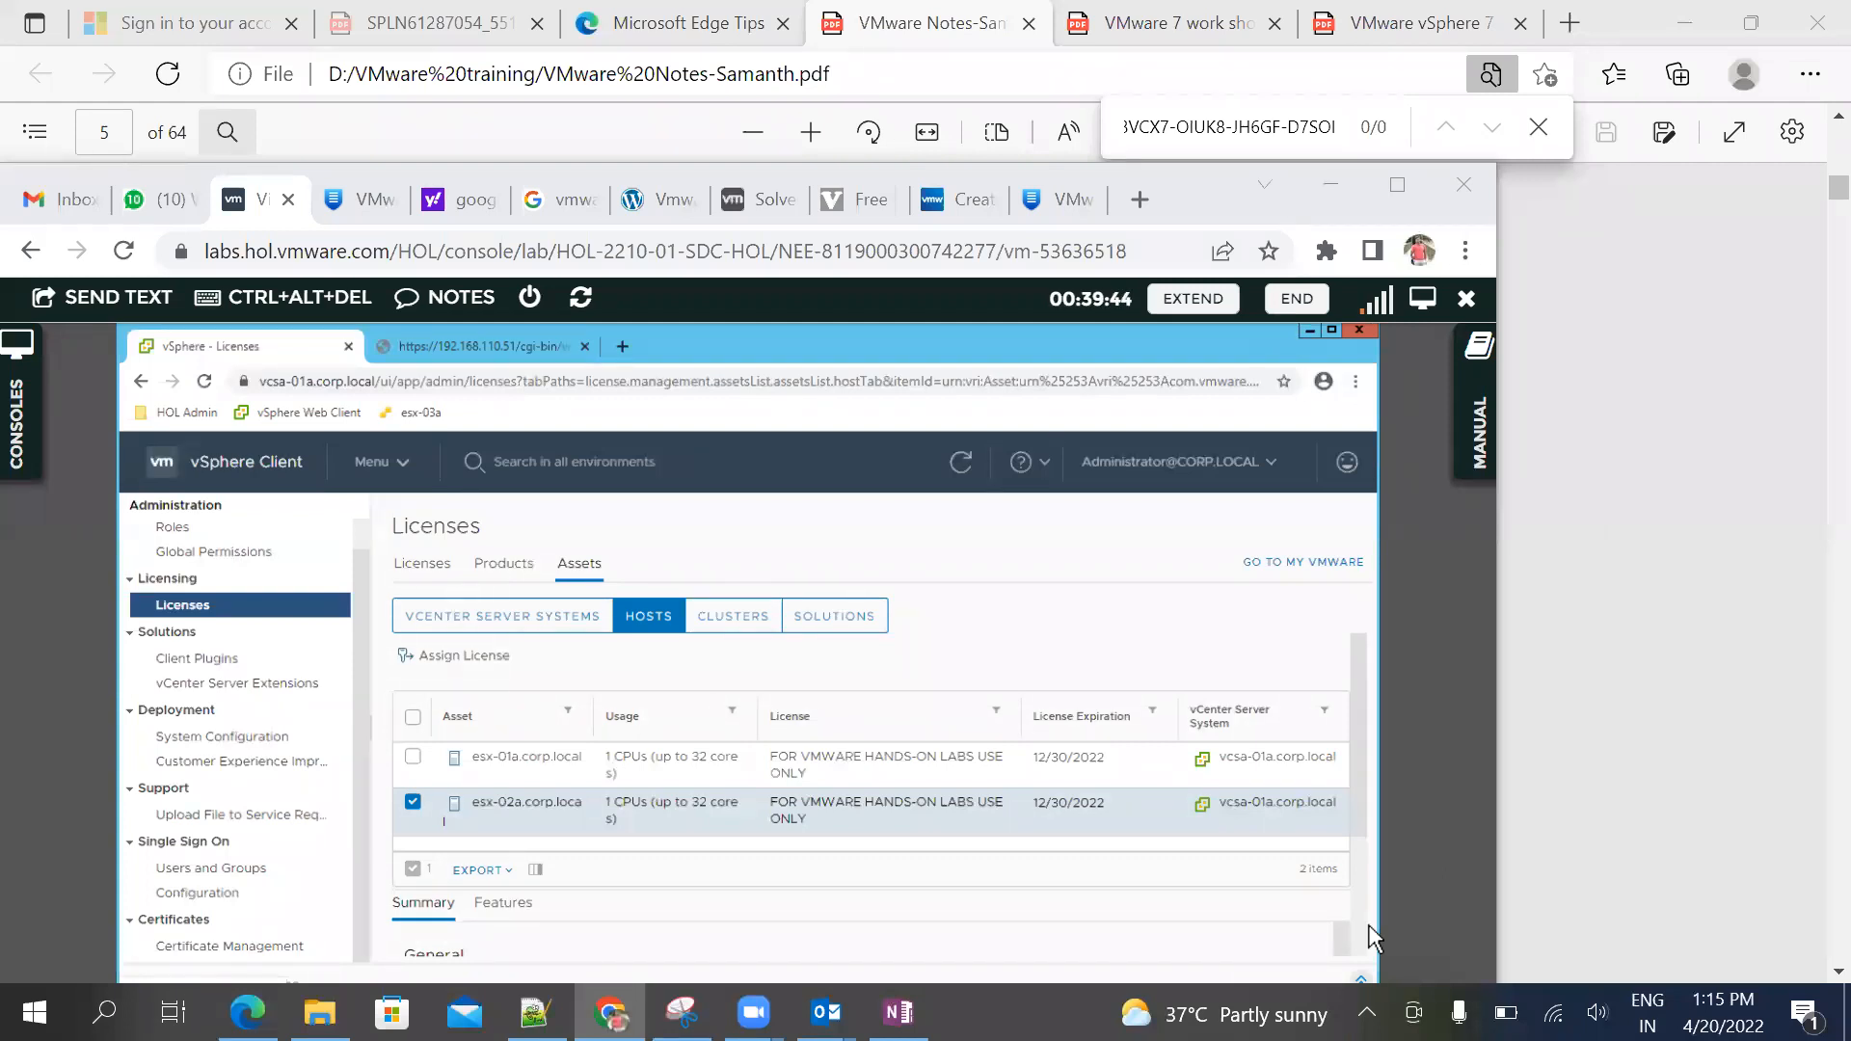
mouse_move(425, 574)
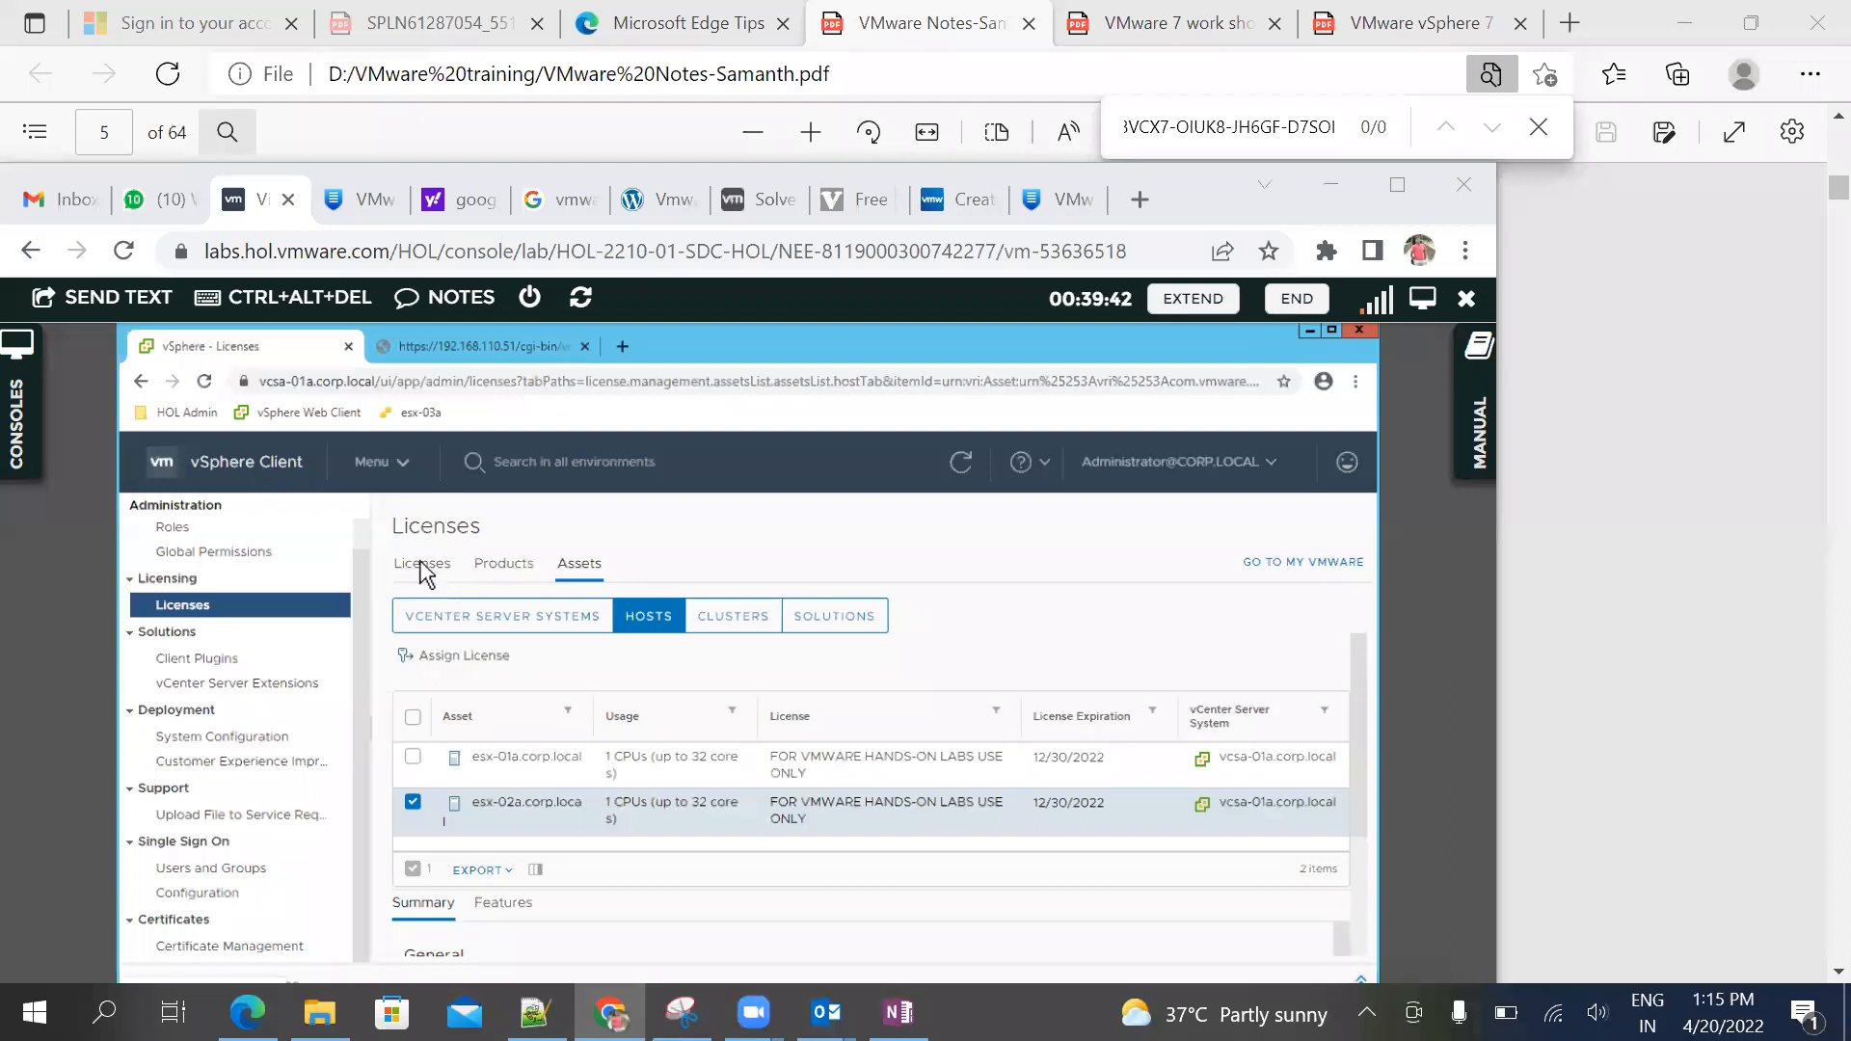
left_click(420, 563)
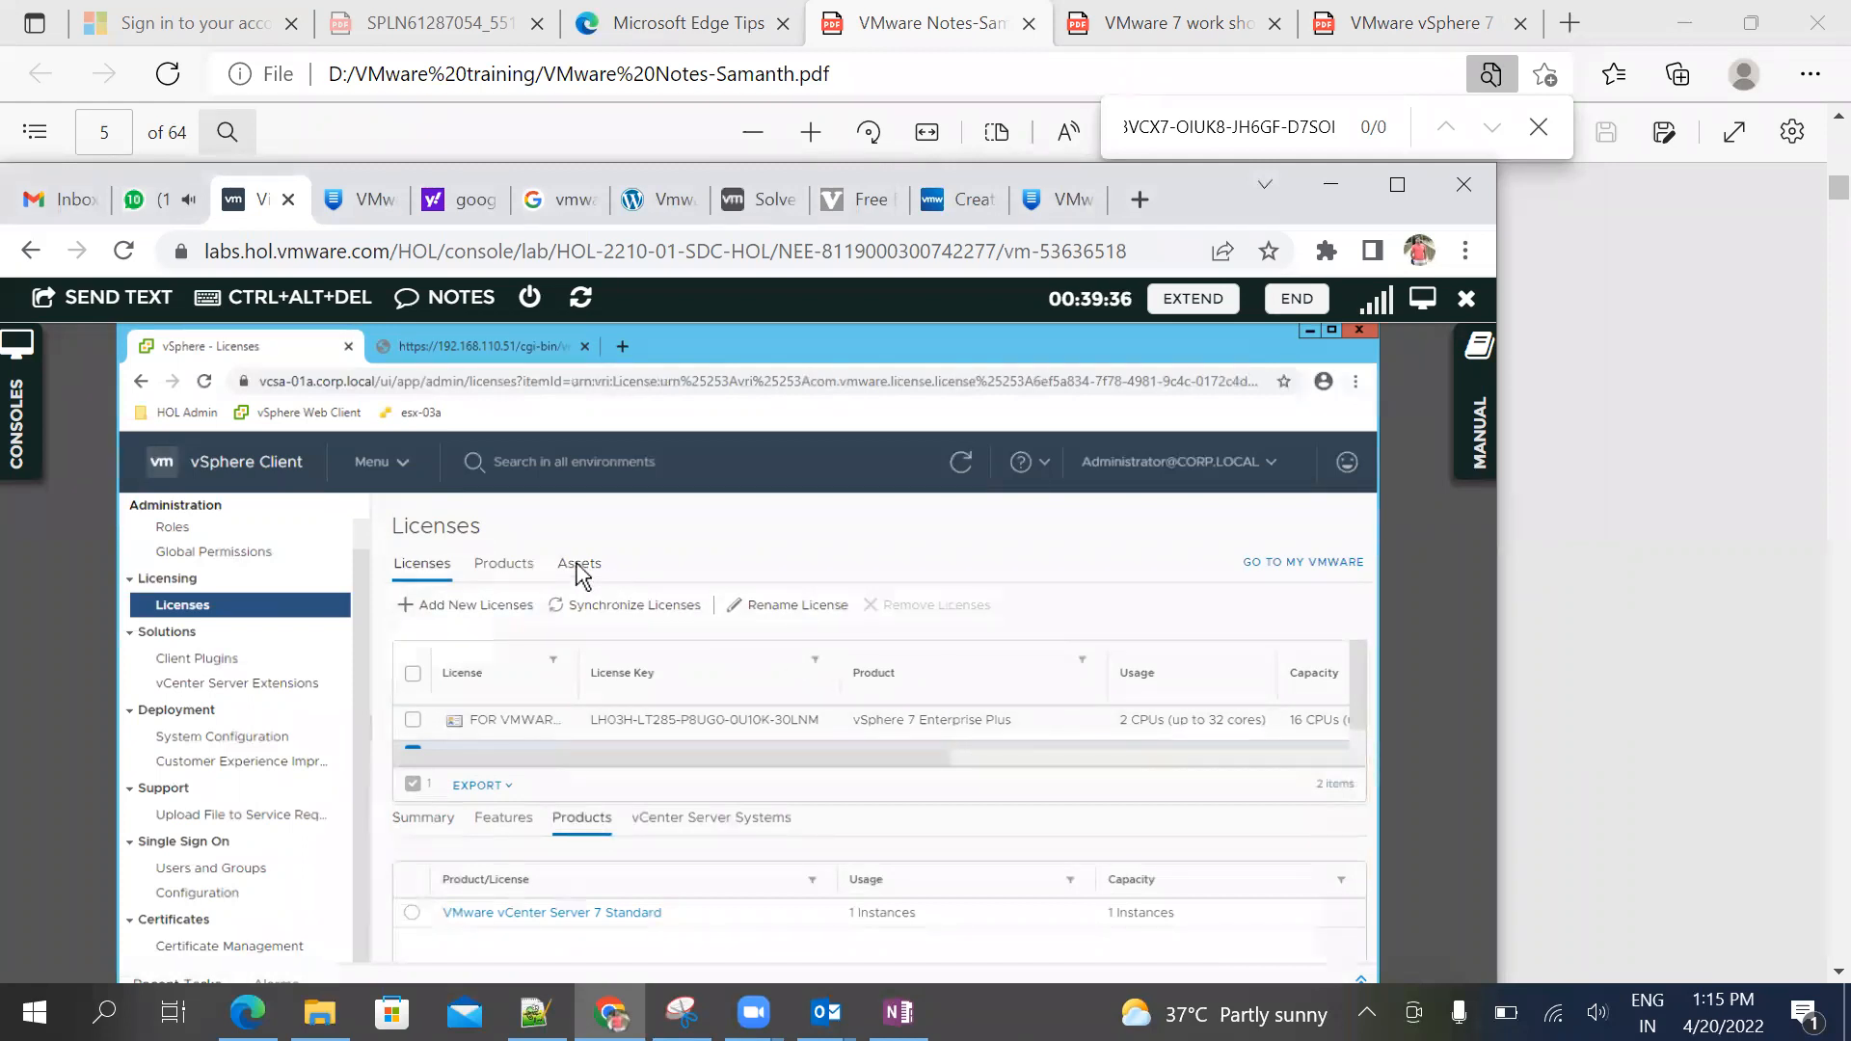
left_click(579, 563)
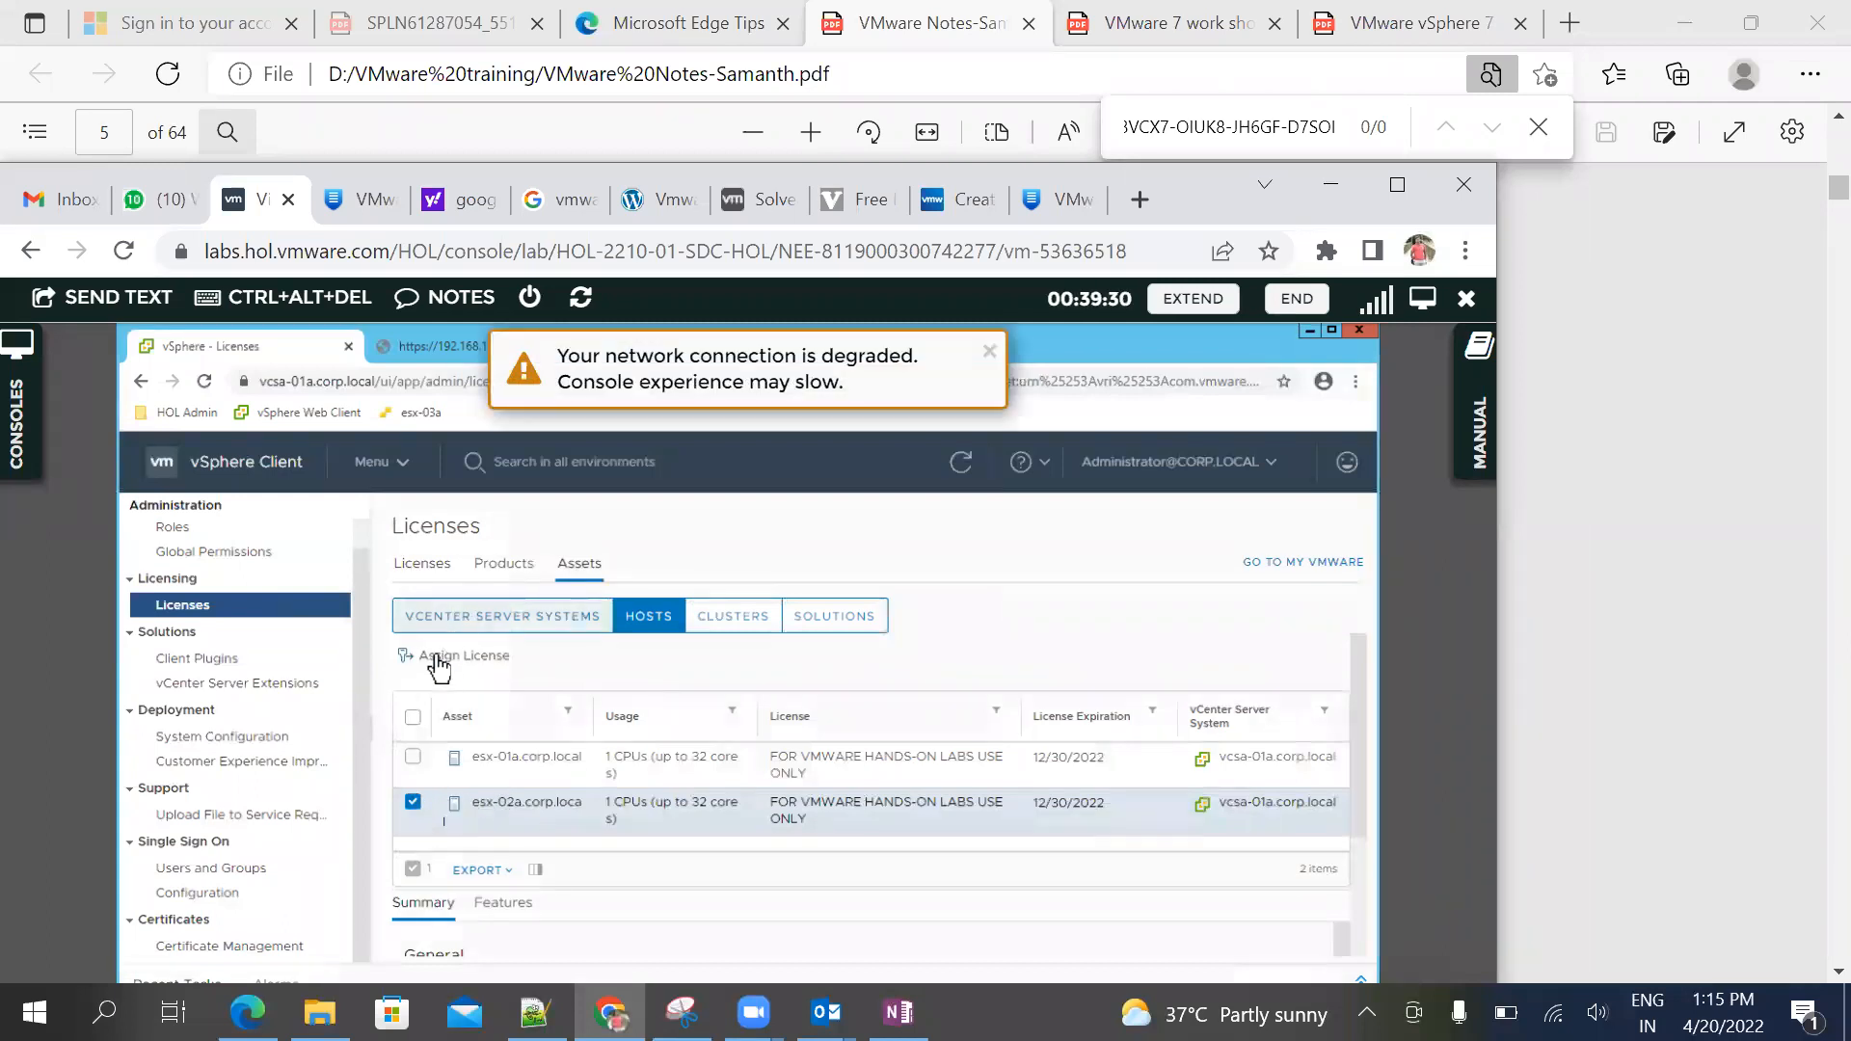
Step: Start assigning a license to host esx-02a, showing the hands-on labs assignment as valid
left_click(463, 655)
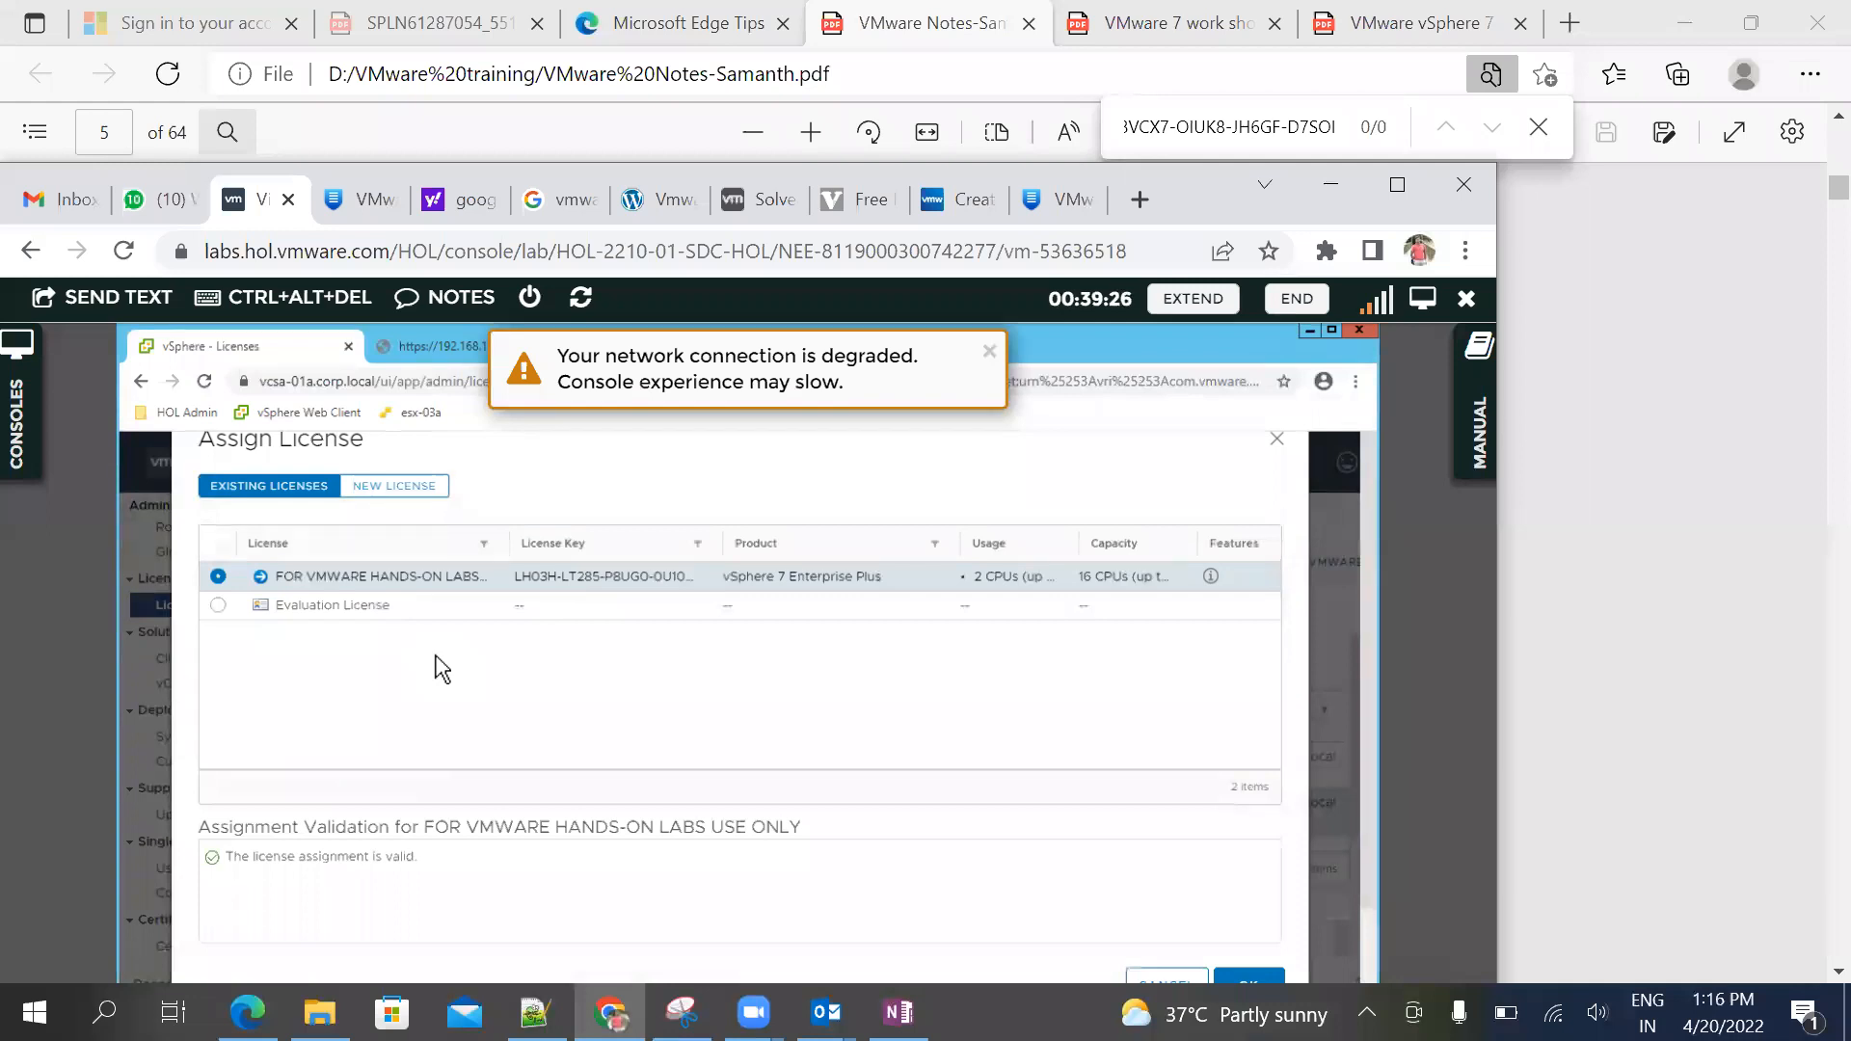
mouse_move(334, 689)
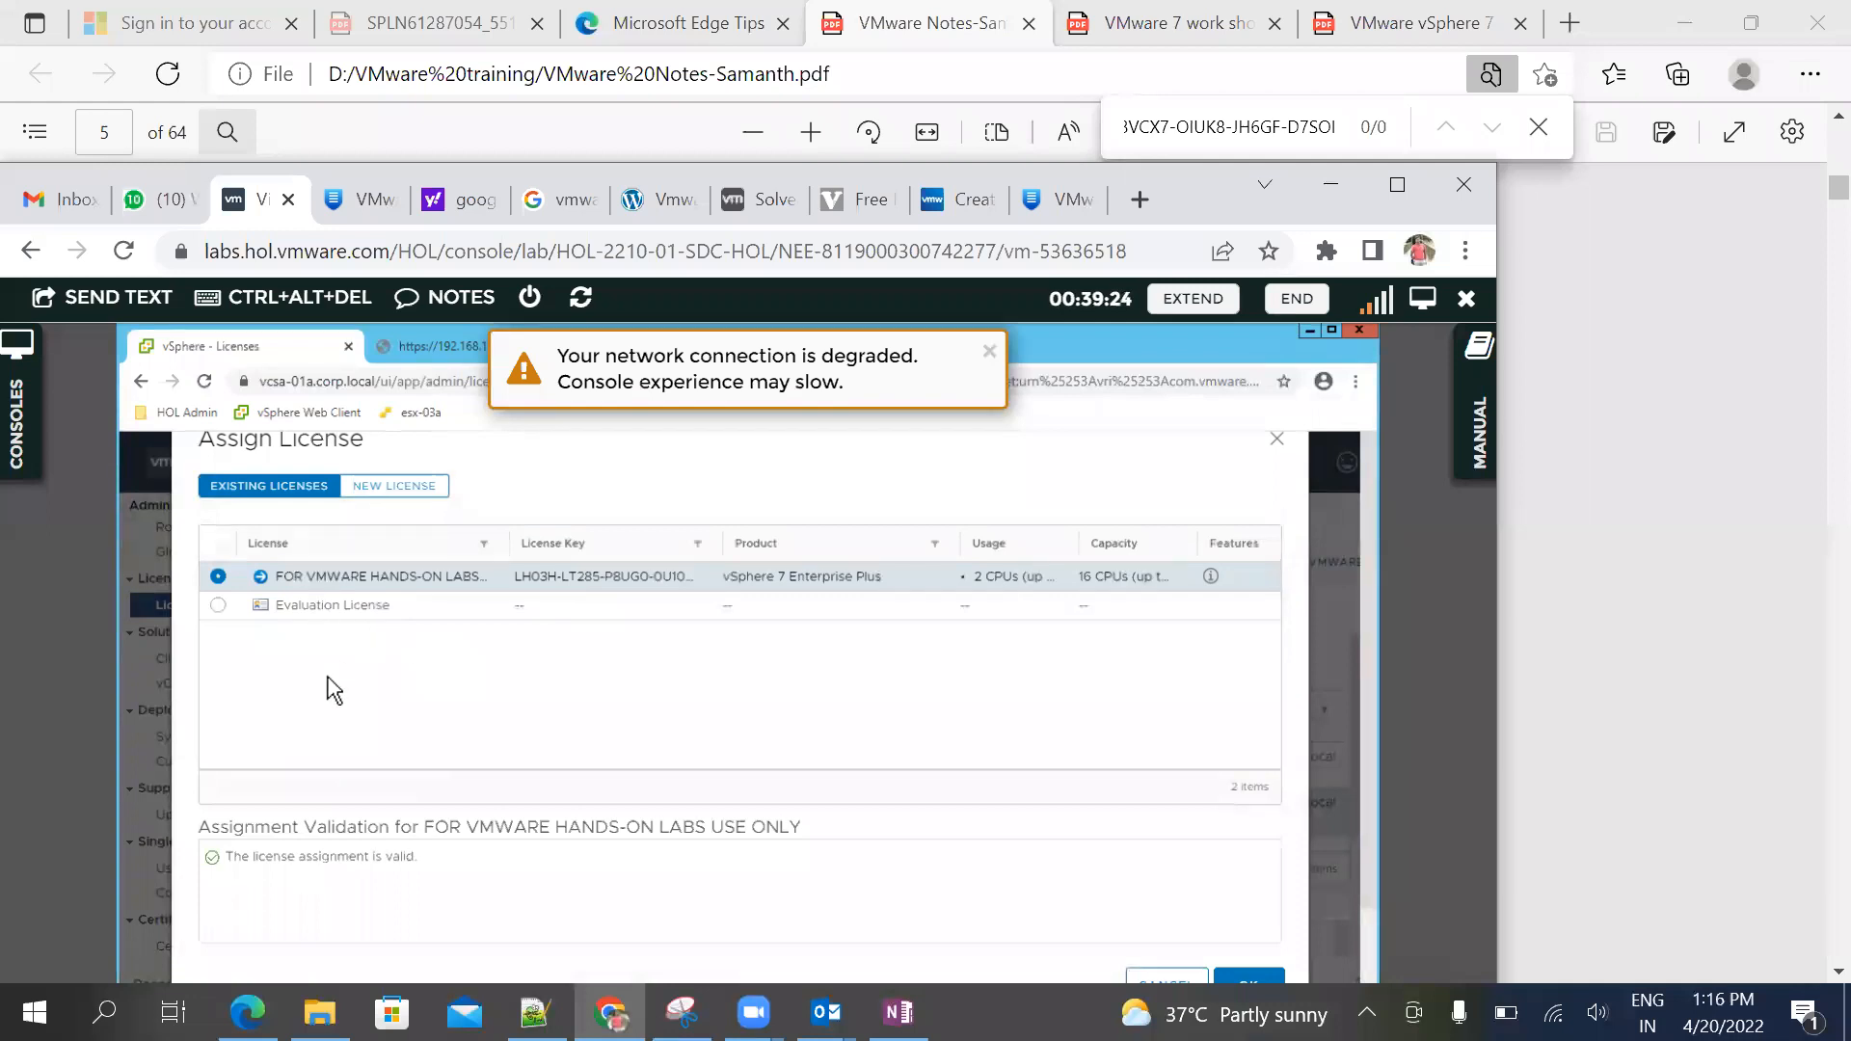
mouse_move(1072, 945)
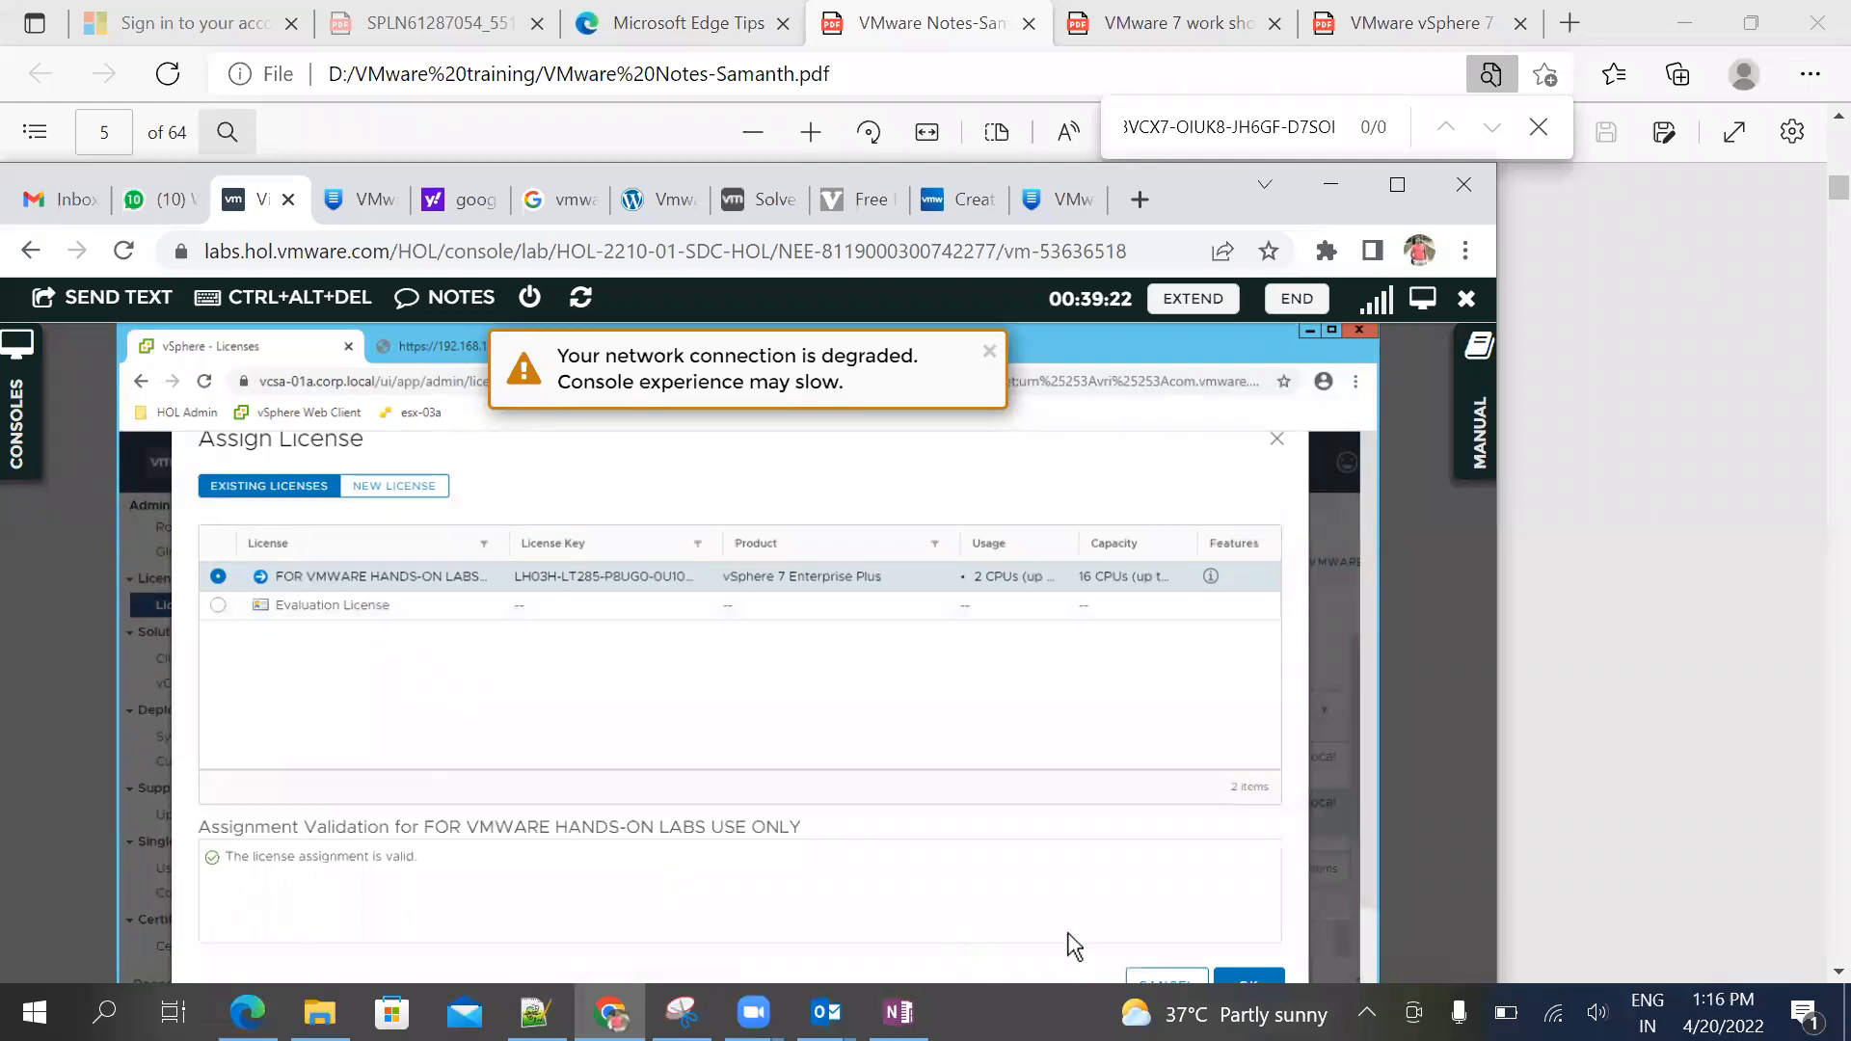
mouse_move(390, 876)
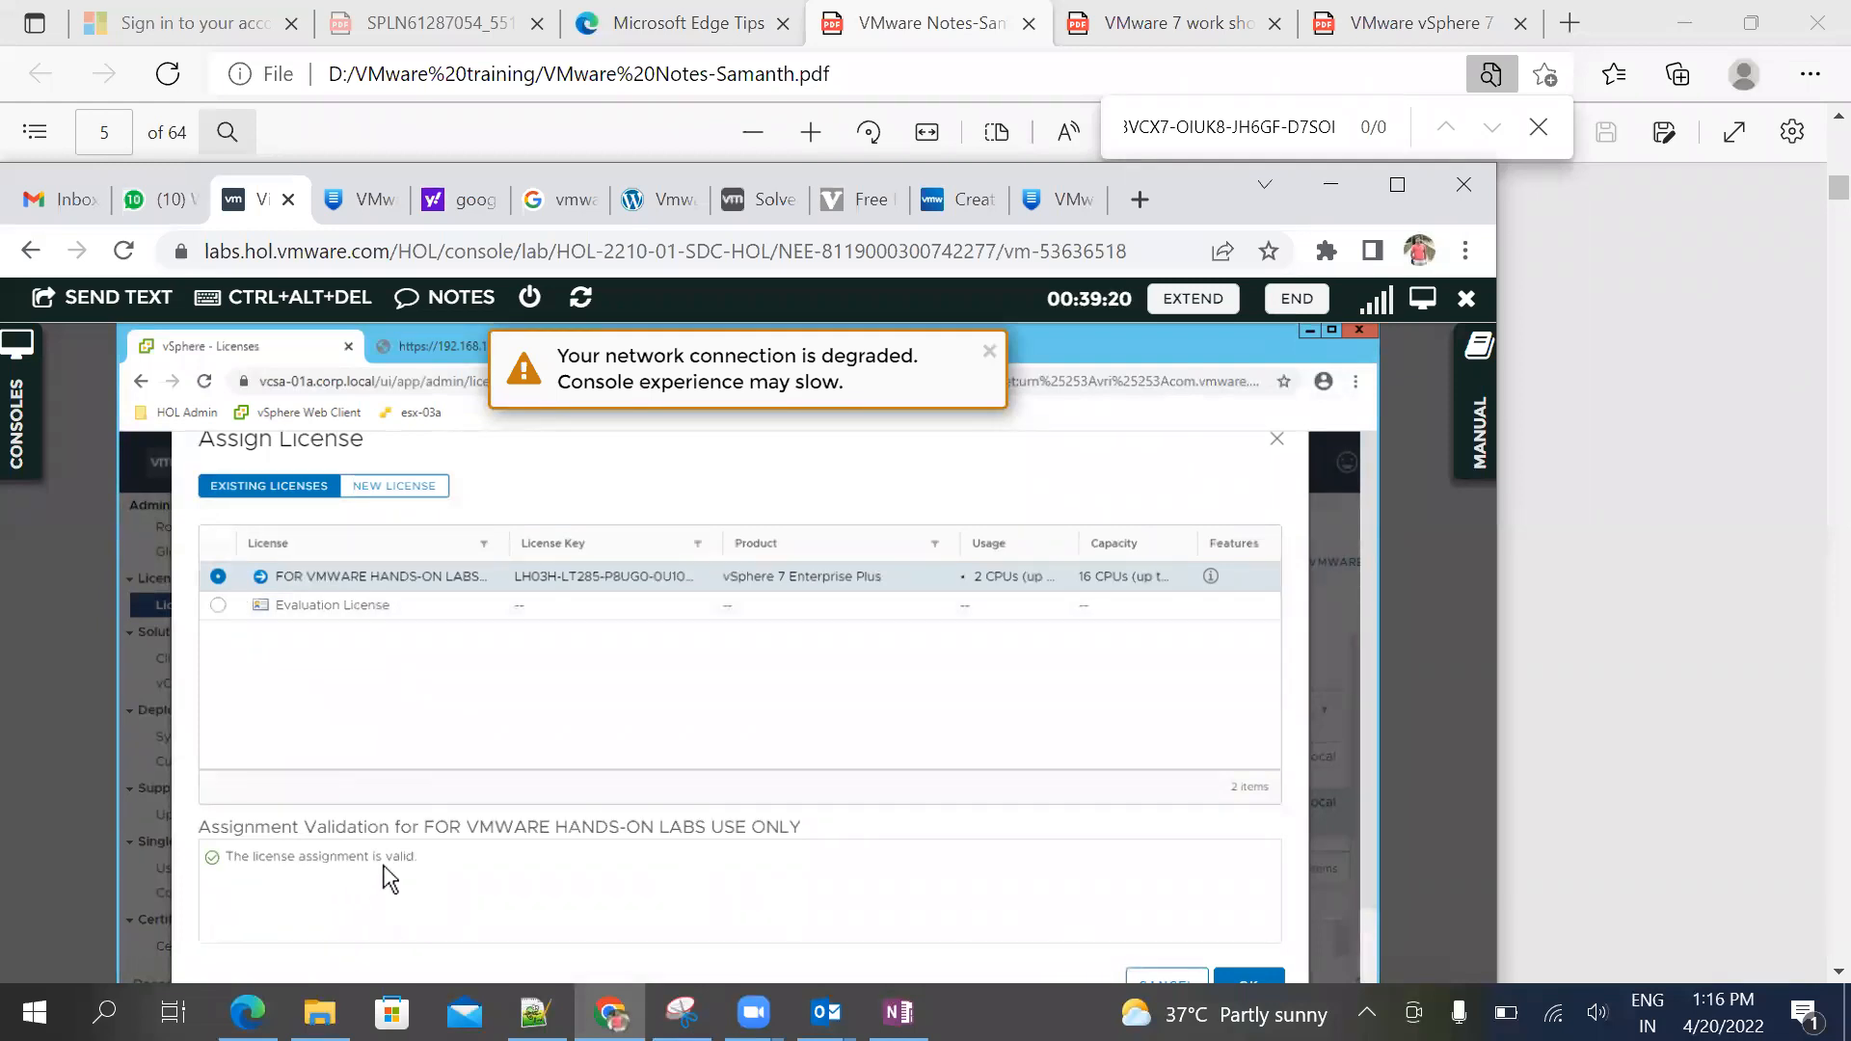
mouse_move(1491, 939)
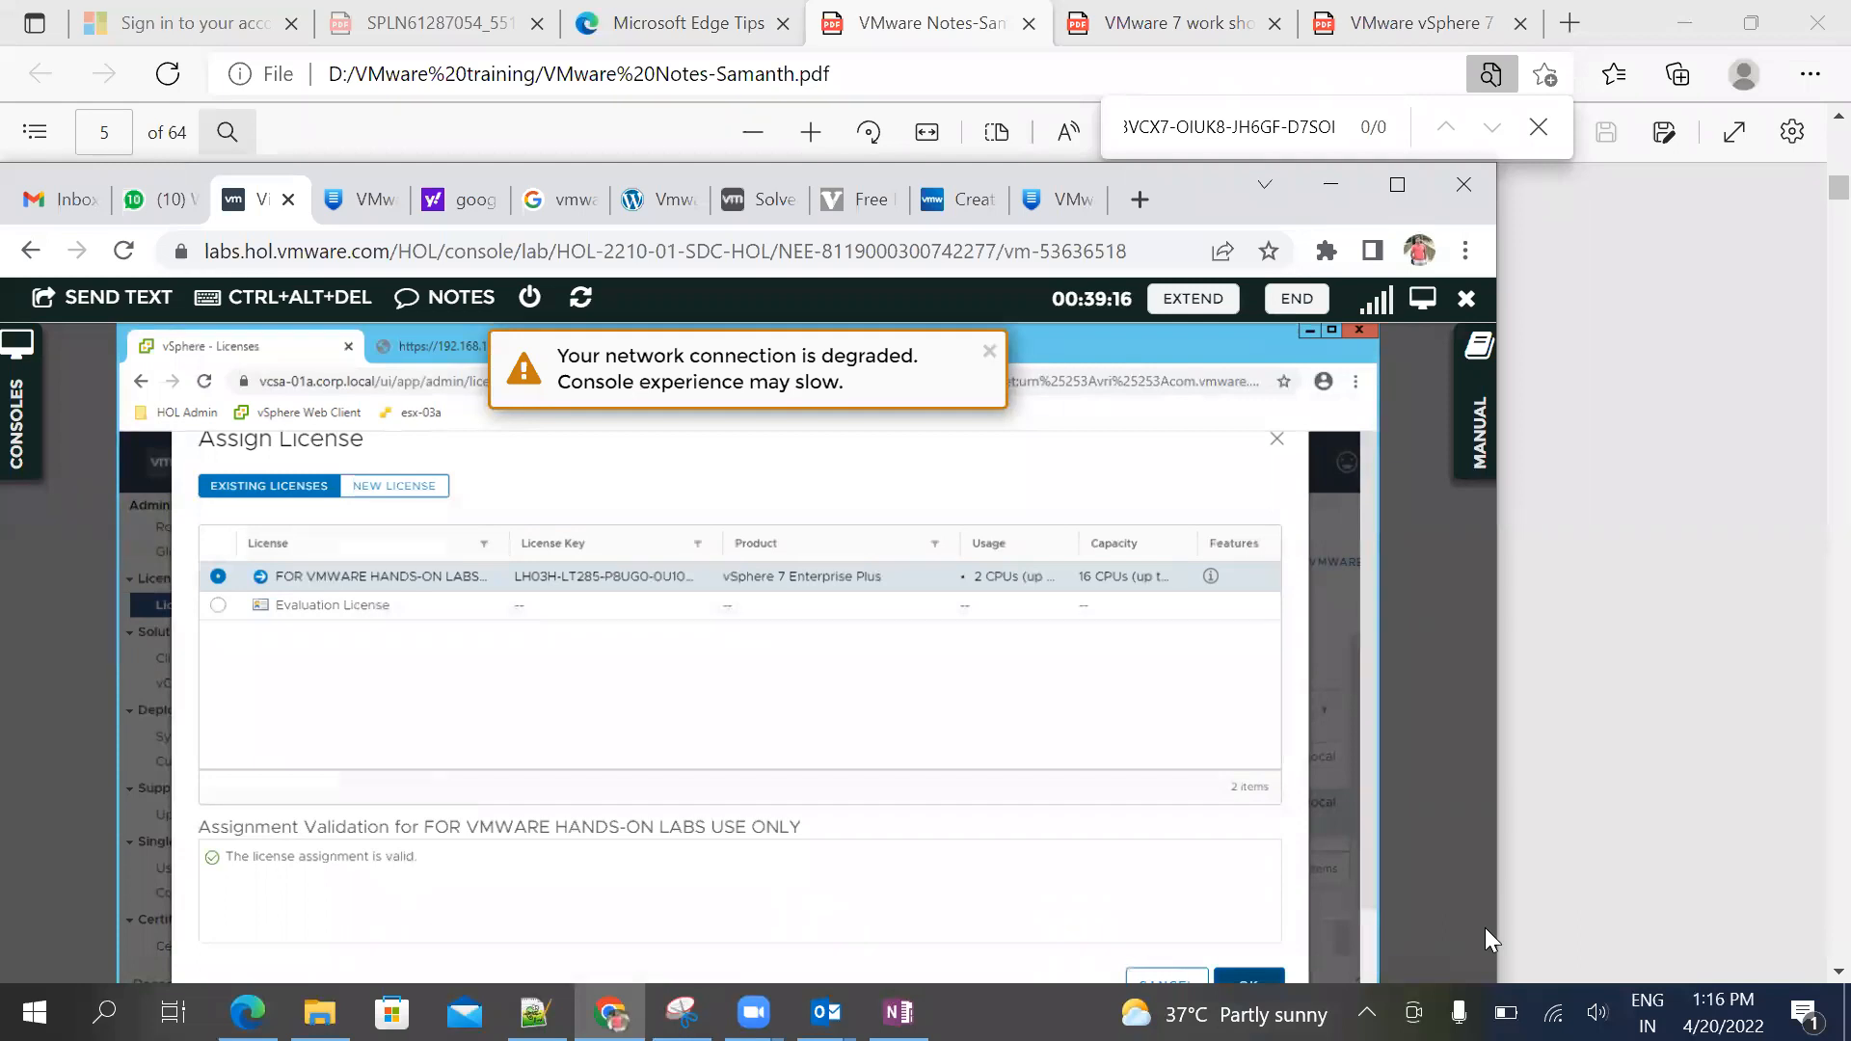
mouse_move(762, 143)
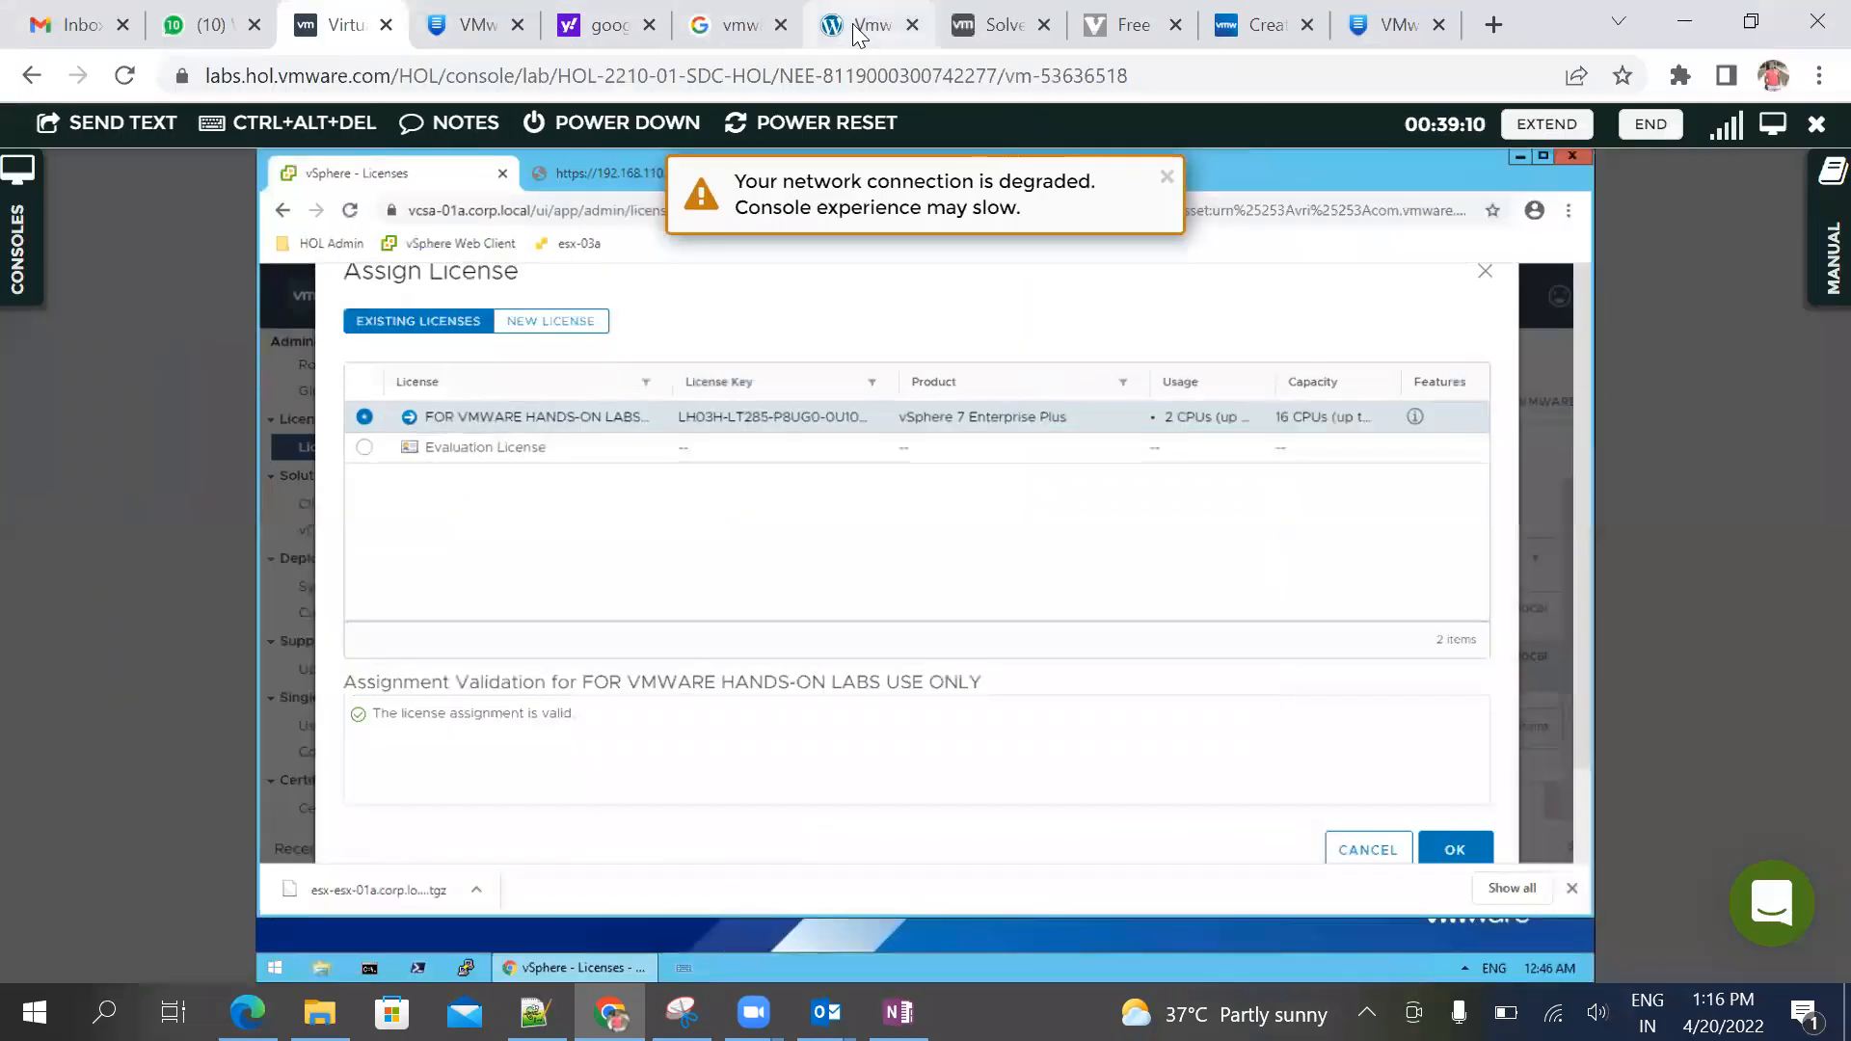
Step: Review the softwarenet article on ESXi license keys
left_click(869, 23)
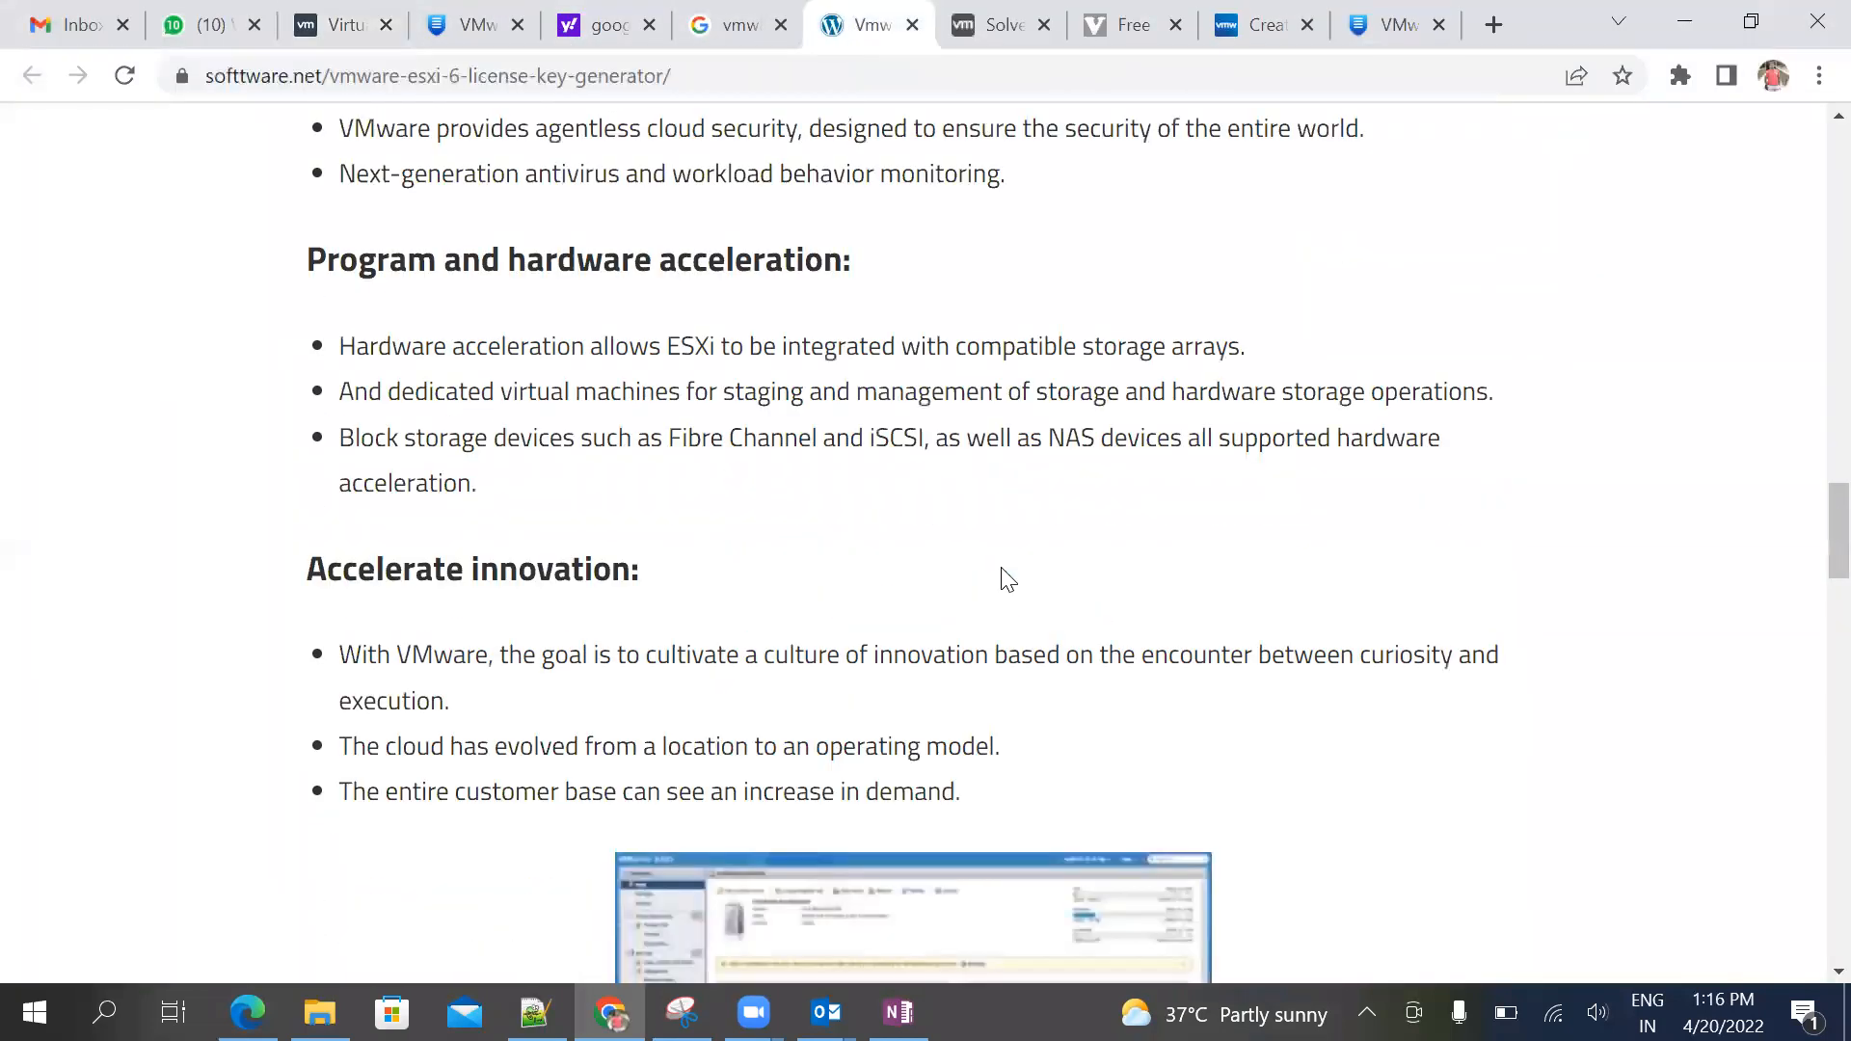
scroll("up", 3)
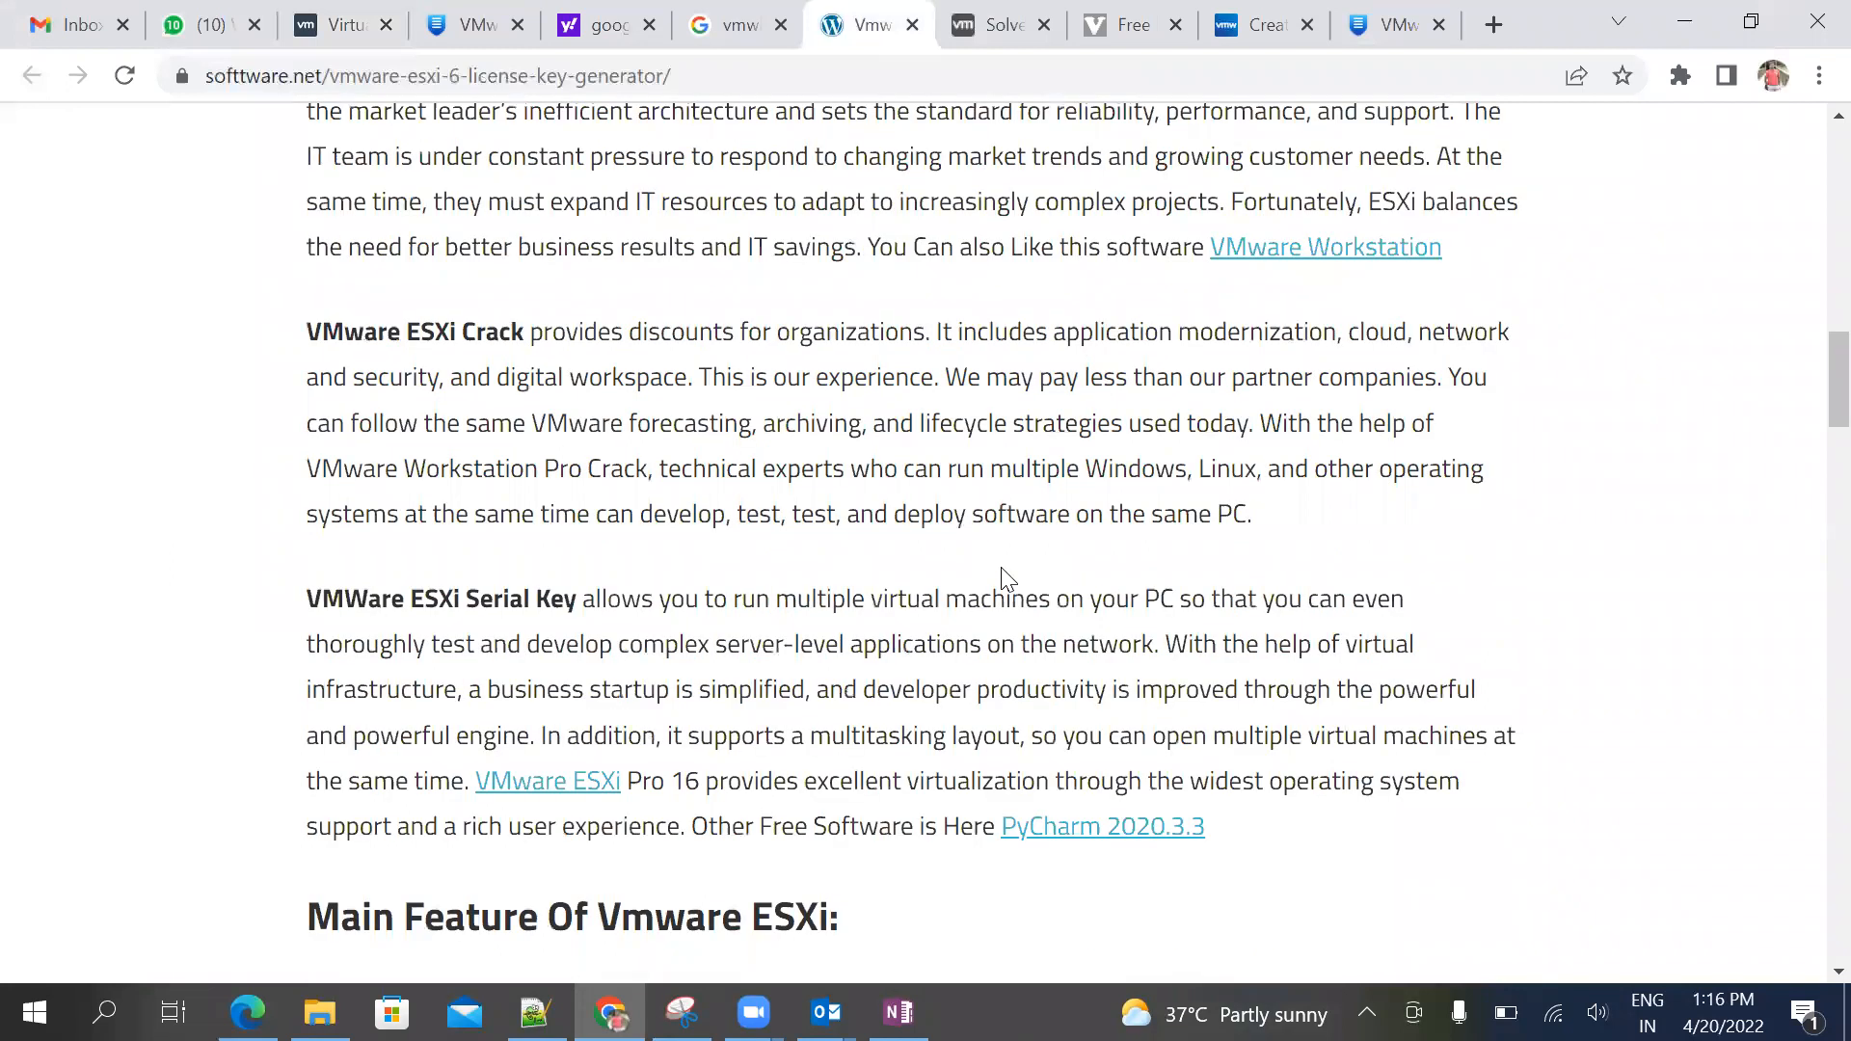
scroll("up", 3)
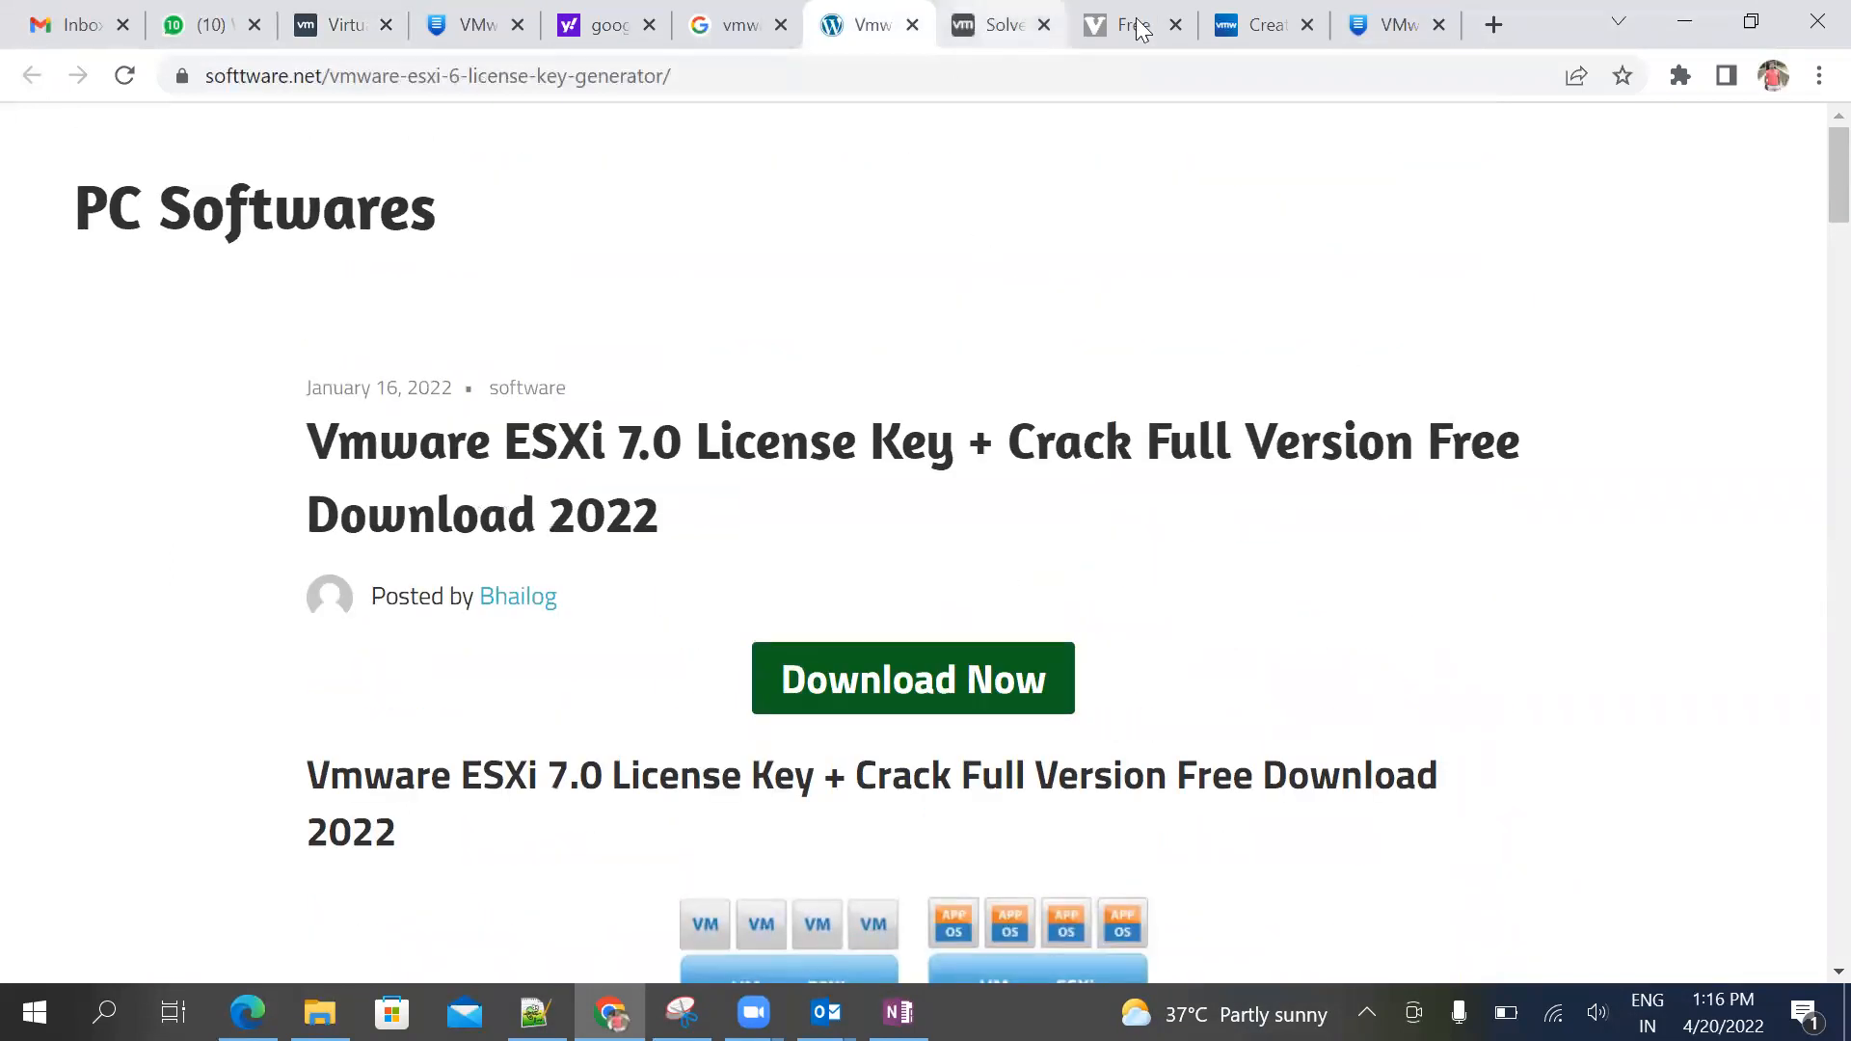
Step: Review the virten.net free ESXi 6.5 guide down to step 8, Assign license
left_click(1130, 23)
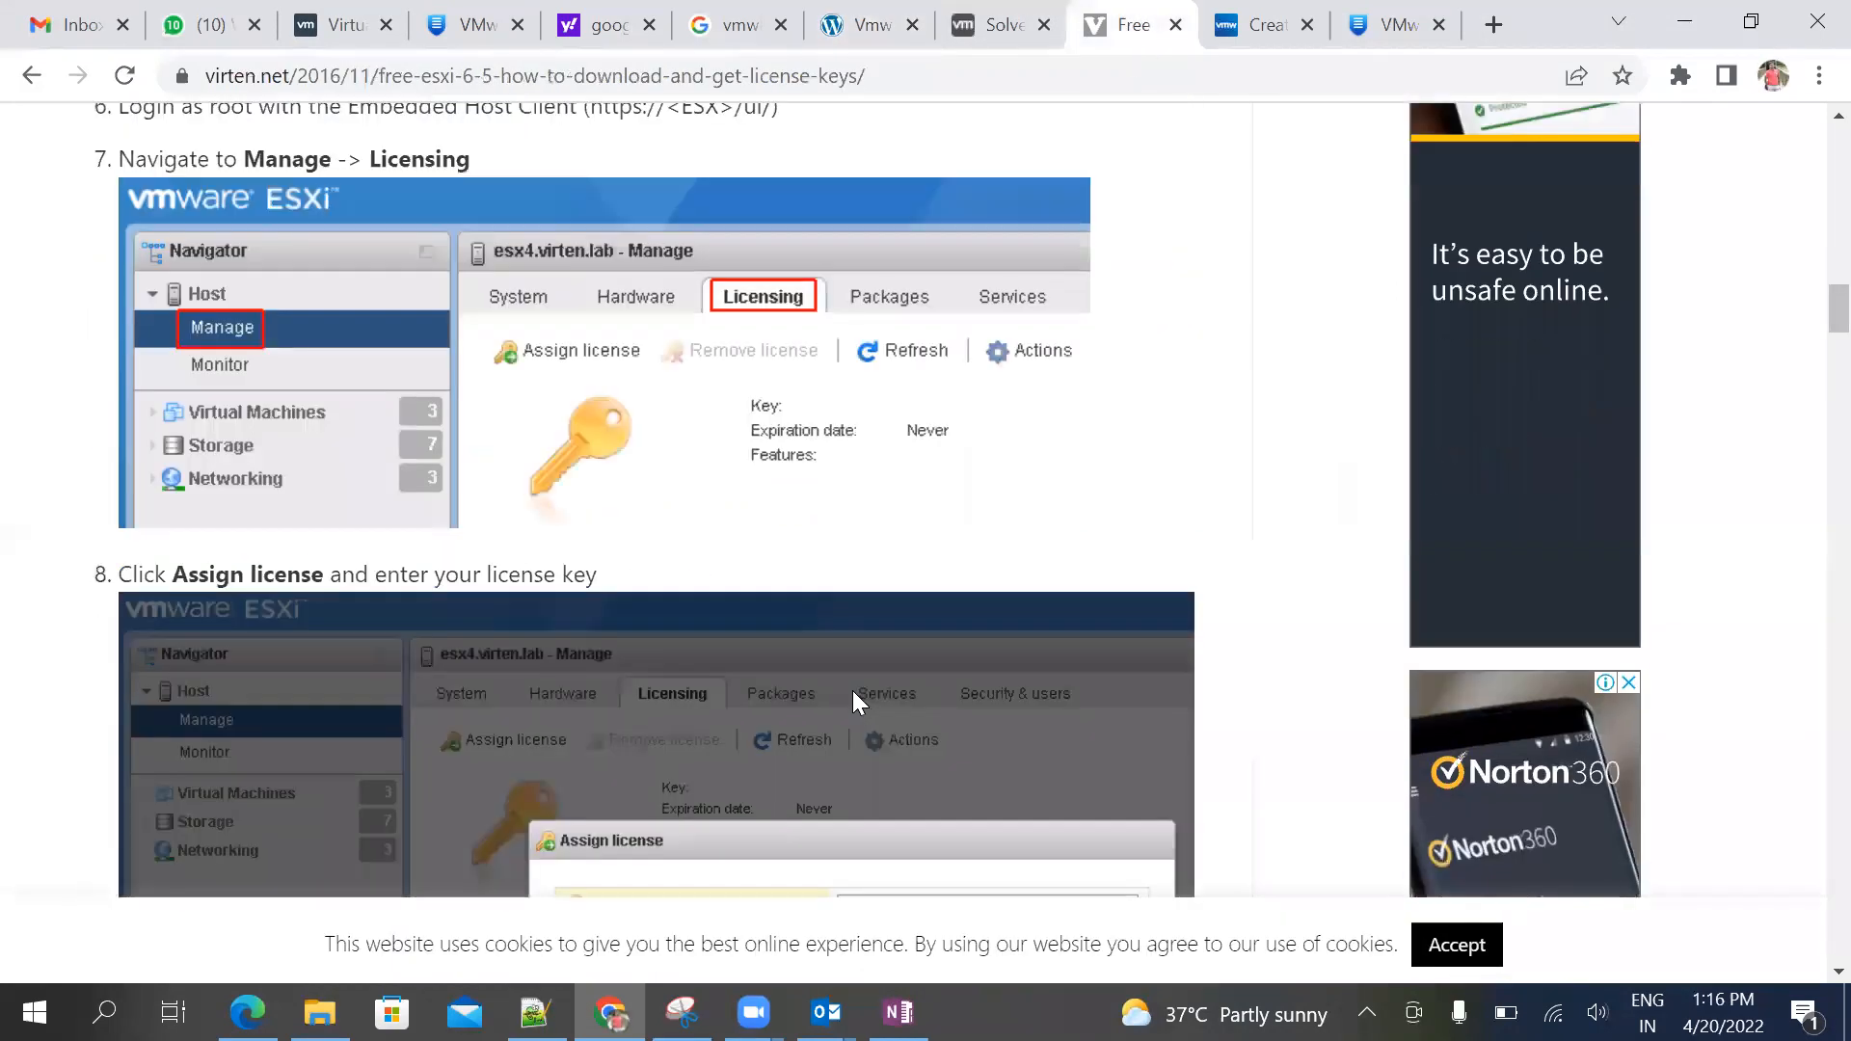
scroll("up", 3)
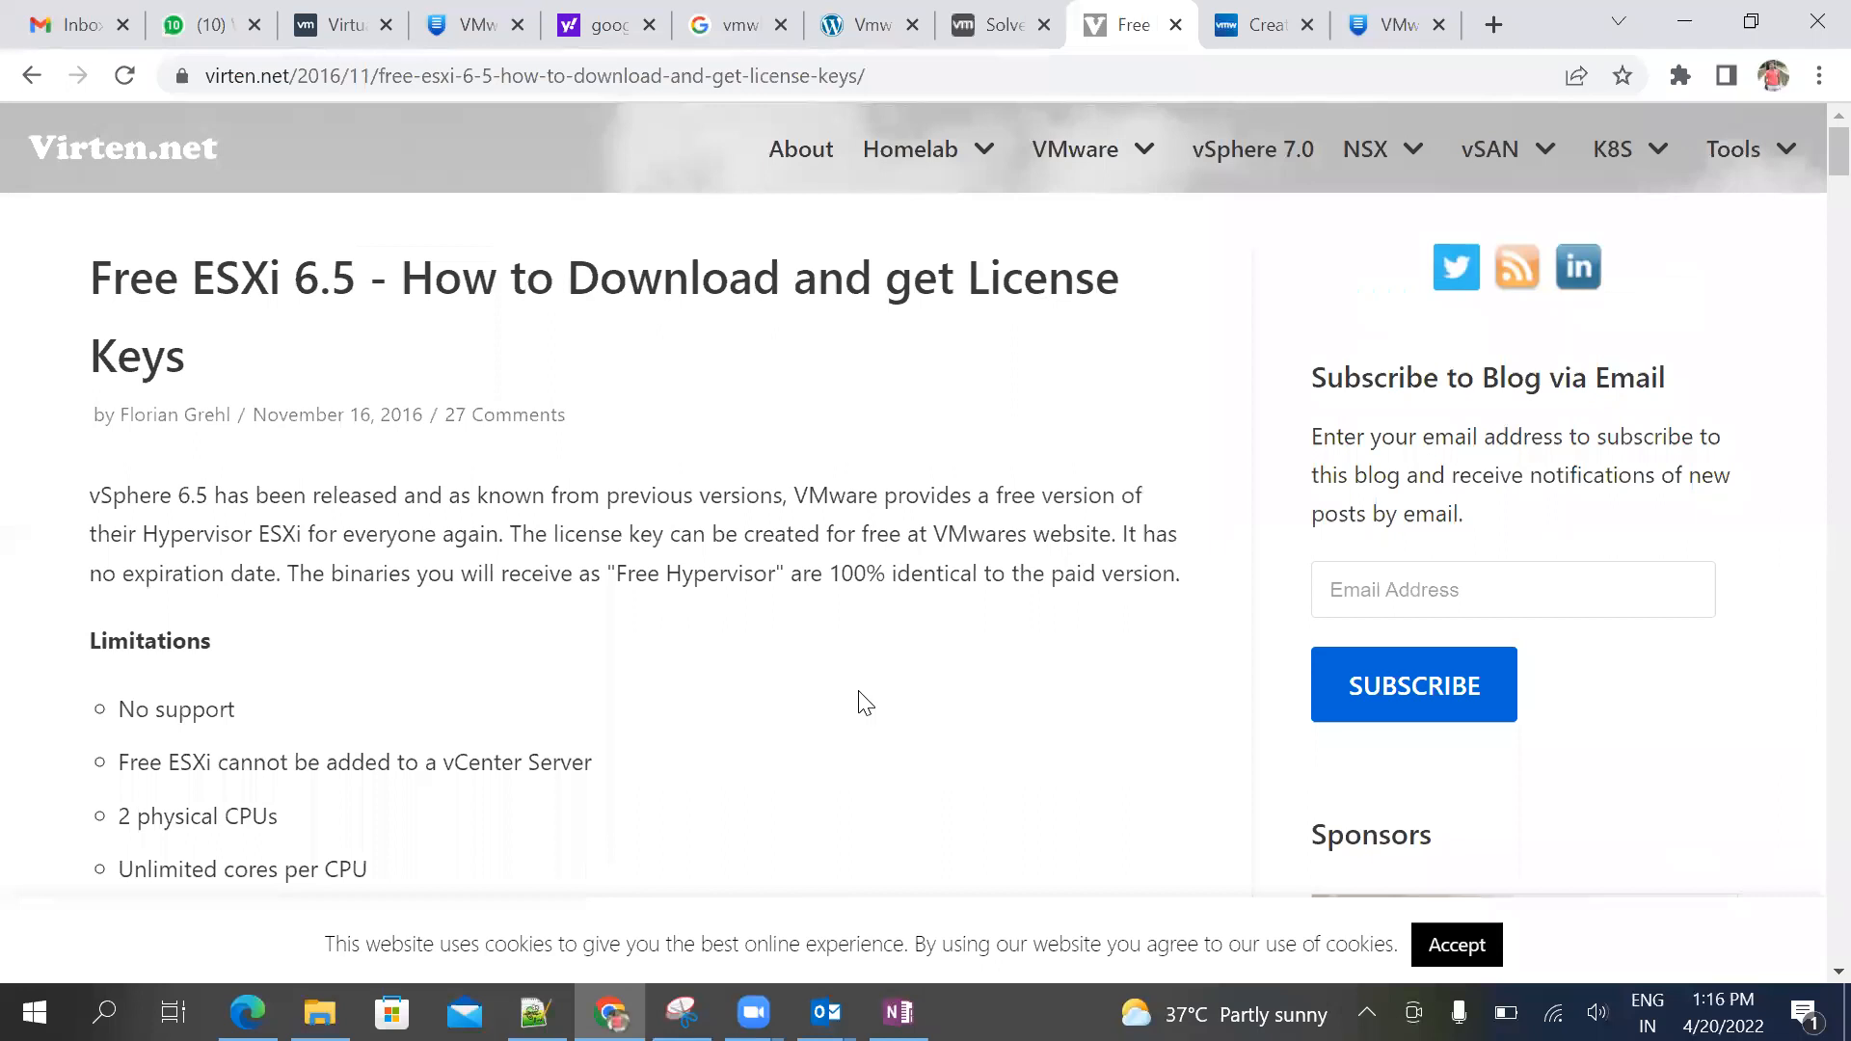
scroll("down", 3)
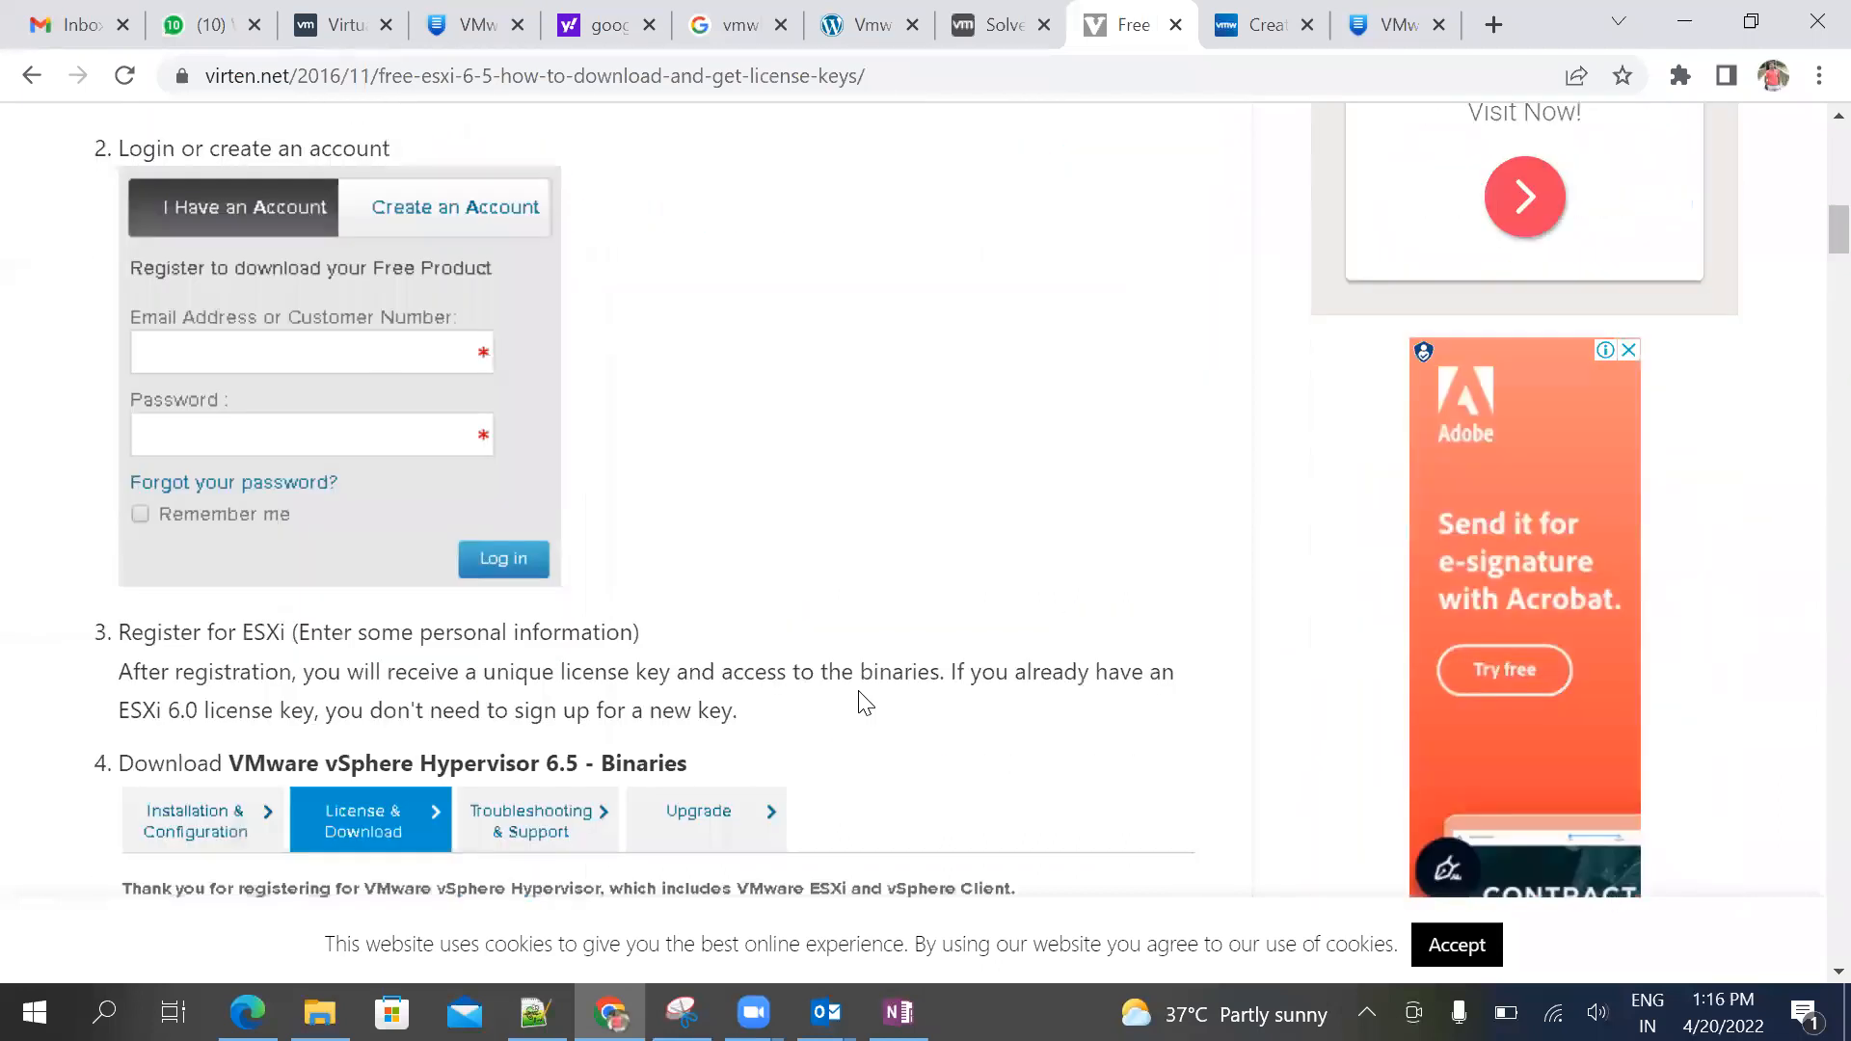
scroll("down", 3)
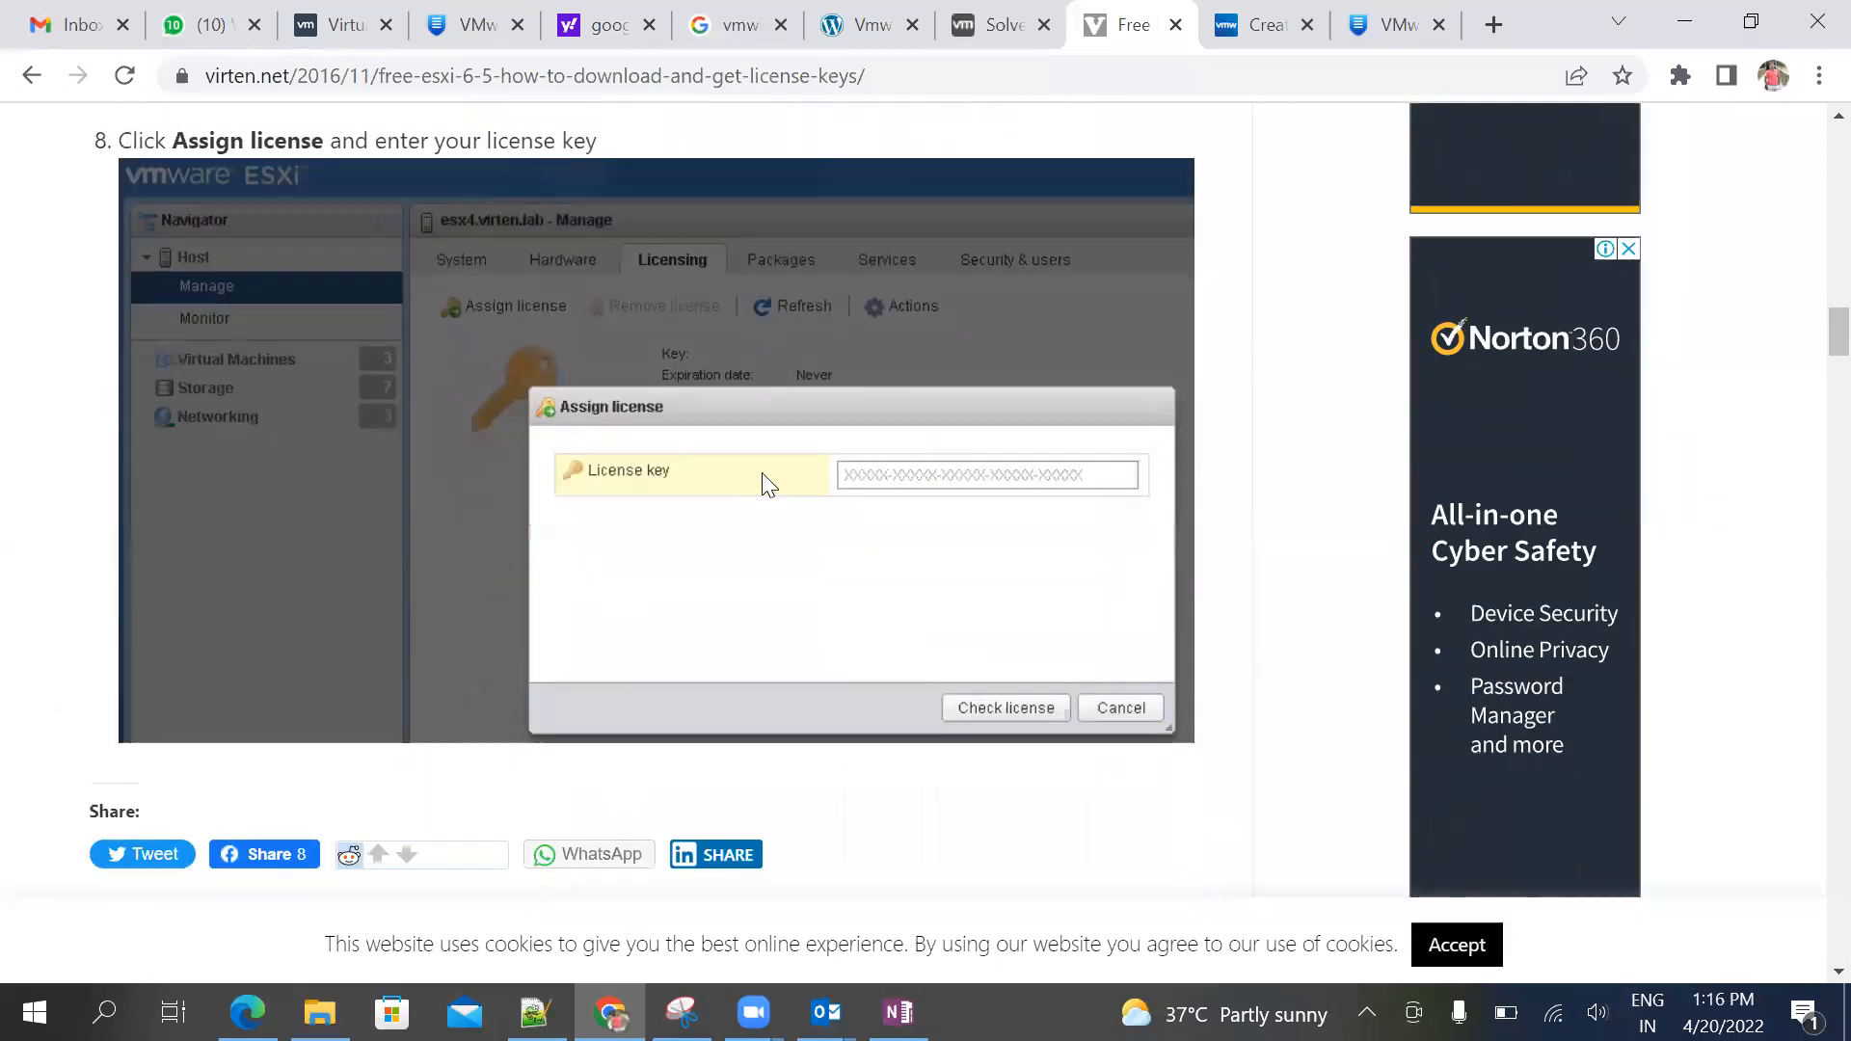
mouse_move(1234, 48)
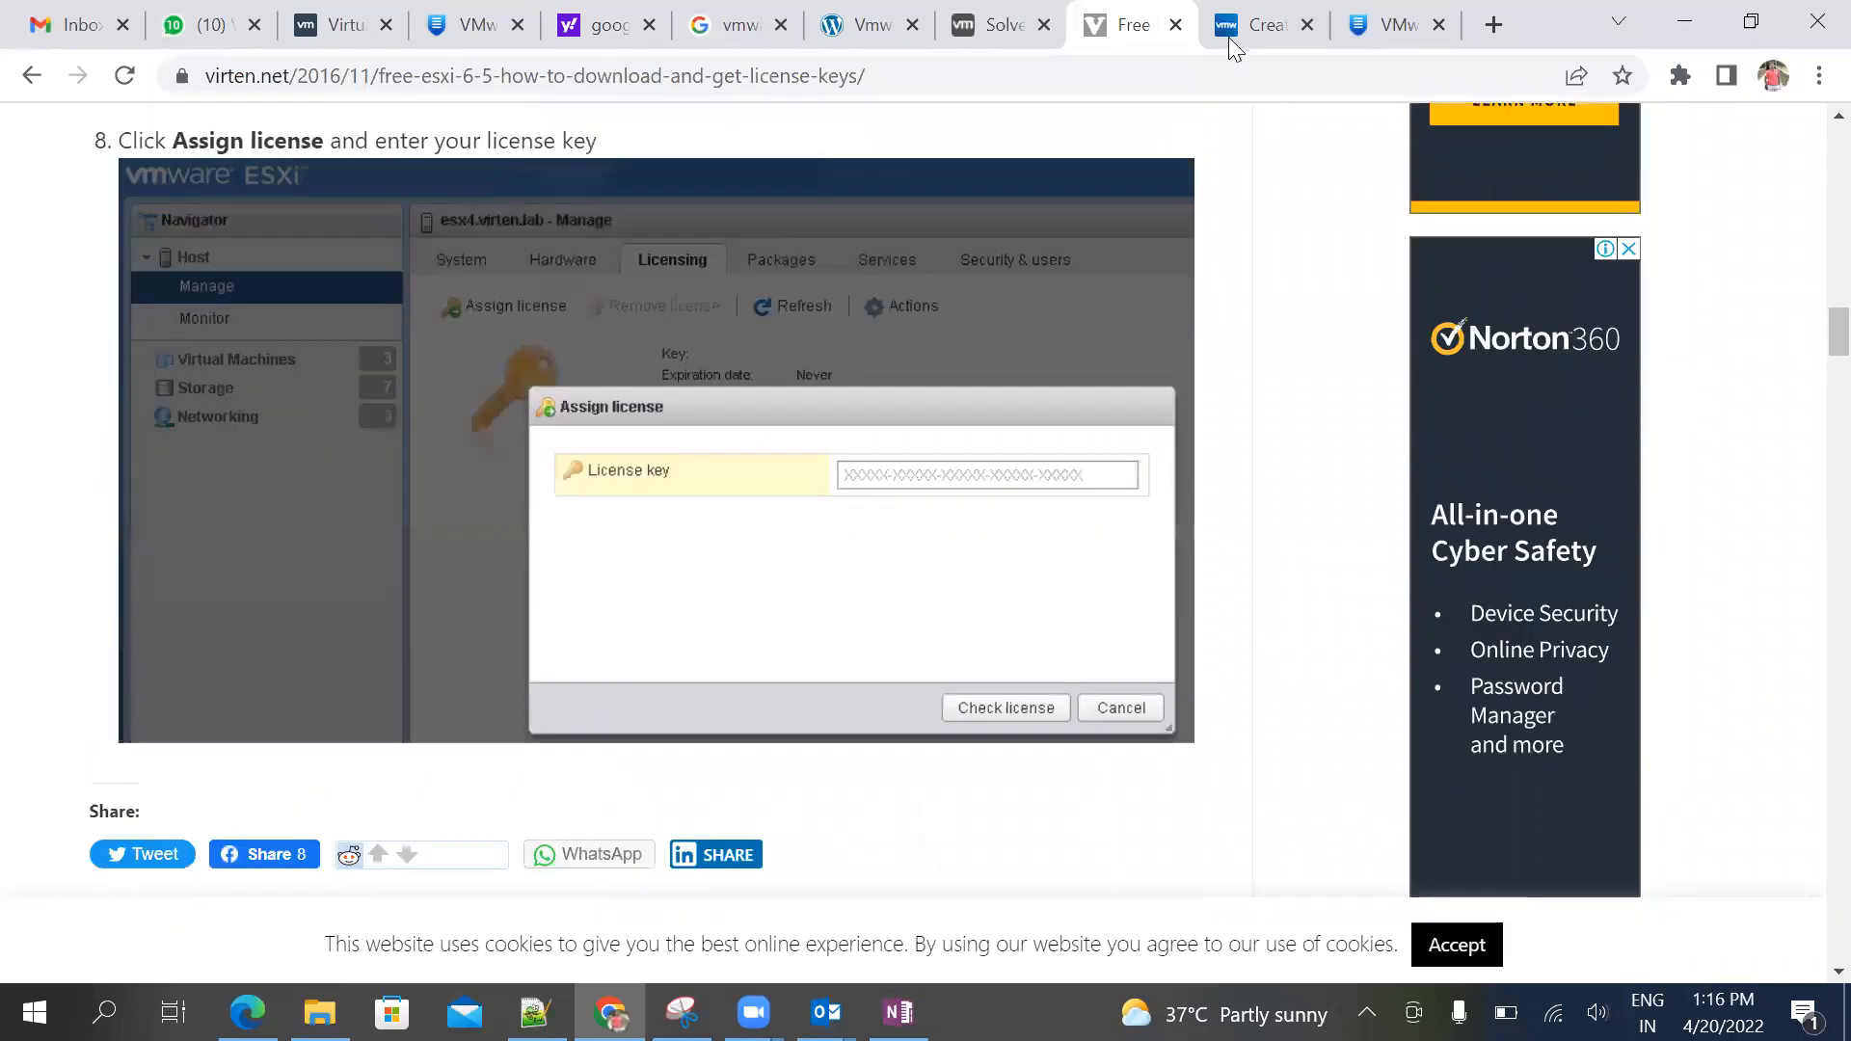
Step: Read NAKIVO's vSphere editions and licensing guide through to the comments, then return to the lab console
left_click(1392, 23)
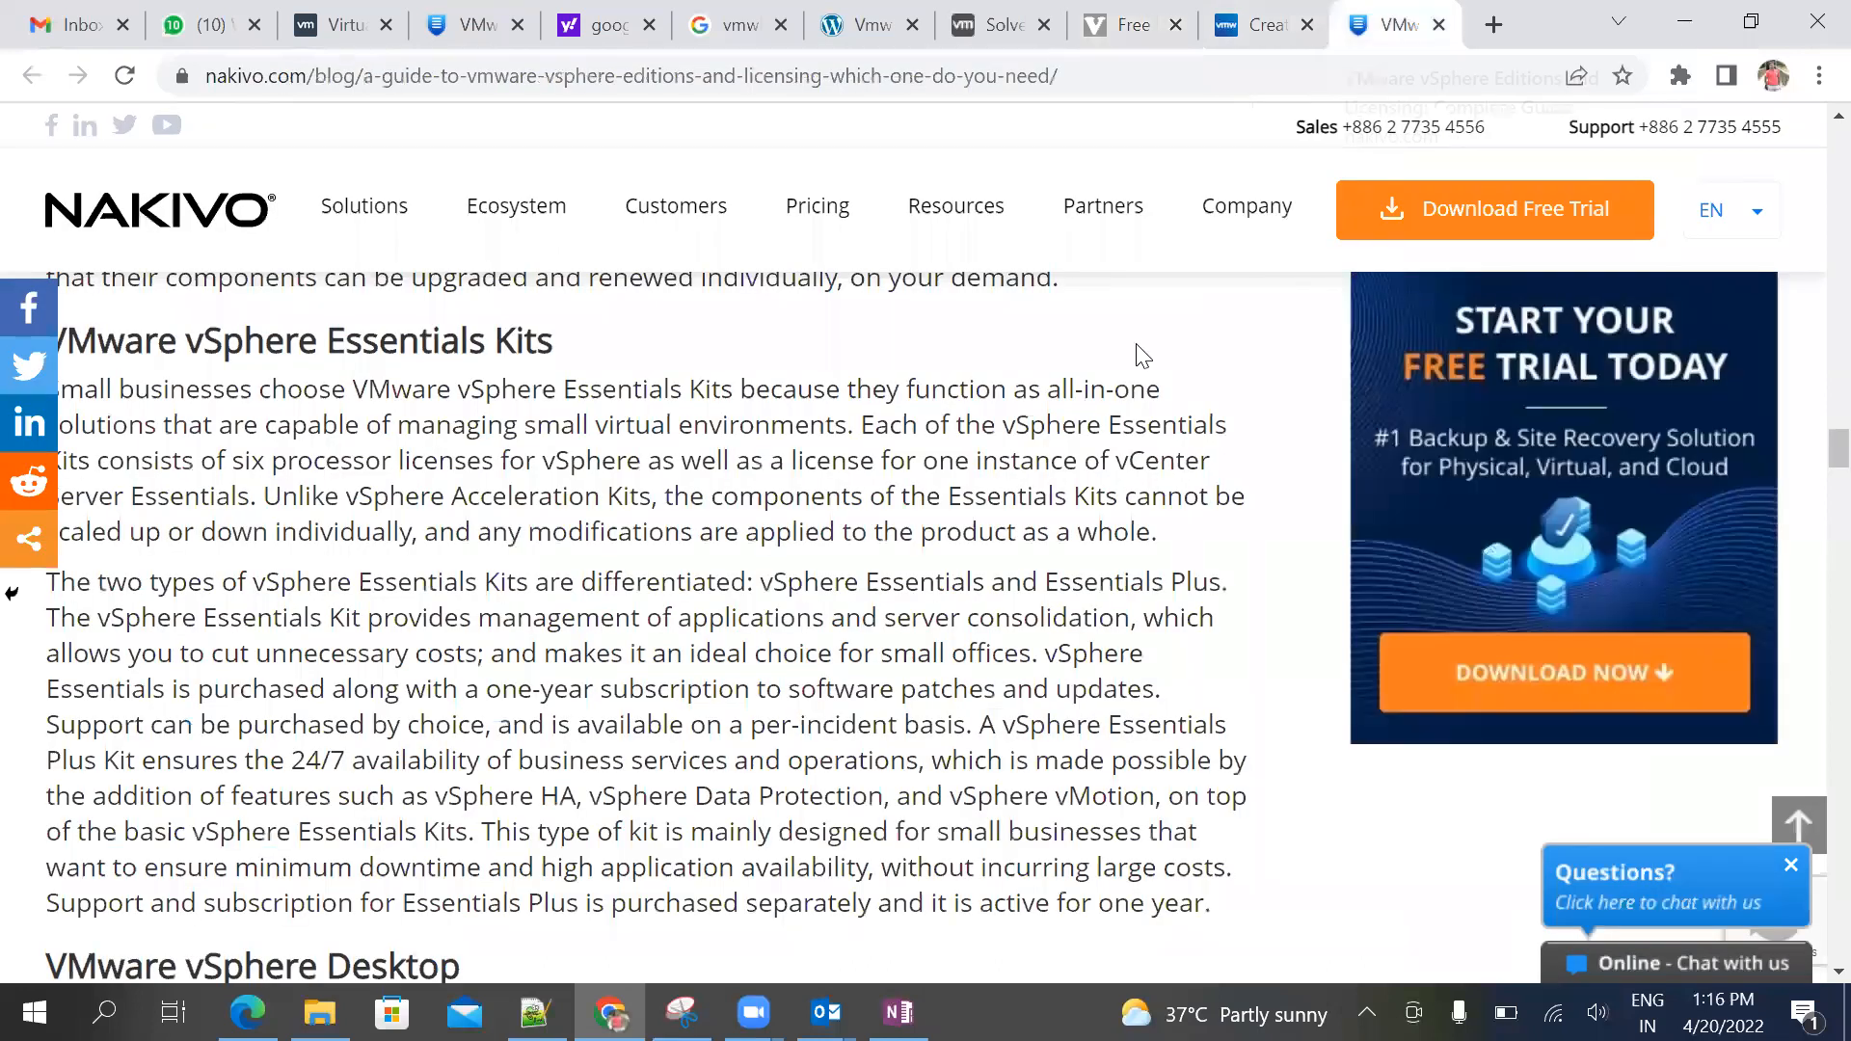
mouse_move(980, 565)
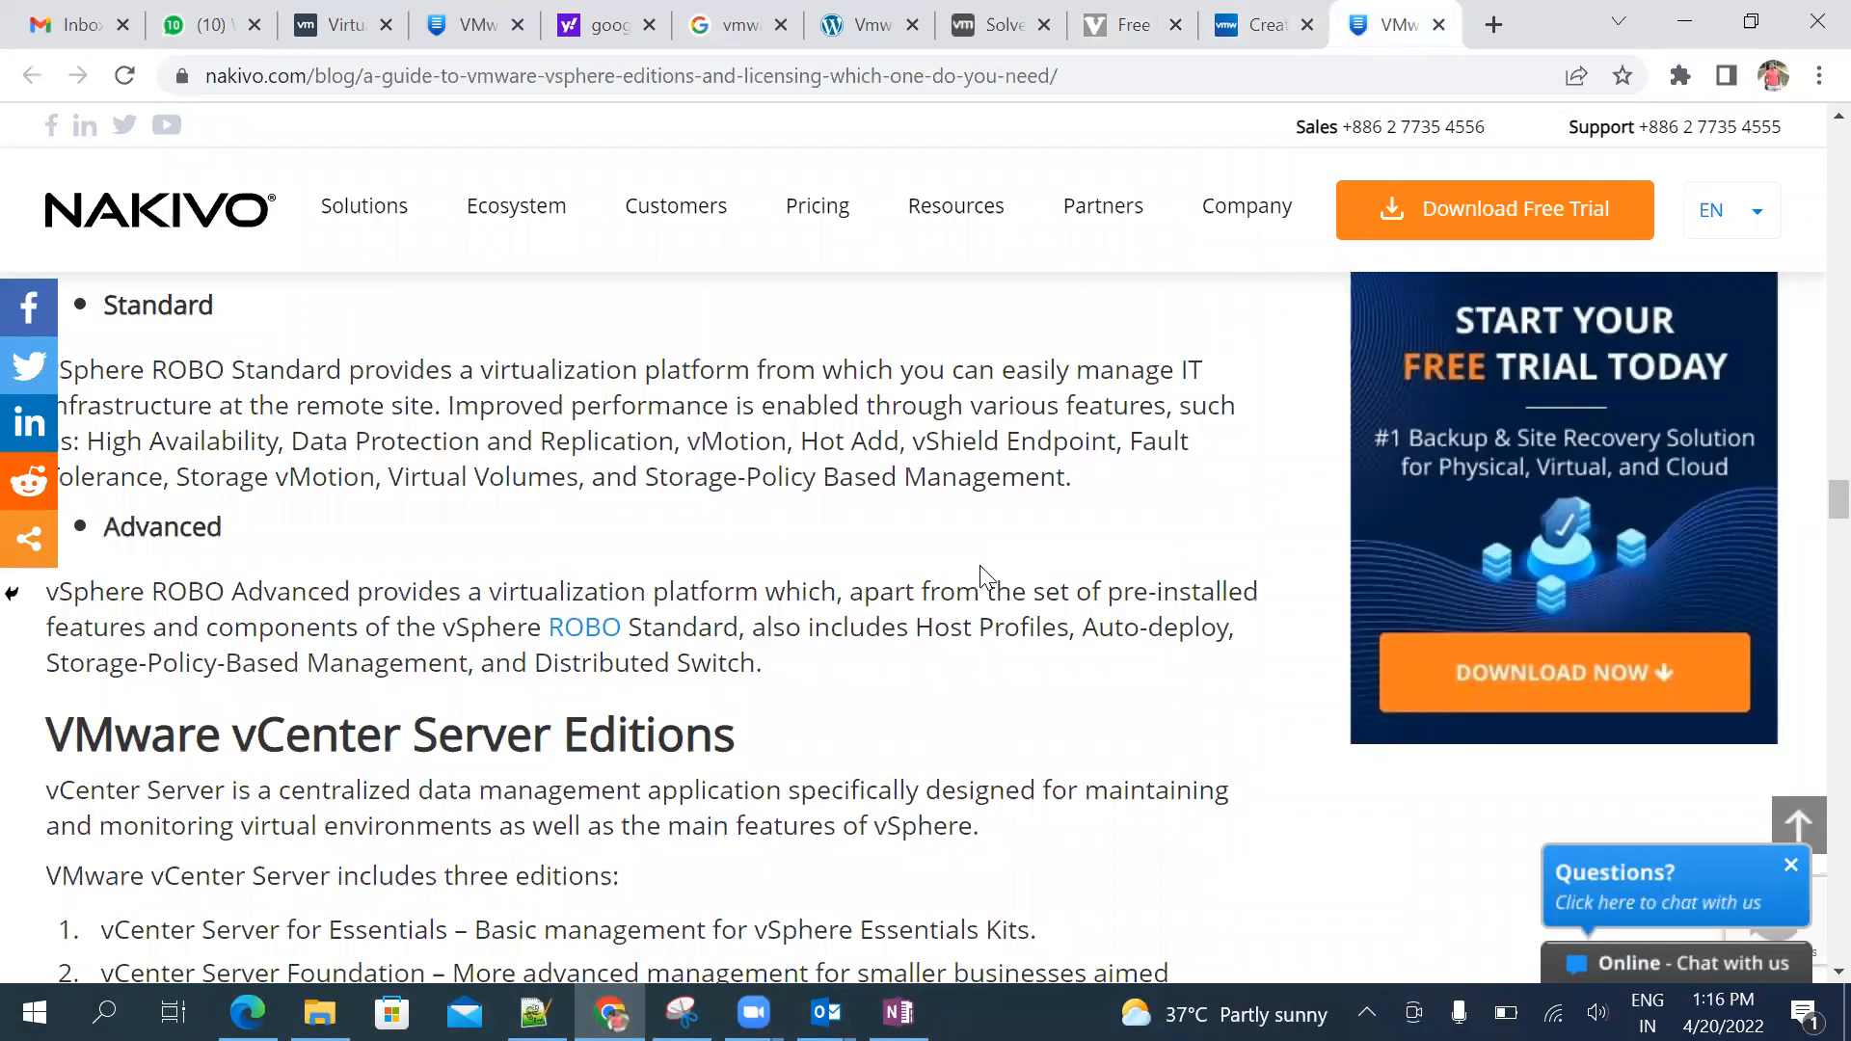
scroll("down", 3)
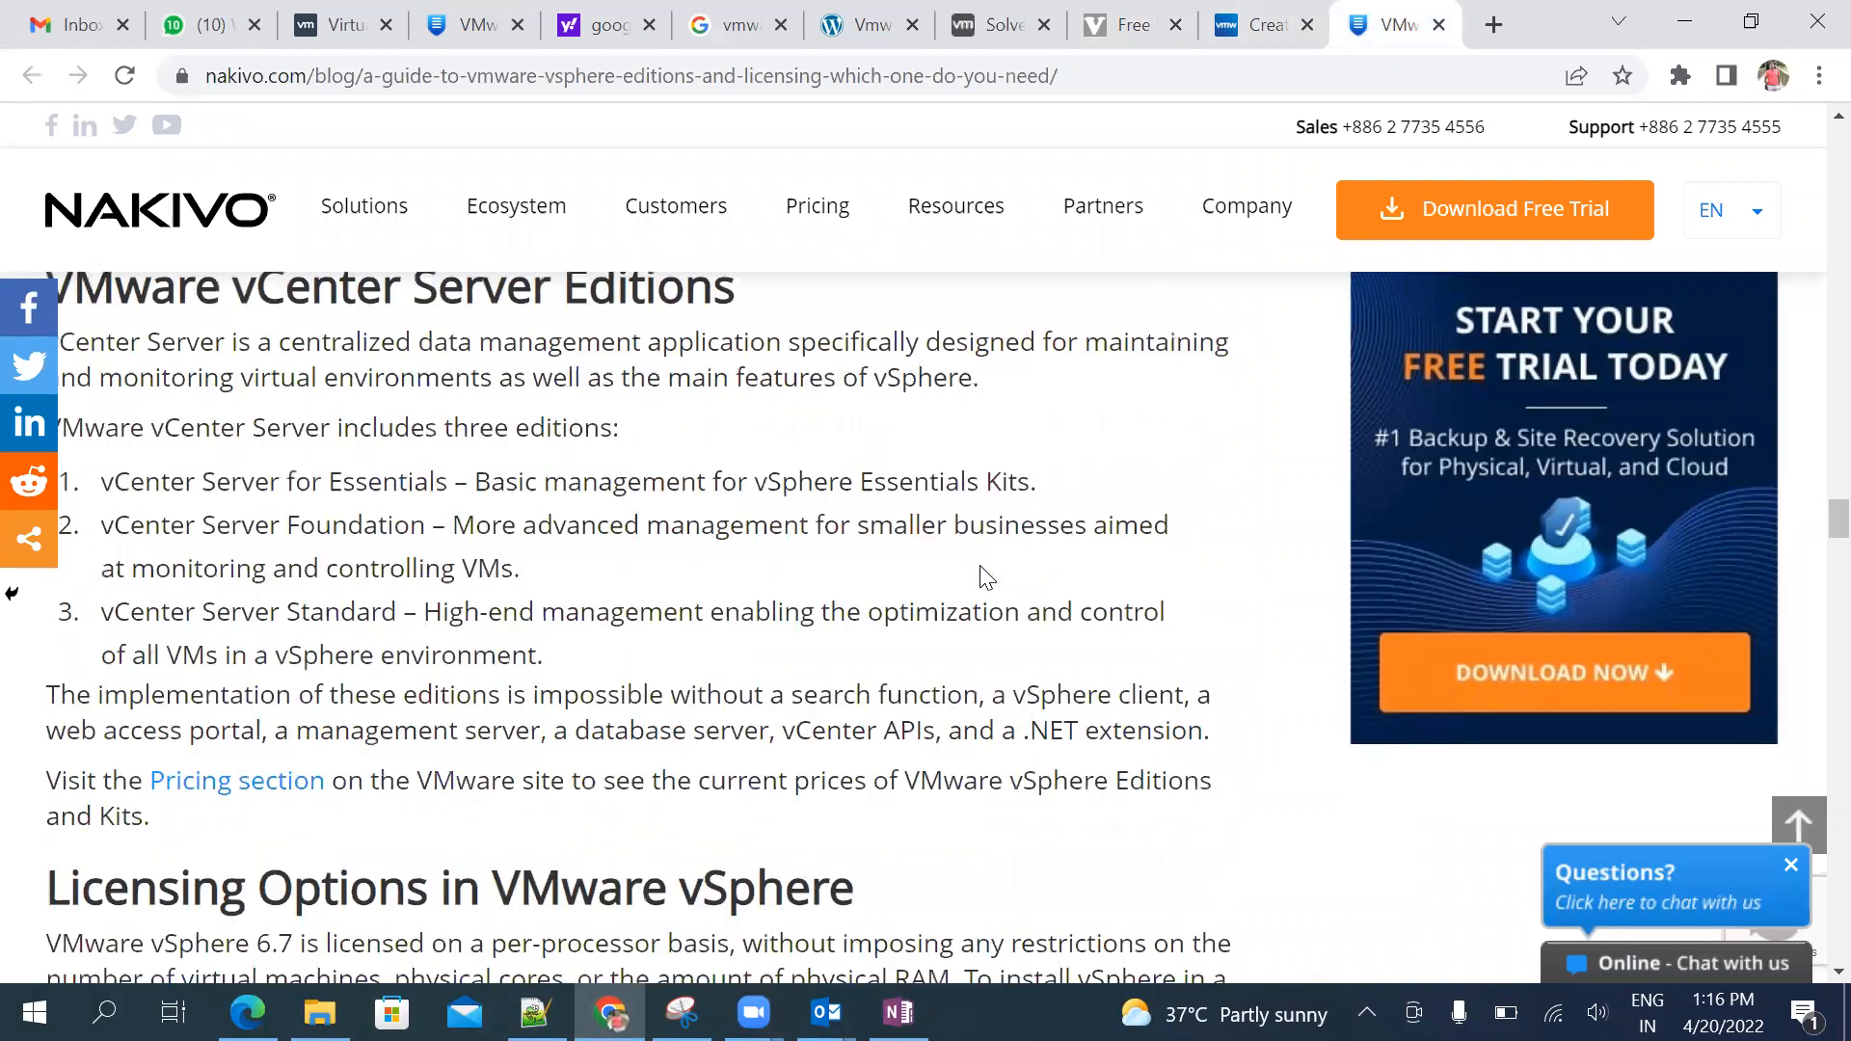
scroll("down", 3)
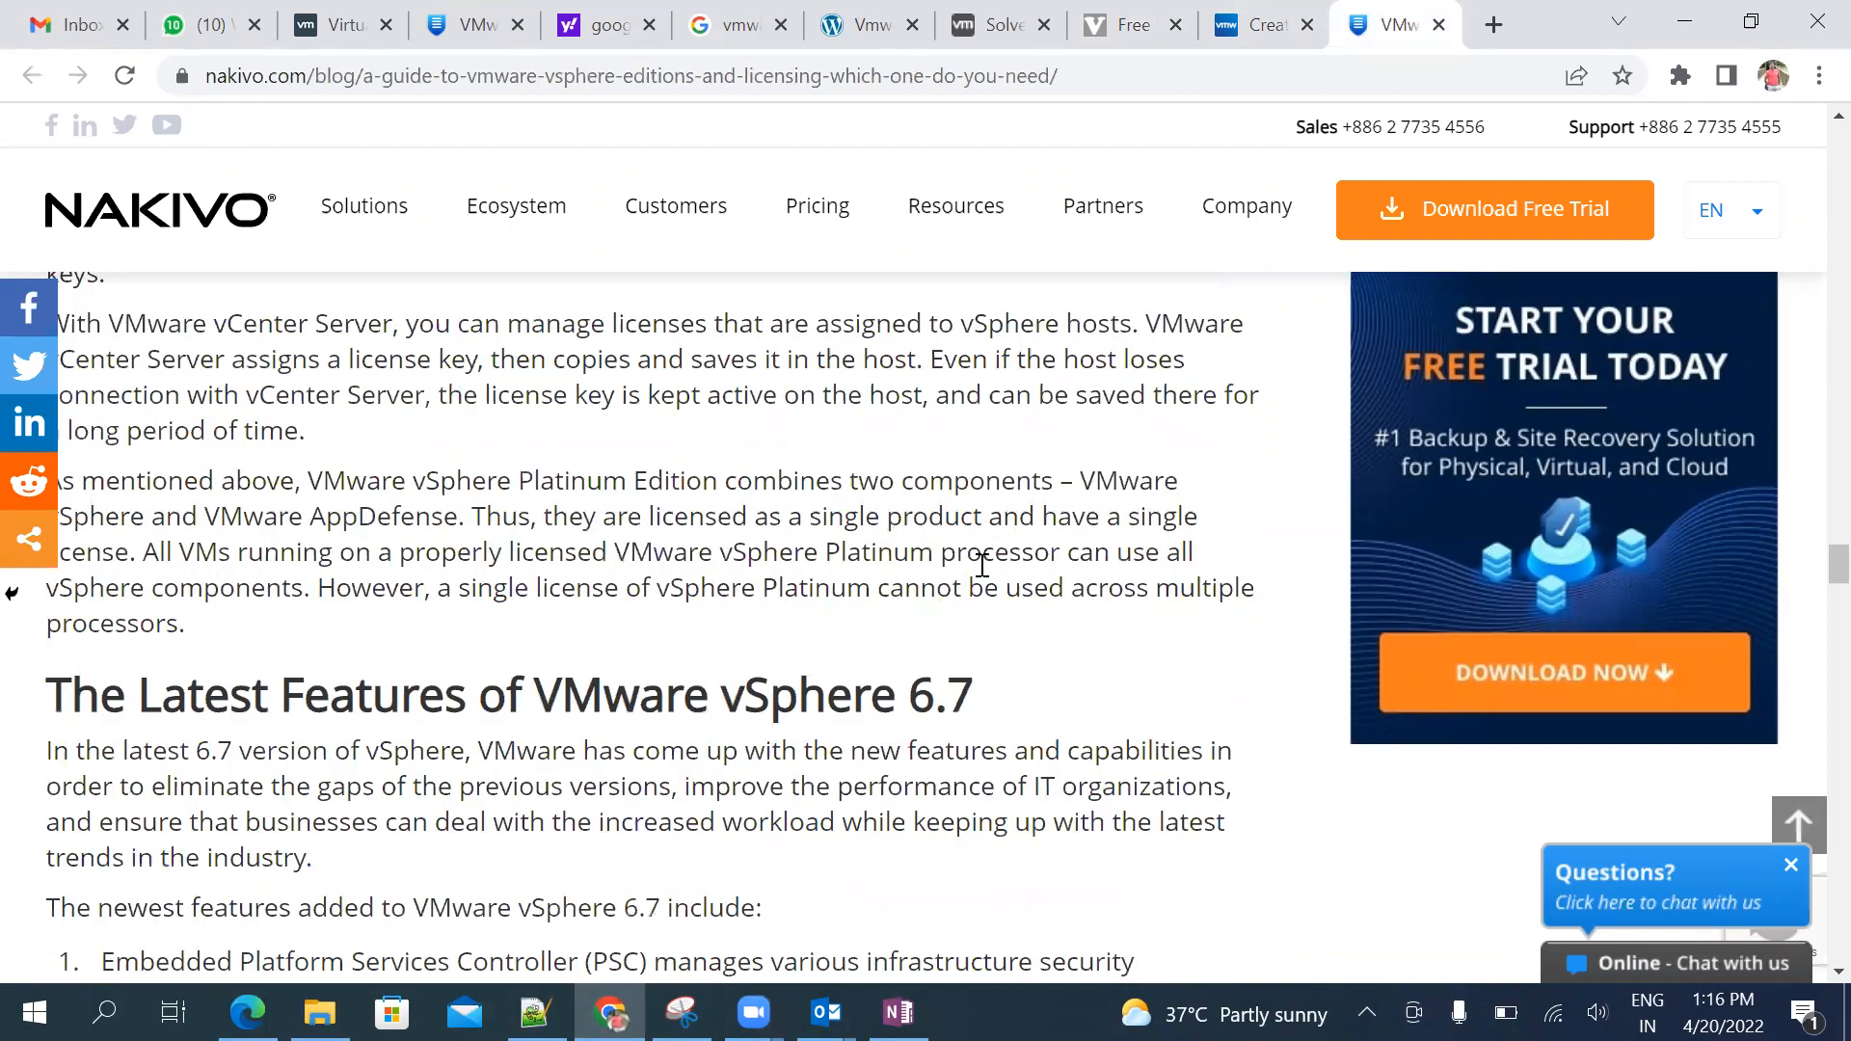
scroll("down", 3)
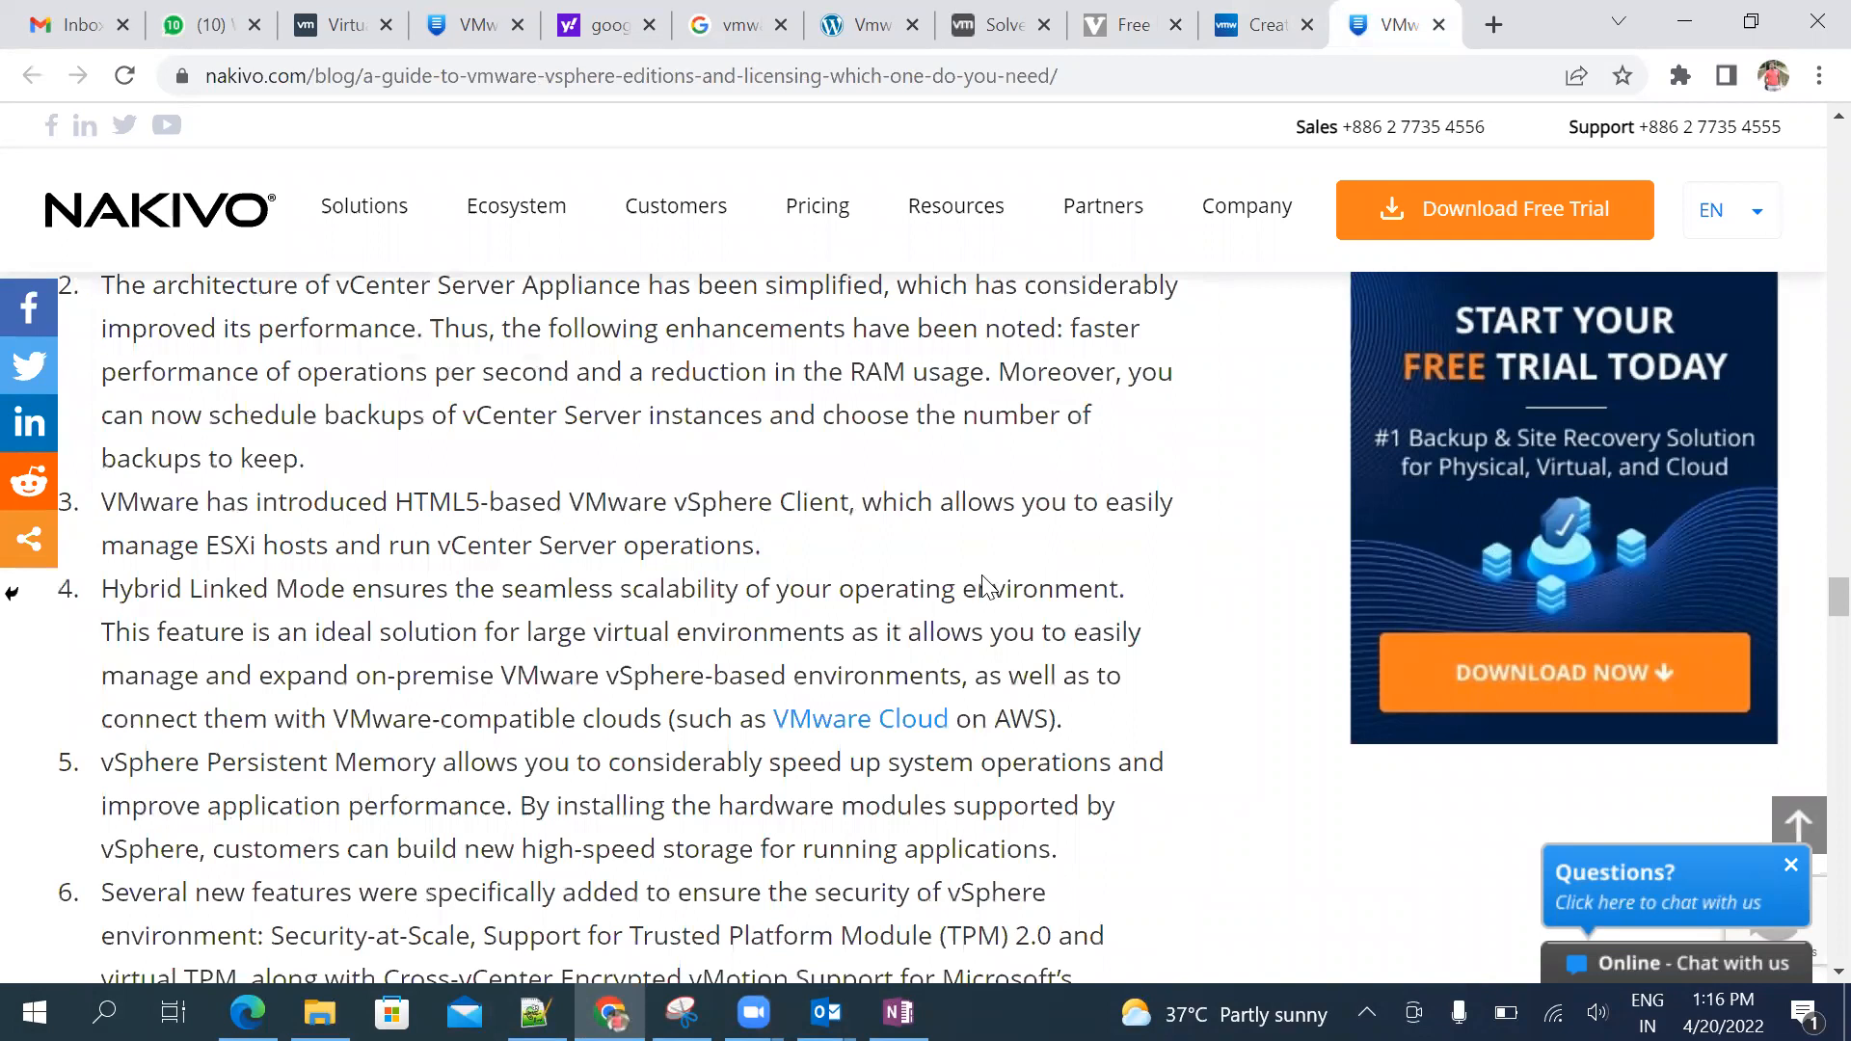
scroll("down", 3)
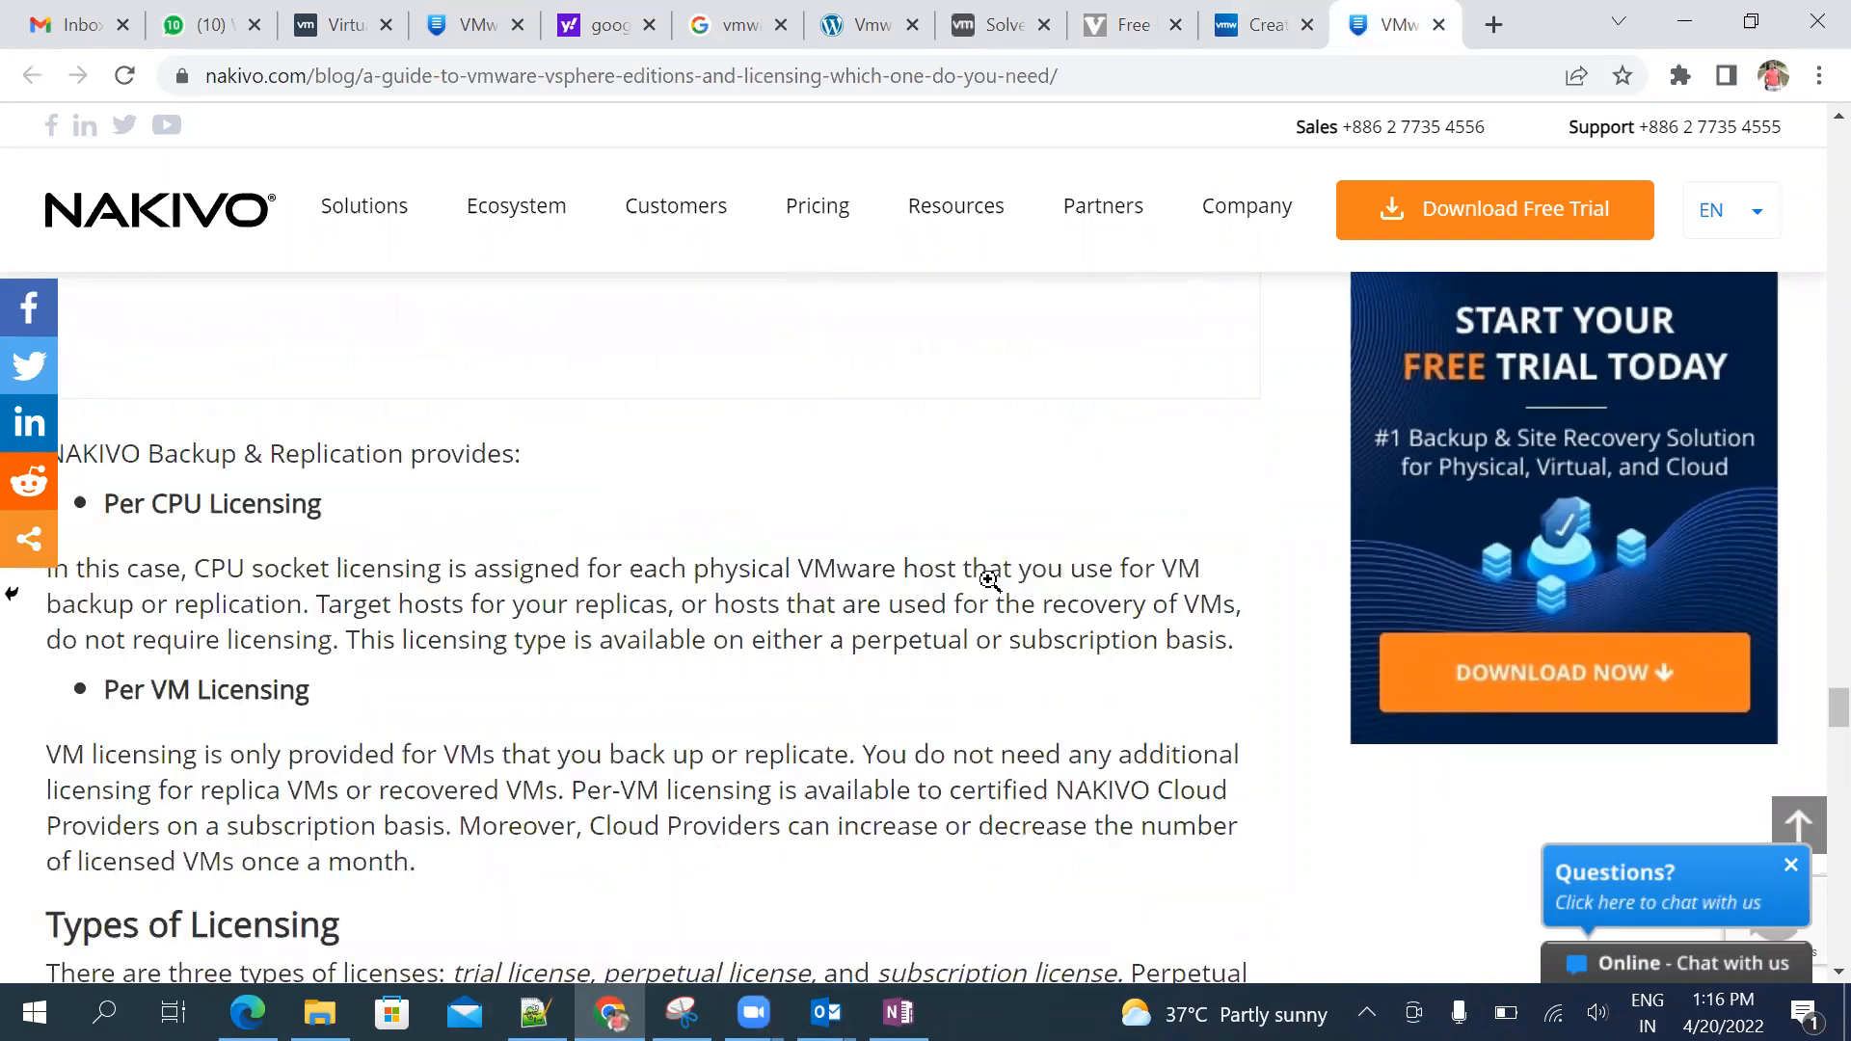
scroll("down", 3)
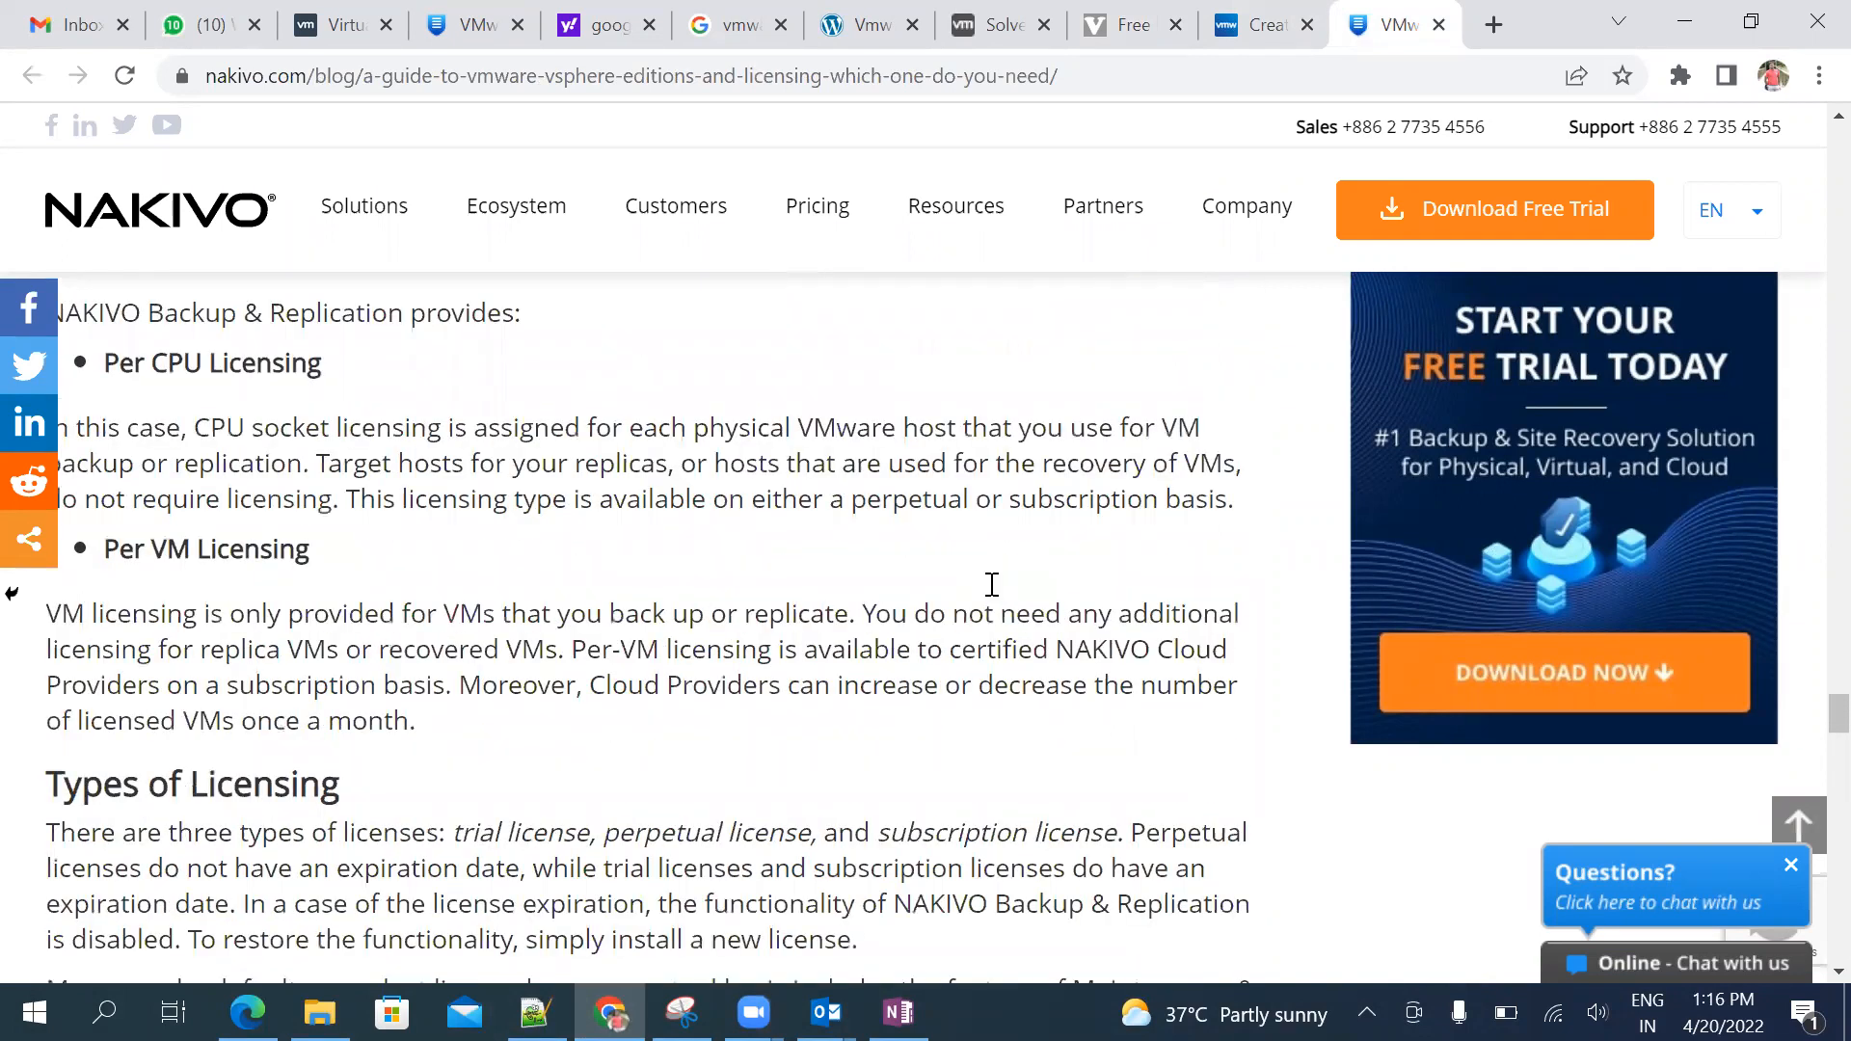
scroll("down", 3)
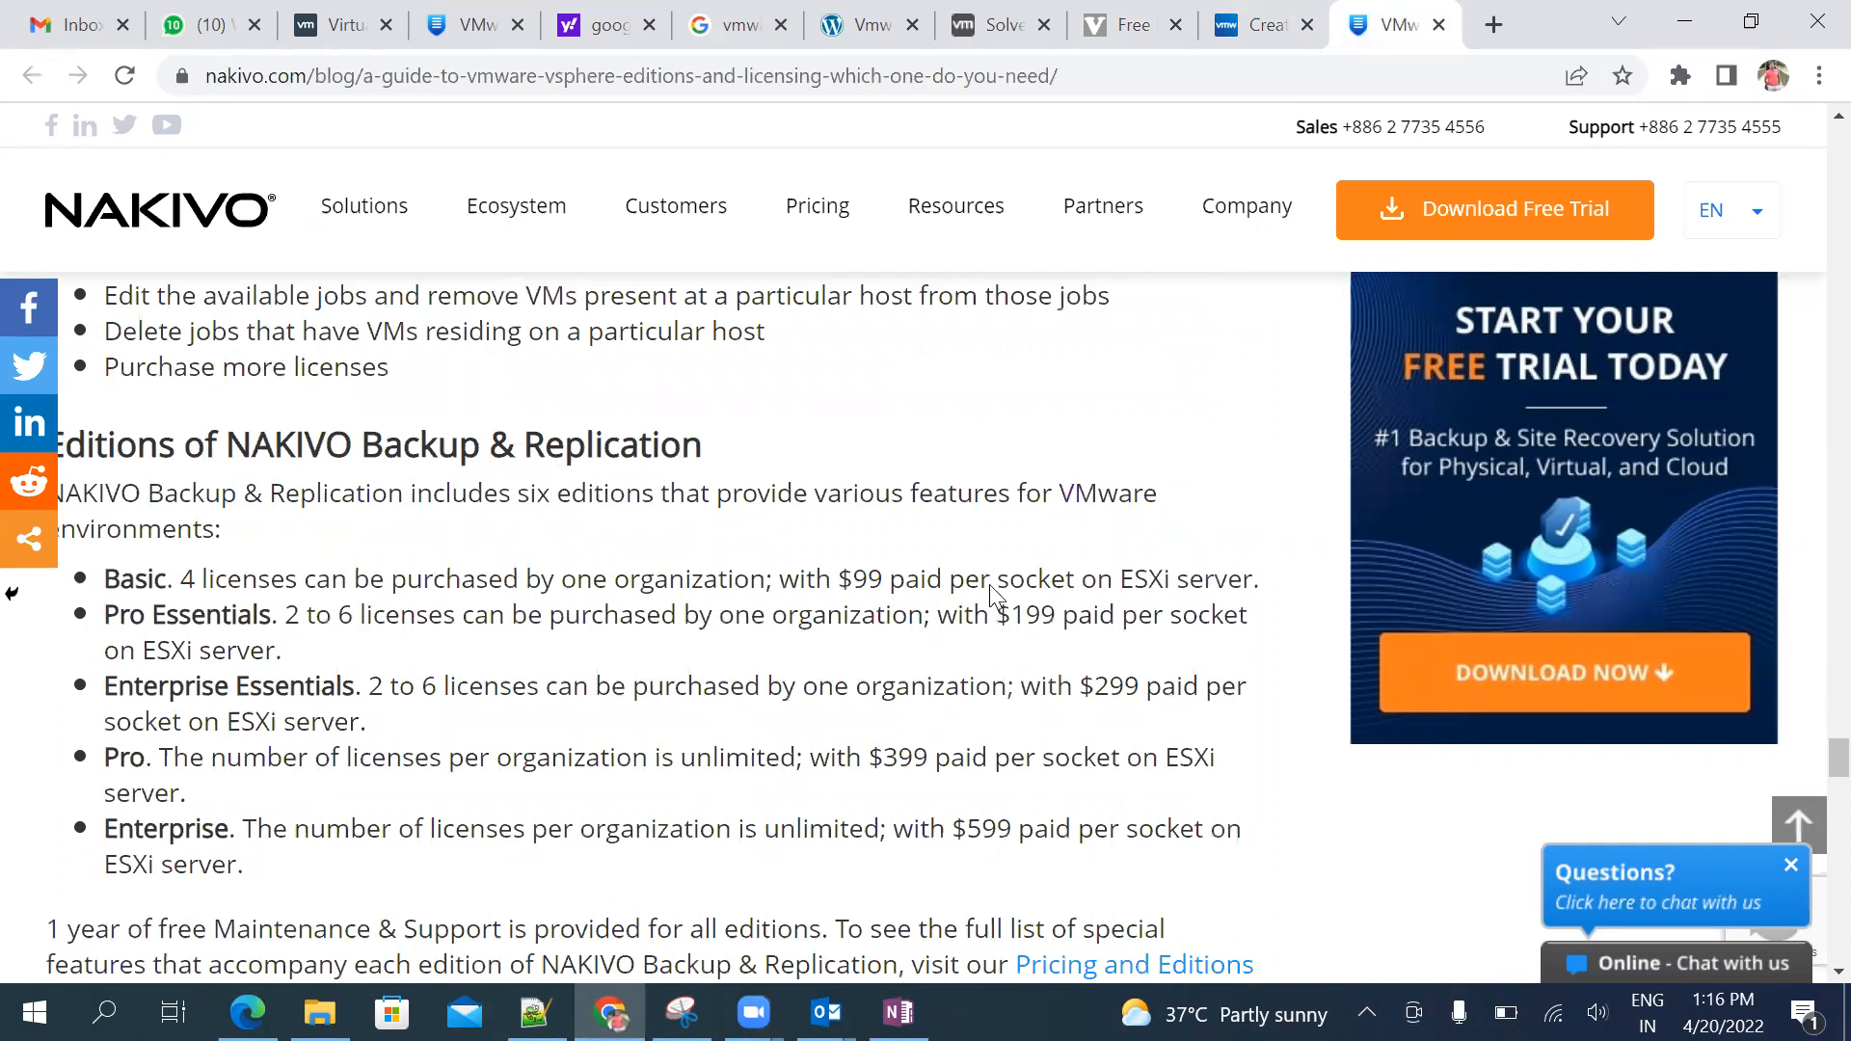
scroll("down", 3)
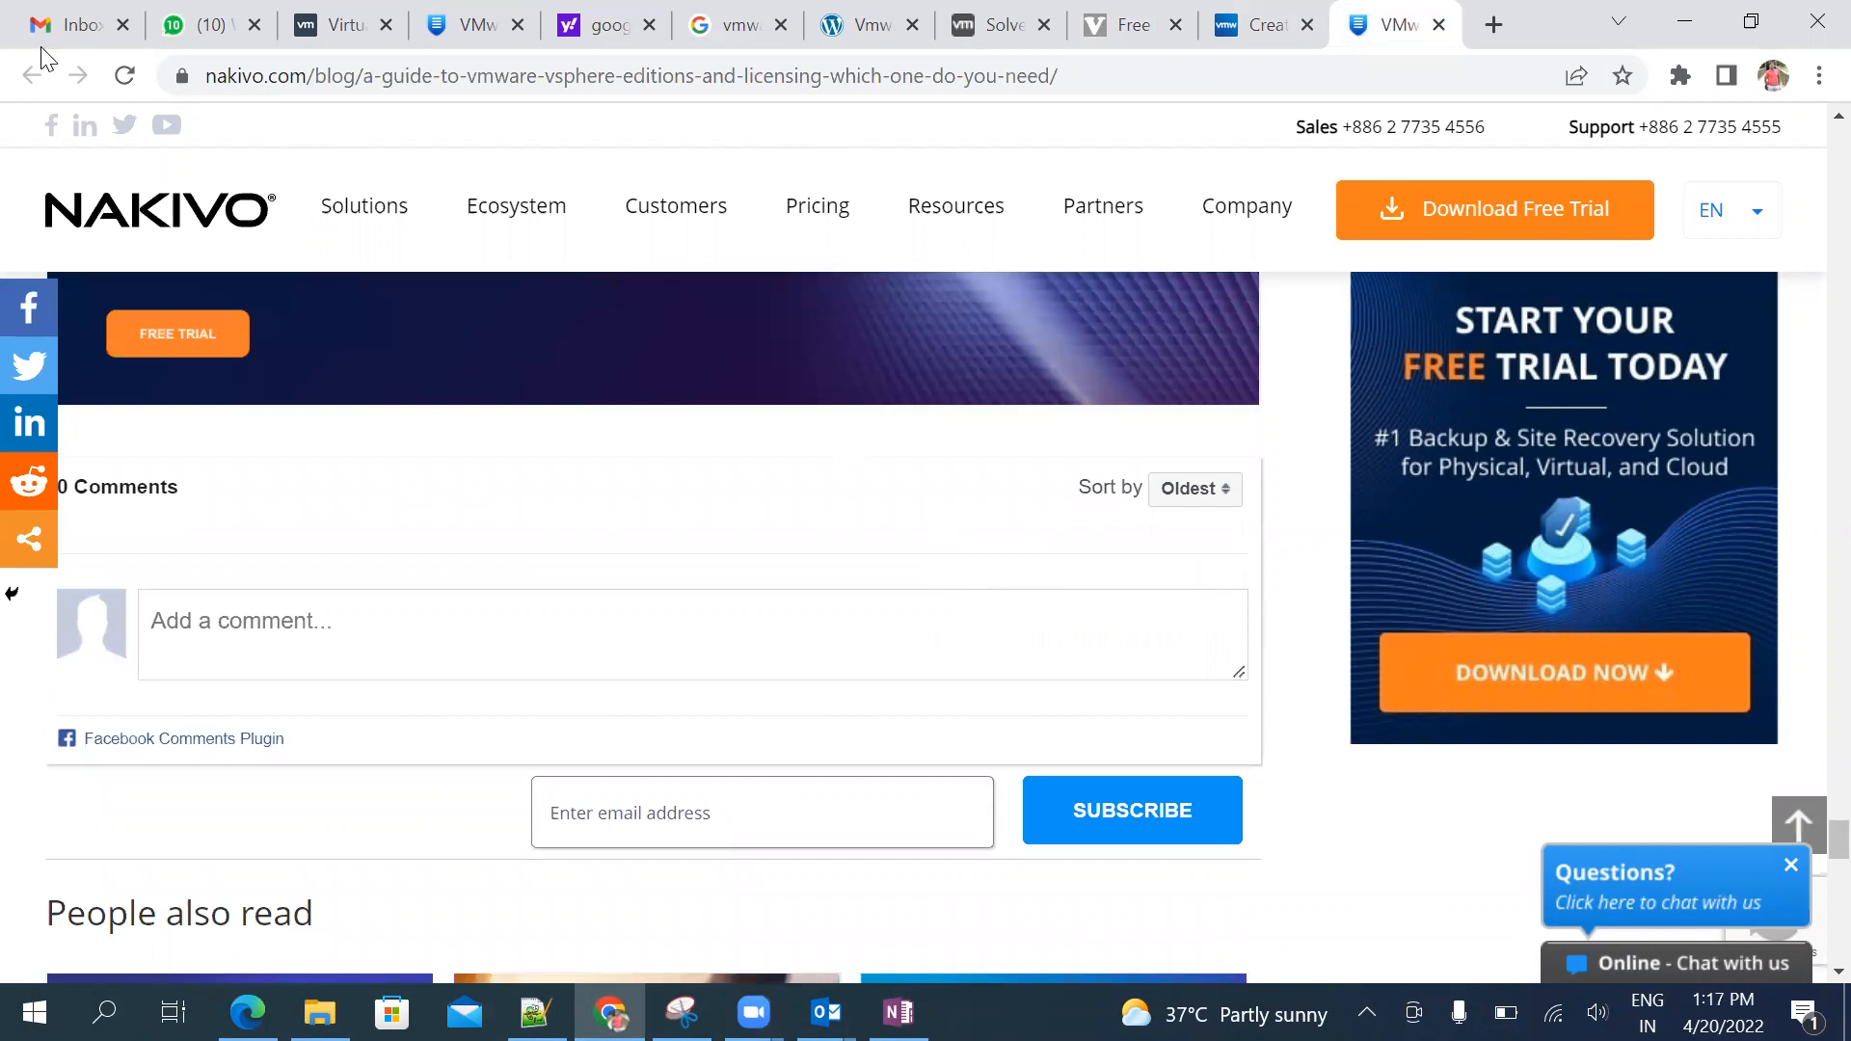
left_click(343, 24)
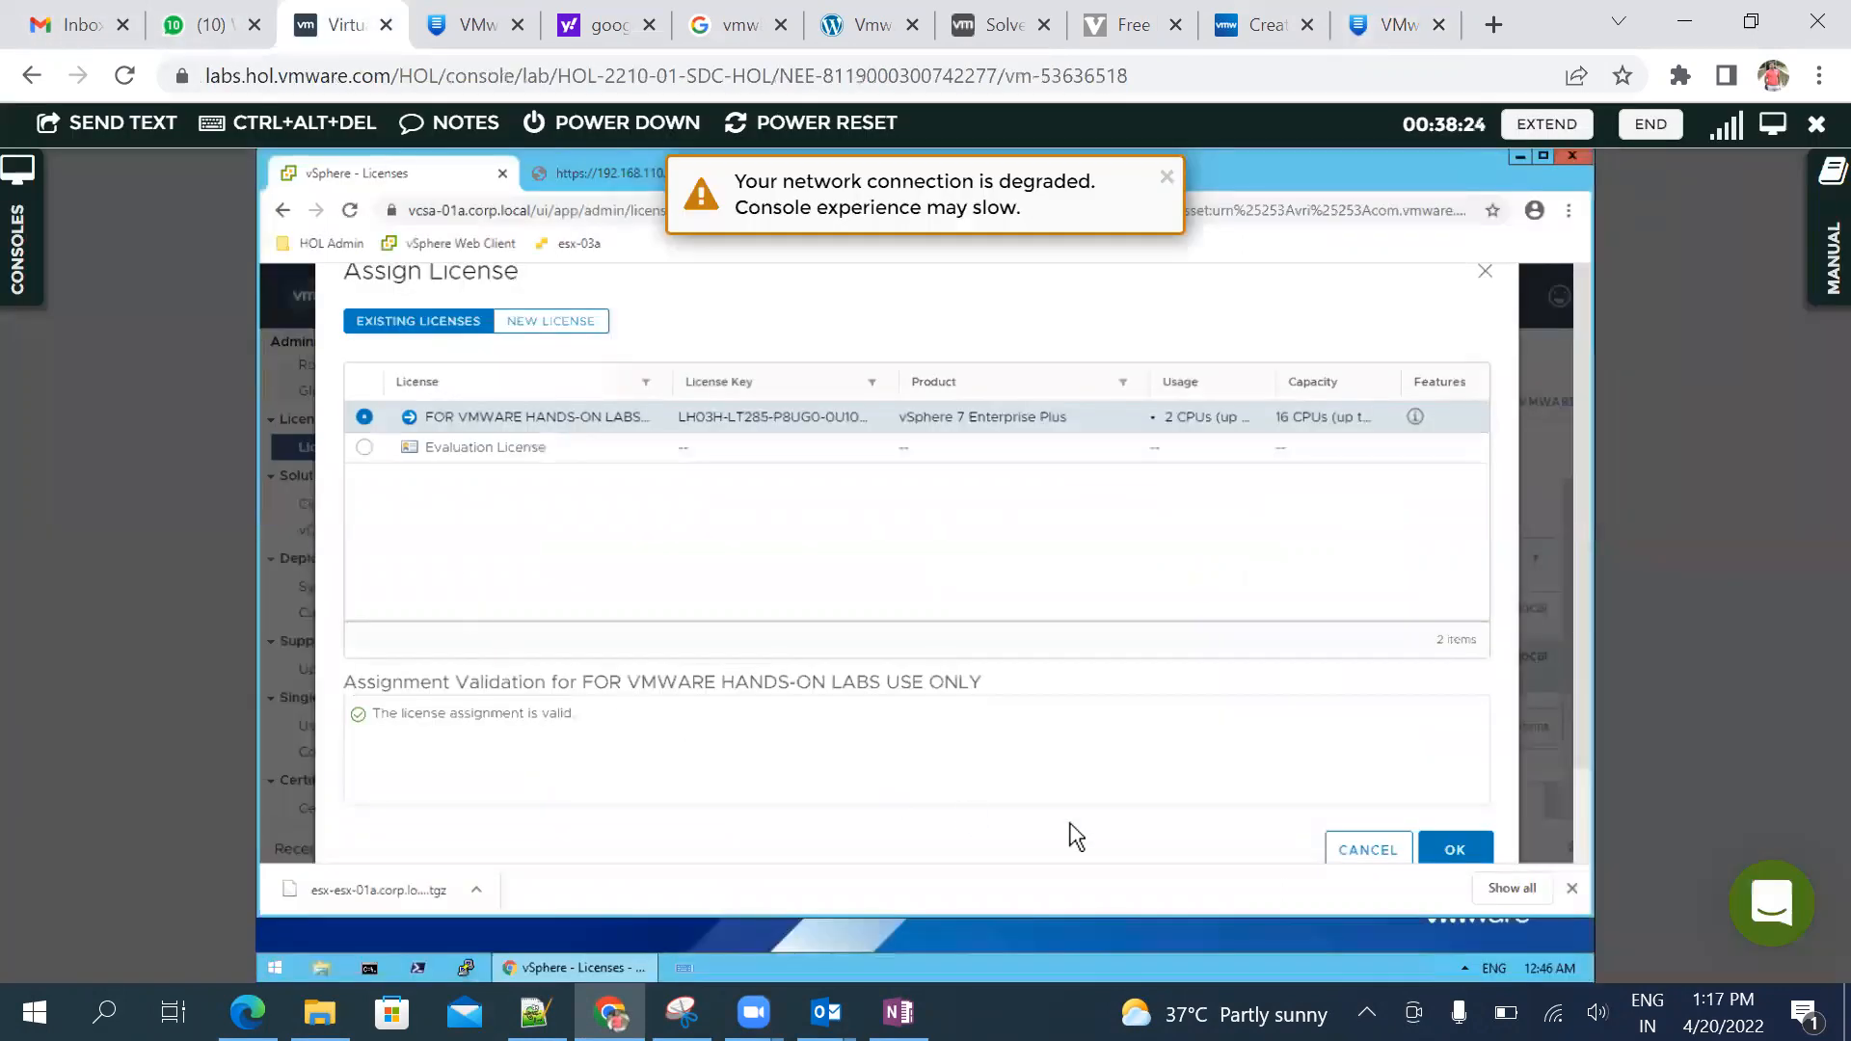
mouse_move(1367, 856)
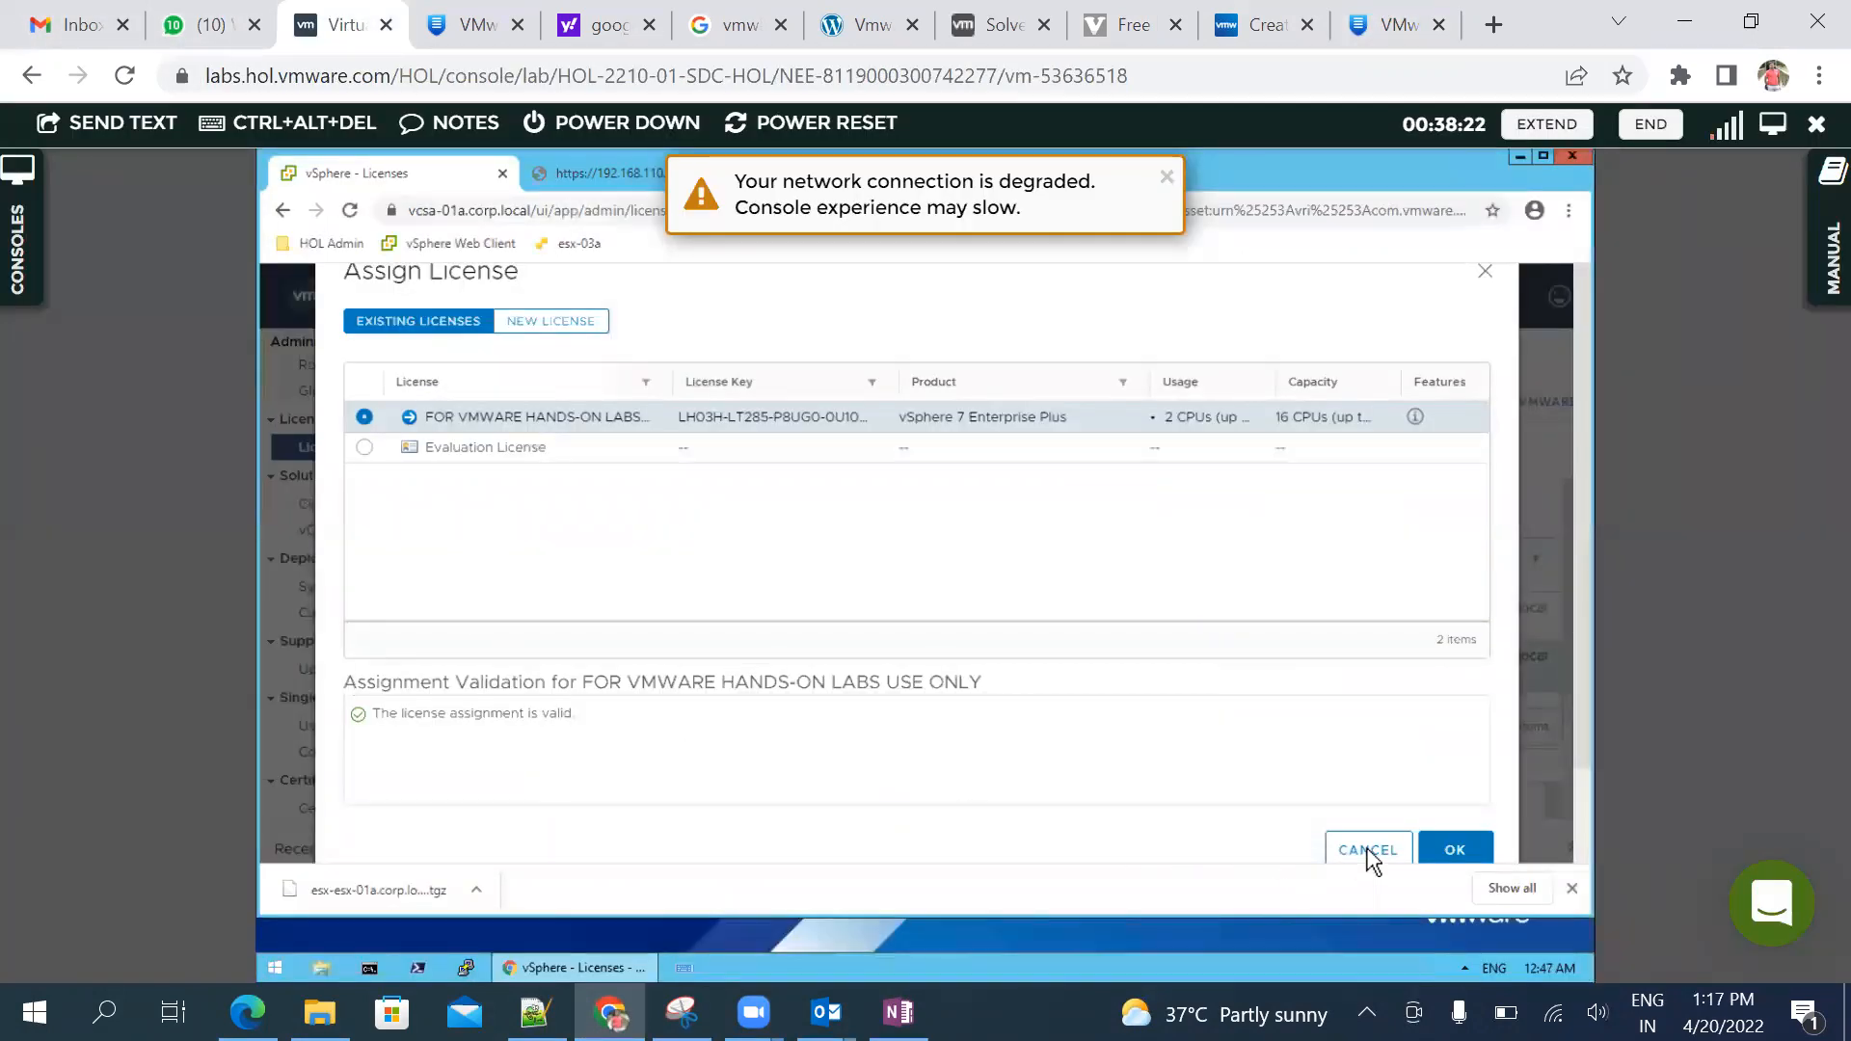
Step: Cancel the Assign License dialog so esx-02a keeps its FOR VMWARE HANDS-ON LABS USE ONLY license
left_click(1454, 848)
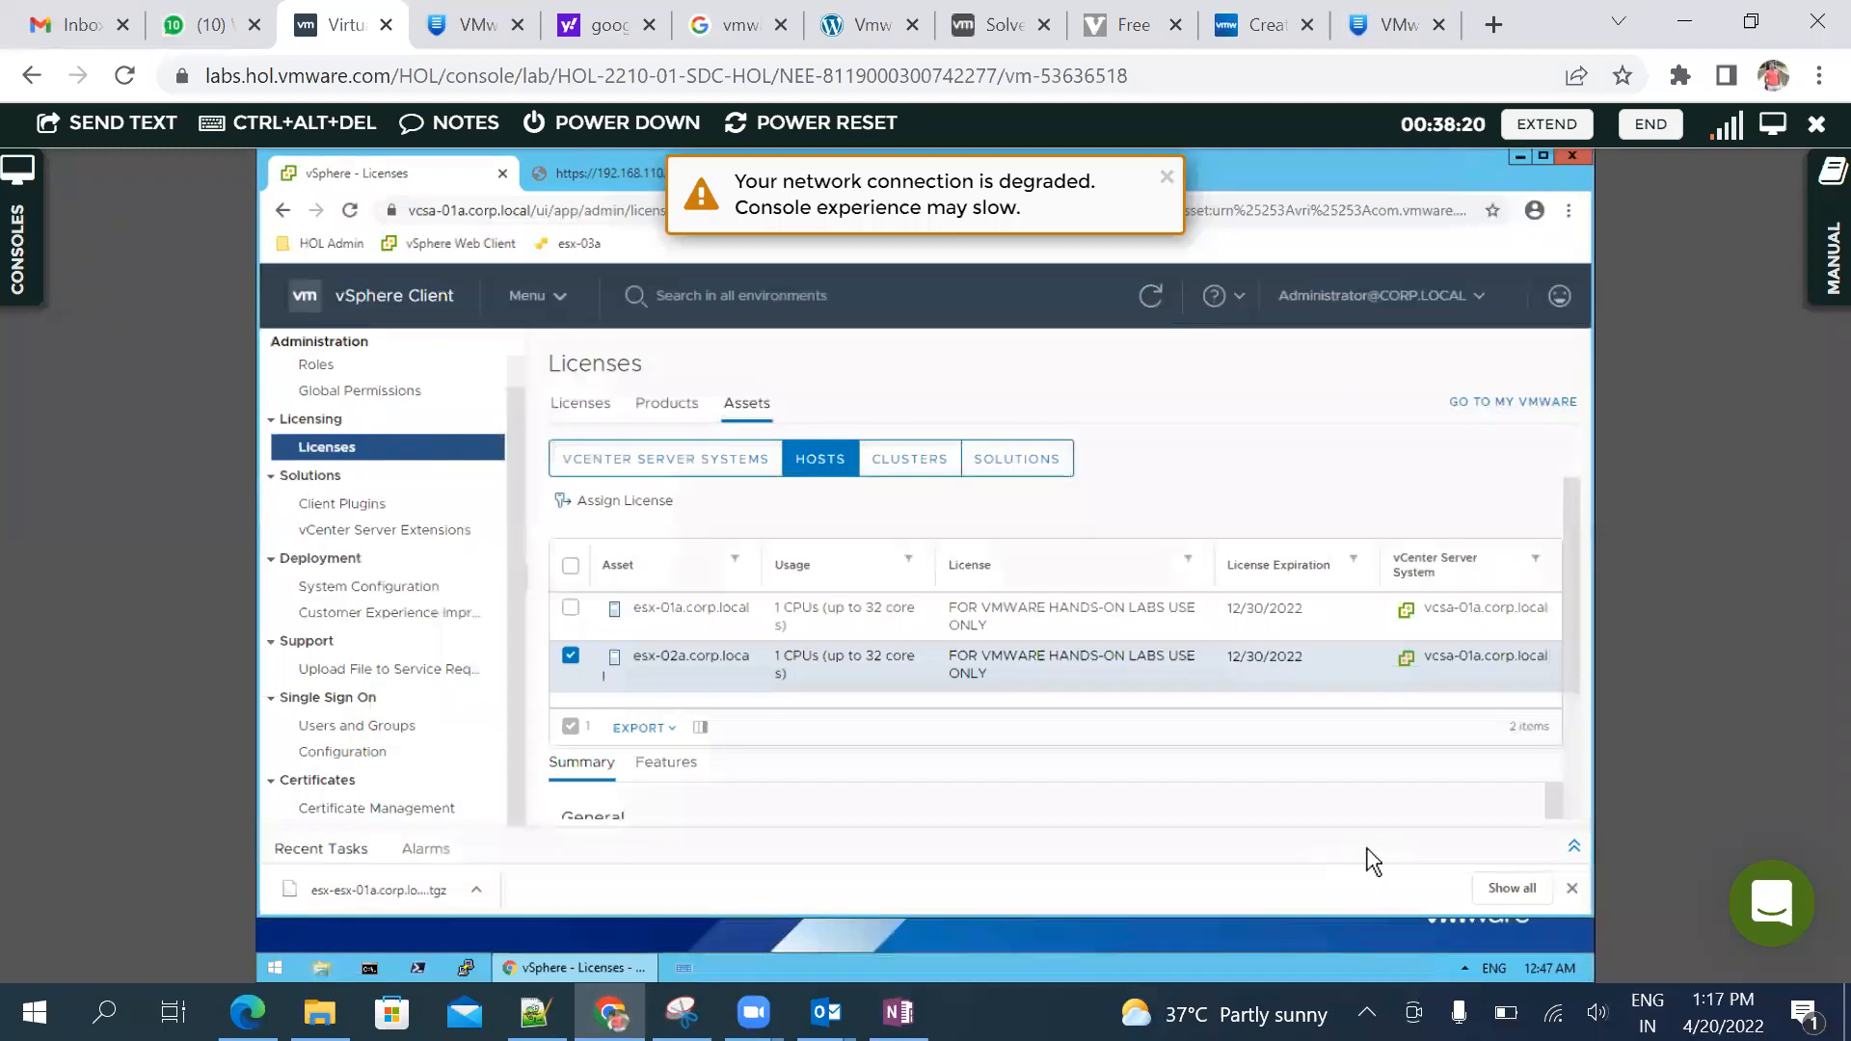
mouse_move(1530, 935)
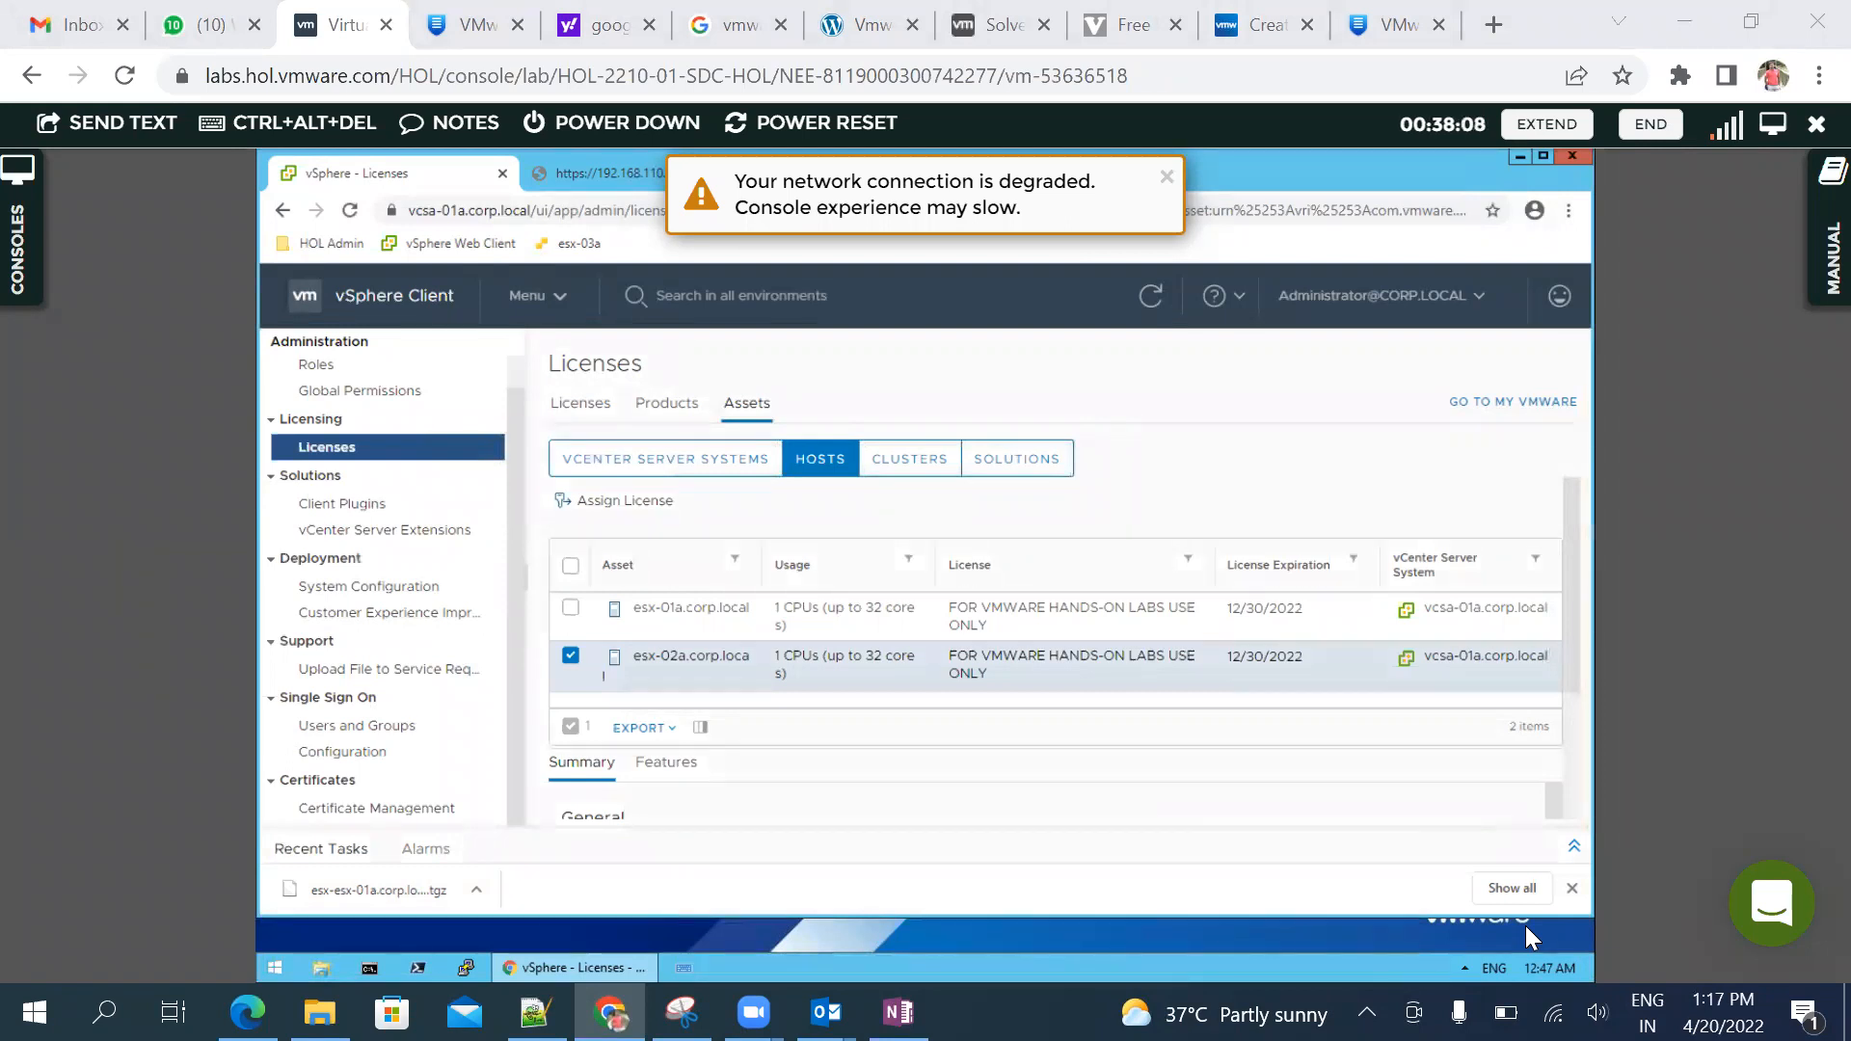
left_click(1167, 175)
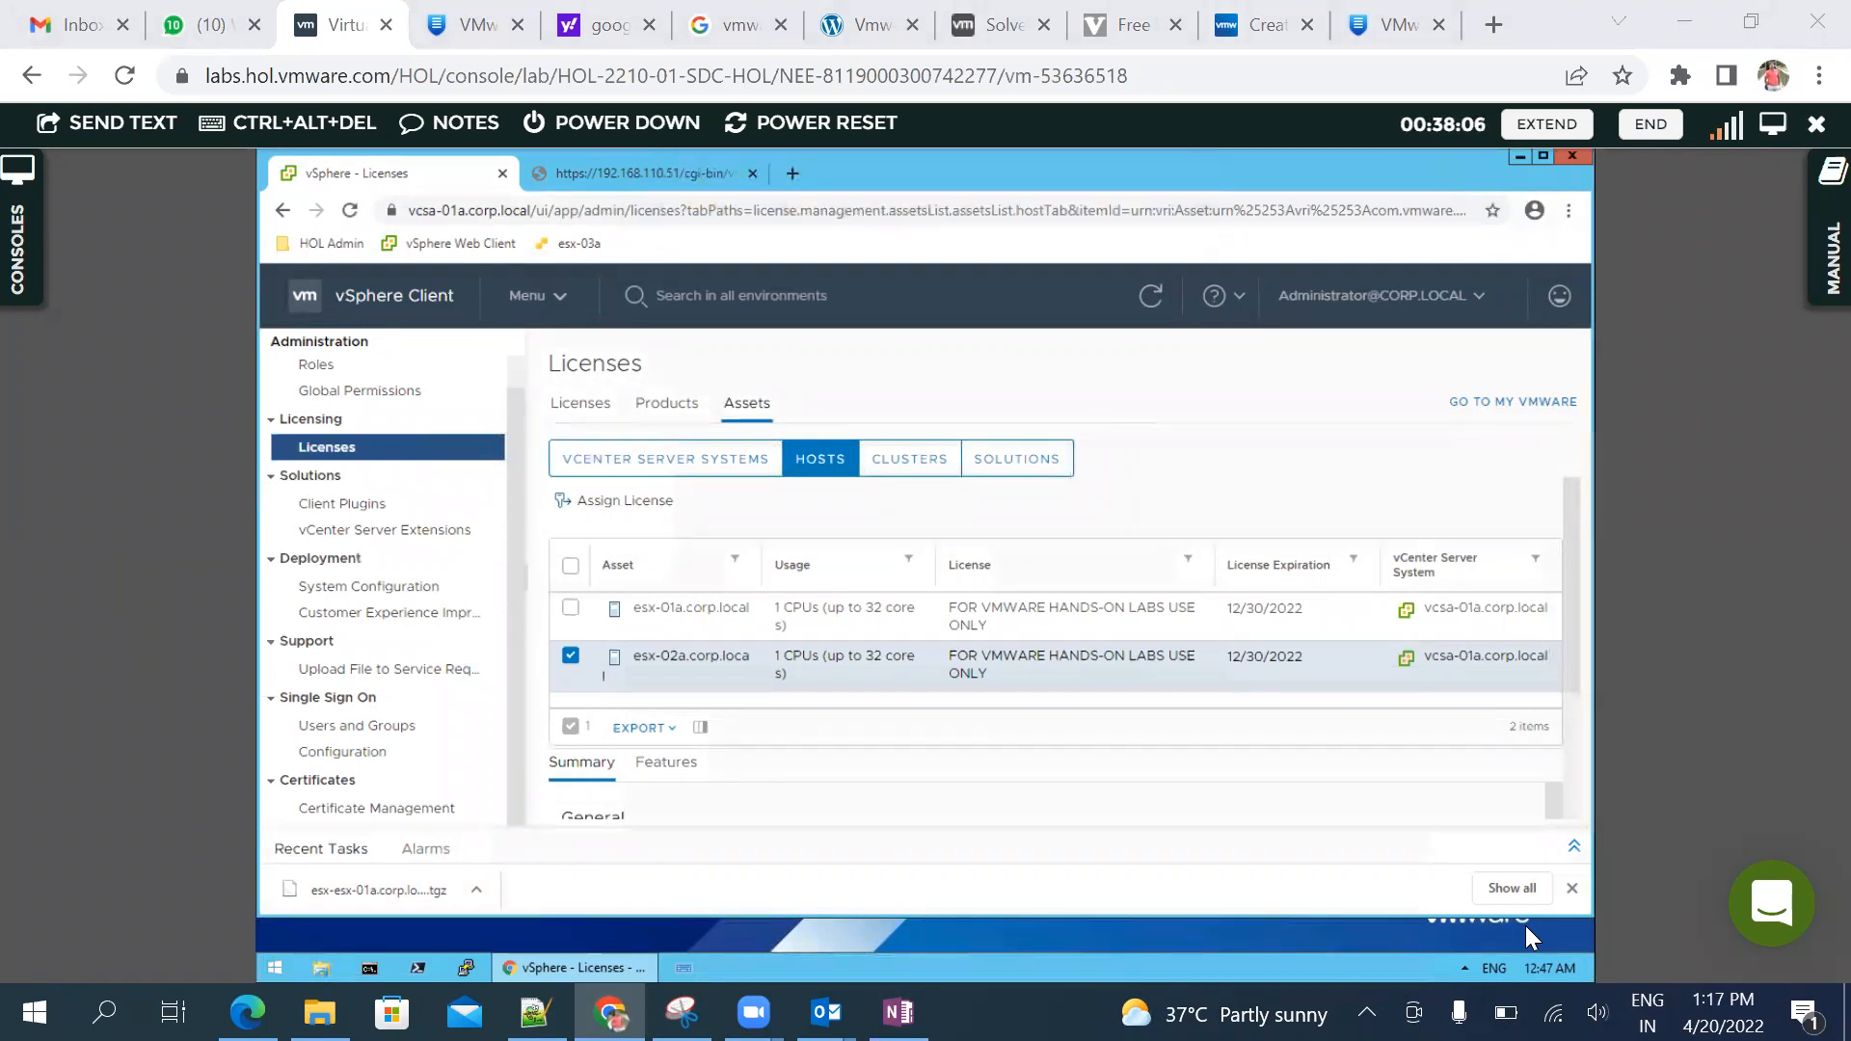